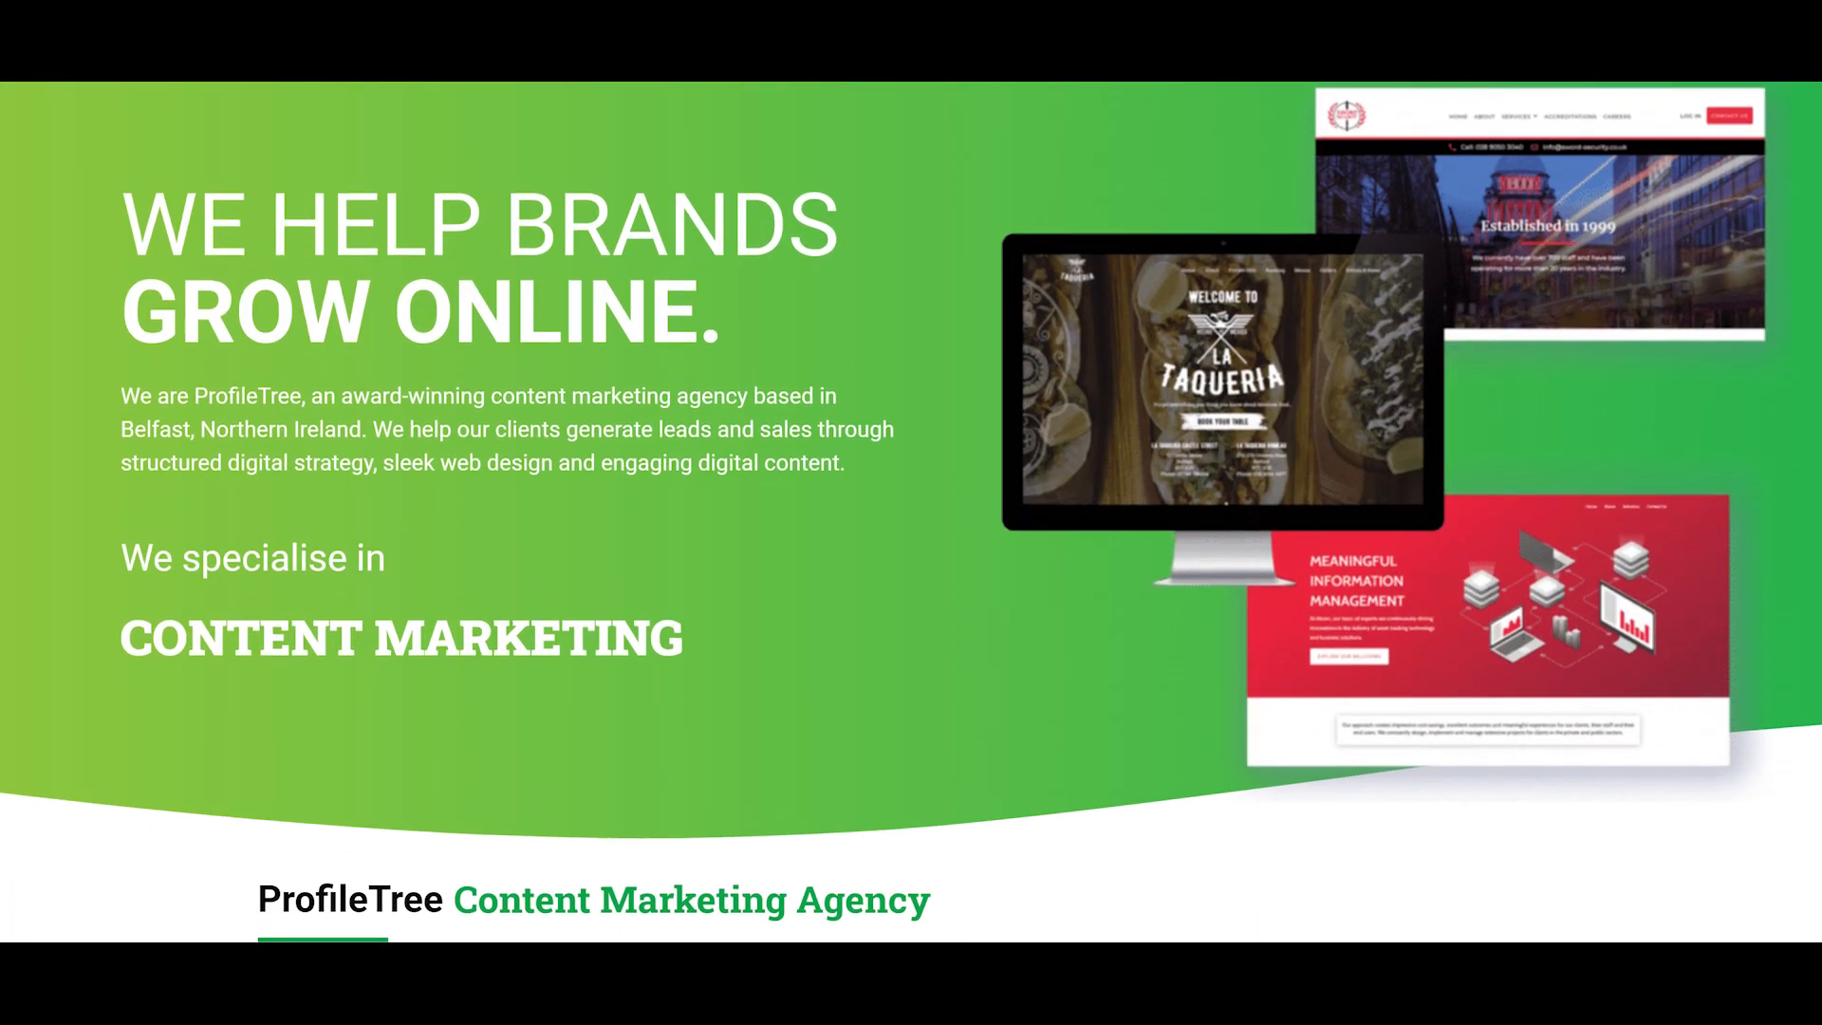
Scroll past the Wix features grid to 'Manage and Grow Your Business Online'.
scroll(down, 3)
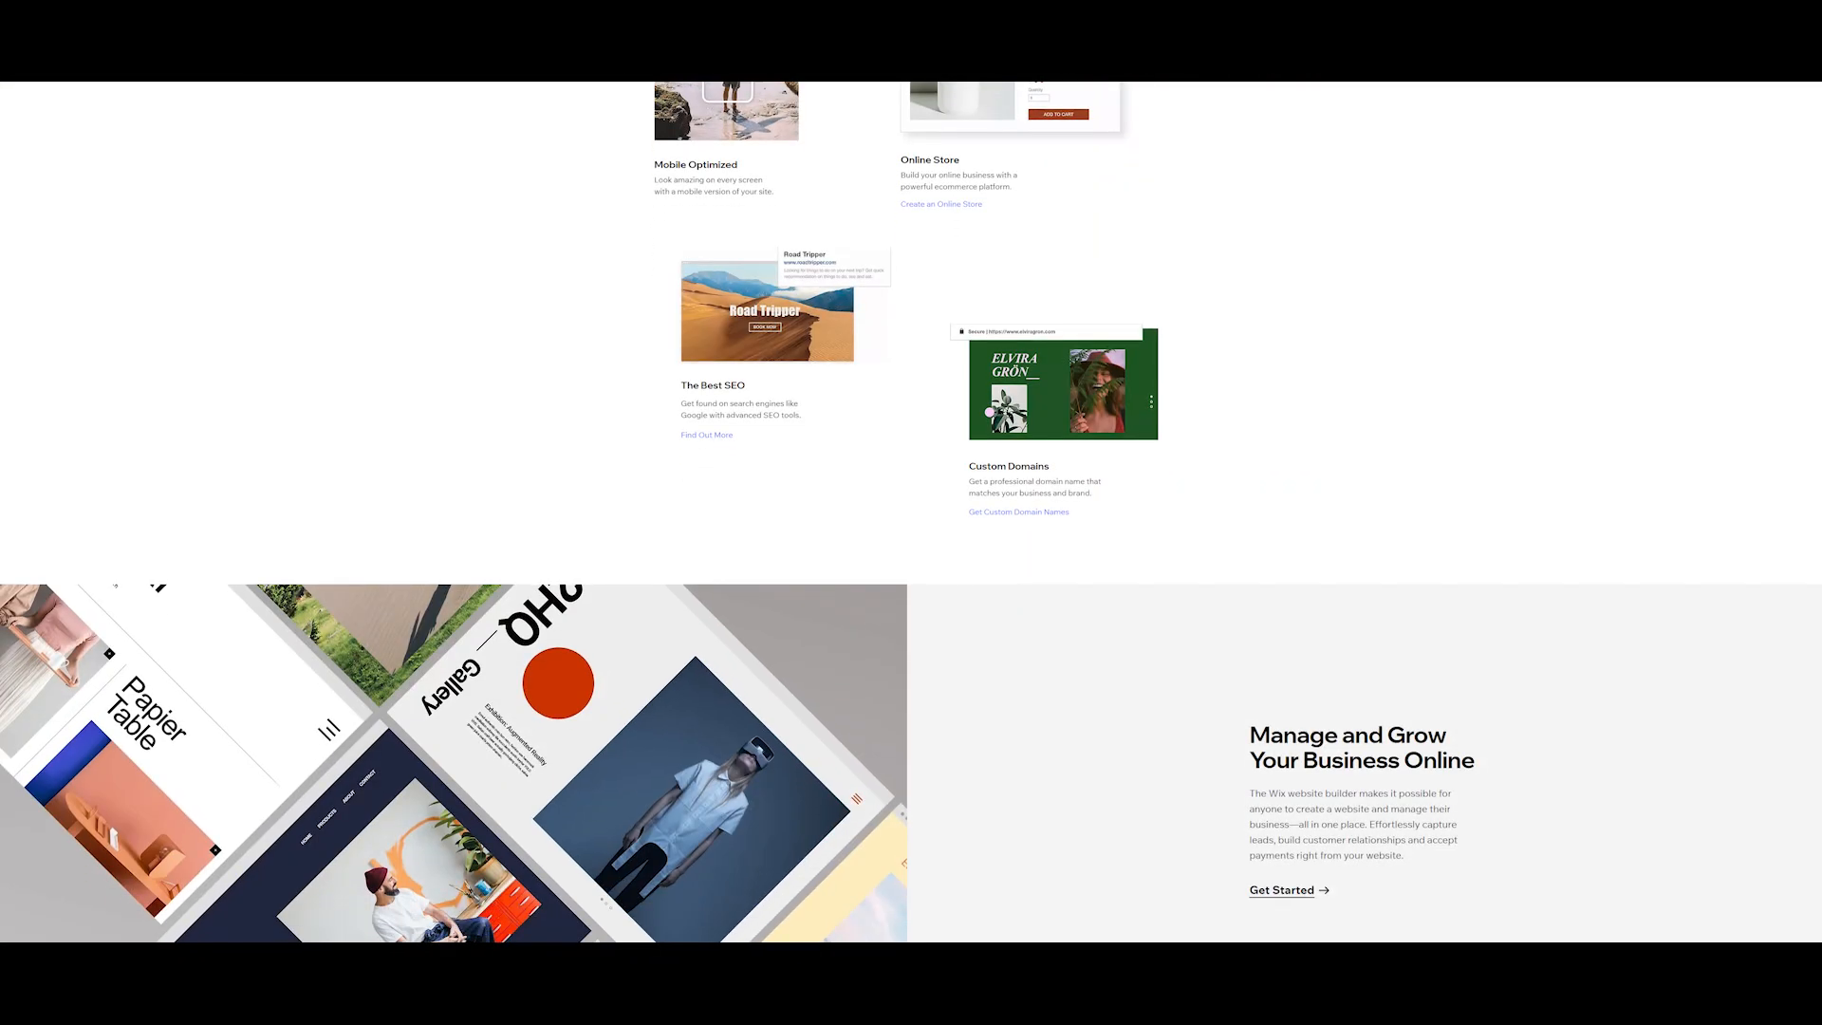
scroll(down, 3)
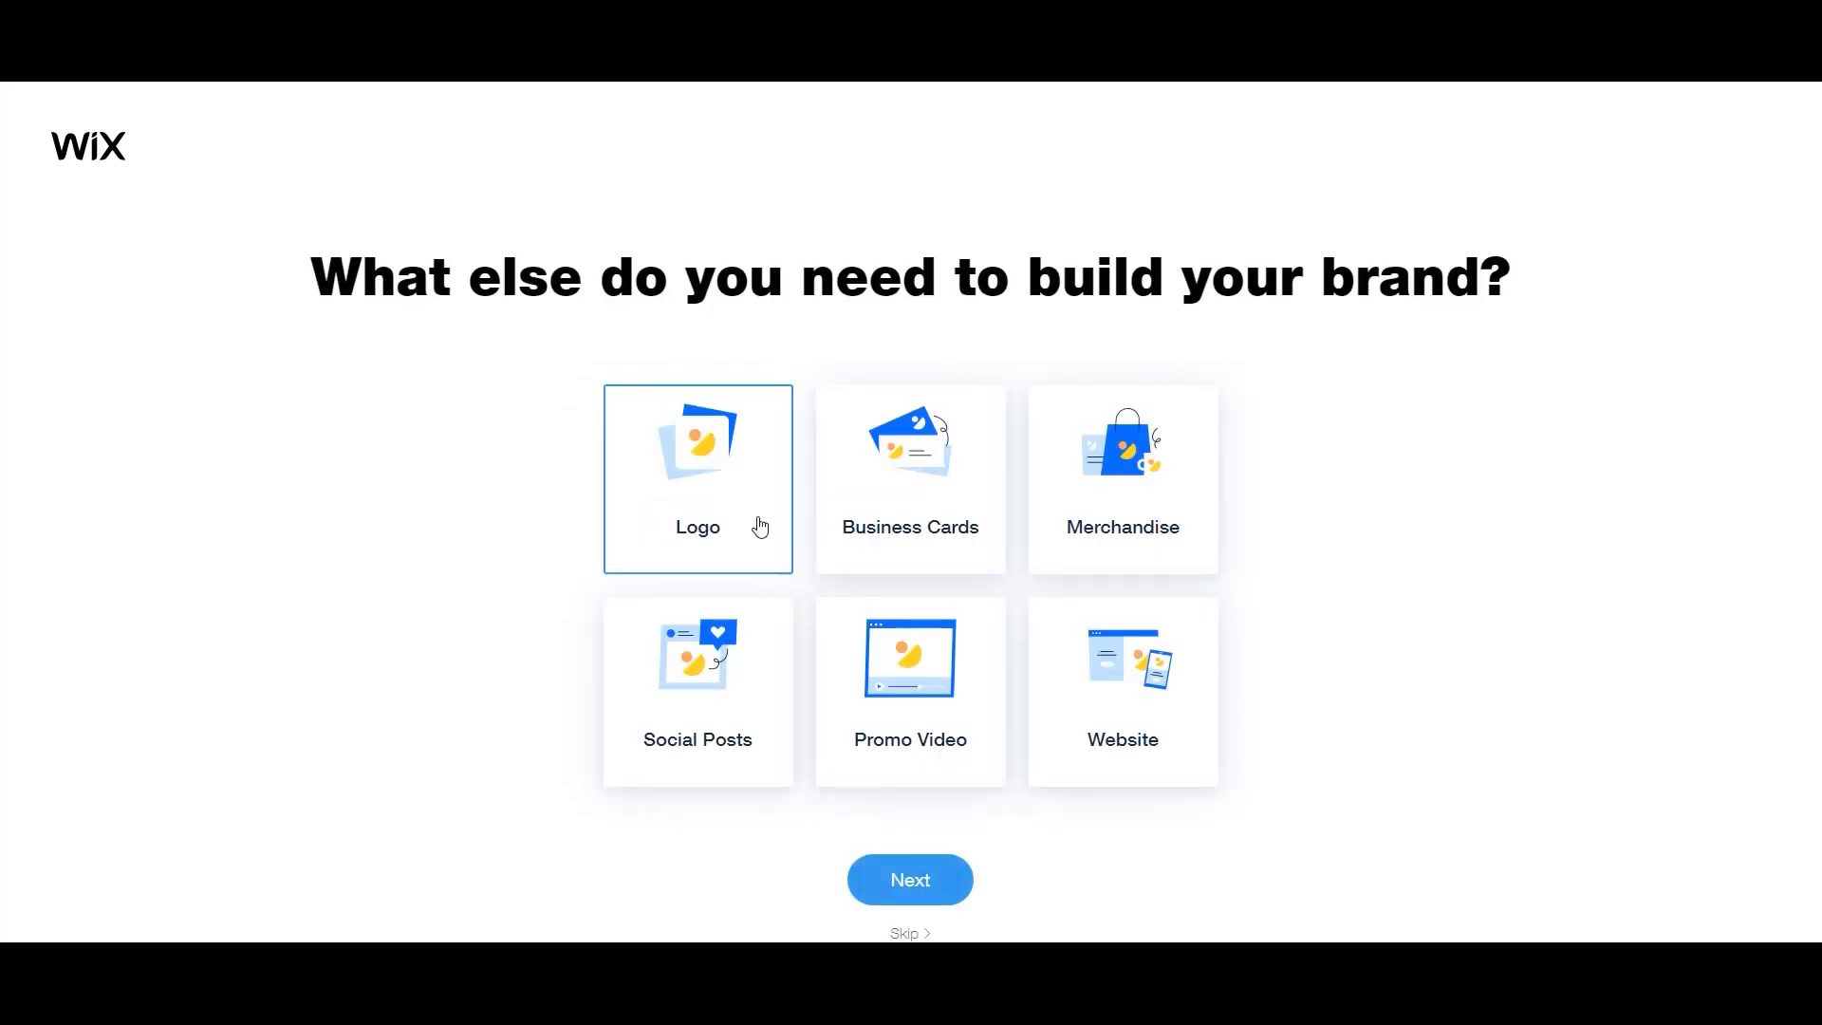
Choose to design a logo yourself, confirming its look and the preferred logo.
click(909, 879)
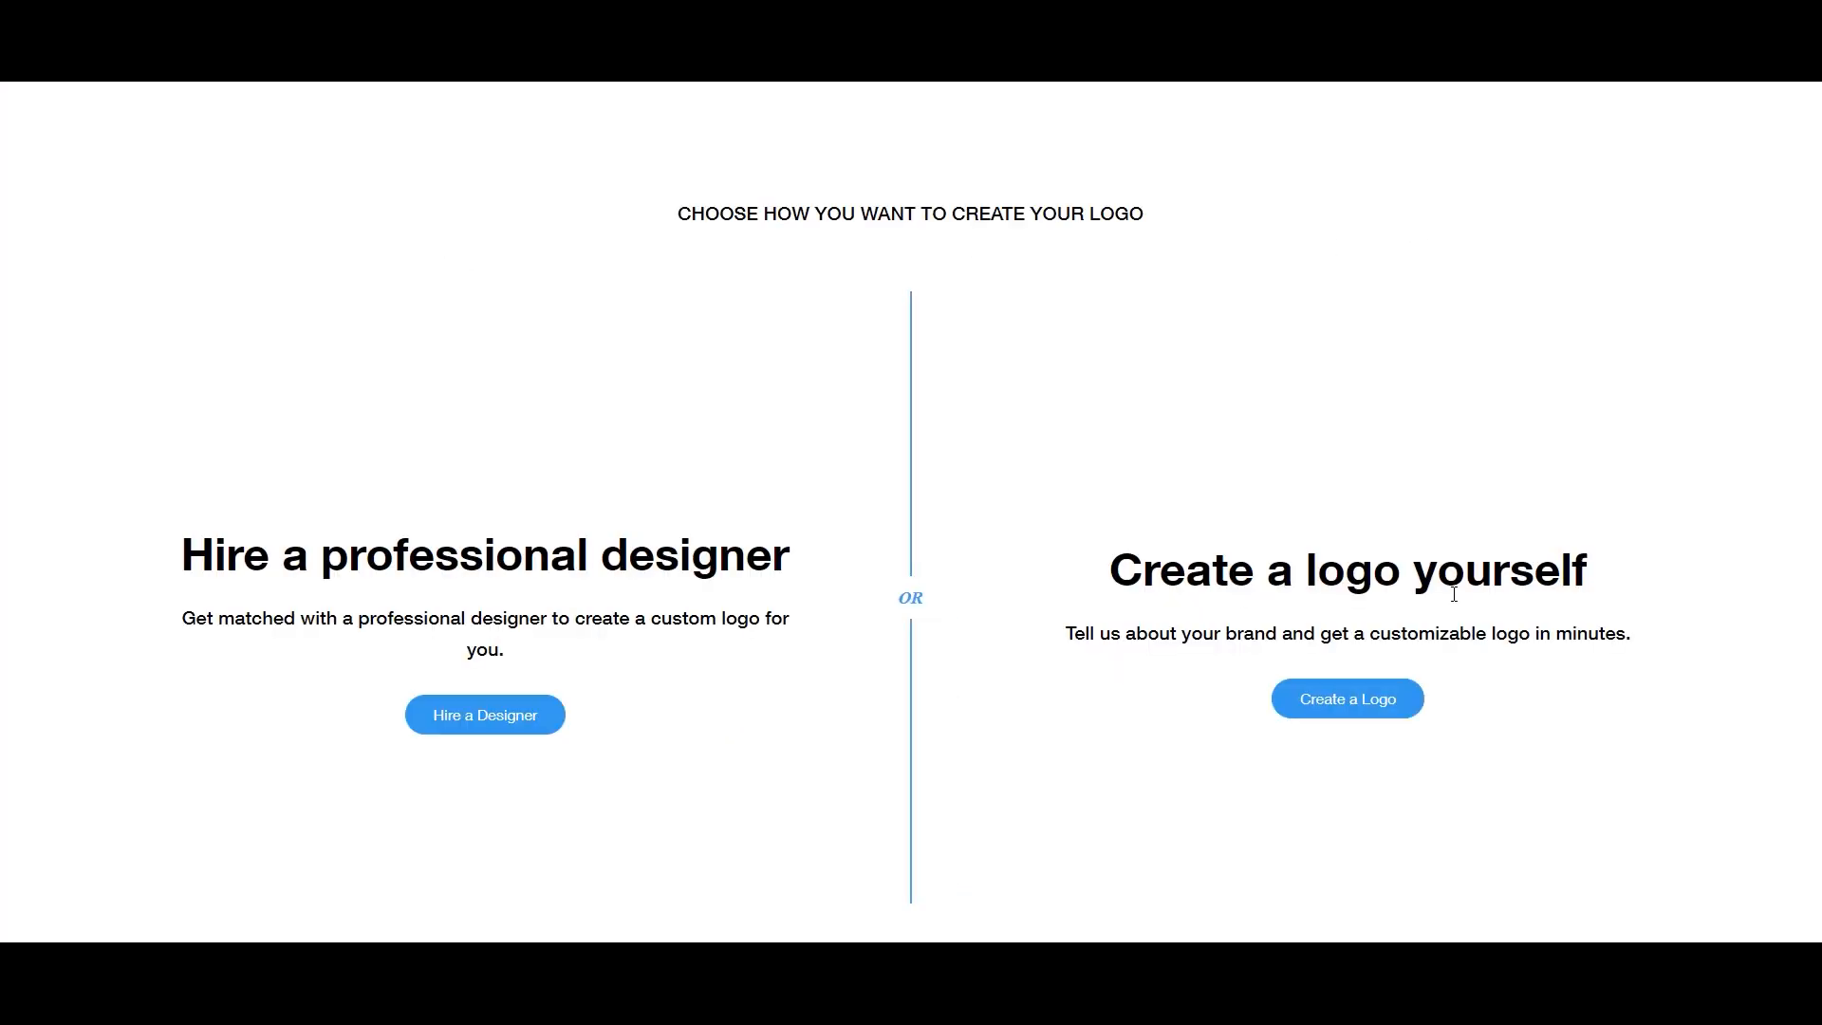
click(1346, 698)
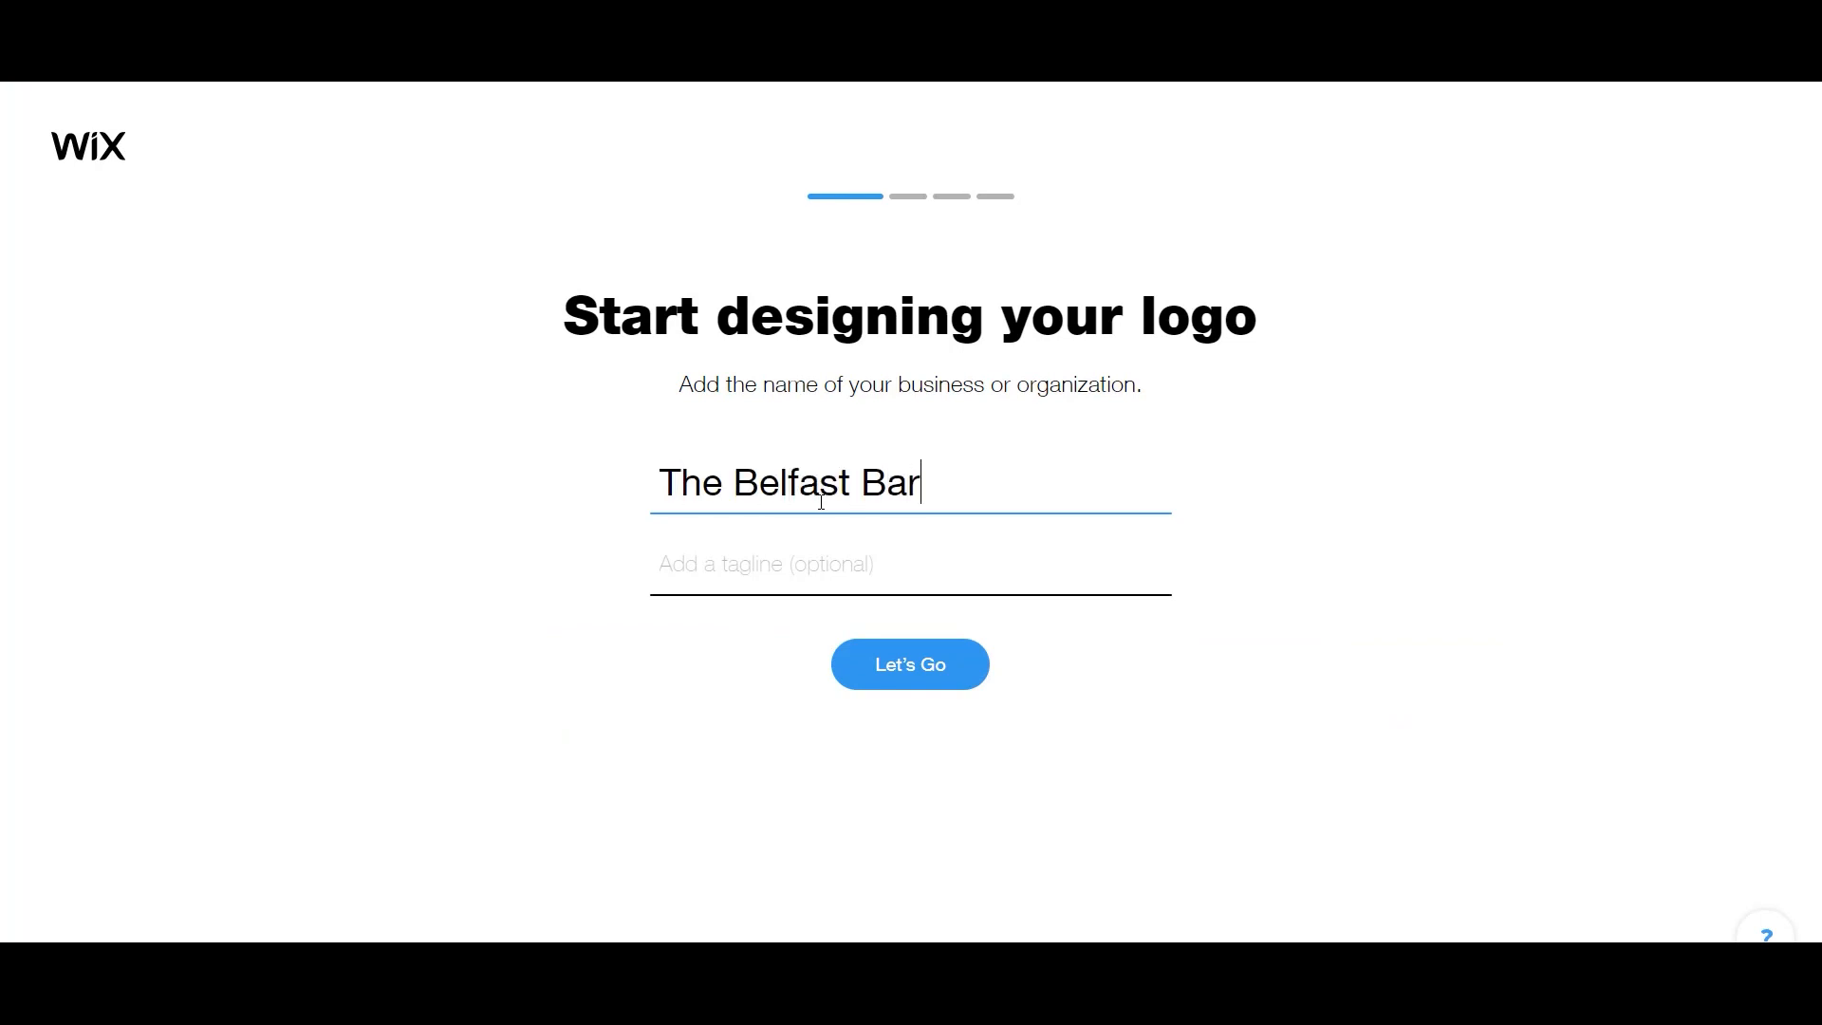
right_click(697, 482)
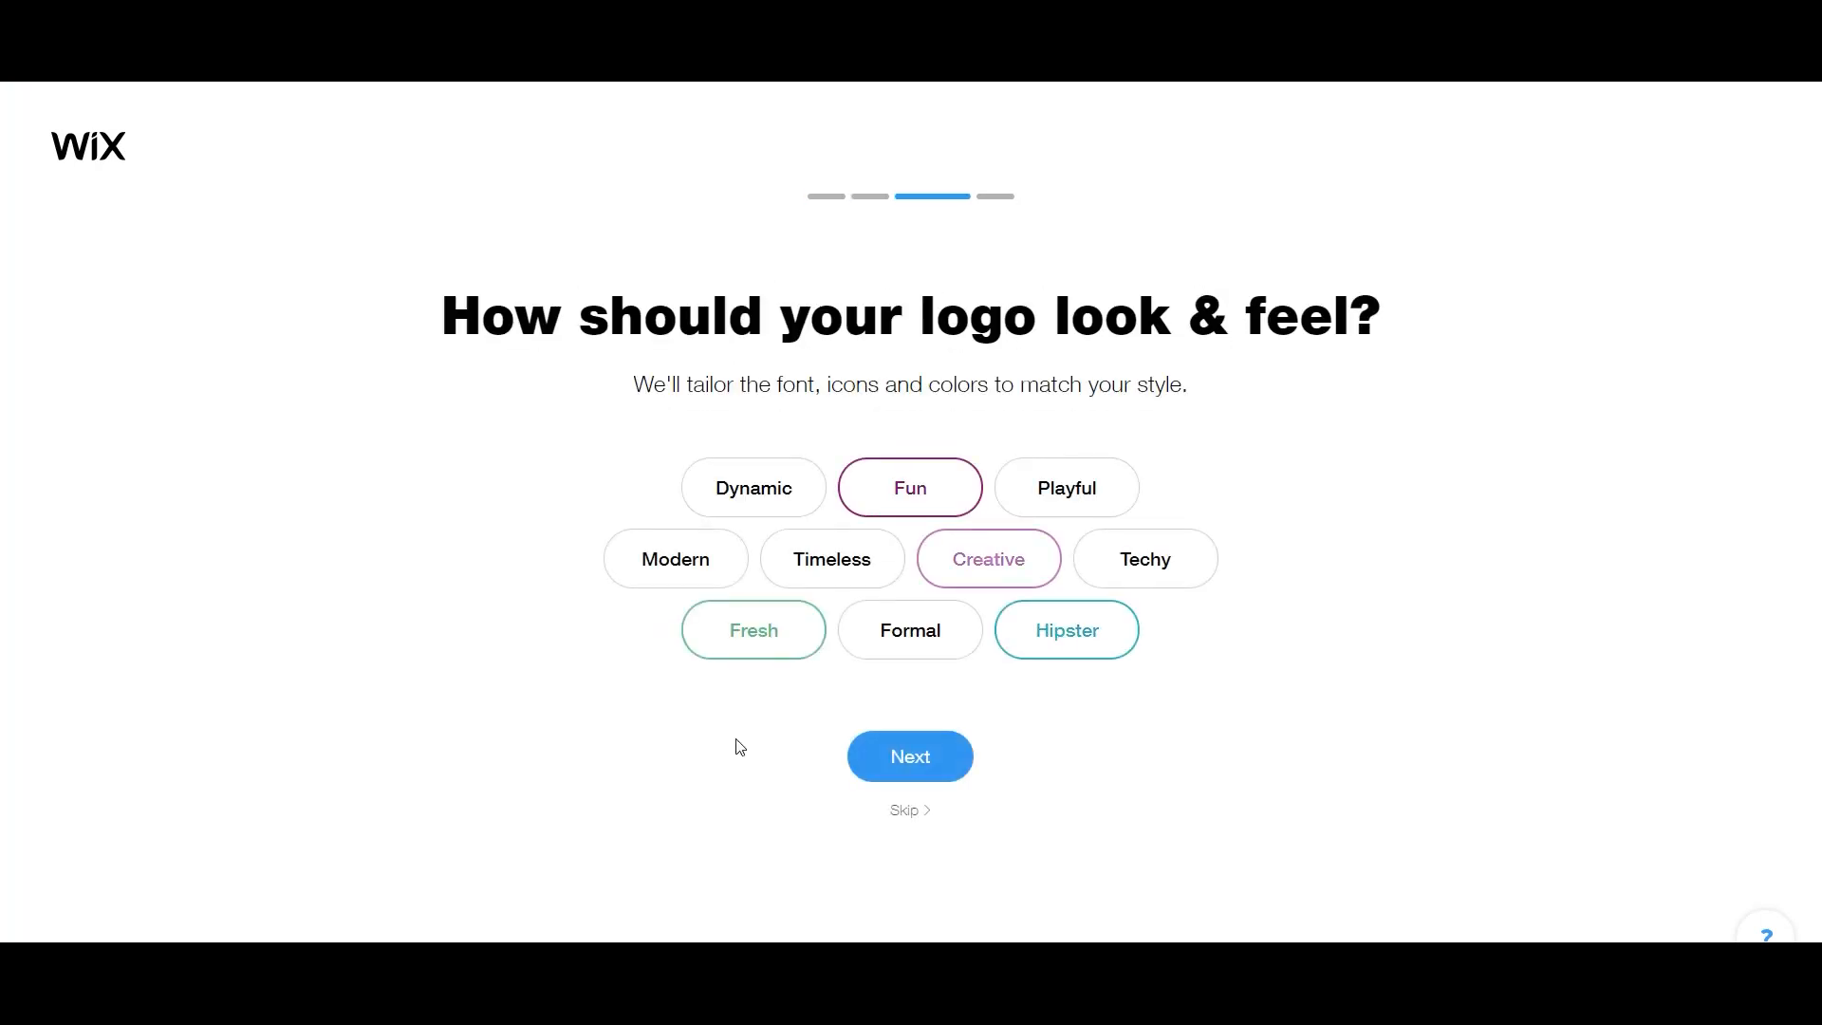
click(910, 755)
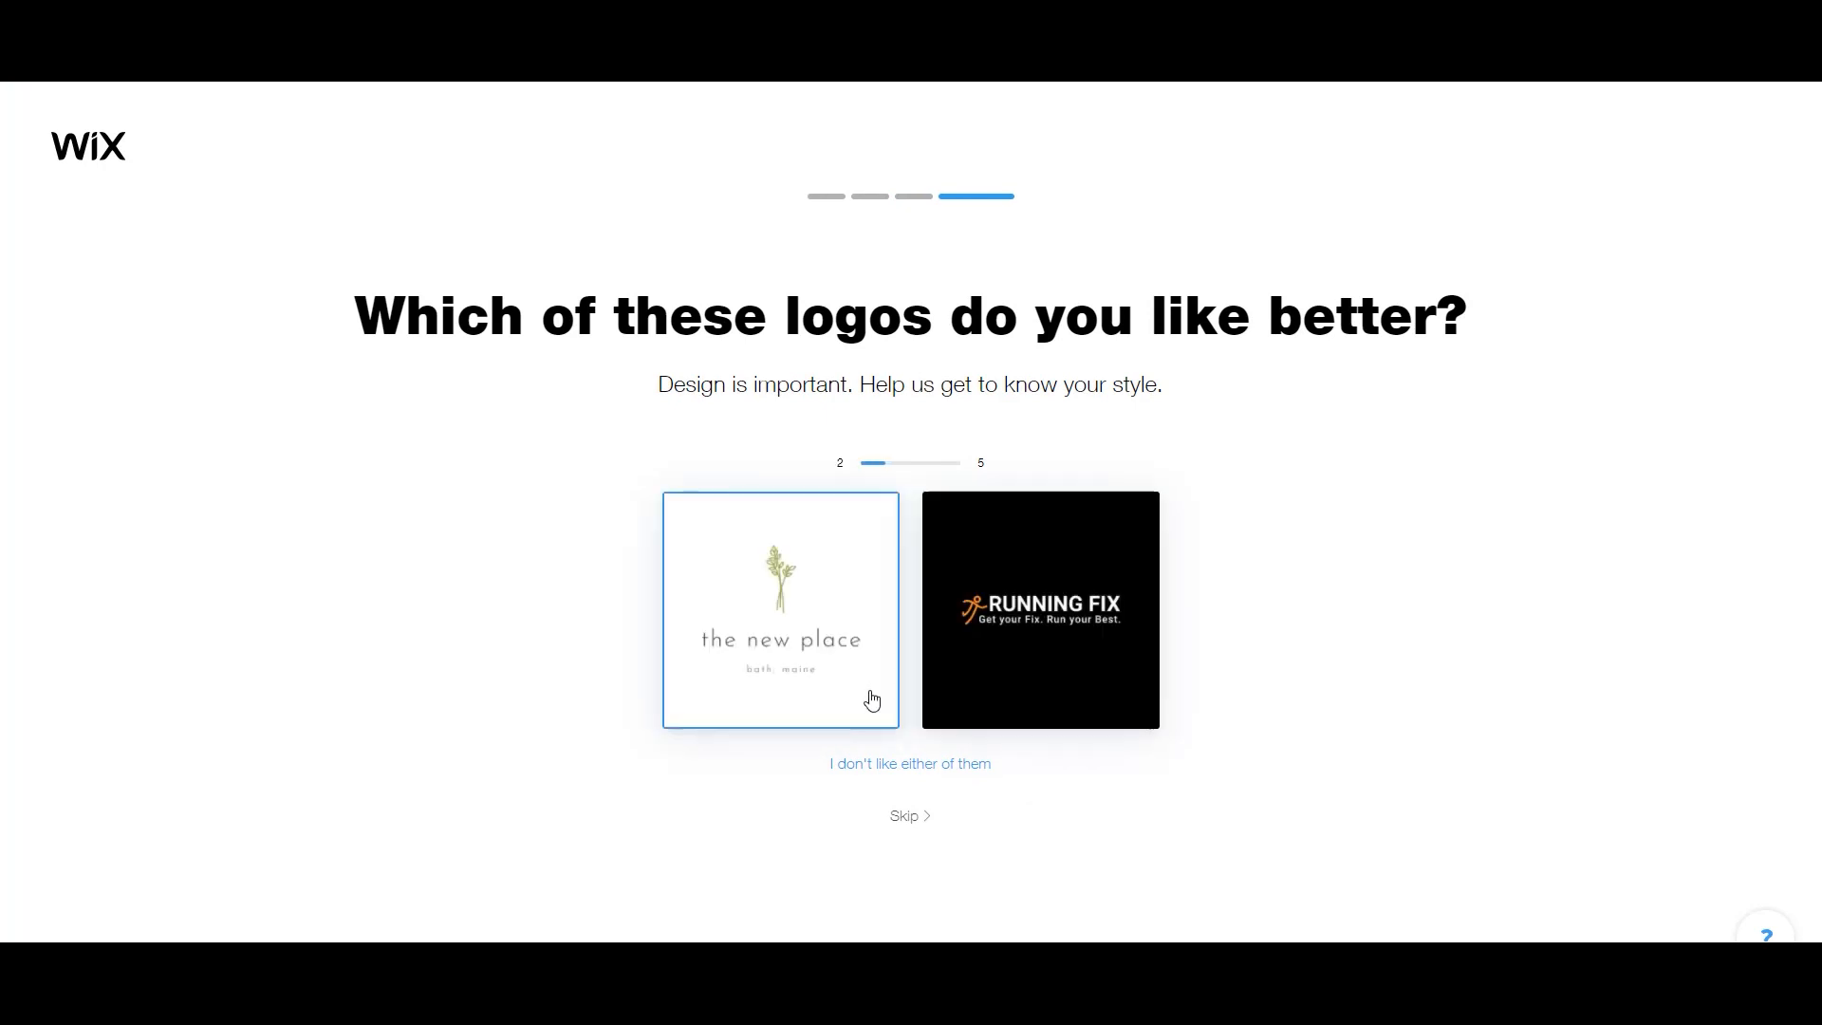
click(778, 610)
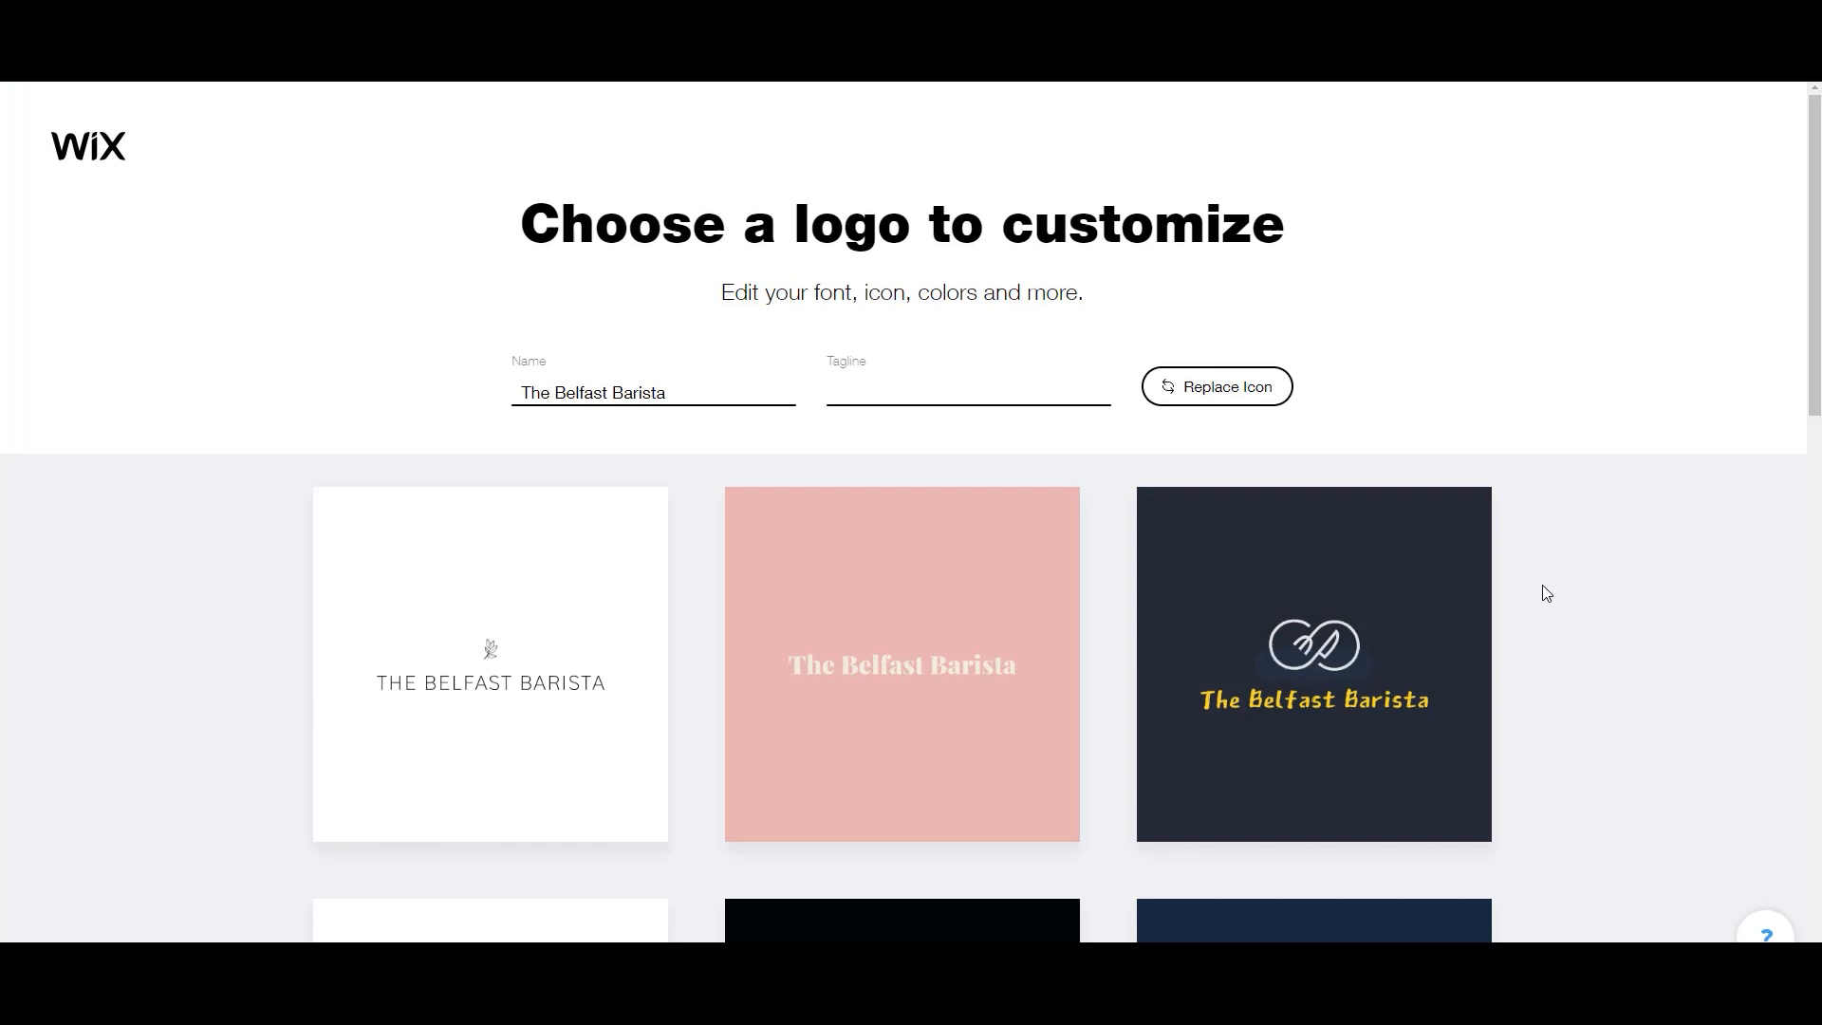
Scroll through the generated Belfast Barista logo designs.
scroll(down, 3)
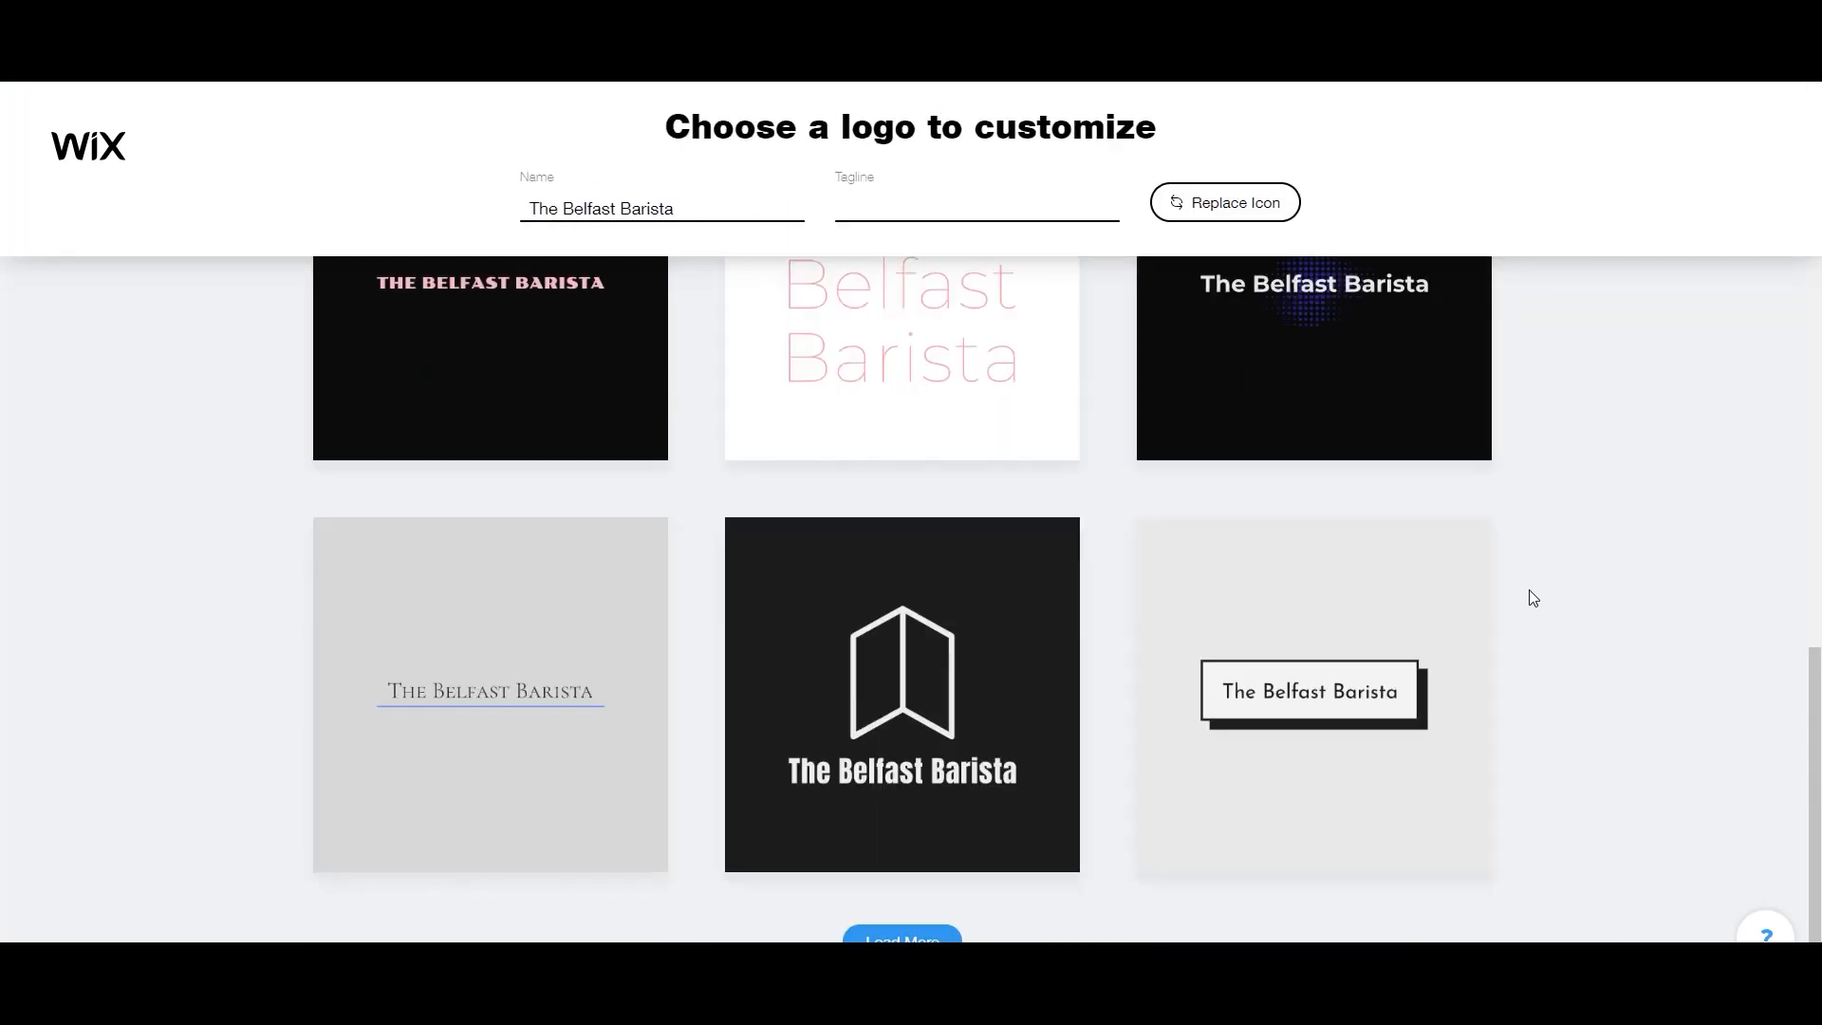
scroll(down, 3)
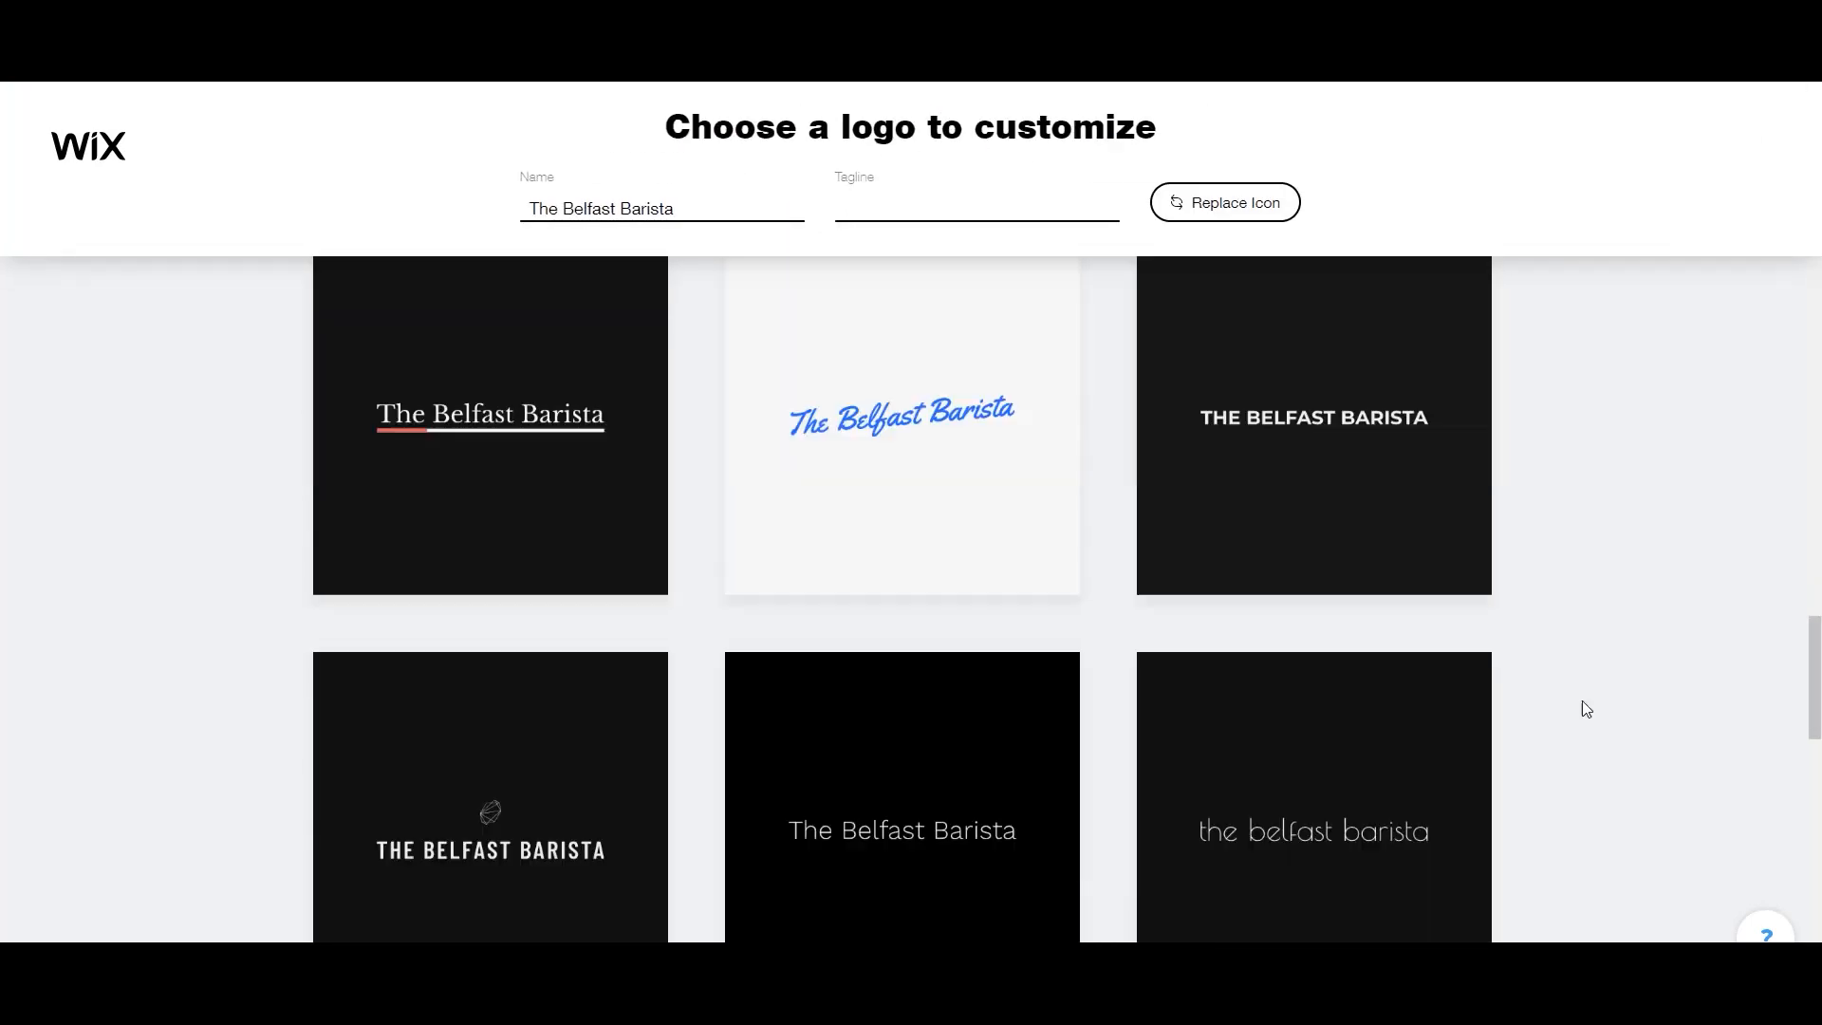
scroll(down, 3)
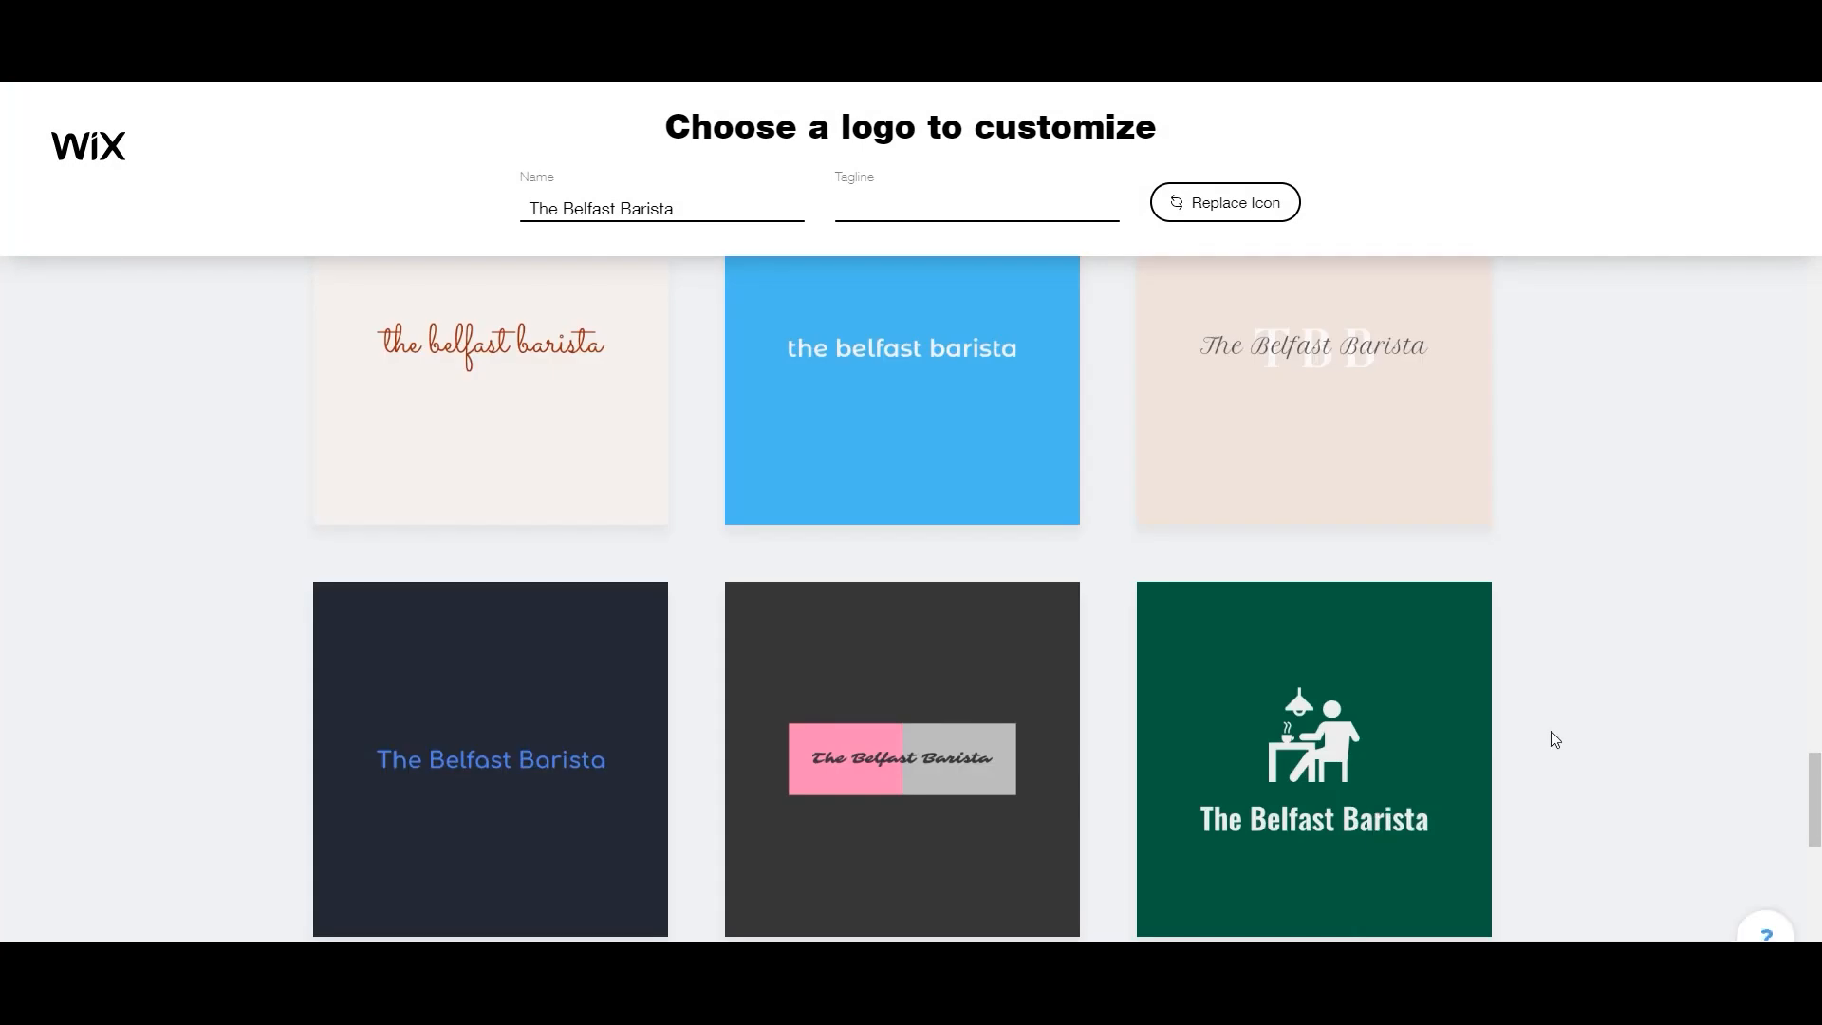
scroll(down, 3)
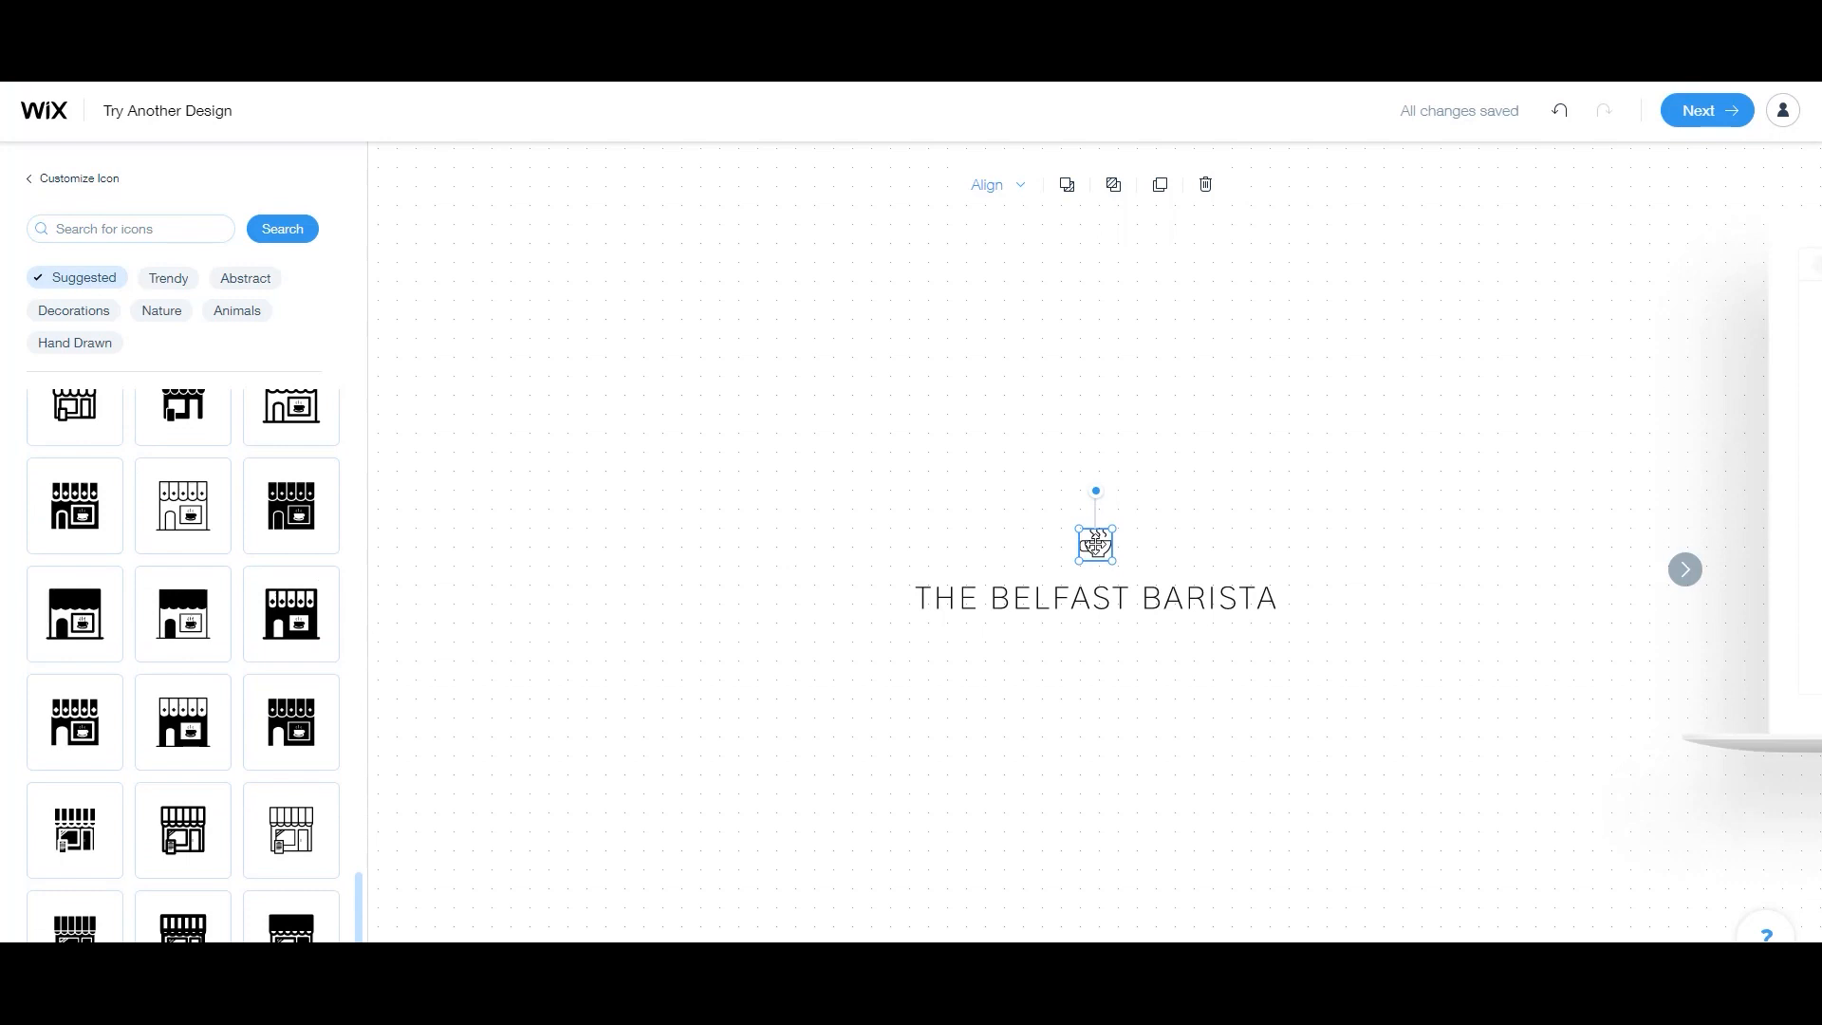
Give the logo a coffee cup icon and preview it on merchandise and website mockups.
click(74, 445)
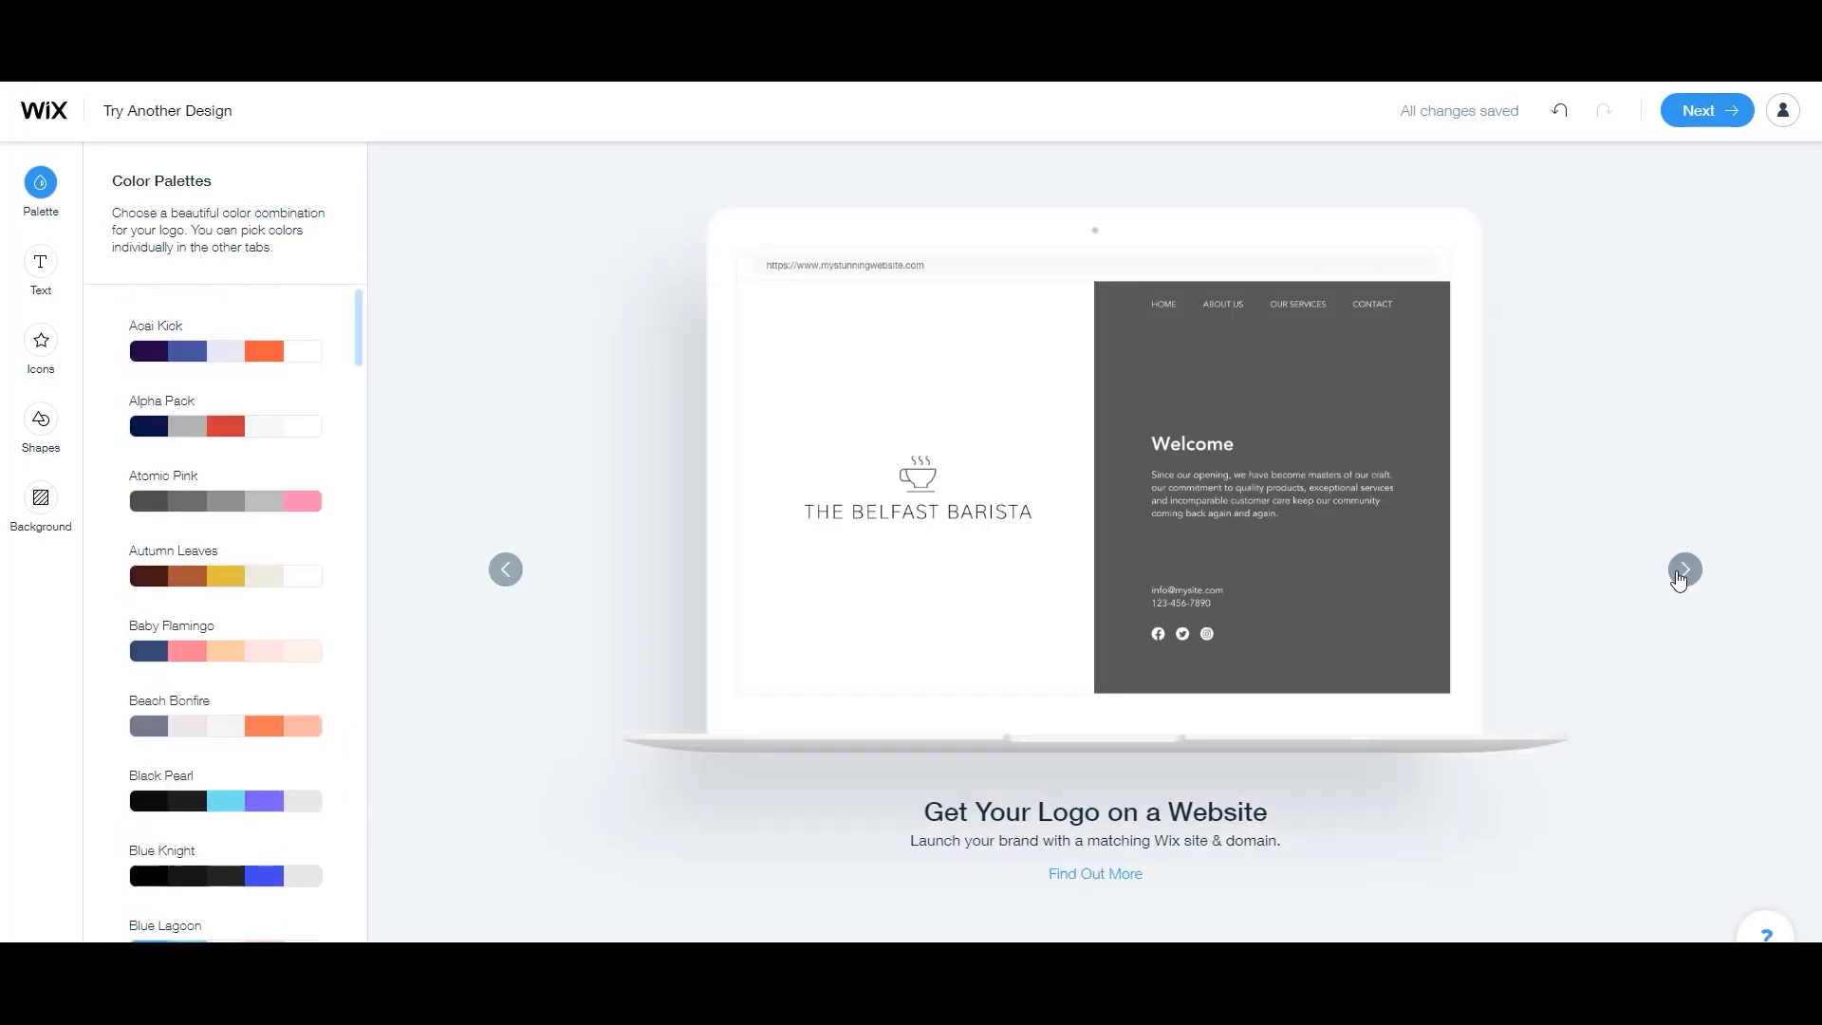
click(1681, 568)
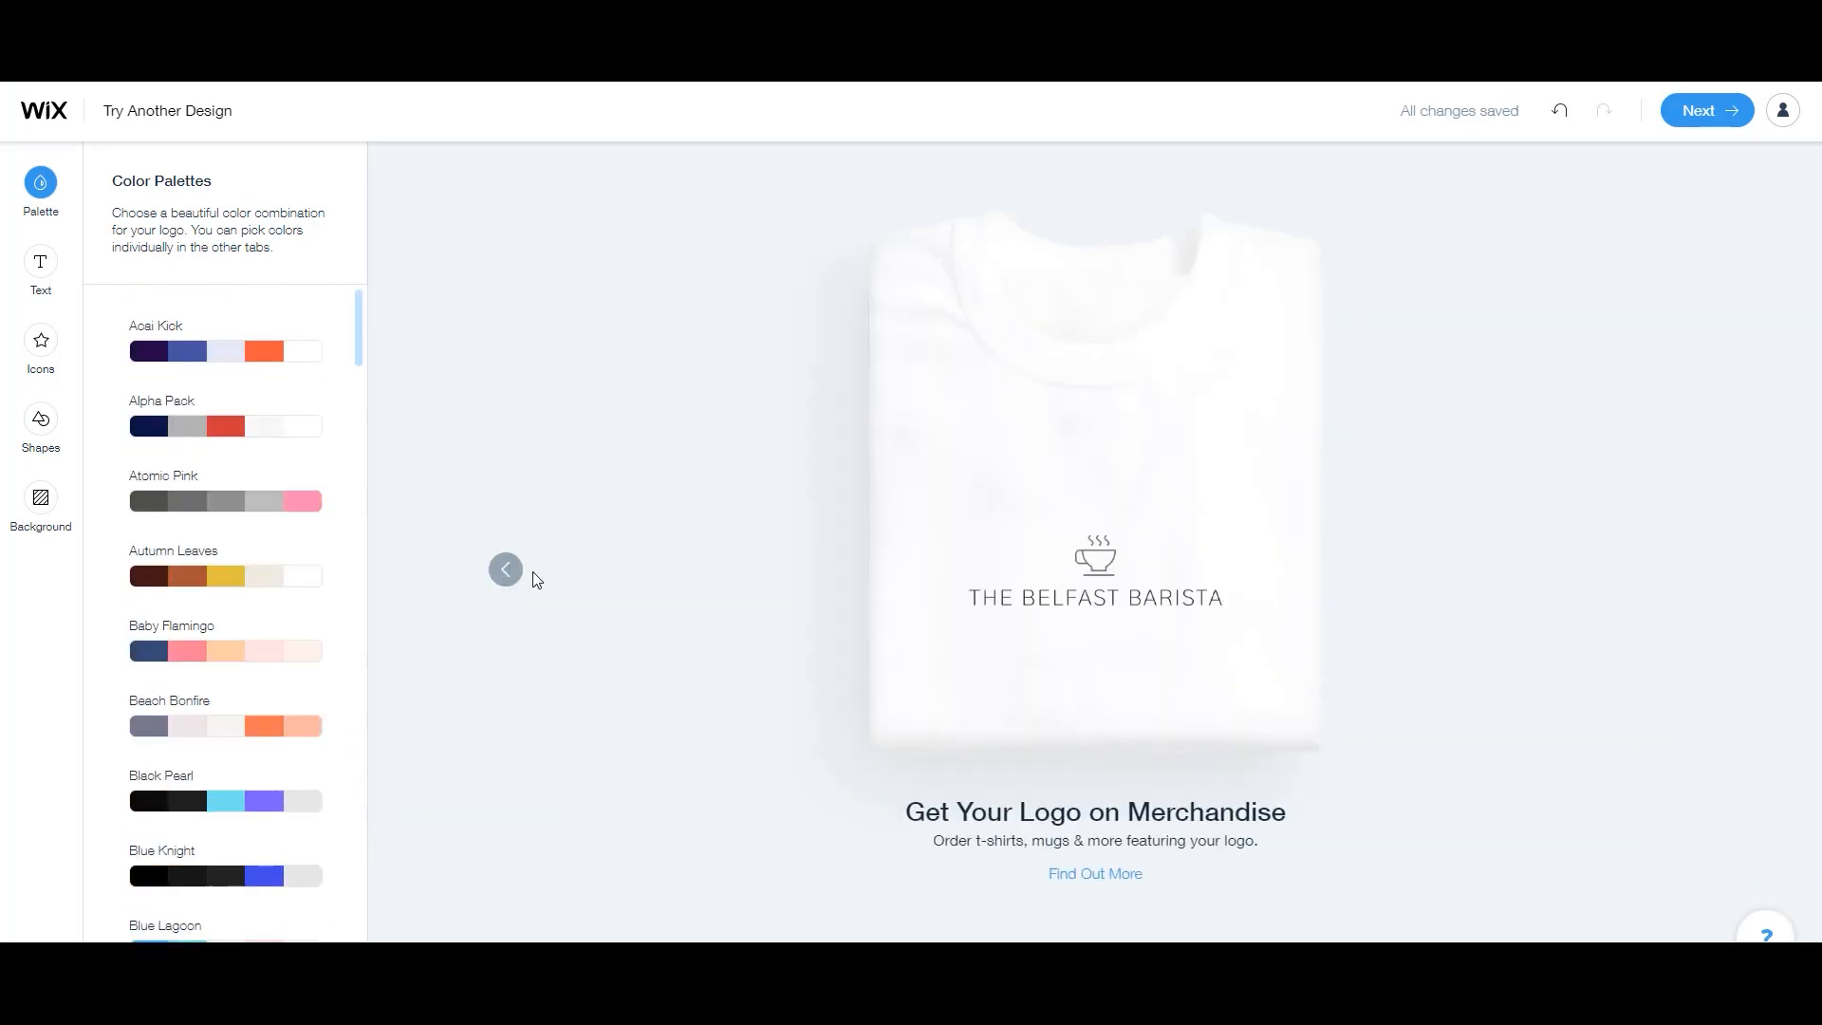
click(506, 570)
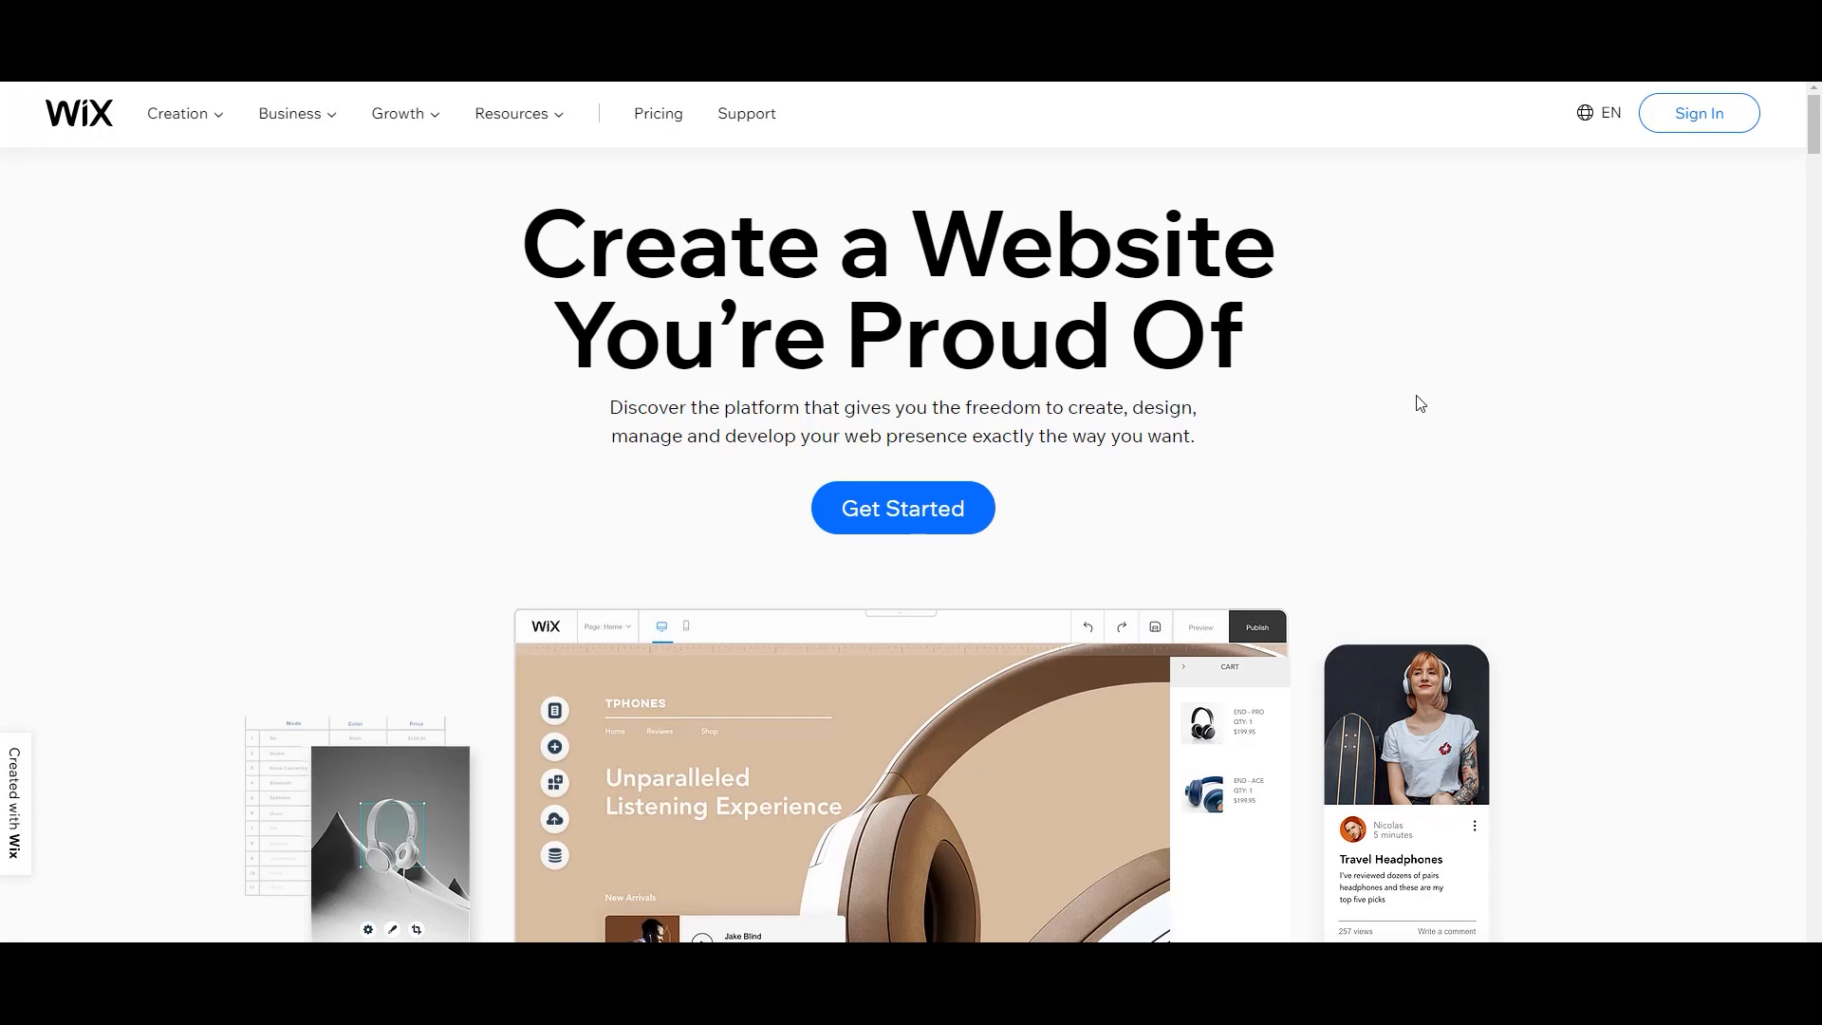
mouse_move(1389, 396)
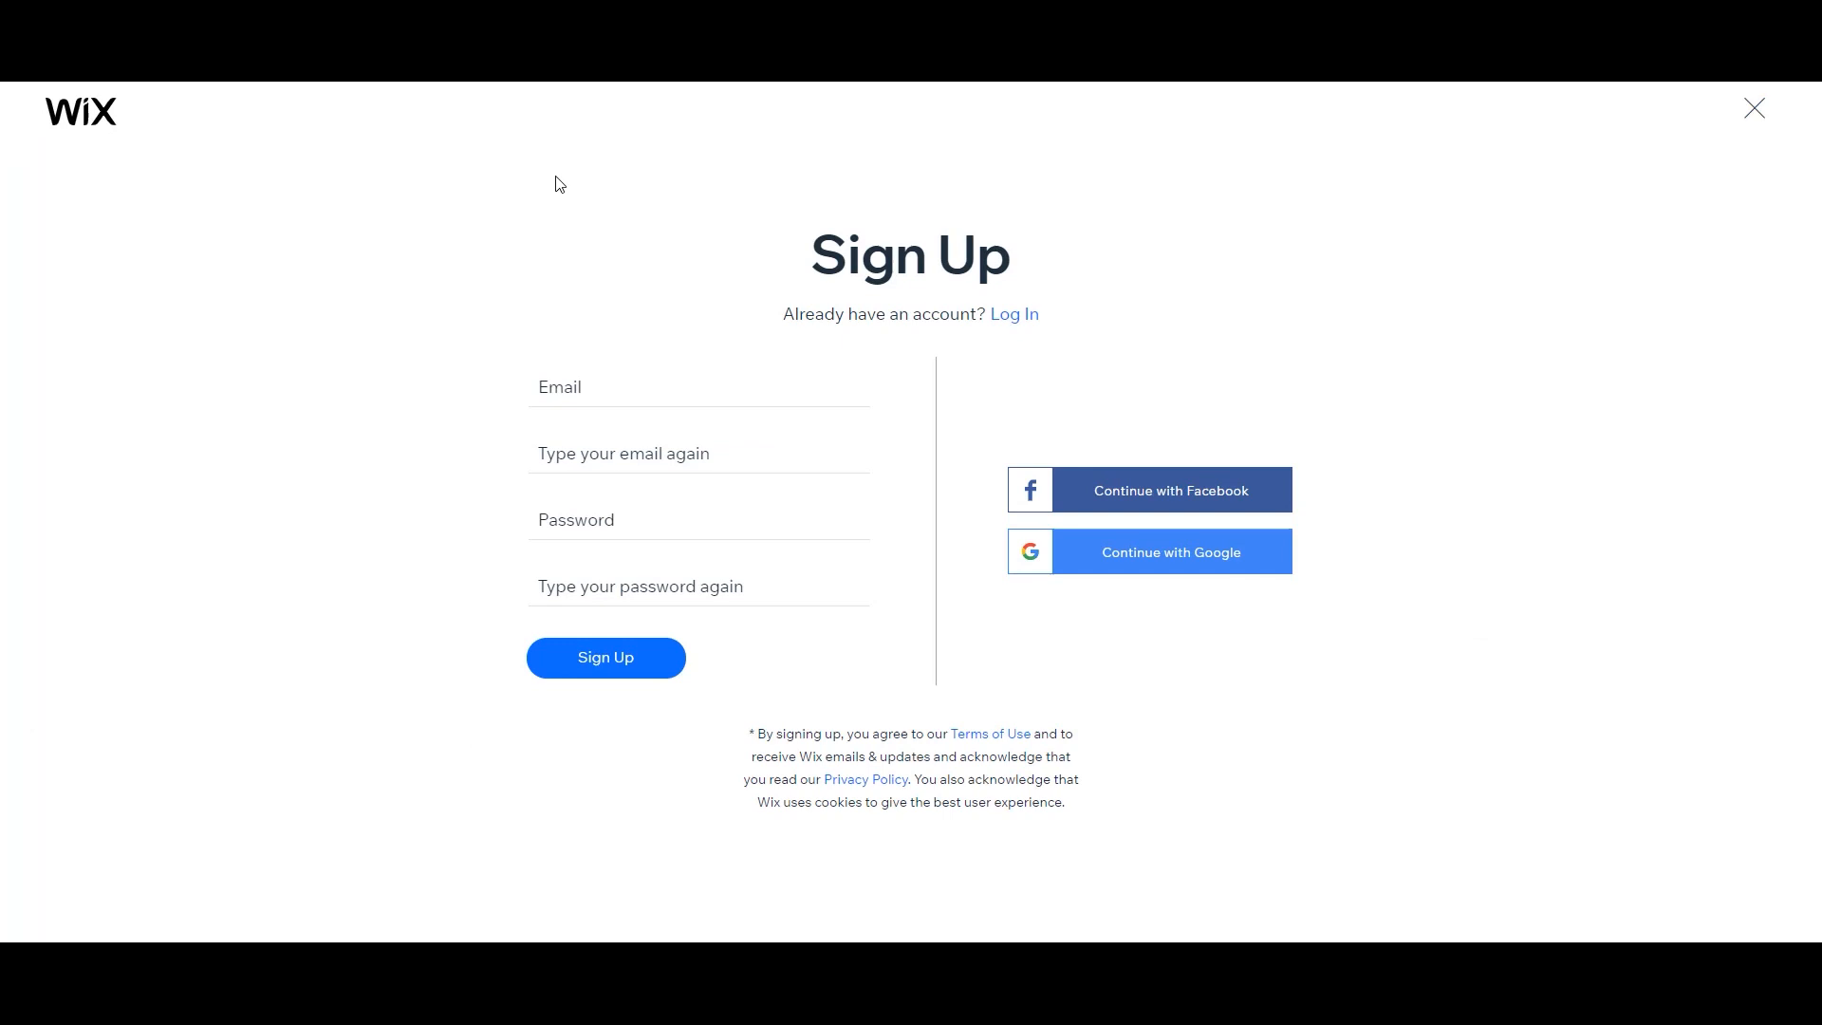
mouse_move(1227, 250)
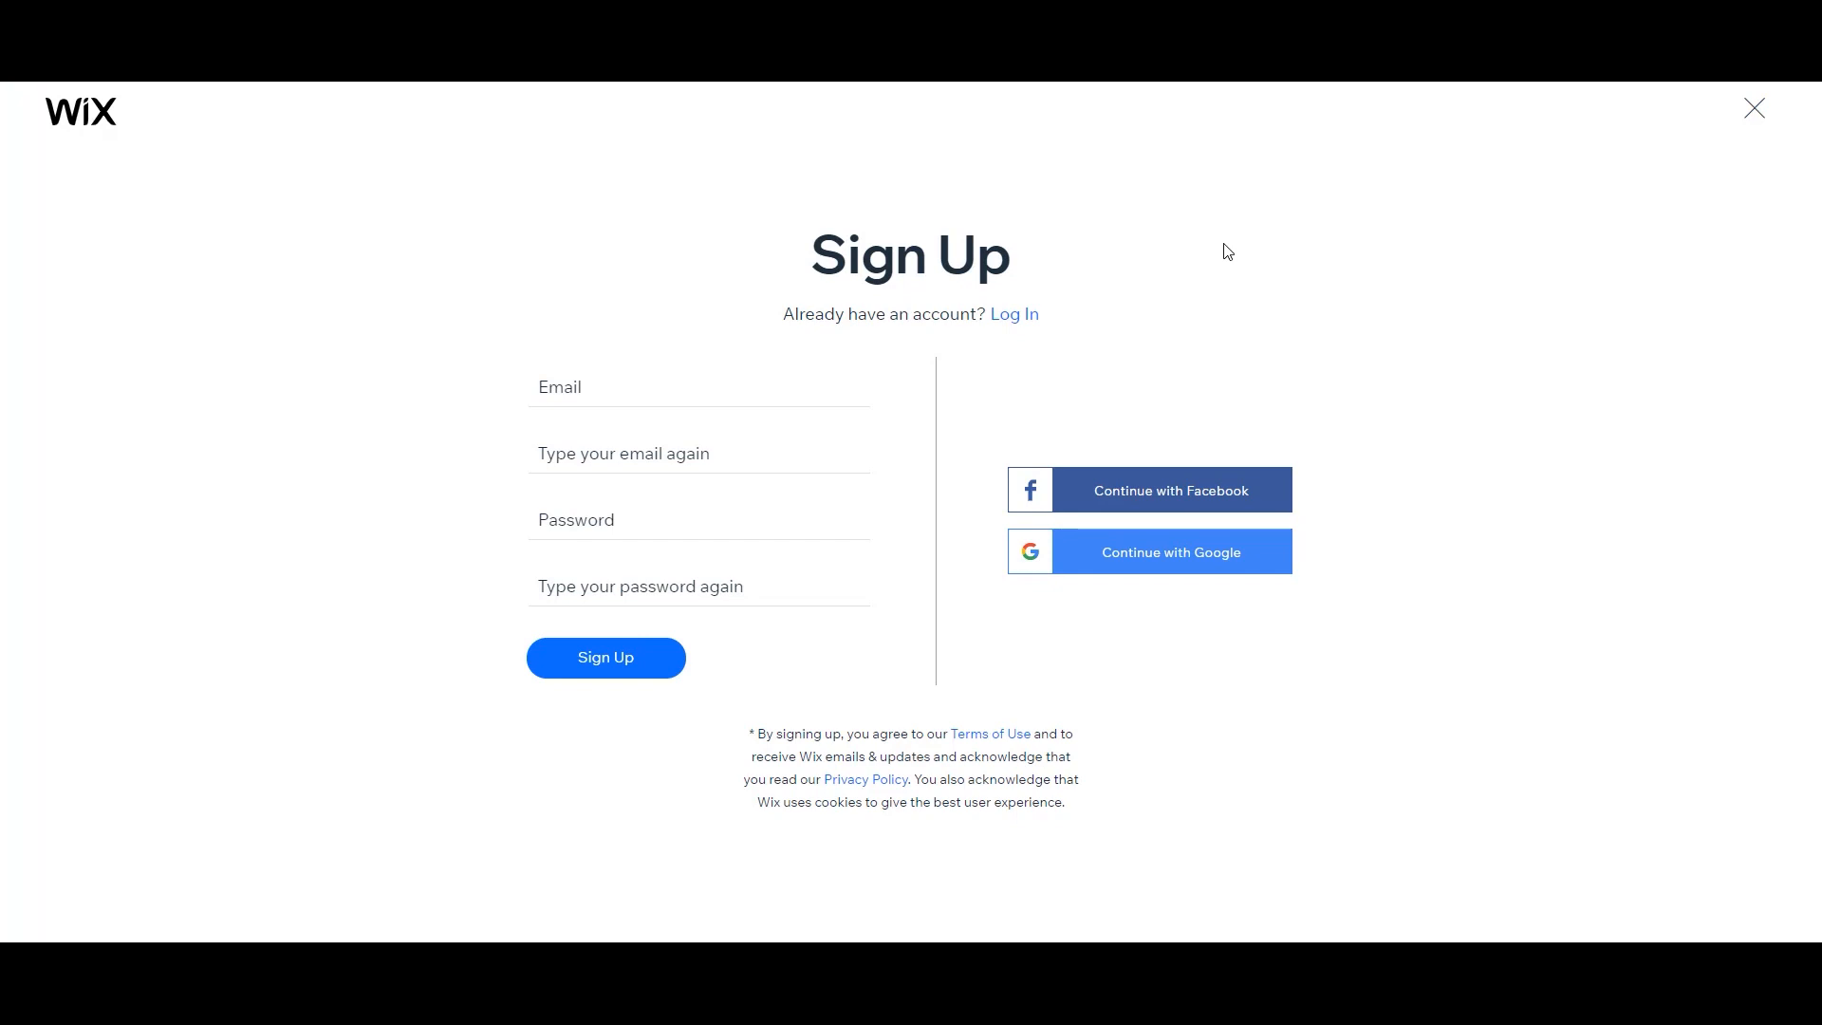
mouse_move(656, 663)
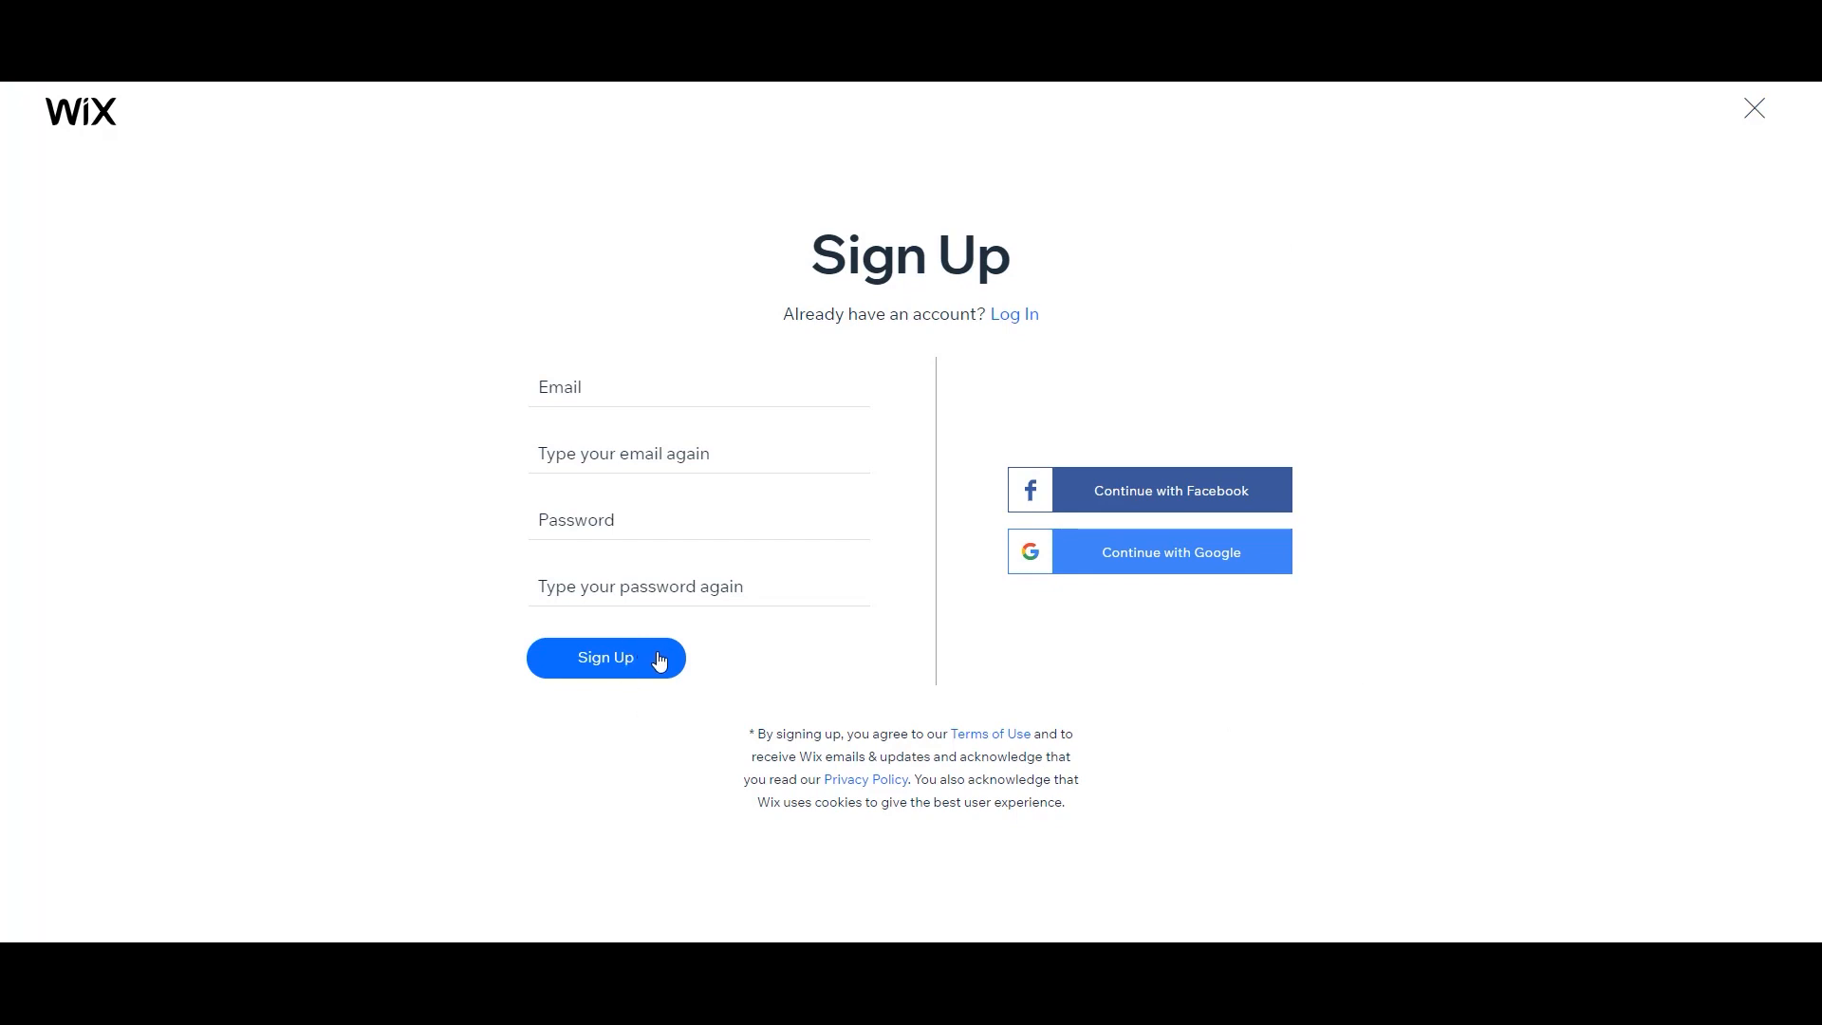
mouse_move(1148, 552)
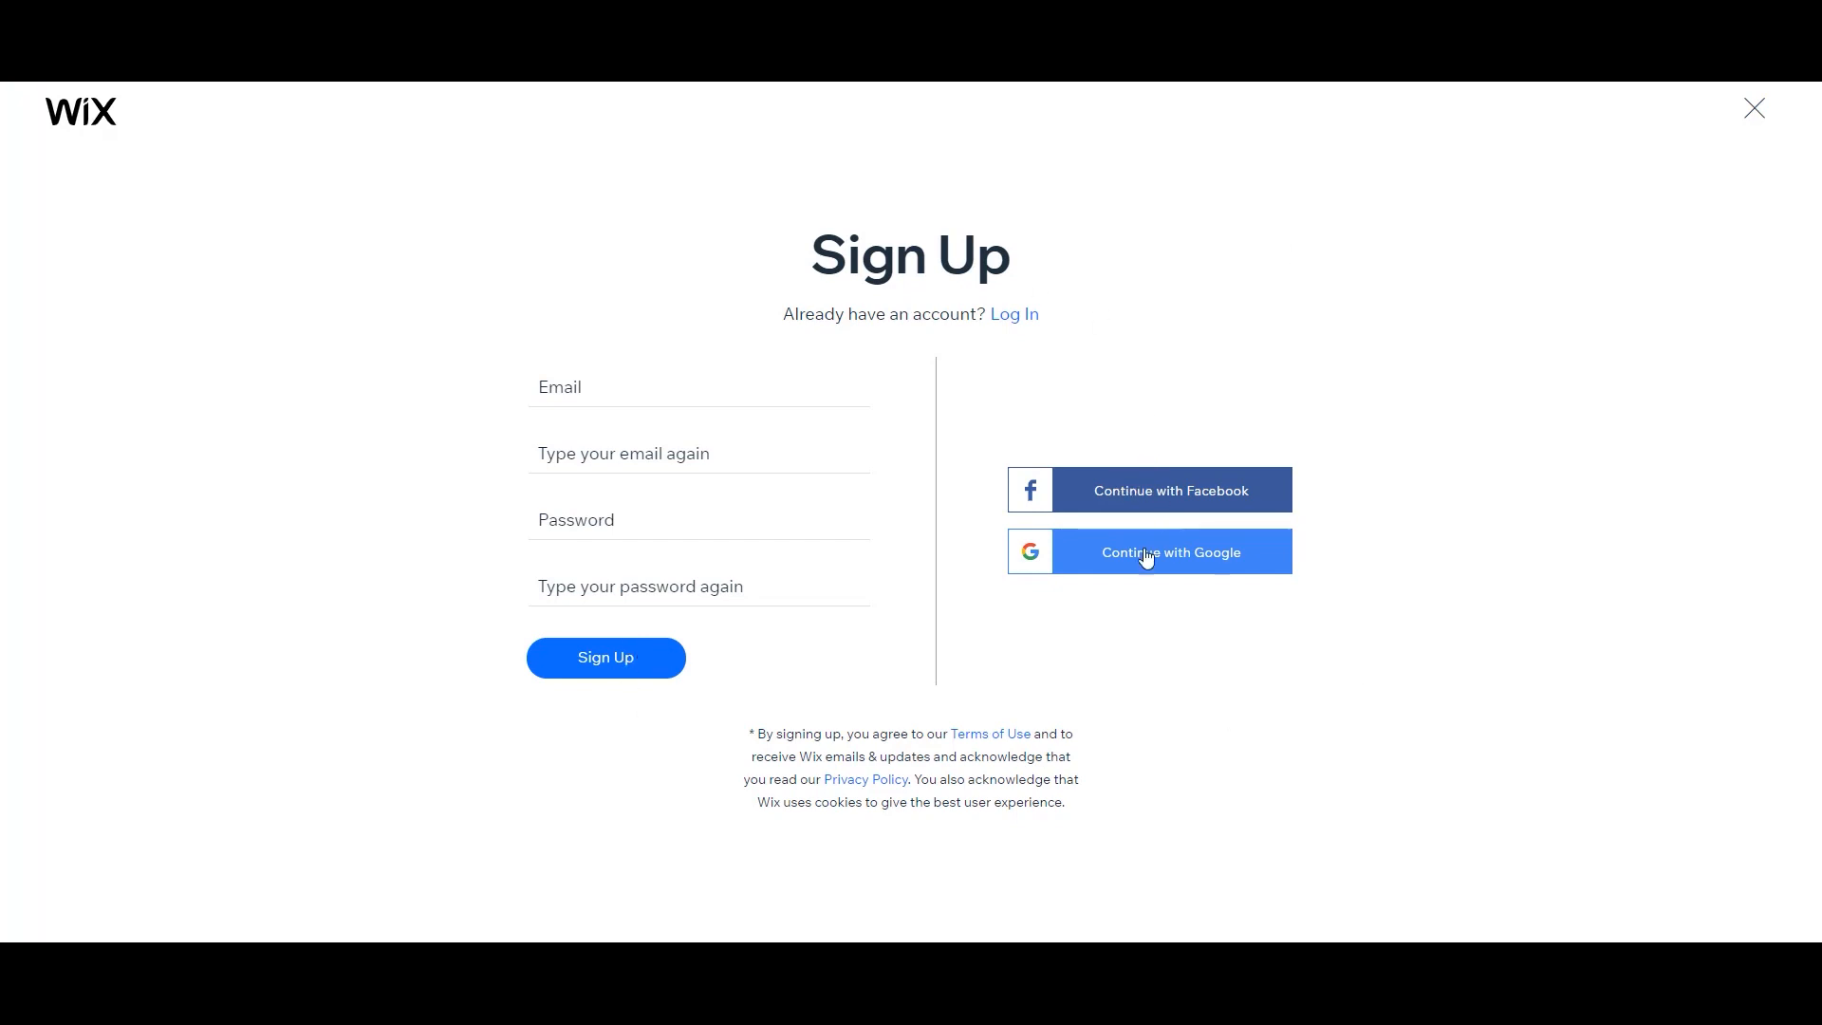
Sign up for a Wix account with Continue with Google.
click(1169, 550)
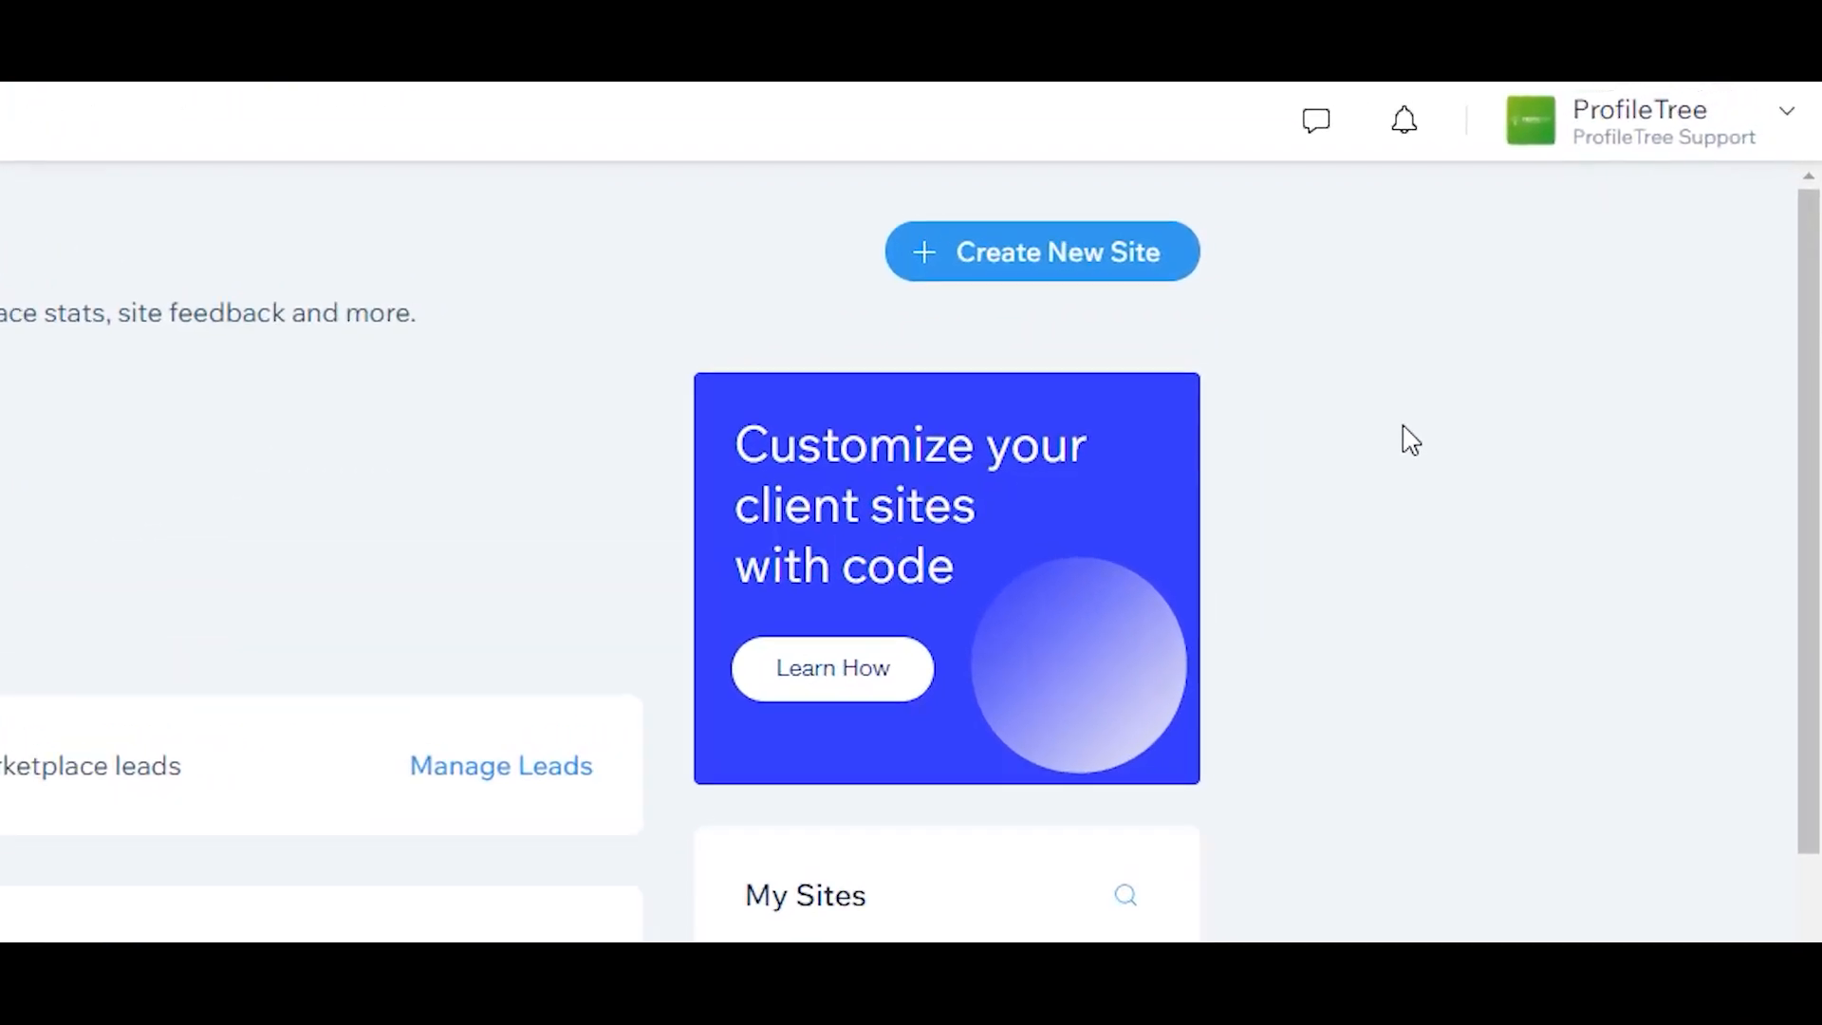
Create a new site on the classic Wix platform with Restaurants & Food as its type.
click(1040, 253)
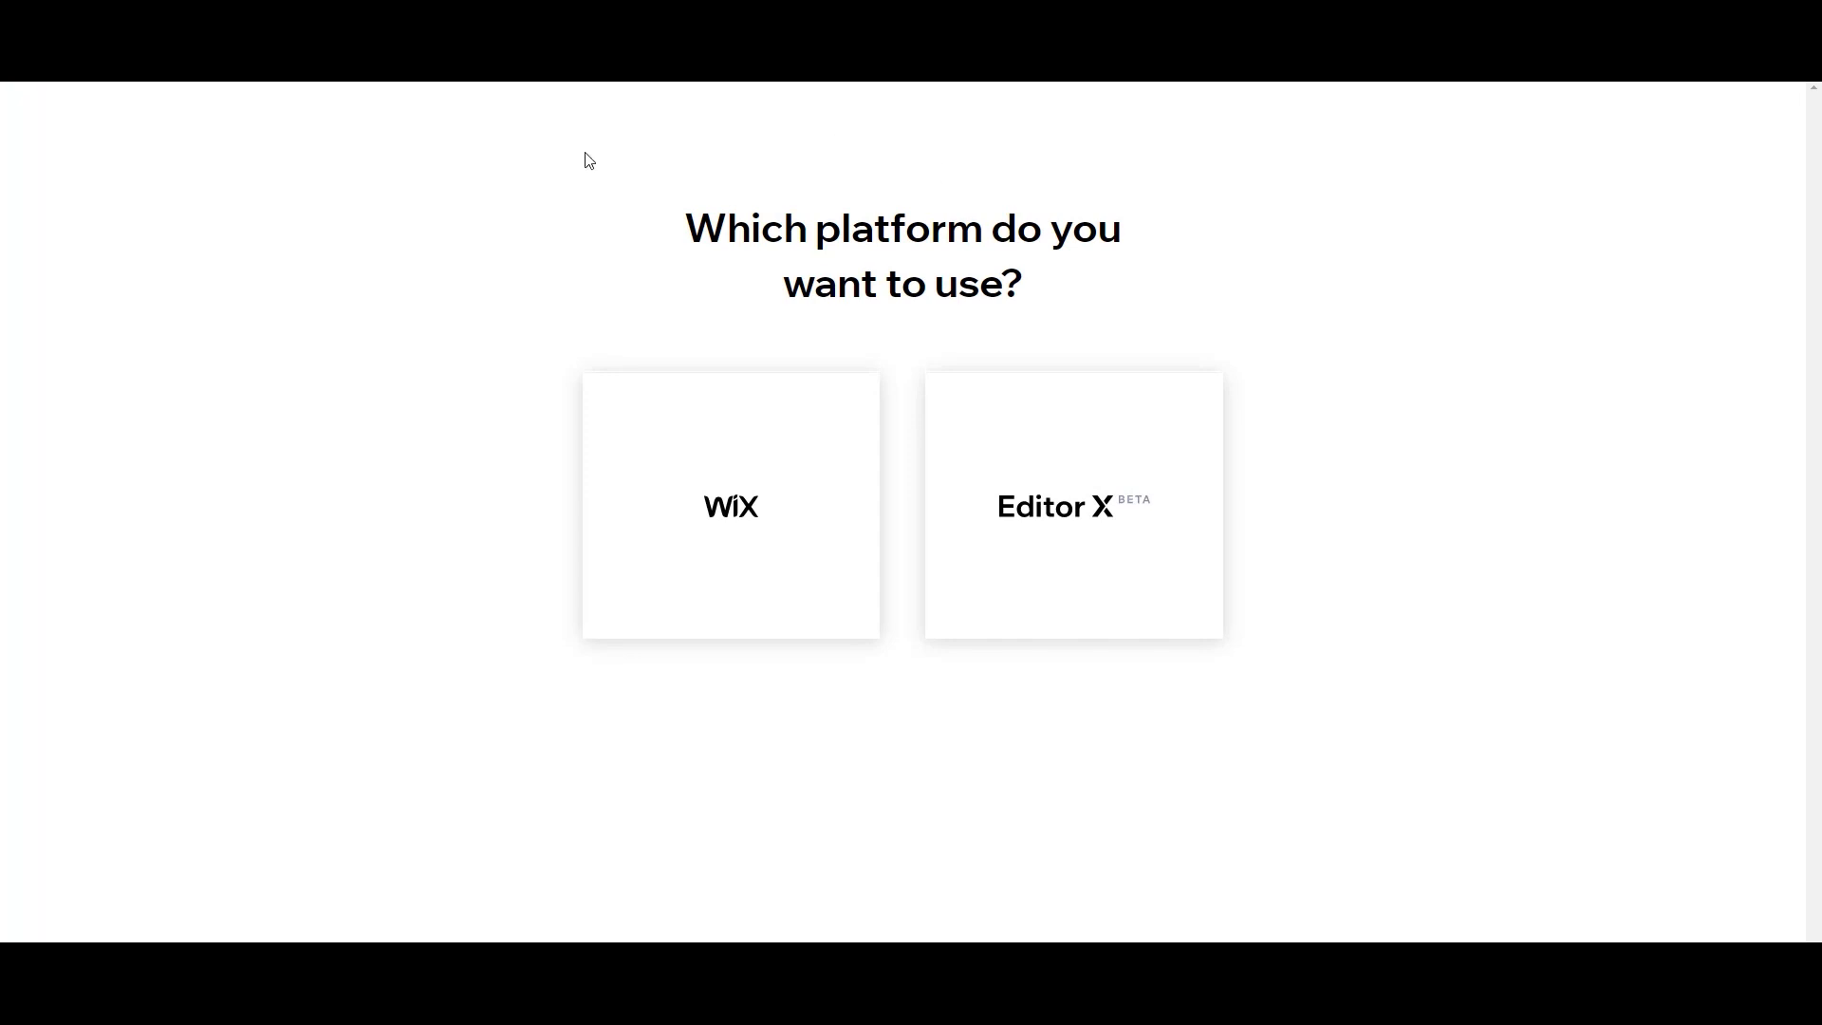
mouse_move(697, 567)
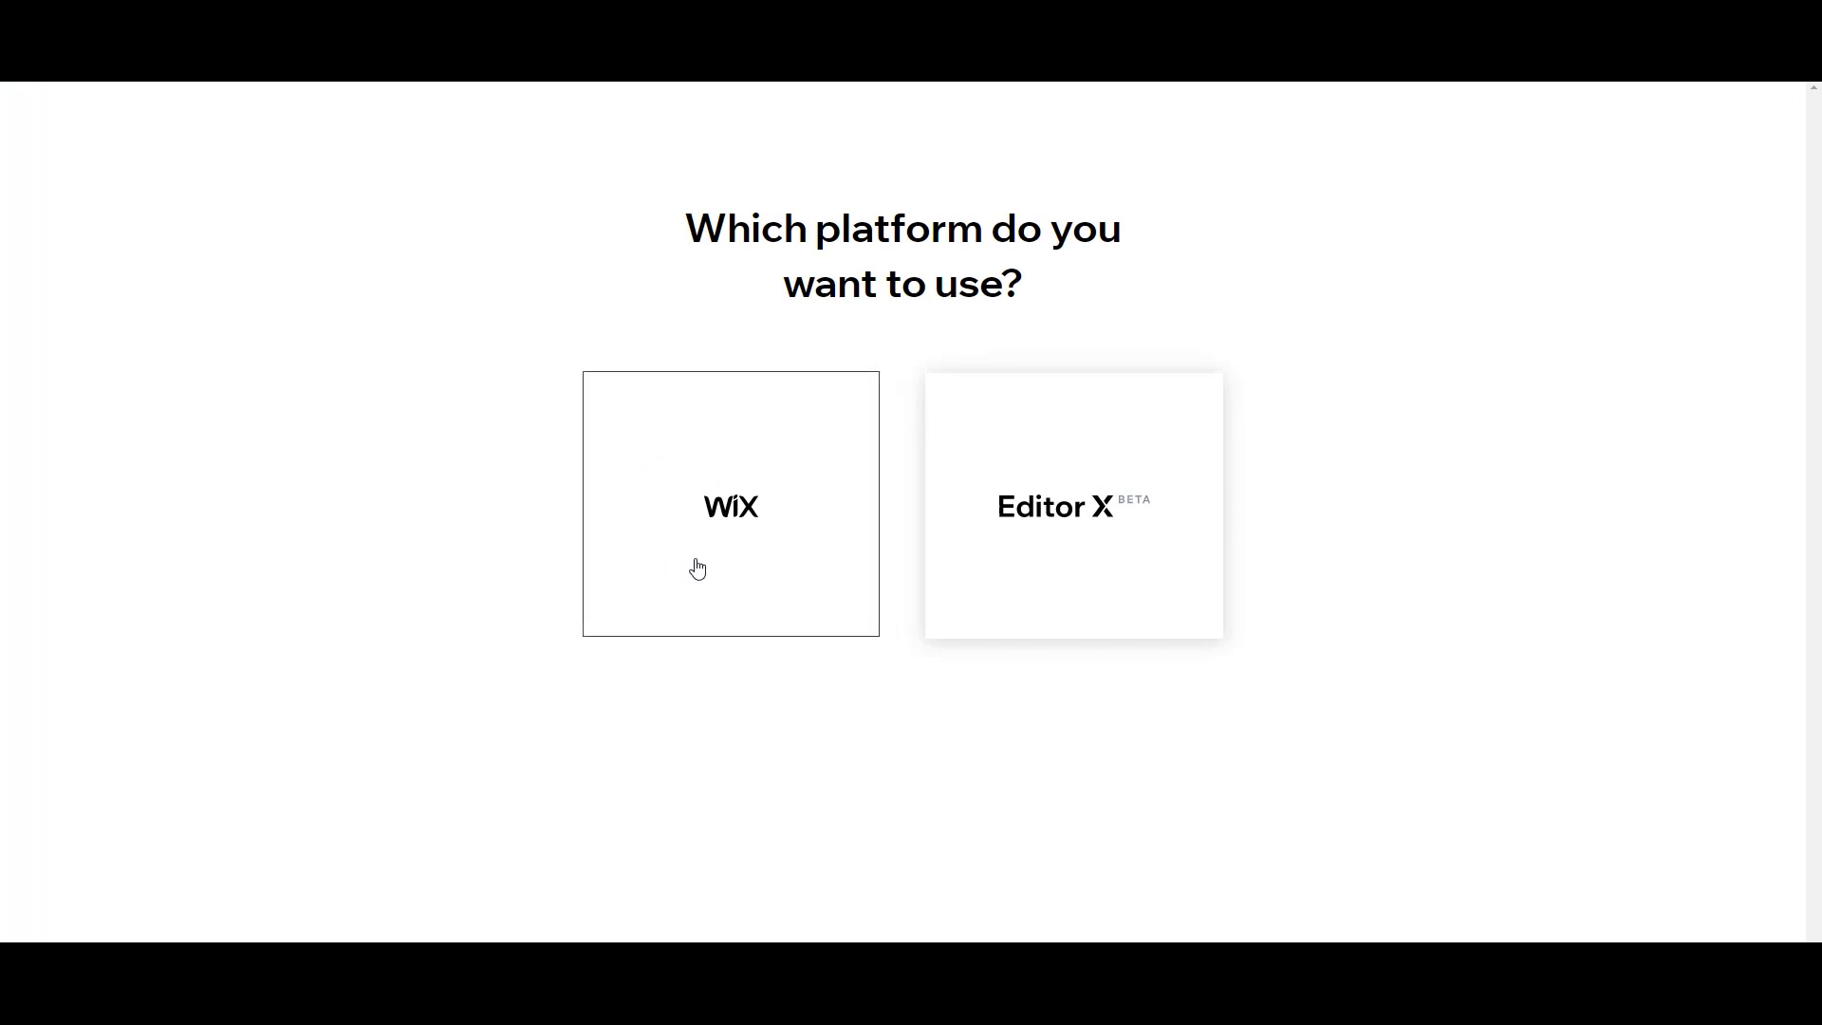
click(730, 504)
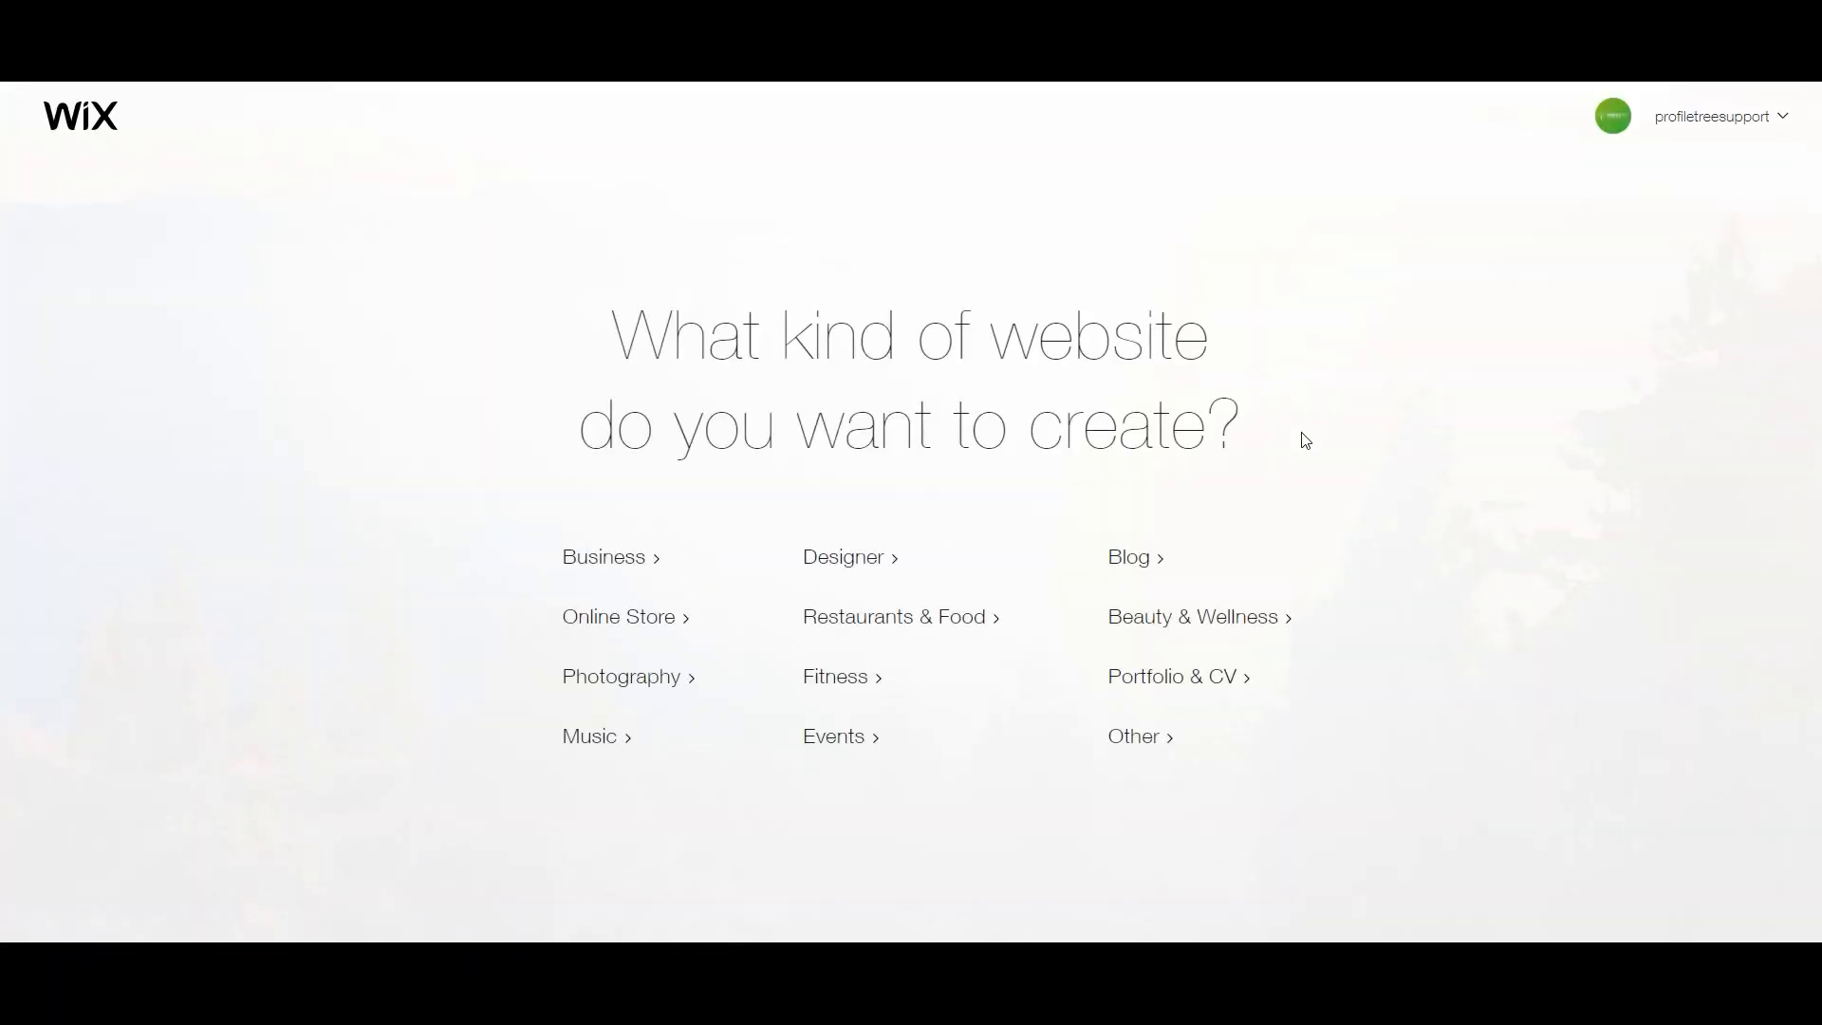
mouse_move(1089, 918)
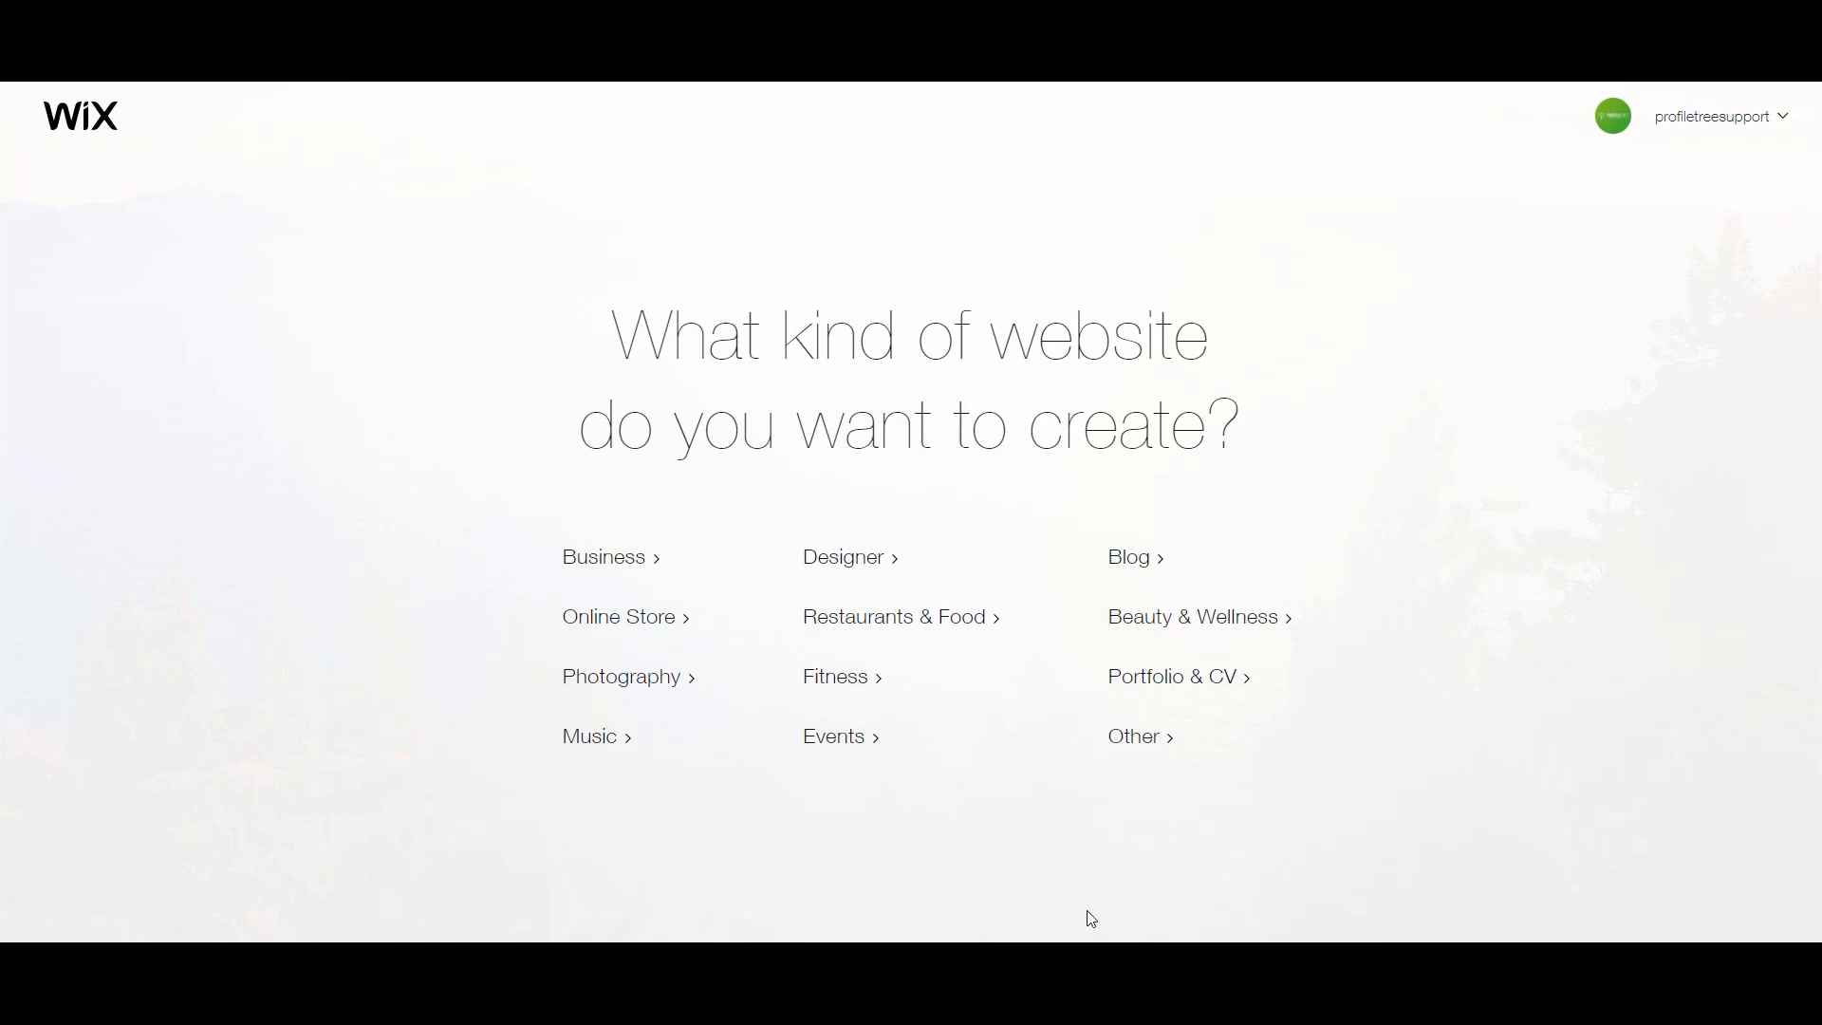
mouse_move(917, 648)
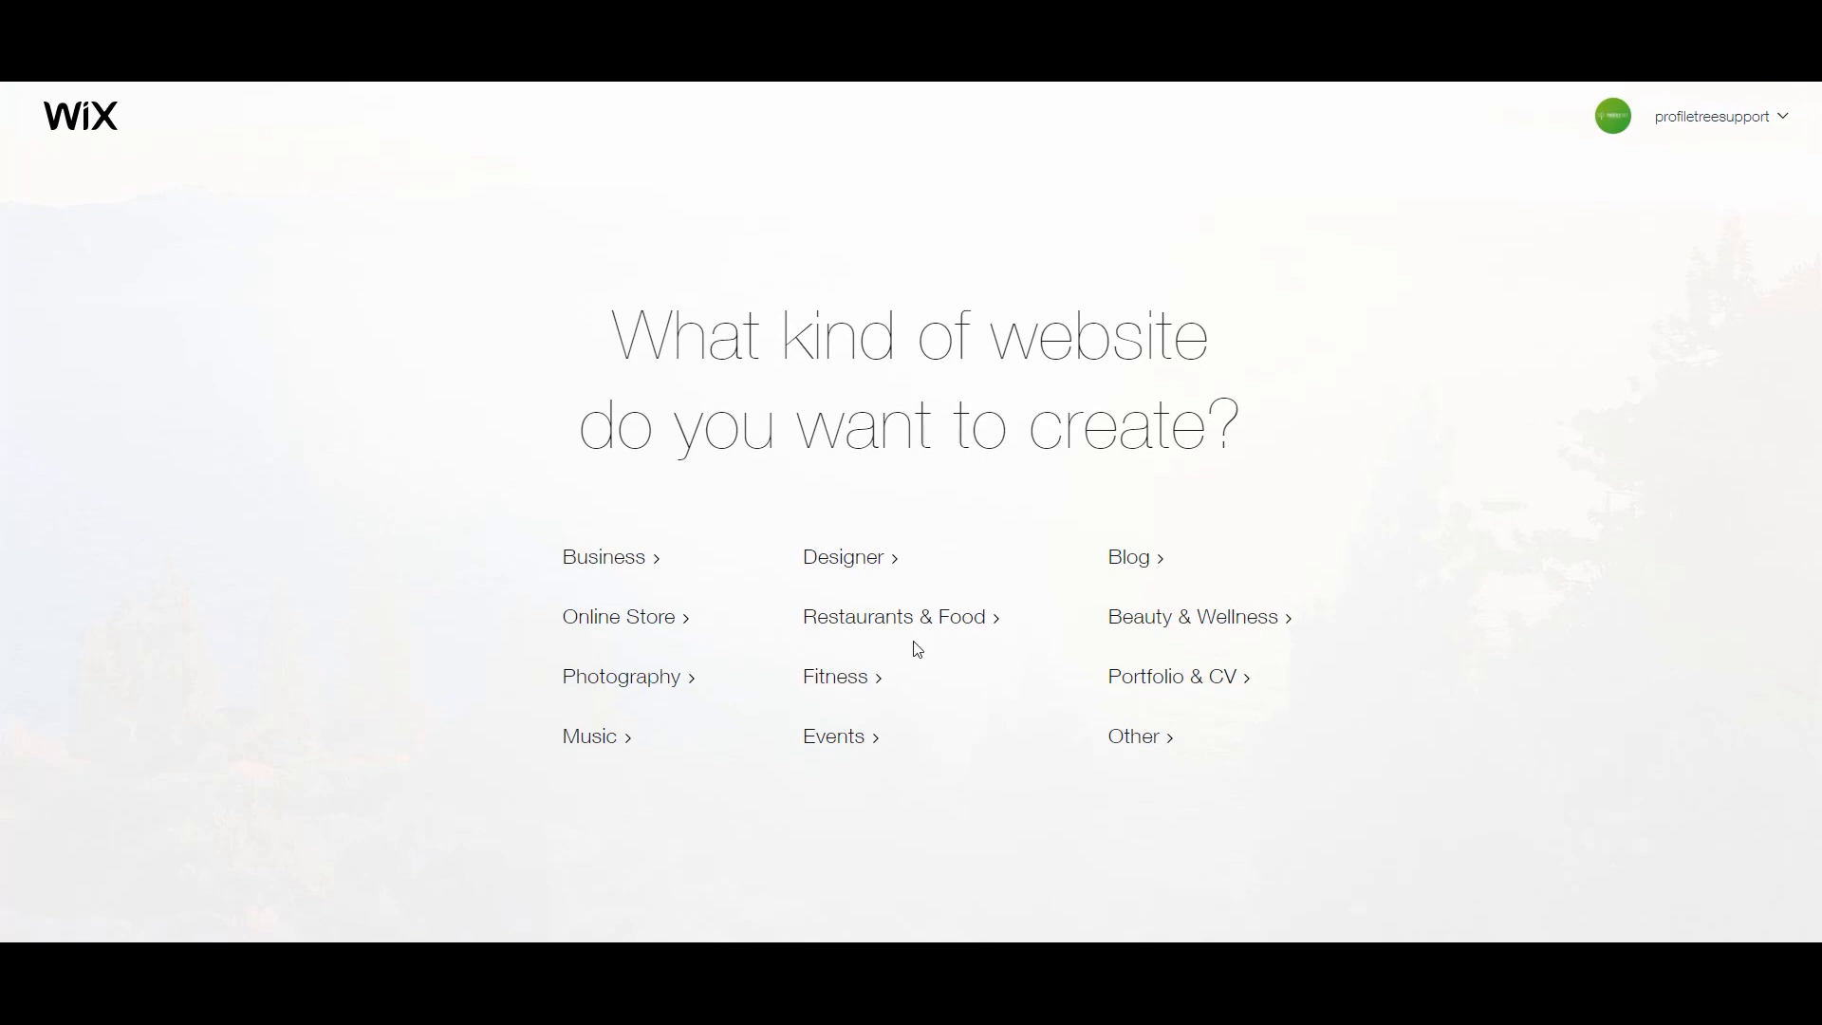
mouse_move(905, 627)
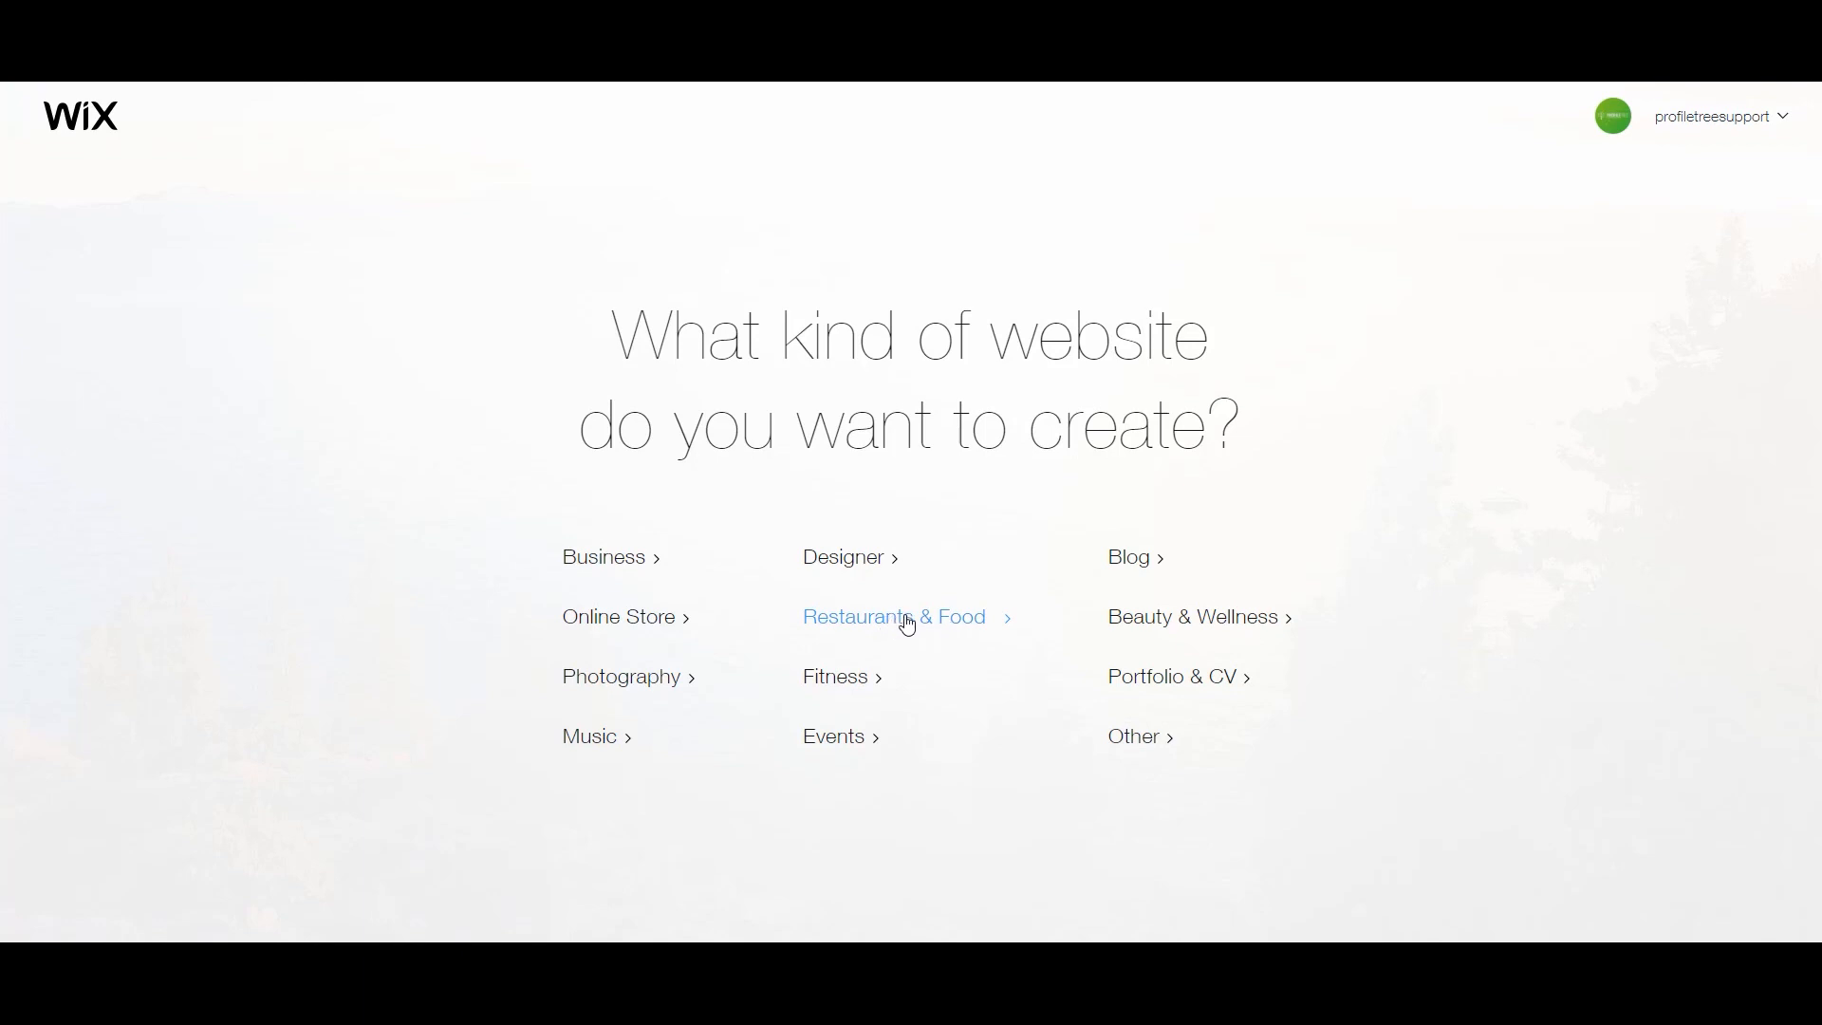
click(894, 616)
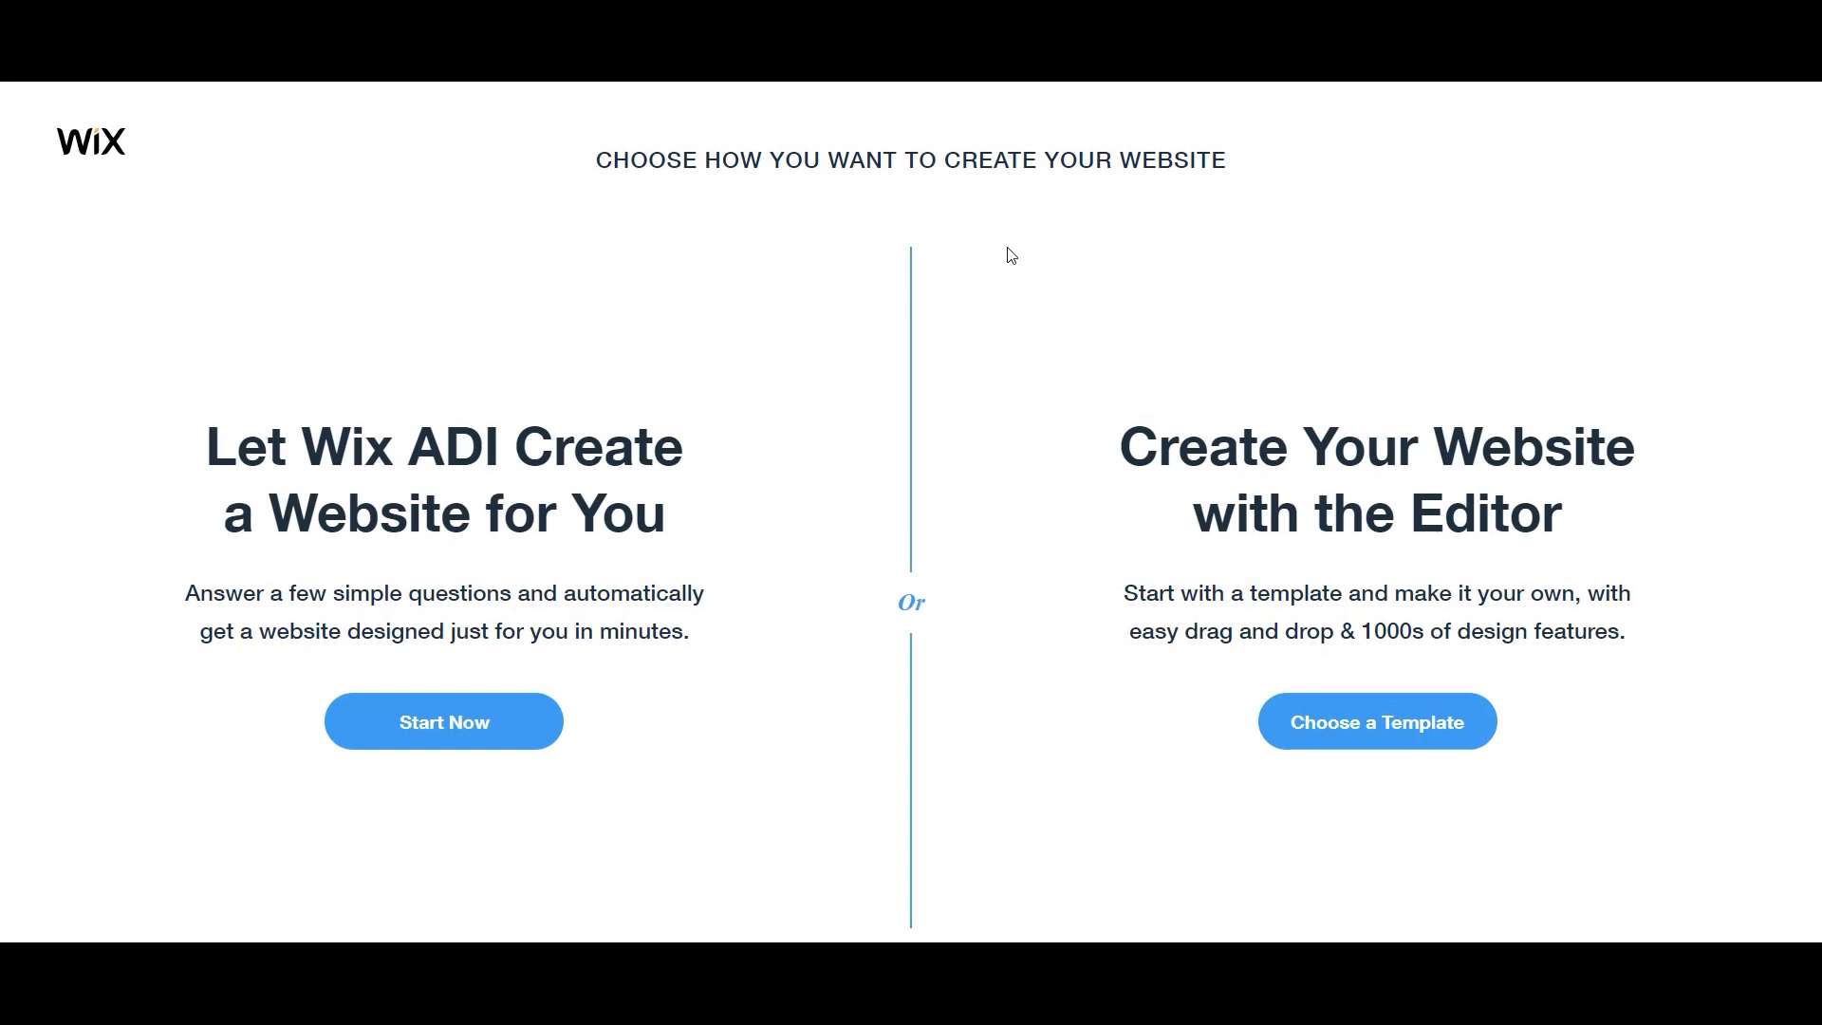
mouse_move(1047, 412)
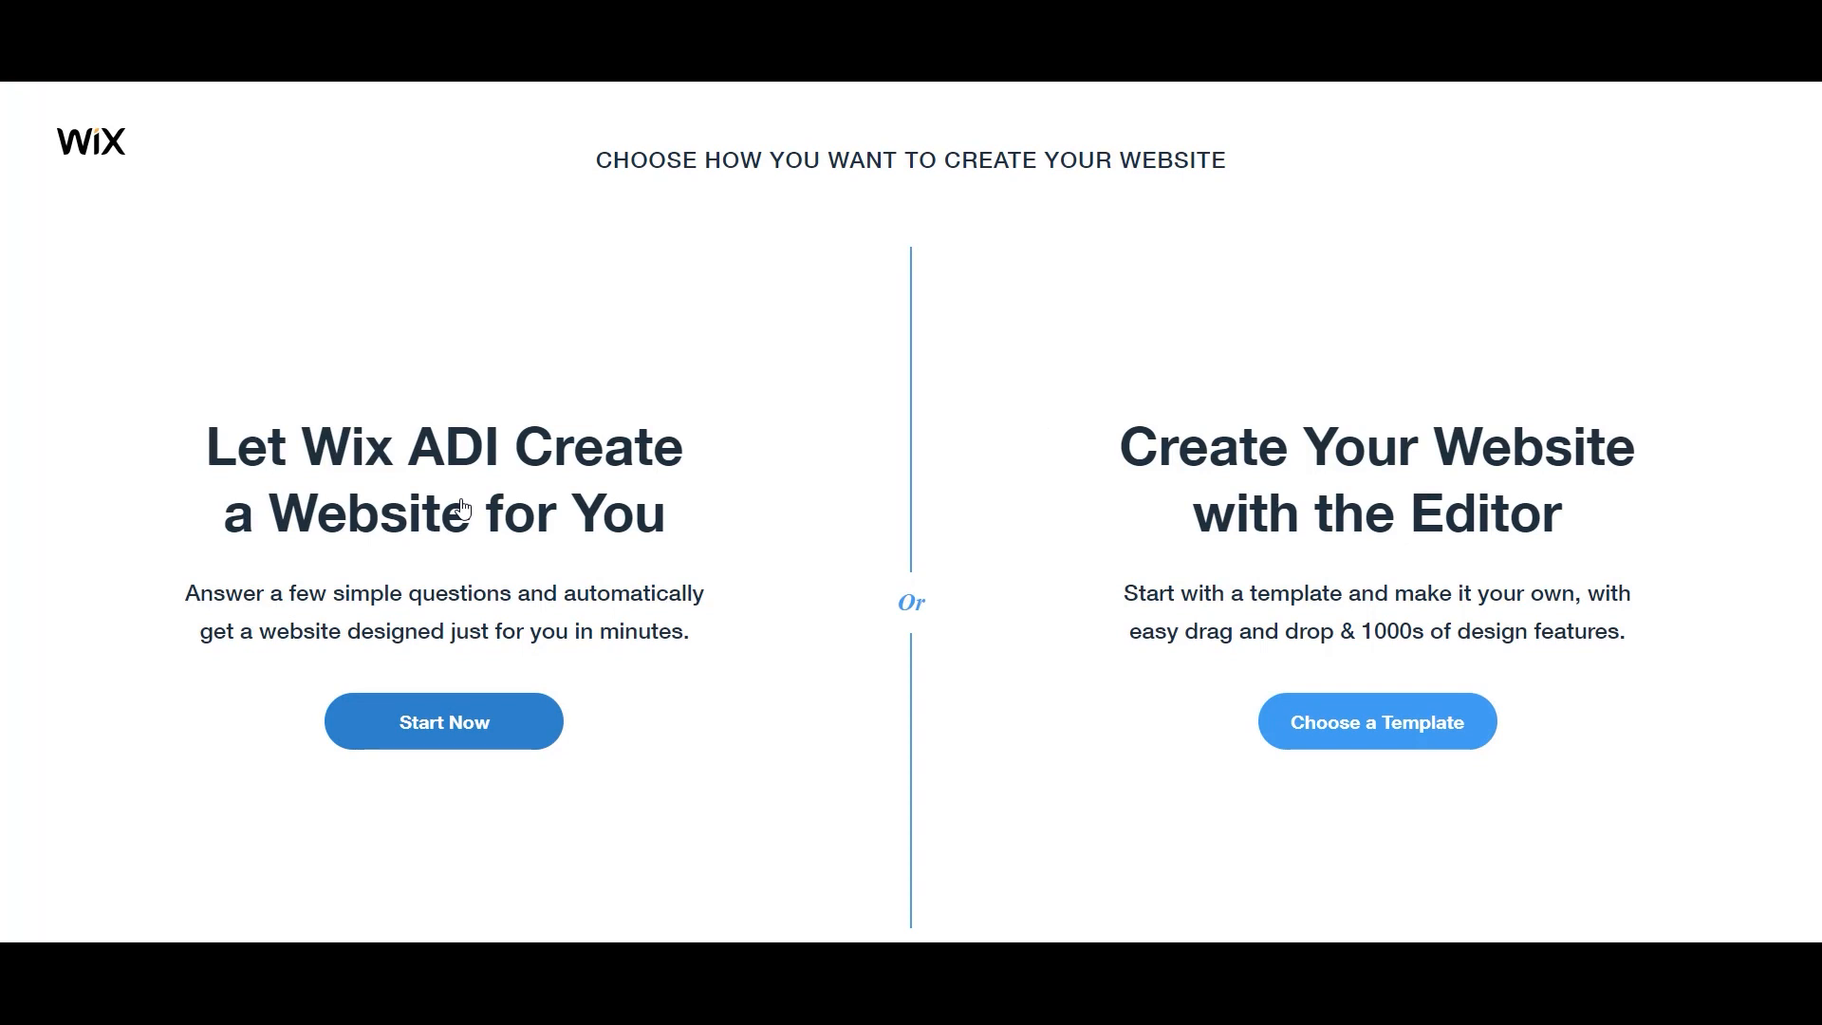
mouse_move(374, 585)
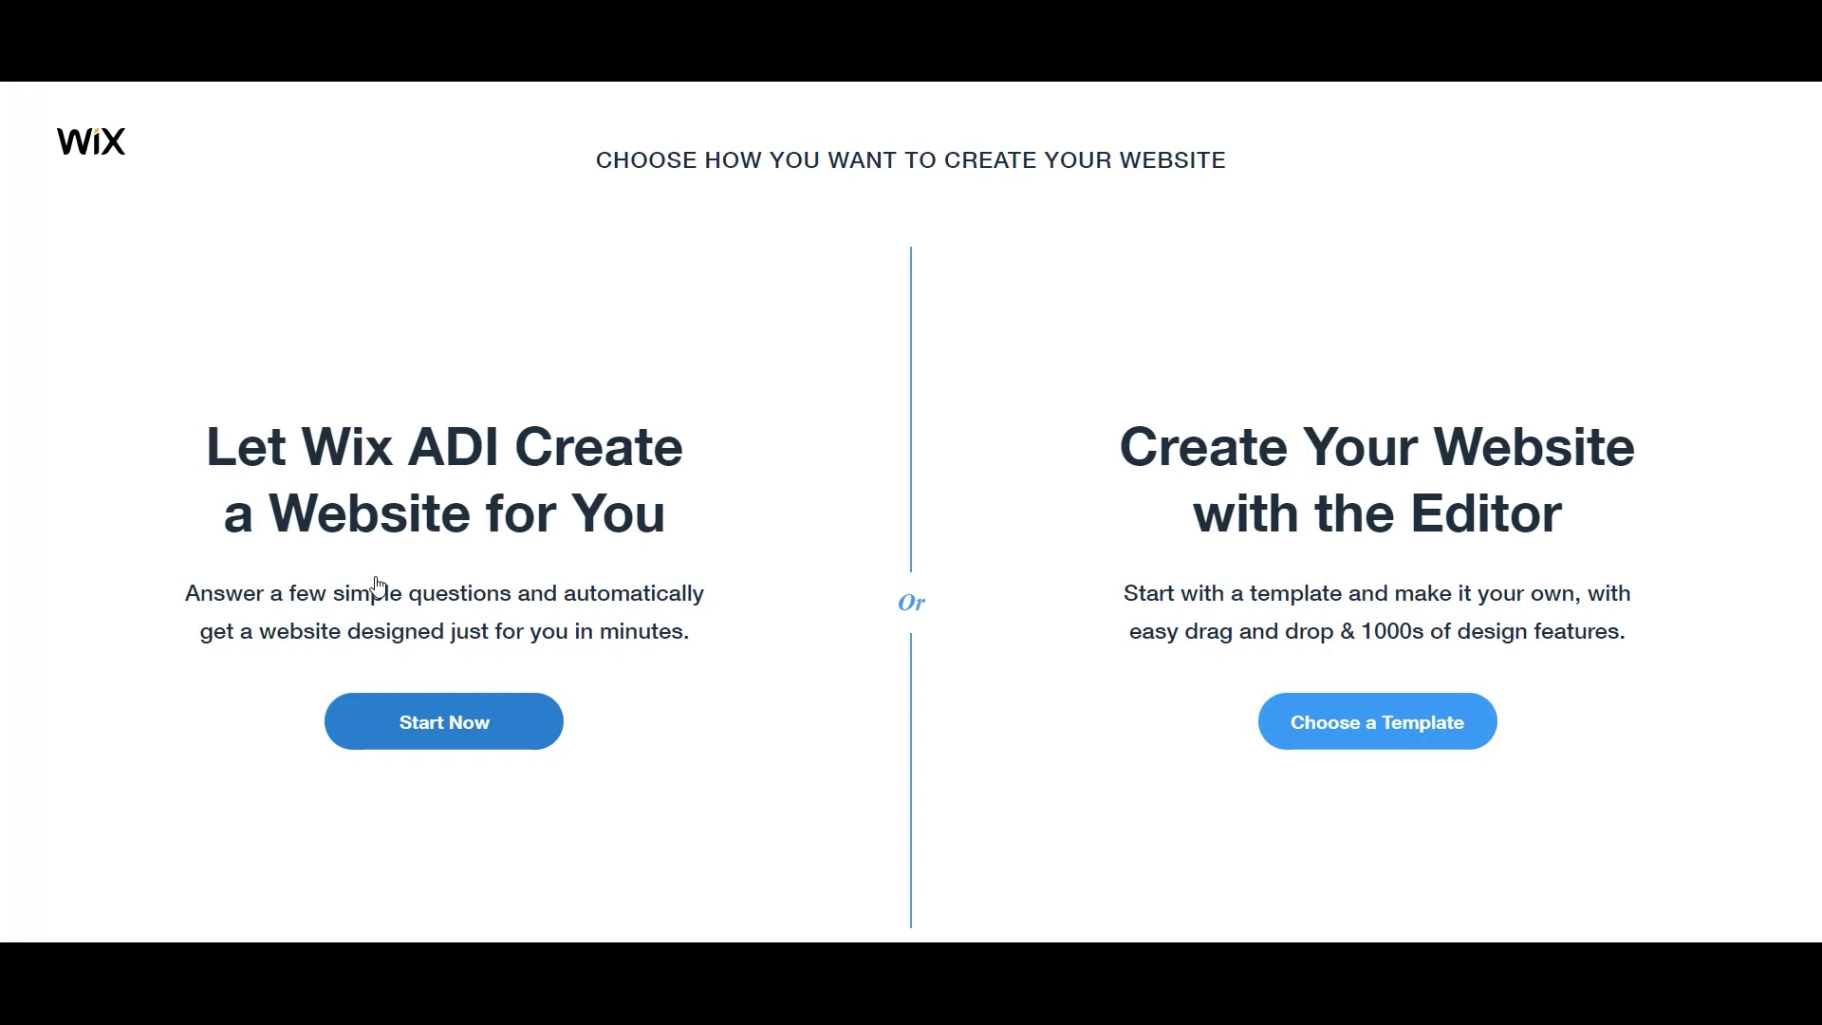
mouse_move(407, 600)
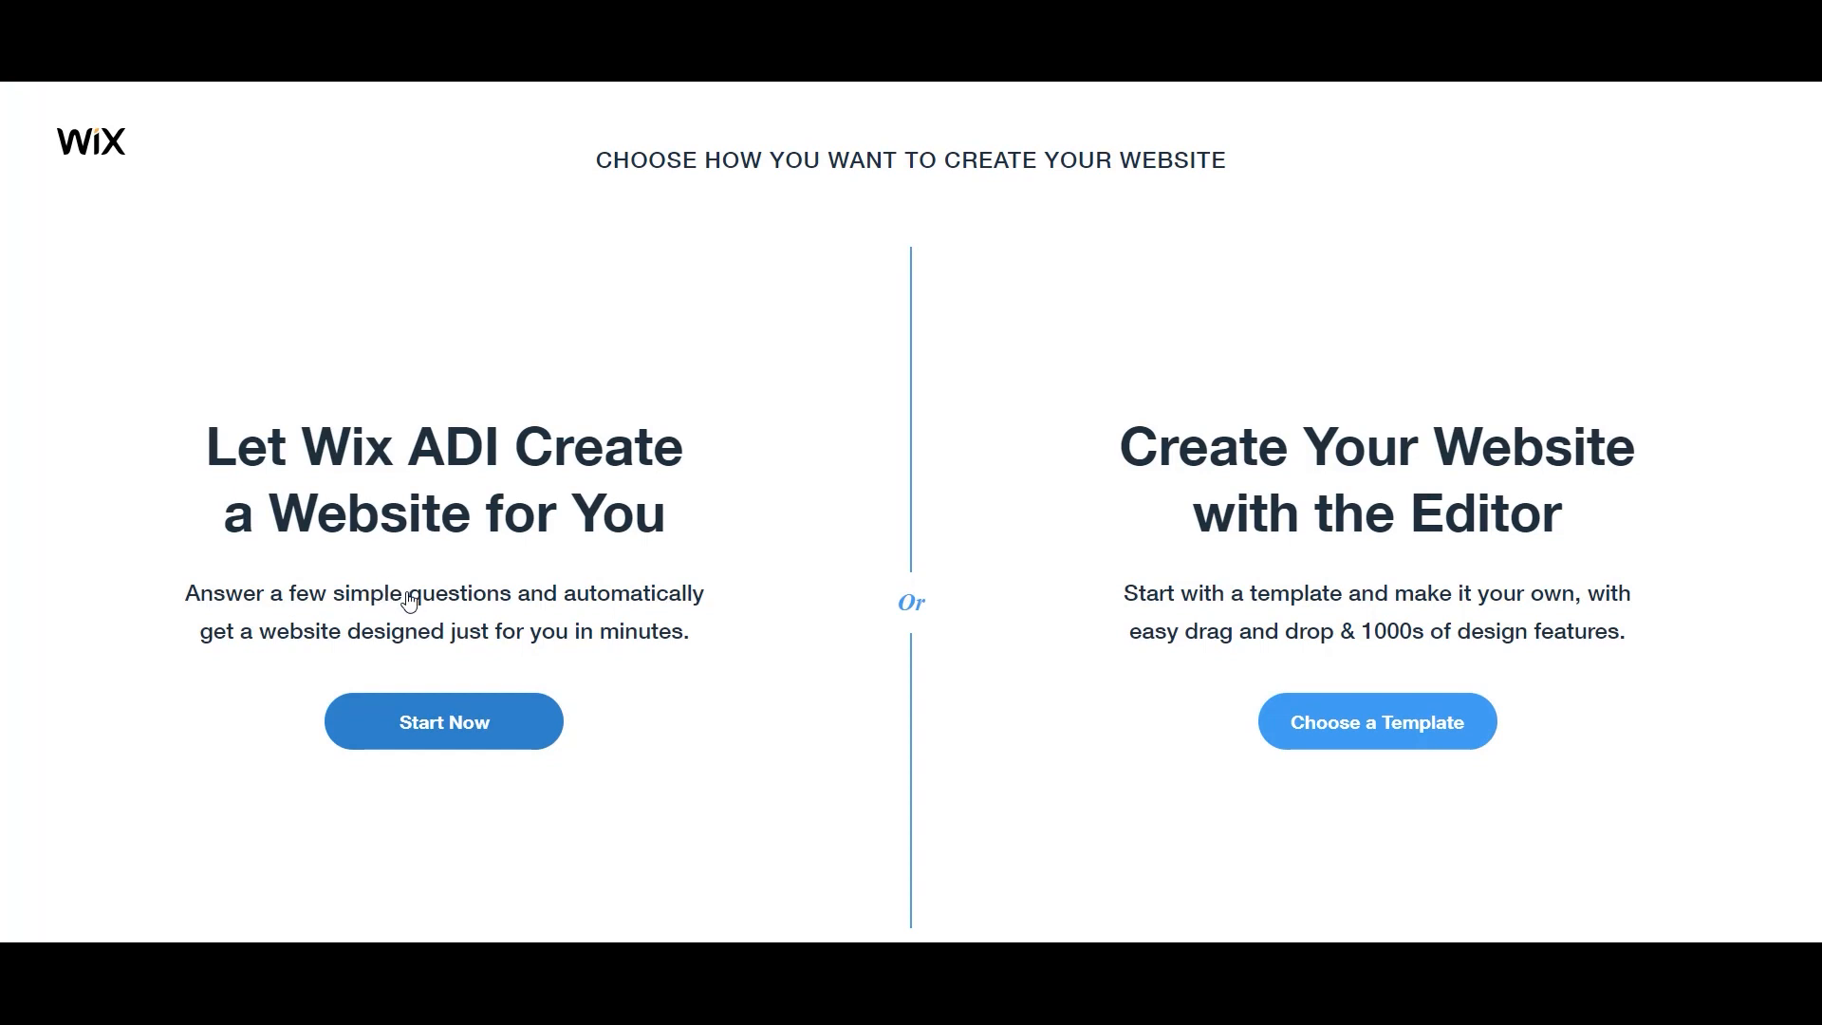
mouse_move(493, 567)
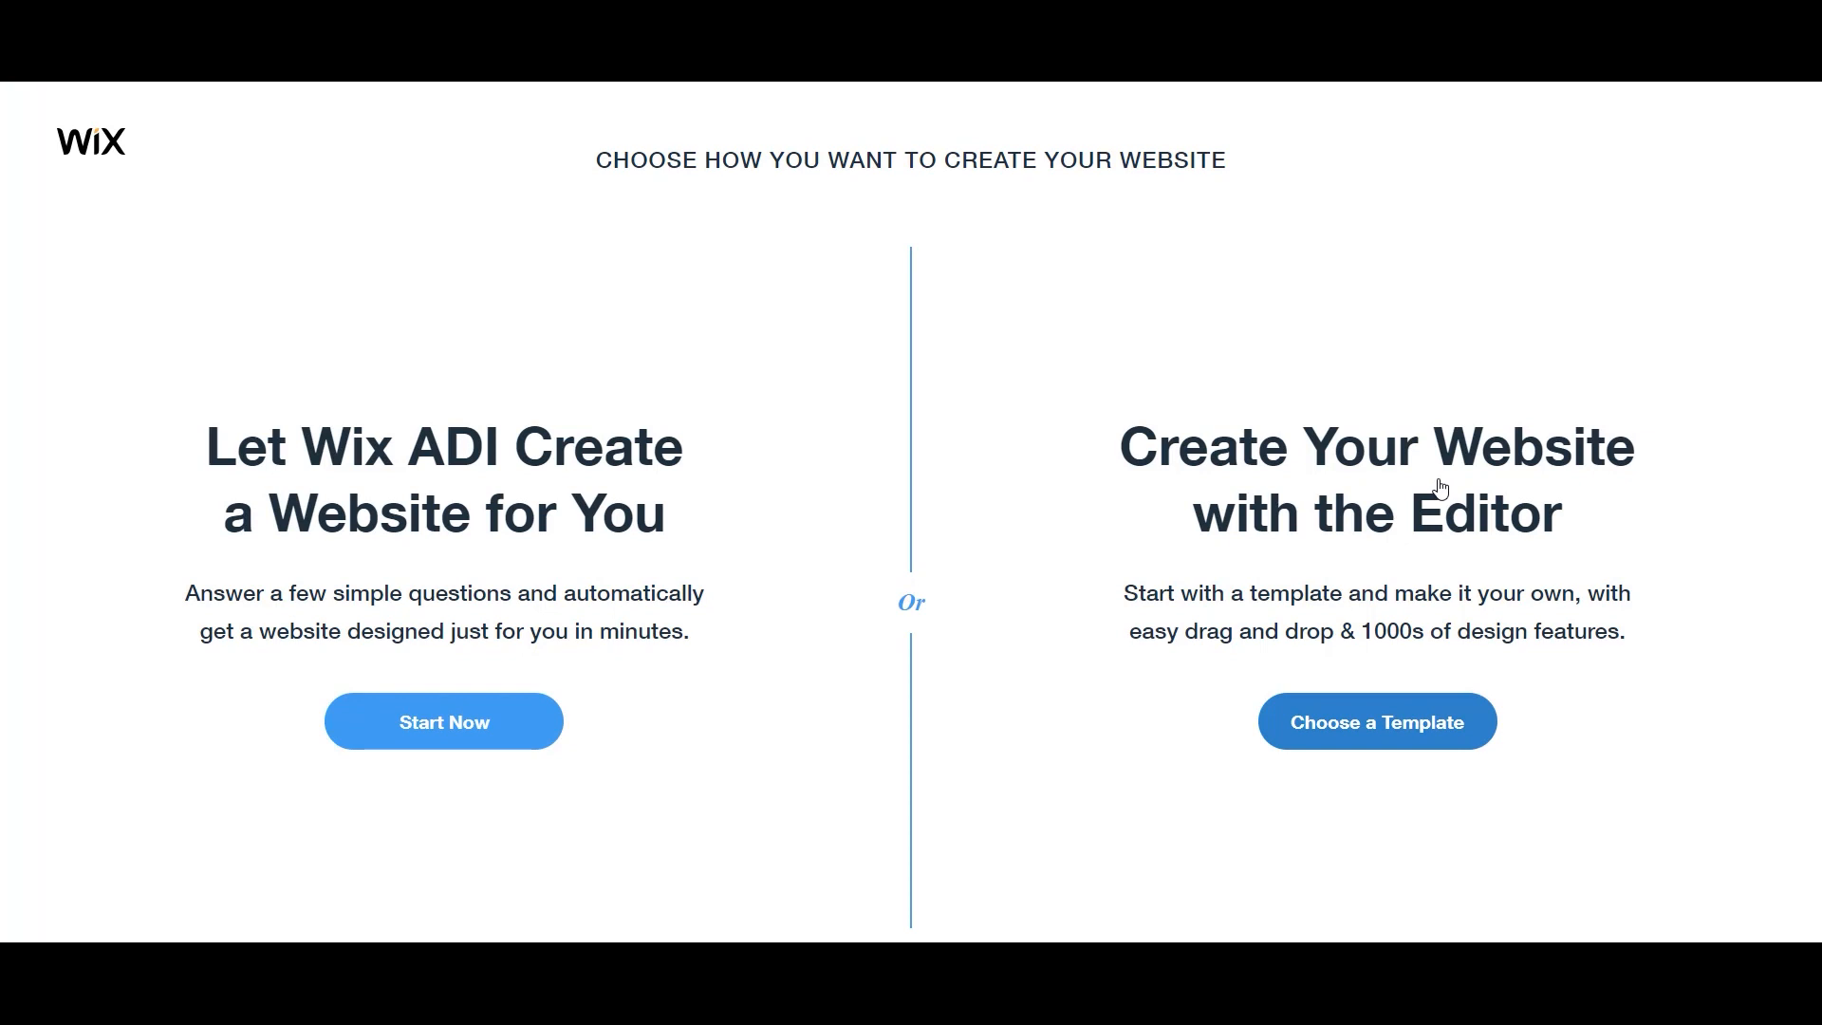
mouse_move(1370, 556)
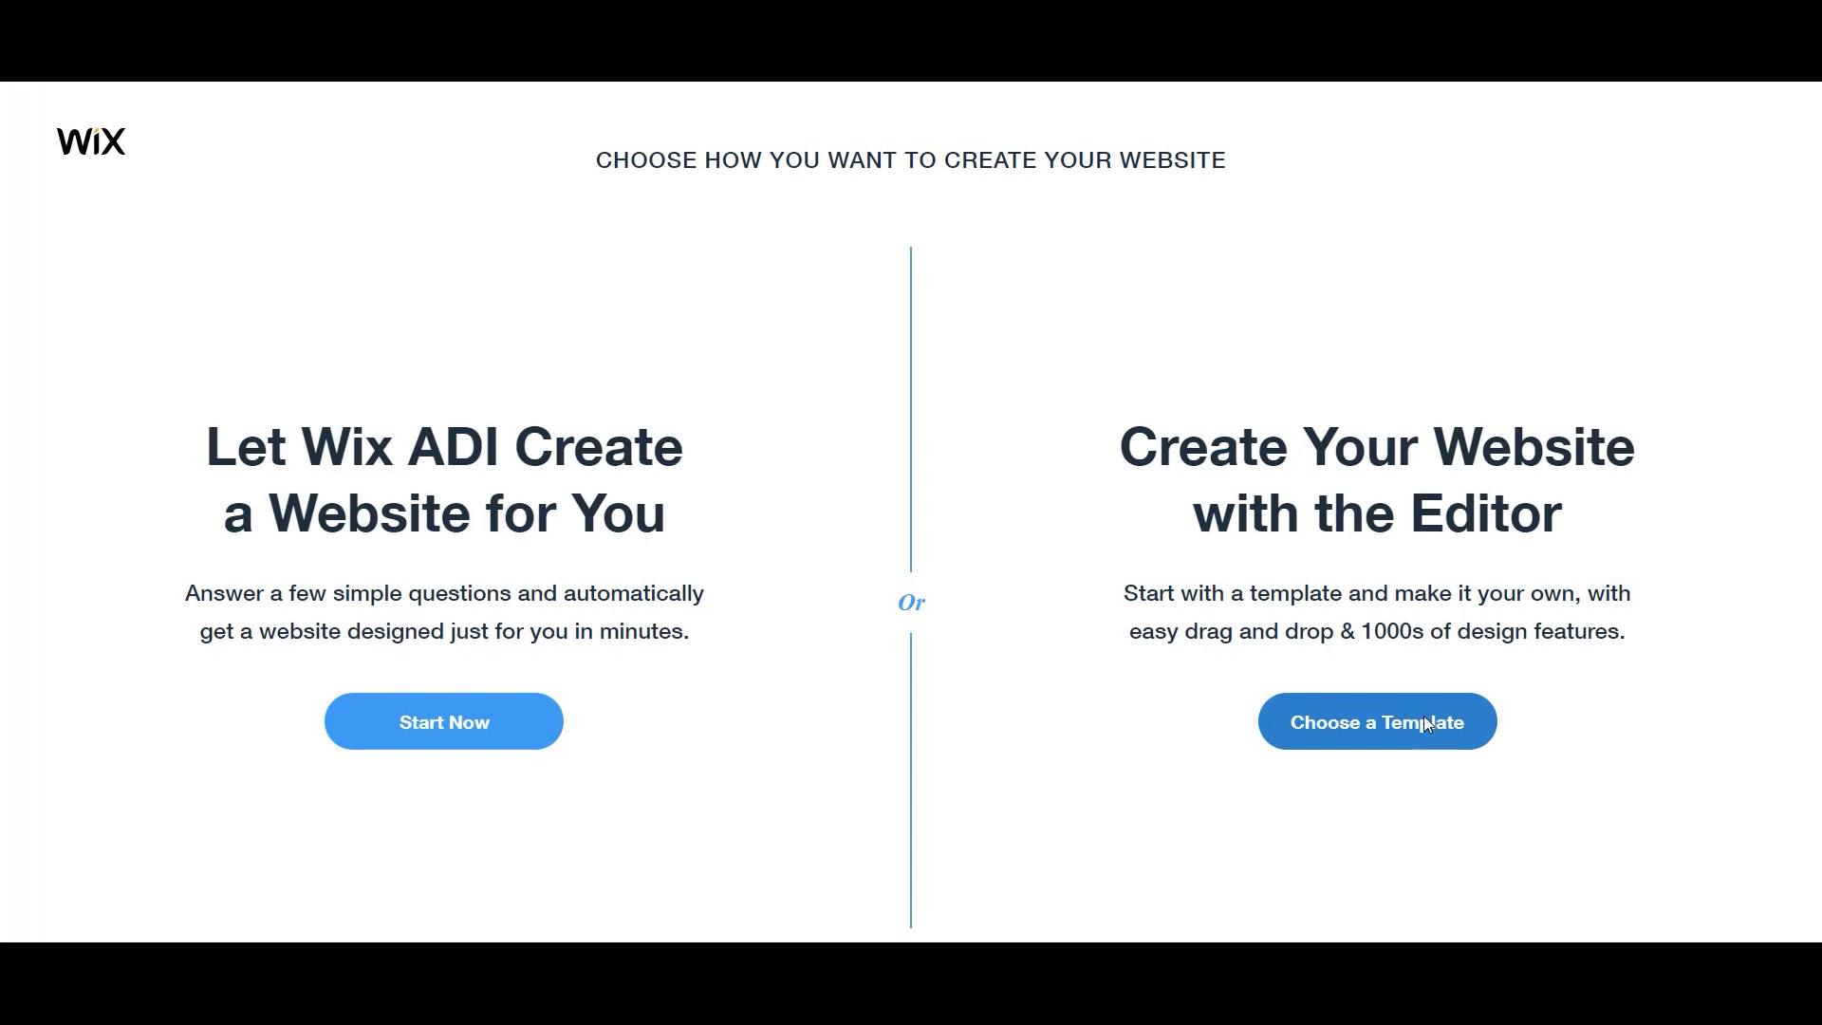
Choose the template route and scroll through the Restaurants & Food templates to Blank Templates.
click(1375, 720)
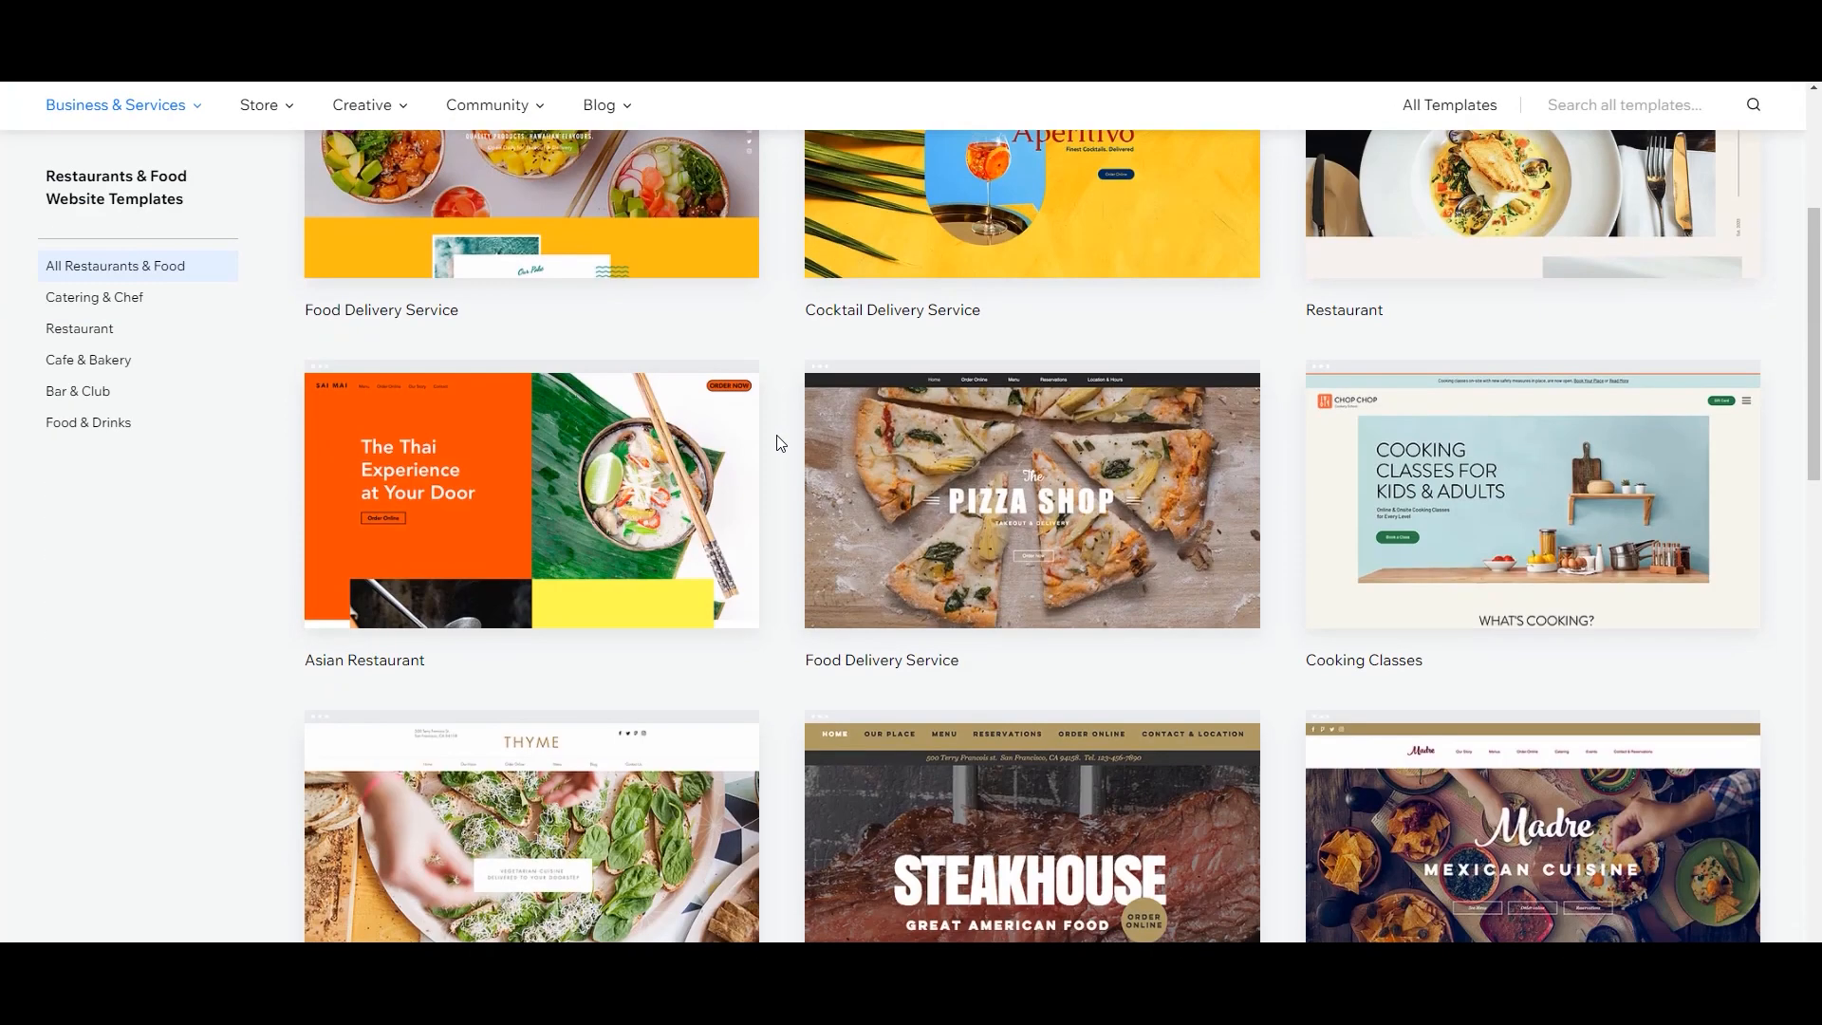
scroll(up, 3)
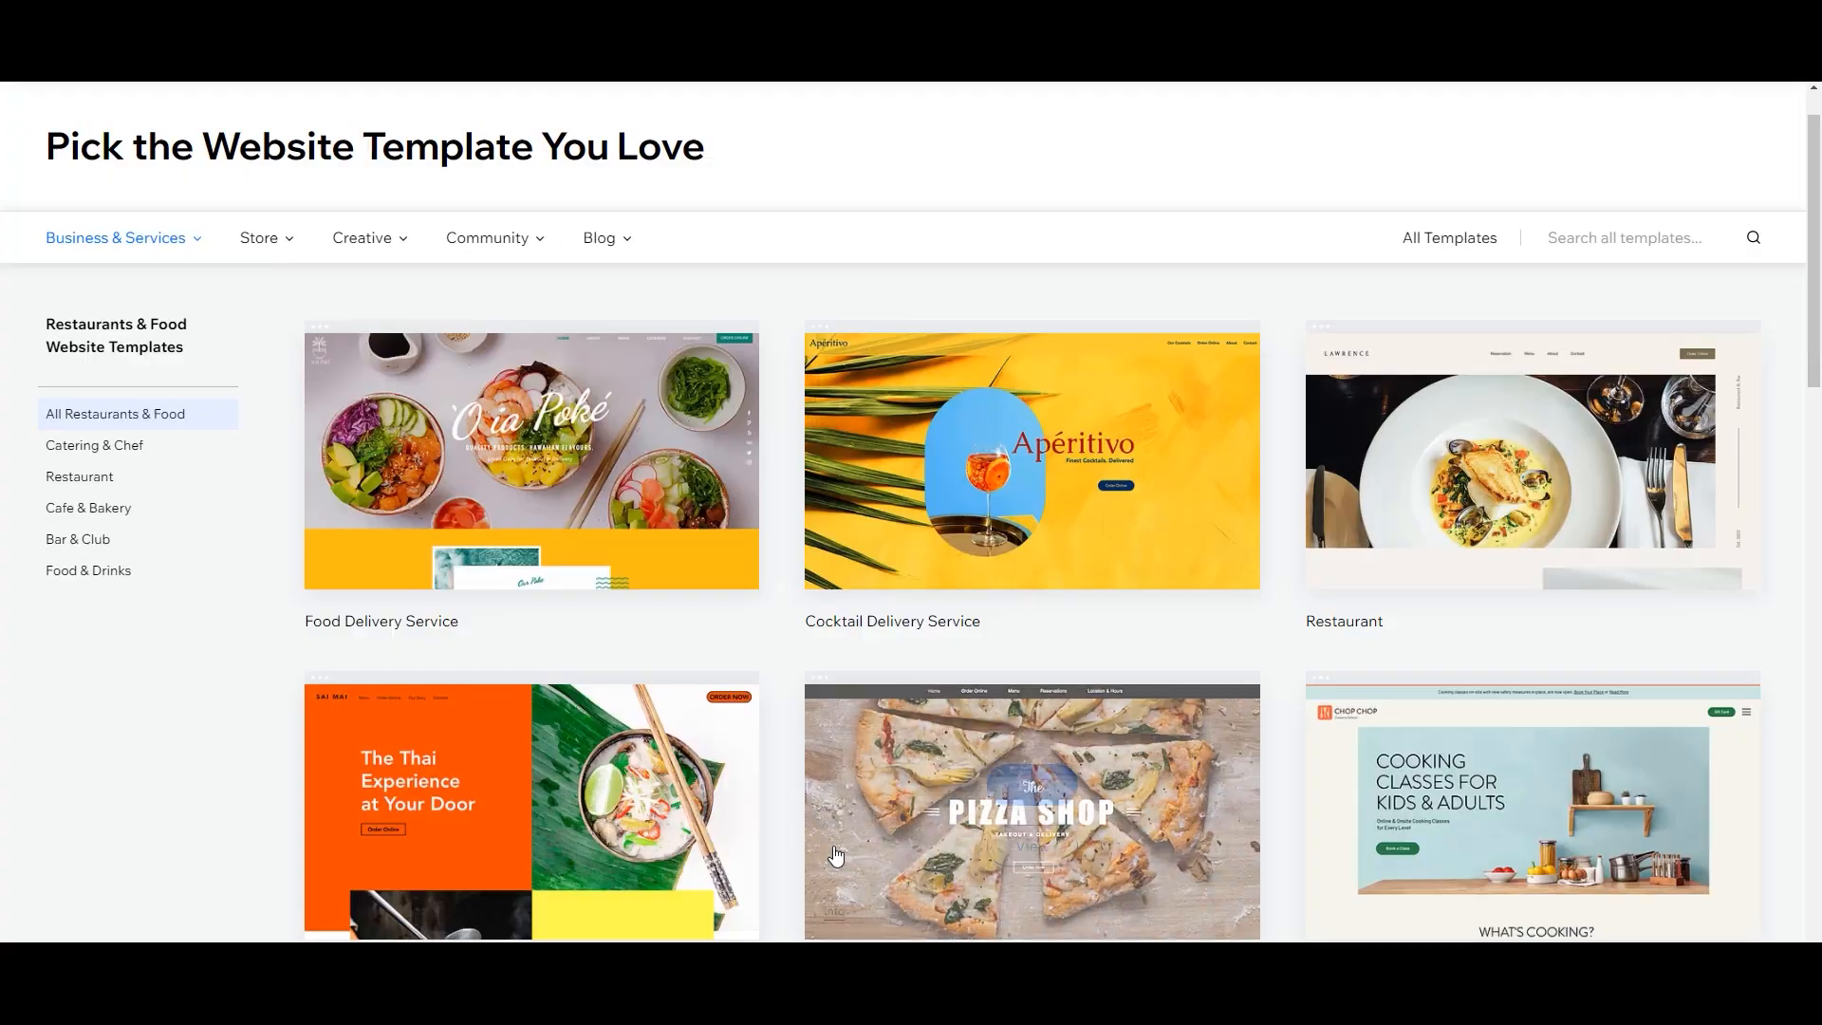
scroll(down, 3)
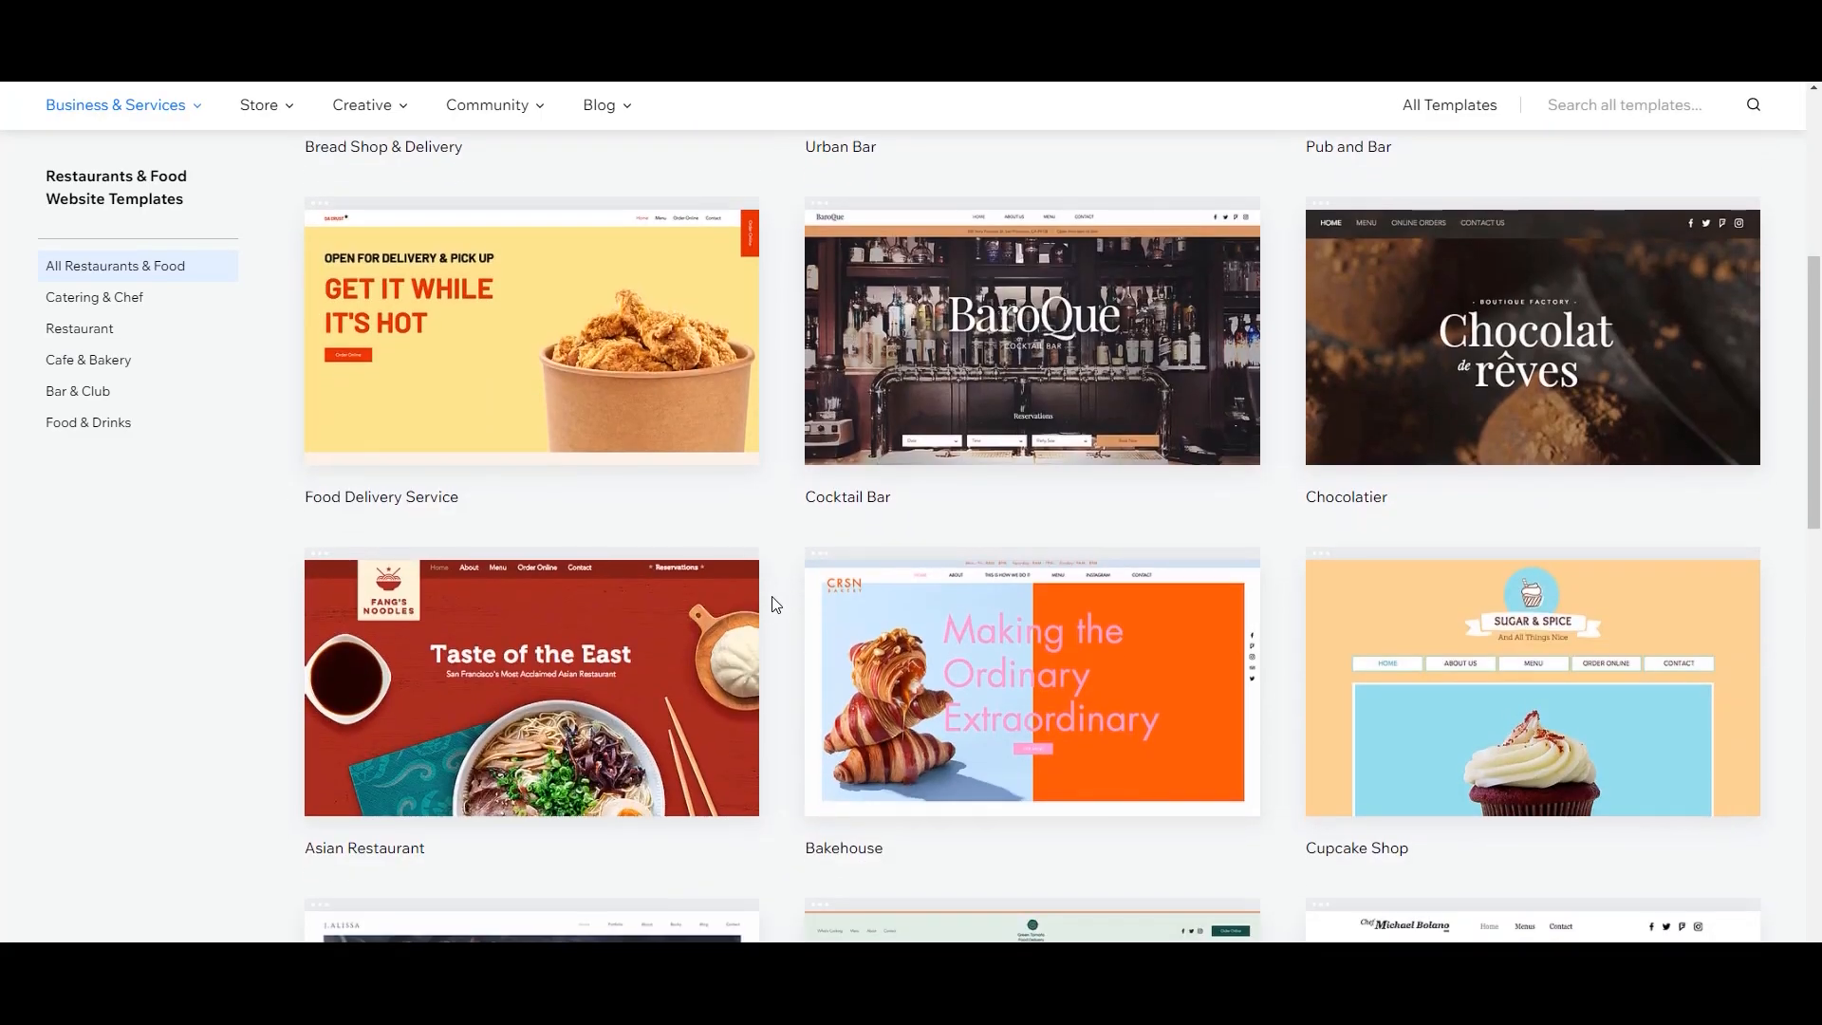
scroll(up, 3)
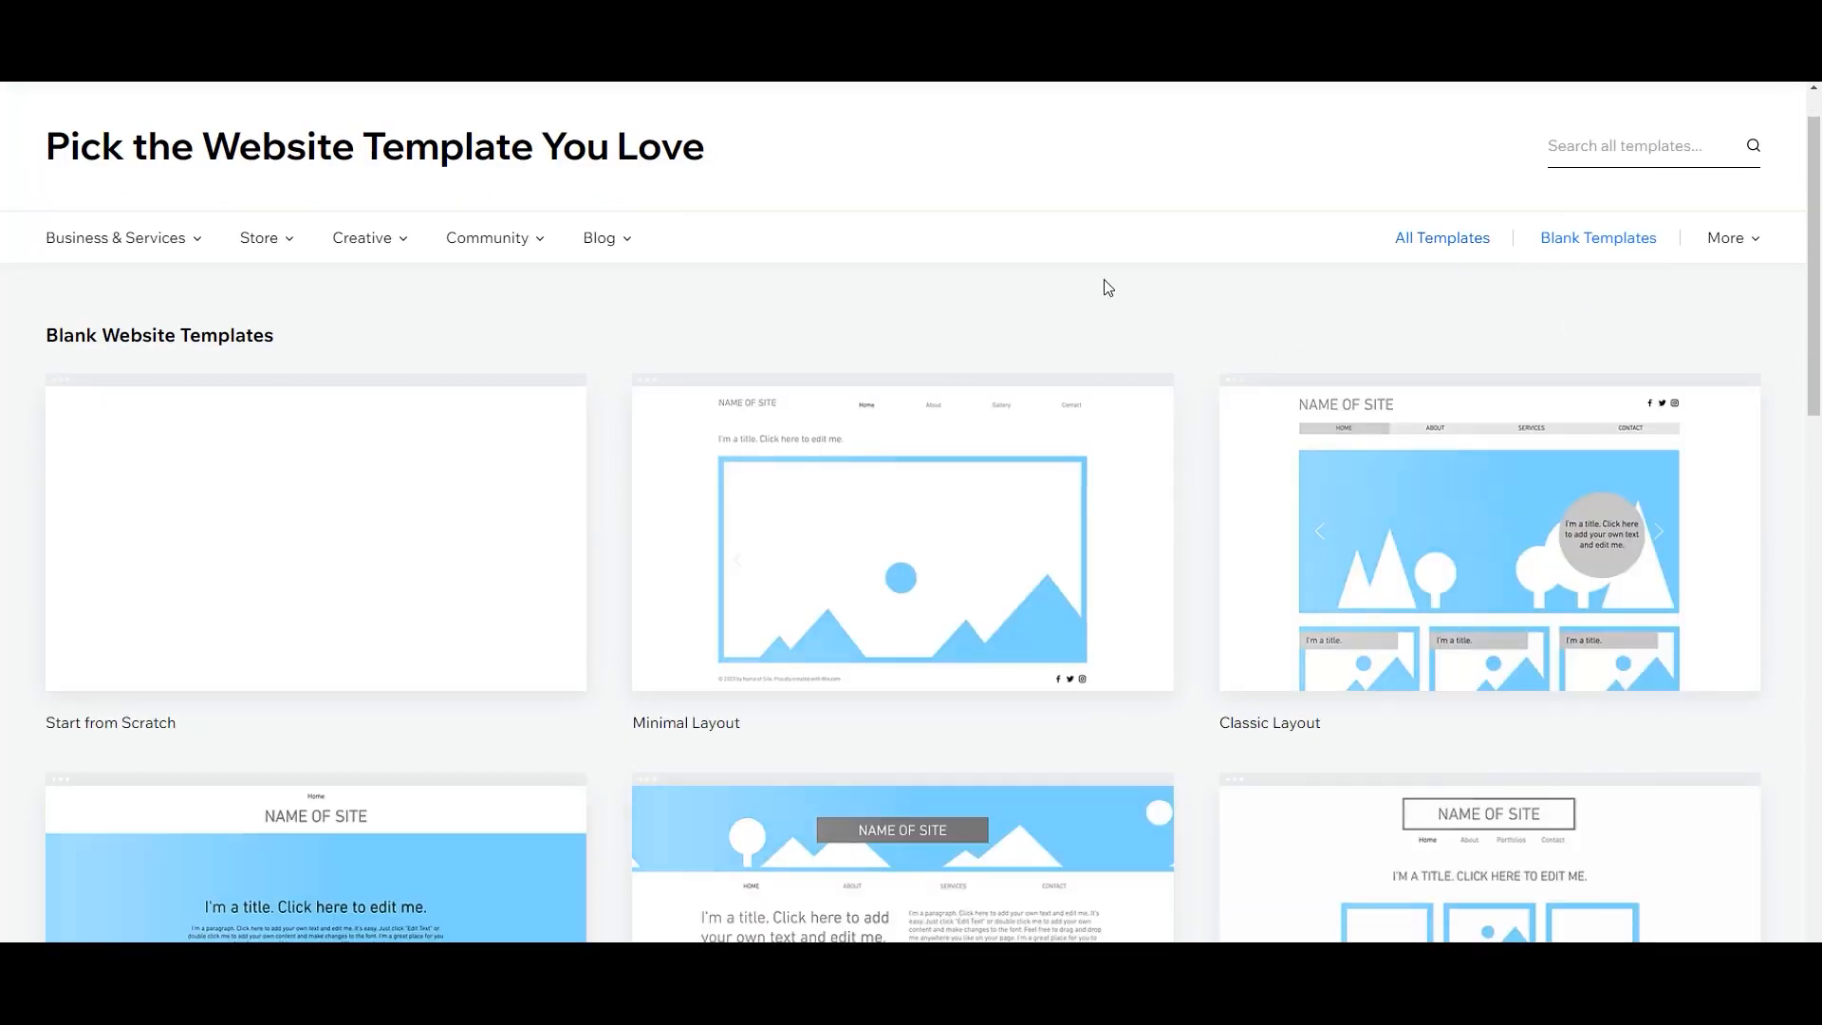
scroll(down, 3)
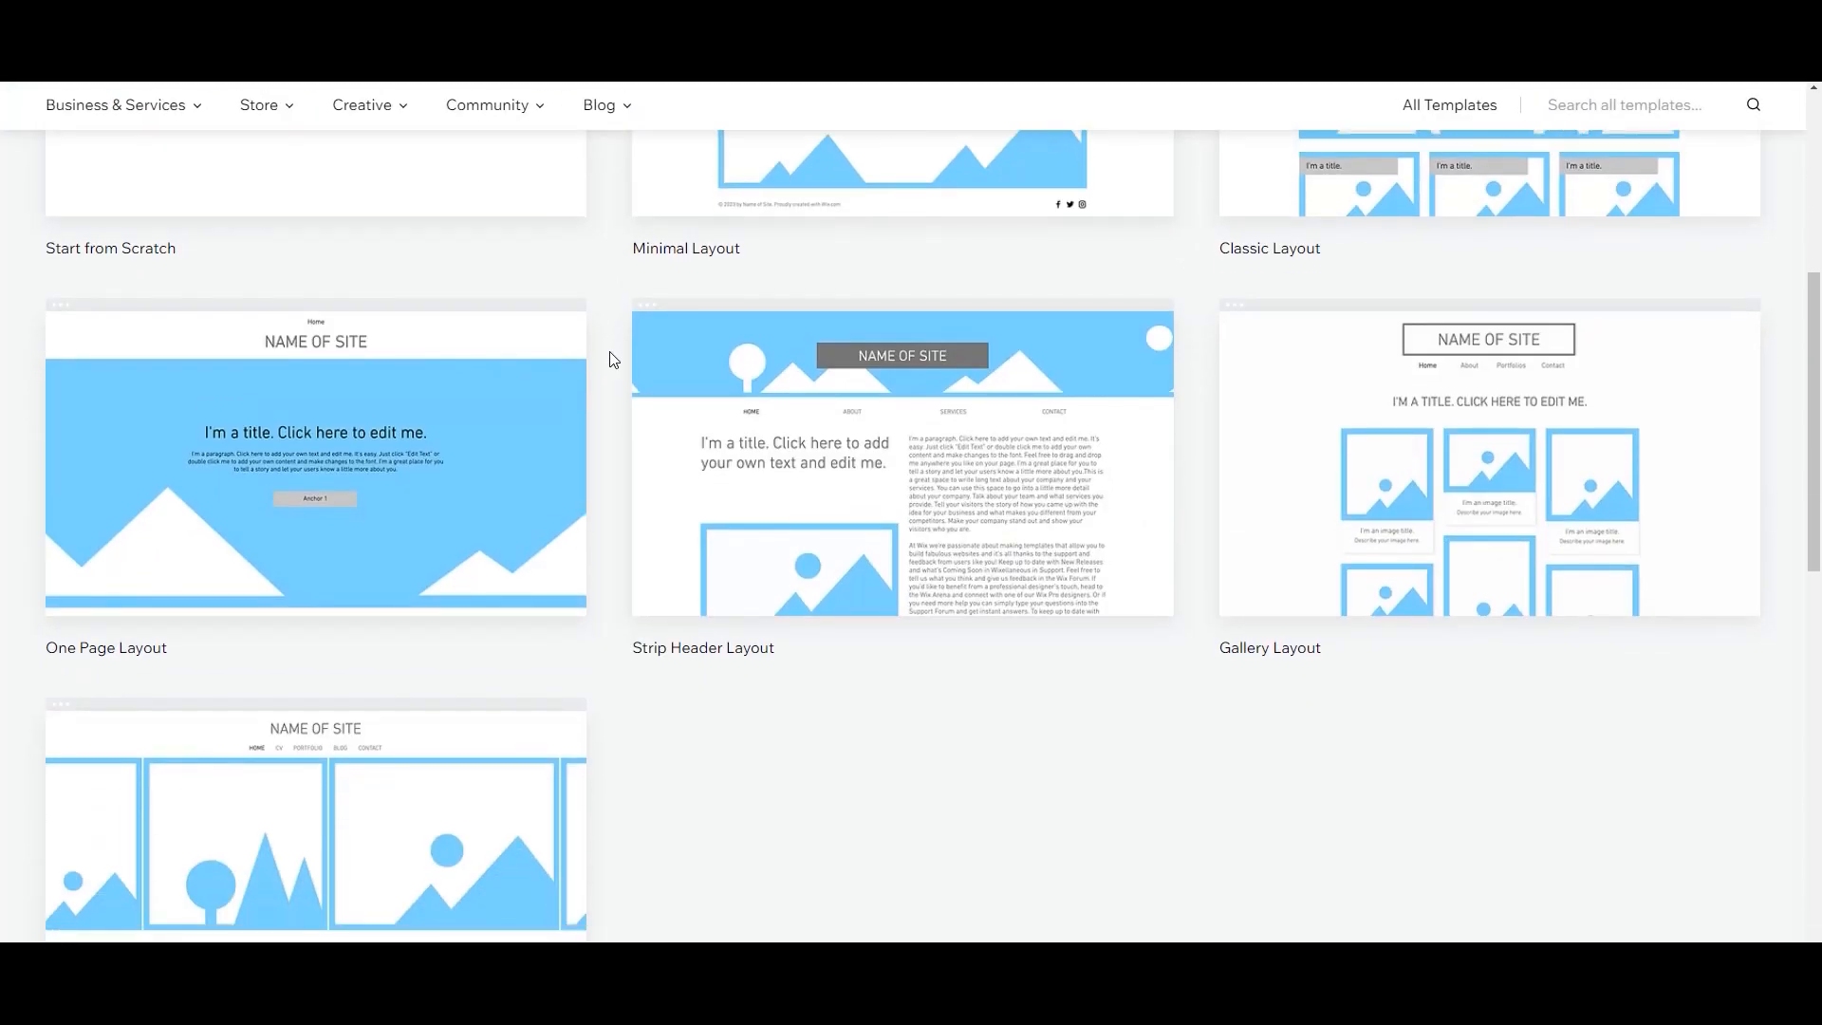
scroll(down, 3)
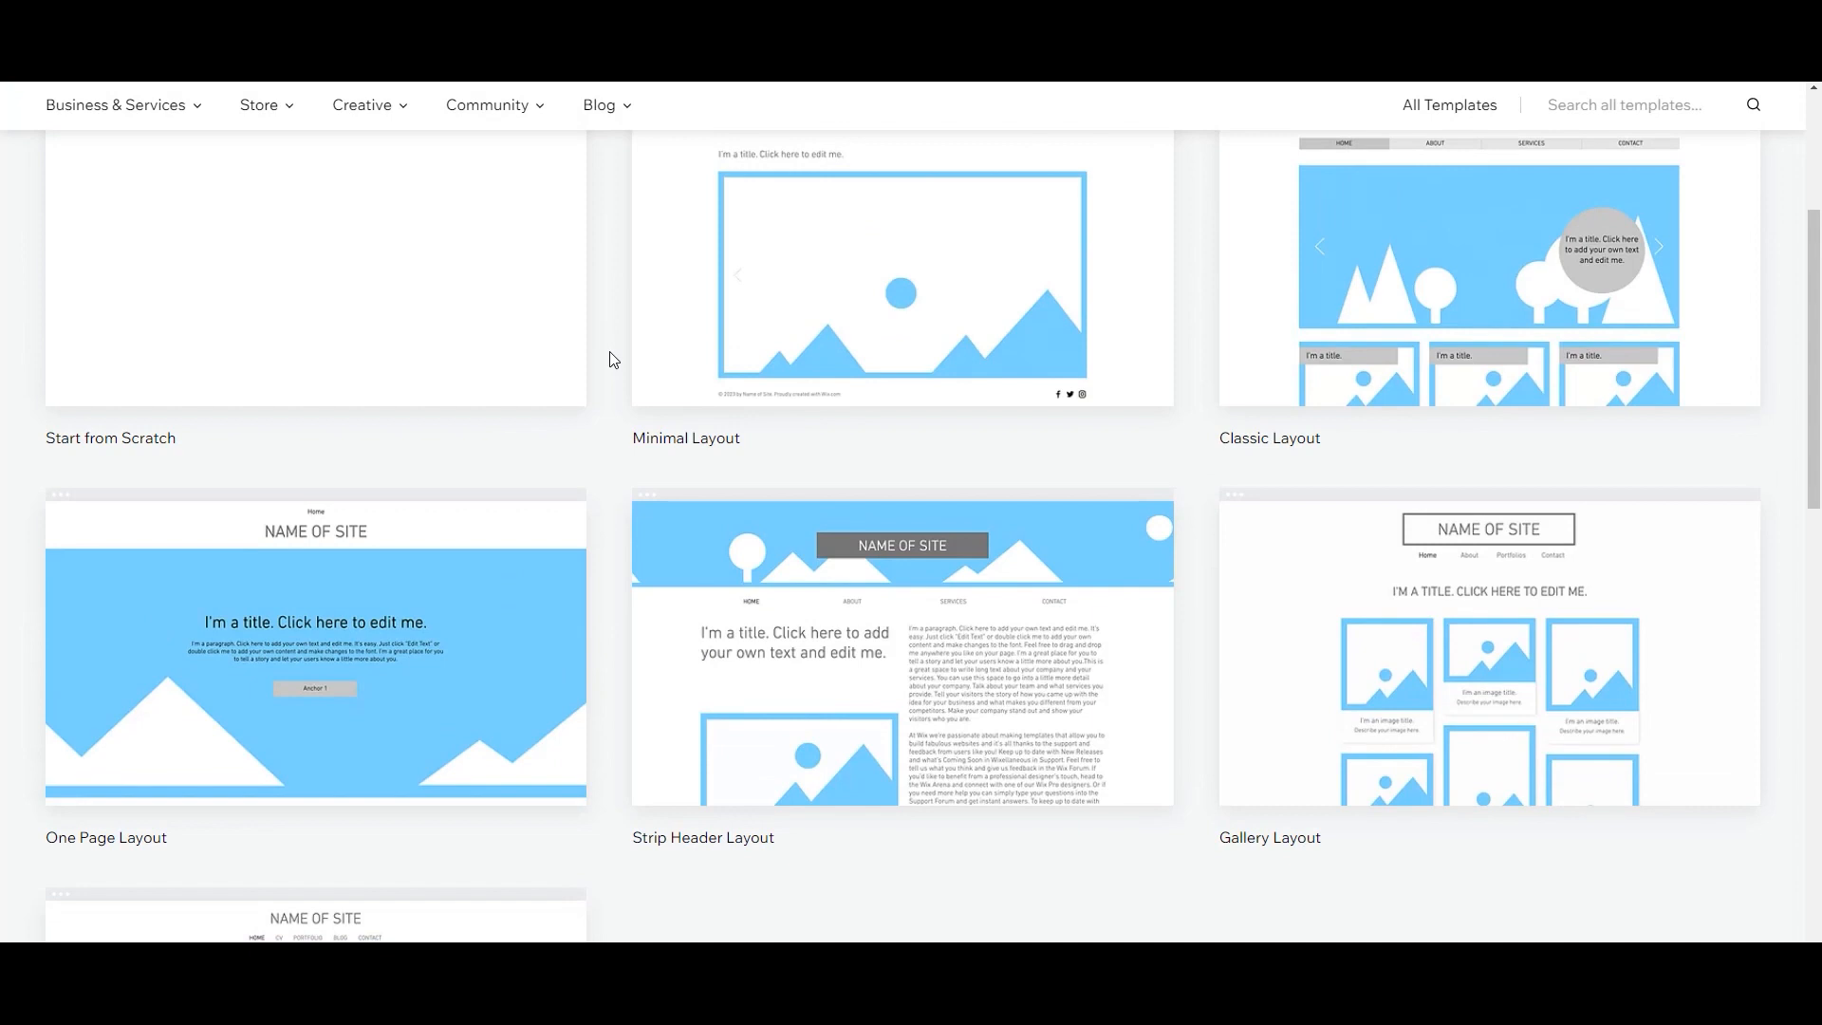
mouse_move(611, 361)
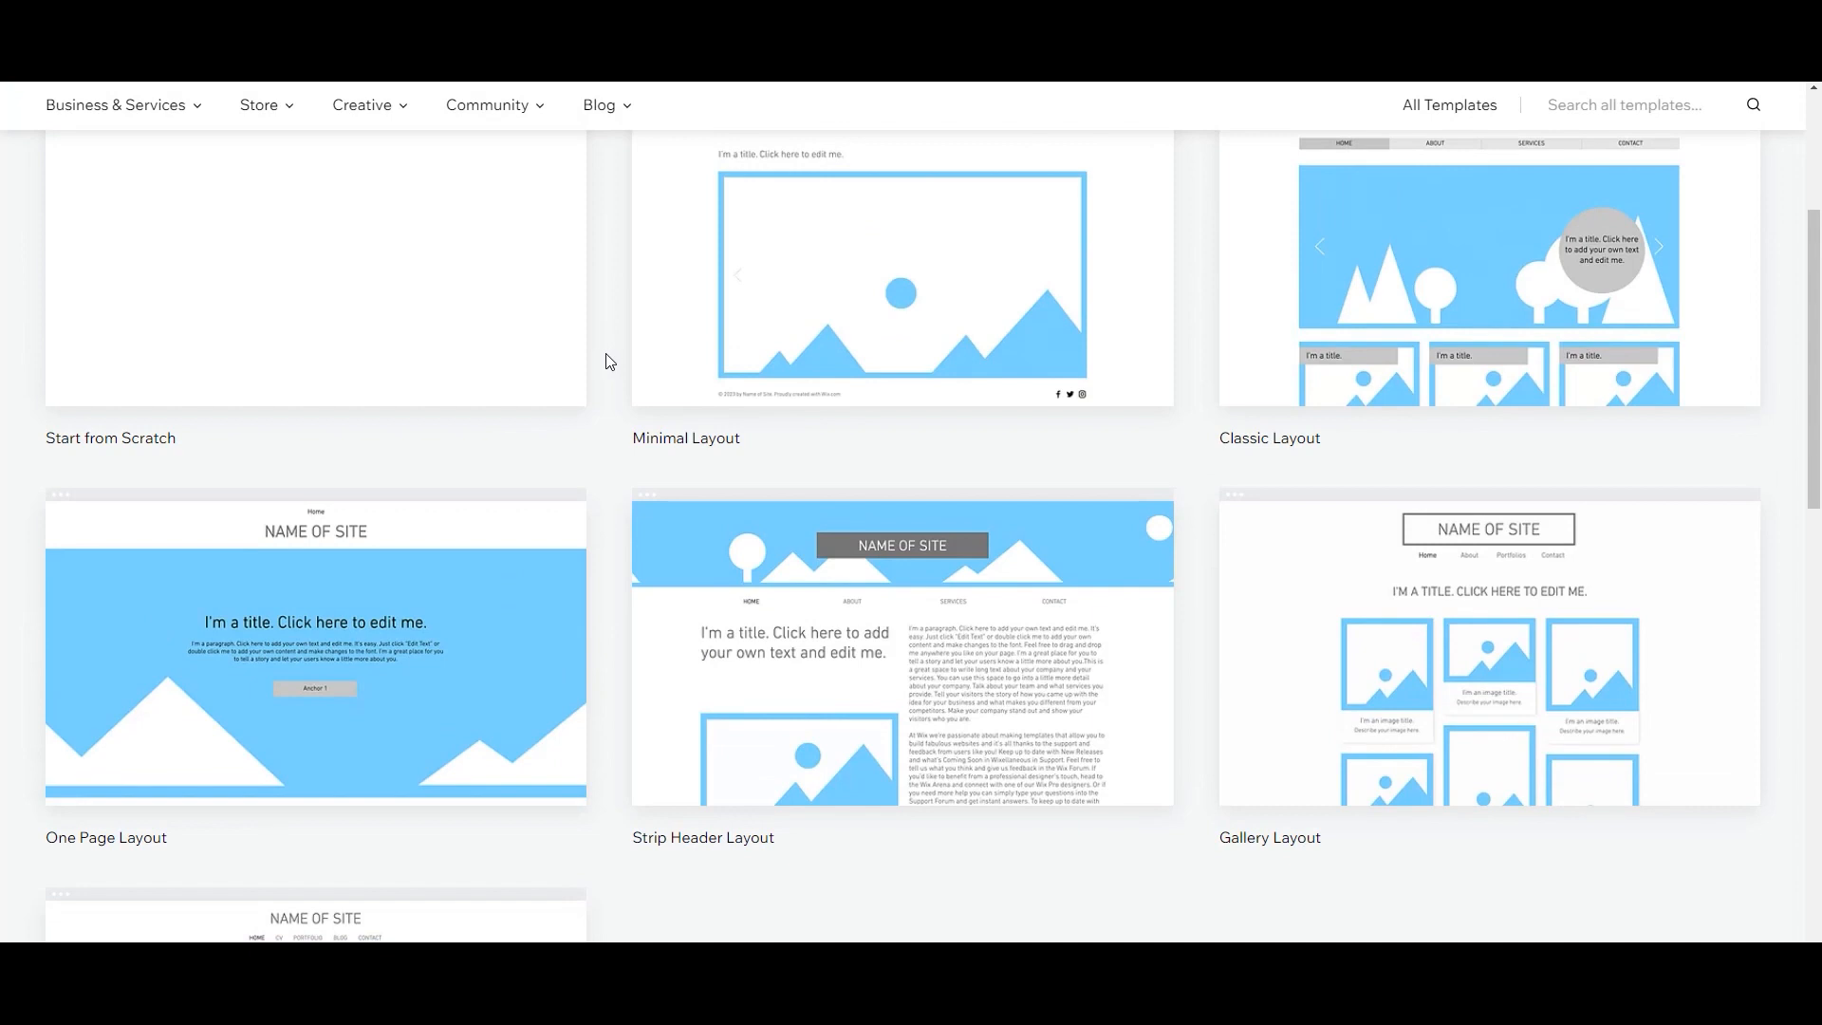
scroll(down, 3)
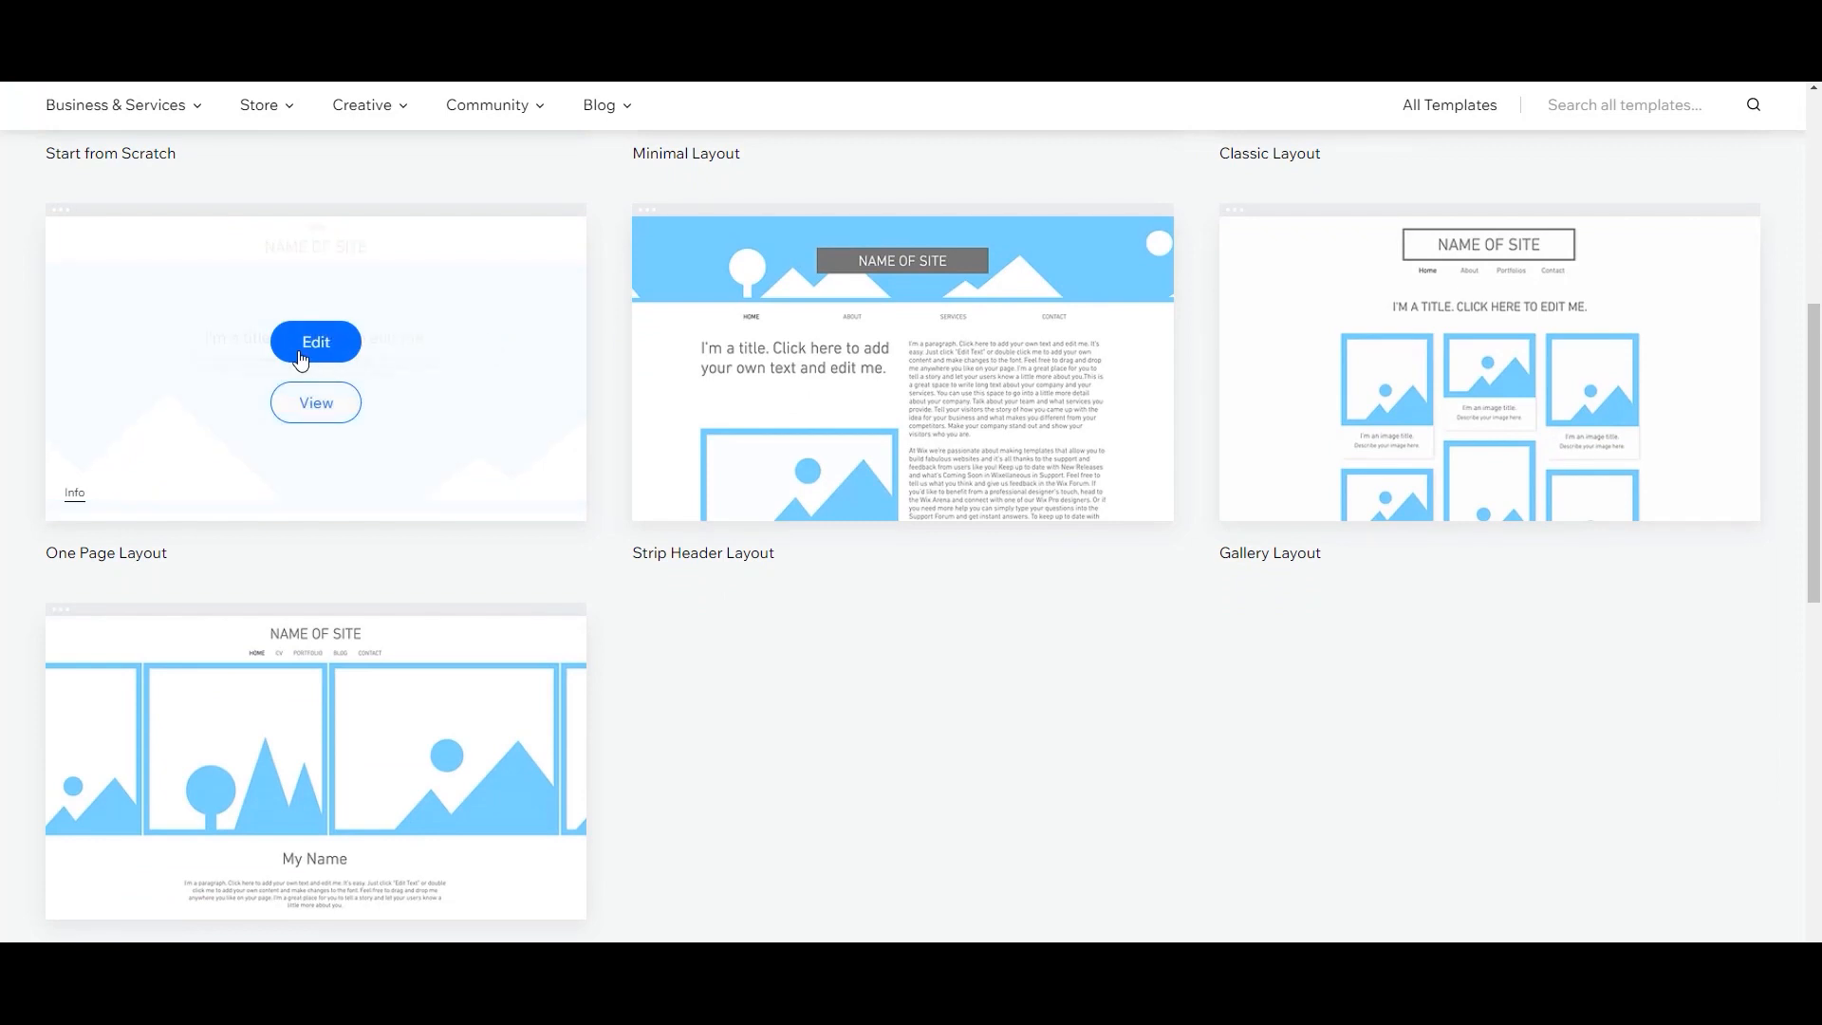
Edit the blank One Page Layout template in the Wix Editor.
click(315, 341)
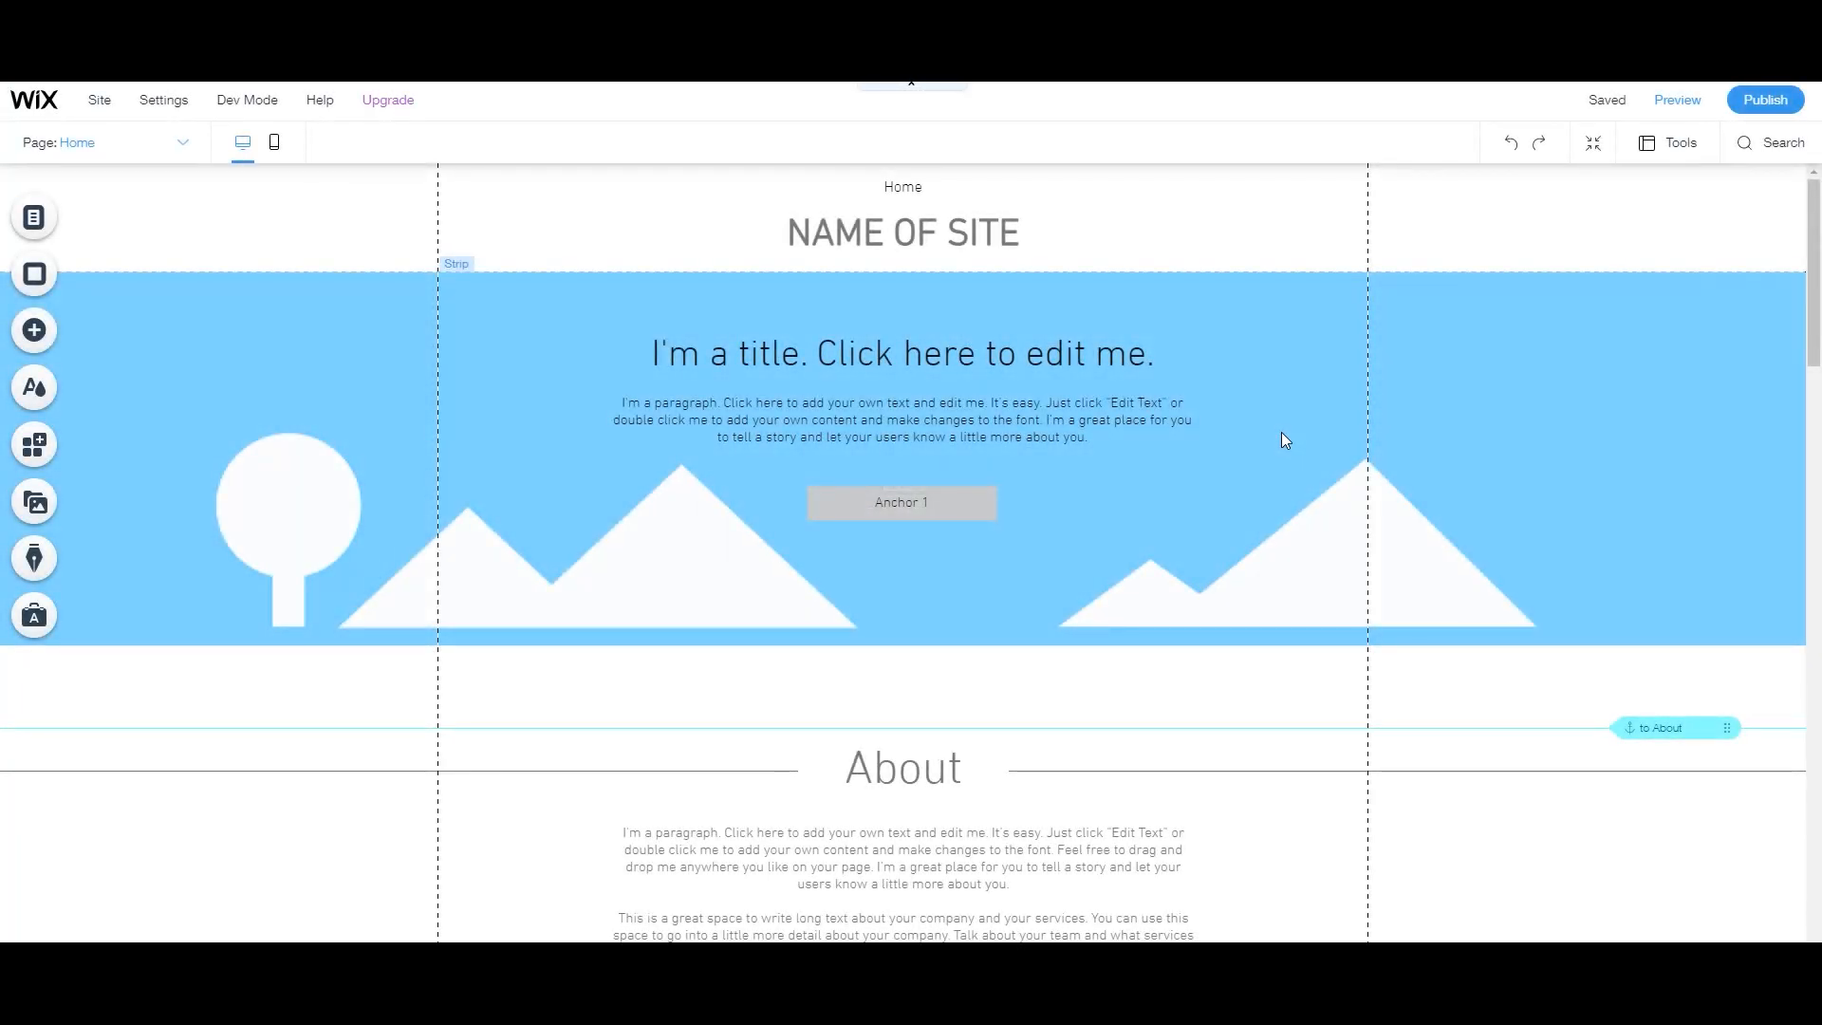
mouse_move(1263, 435)
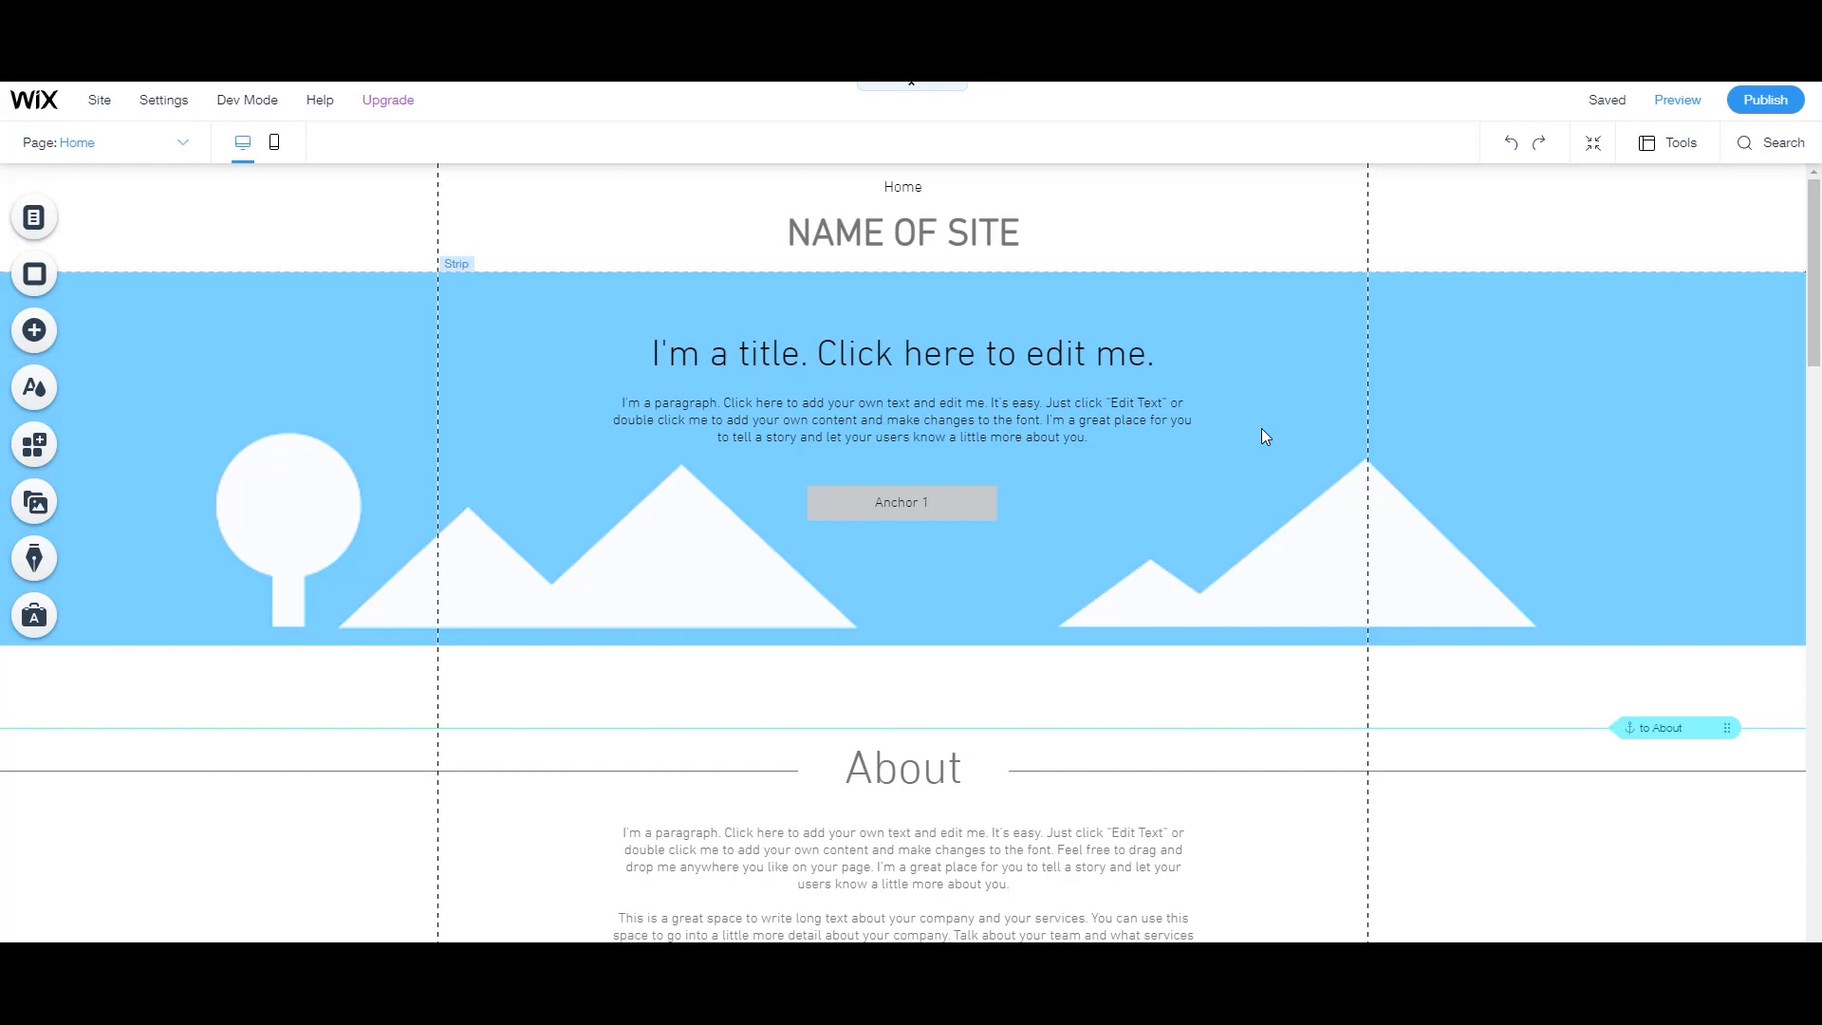
mouse_move(1256, 435)
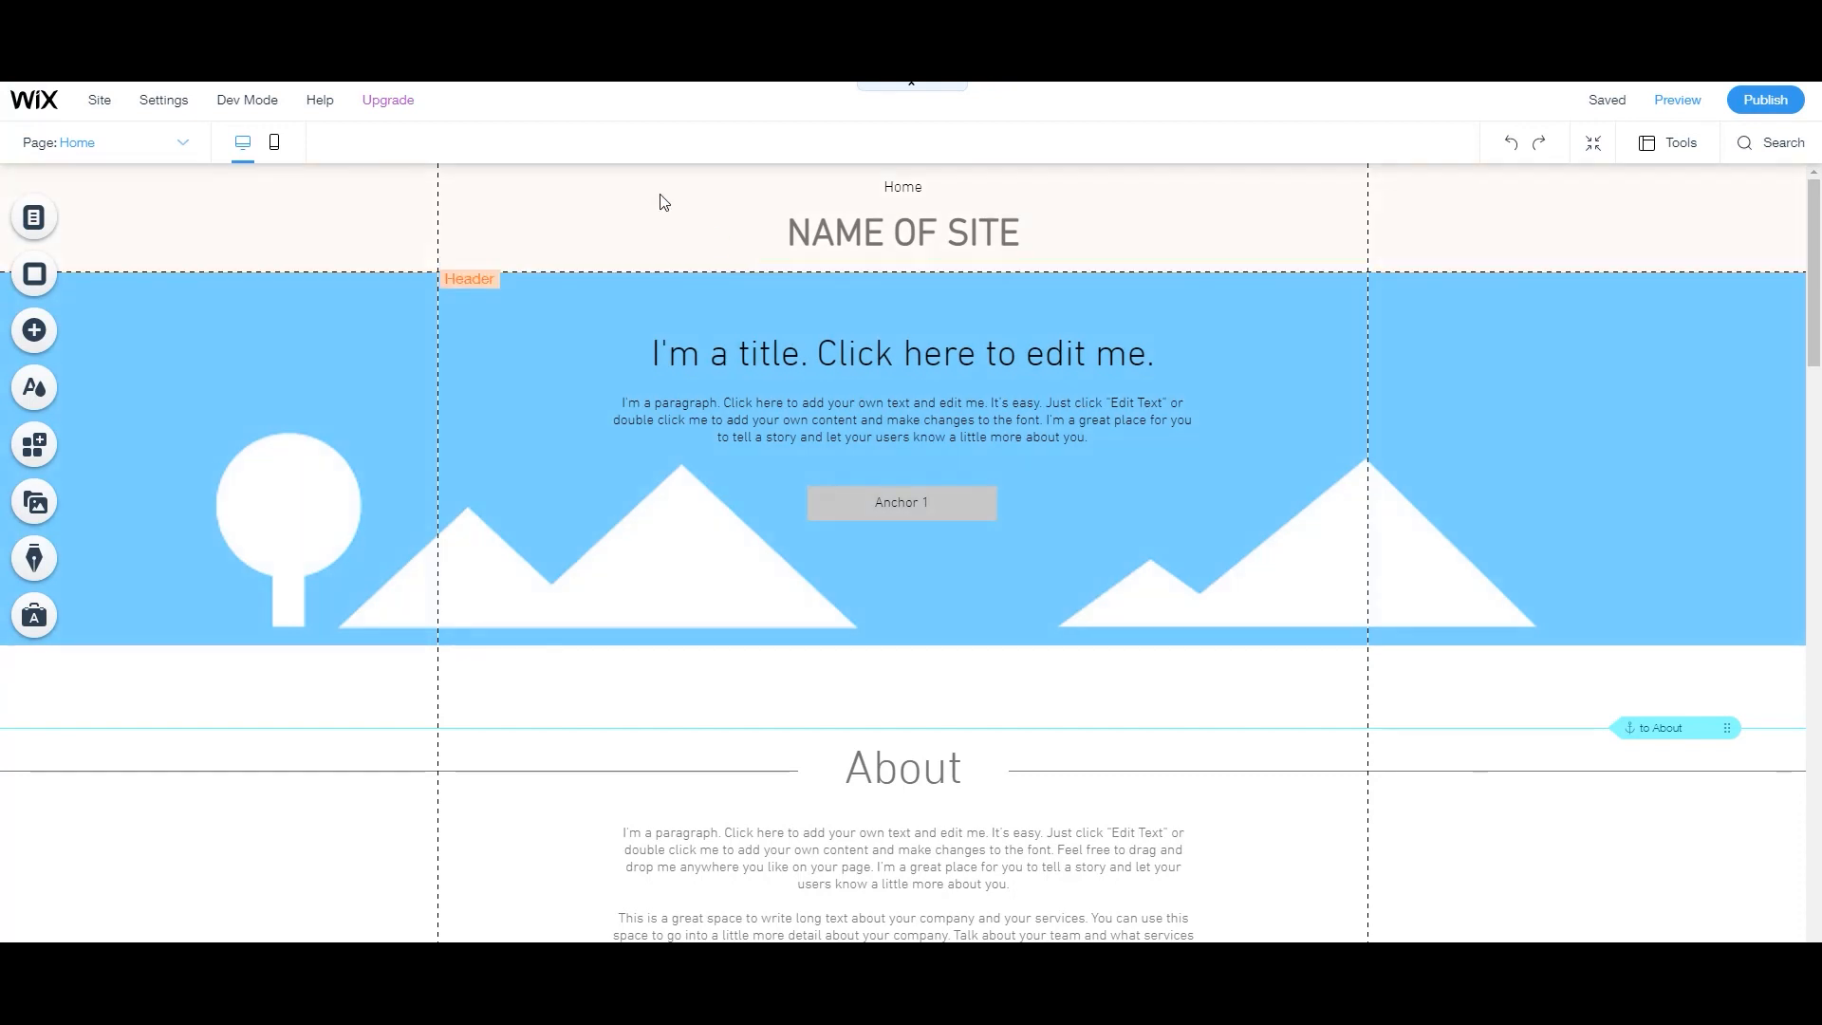
click(98, 98)
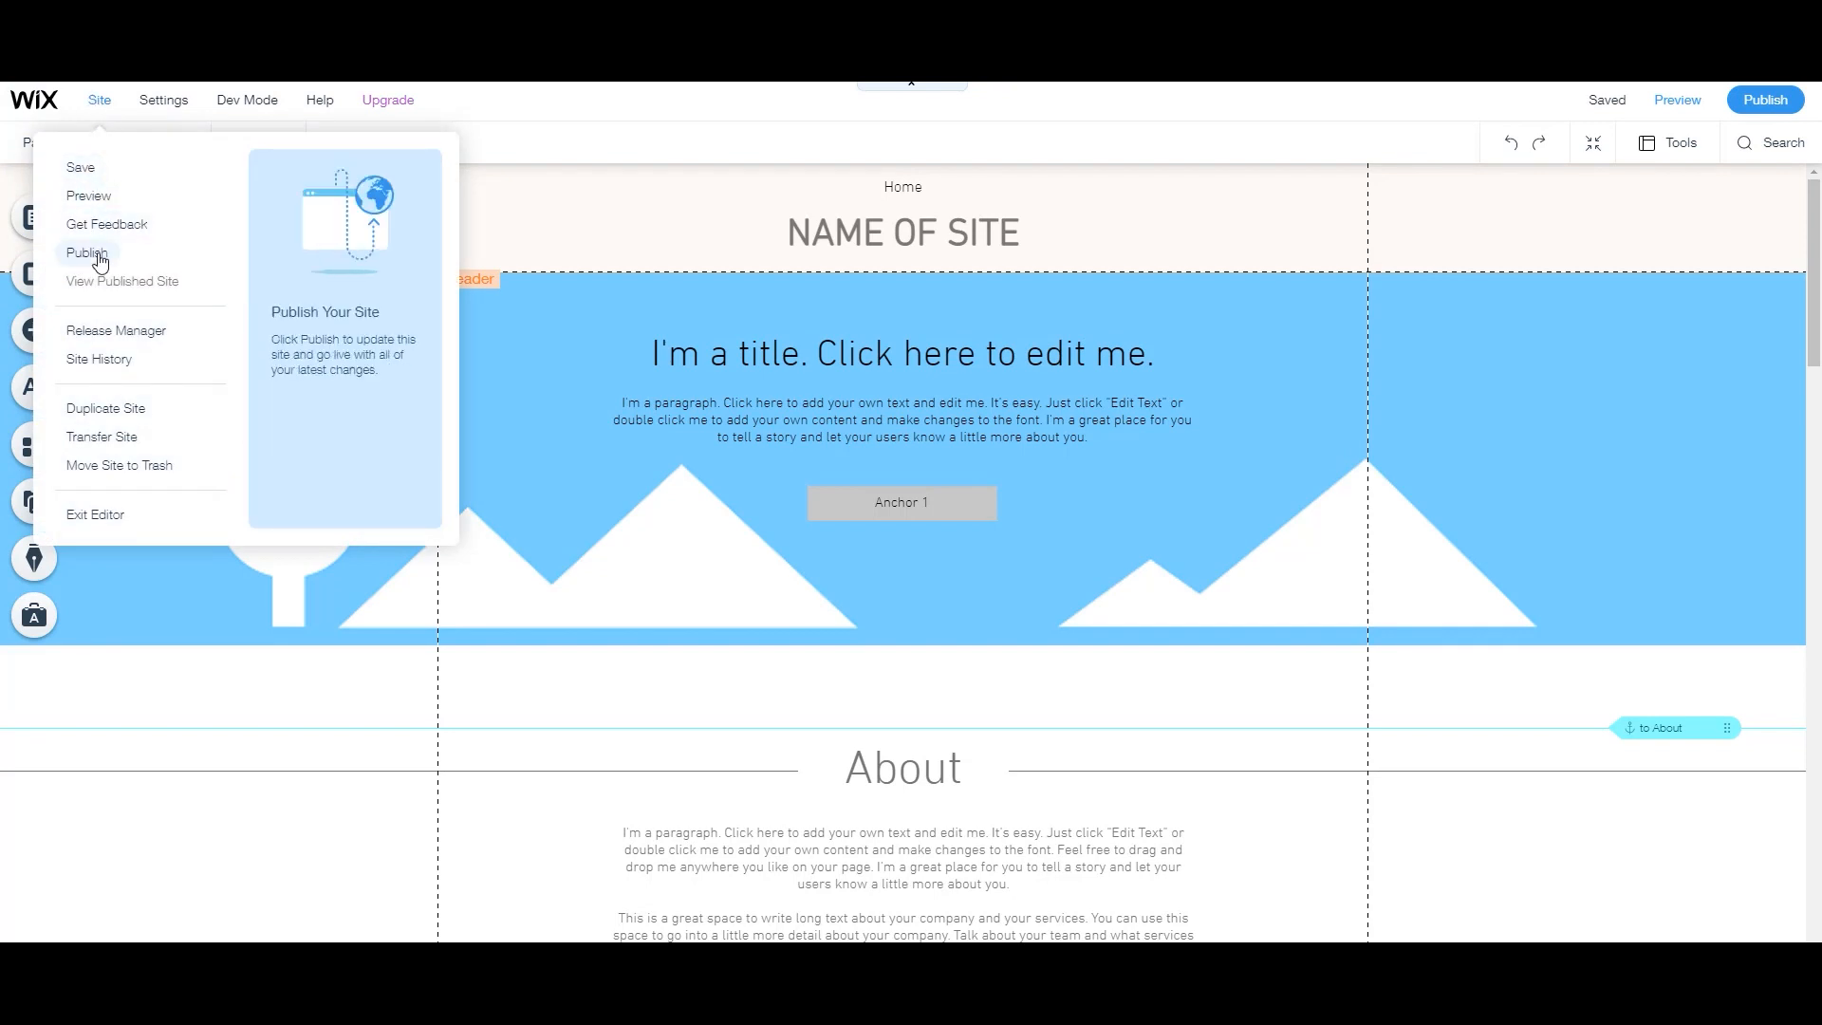
click(245, 99)
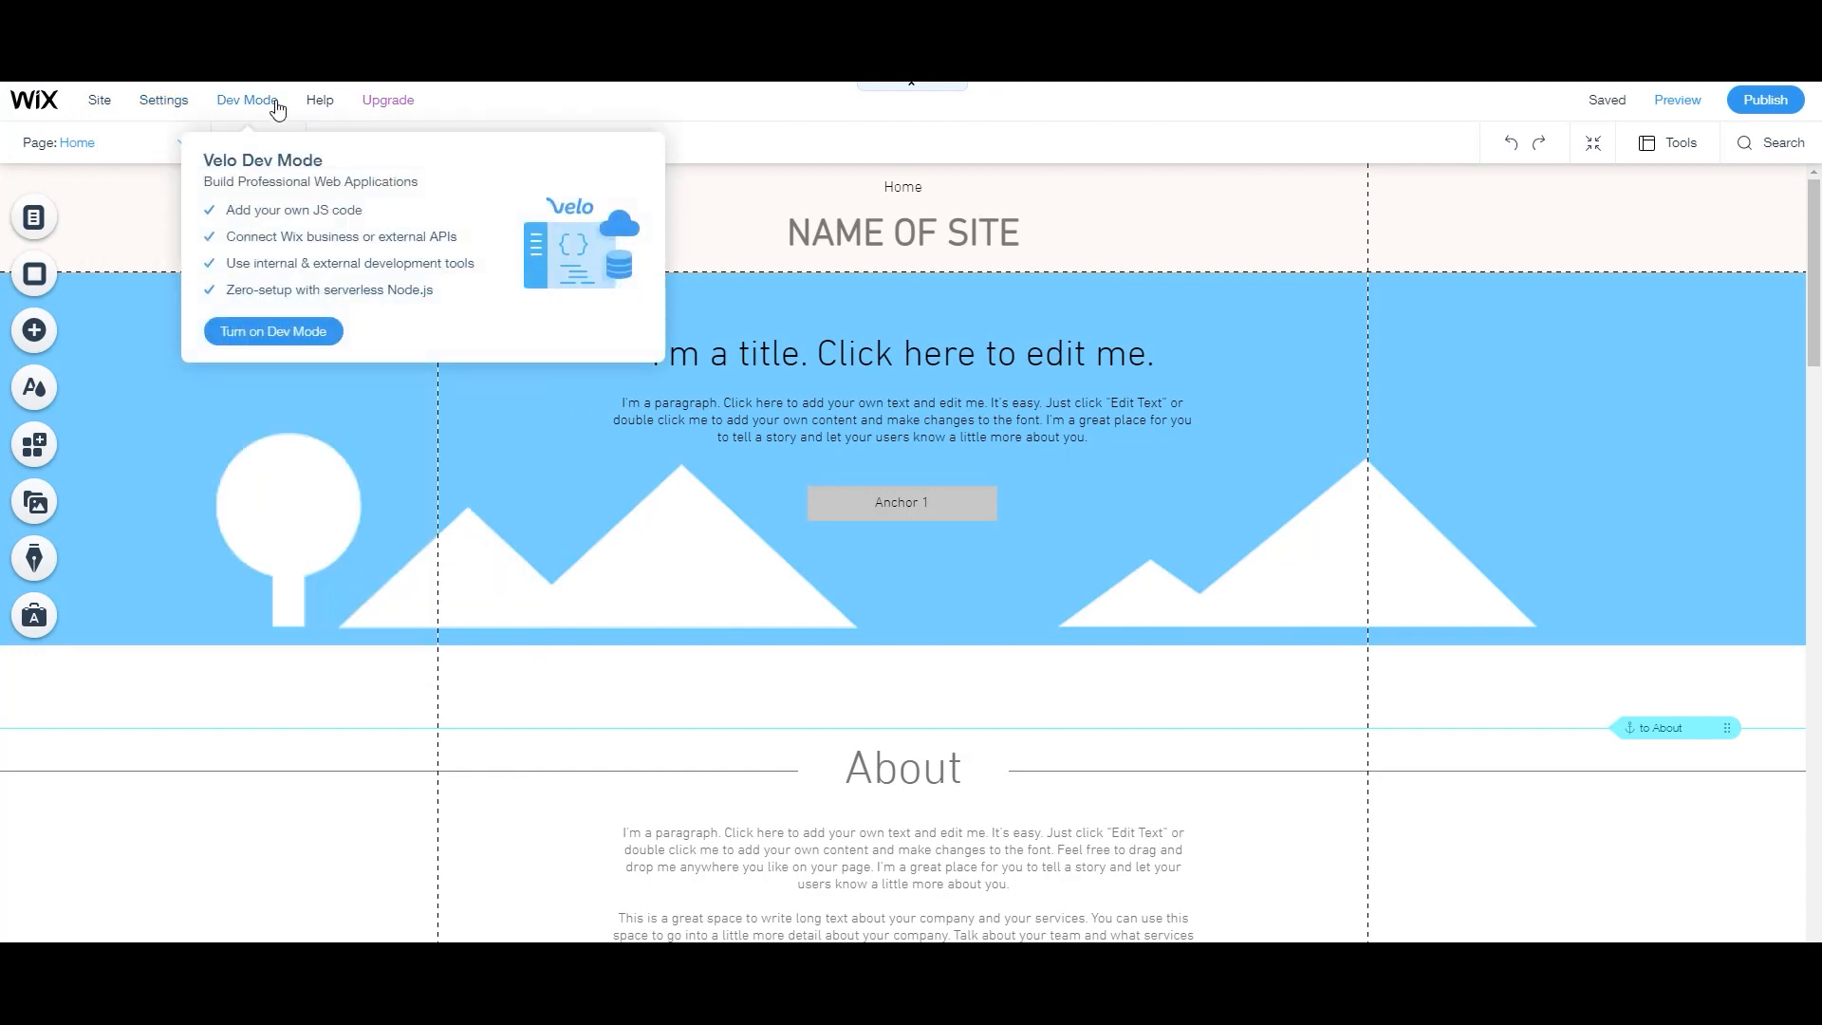
mouse_move(262, 227)
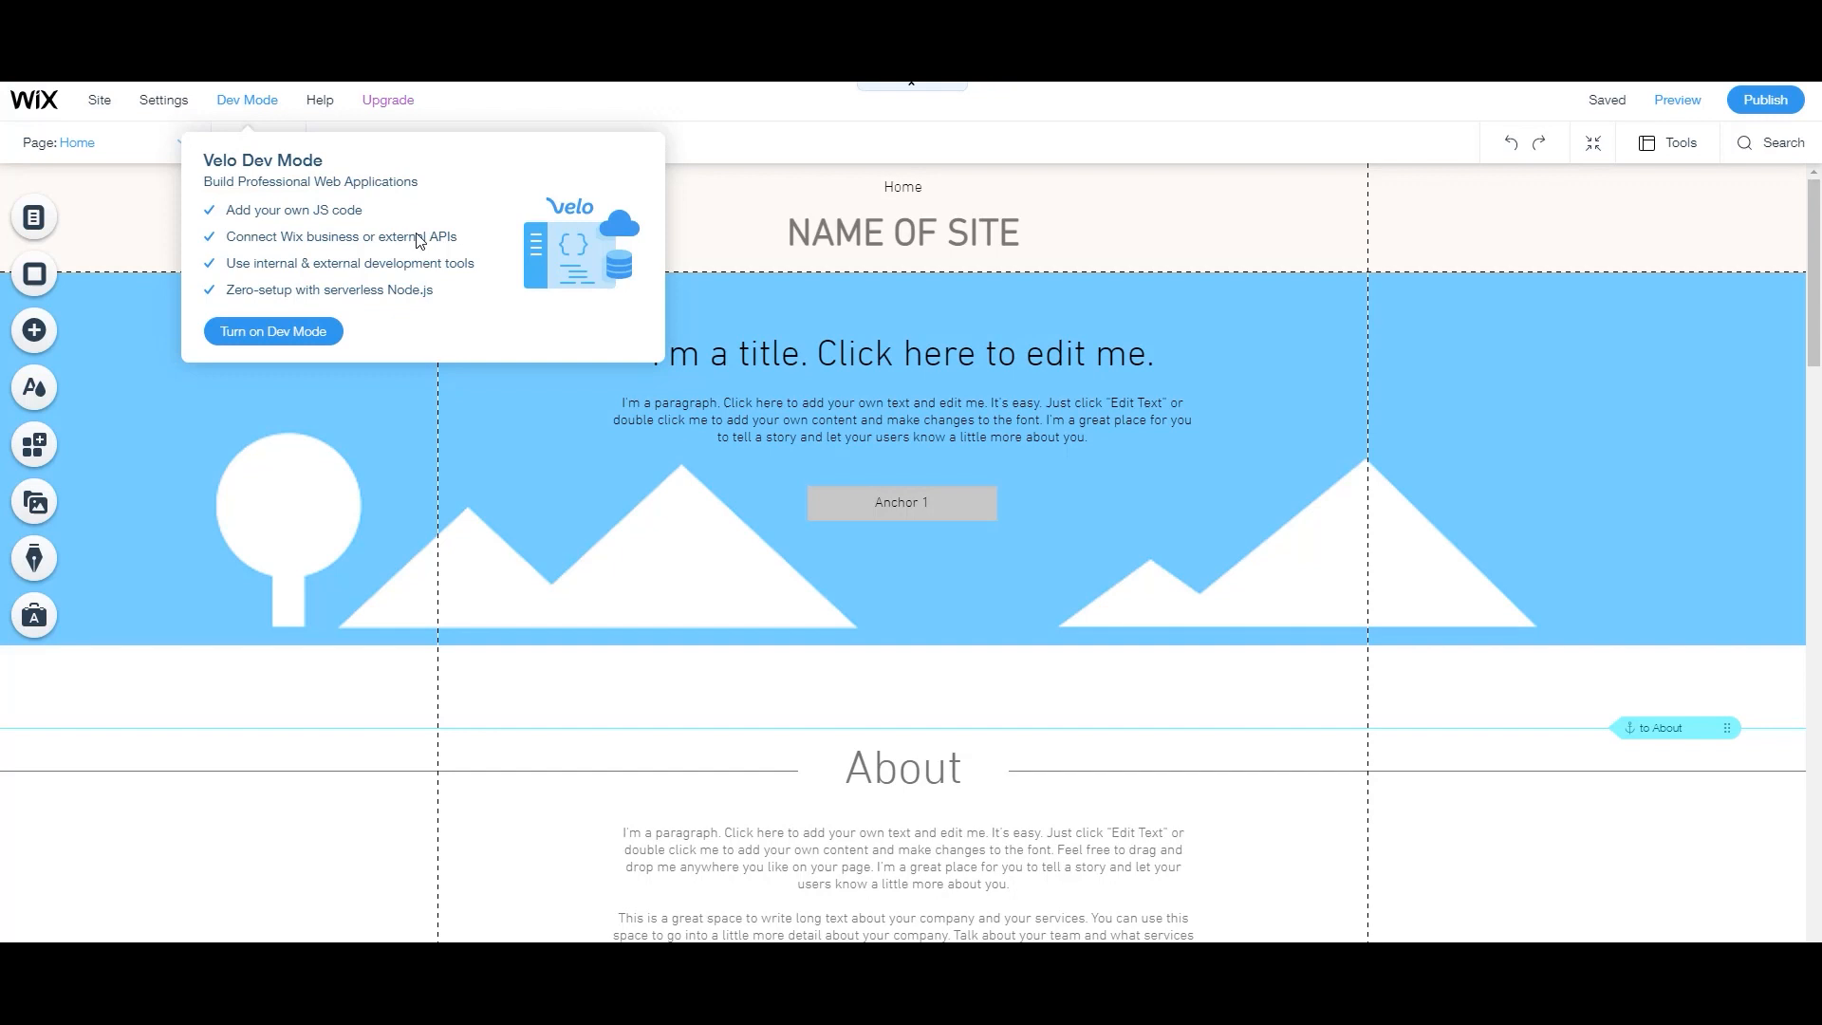
click(320, 99)
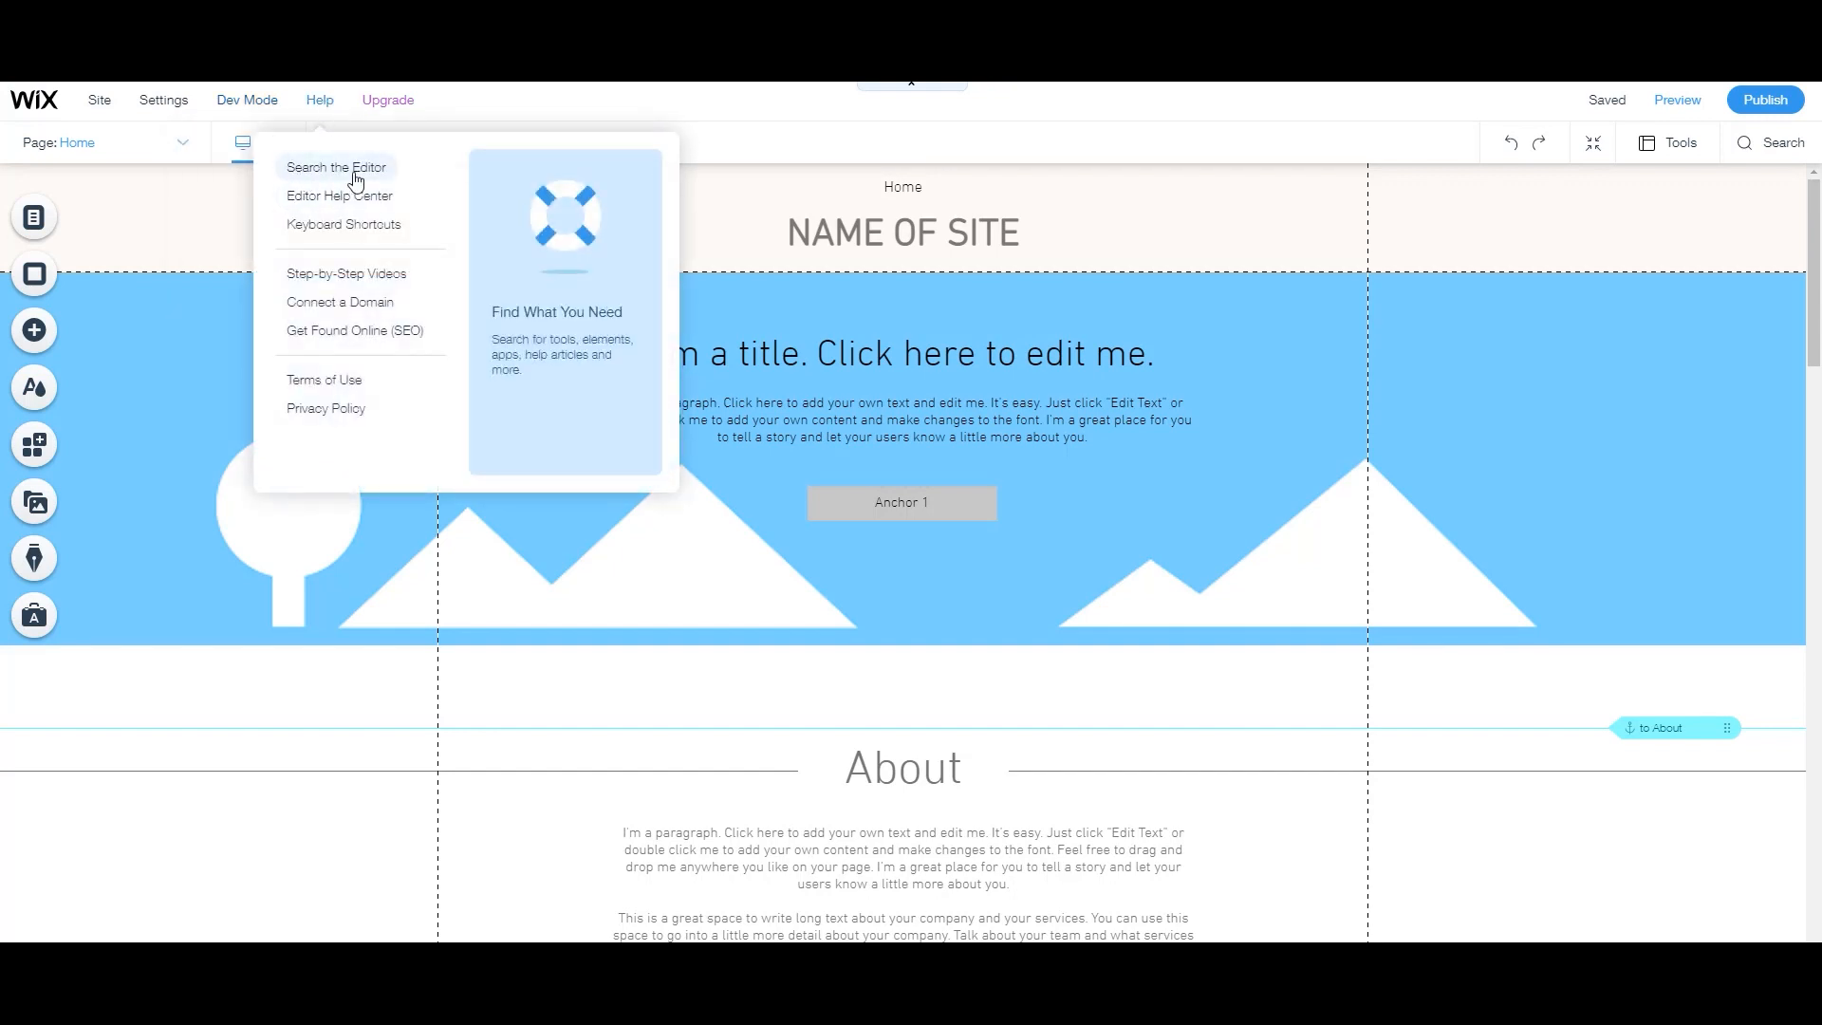
mouse_move(1630, 190)
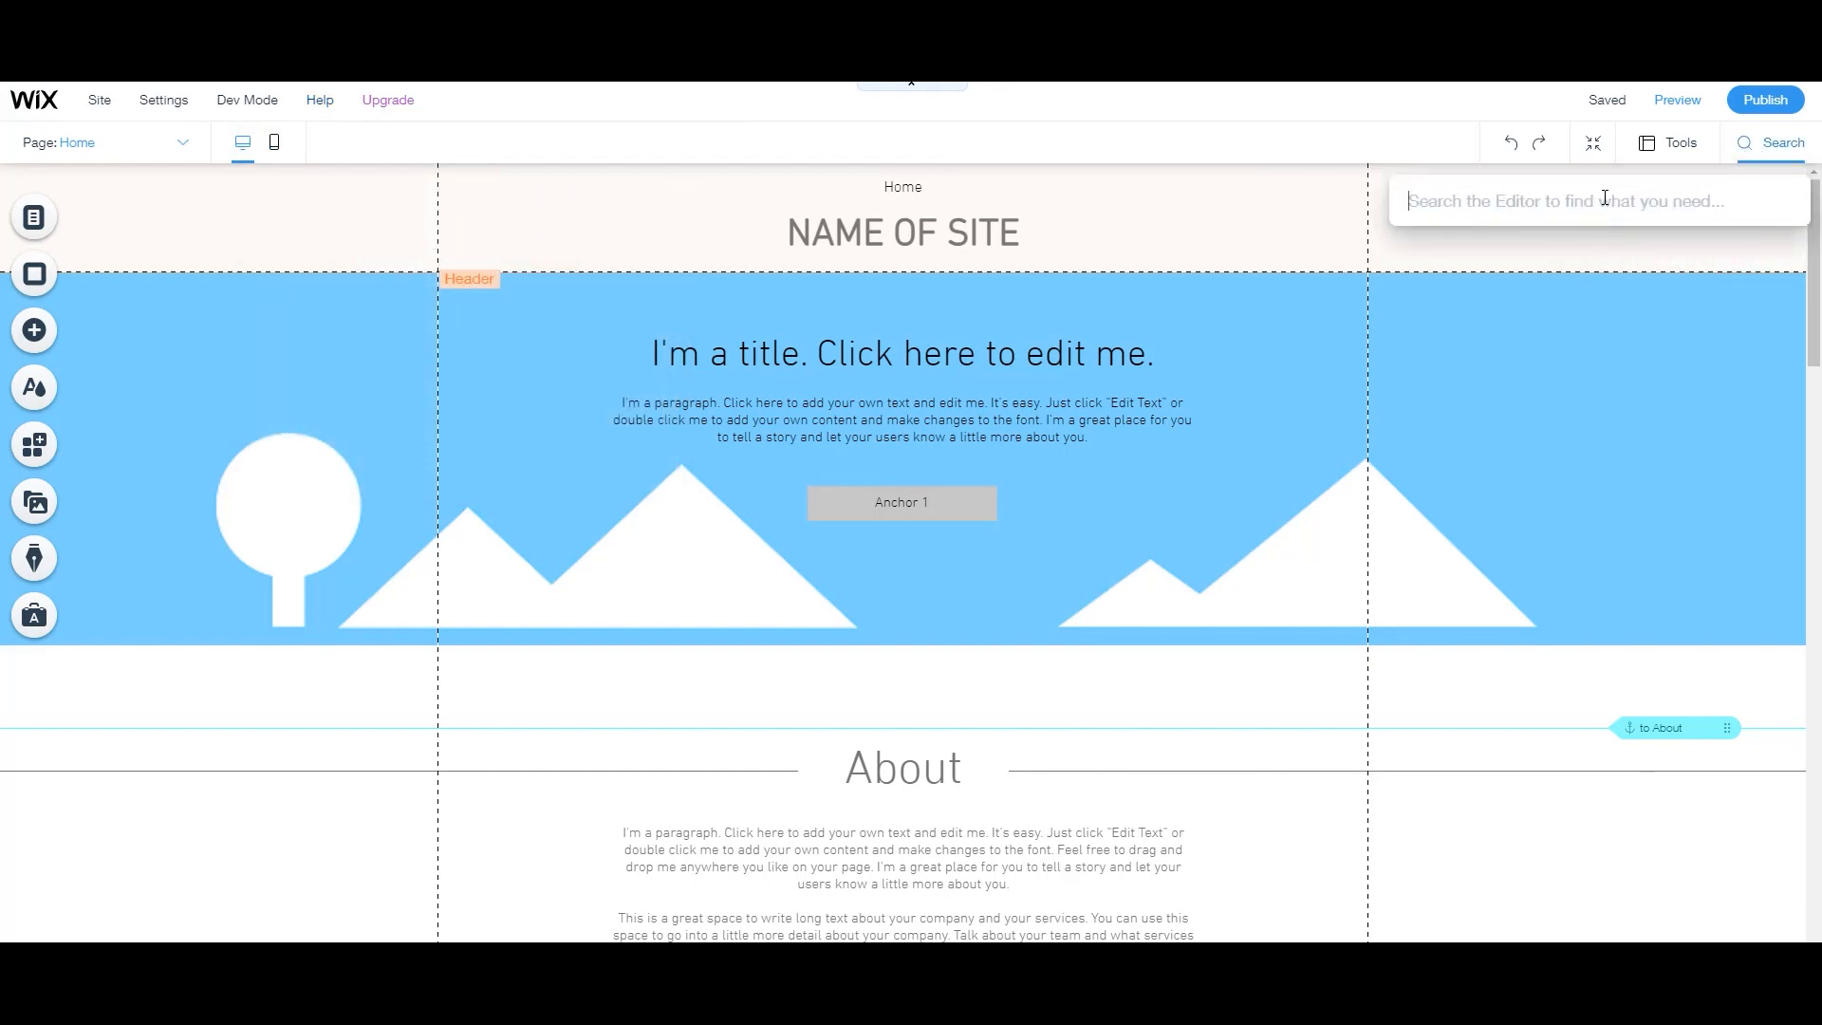
mouse_move(1676, 141)
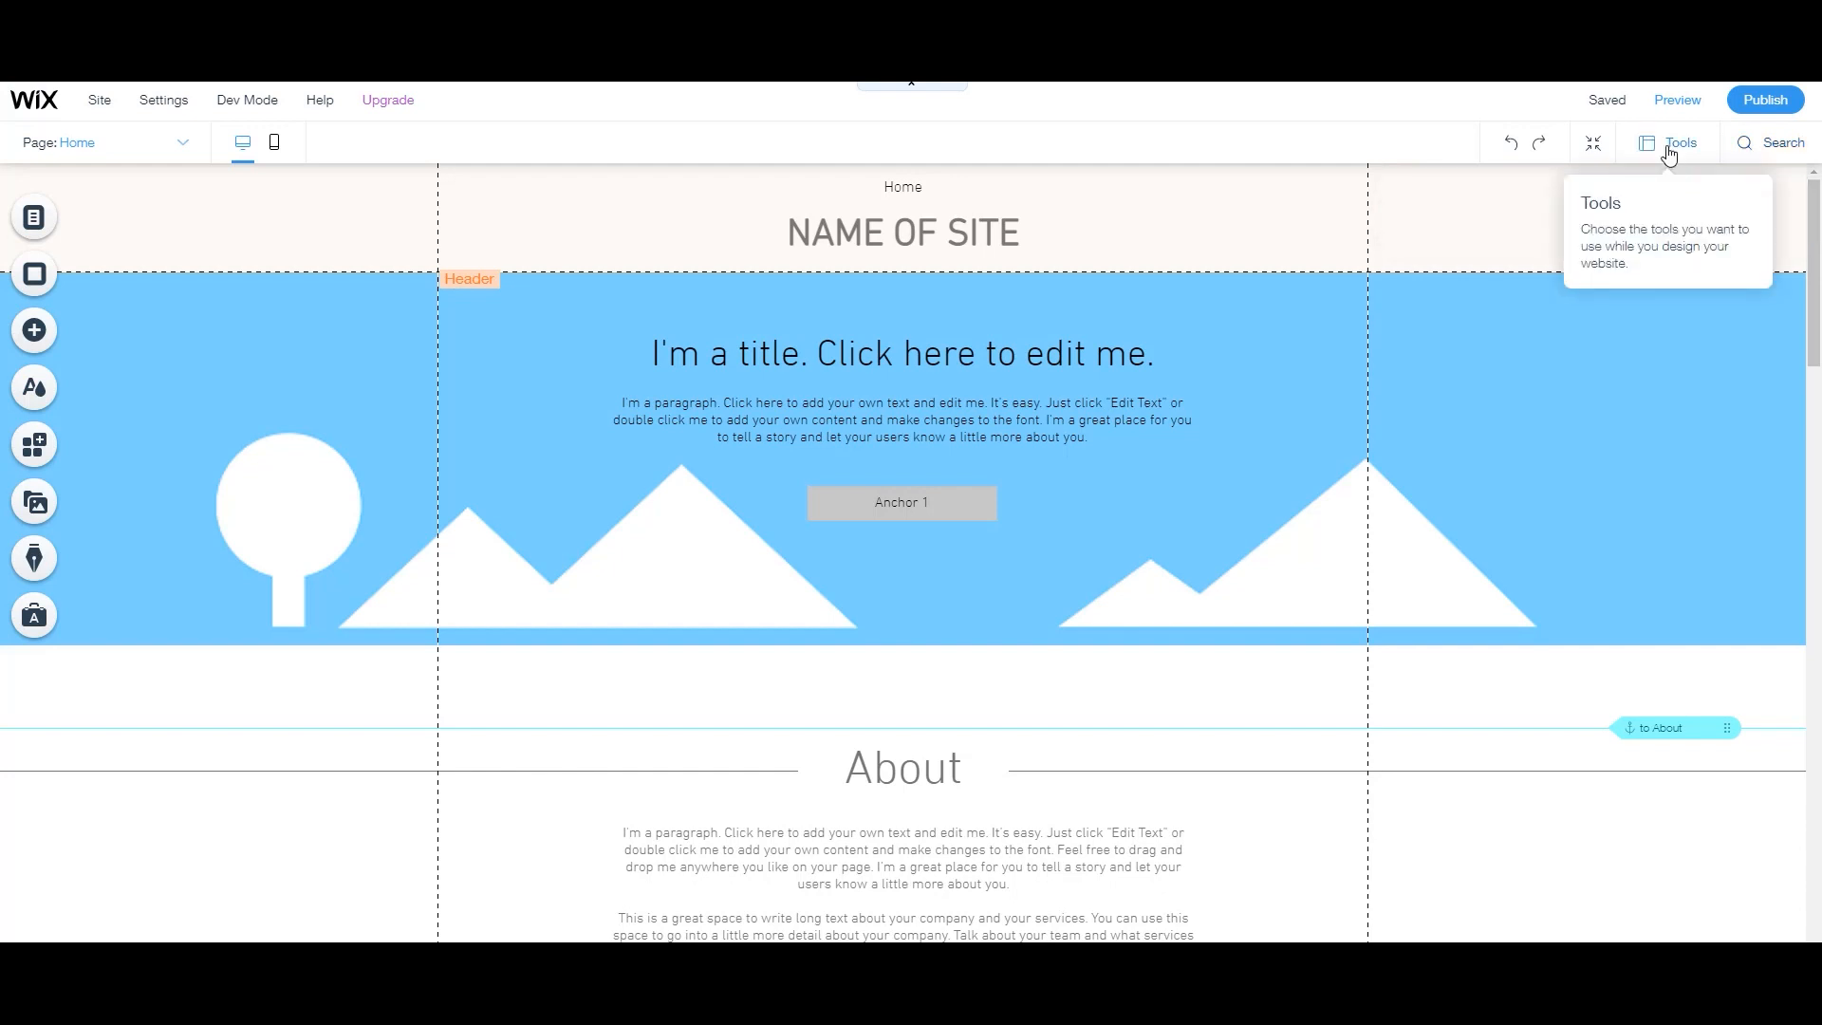
Open Layers, expand the Header to inspect its Horizontal Menu, then close Layers.
click(1676, 141)
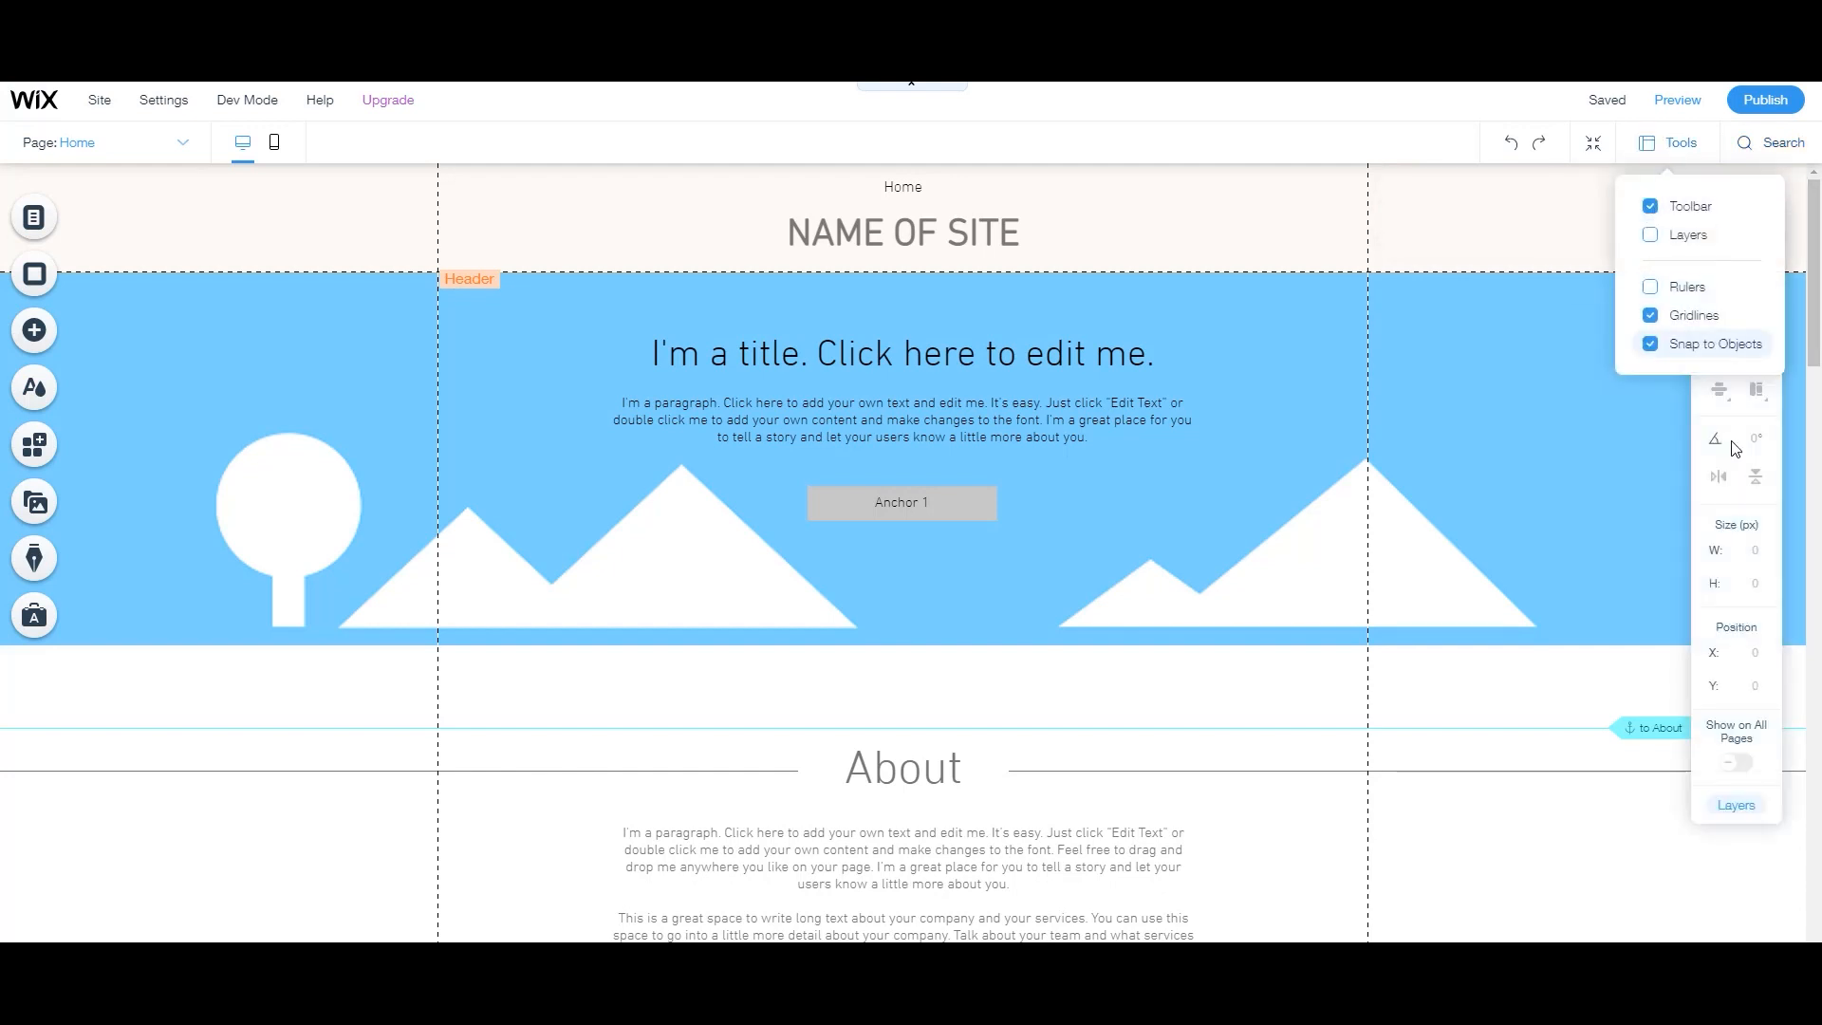
click(1649, 234)
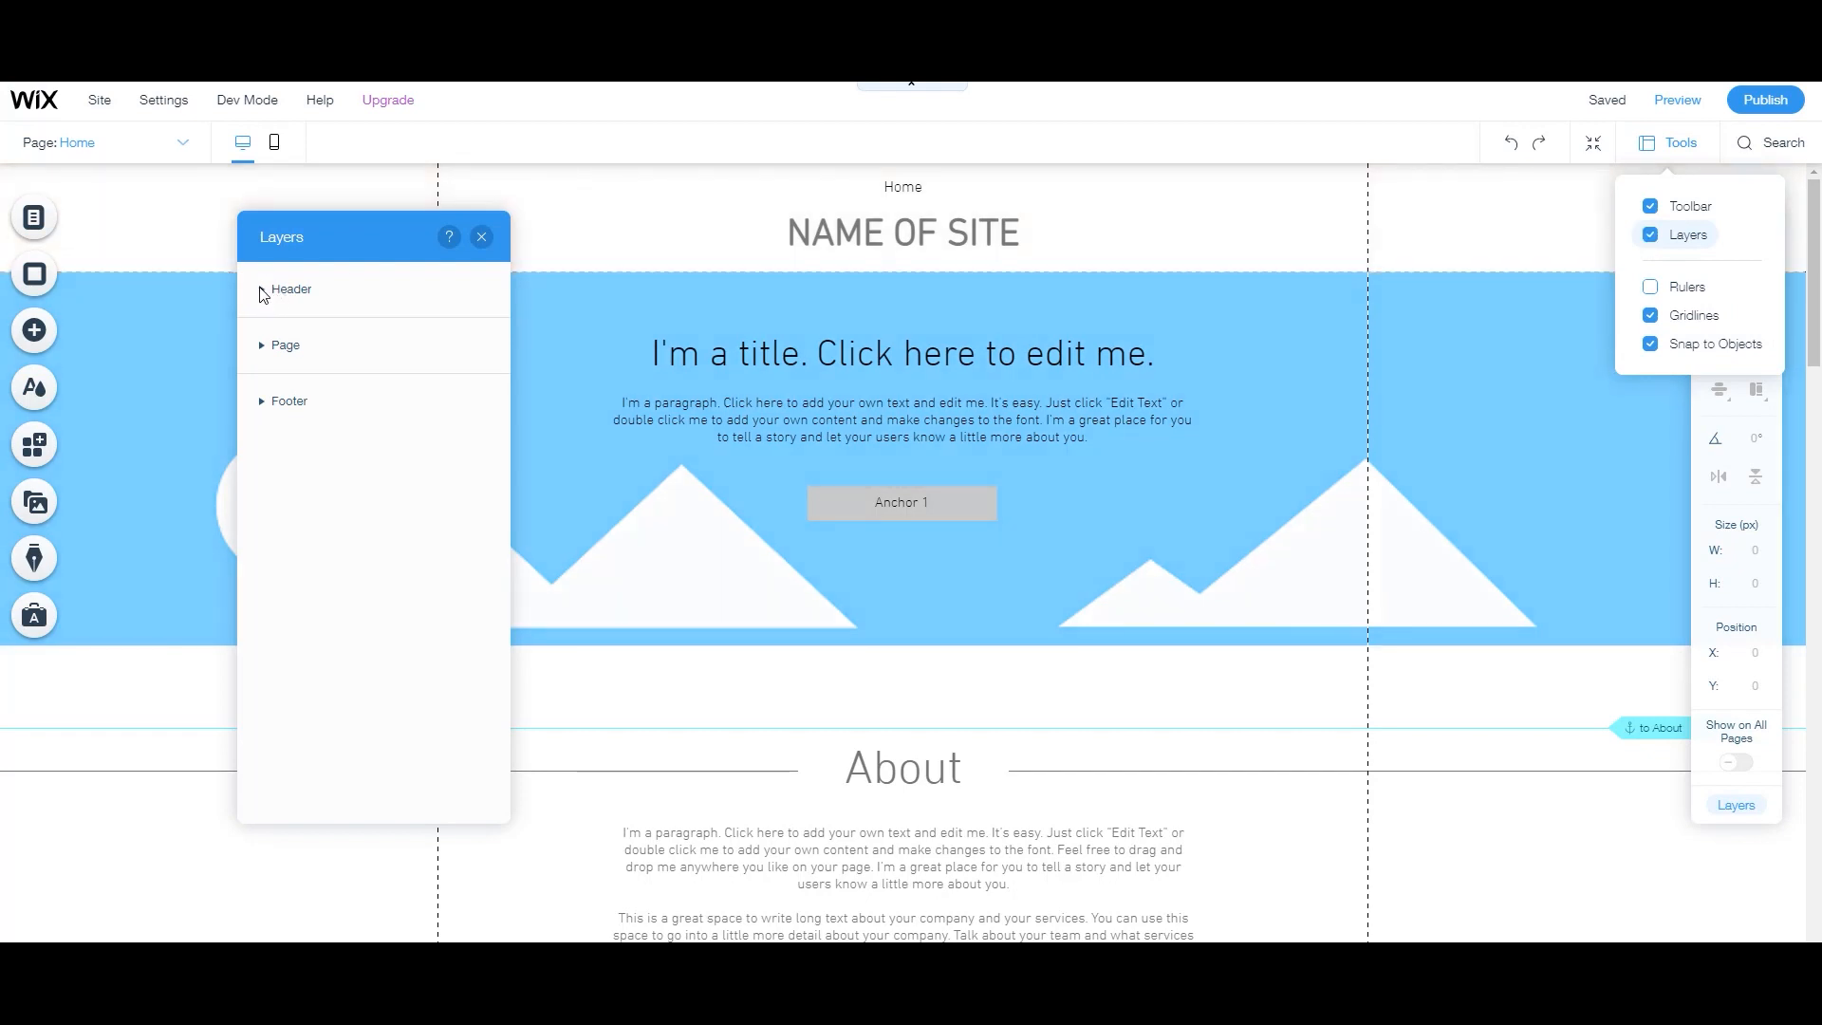
click(263, 290)
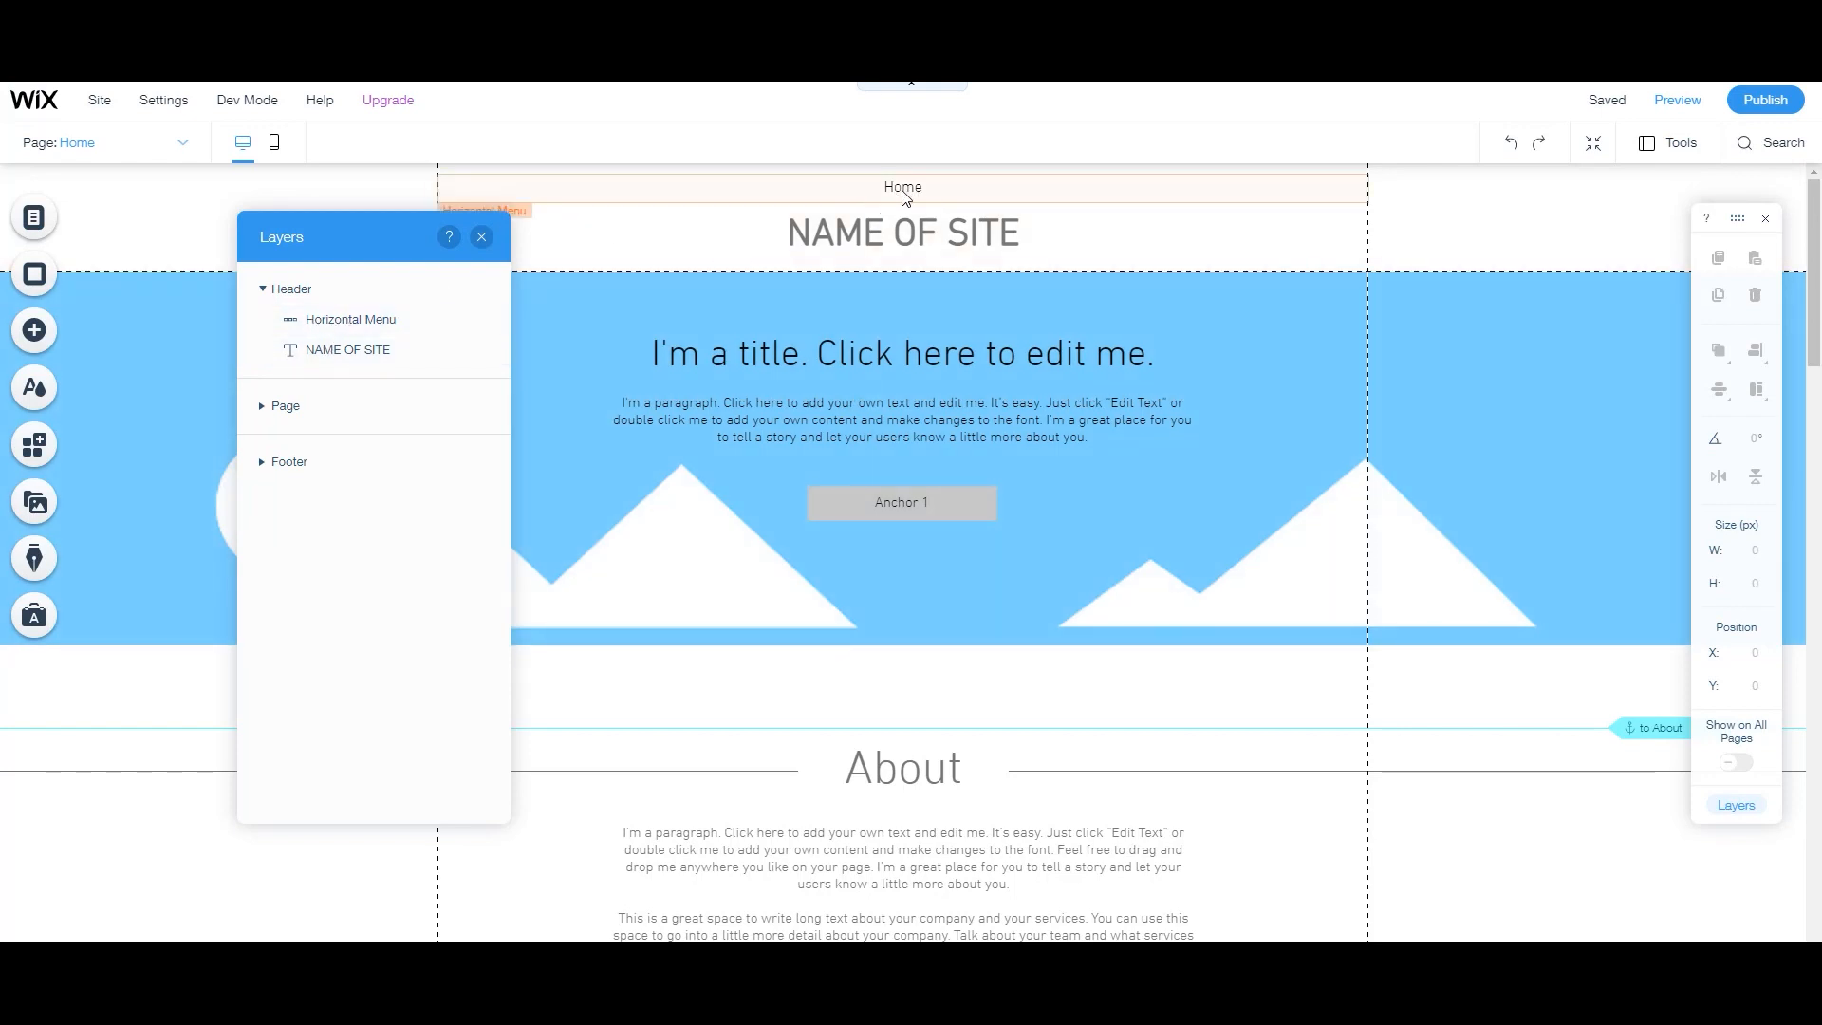
click(902, 233)
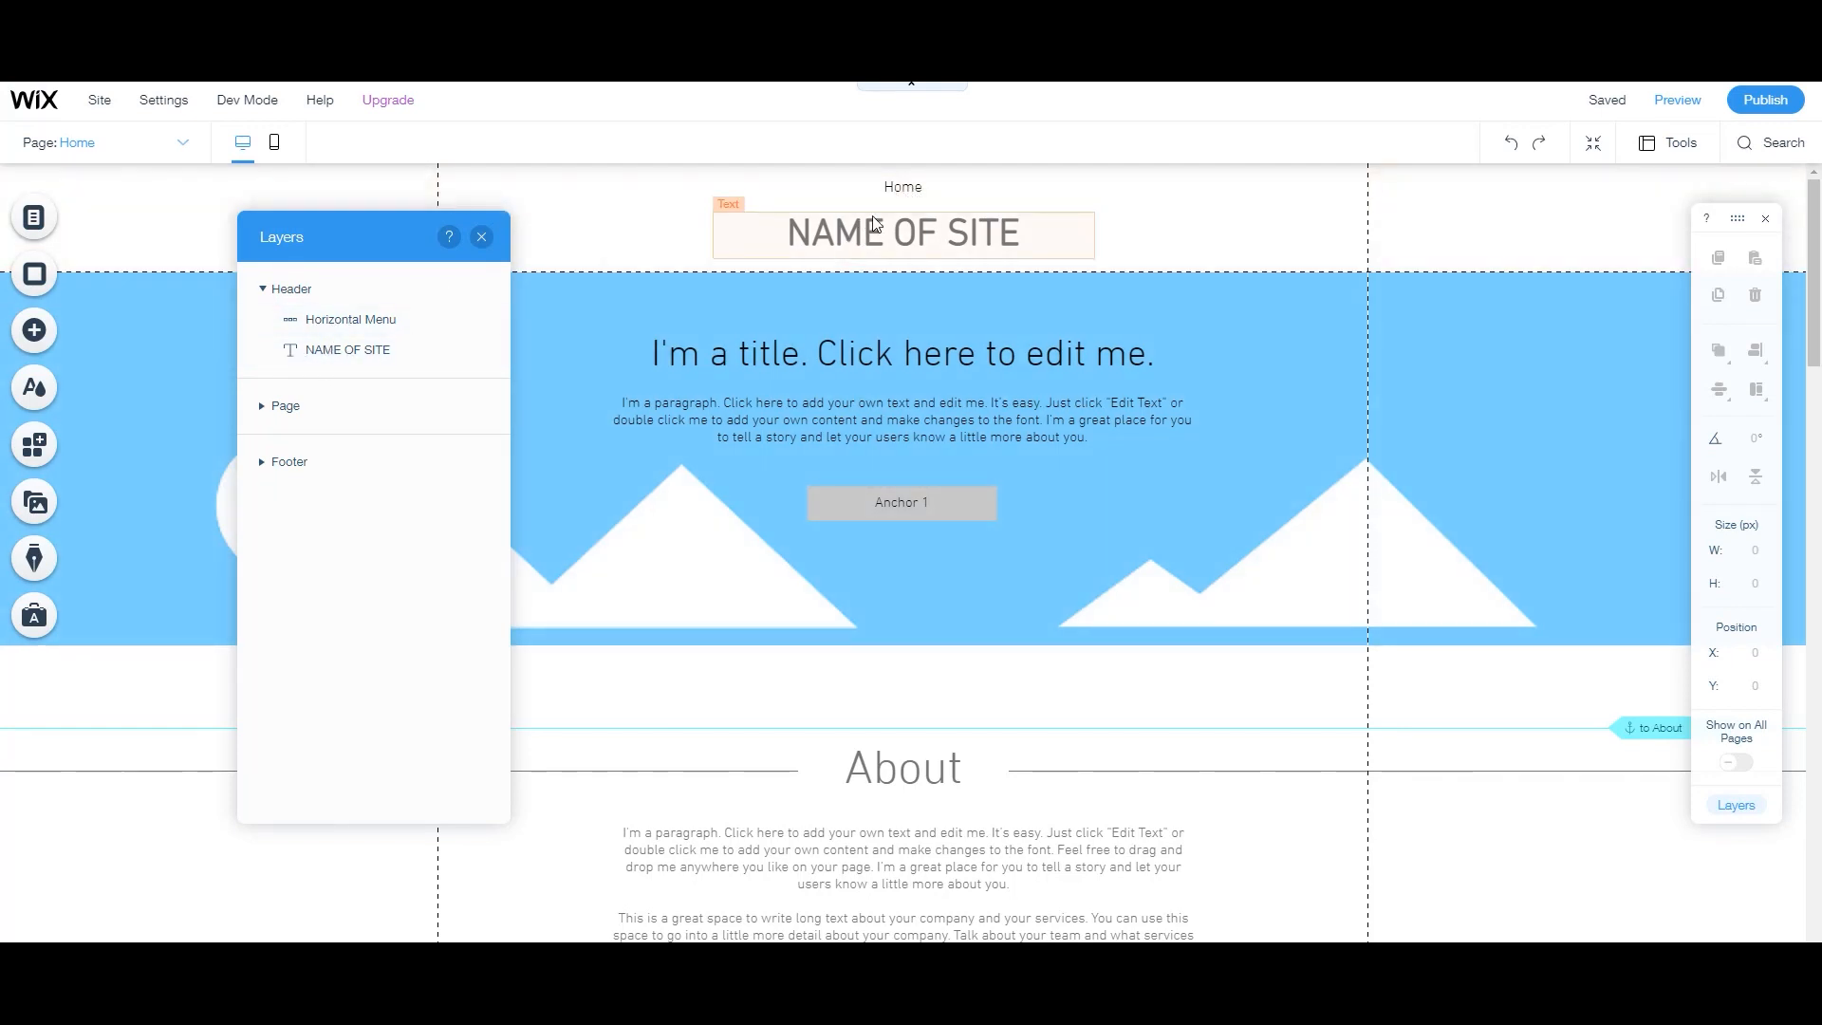
click(481, 237)
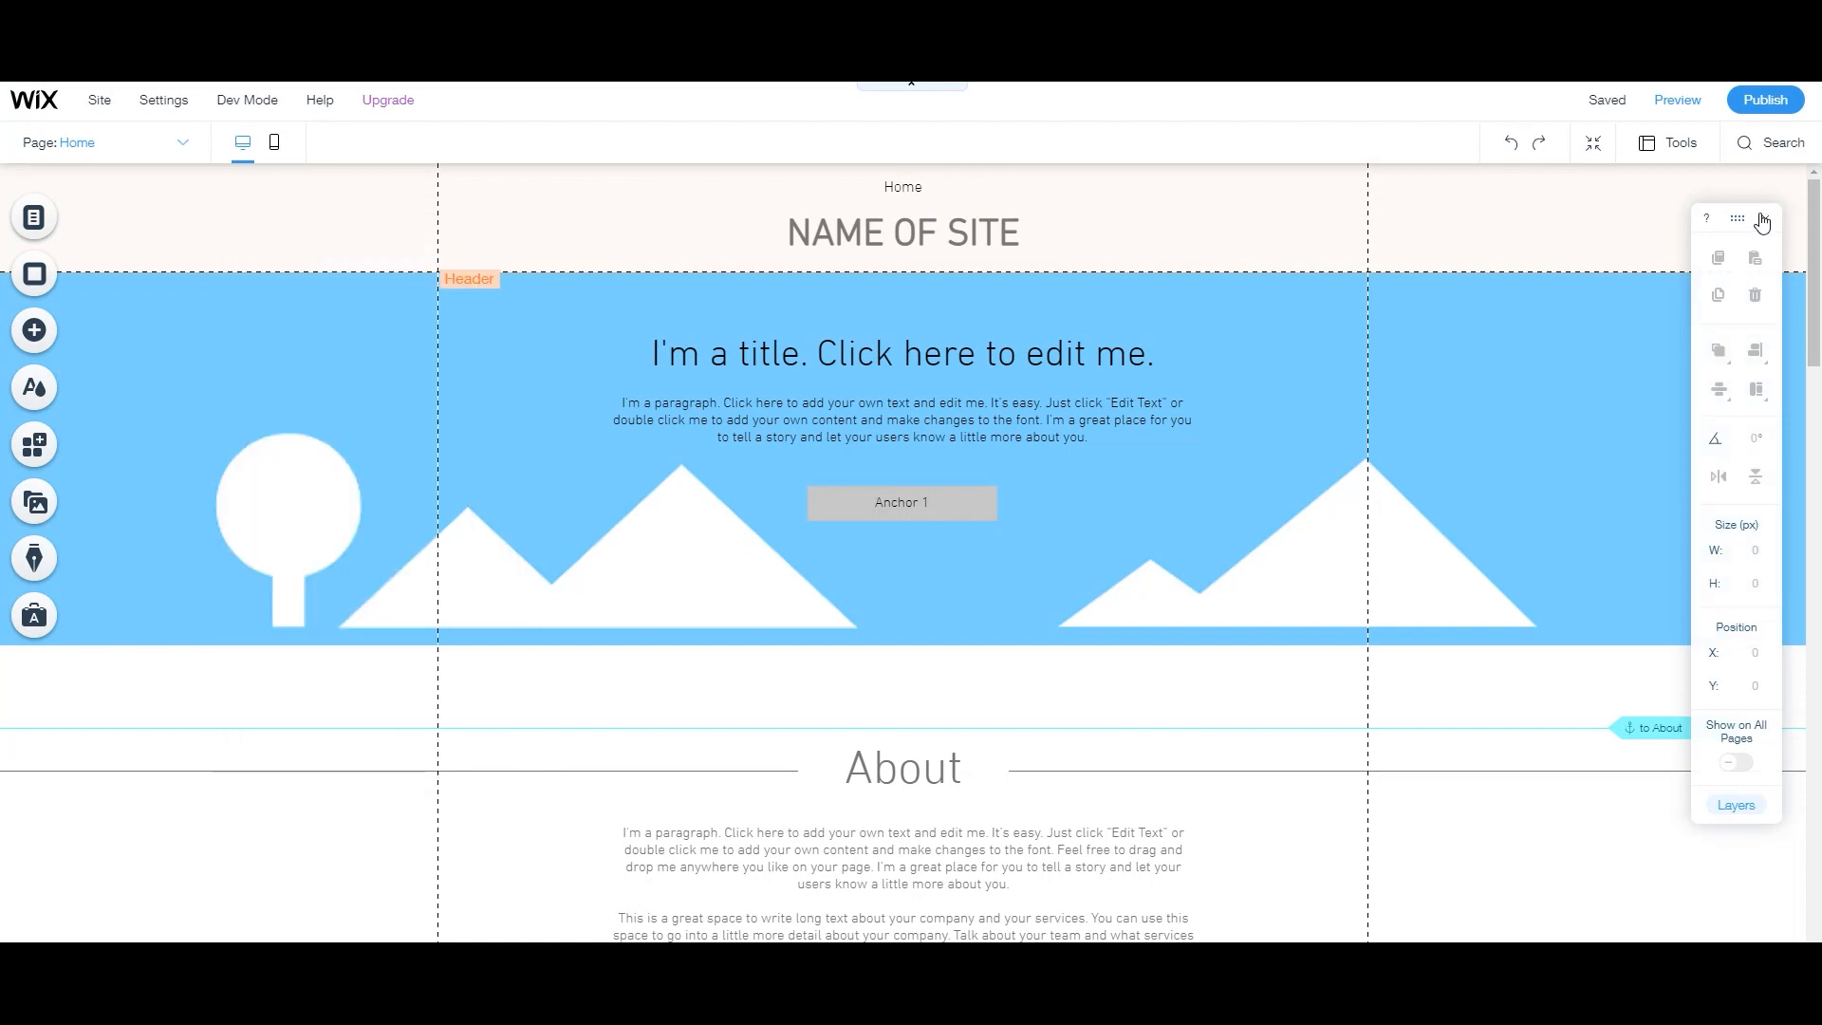
Hide the object toolbar and switch gridlines off and back on.
click(1677, 142)
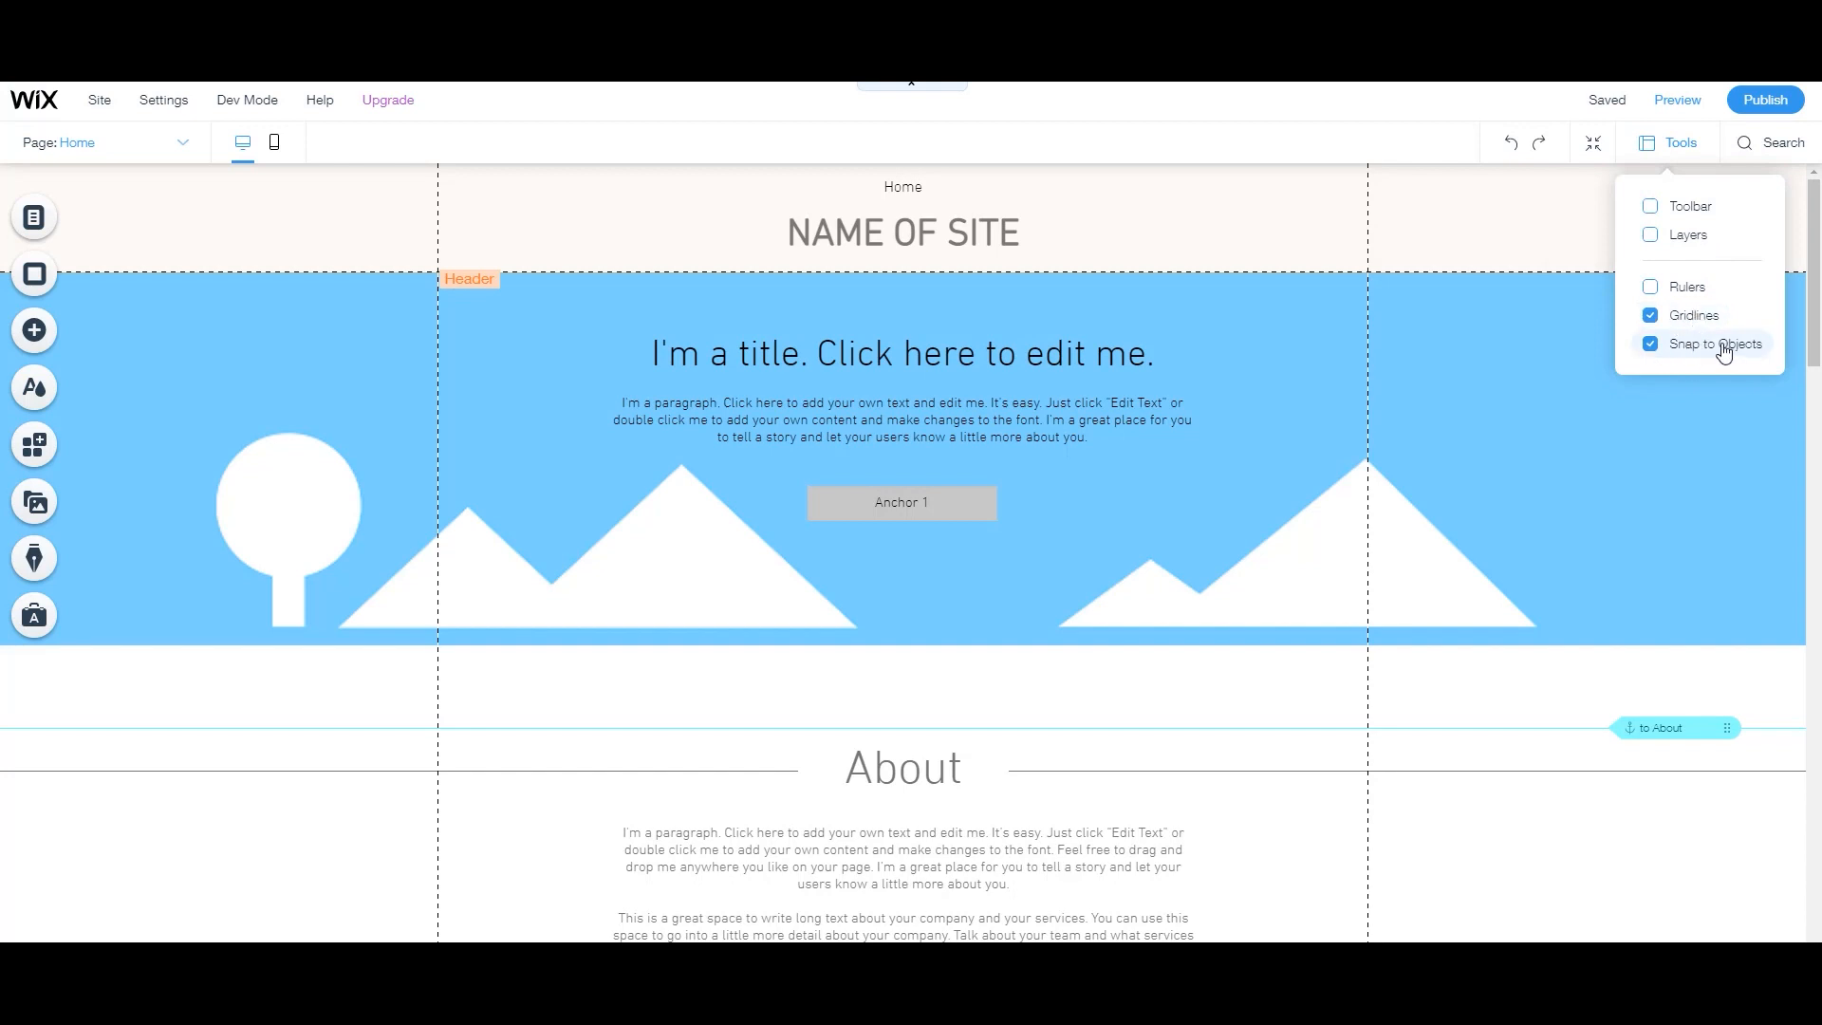
click(1649, 315)
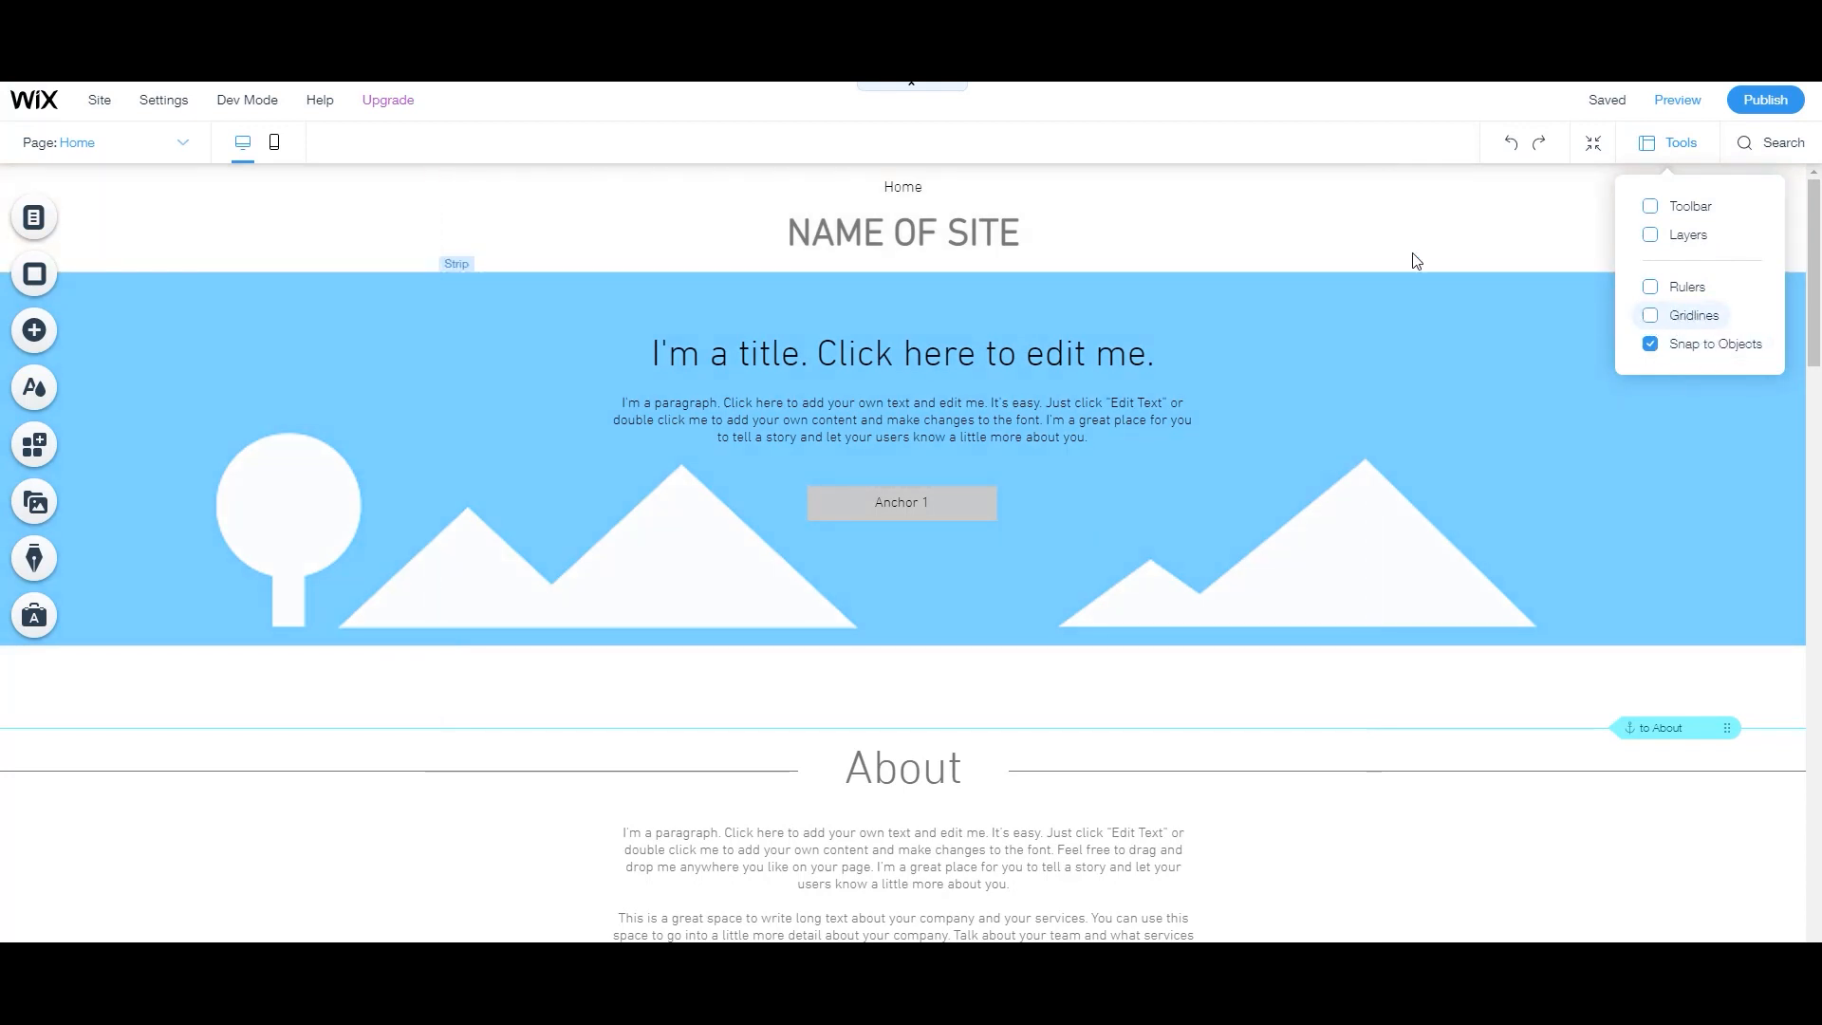
click(1649, 315)
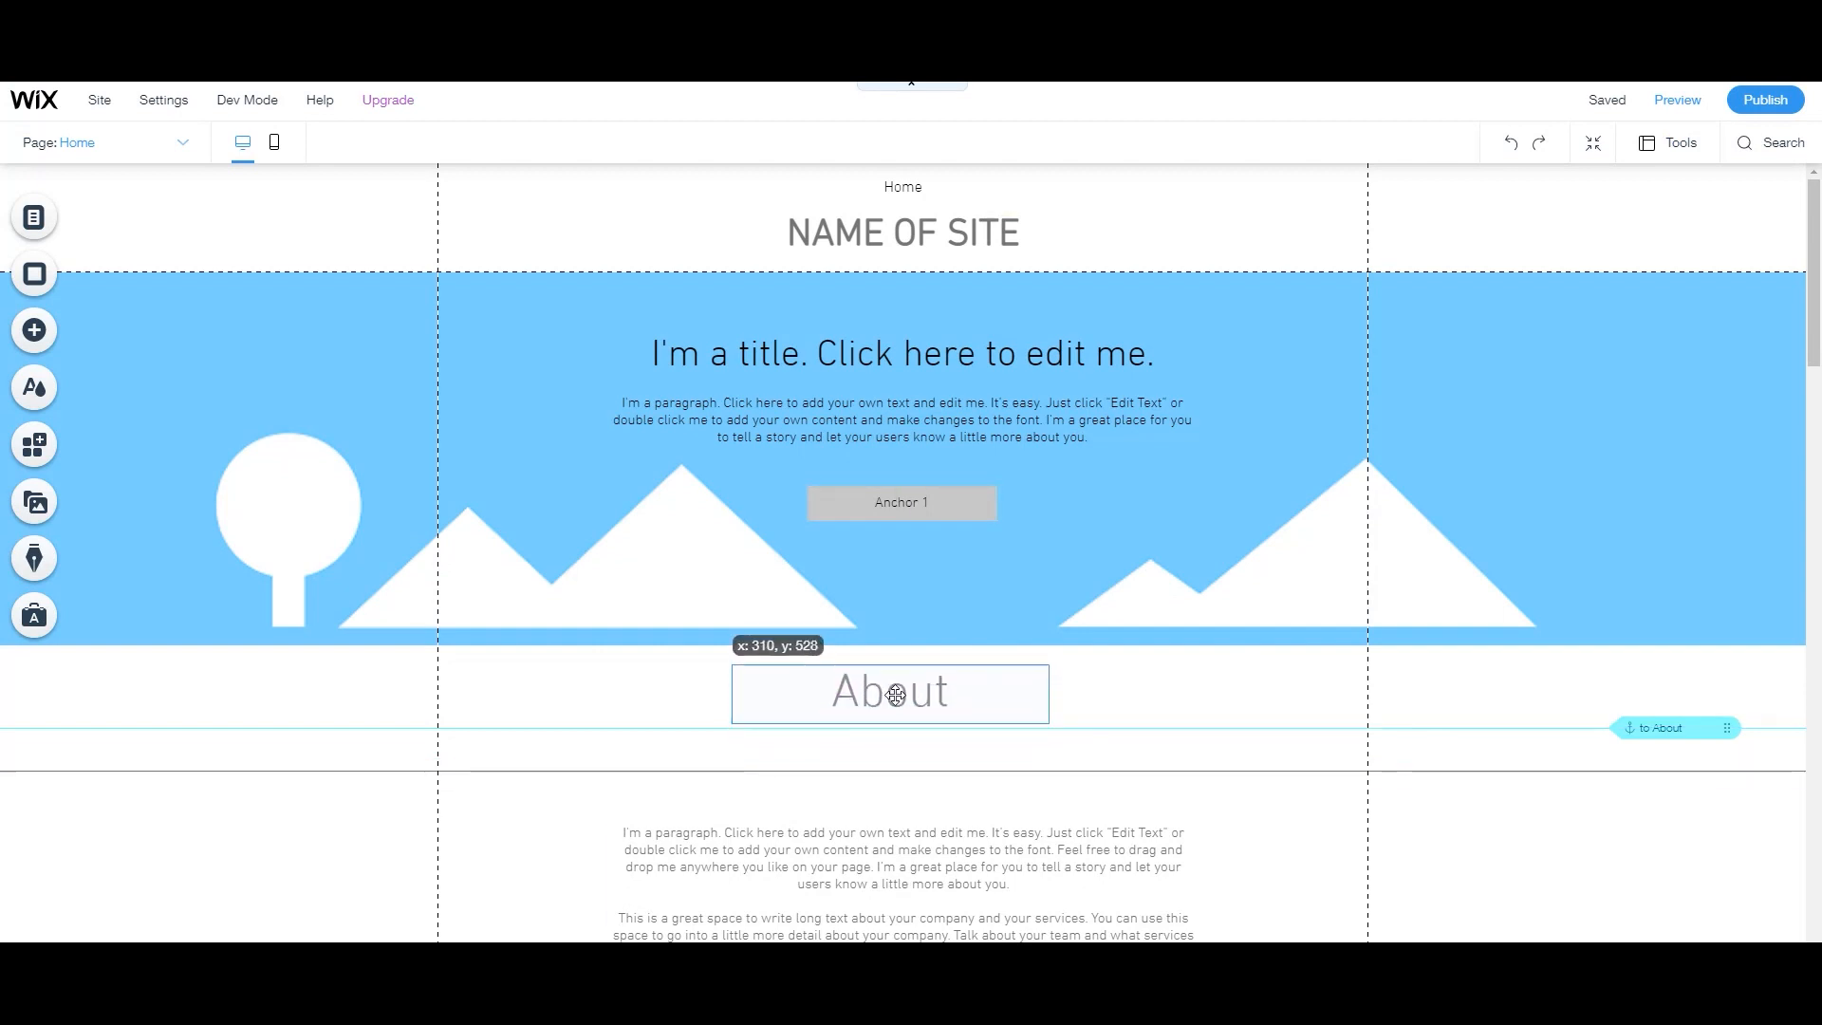
drag(889, 691, 936, 671)
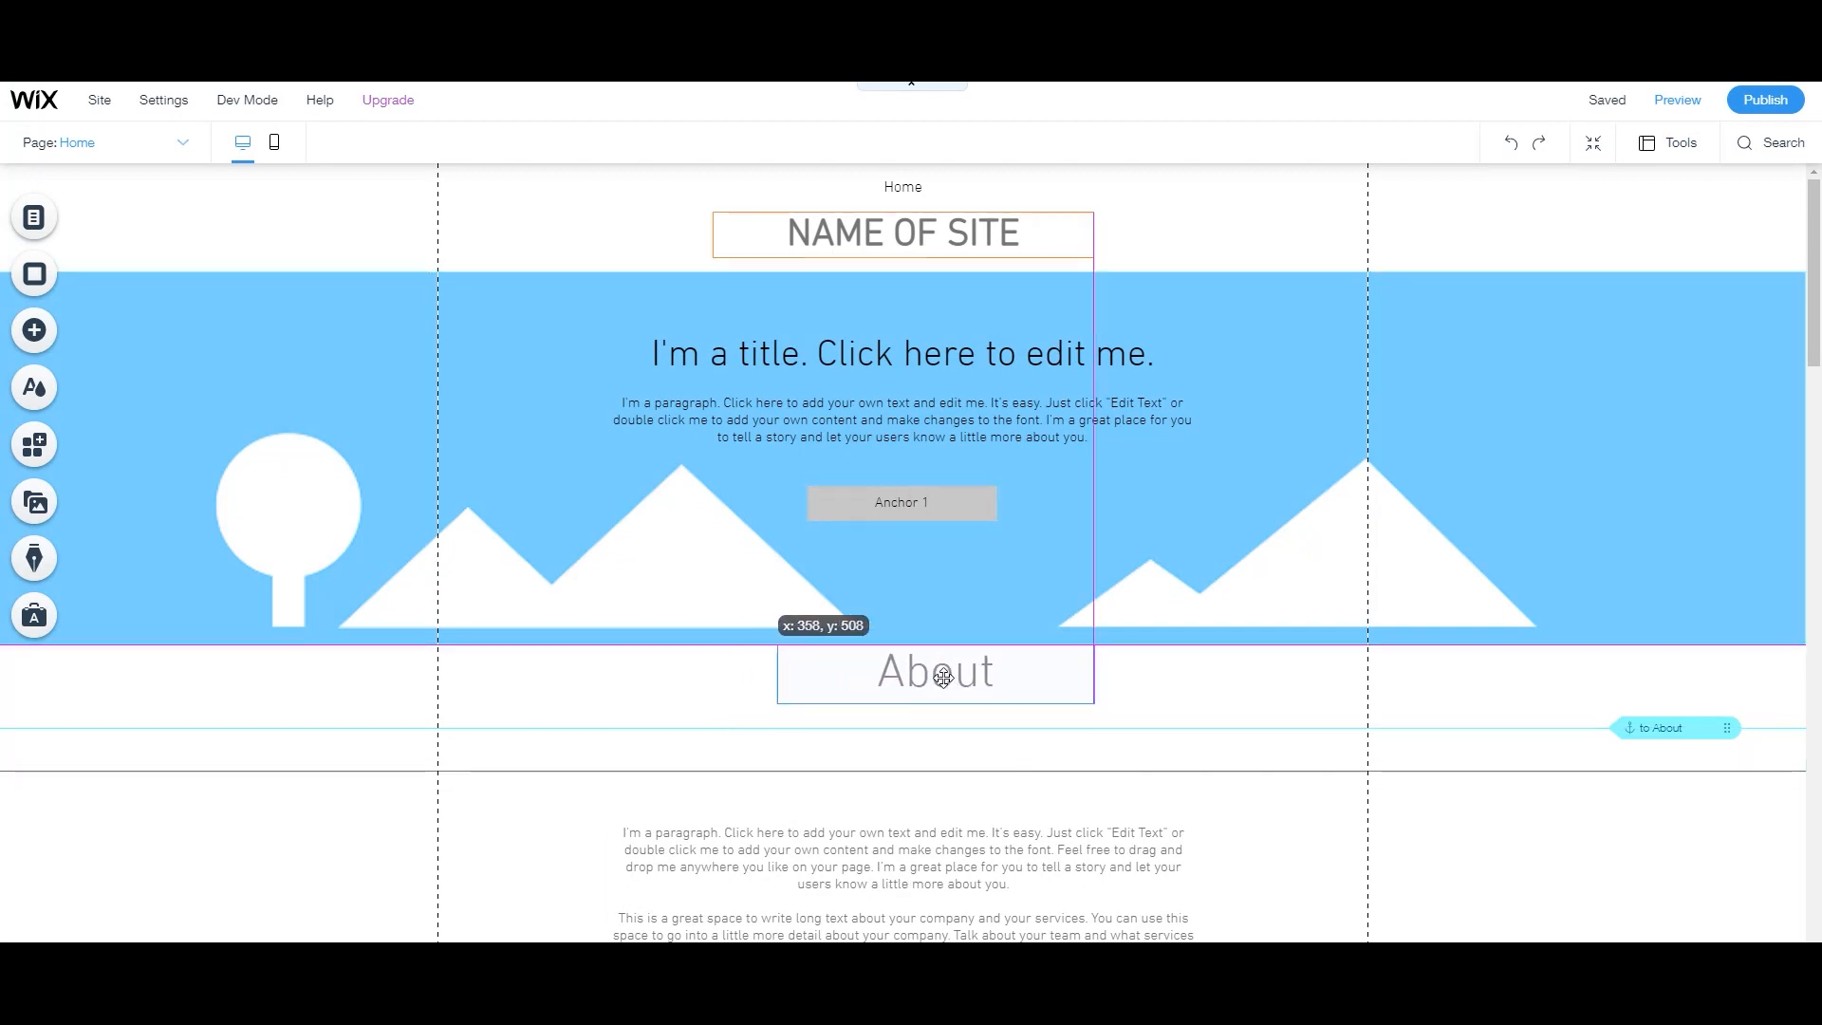
drag(935, 672, 738, 672)
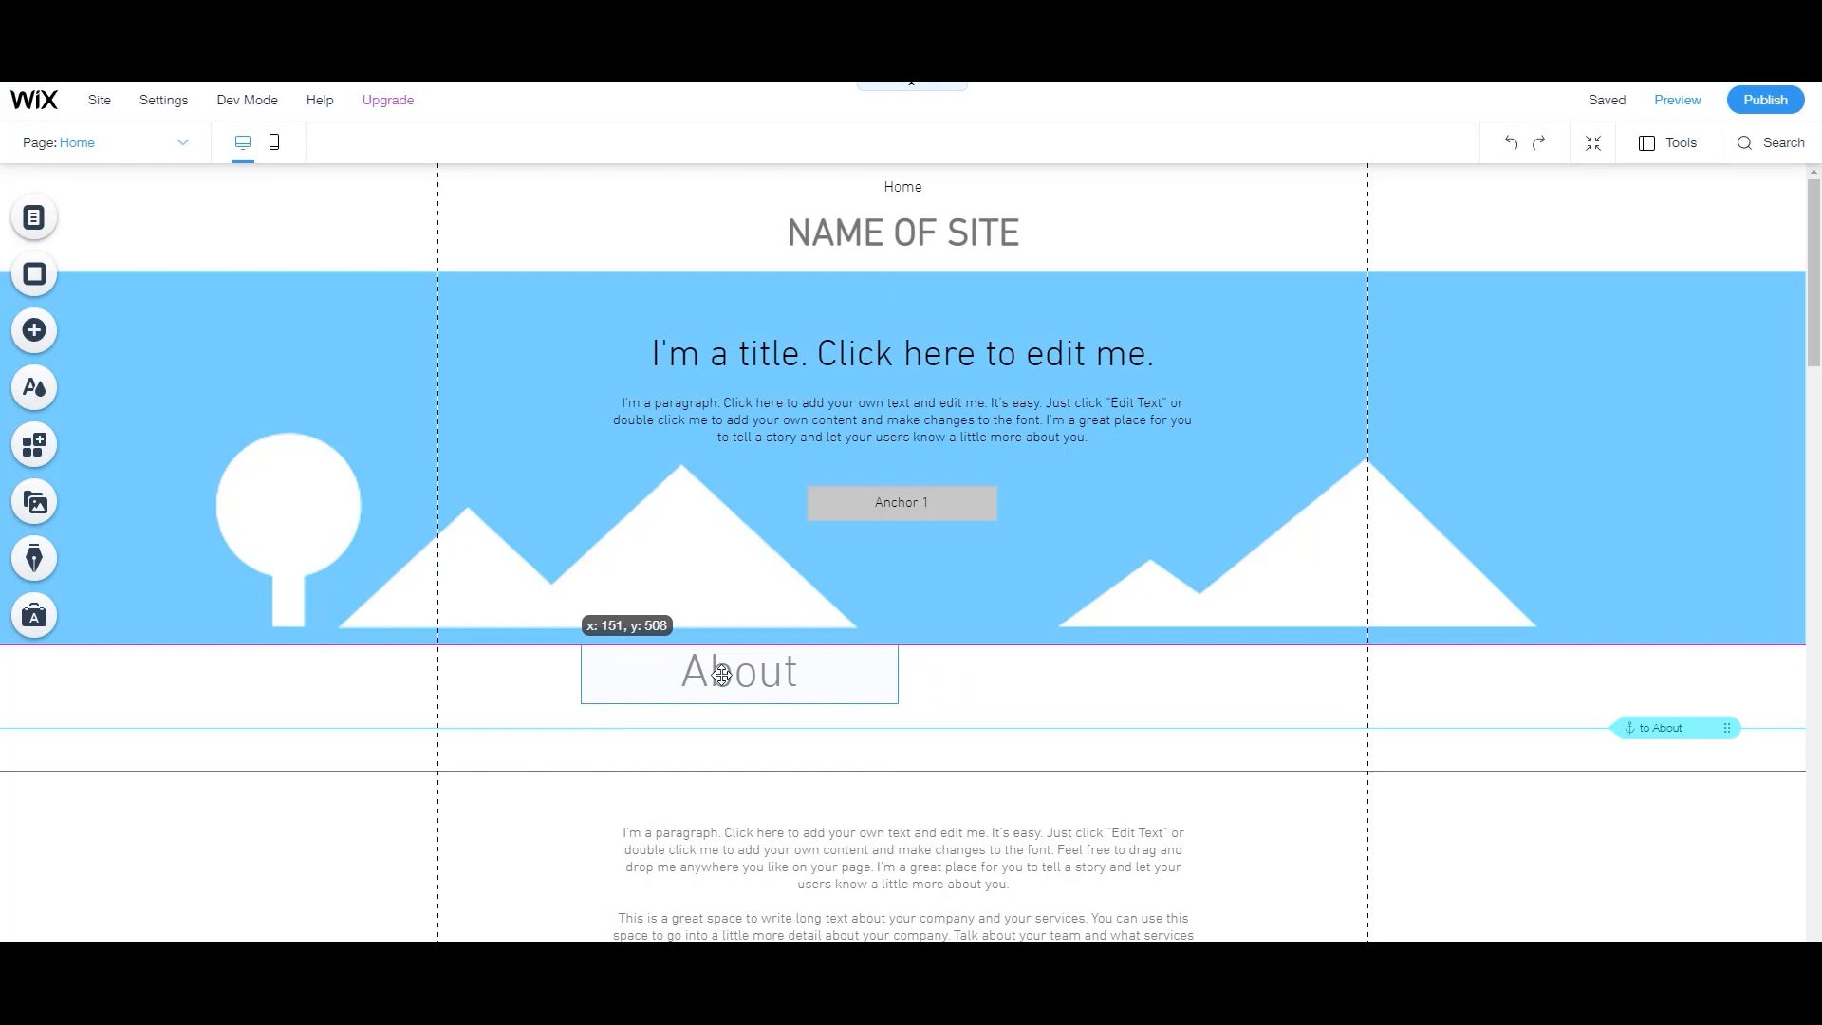
drag(739, 671, 599, 672)
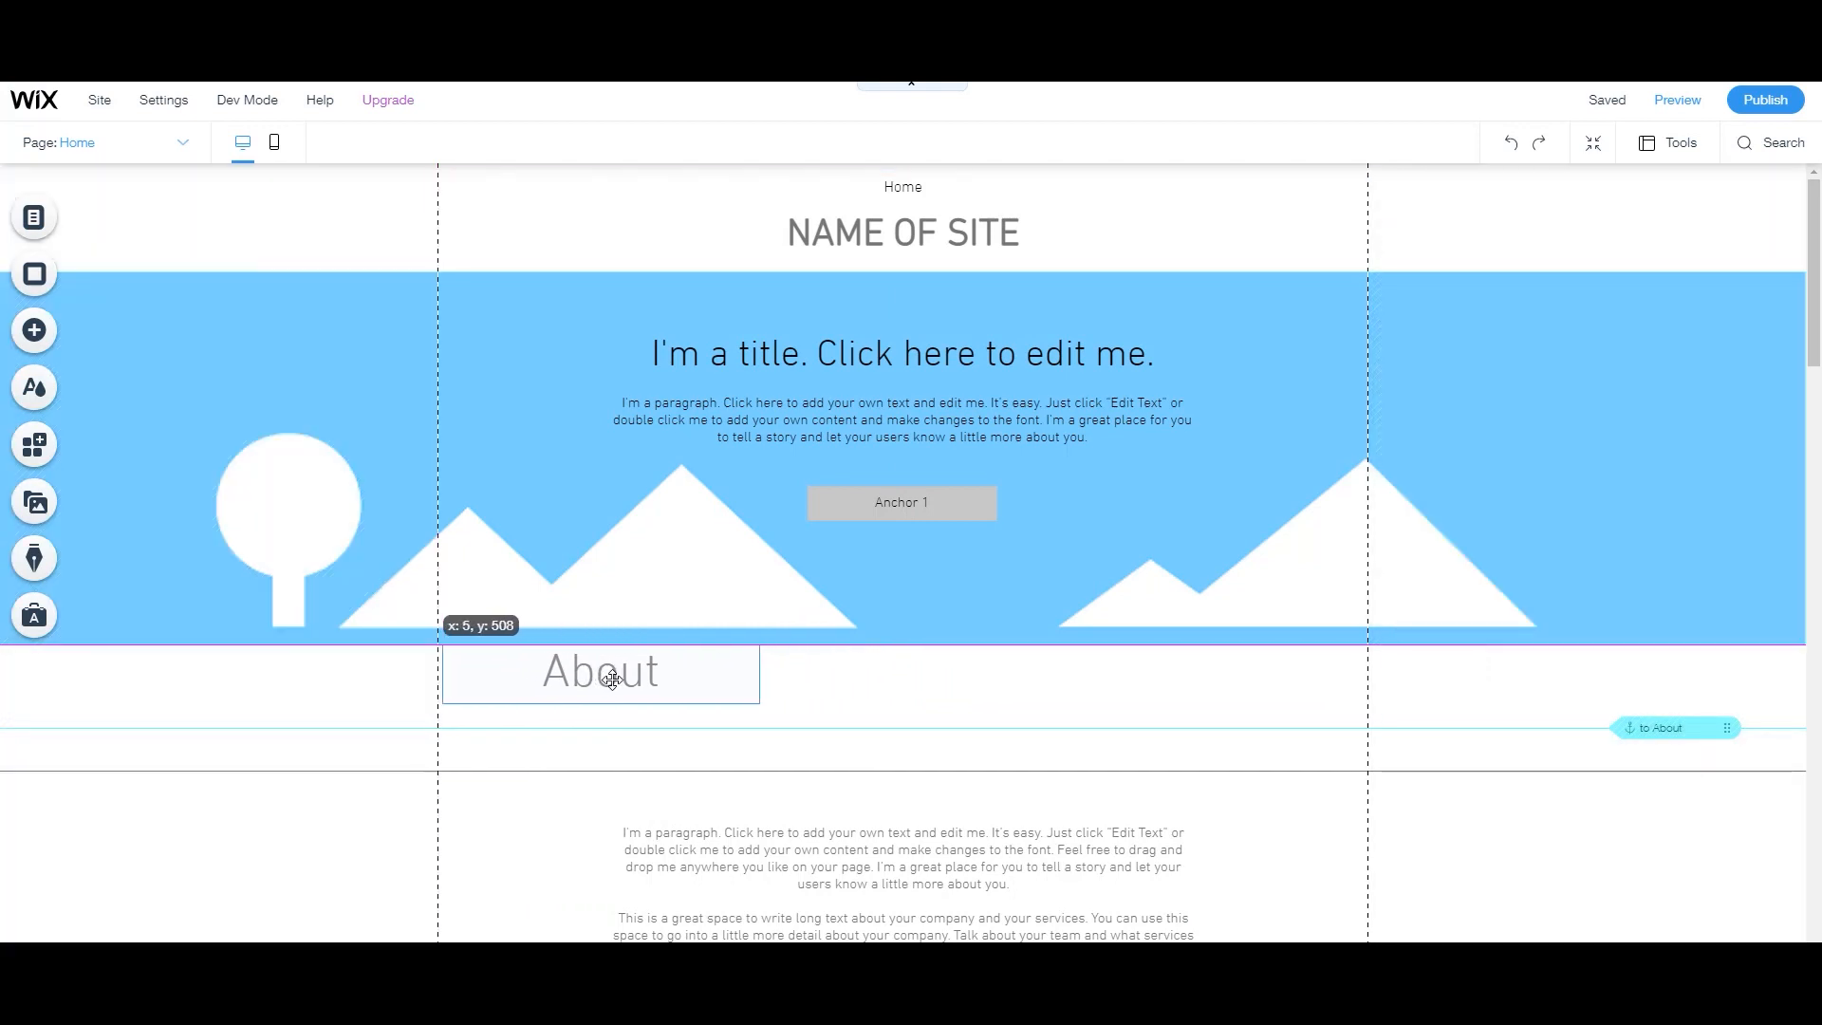
drag(600, 671, 893, 751)
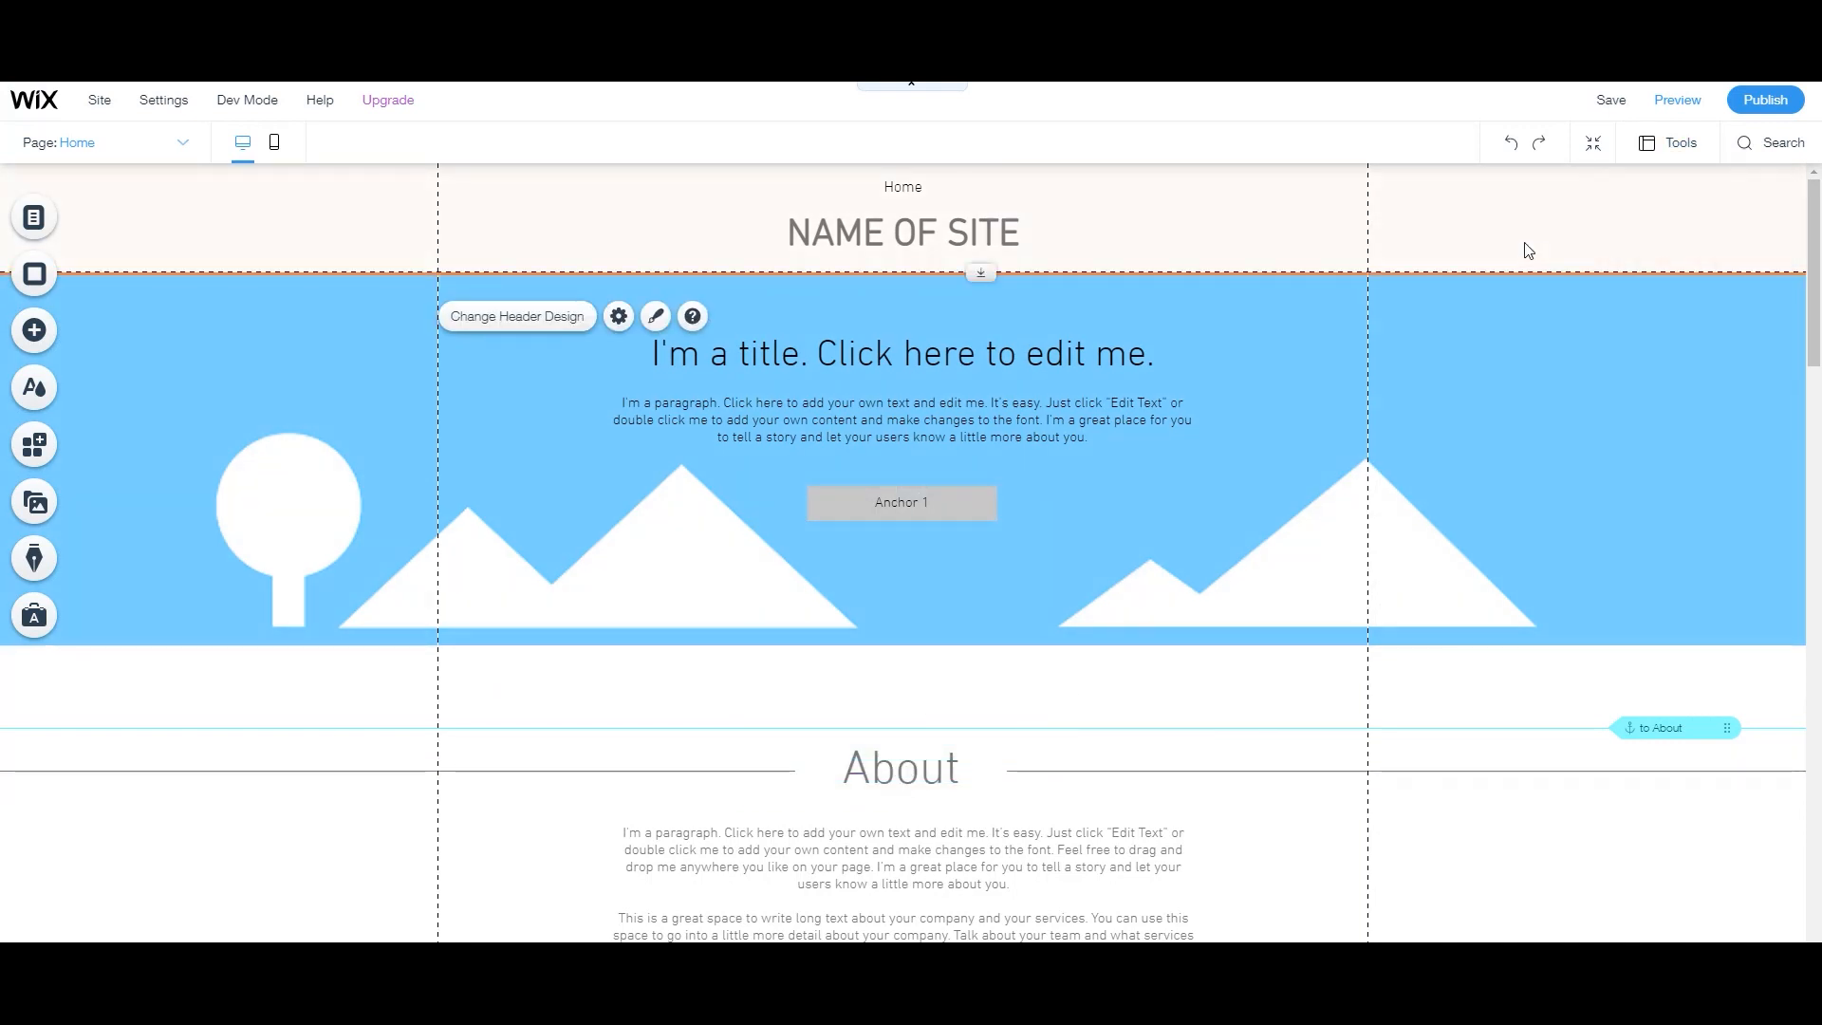
mouse_move(274, 142)
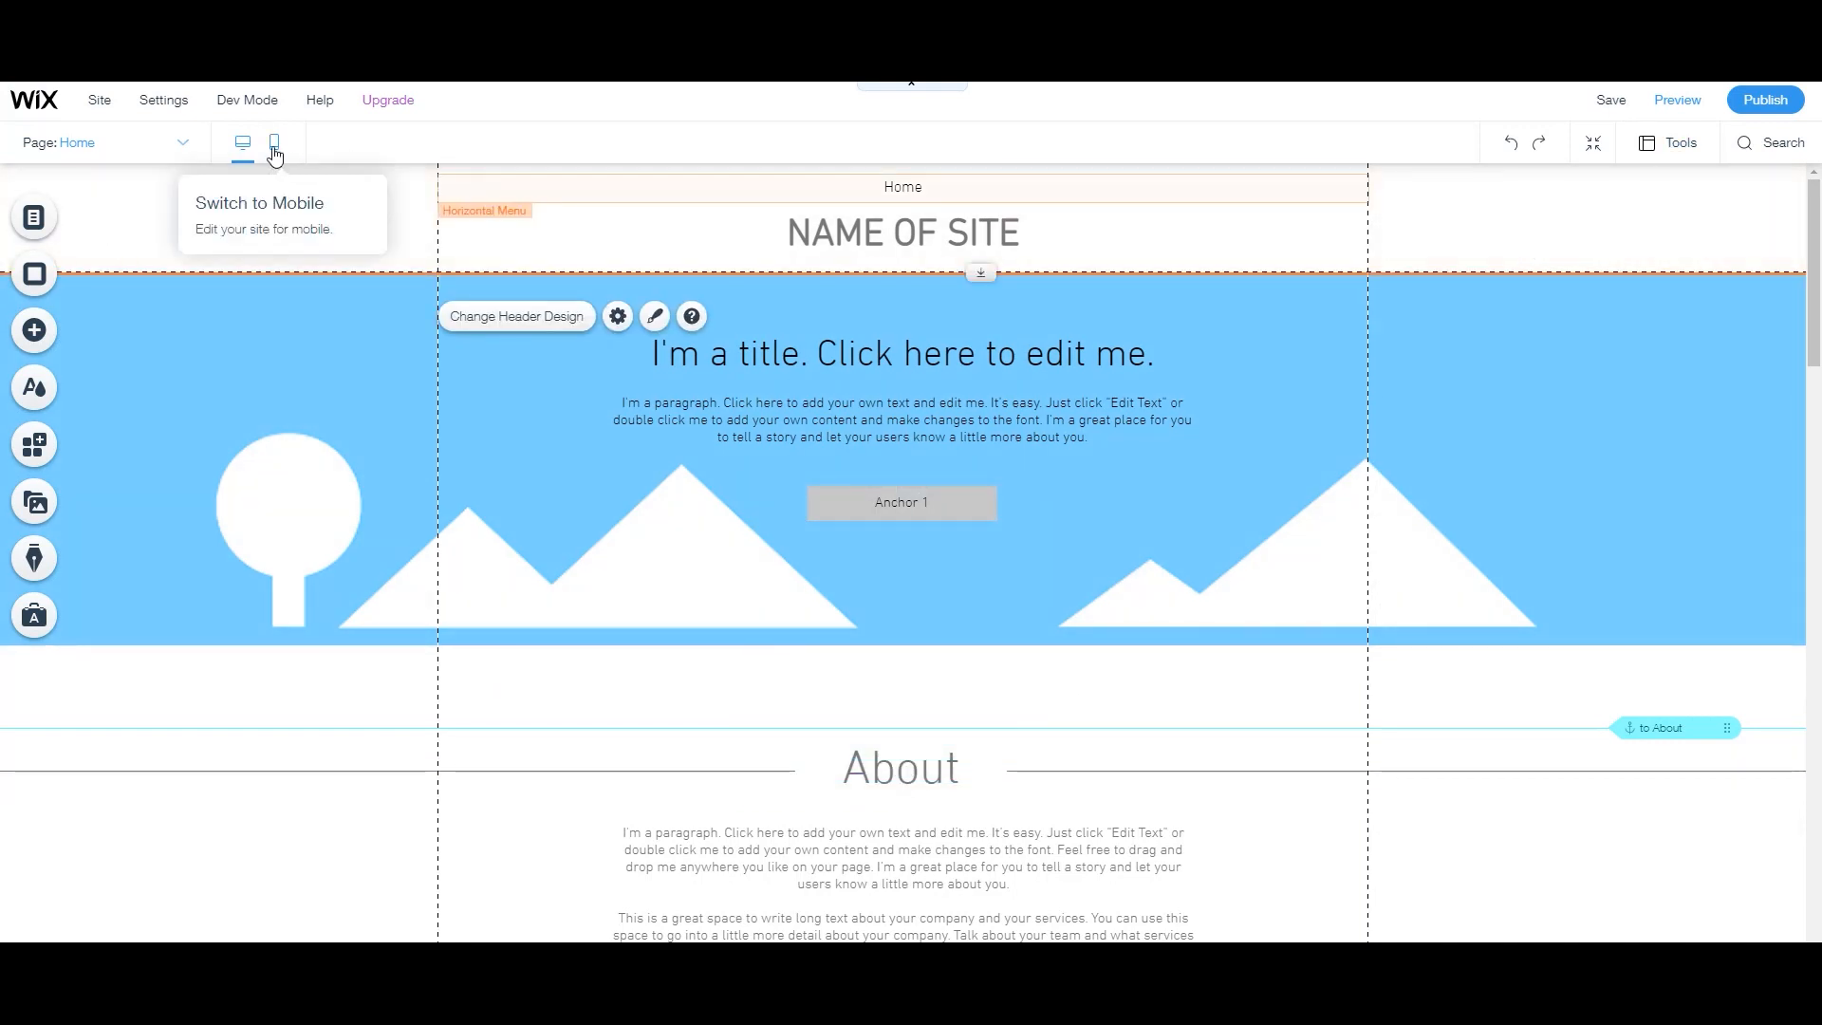
mouse_move(242, 141)
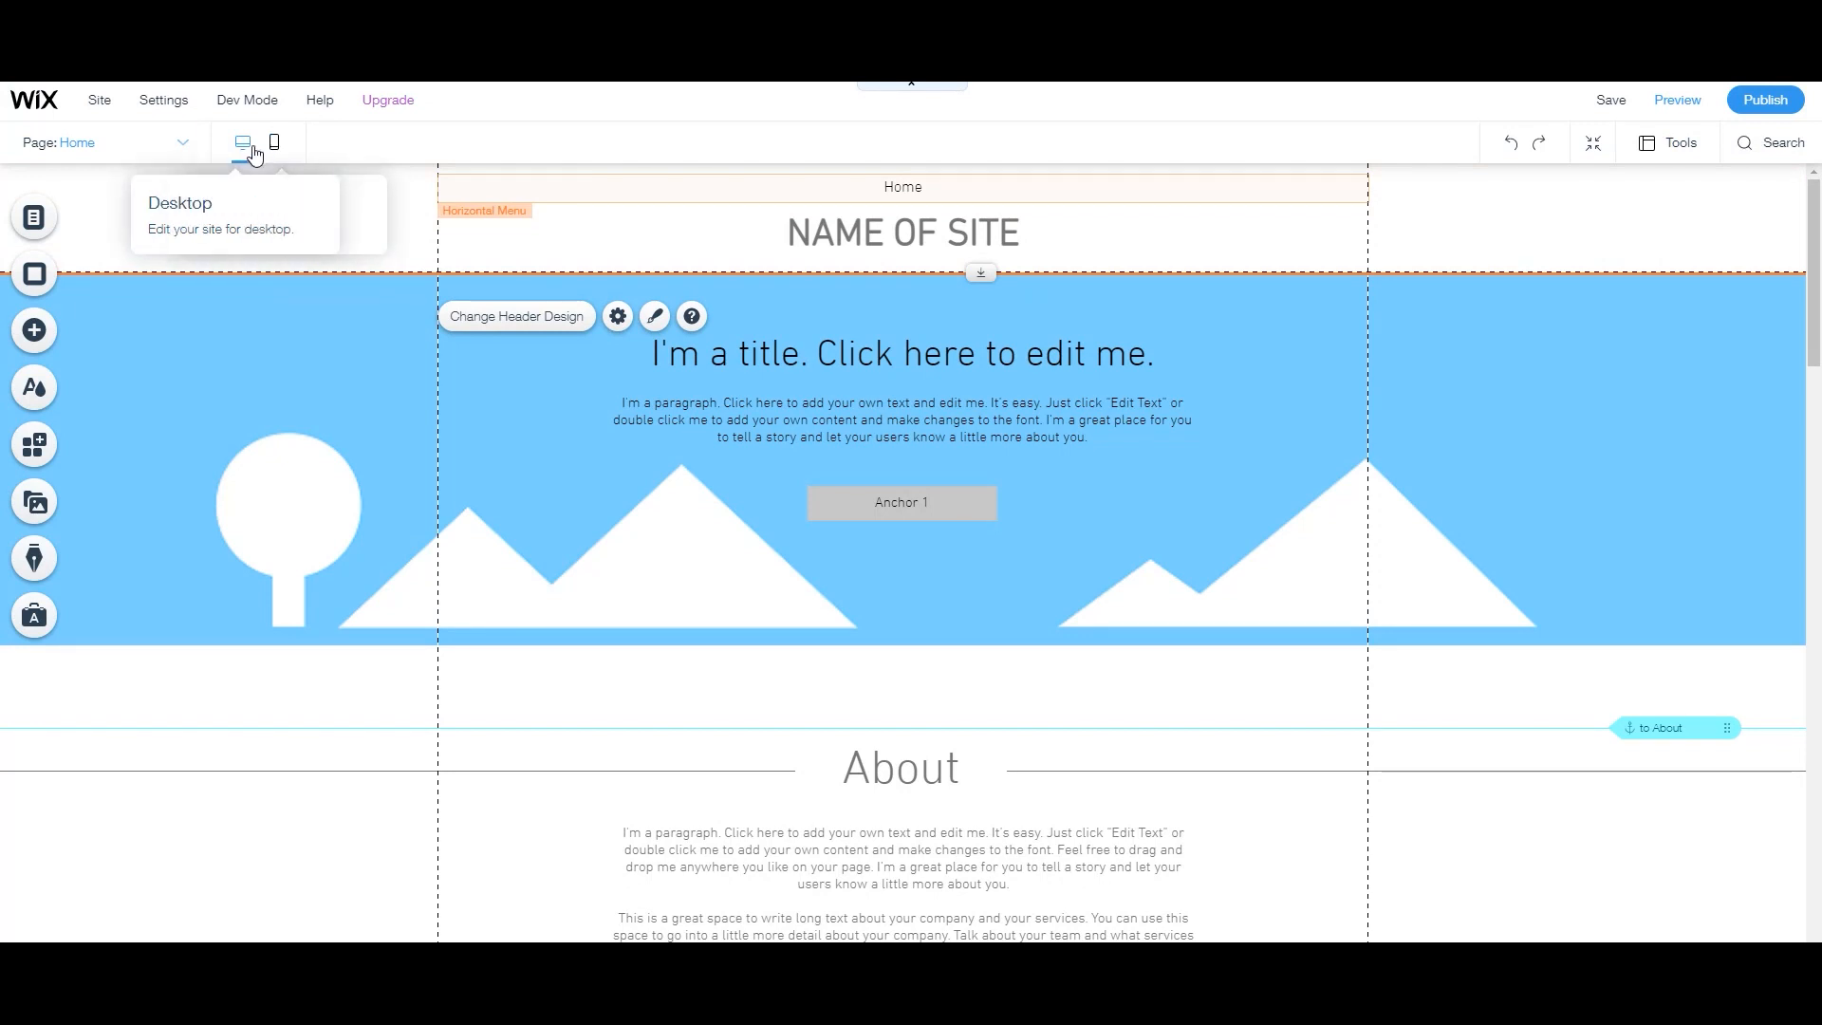
mouse_move(273, 141)
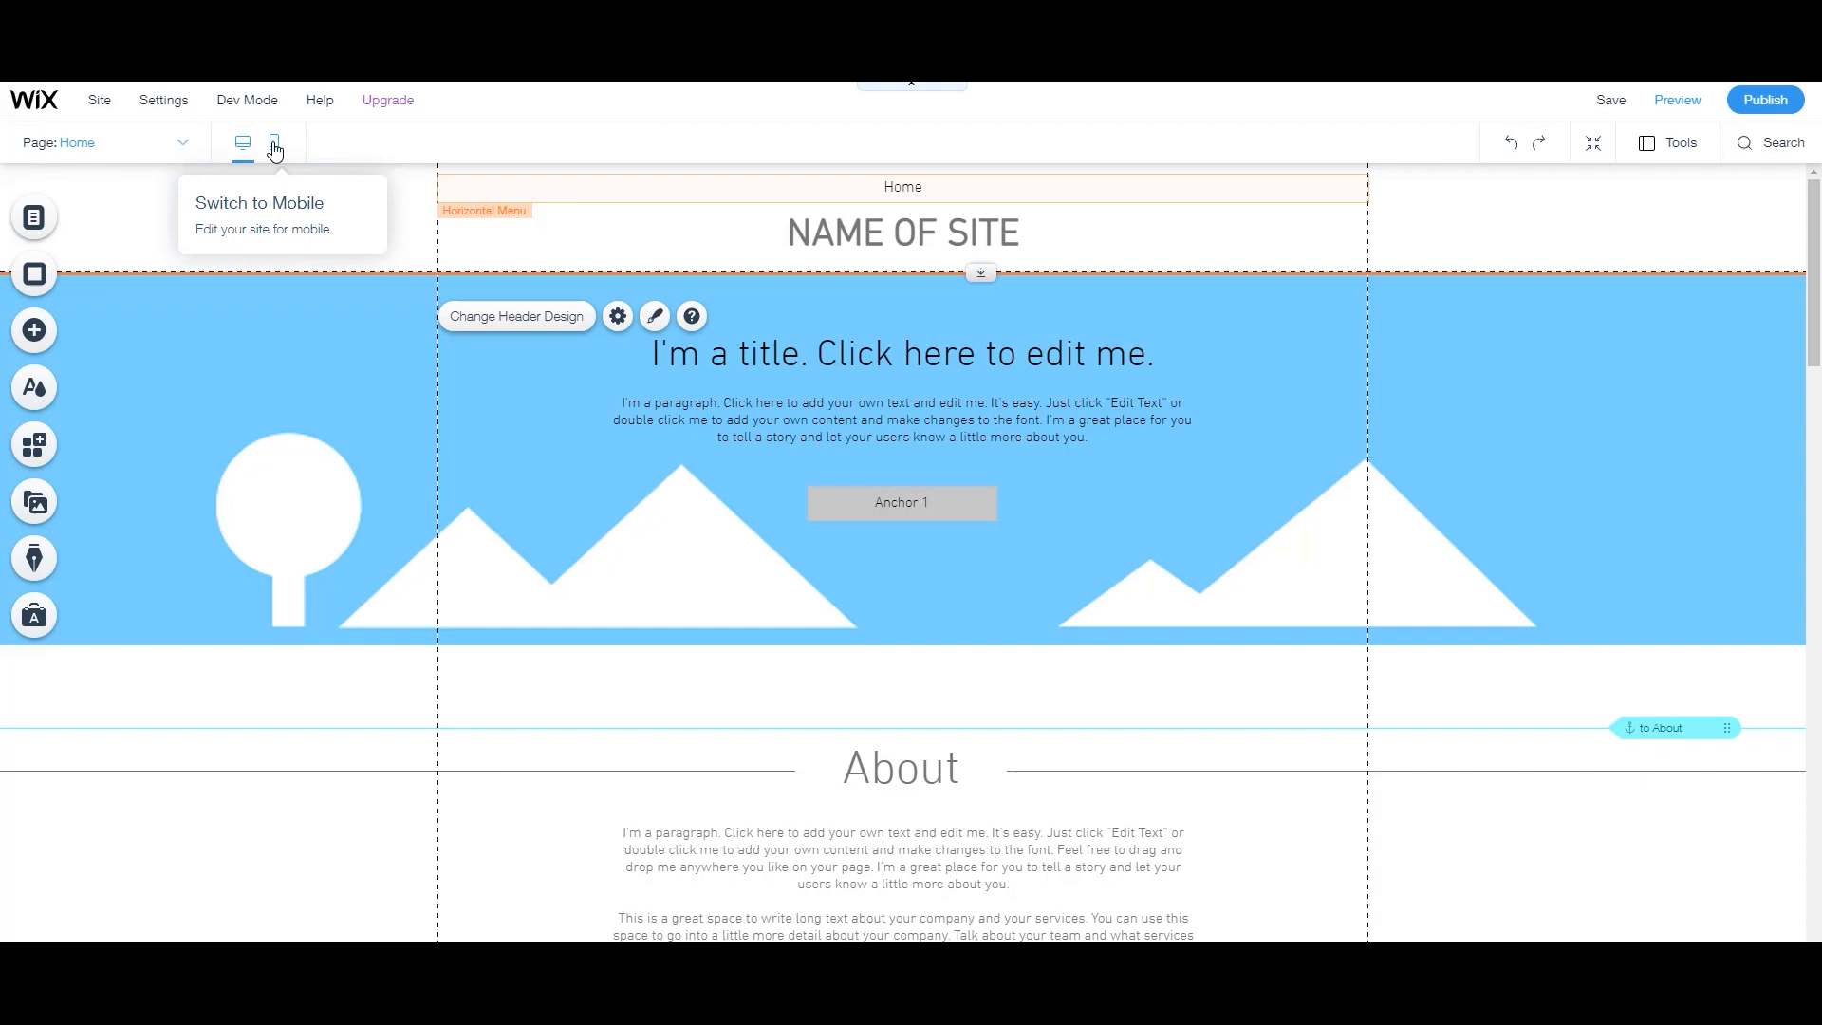
click(274, 141)
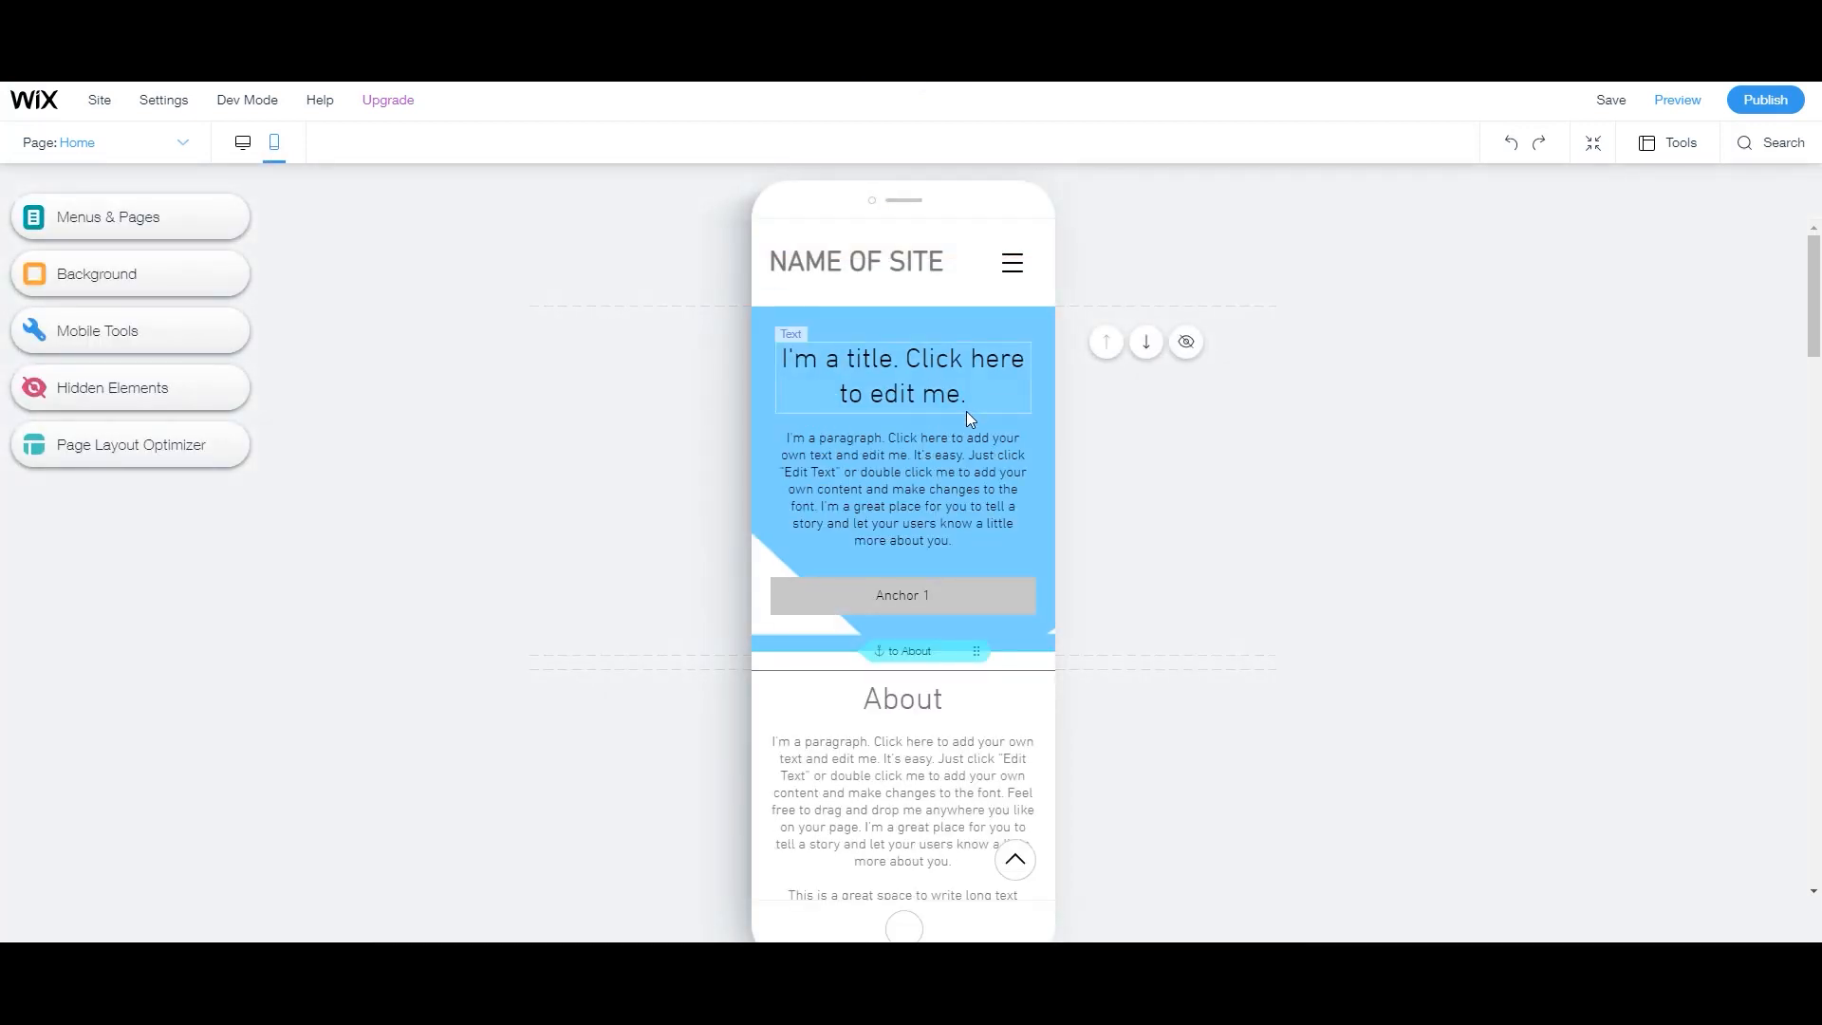
click(1009, 261)
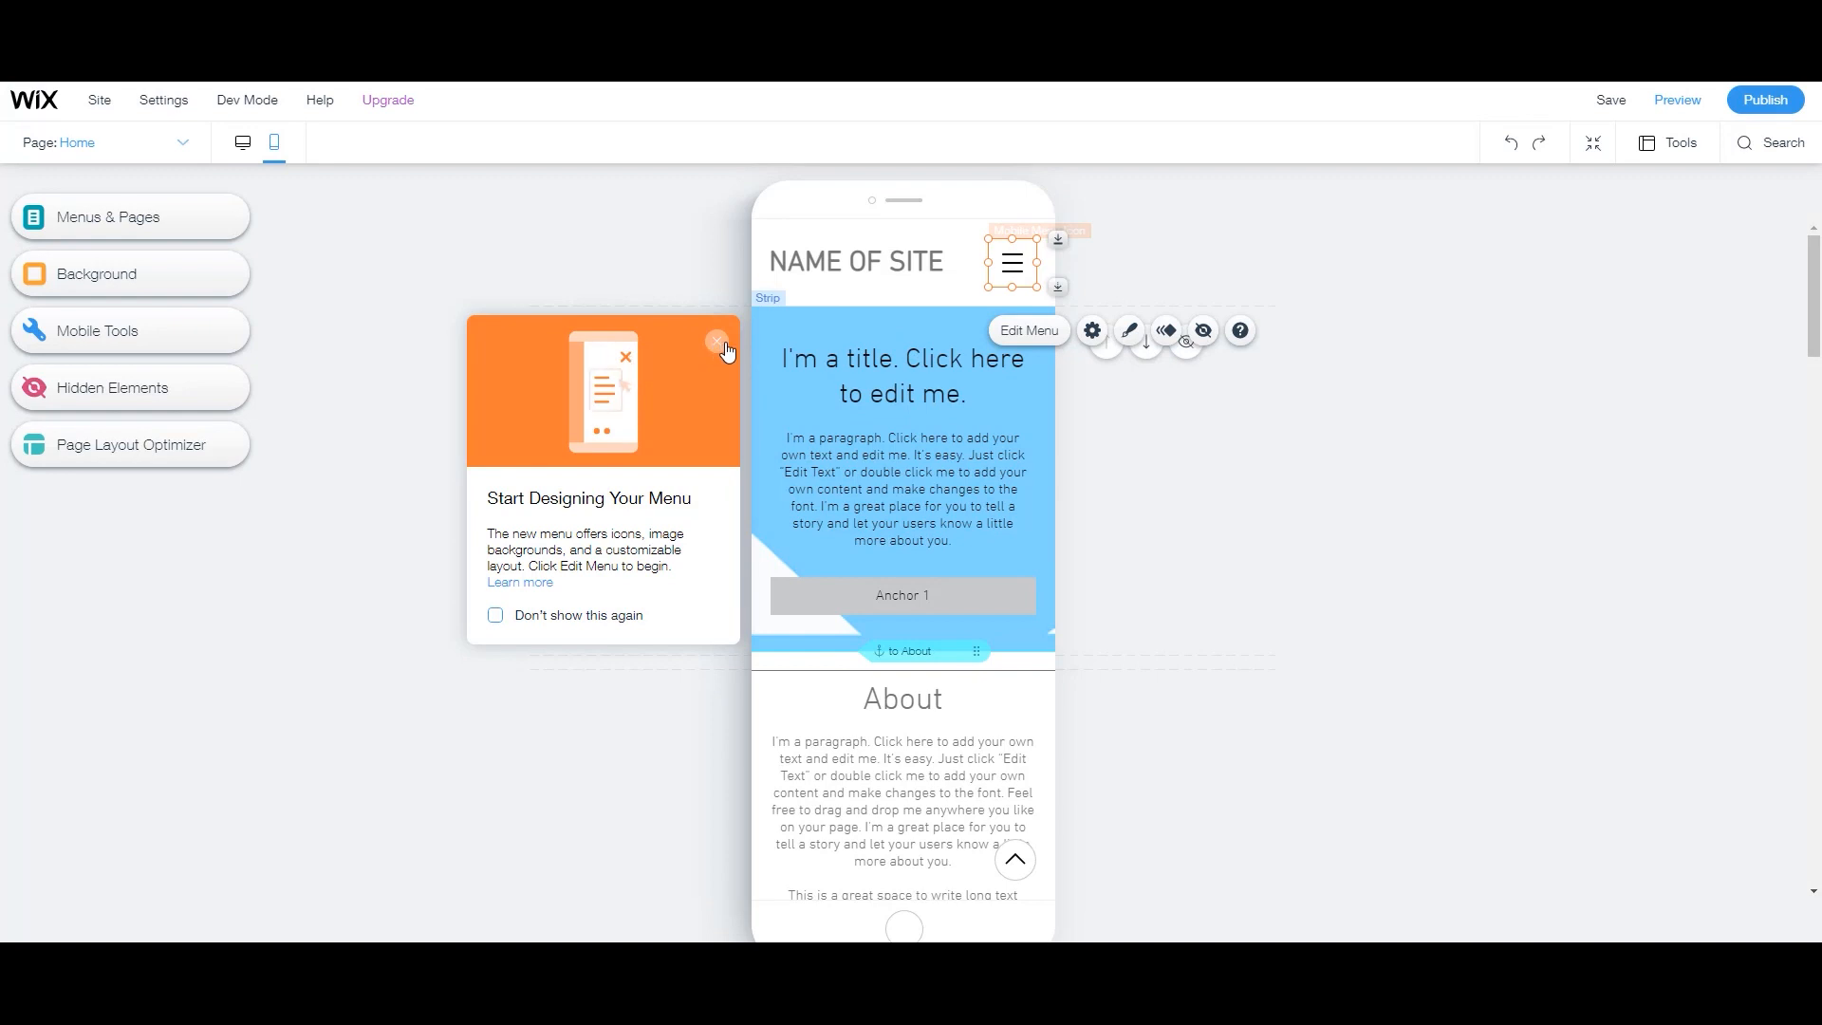
click(718, 343)
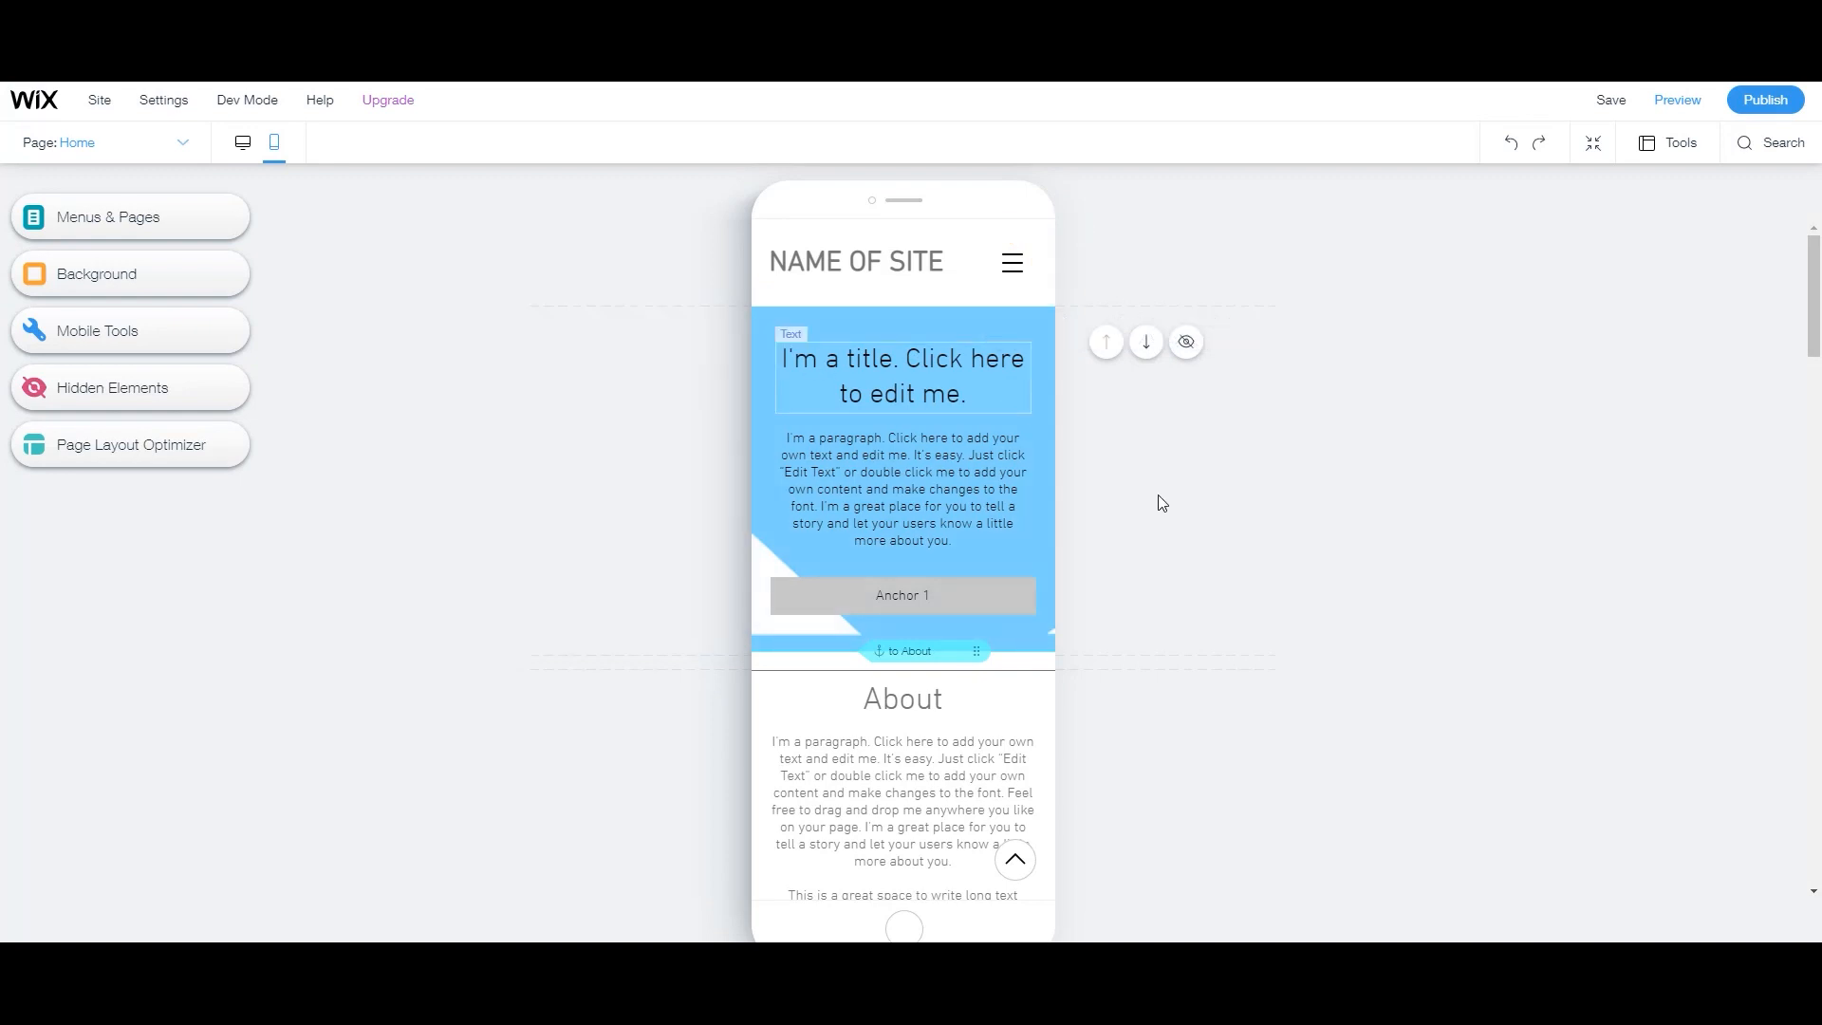
click(900, 488)
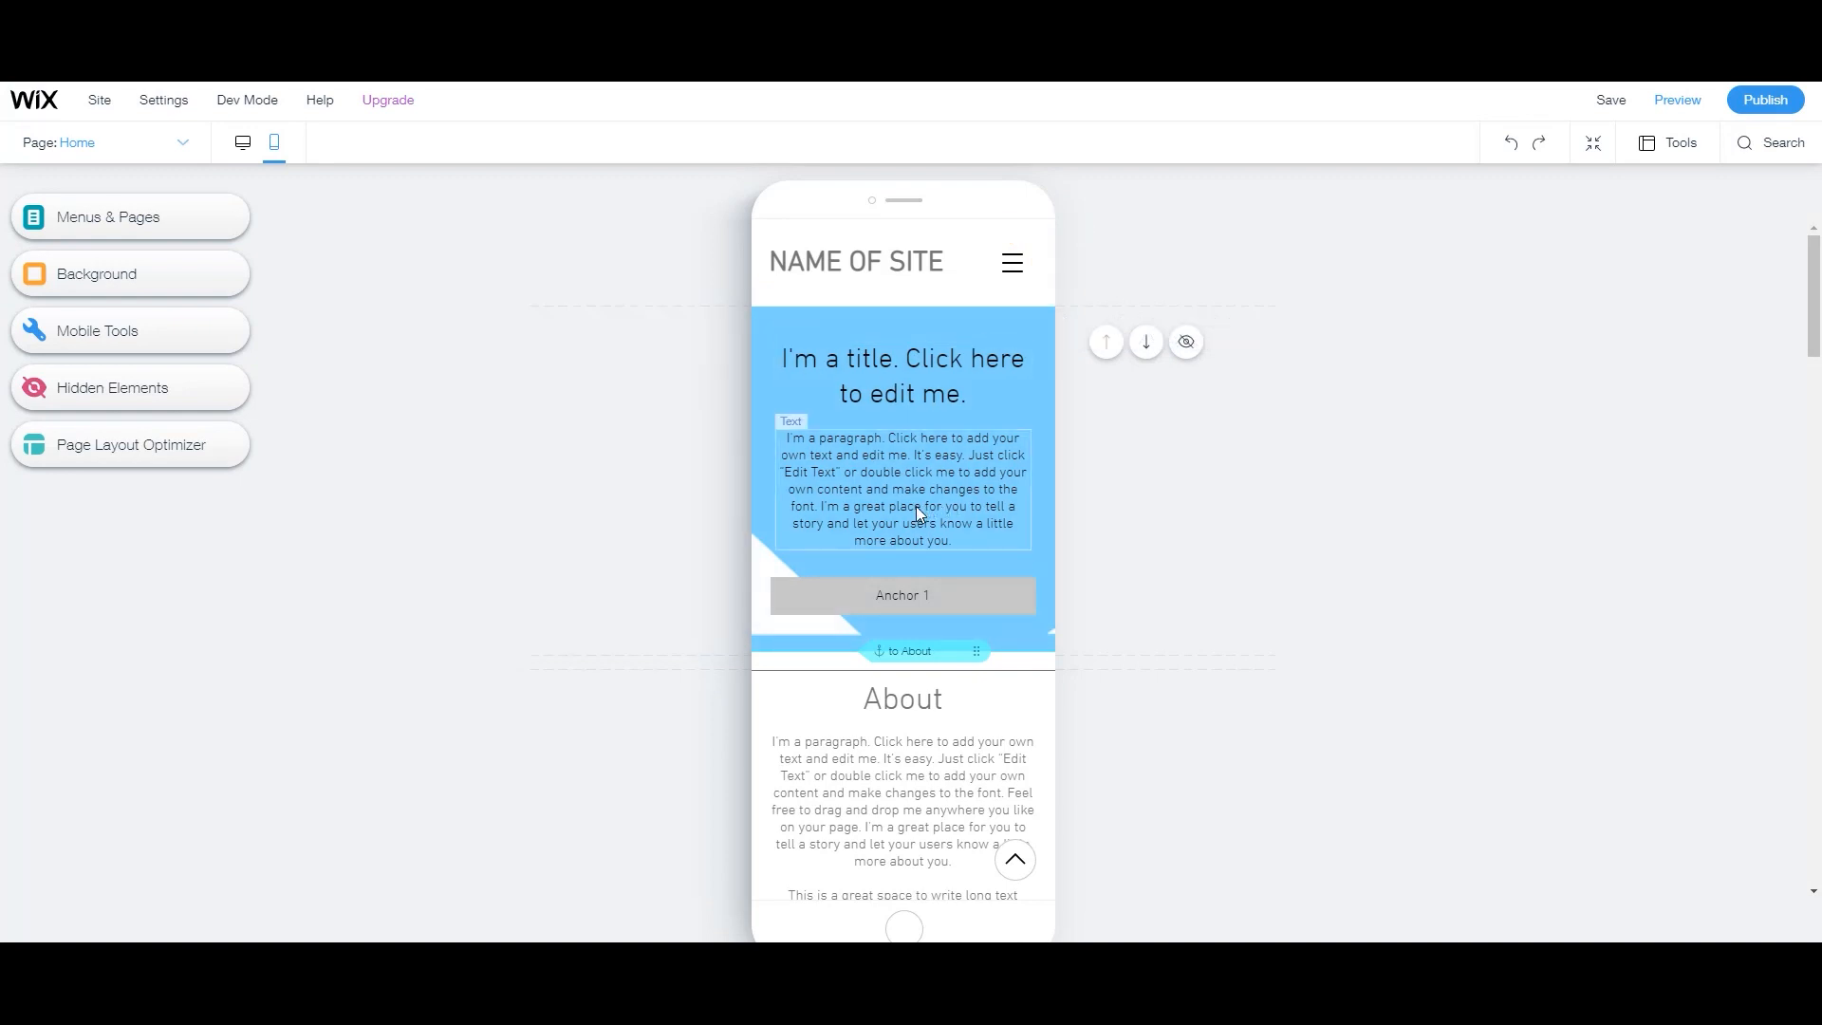
scroll(down, 3)
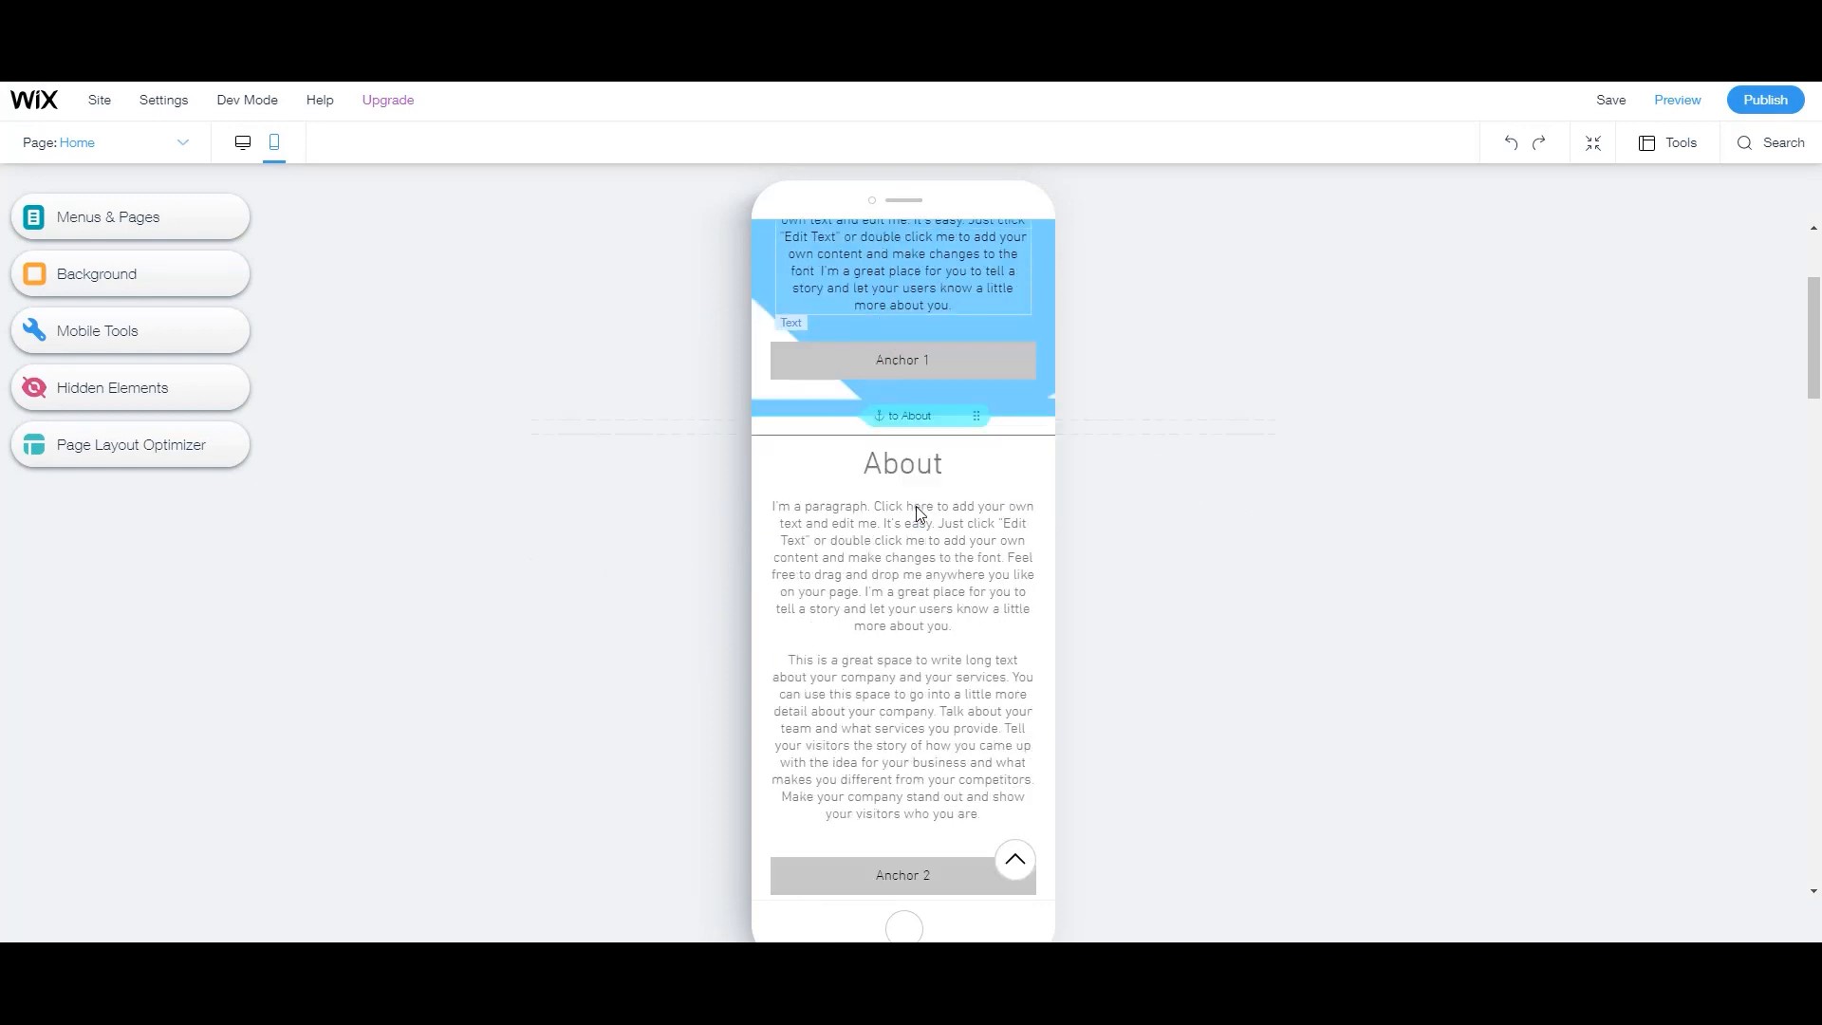
scroll(down, 3)
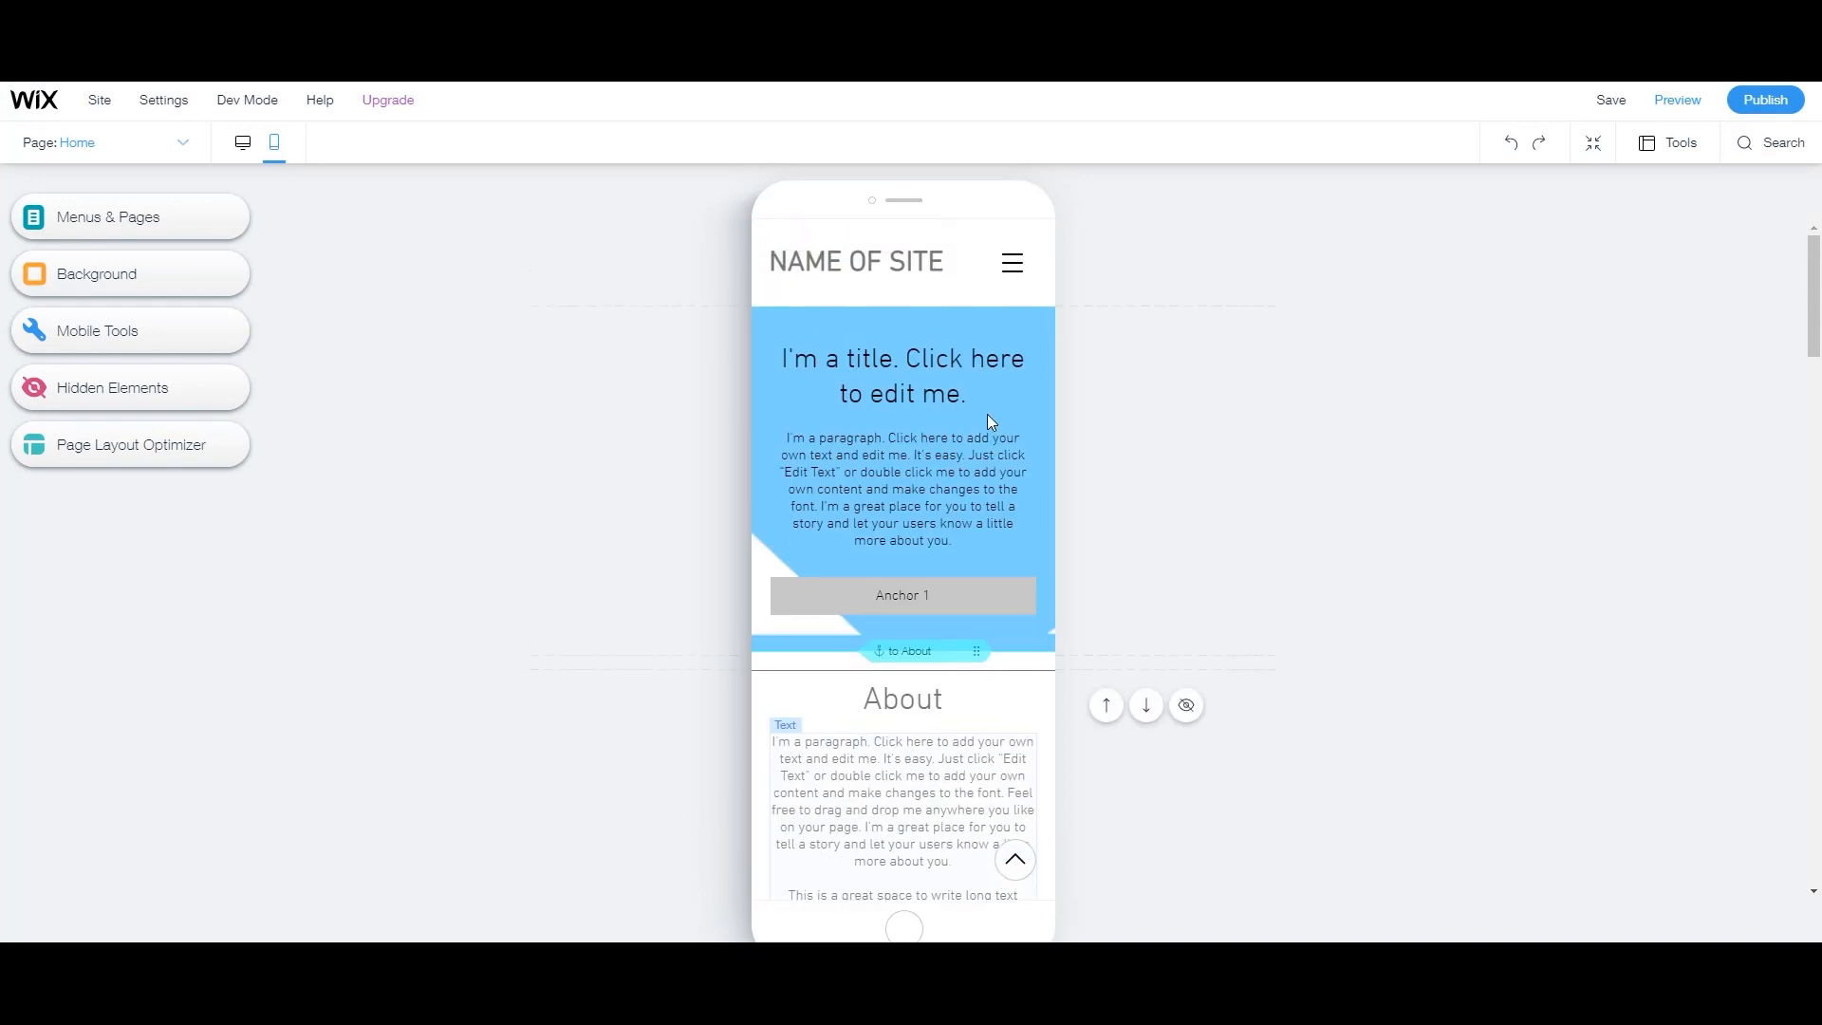
mouse_move(242, 142)
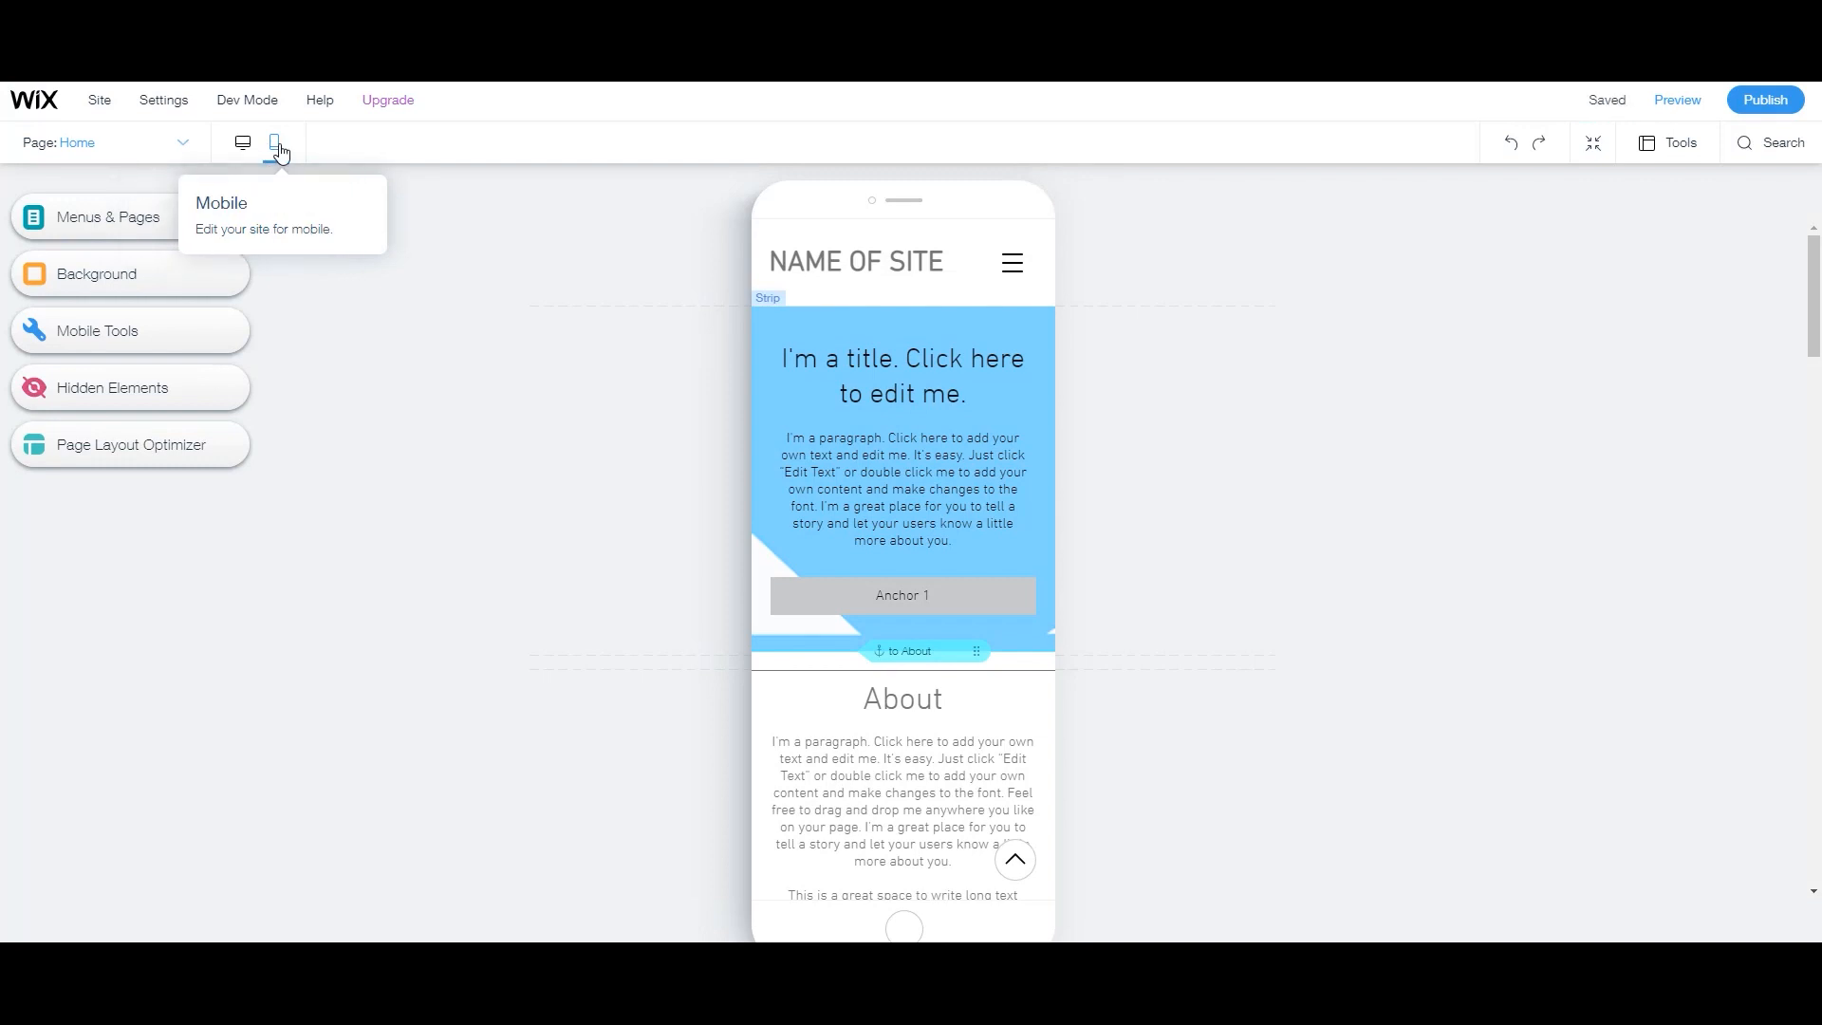
click(242, 141)
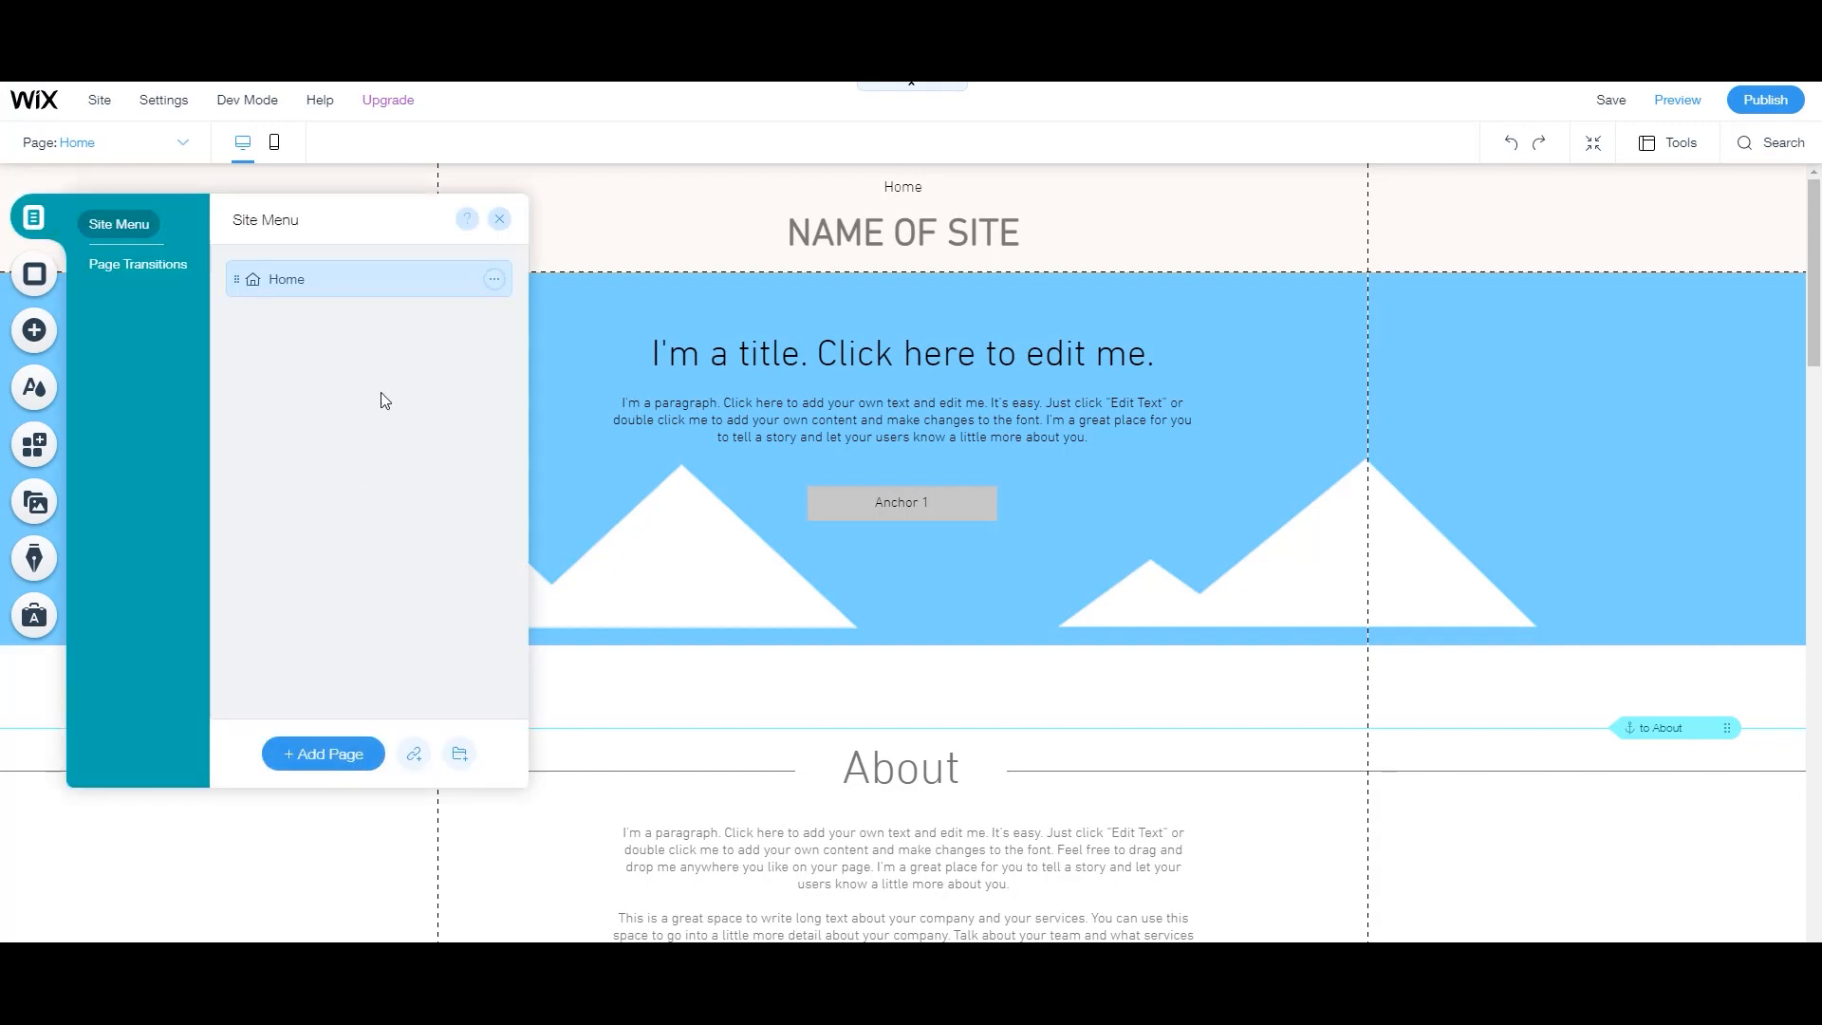
click(493, 279)
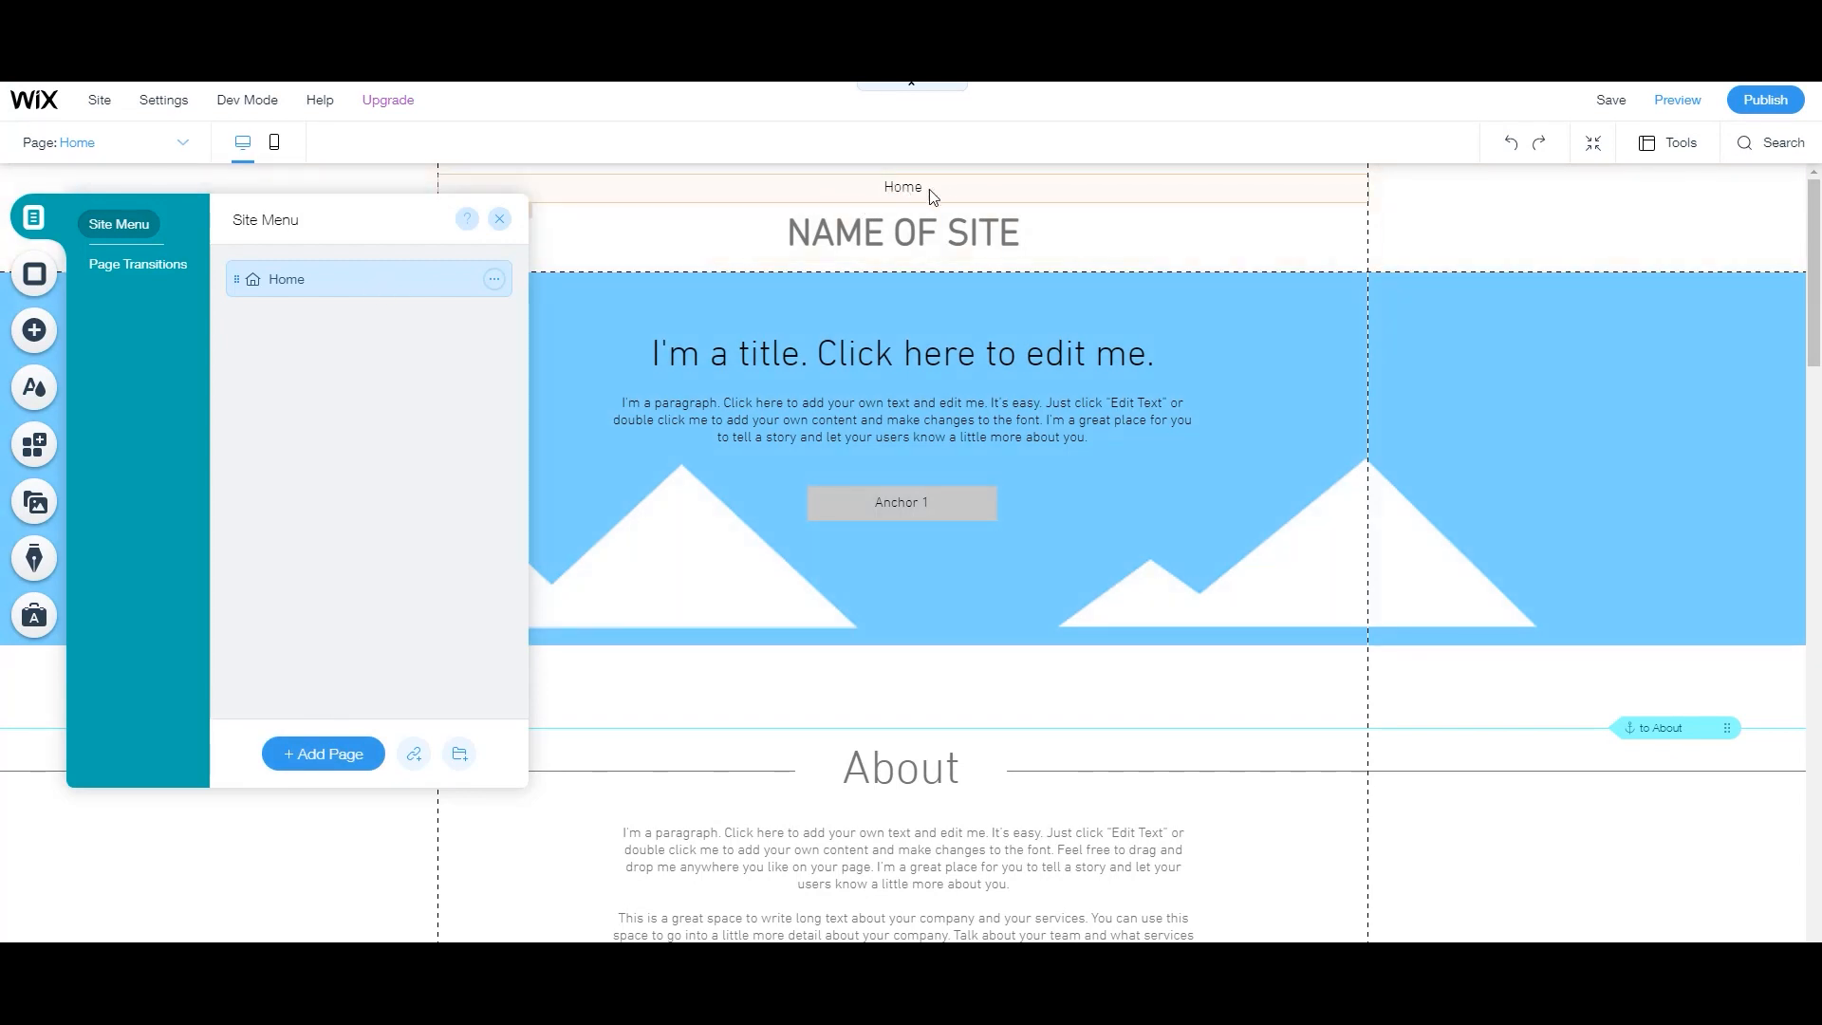
click(498, 219)
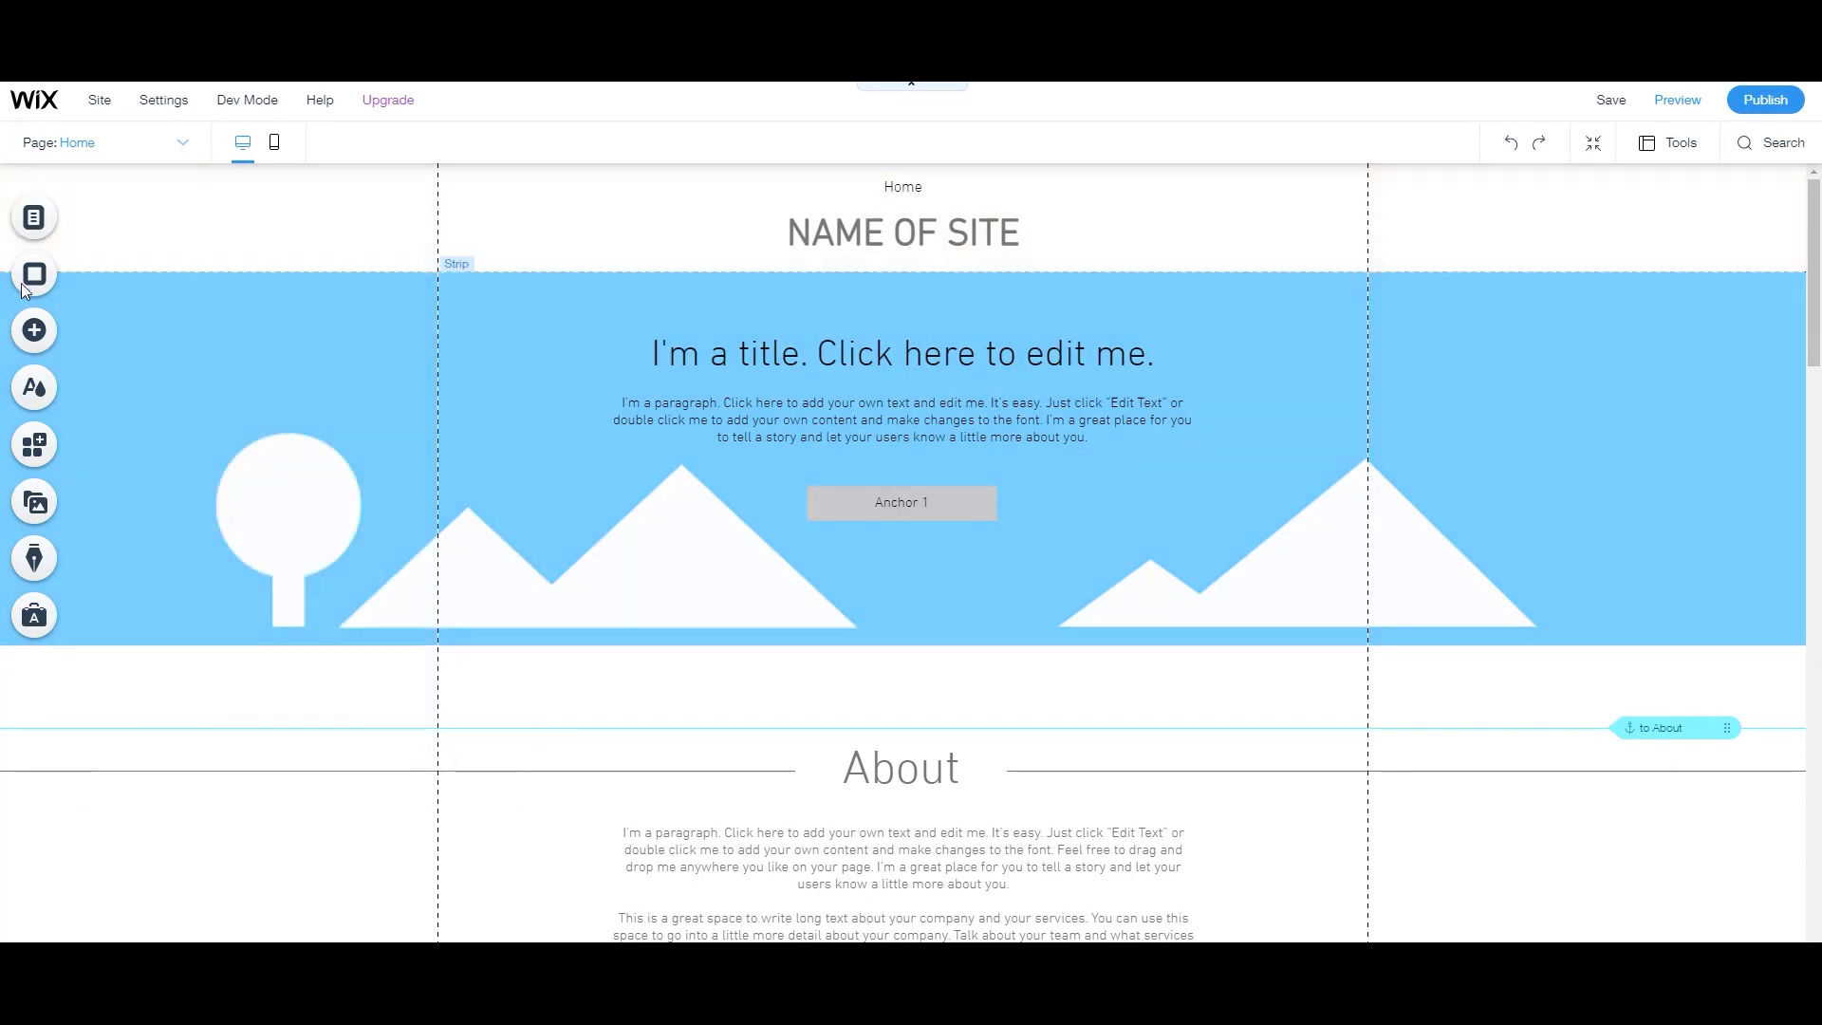
click(34, 276)
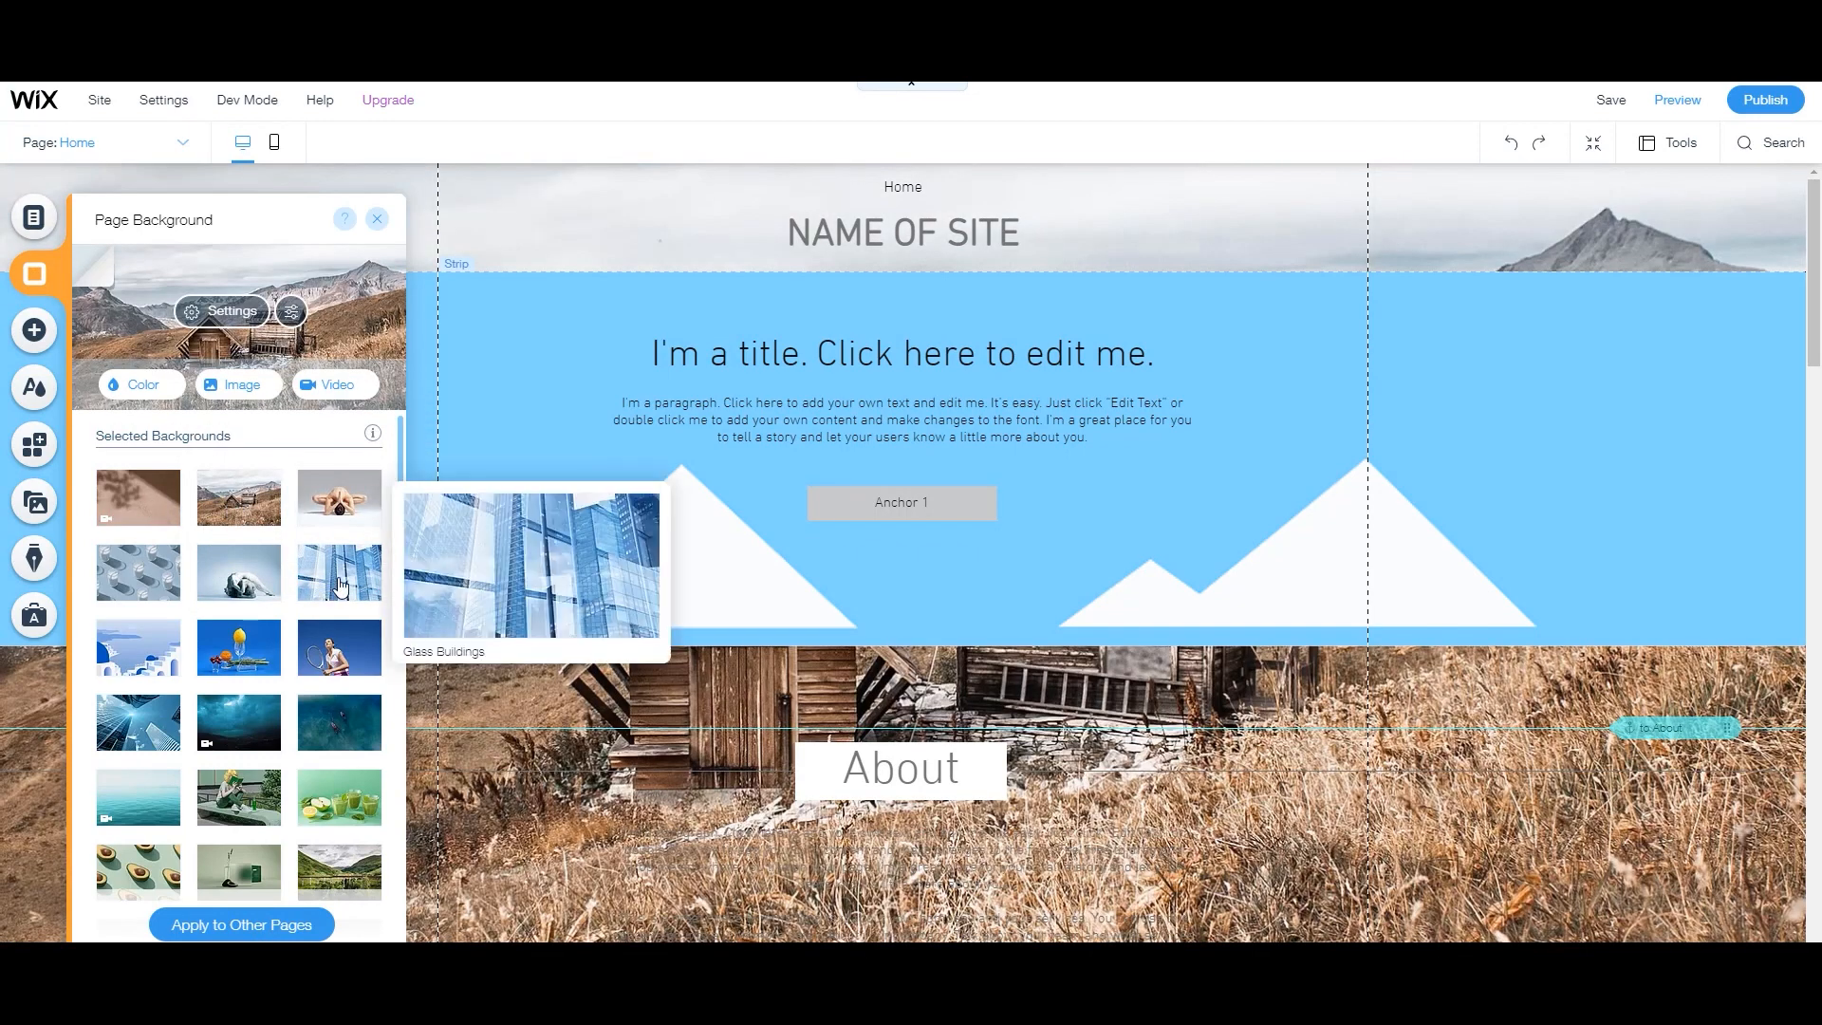
click(338, 571)
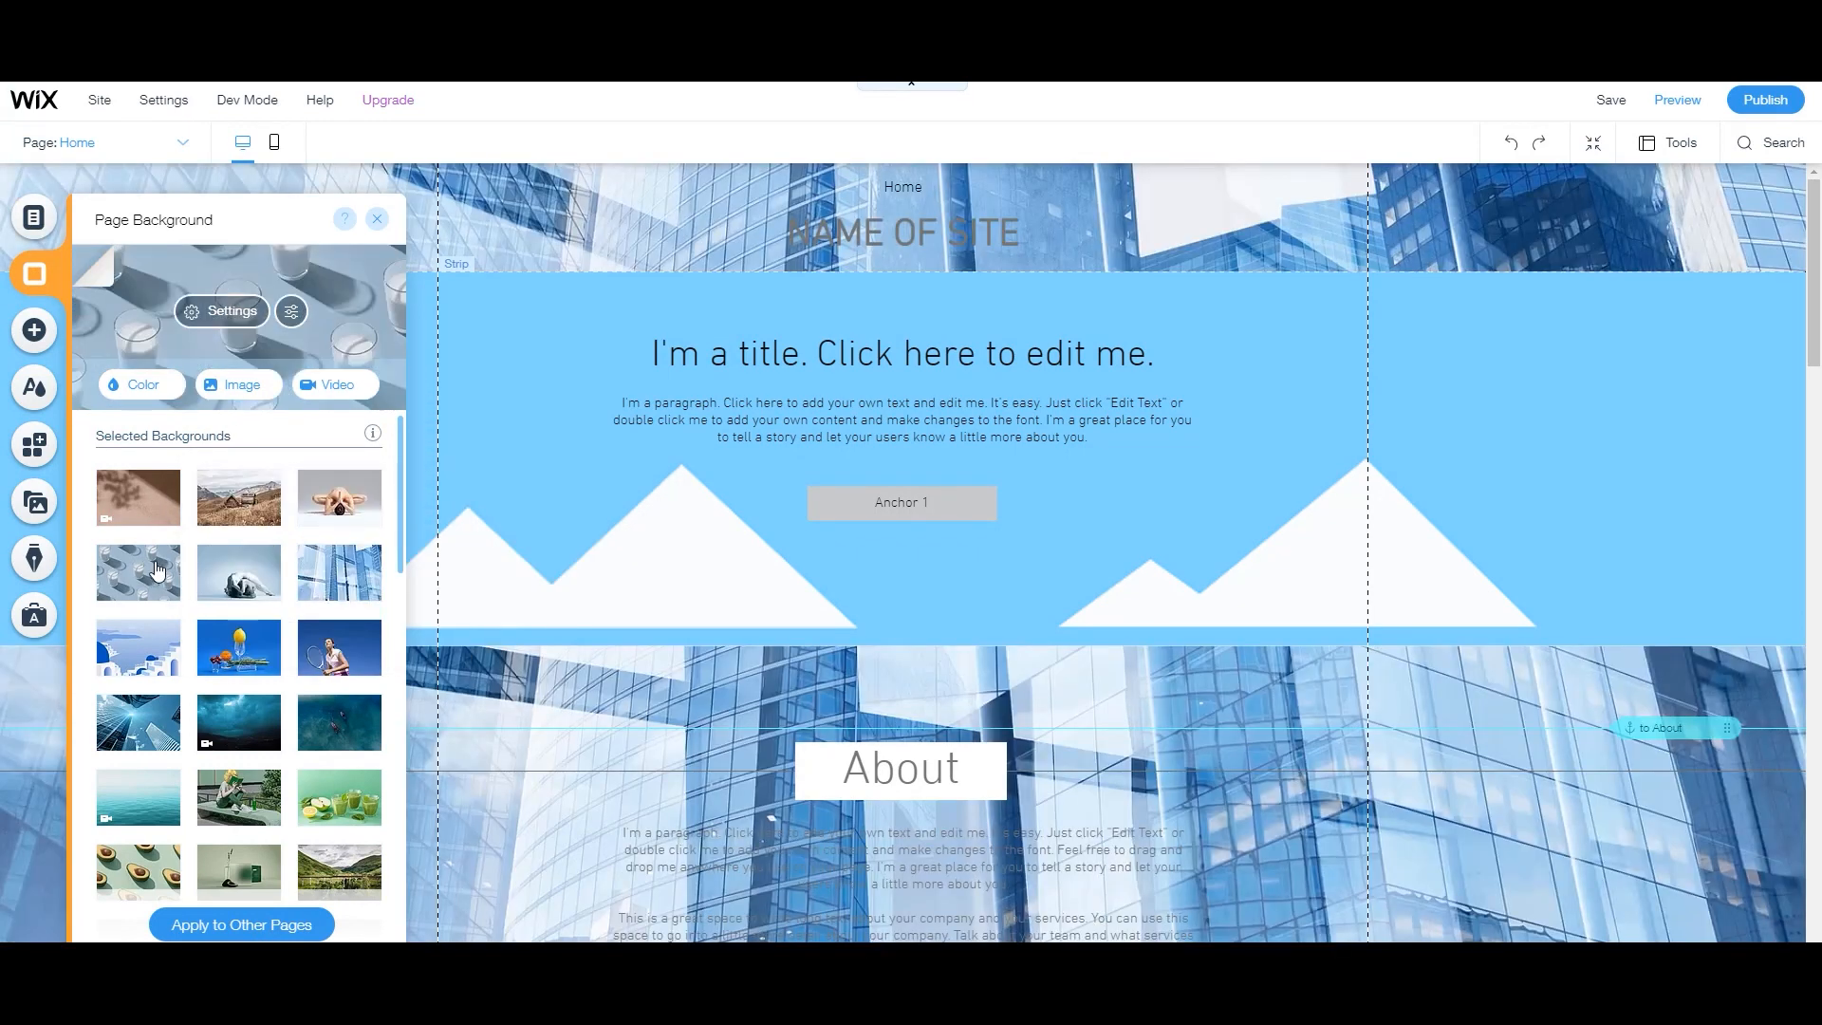
click(139, 385)
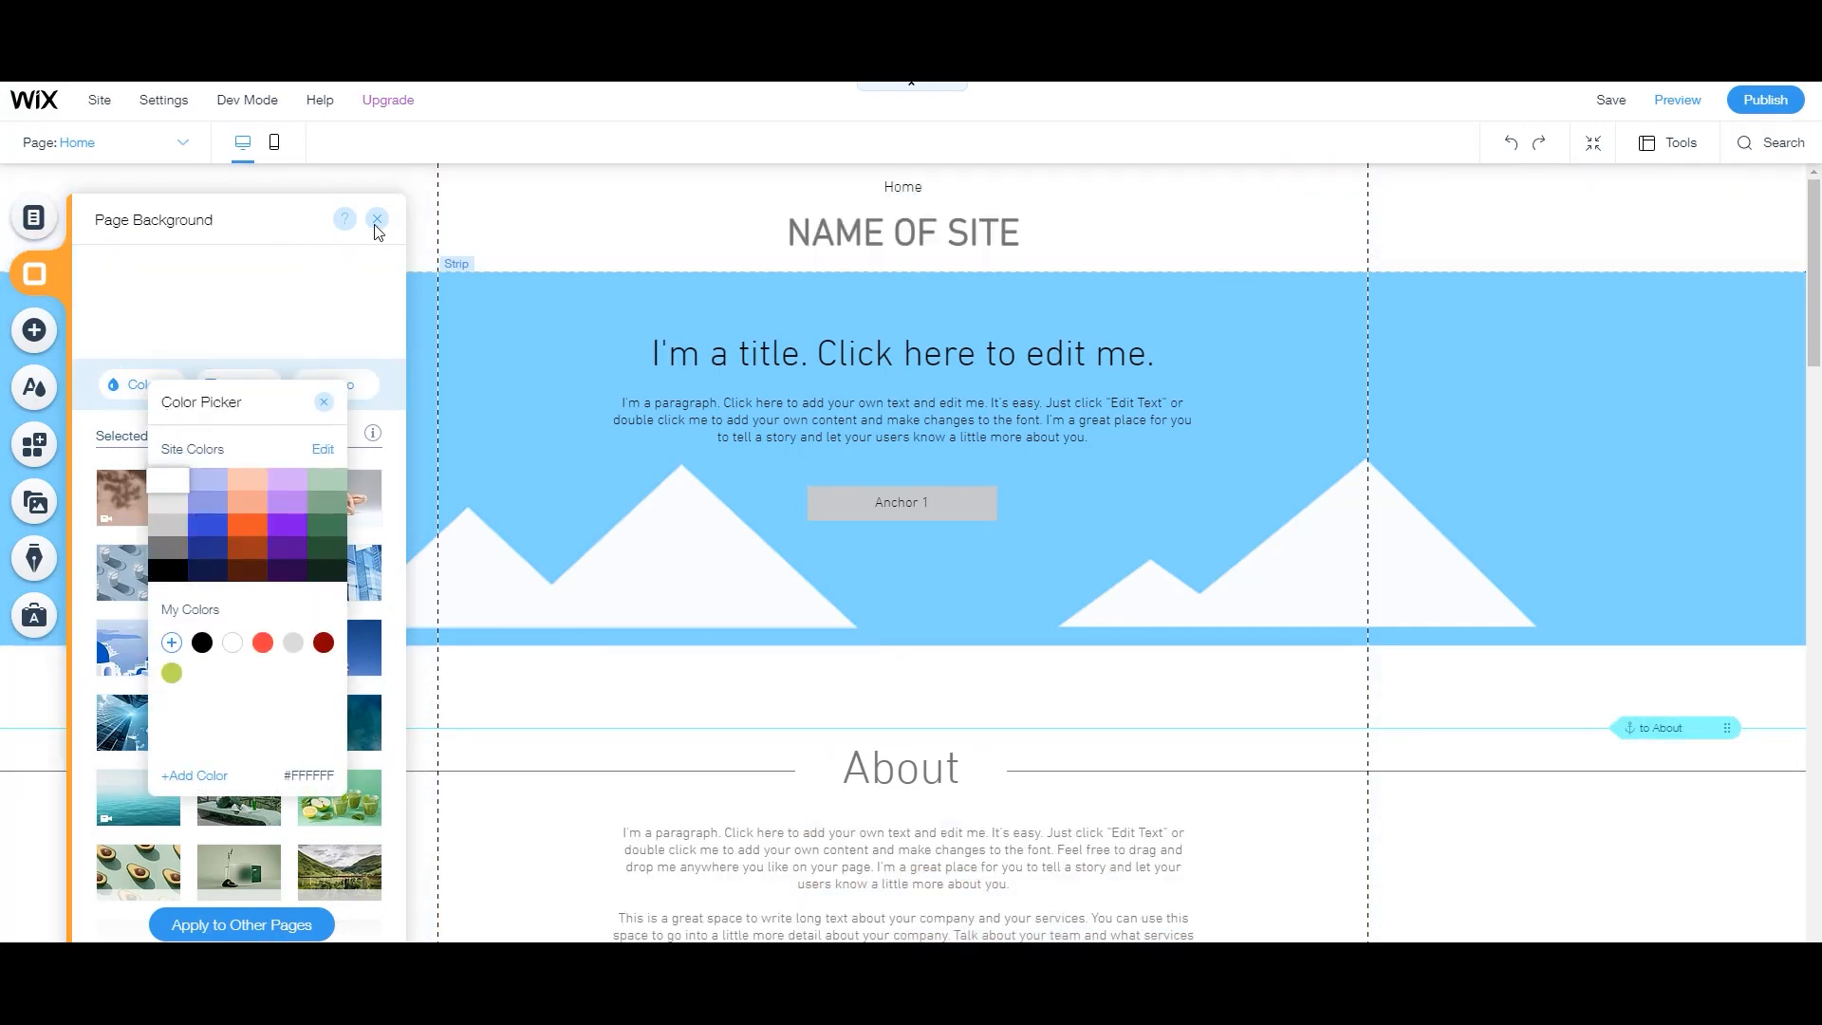
click(376, 219)
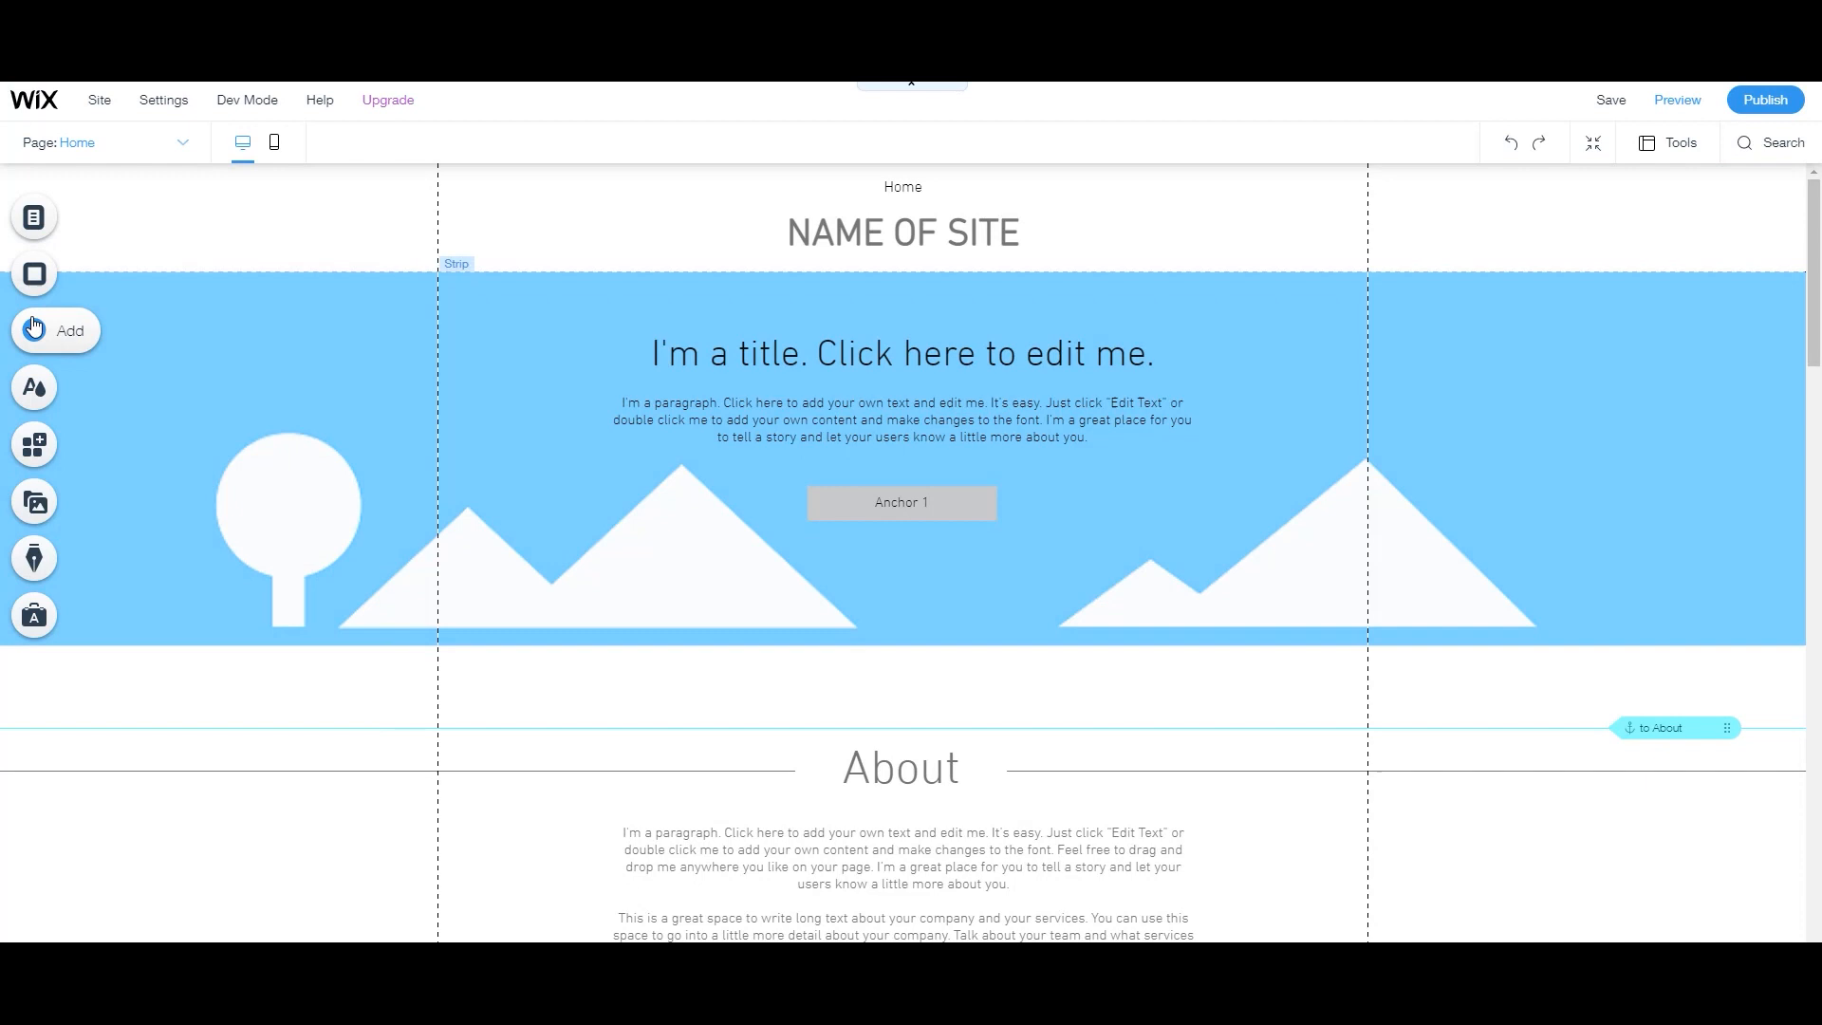
Browse the Add panel's Text, Image and Bookings options, ending on Image.
click(34, 329)
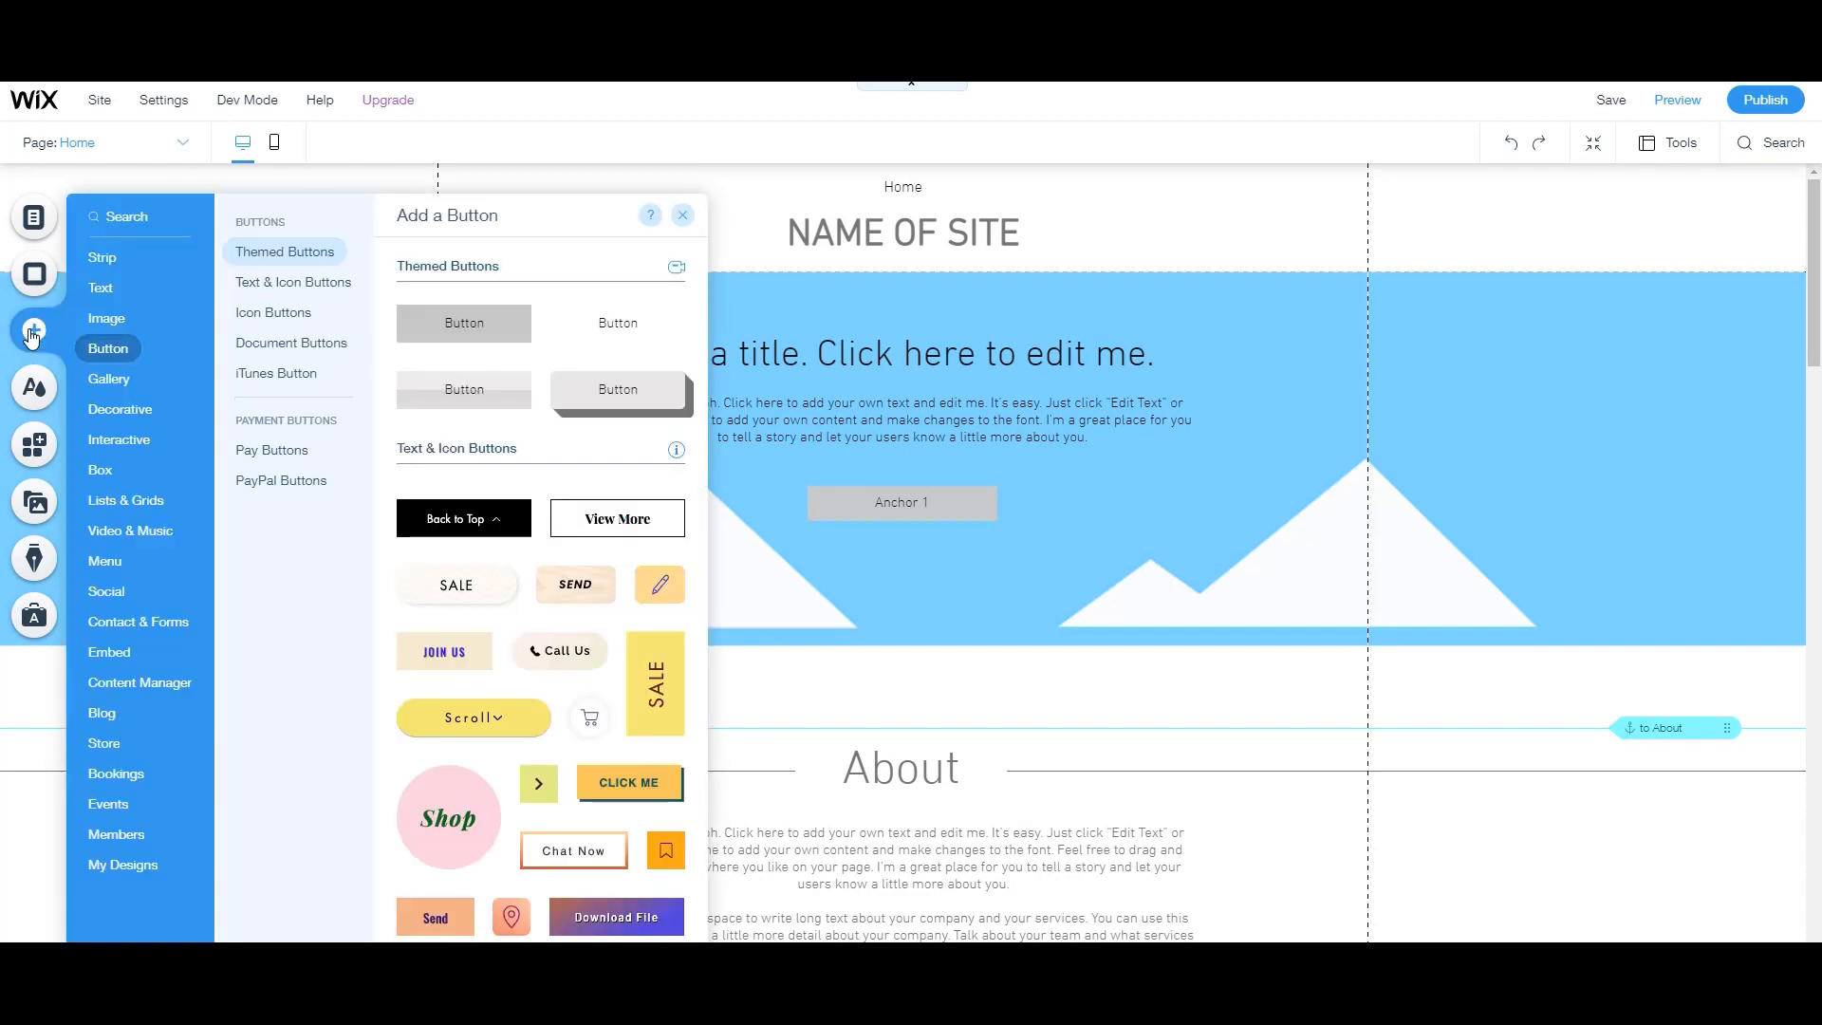
click(99, 287)
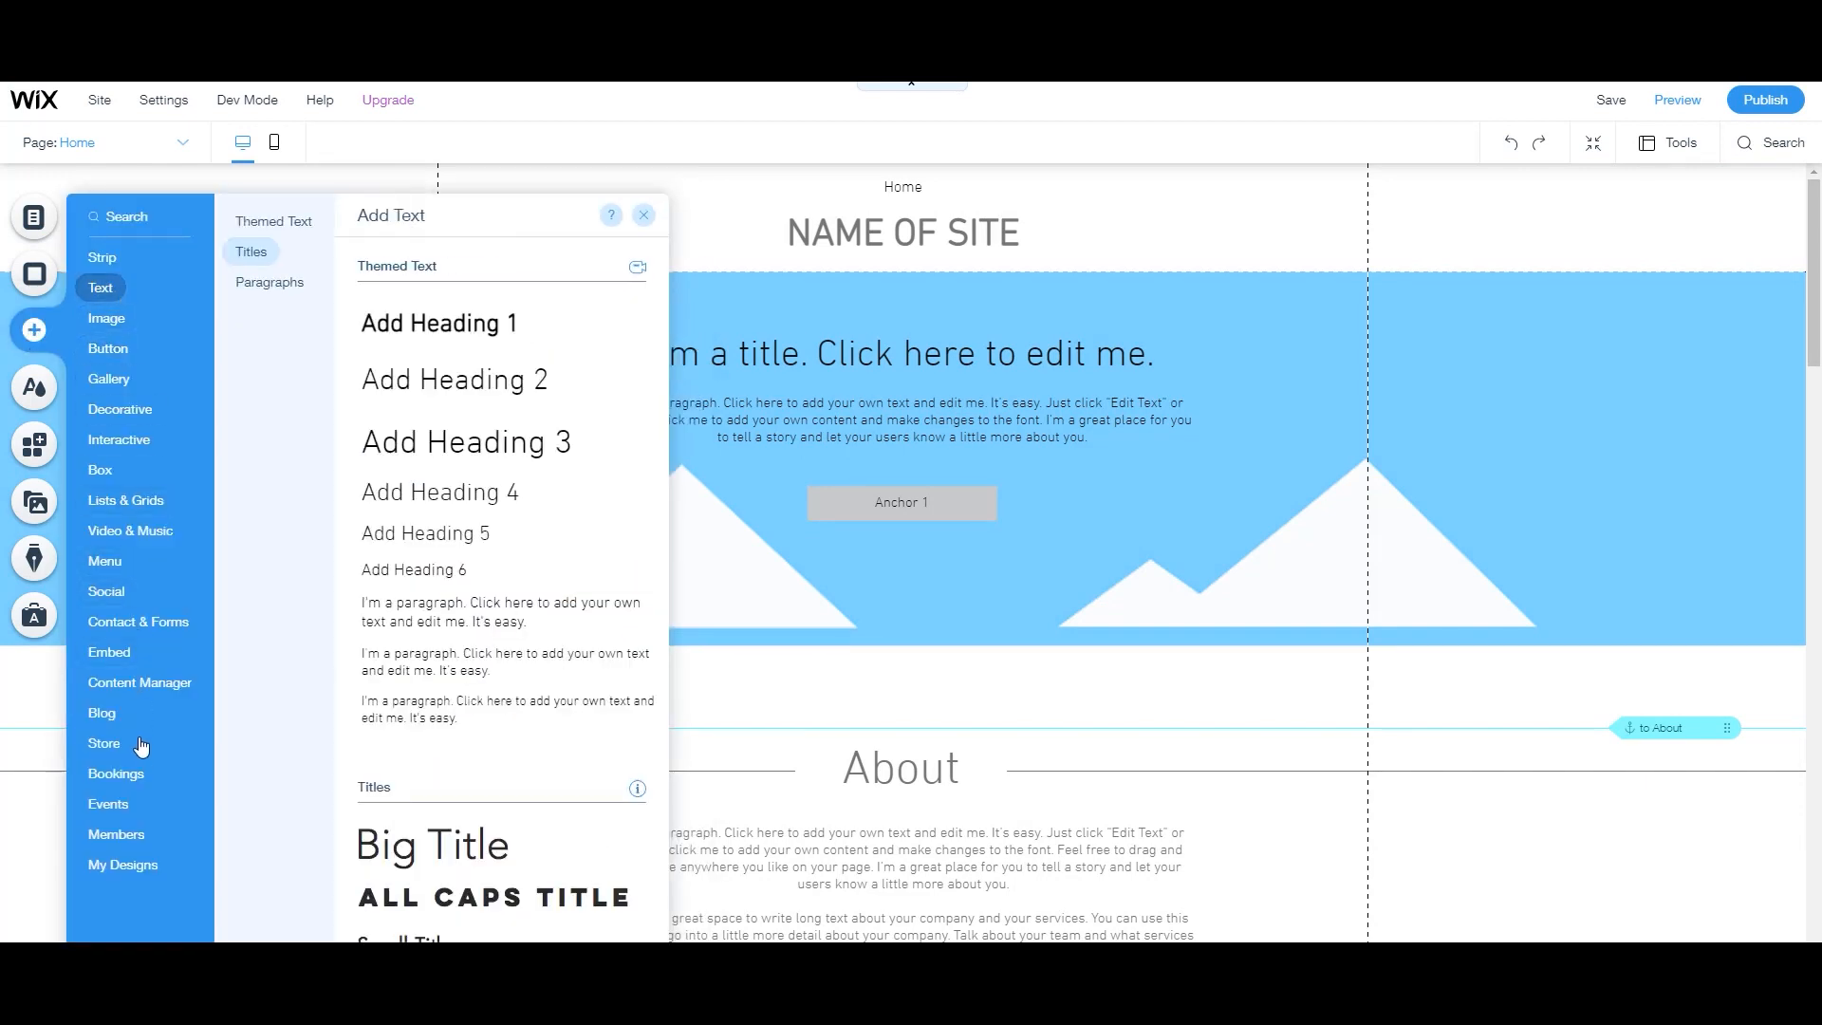
click(104, 319)
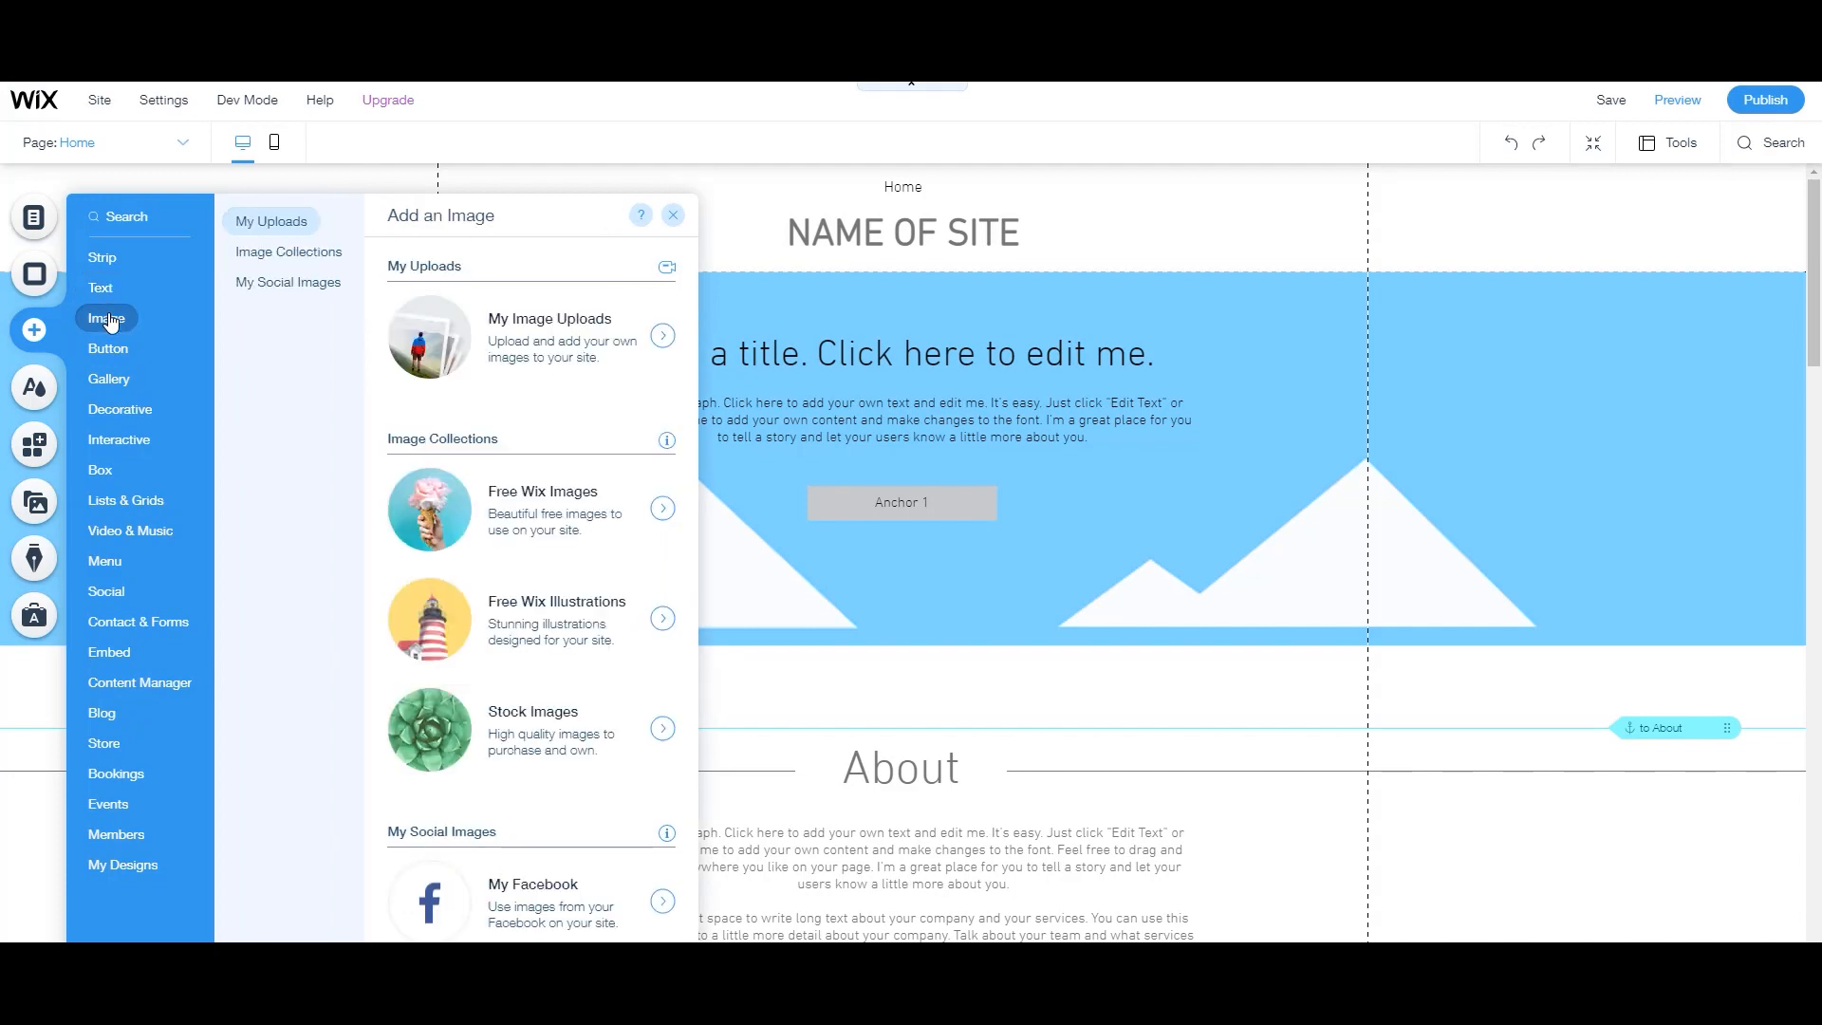
click(115, 772)
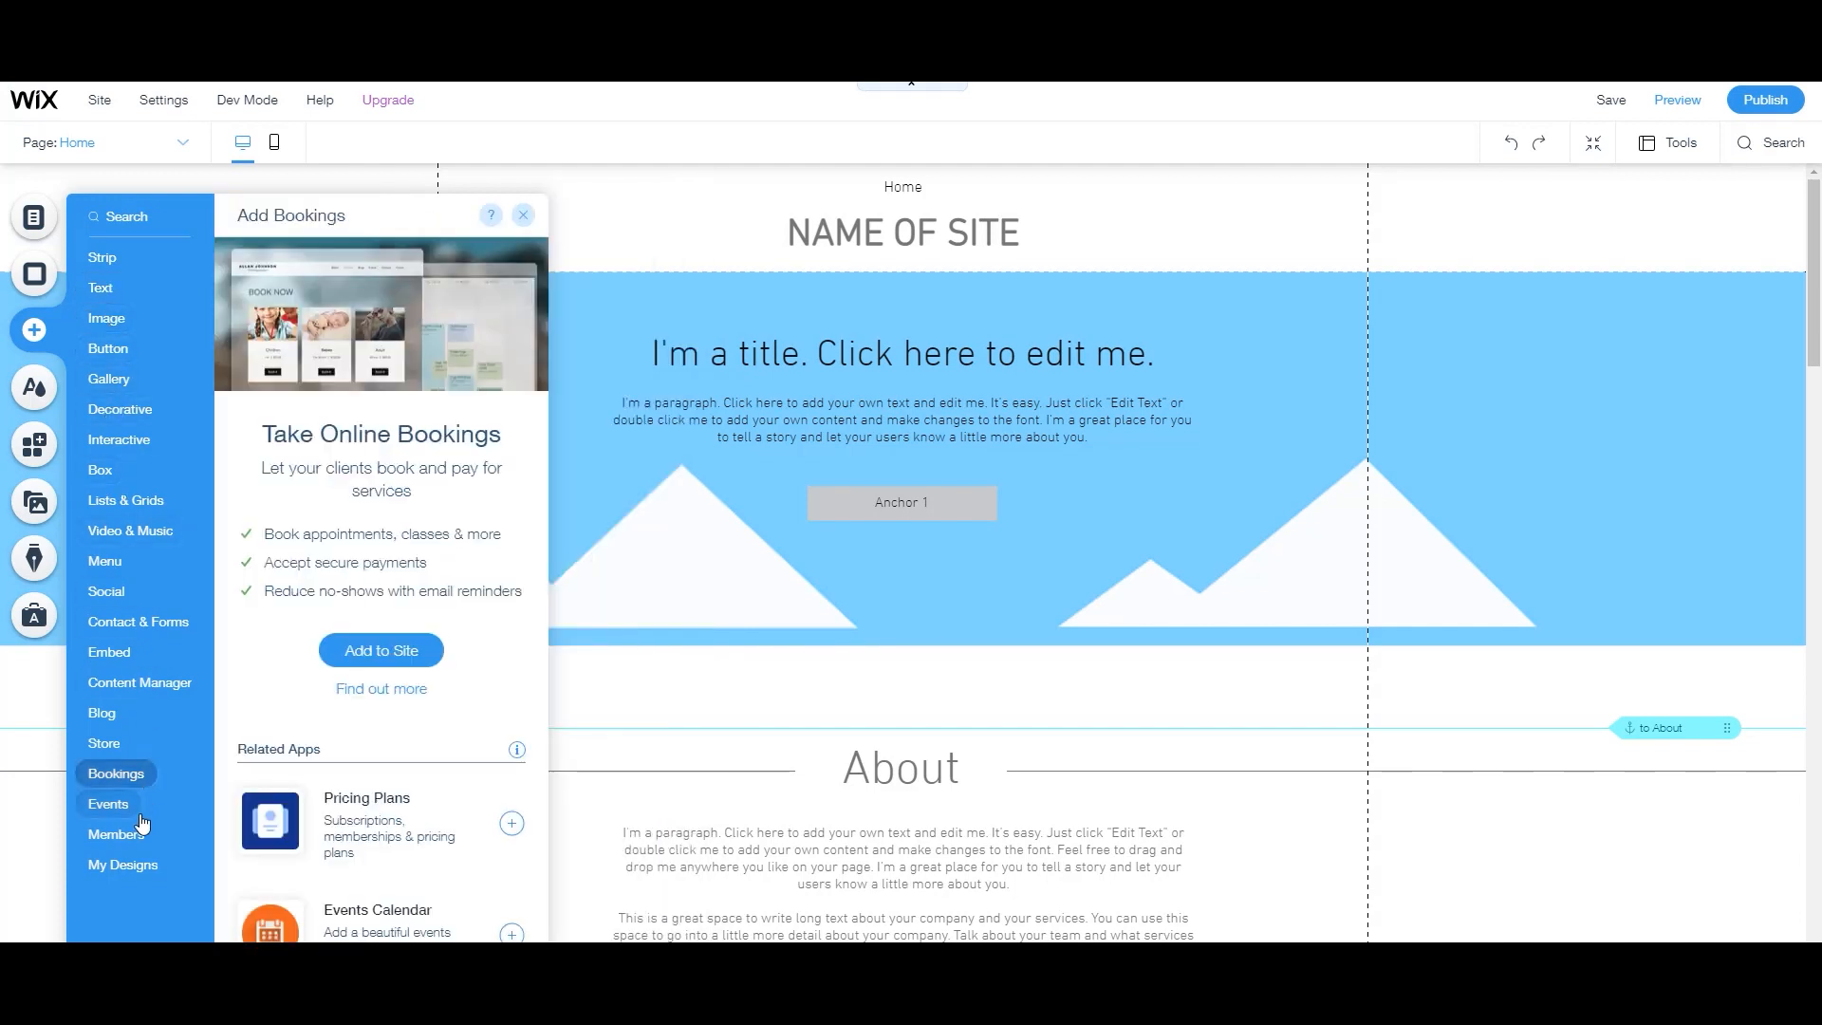
click(105, 317)
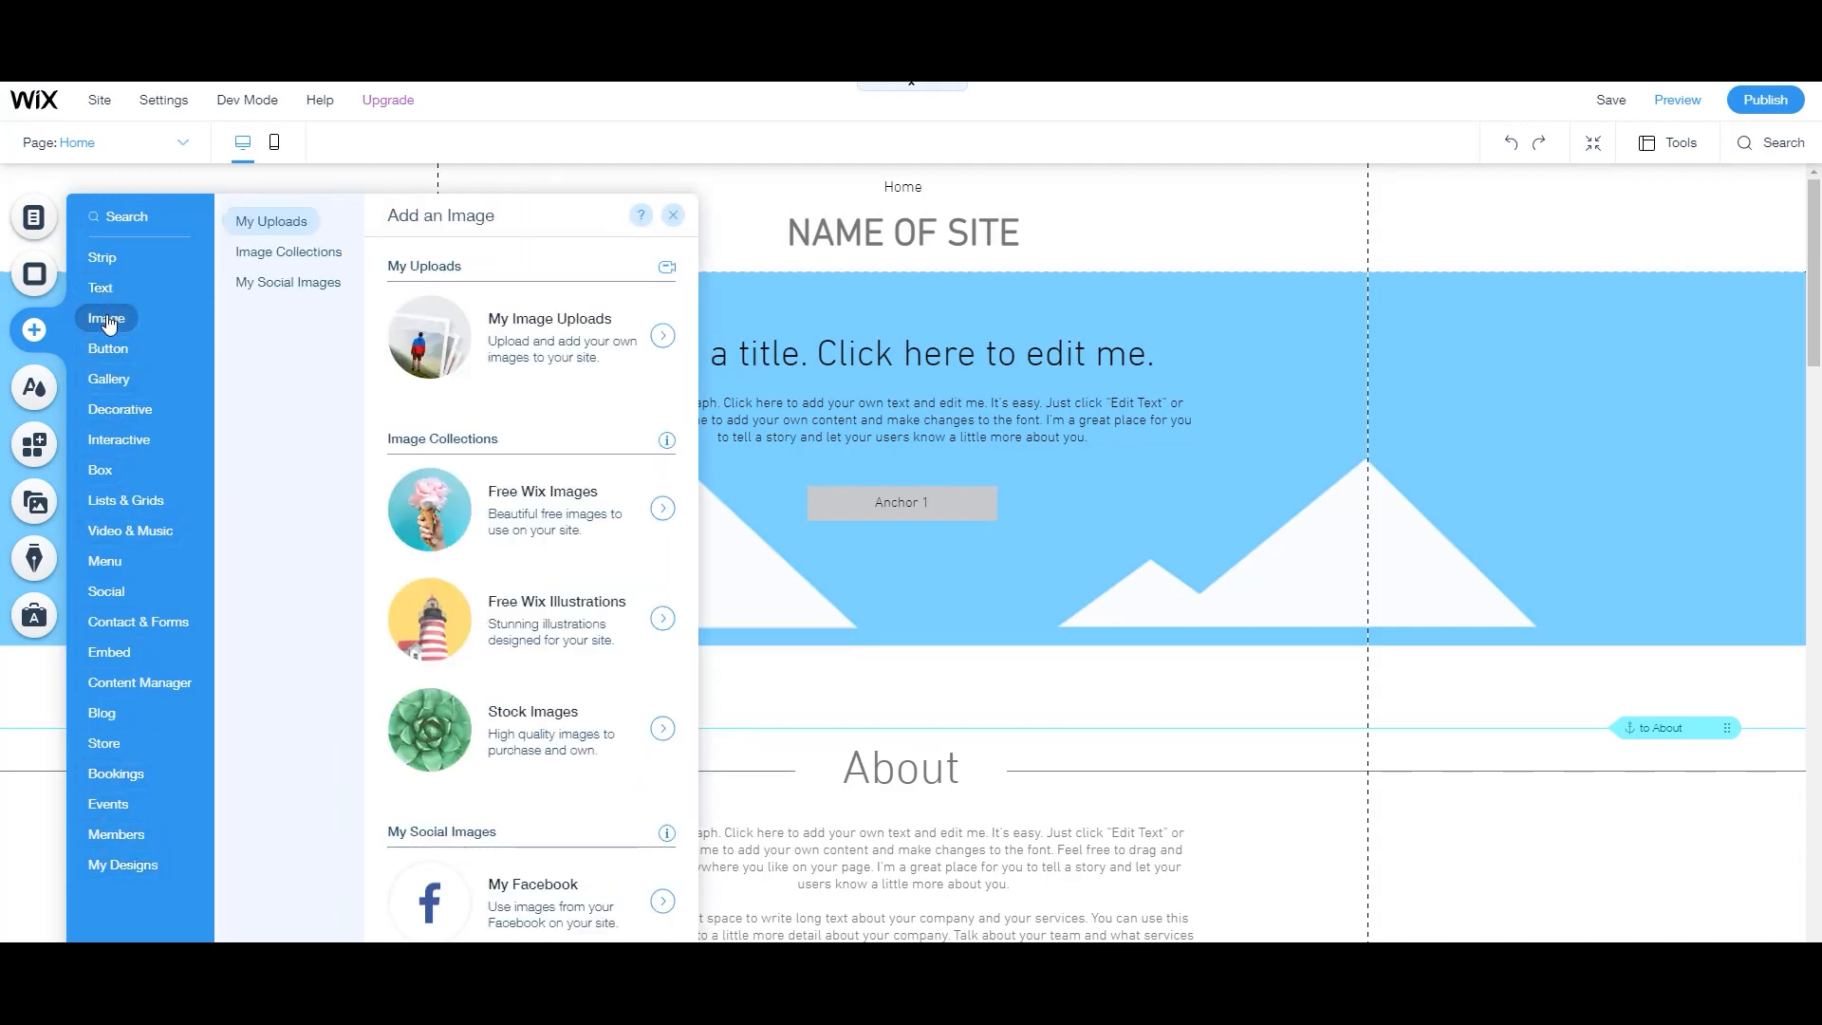
mouse_move(161, 322)
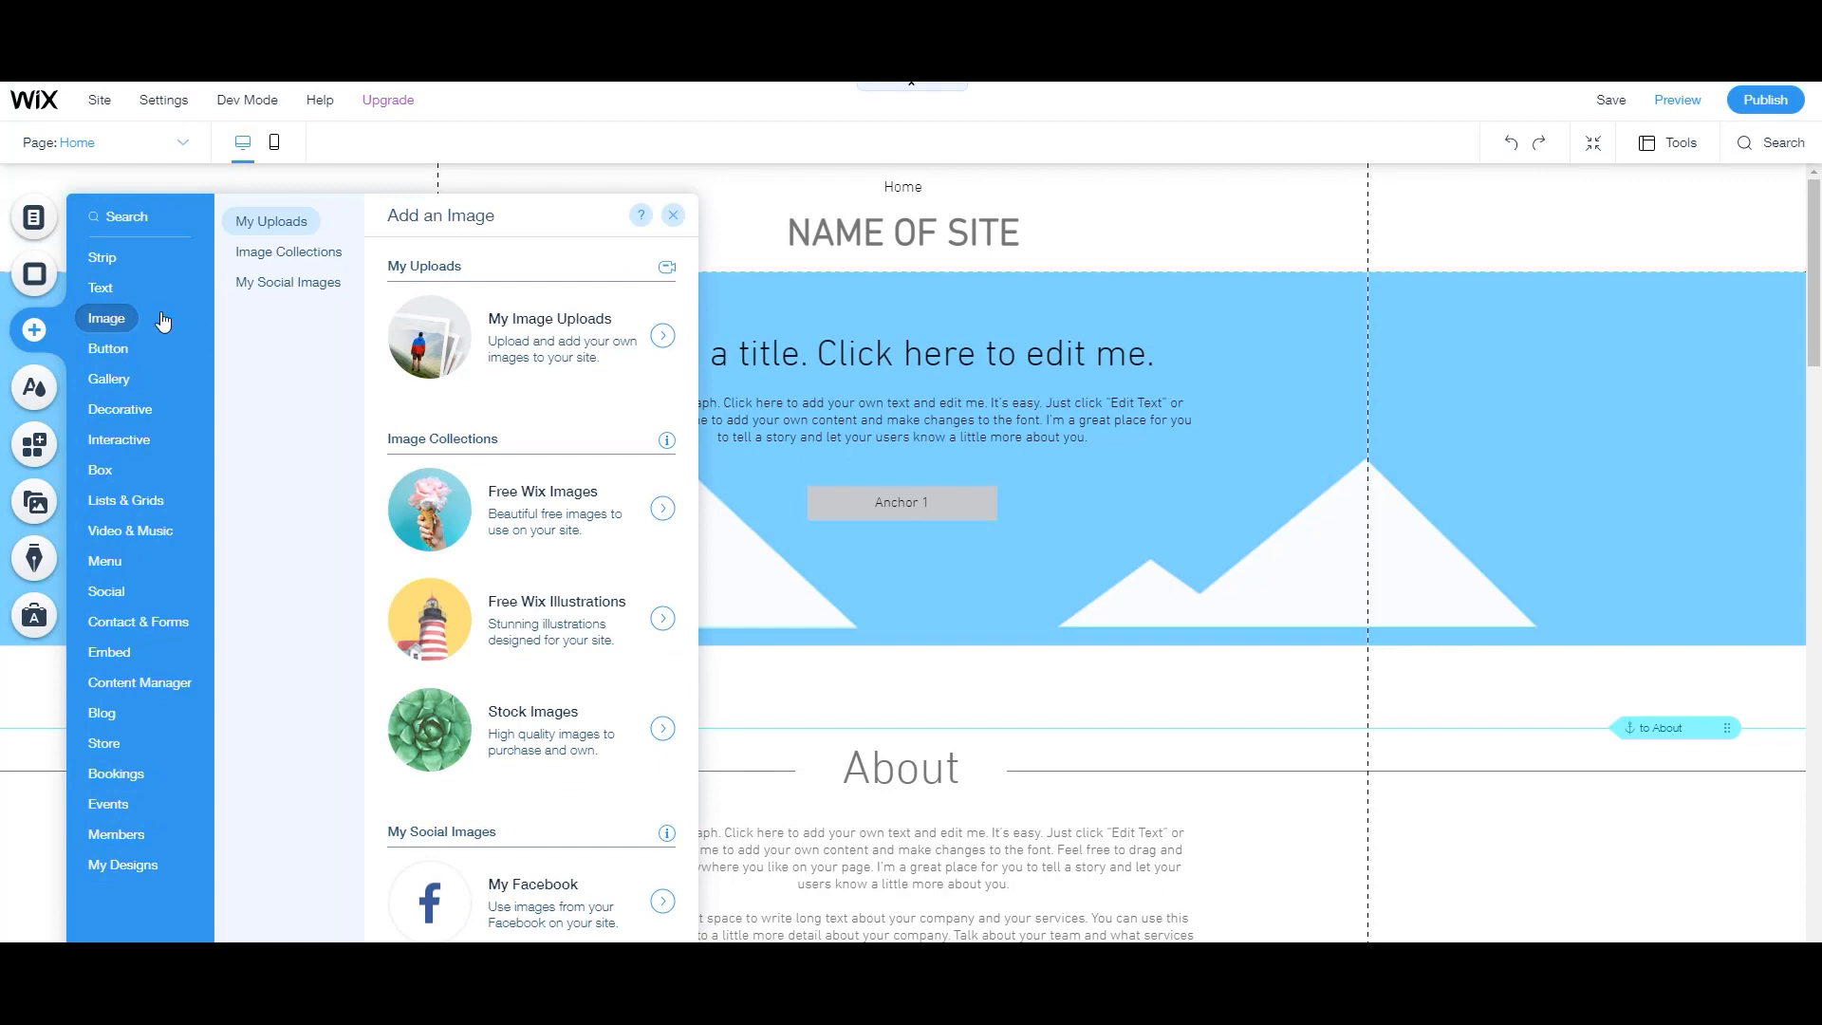
mouse_move(533, 329)
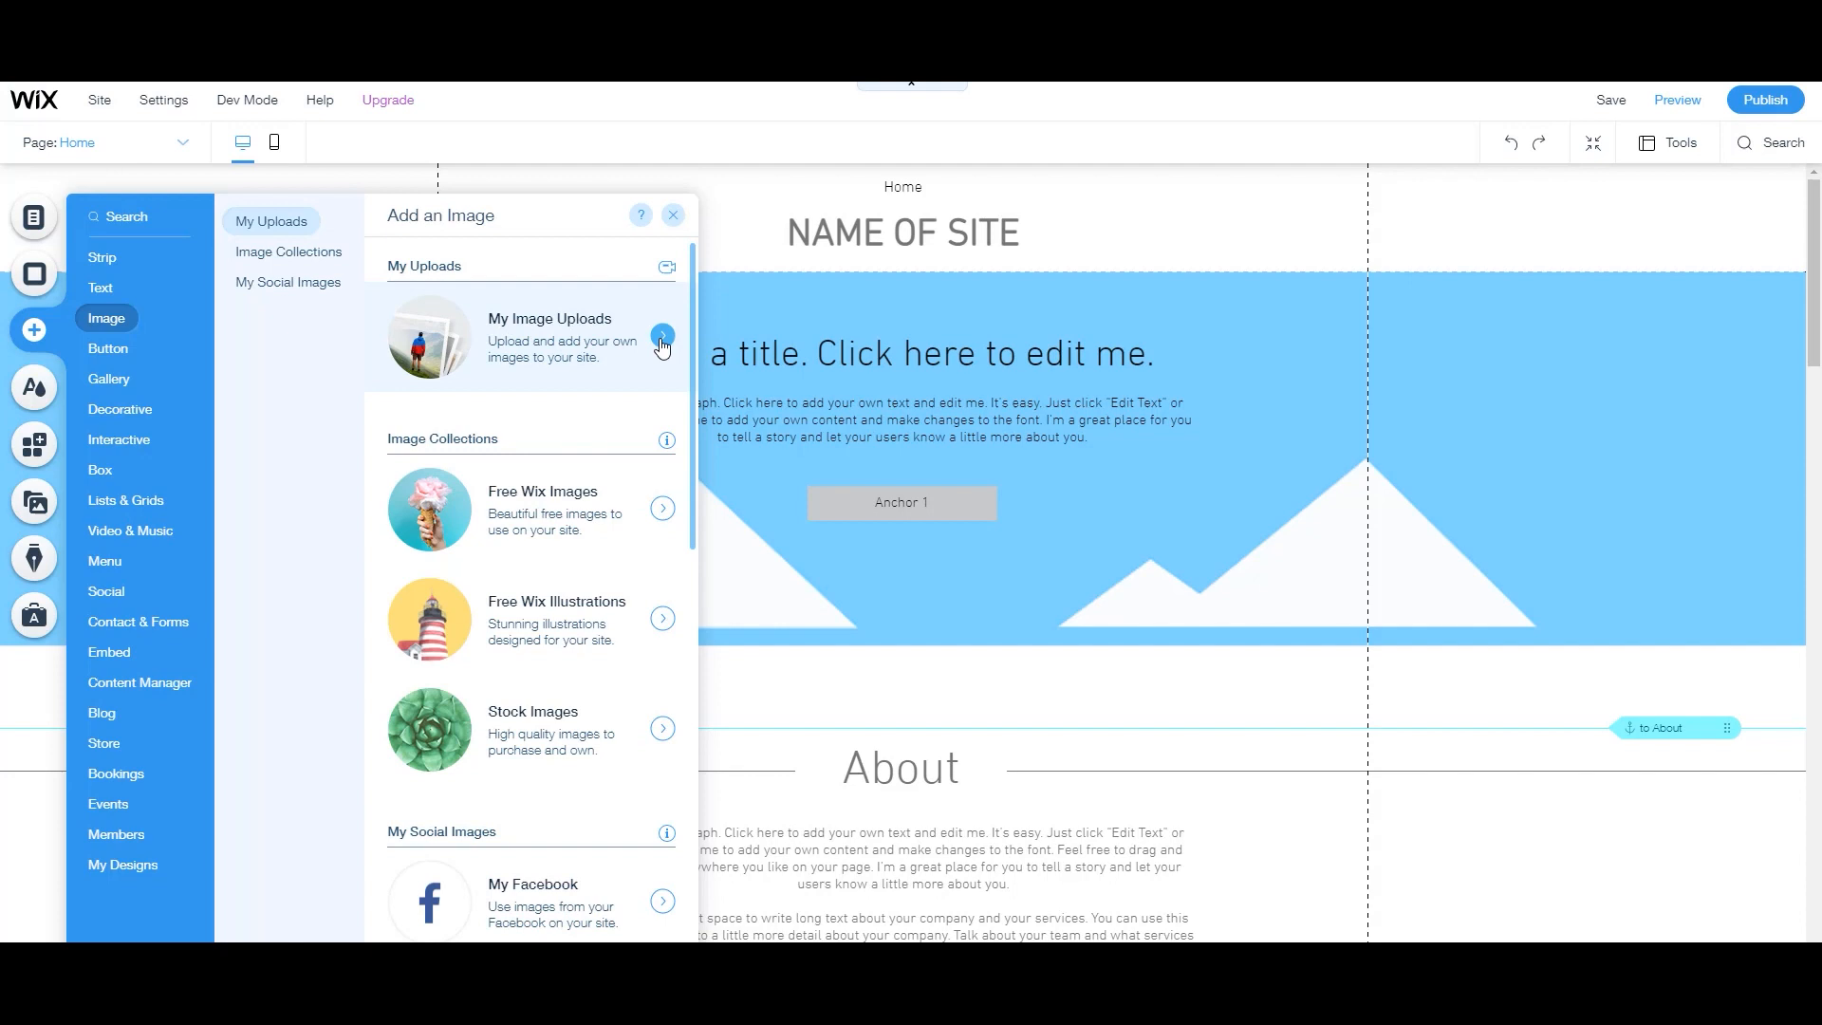
mouse_move(661, 347)
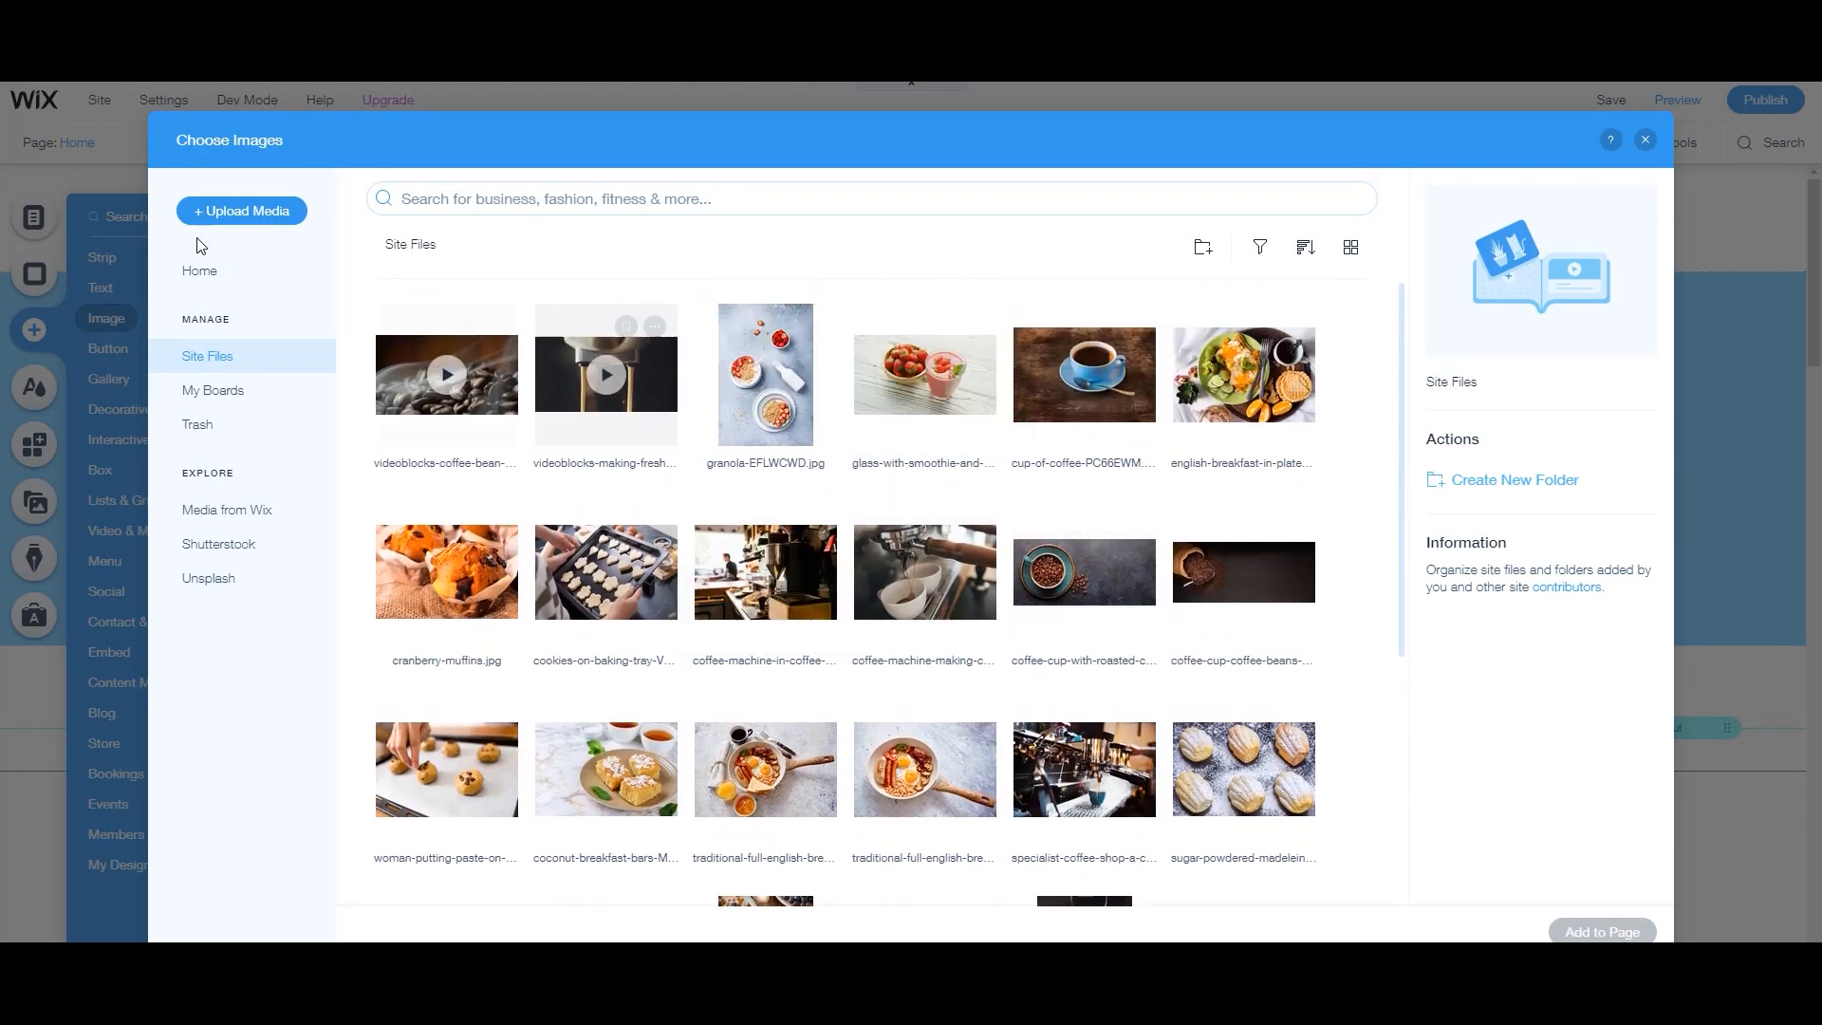
Open Upload Media from the image library and close it without adding files.
click(240, 211)
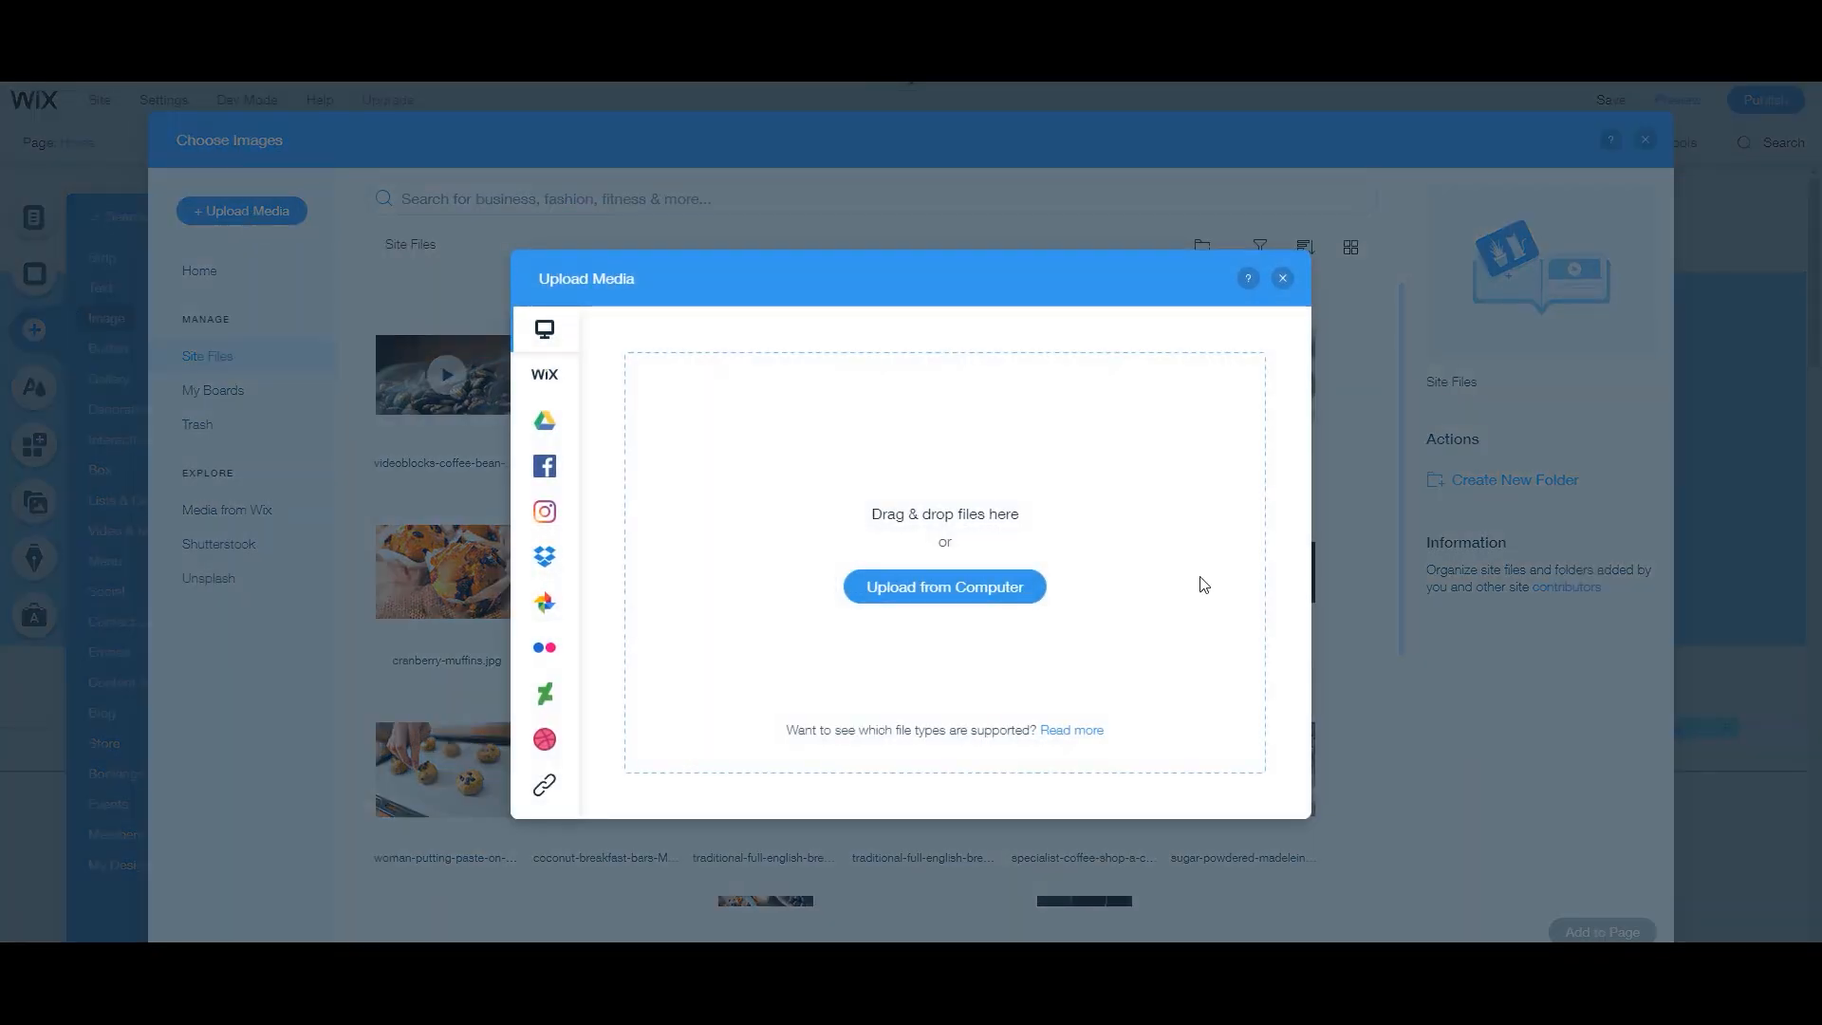
mouse_move(1351, 590)
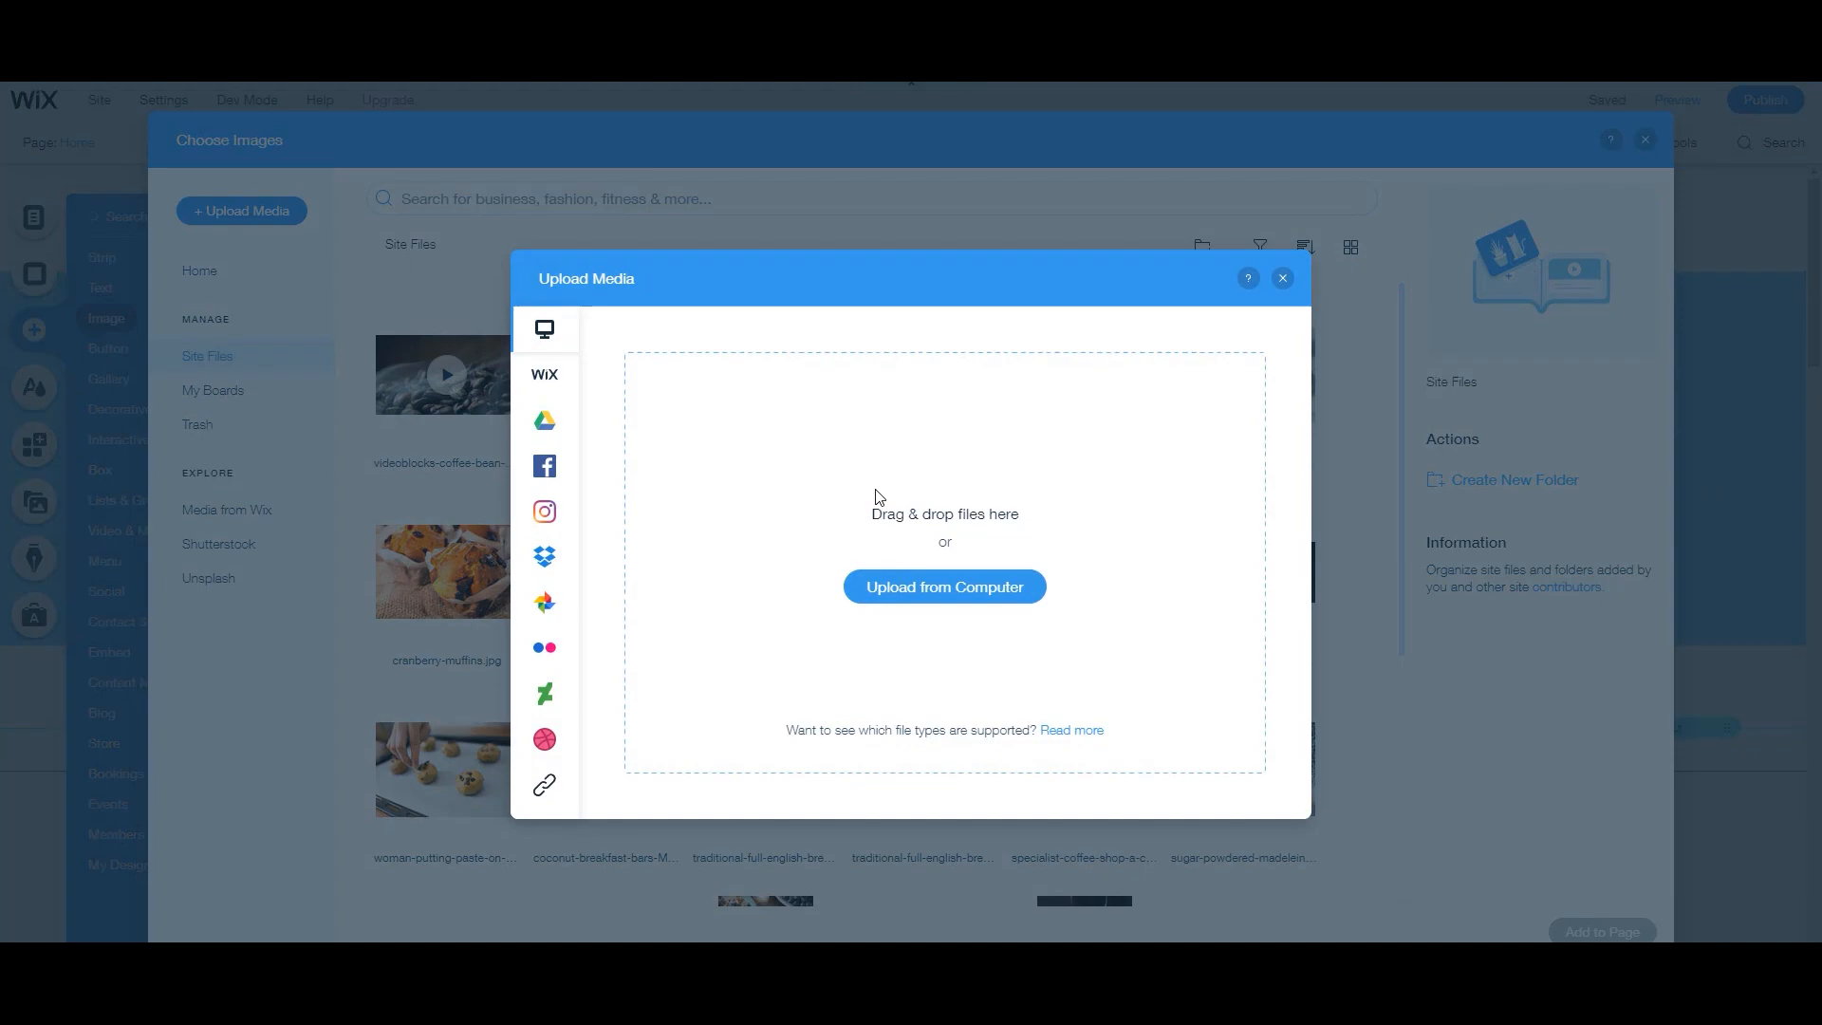
click(1282, 278)
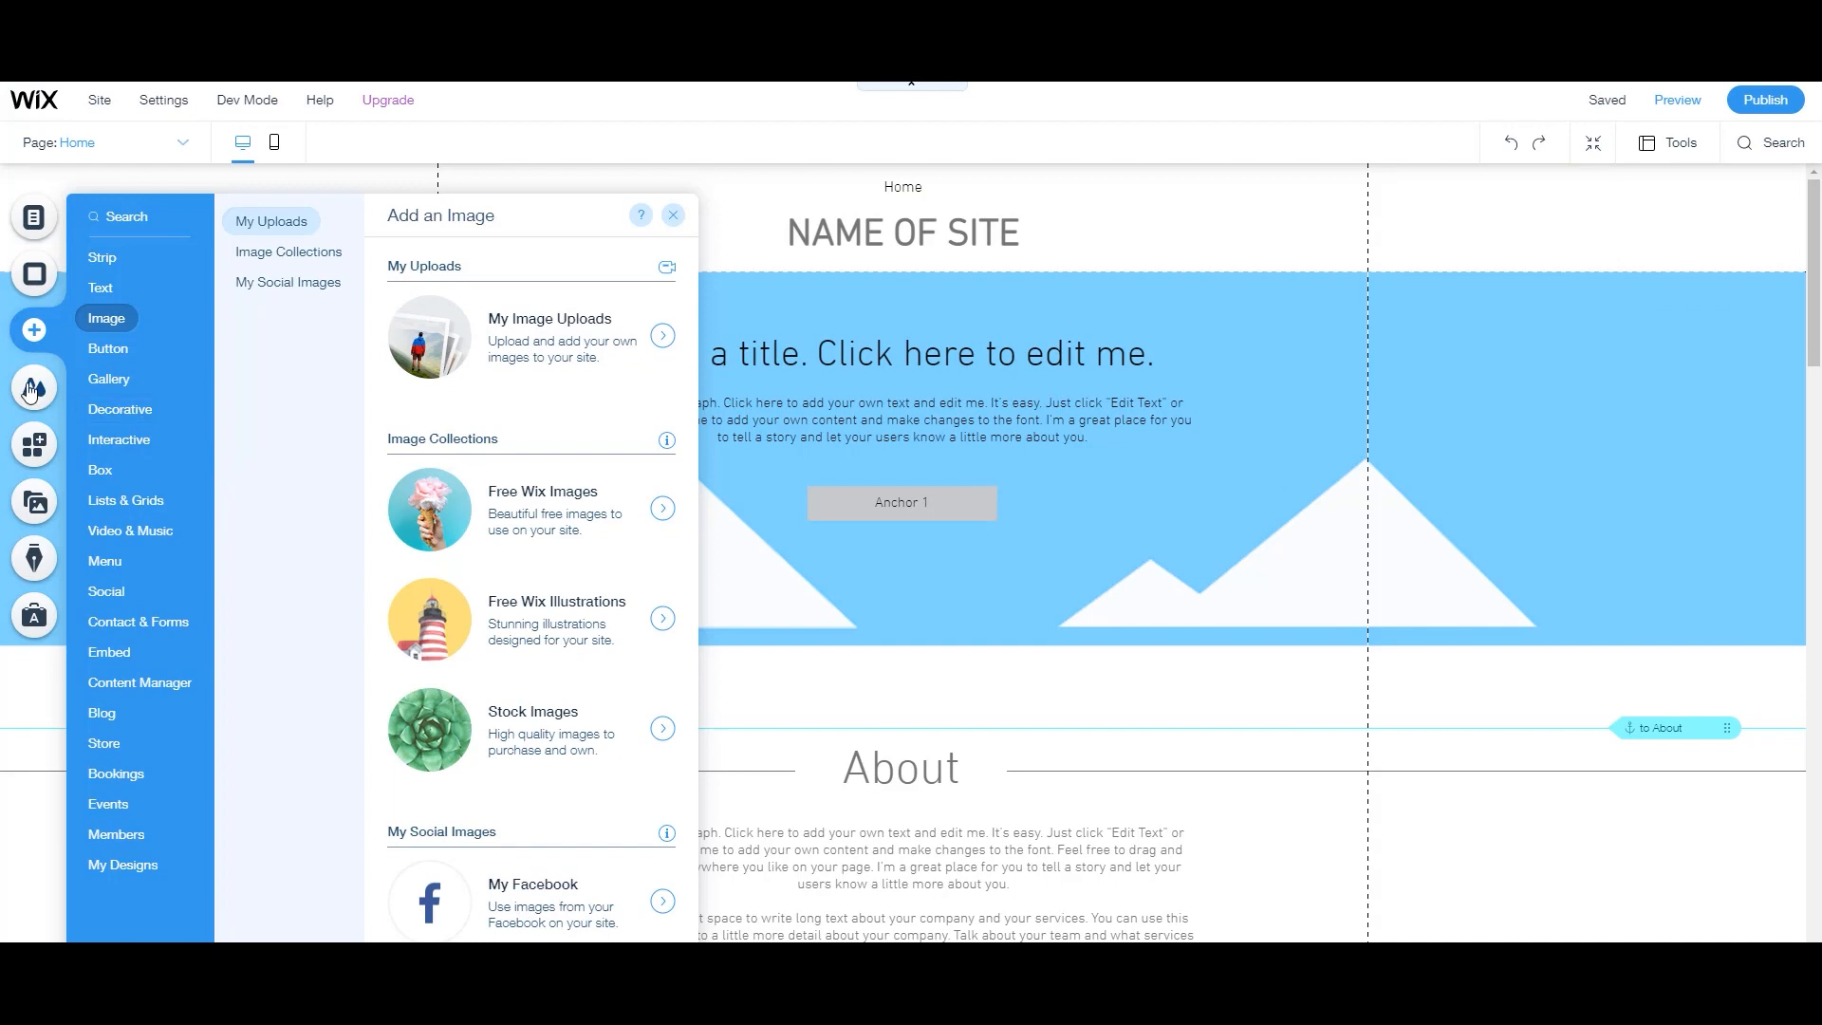
Change theme Color 2 to teal #66B5B0, then start adjusting Color 3.
click(34, 387)
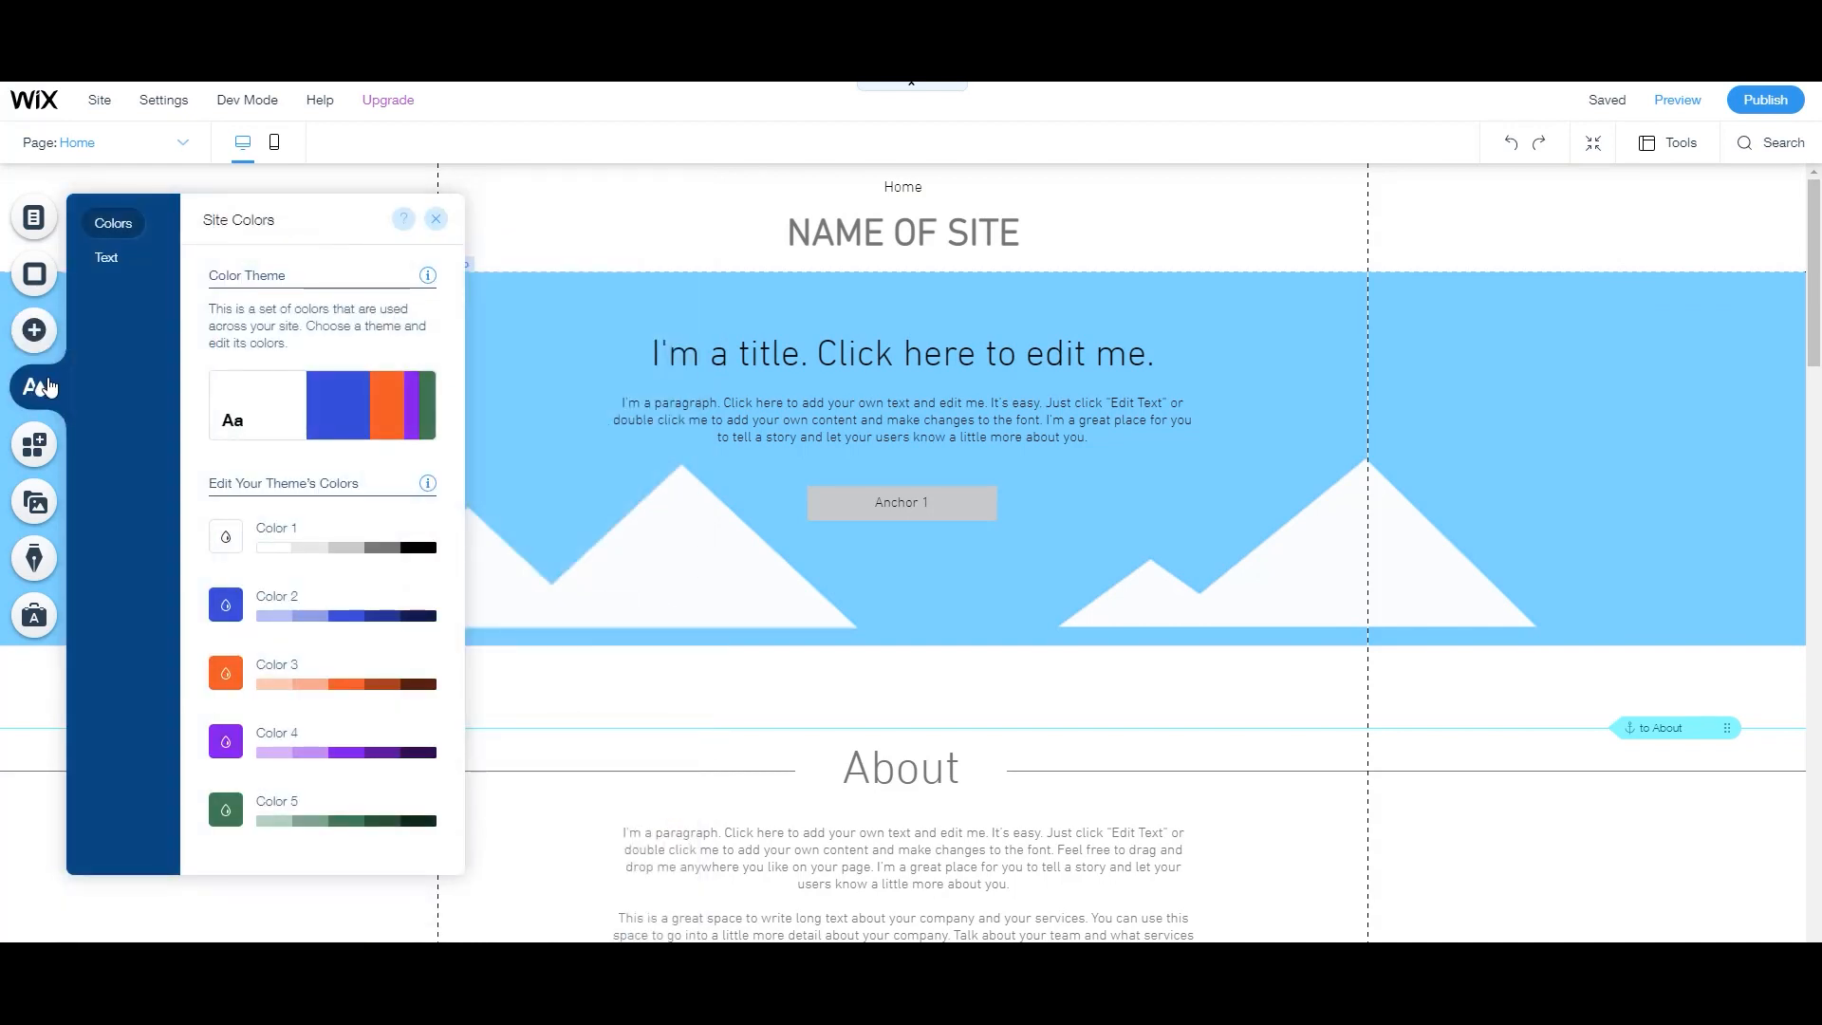
click(223, 604)
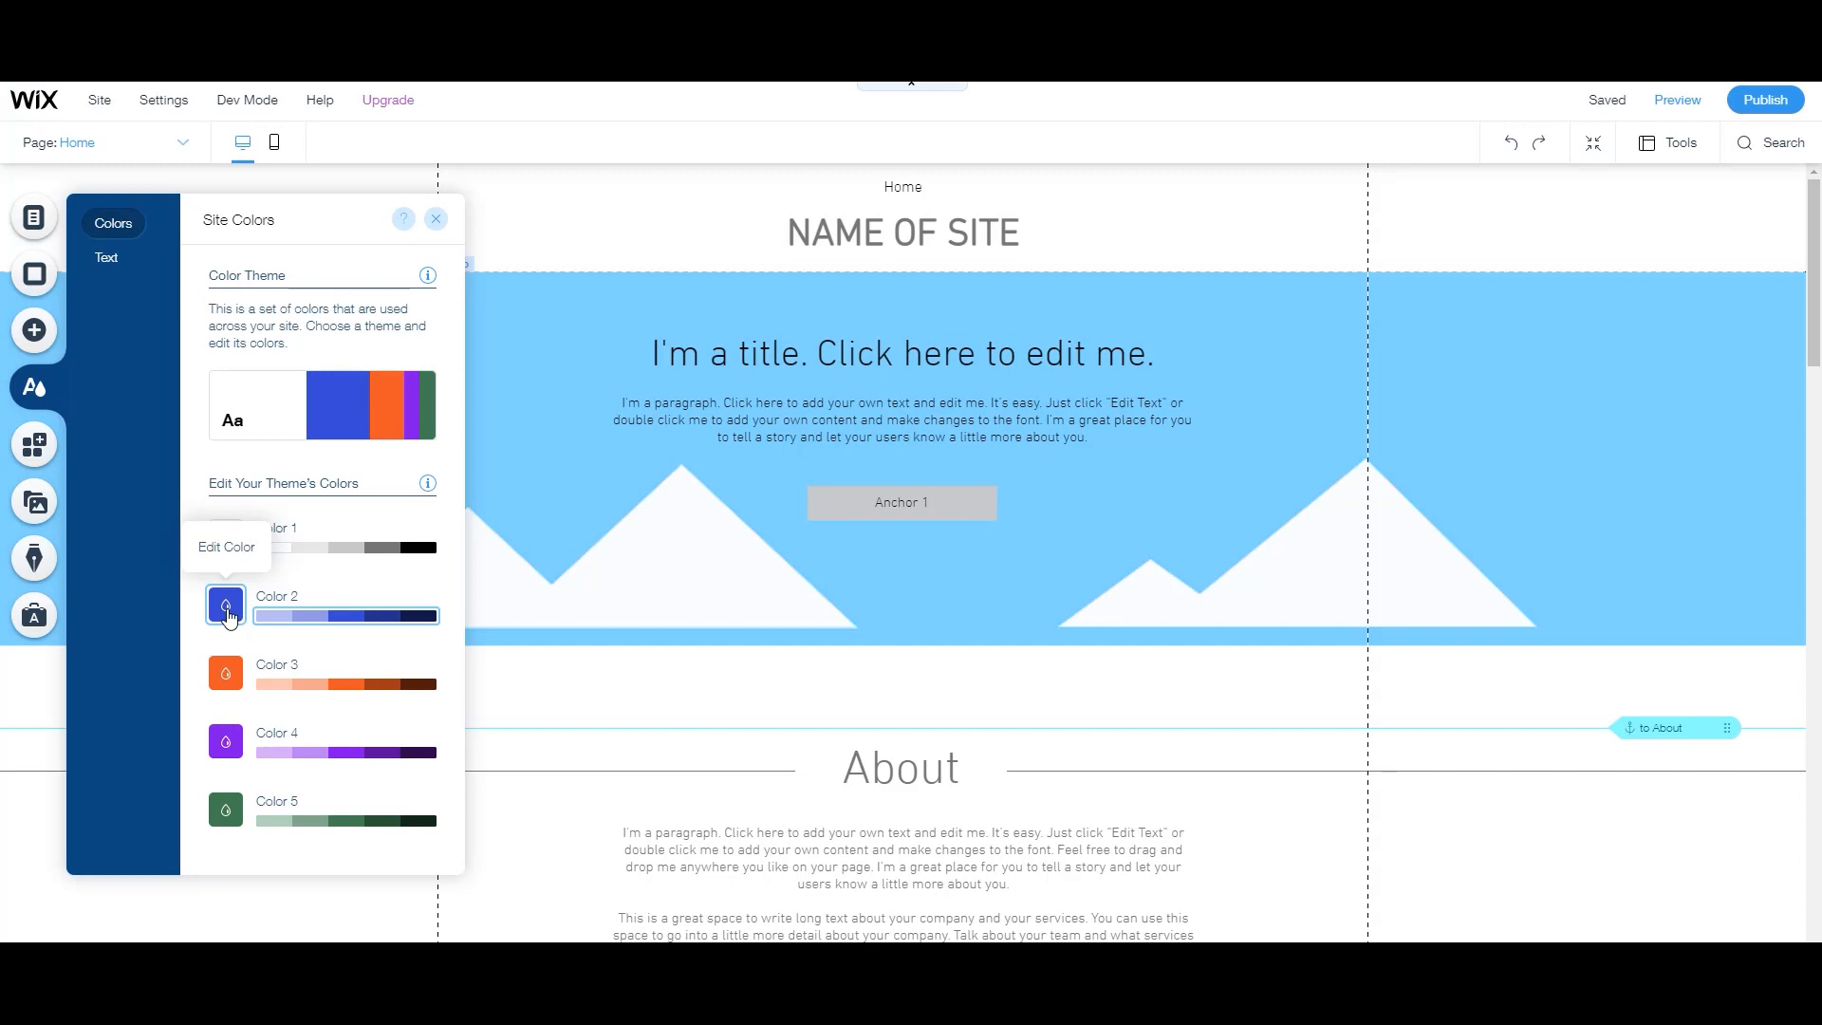
click(224, 605)
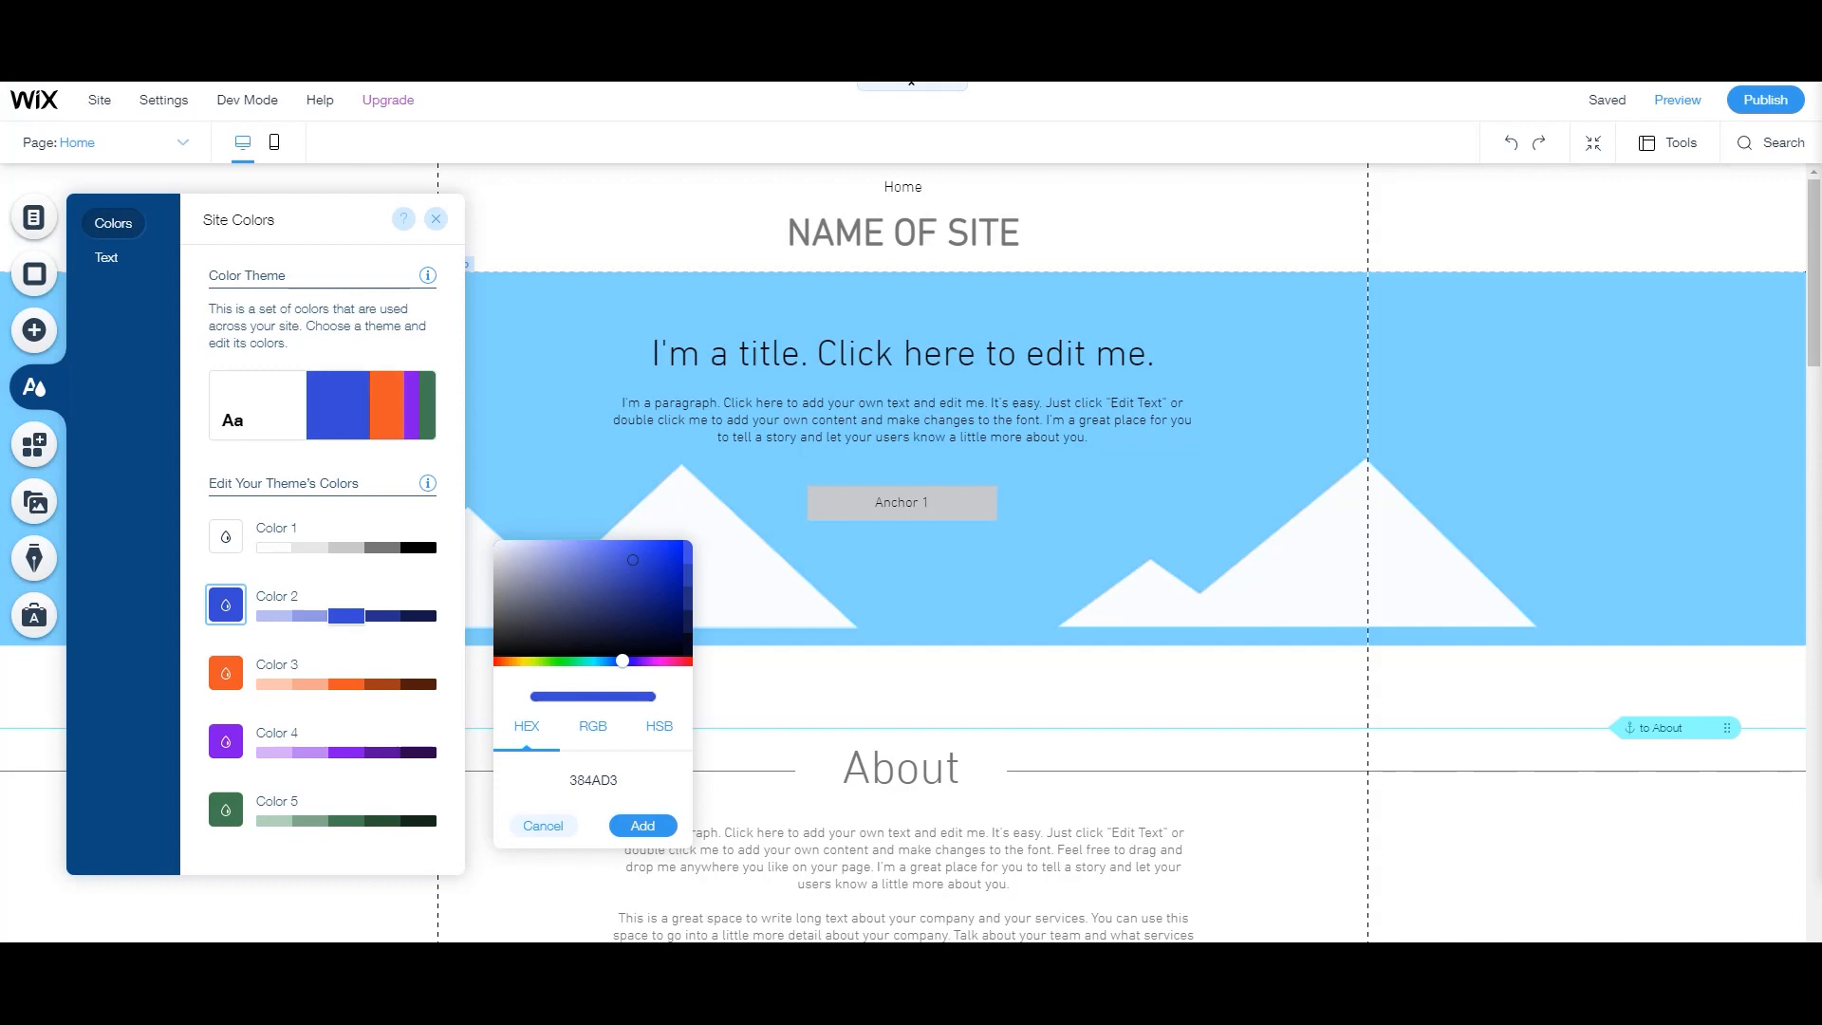
click(591, 780)
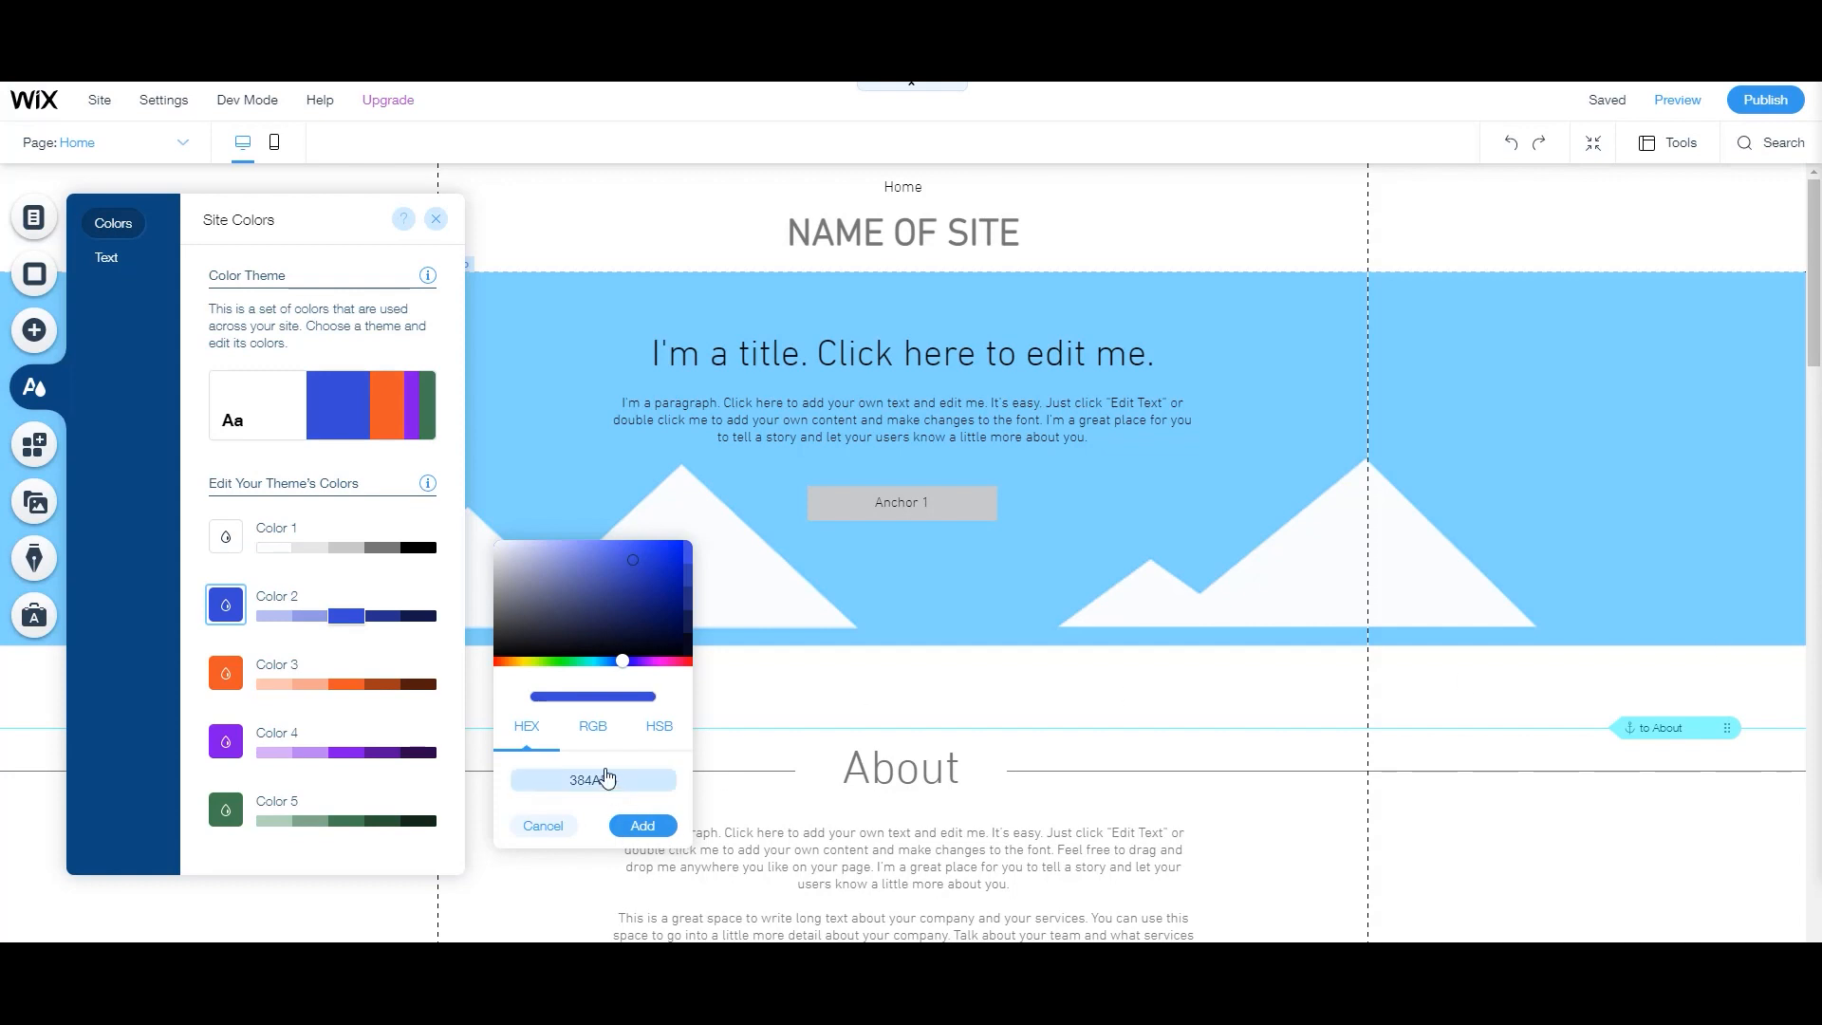
text(#66B5B0)
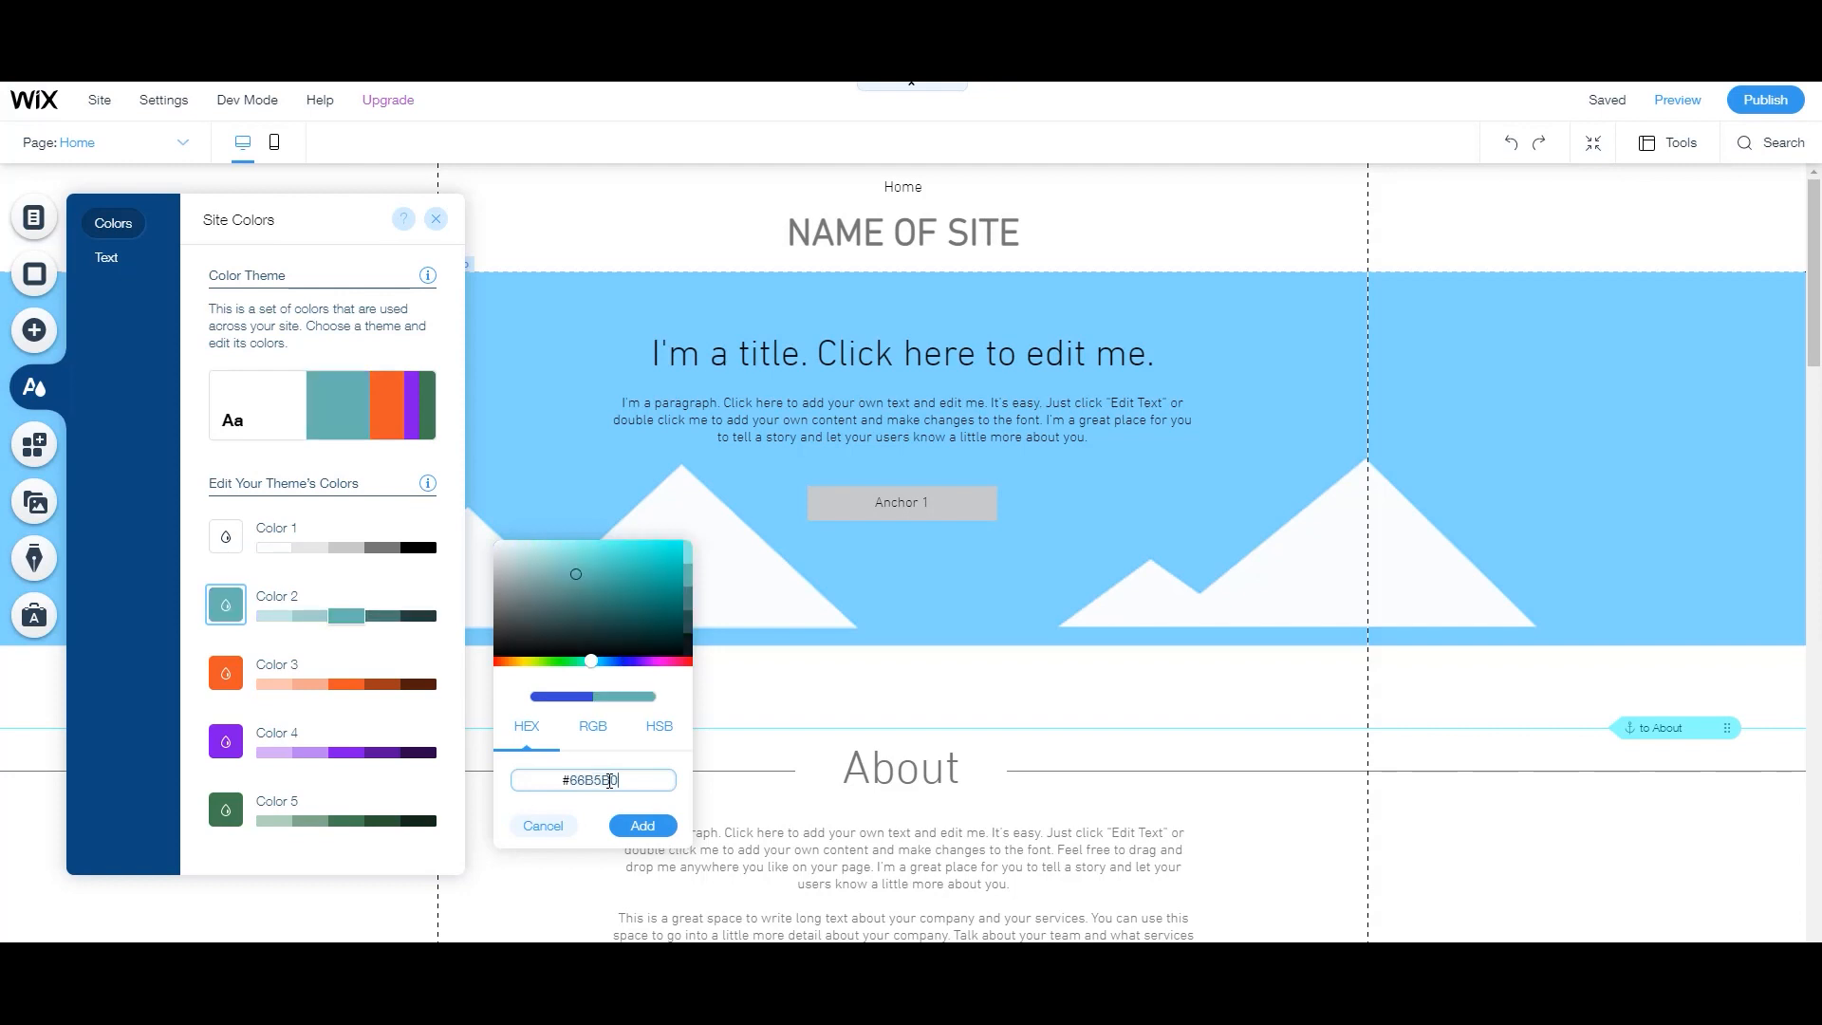
click(223, 673)
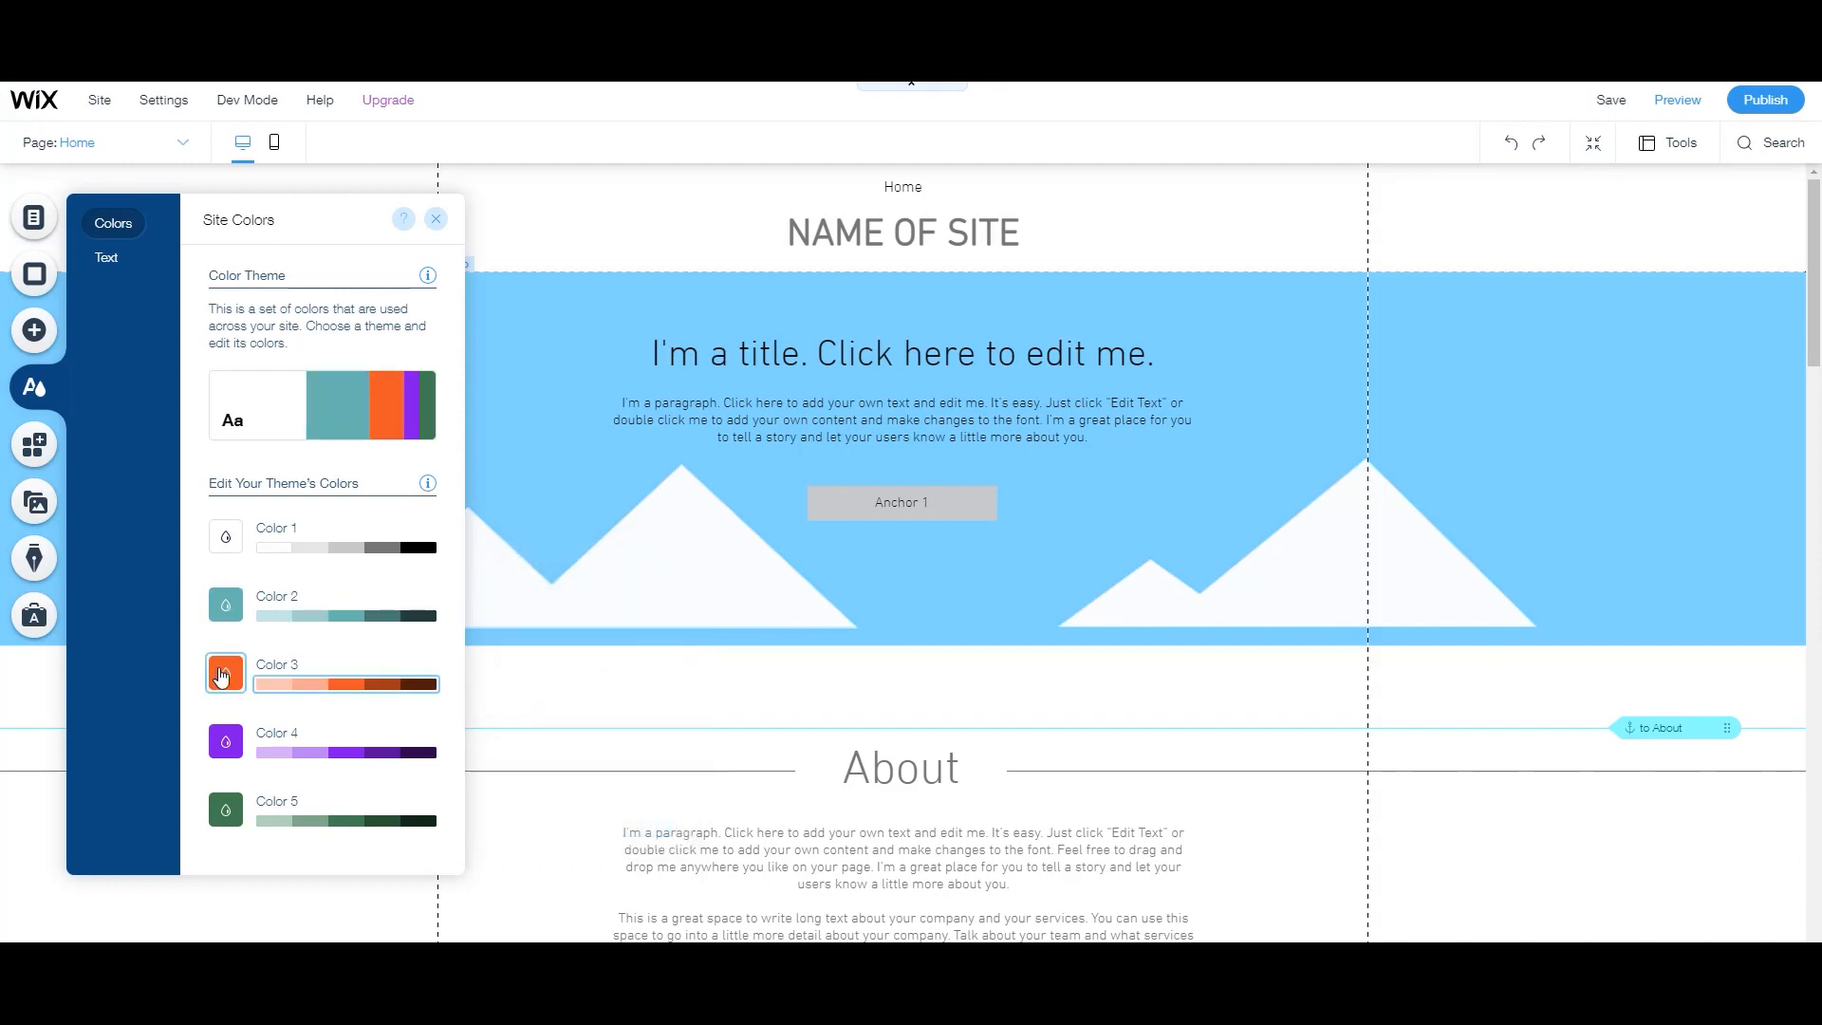
click(222, 674)
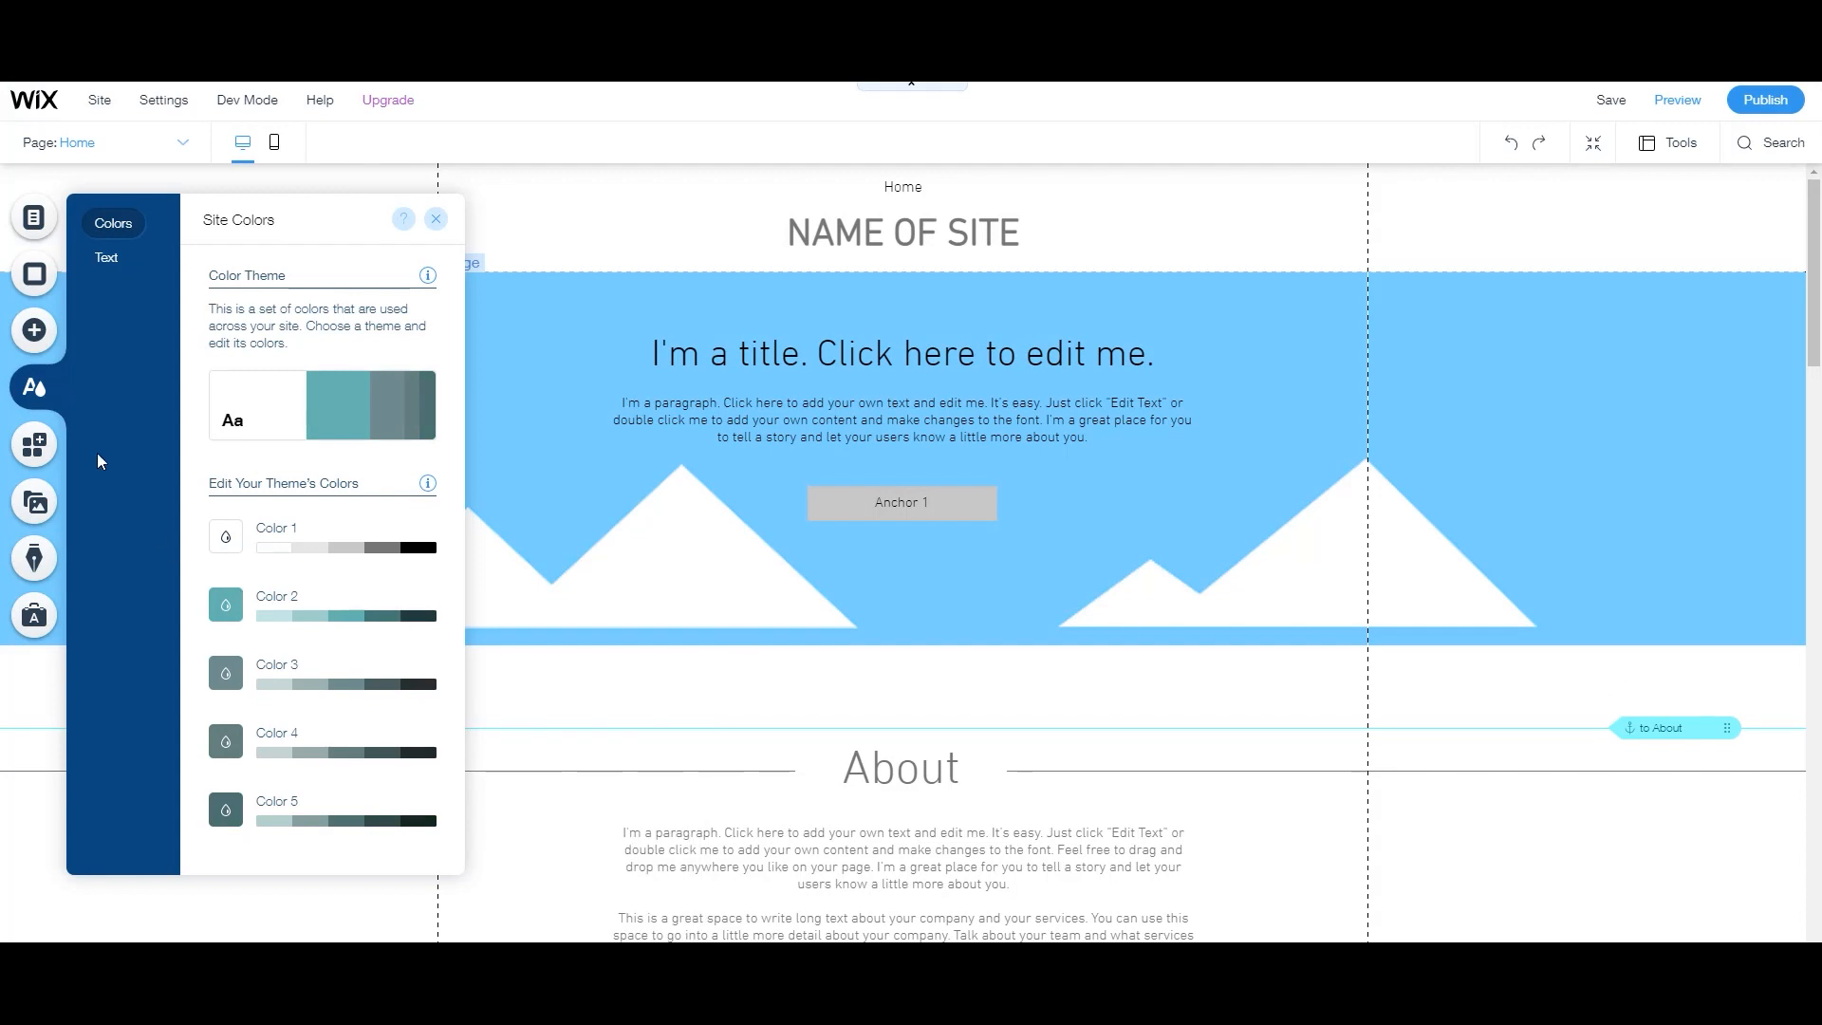
Browse the App Market's Recommended, Trending and Wix Business Solutions app lists.
click(35, 444)
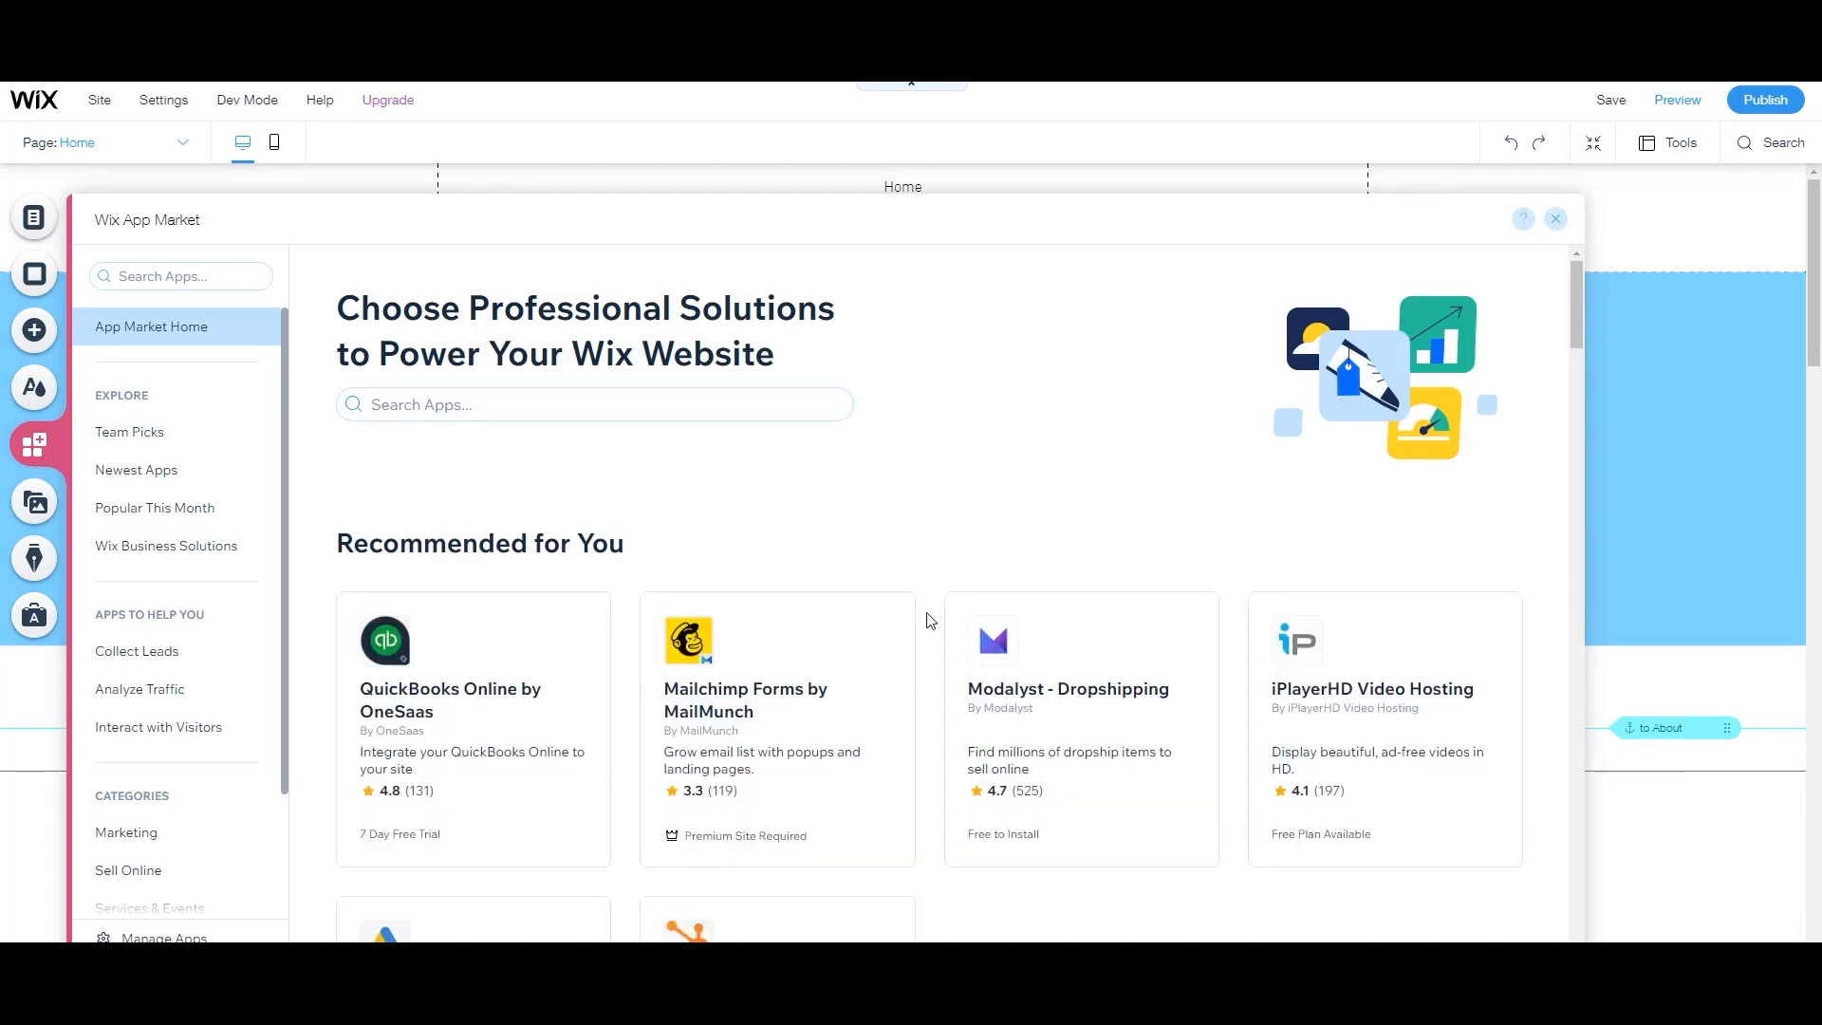
scroll(down, 3)
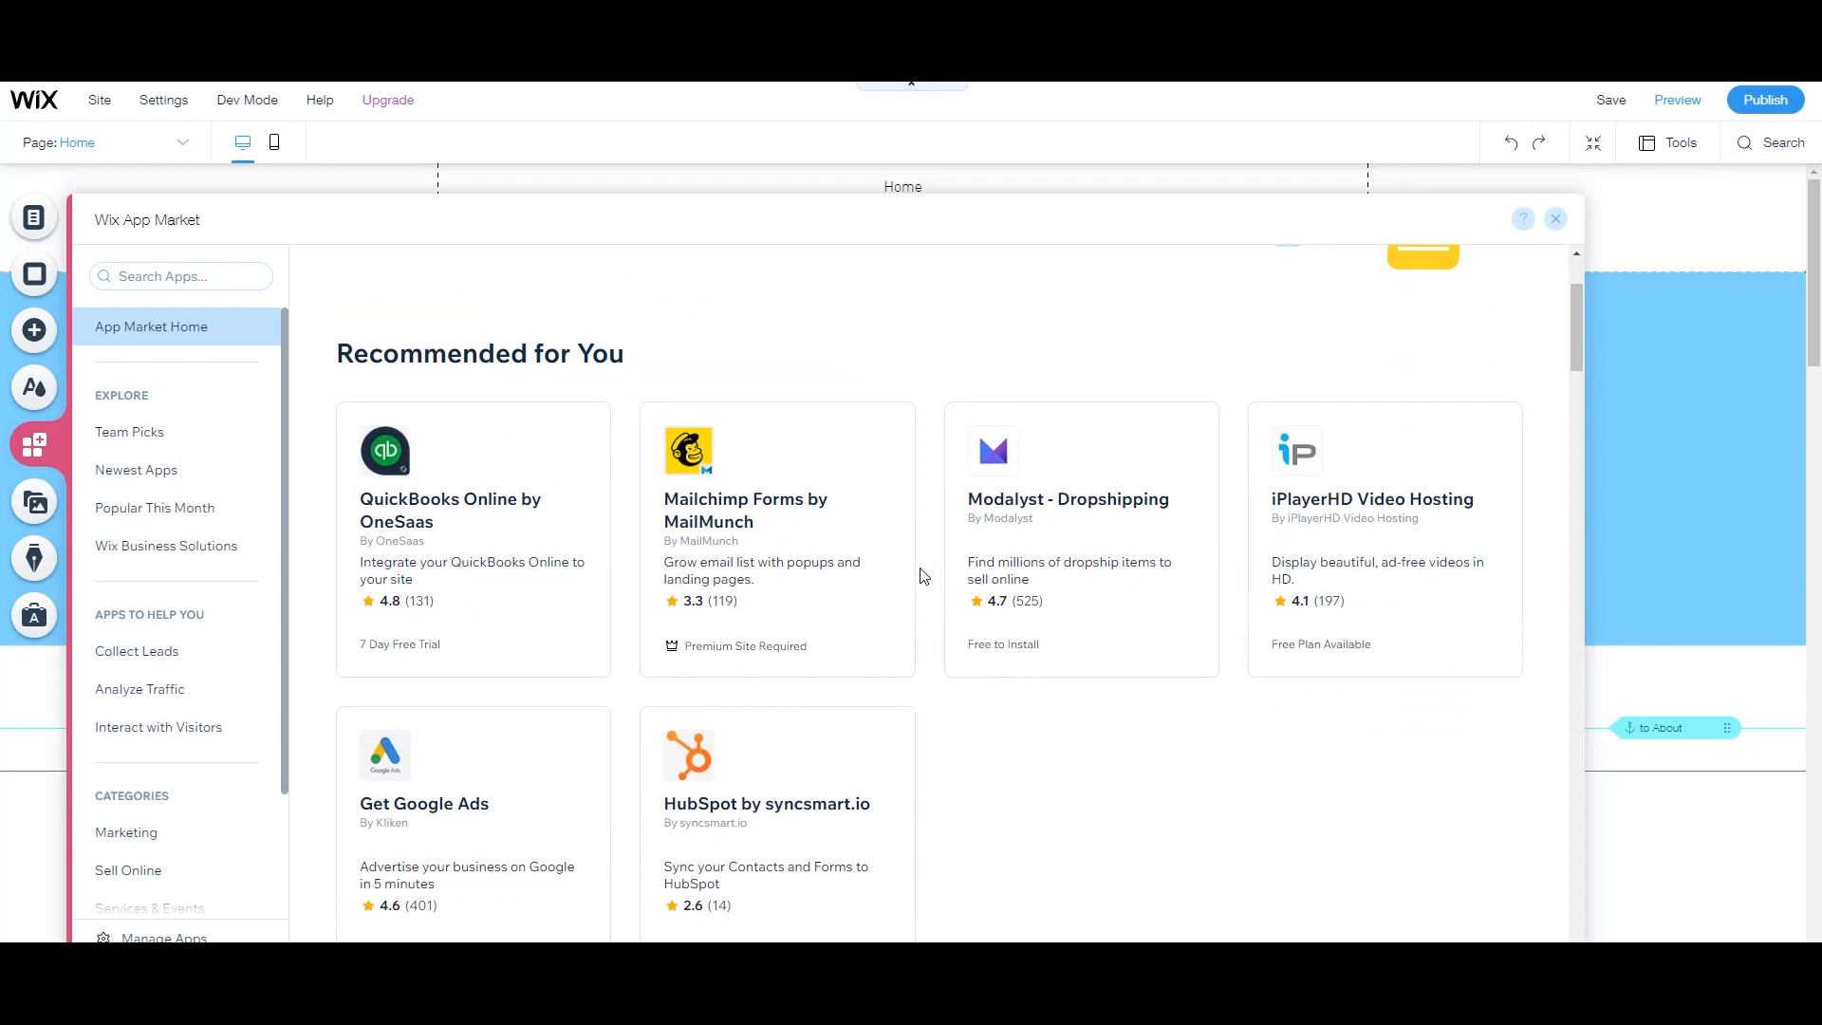
scroll(down, 3)
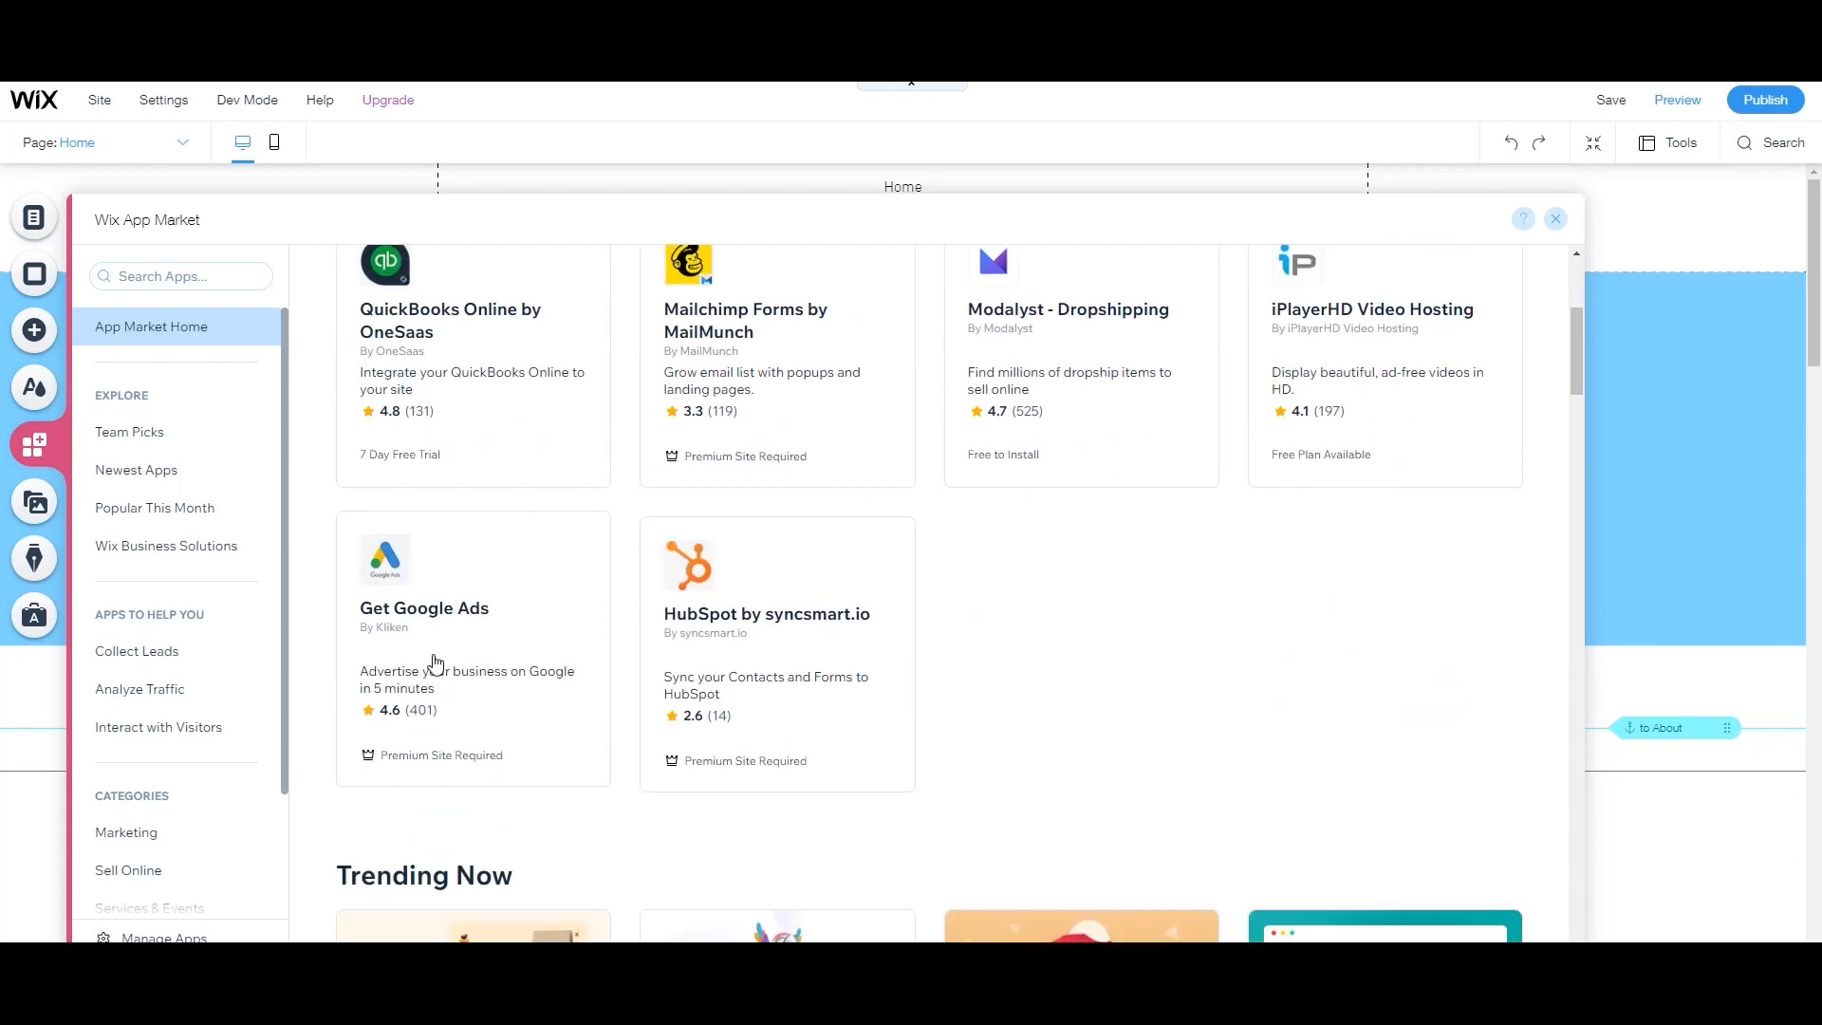
scroll(down, 3)
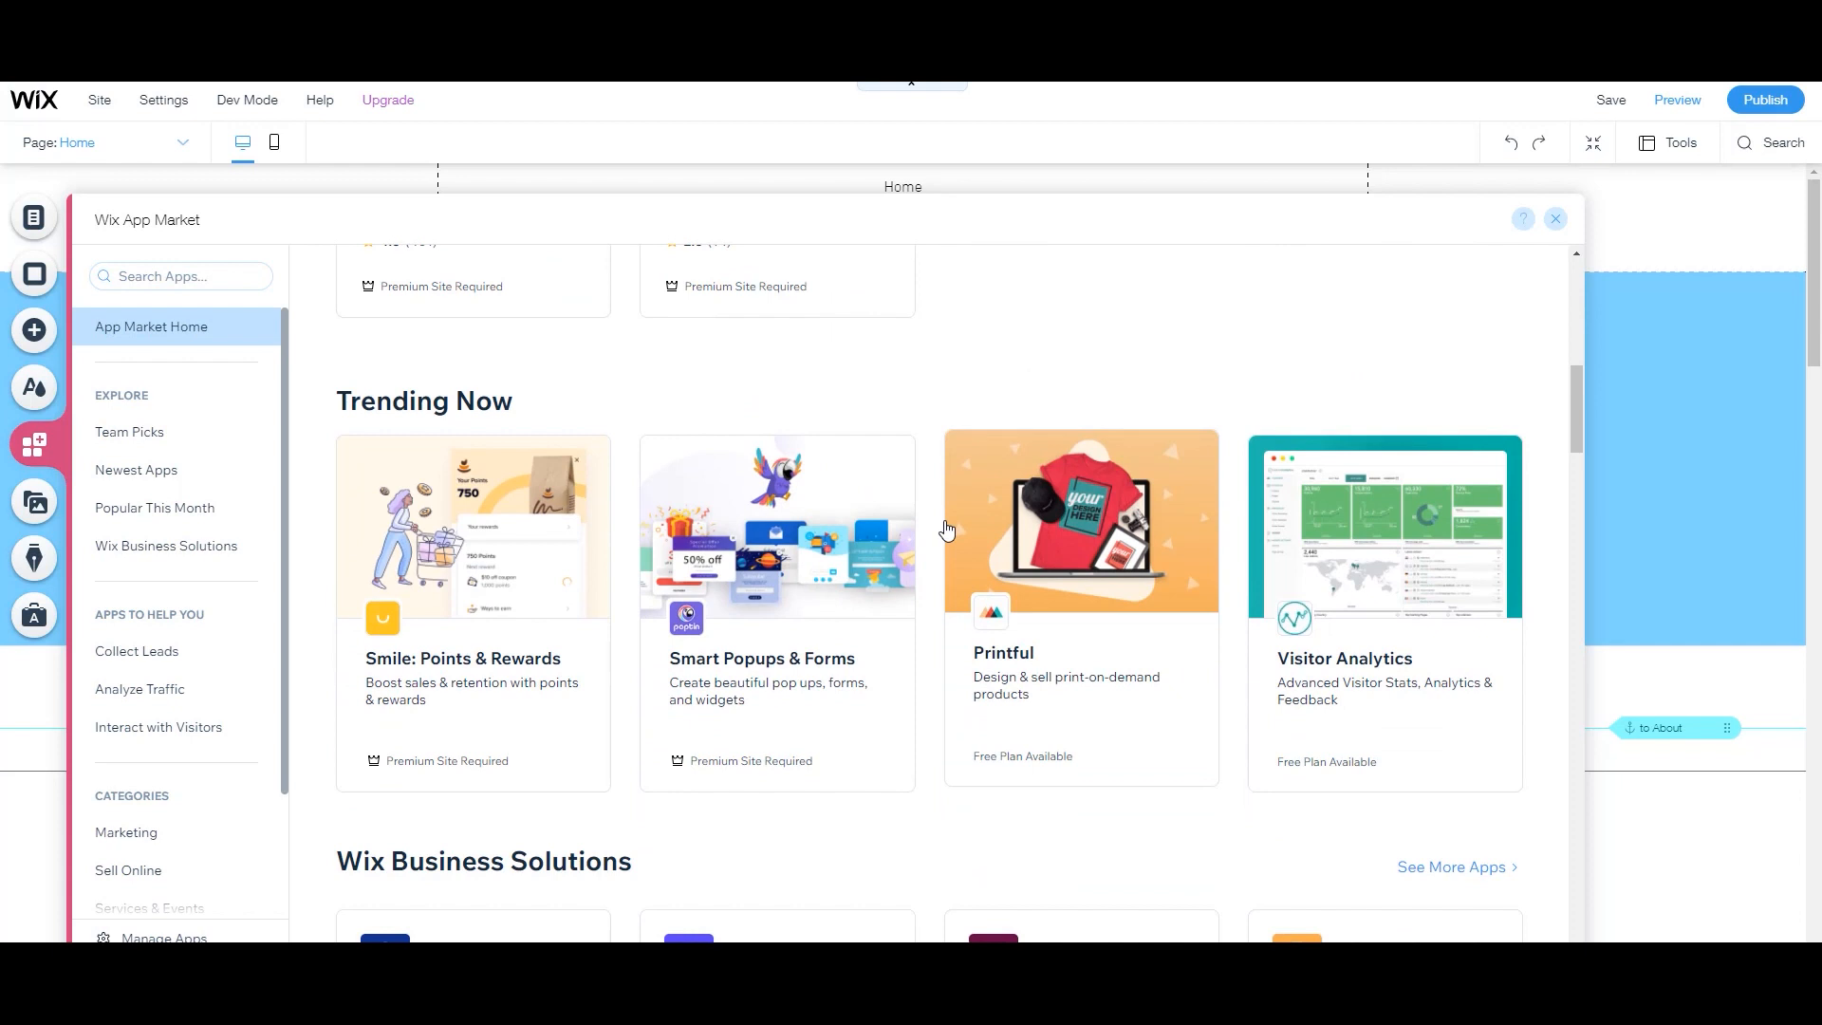
scroll(down, 3)
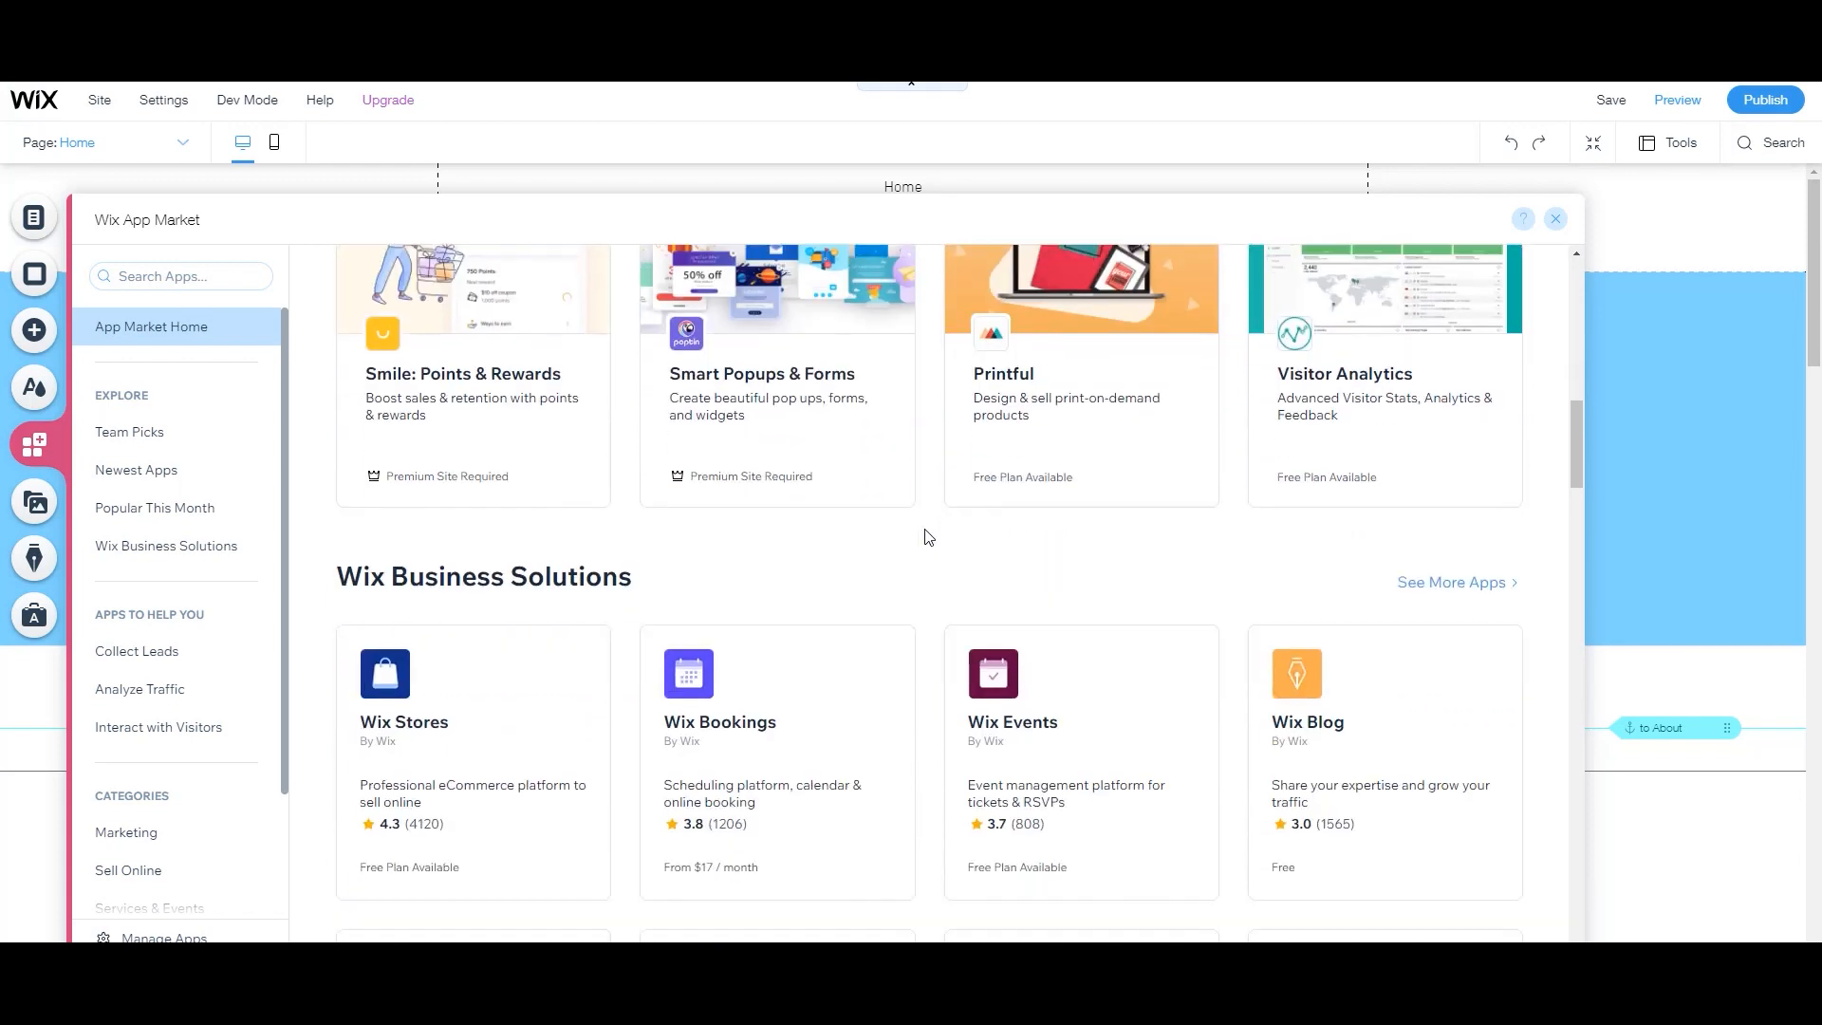
scroll(down, 3)
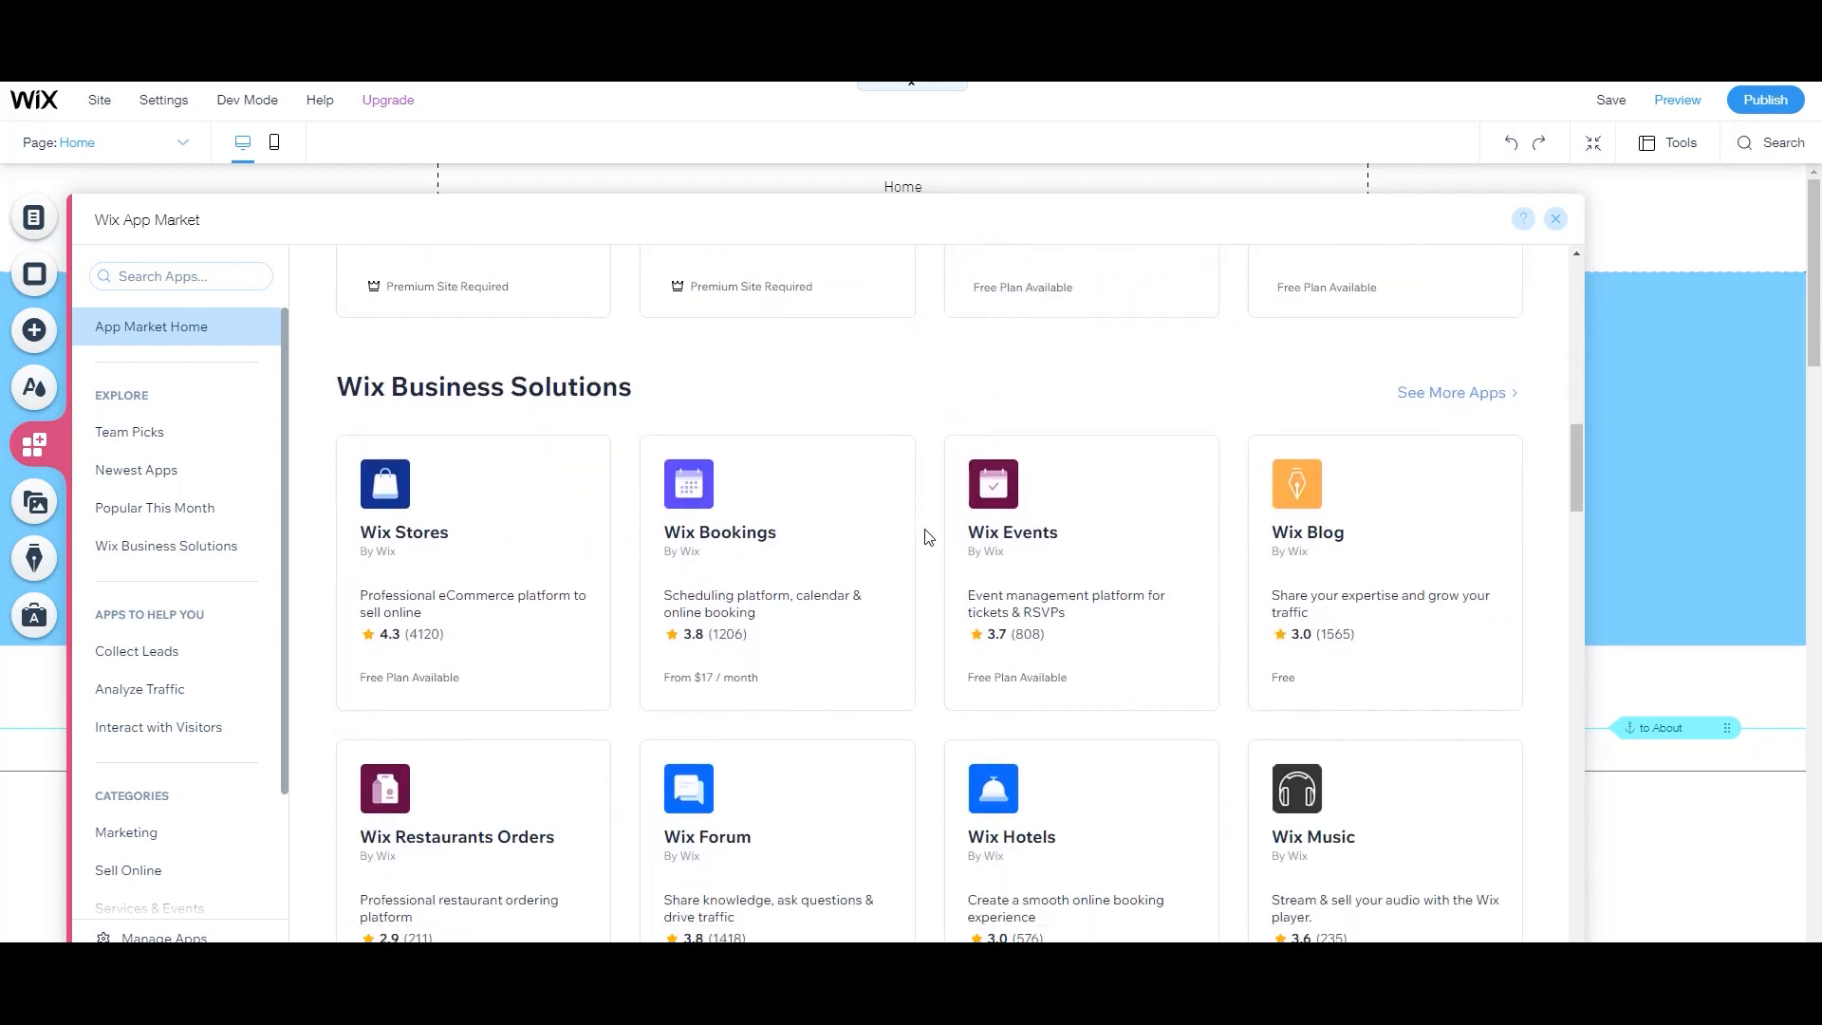
scroll(down, 3)
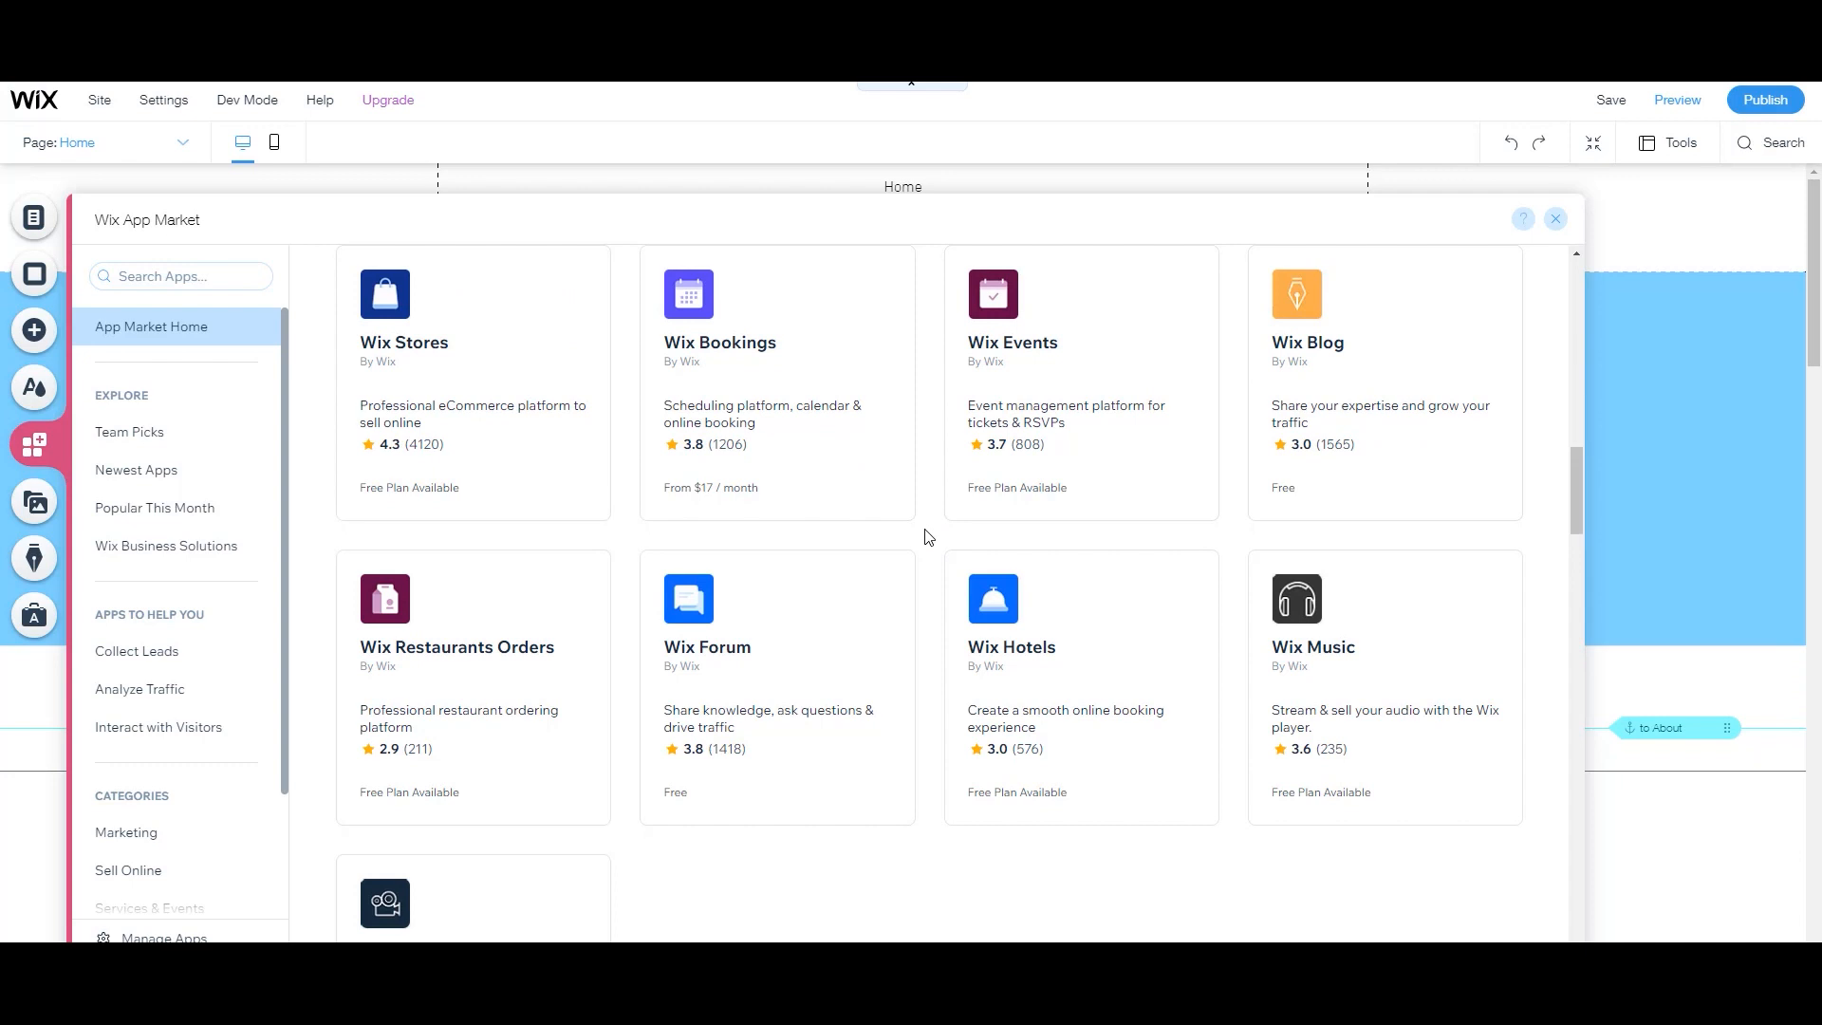
scroll(down, 3)
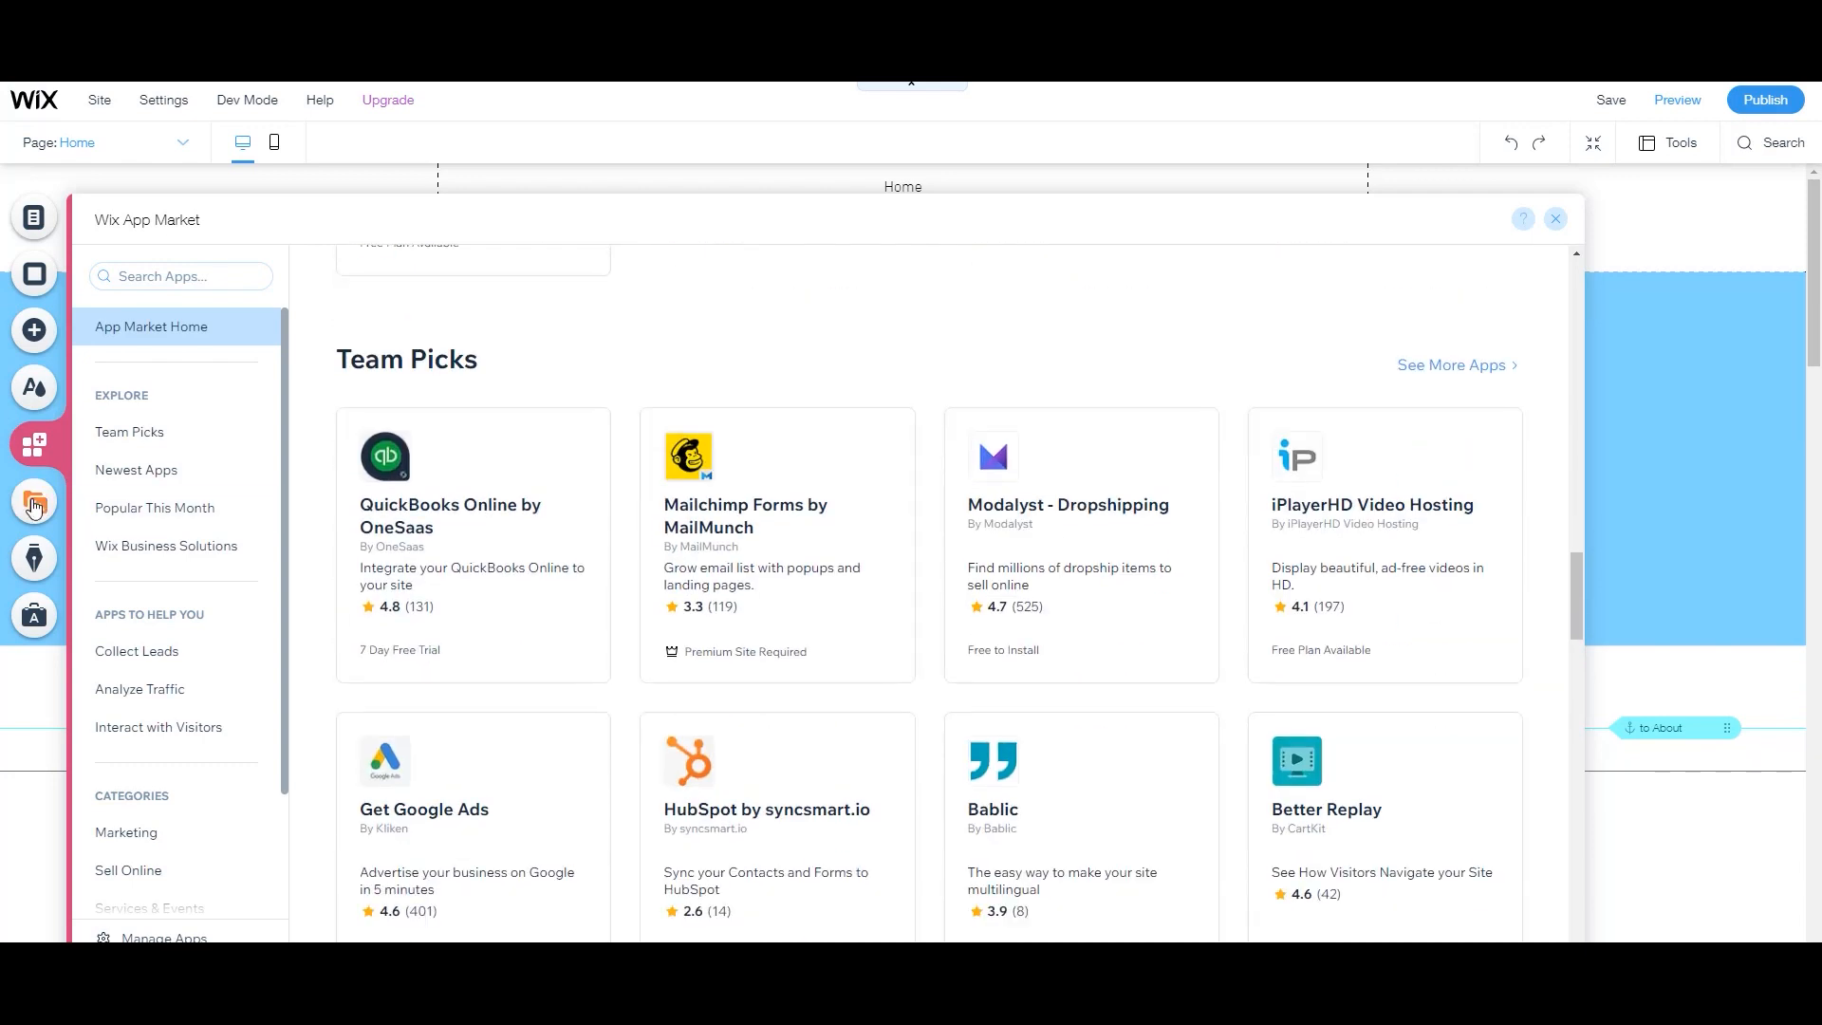
Look over the Media panel's Photo Studio and Video Maker, then close the Blog panel.
click(34, 502)
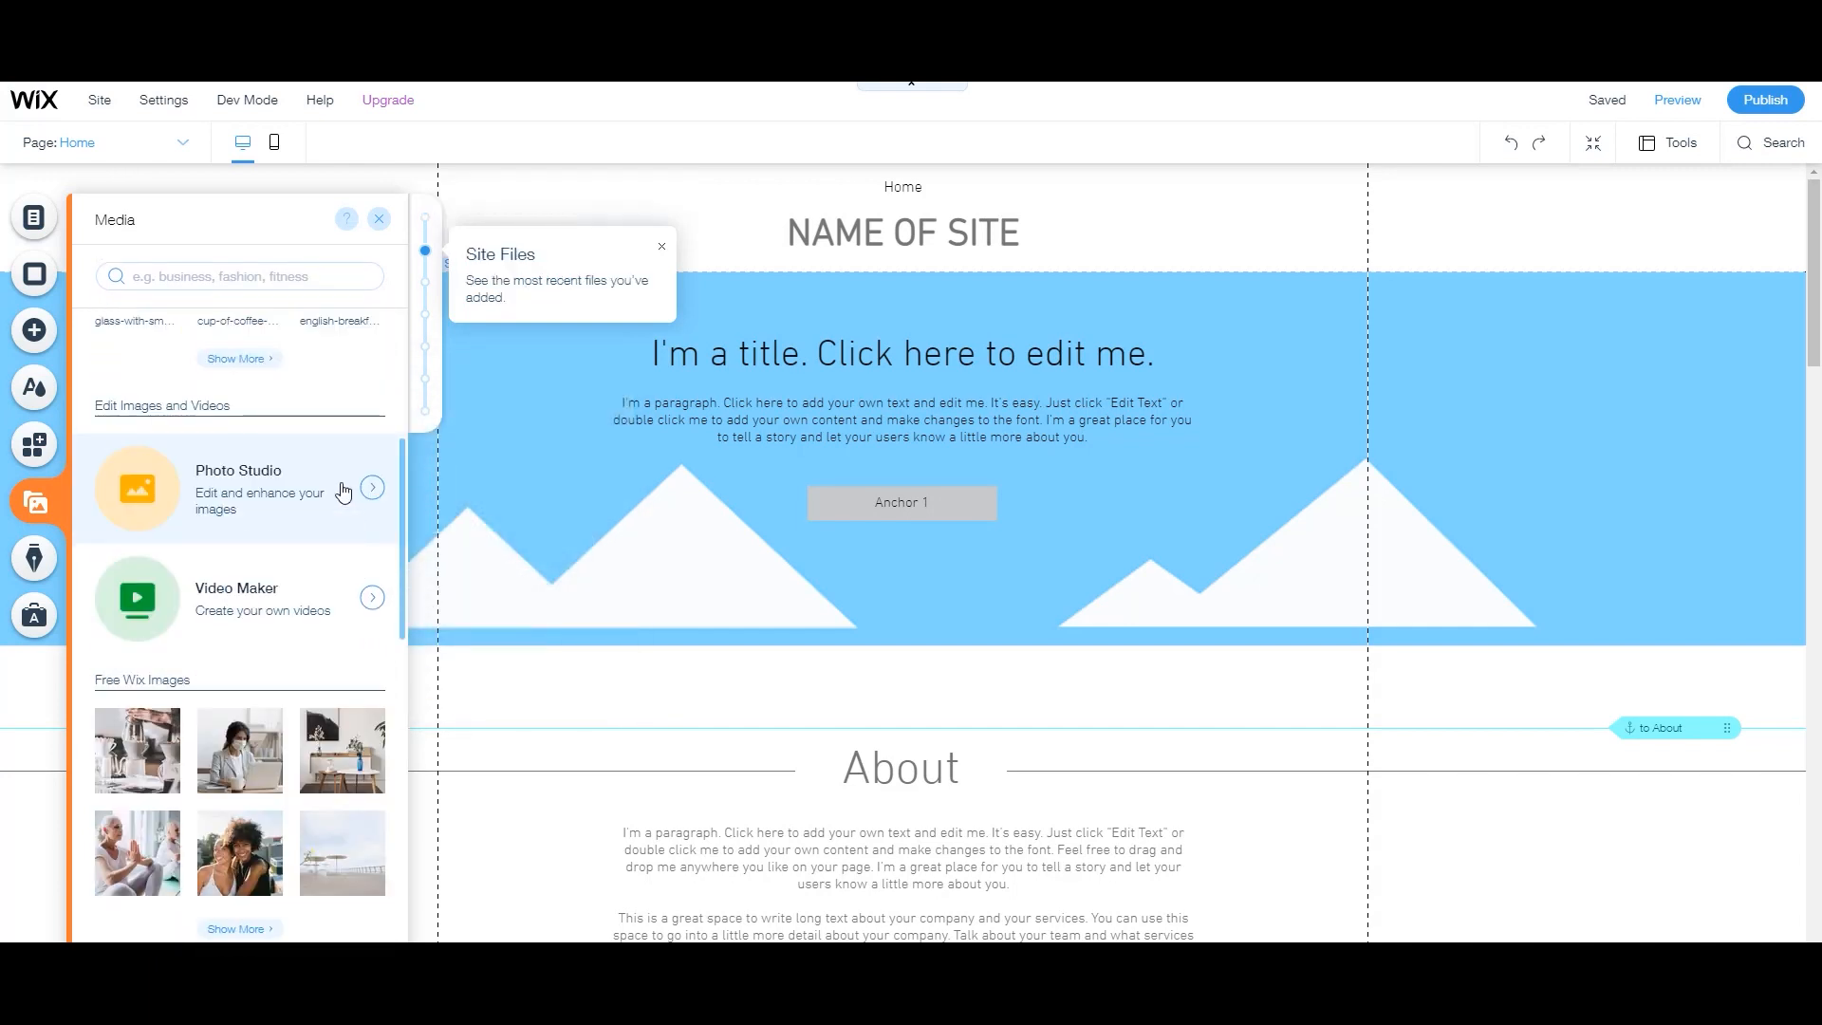
mouse_move(189, 508)
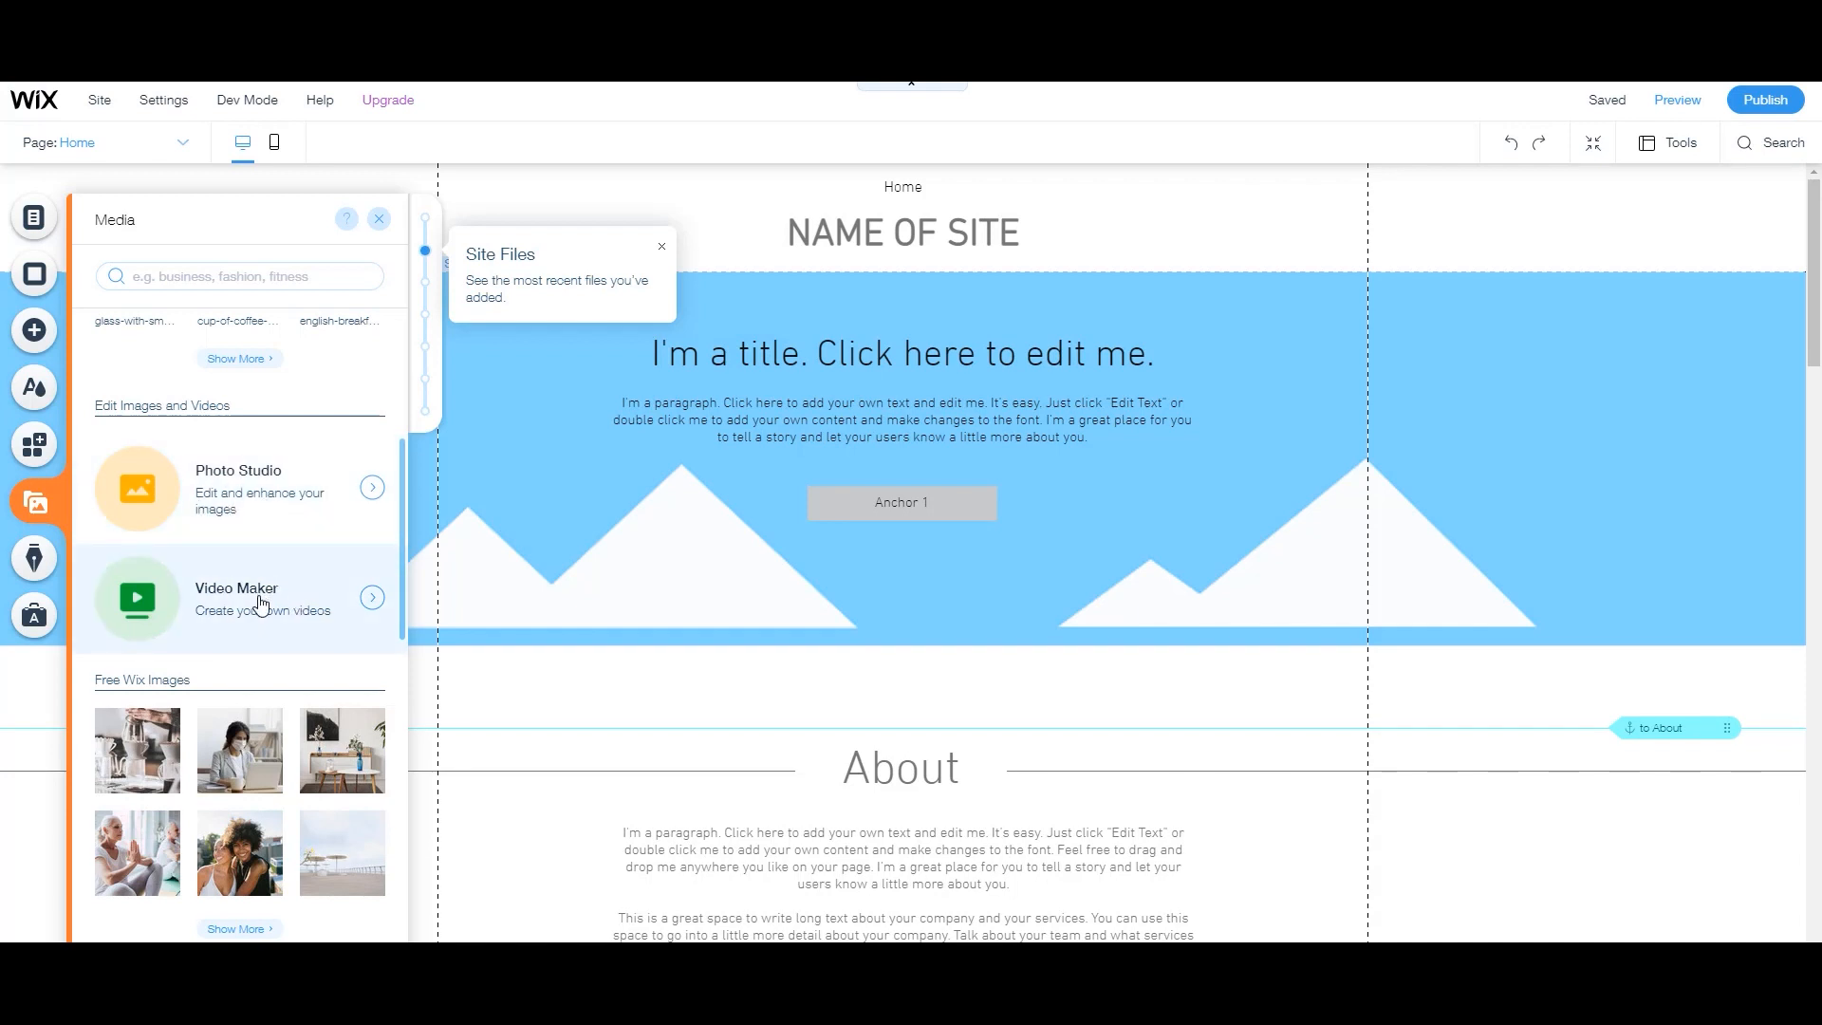
mouse_move(264, 632)
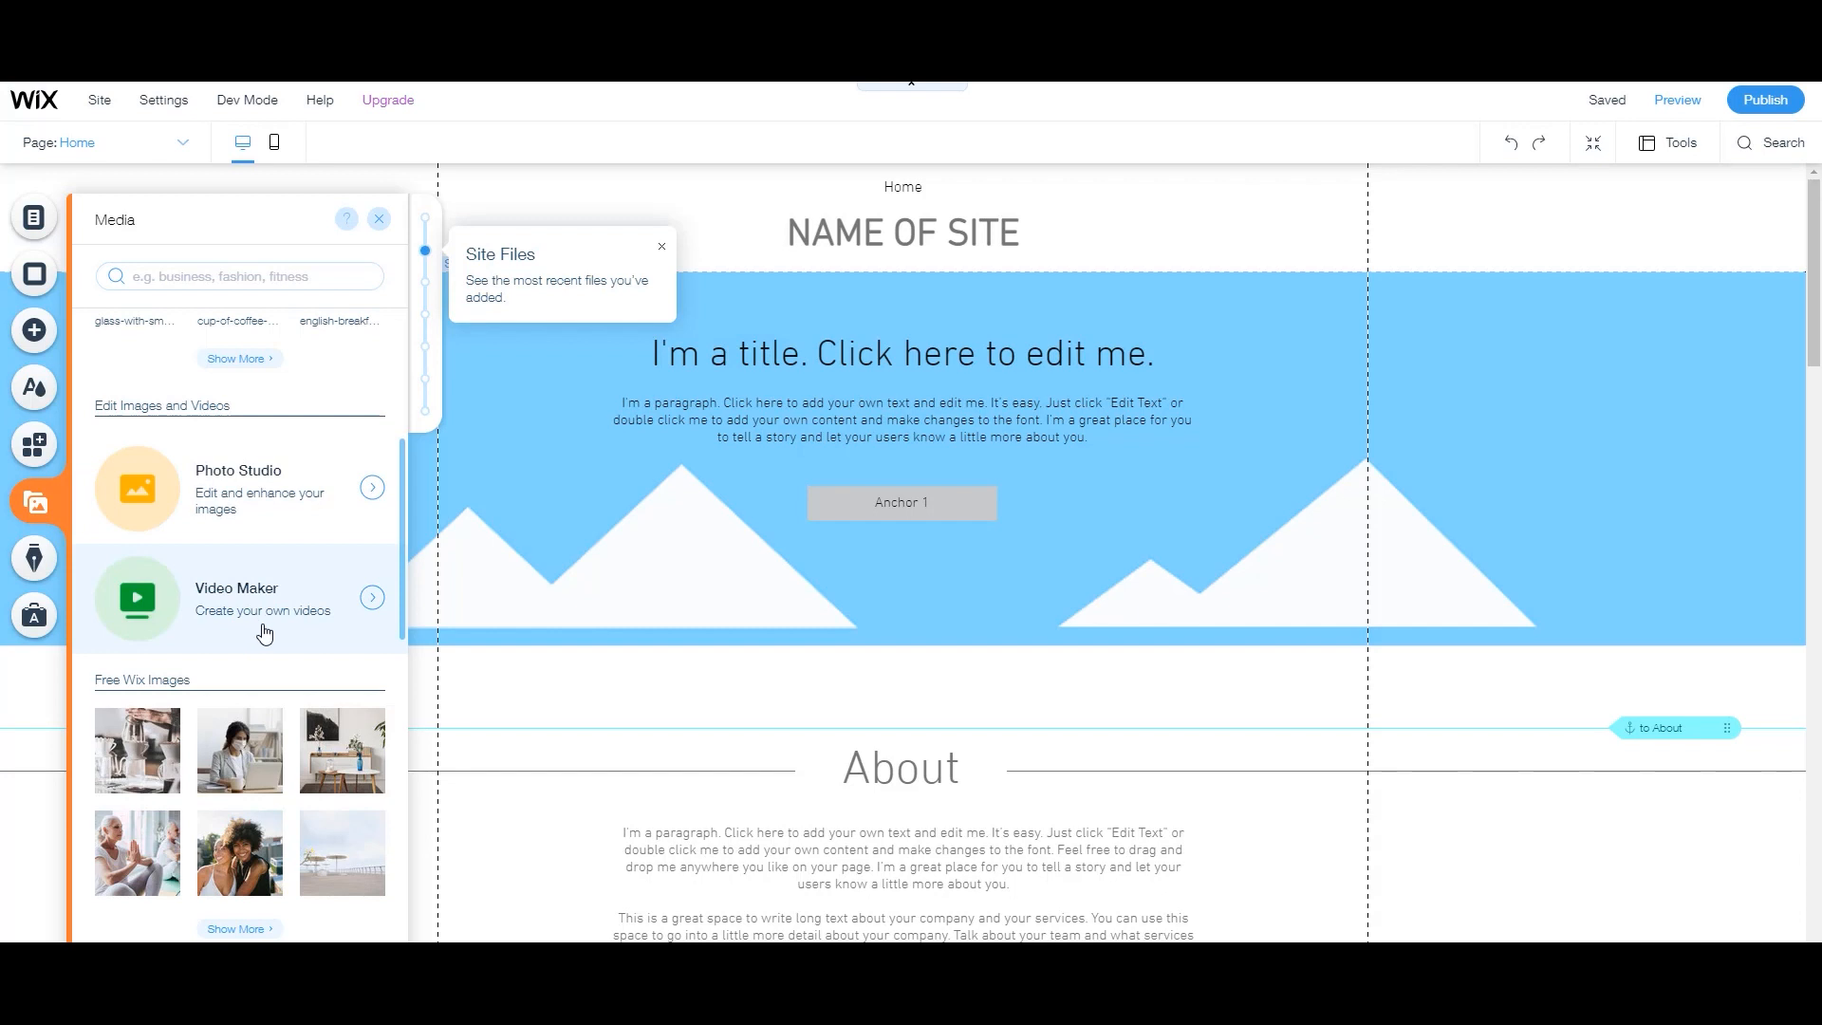
mouse_move(263, 627)
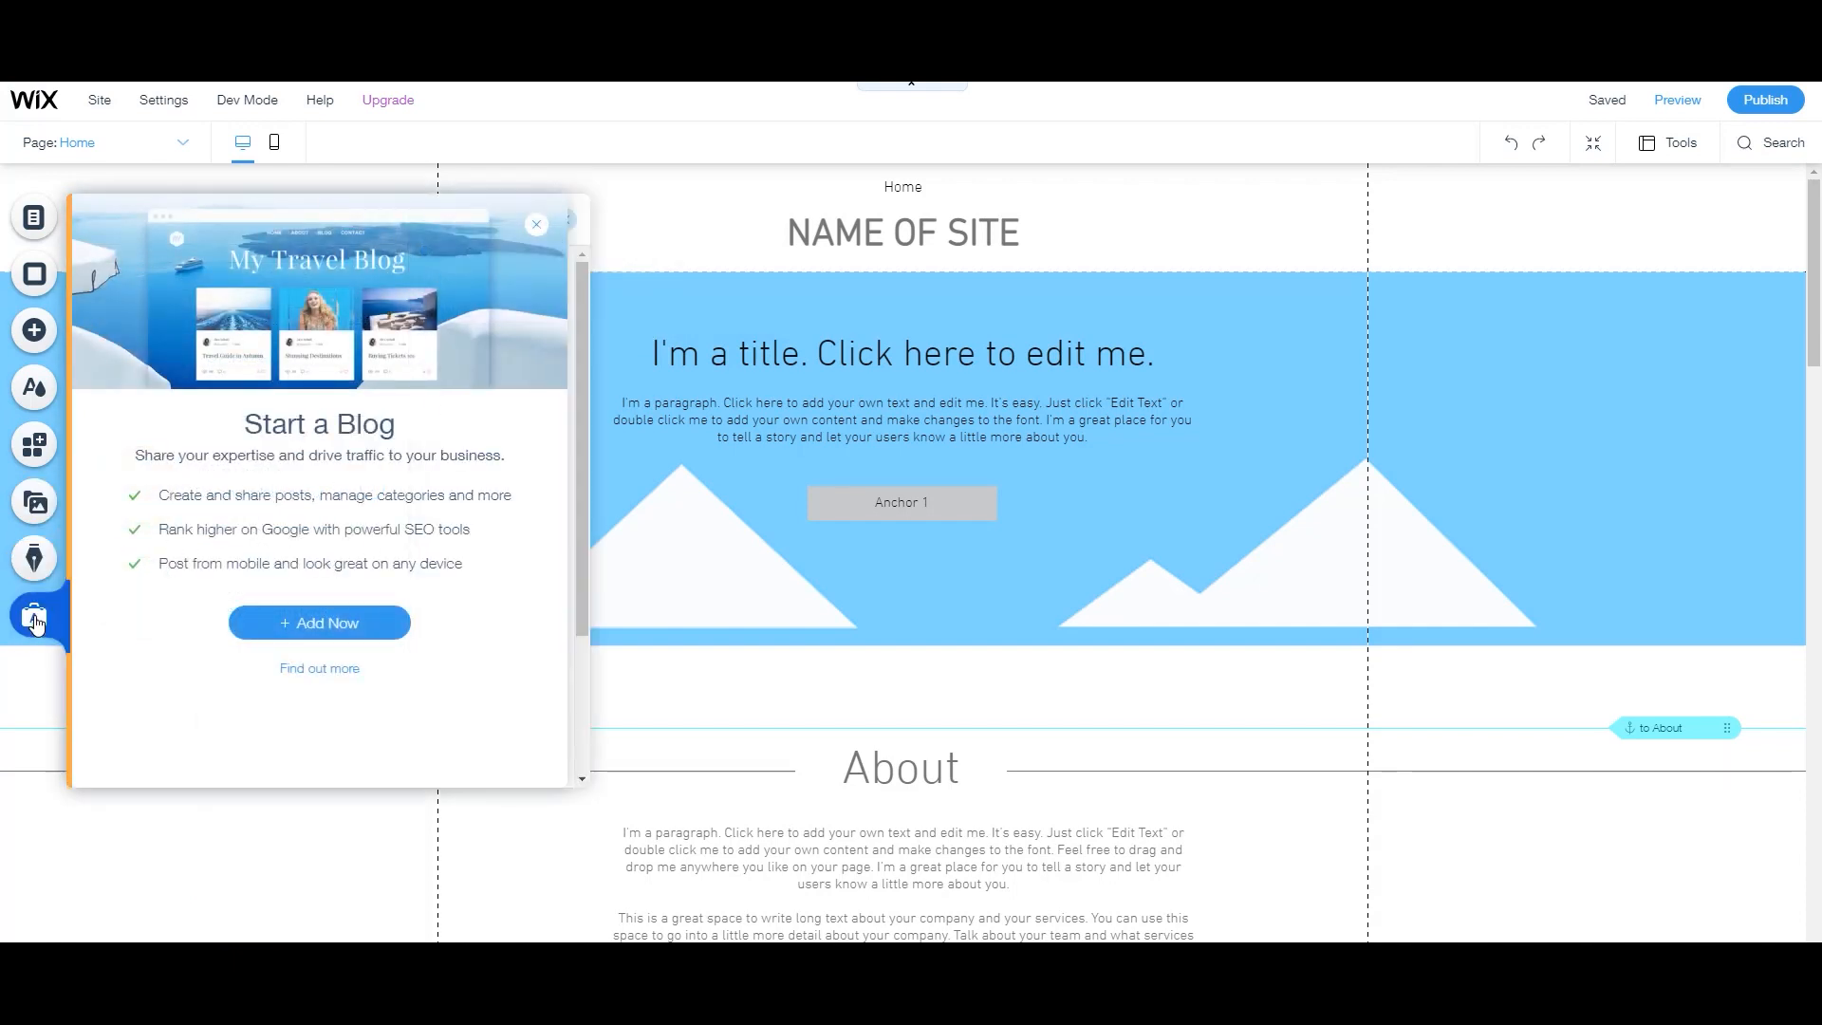
click(34, 615)
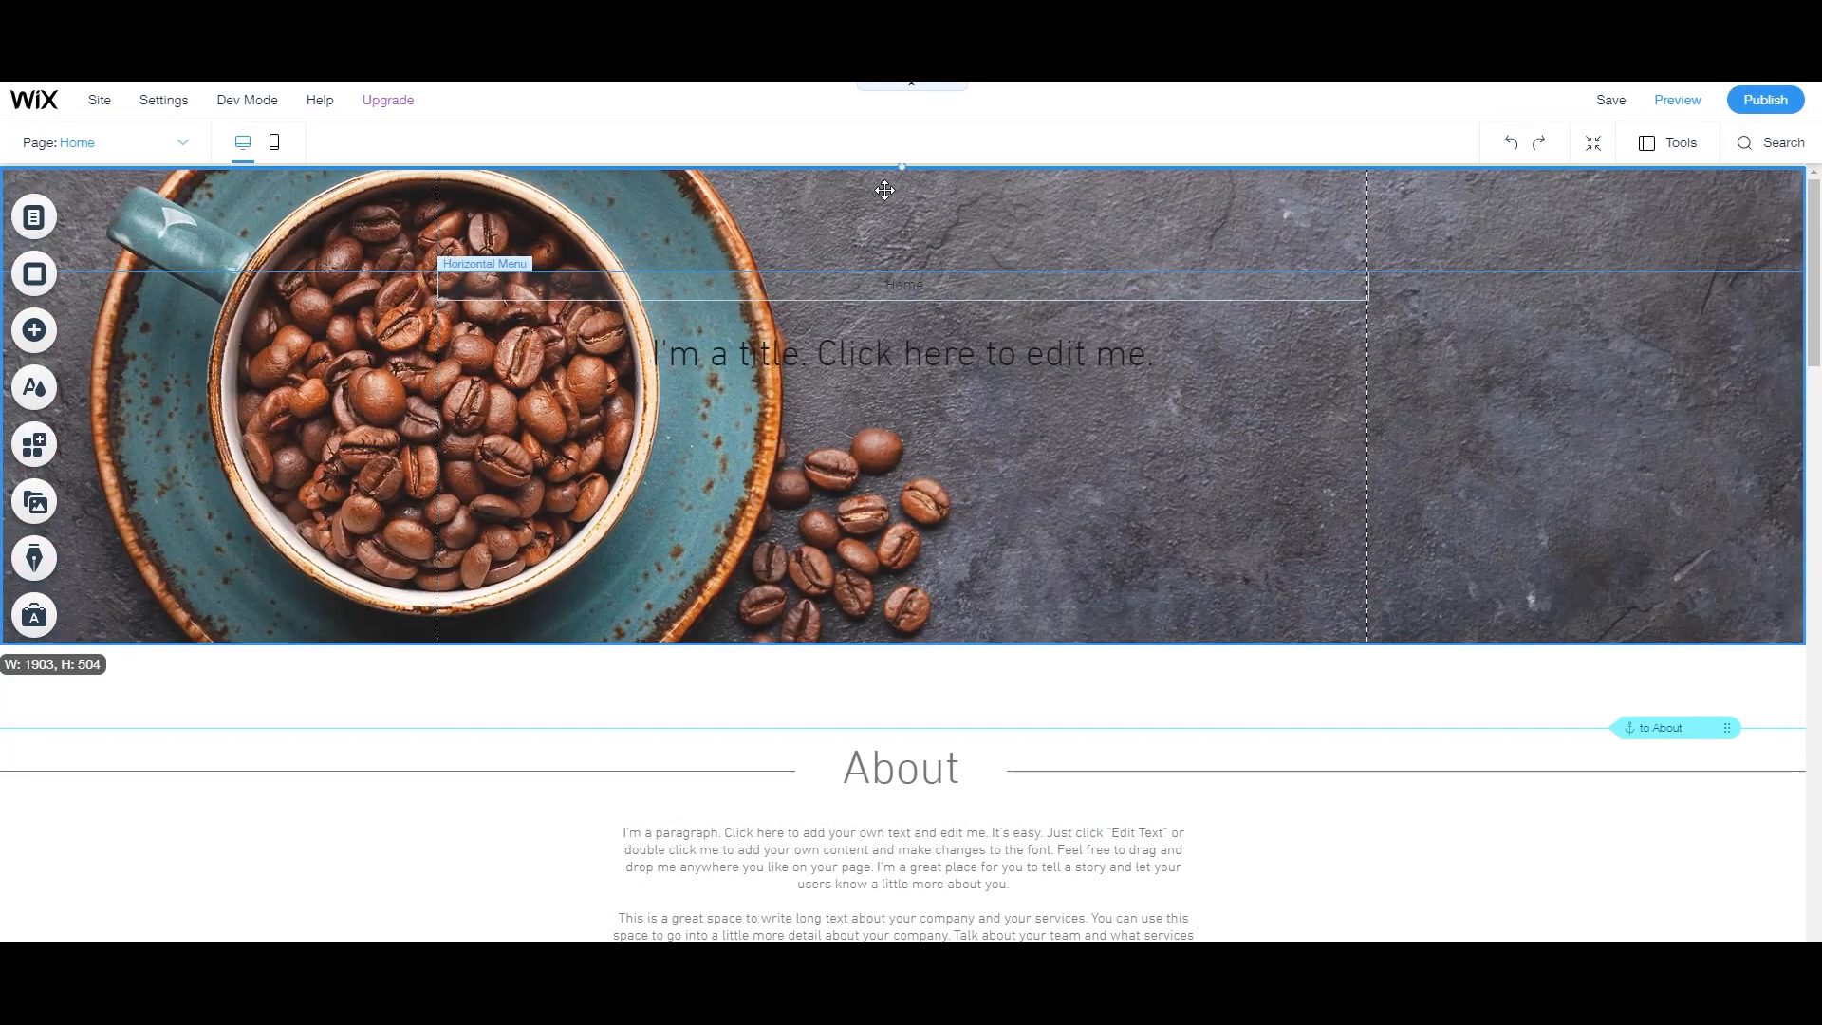
Style the Horizontal Menu's HOME label, reviewing its Border and Hover design settings.
click(486, 263)
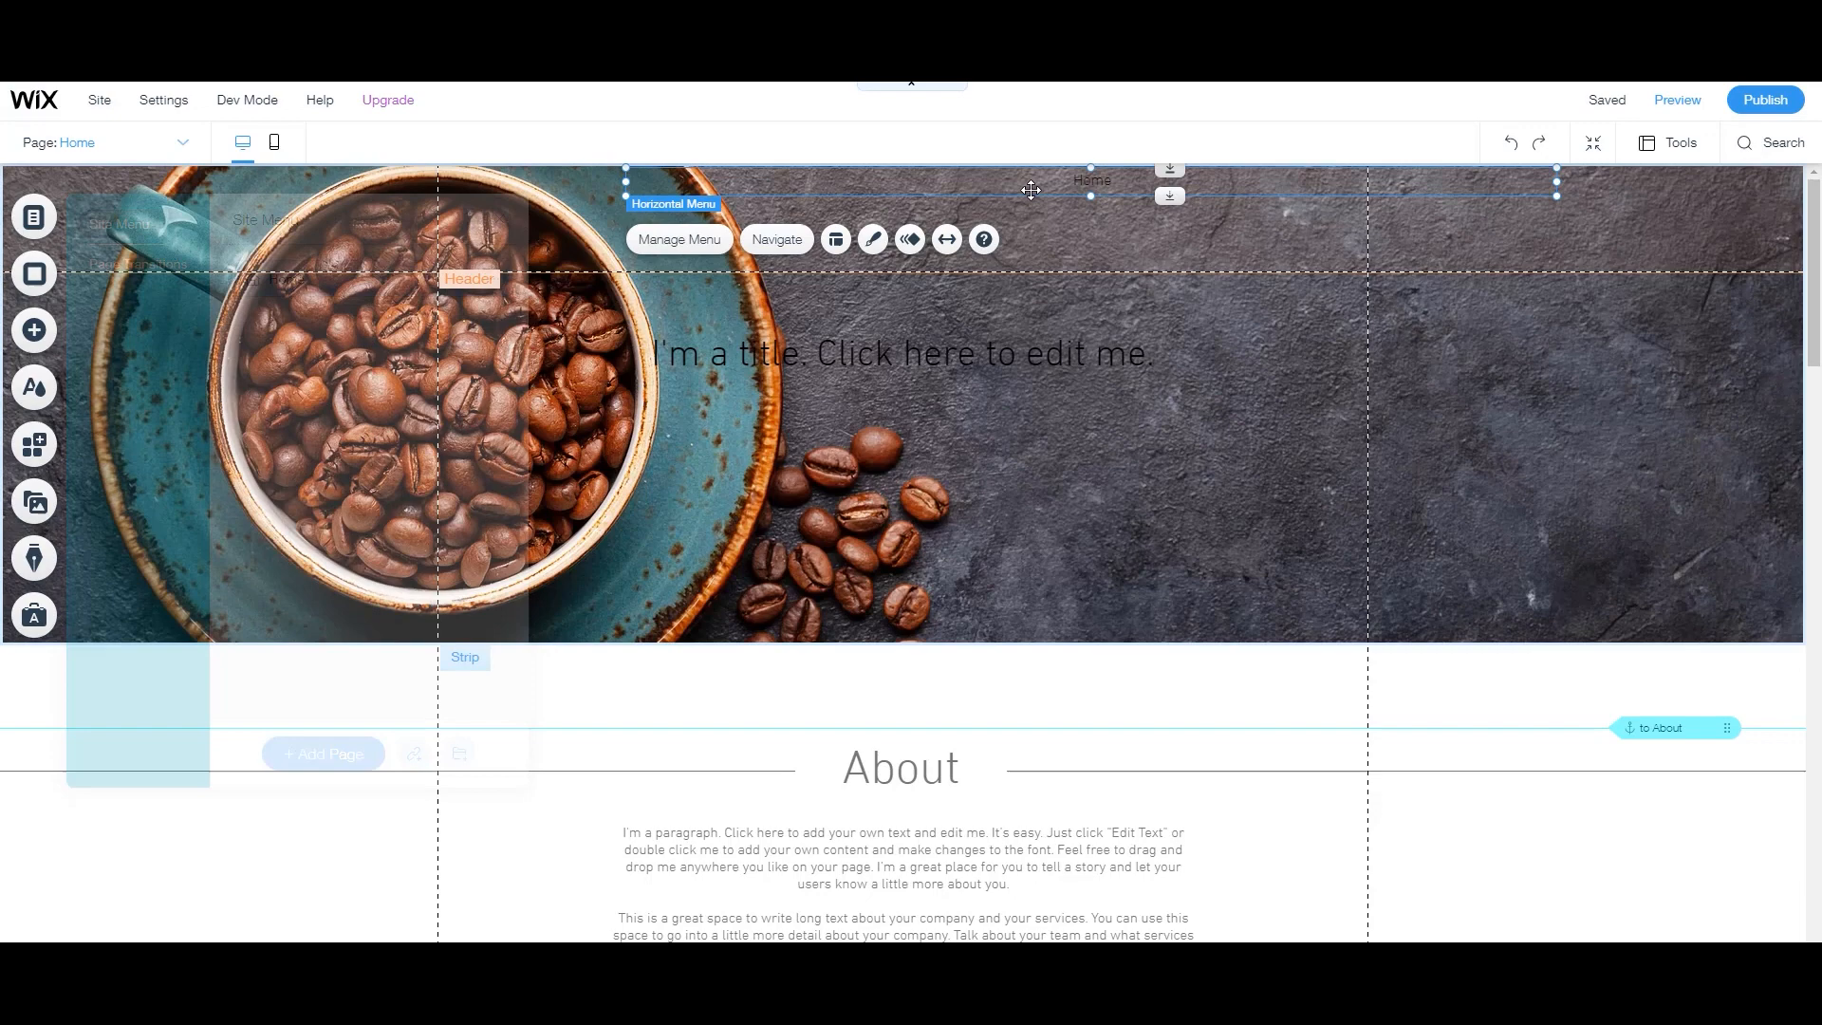
click(873, 239)
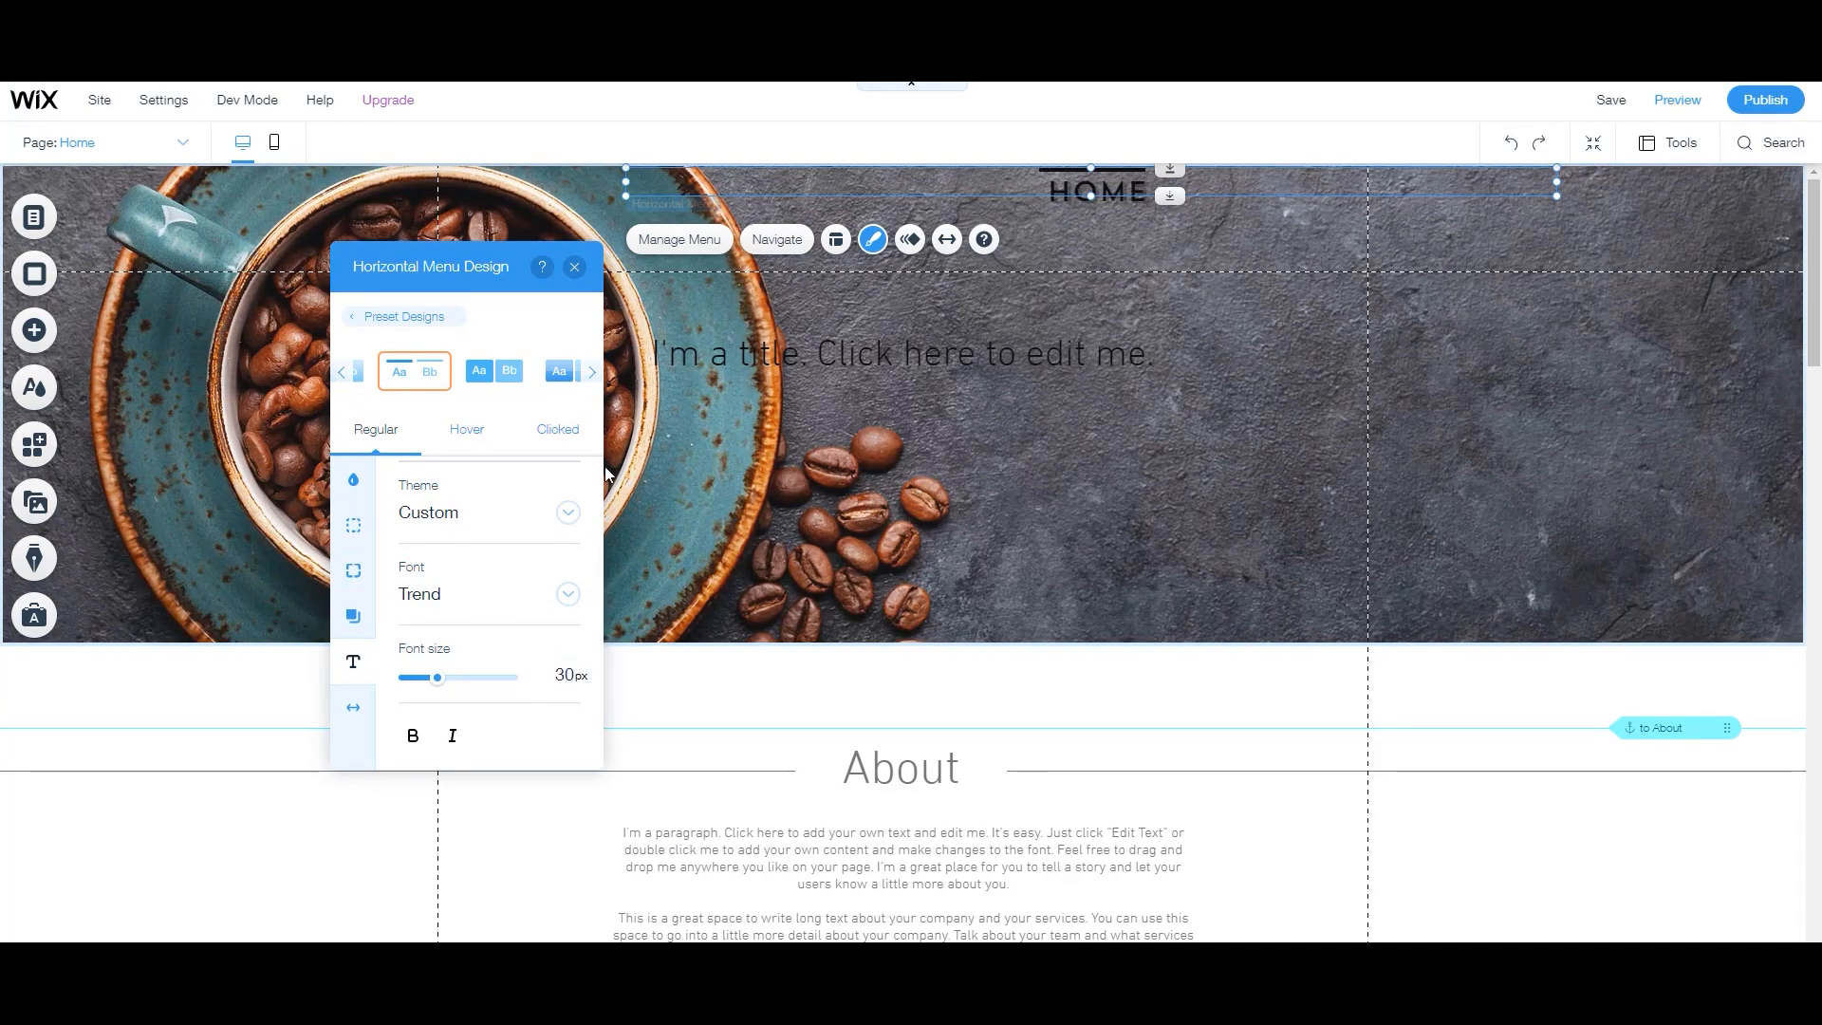
click(353, 478)
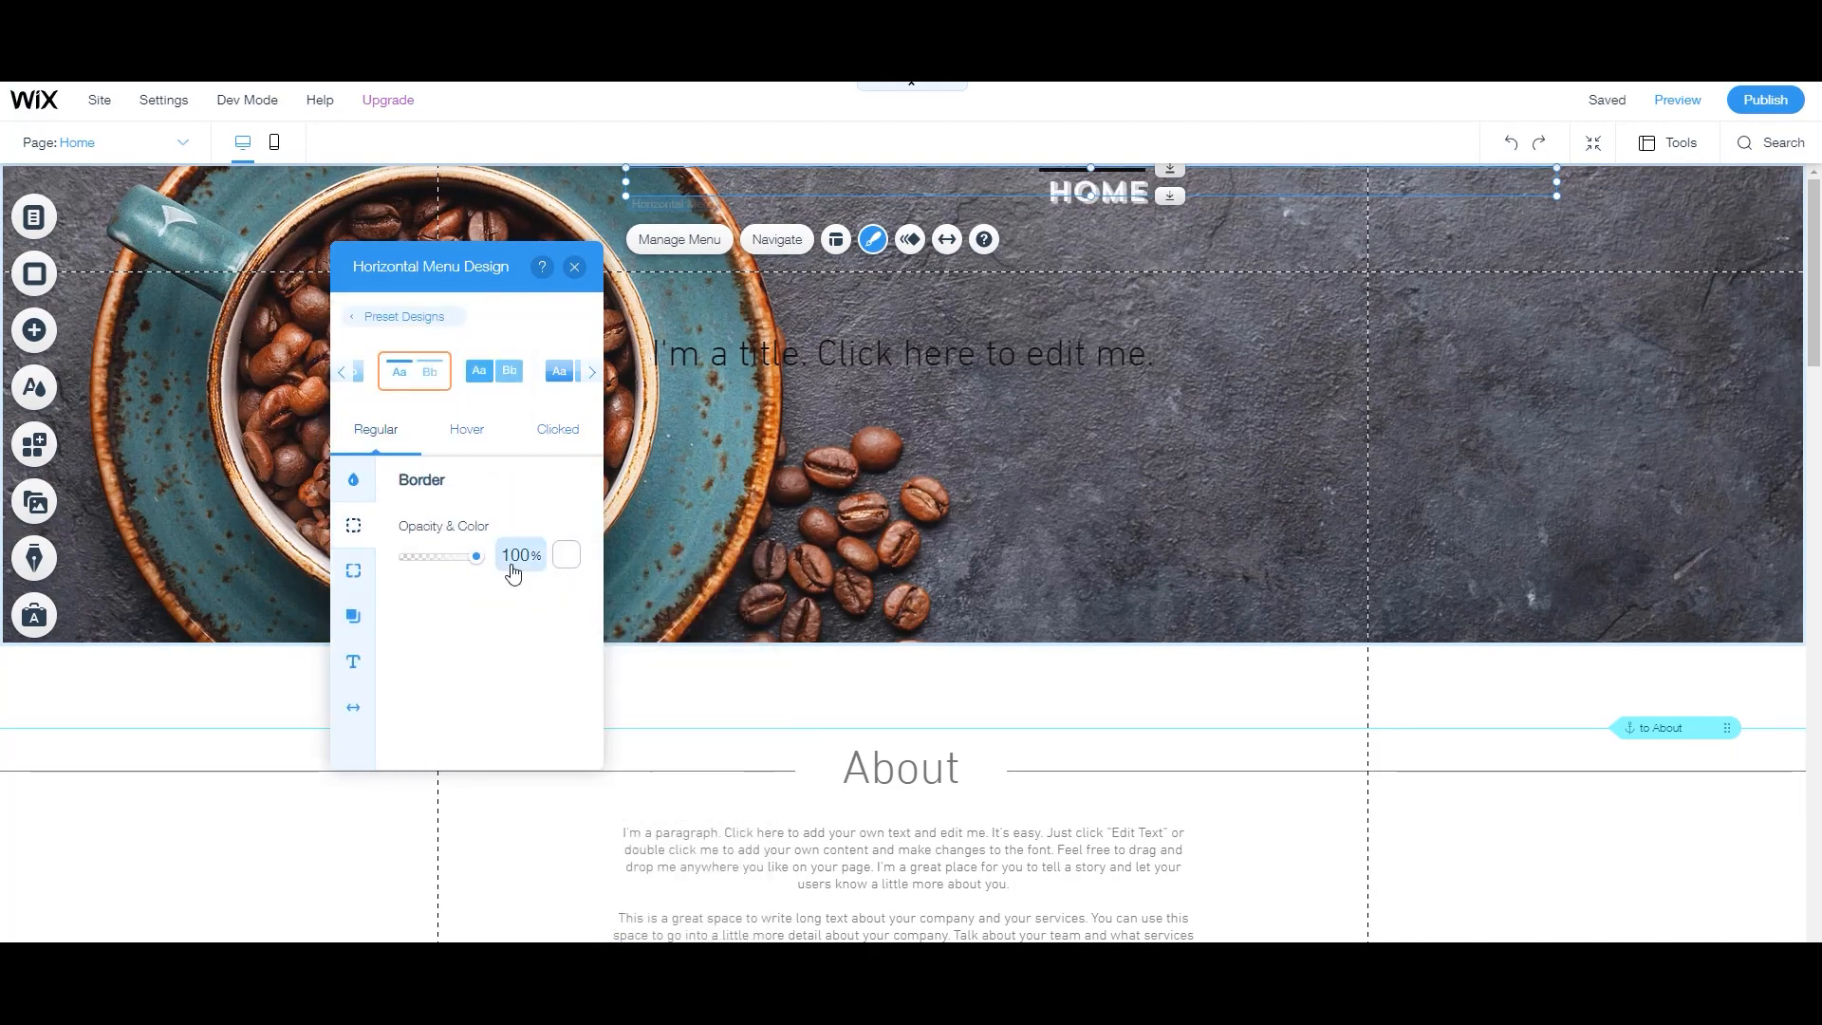
click(466, 428)
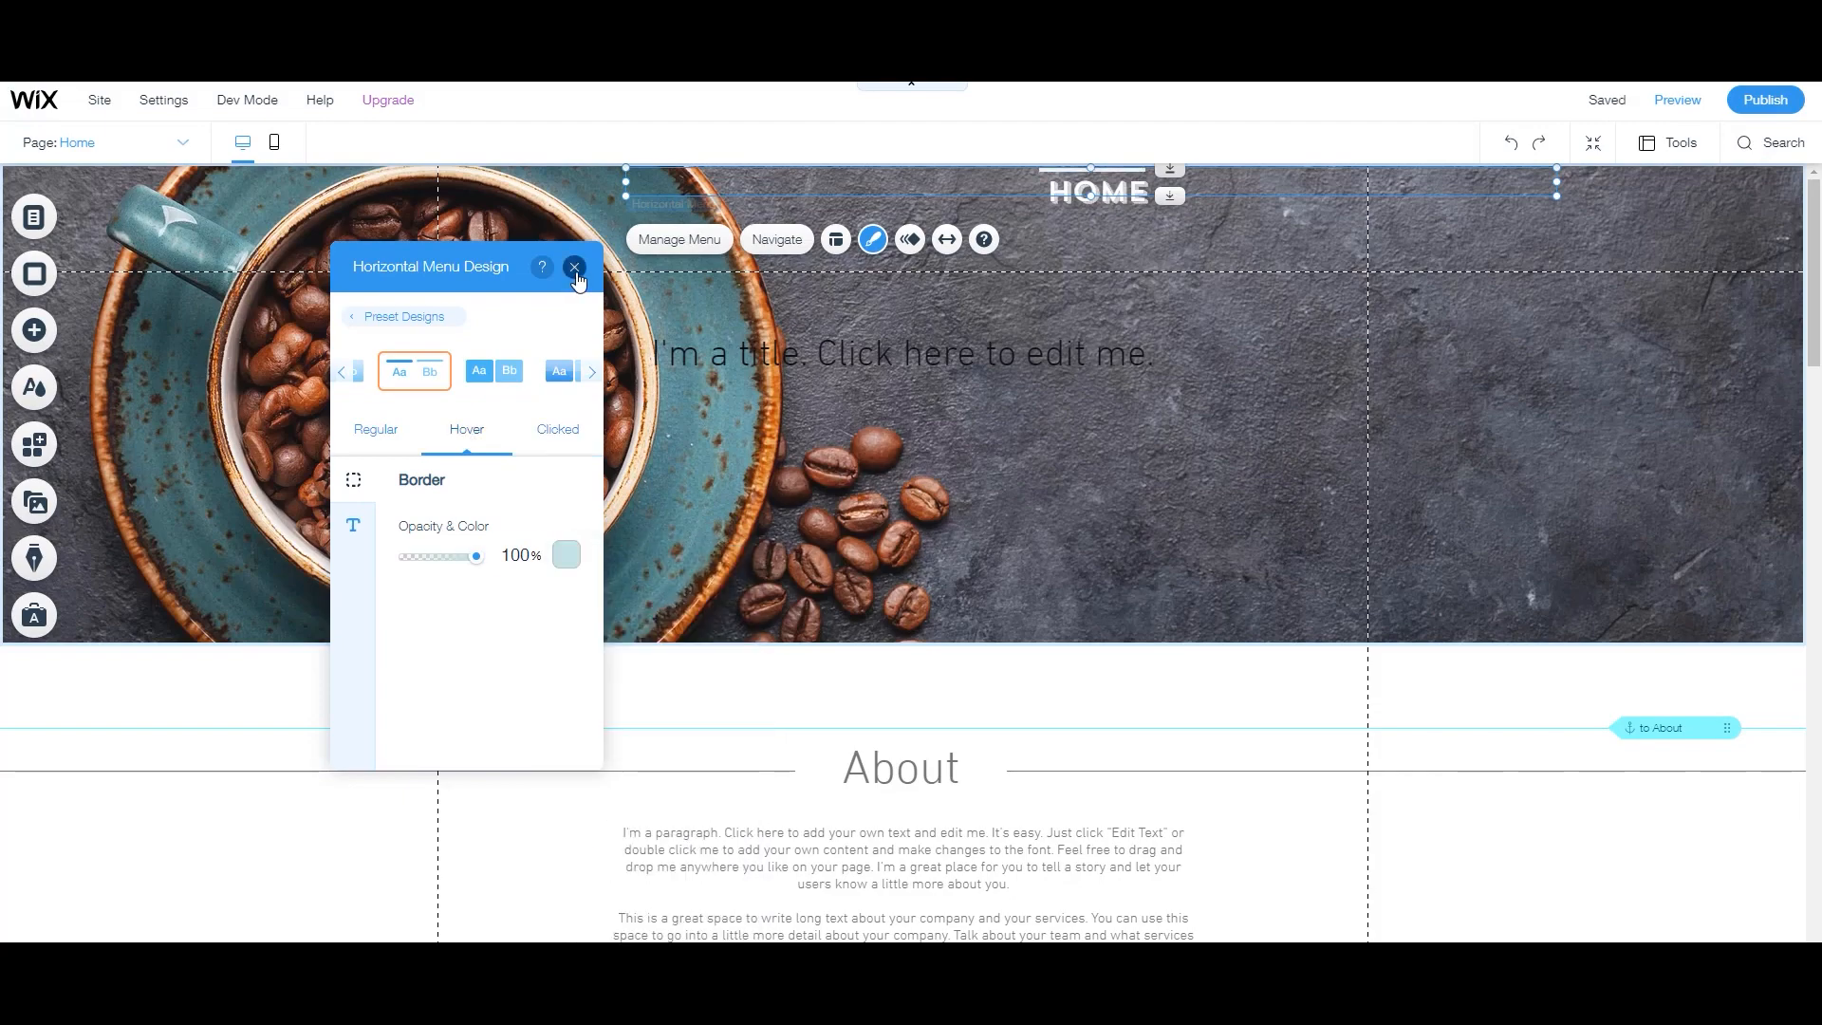
click(574, 266)
text(COFFE IS OUR CULTURE)
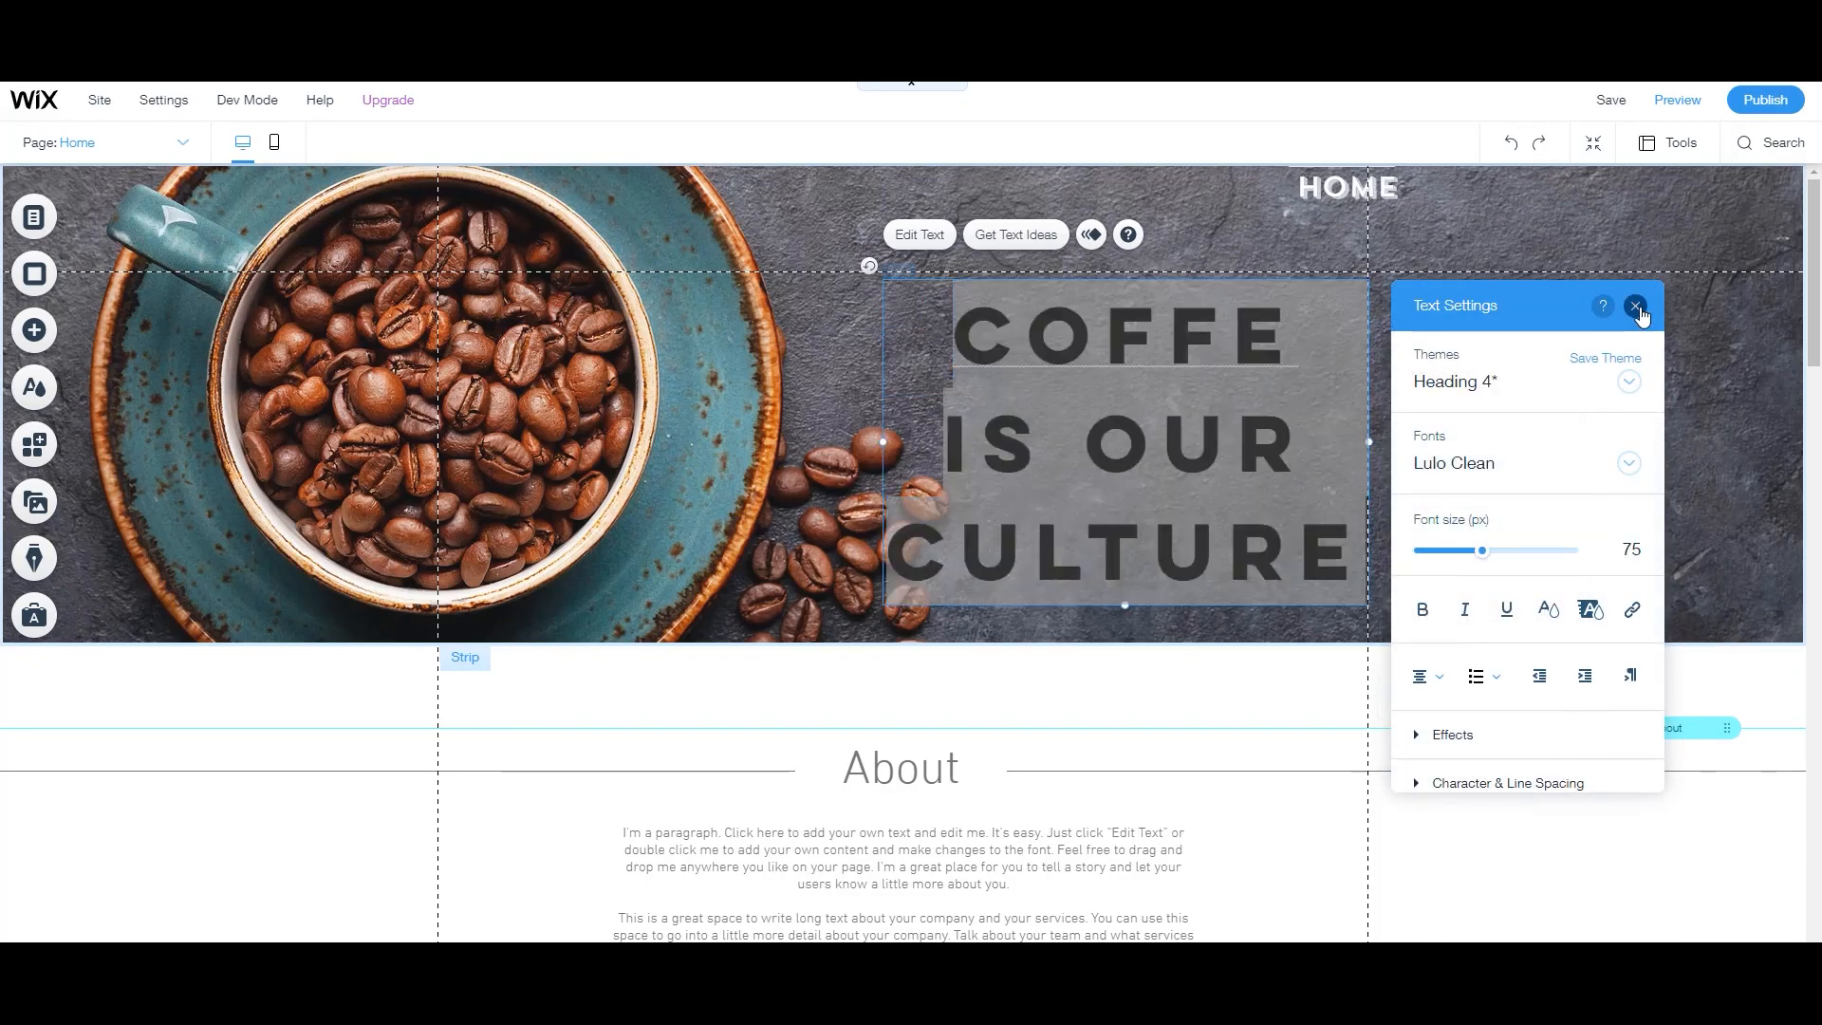
Finish the COFFEE IS OUR CULTURE. heading and bring up the hero overlay shape's options.
click(1636, 306)
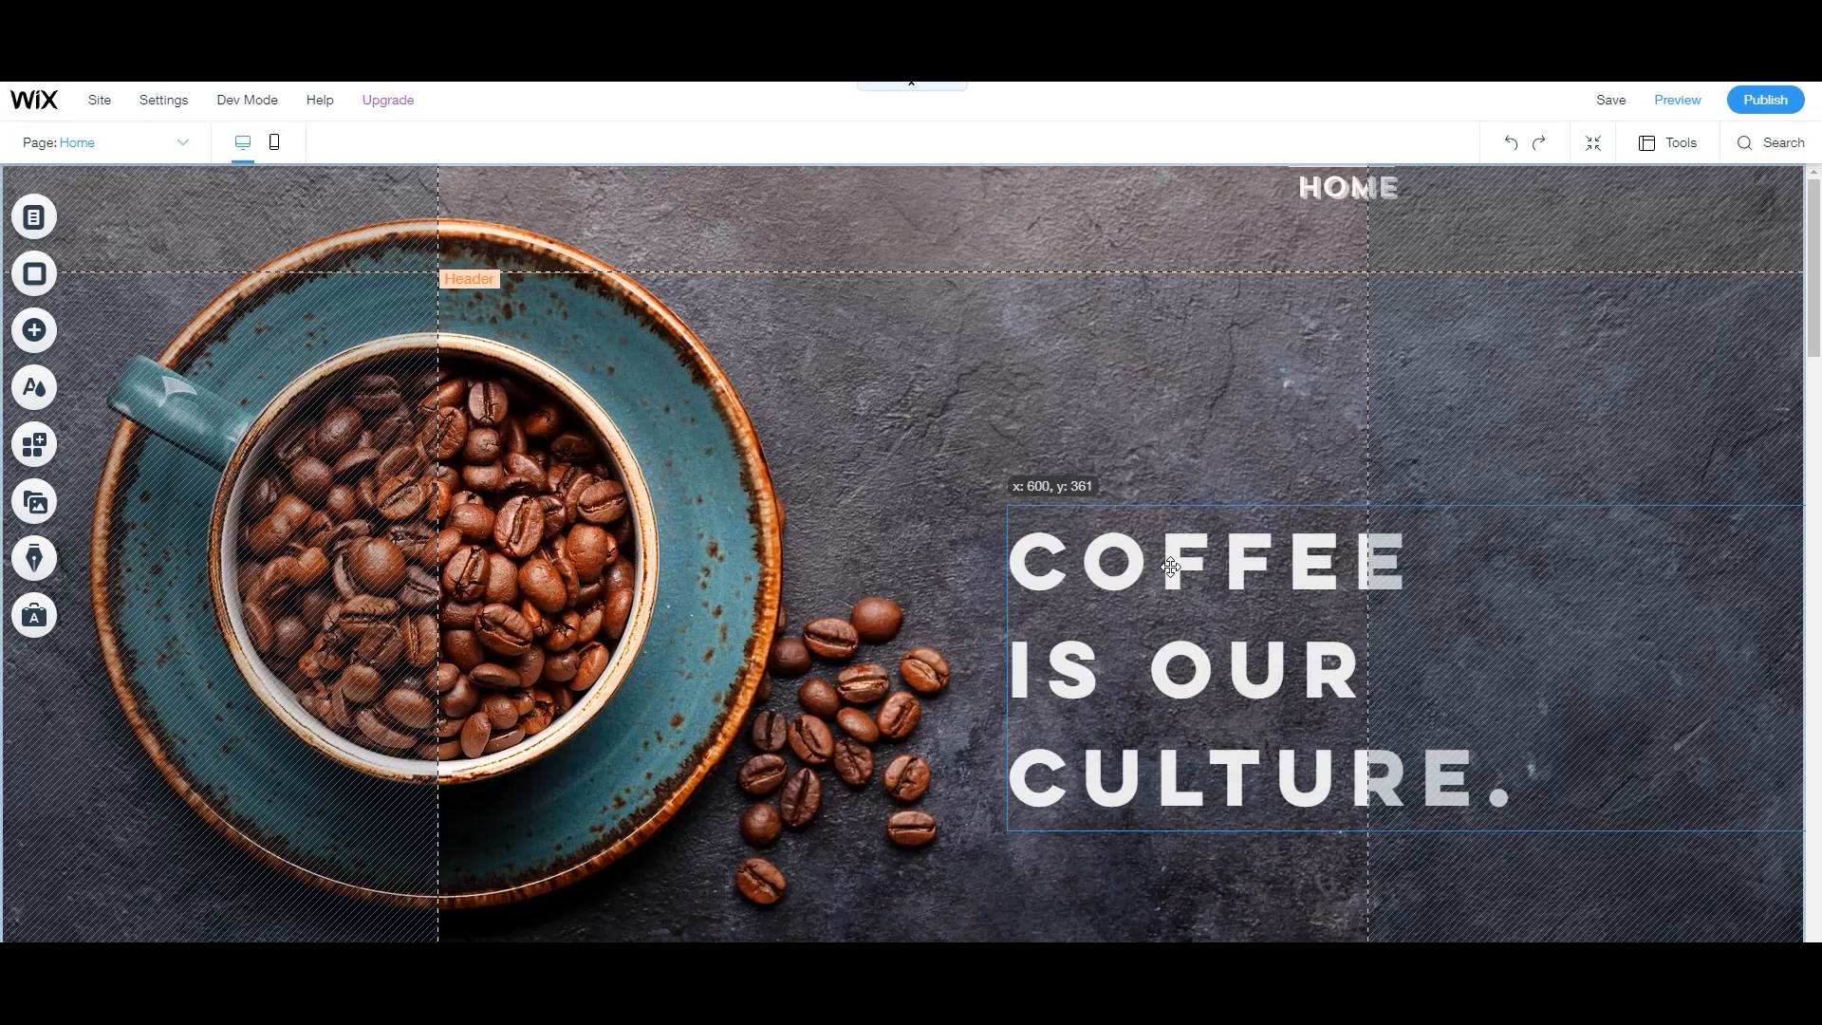
click(749, 459)
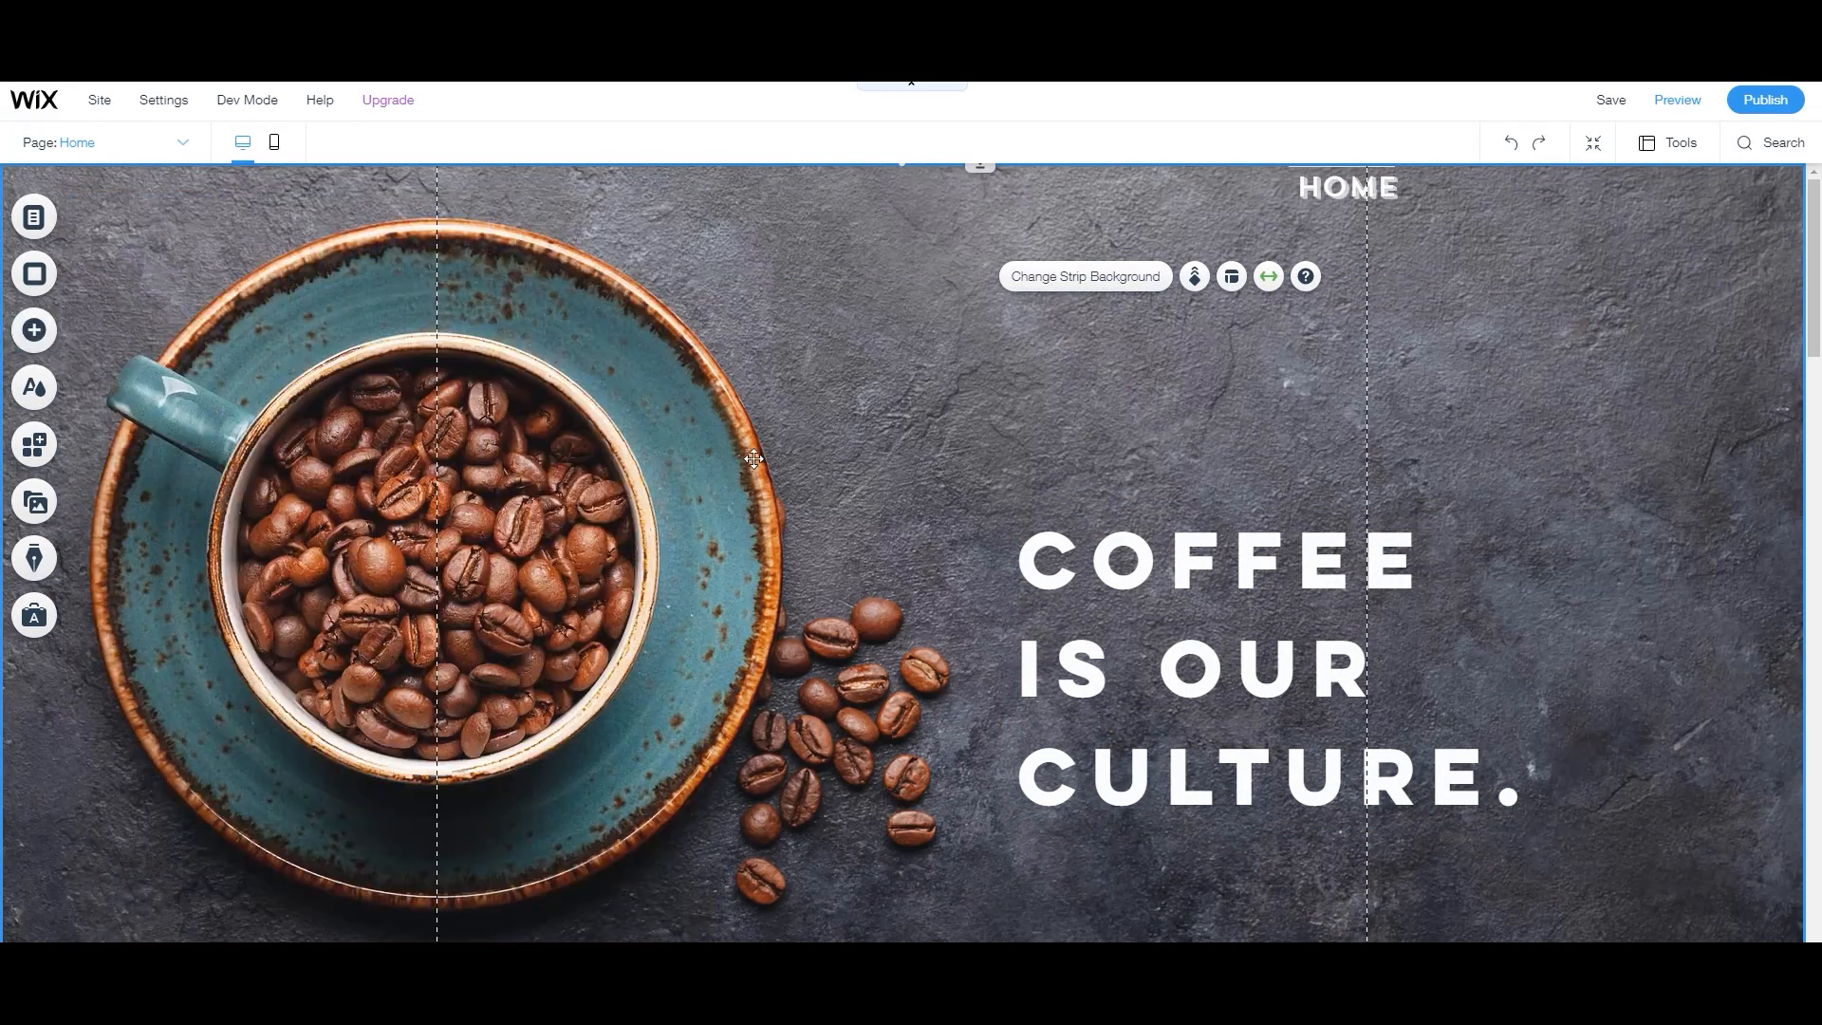
right_click(753, 459)
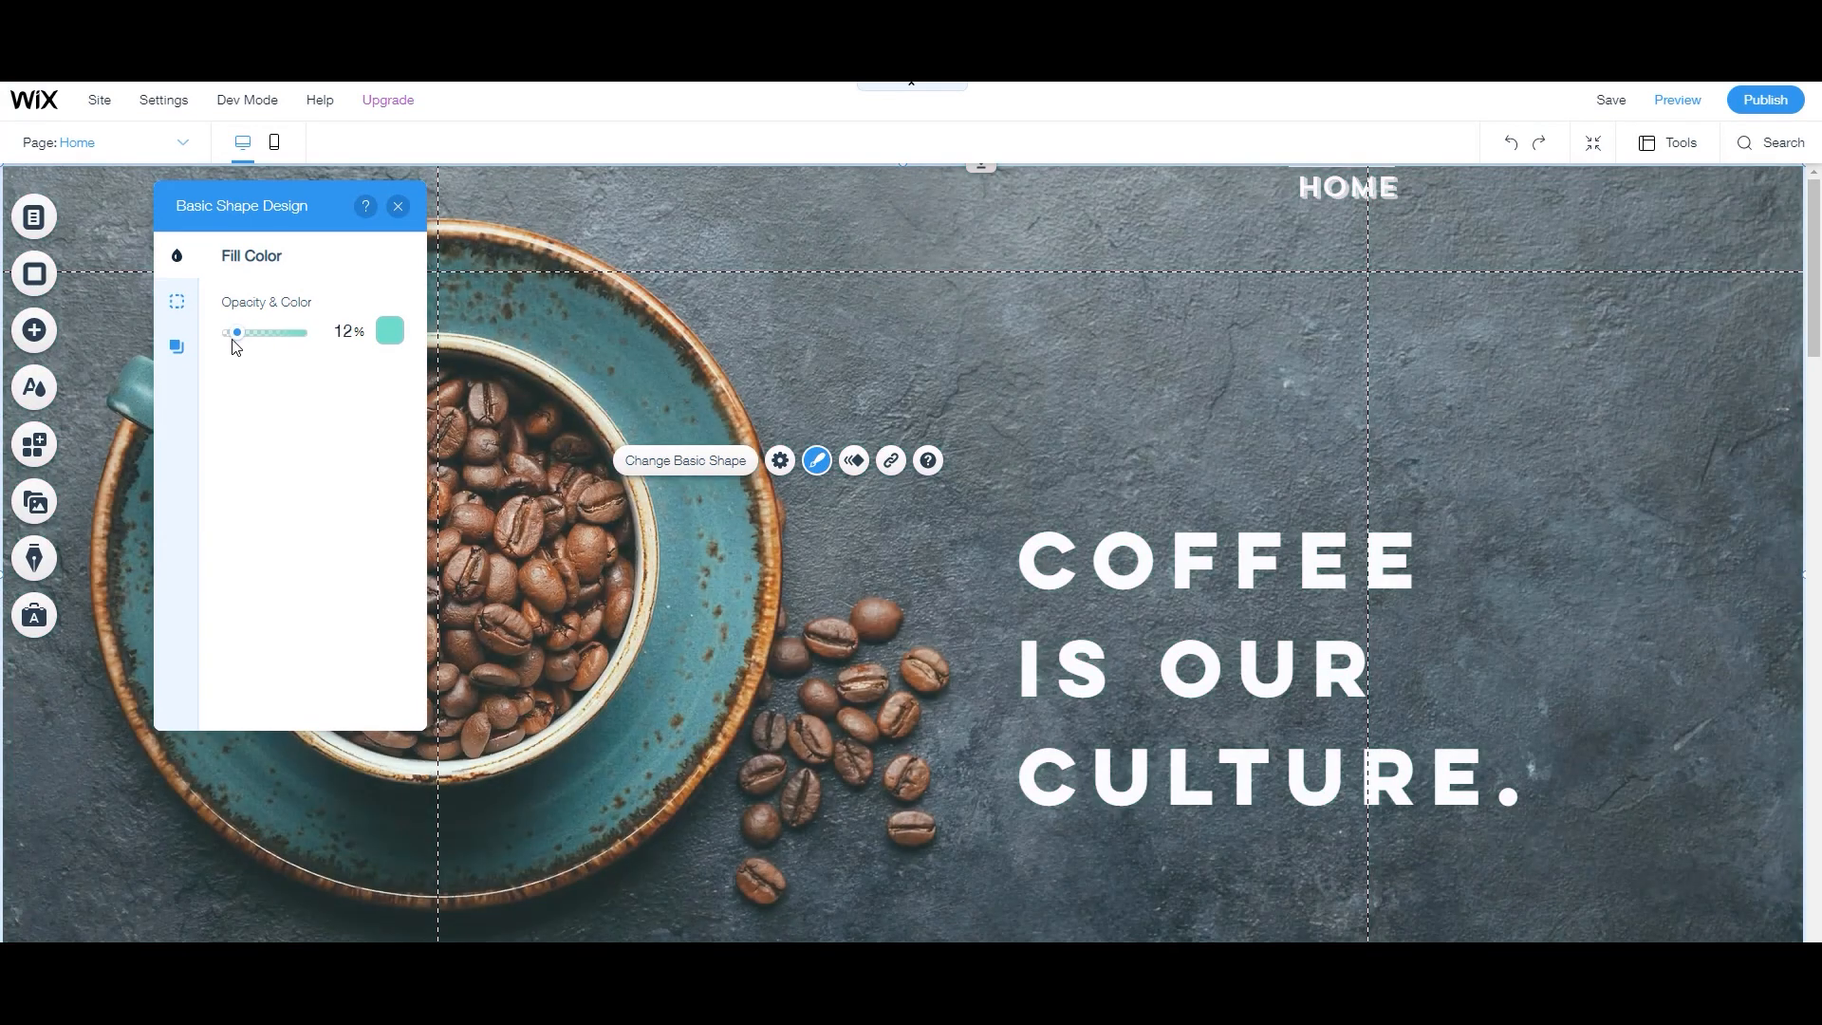
scroll(down, 3)
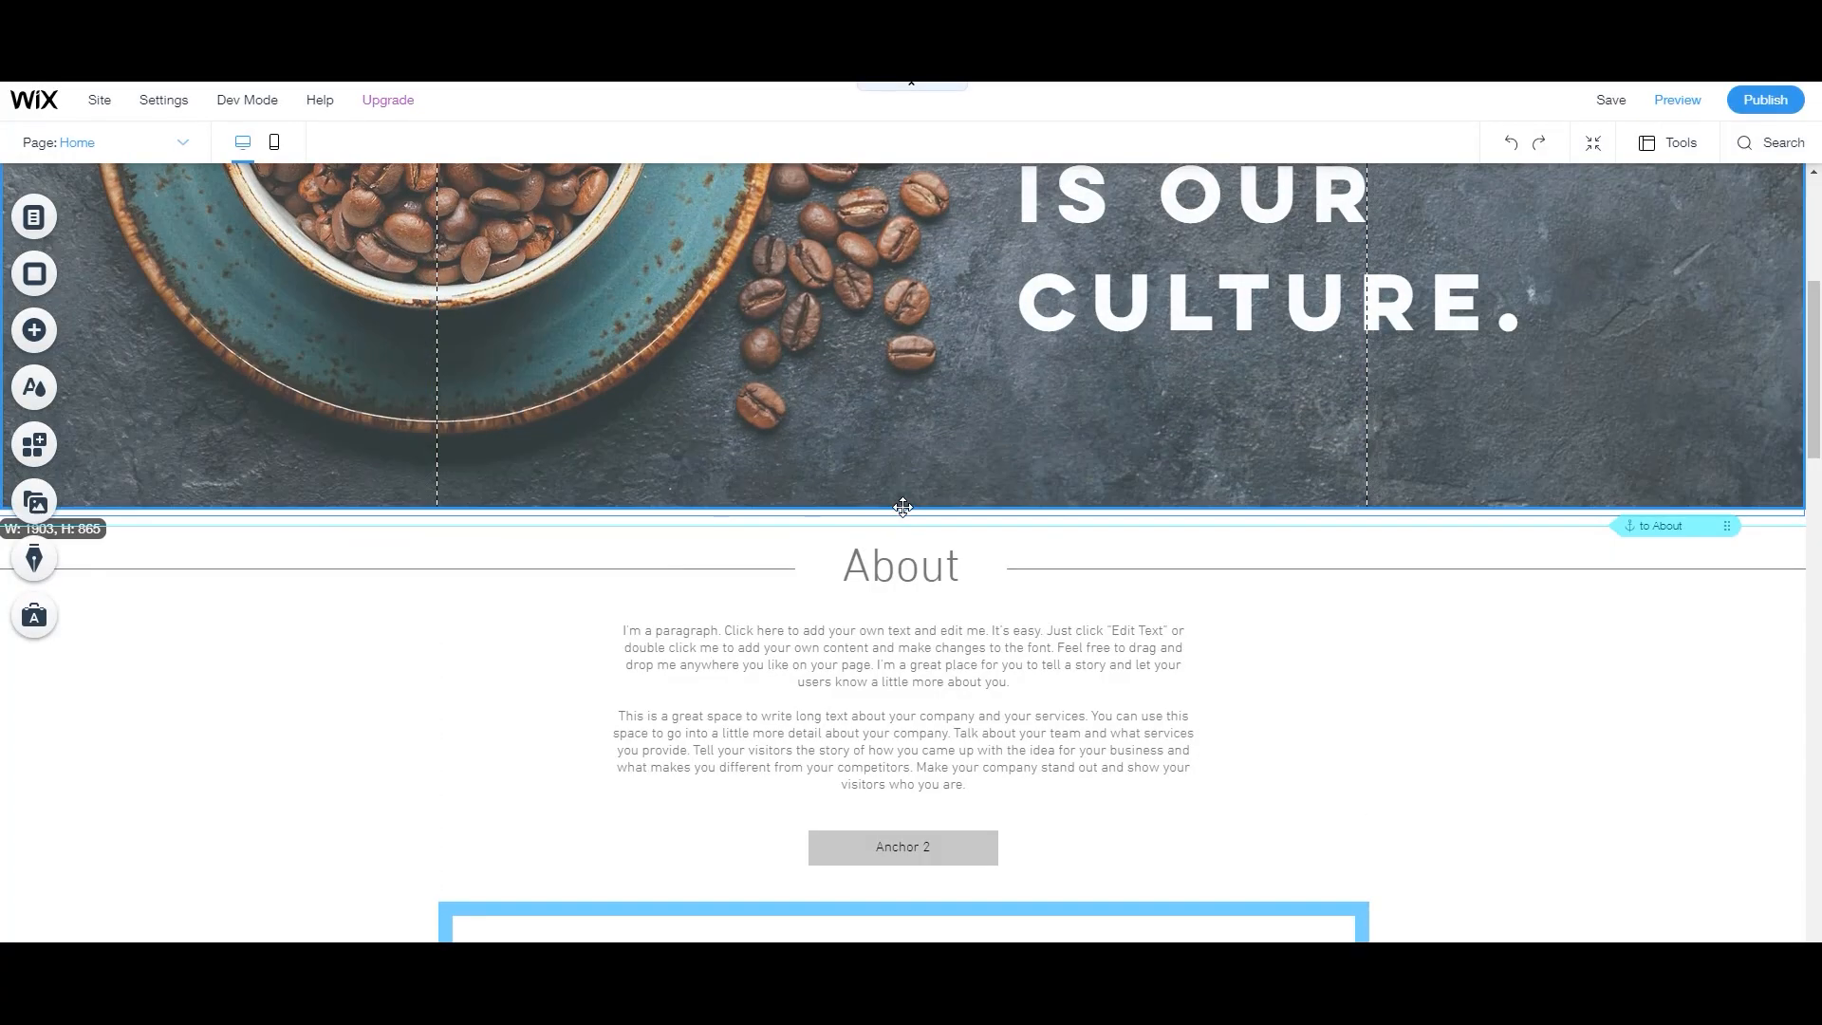
Scroll down toward the hero strip's bottom edge and the About Us area.
scroll(down, 3)
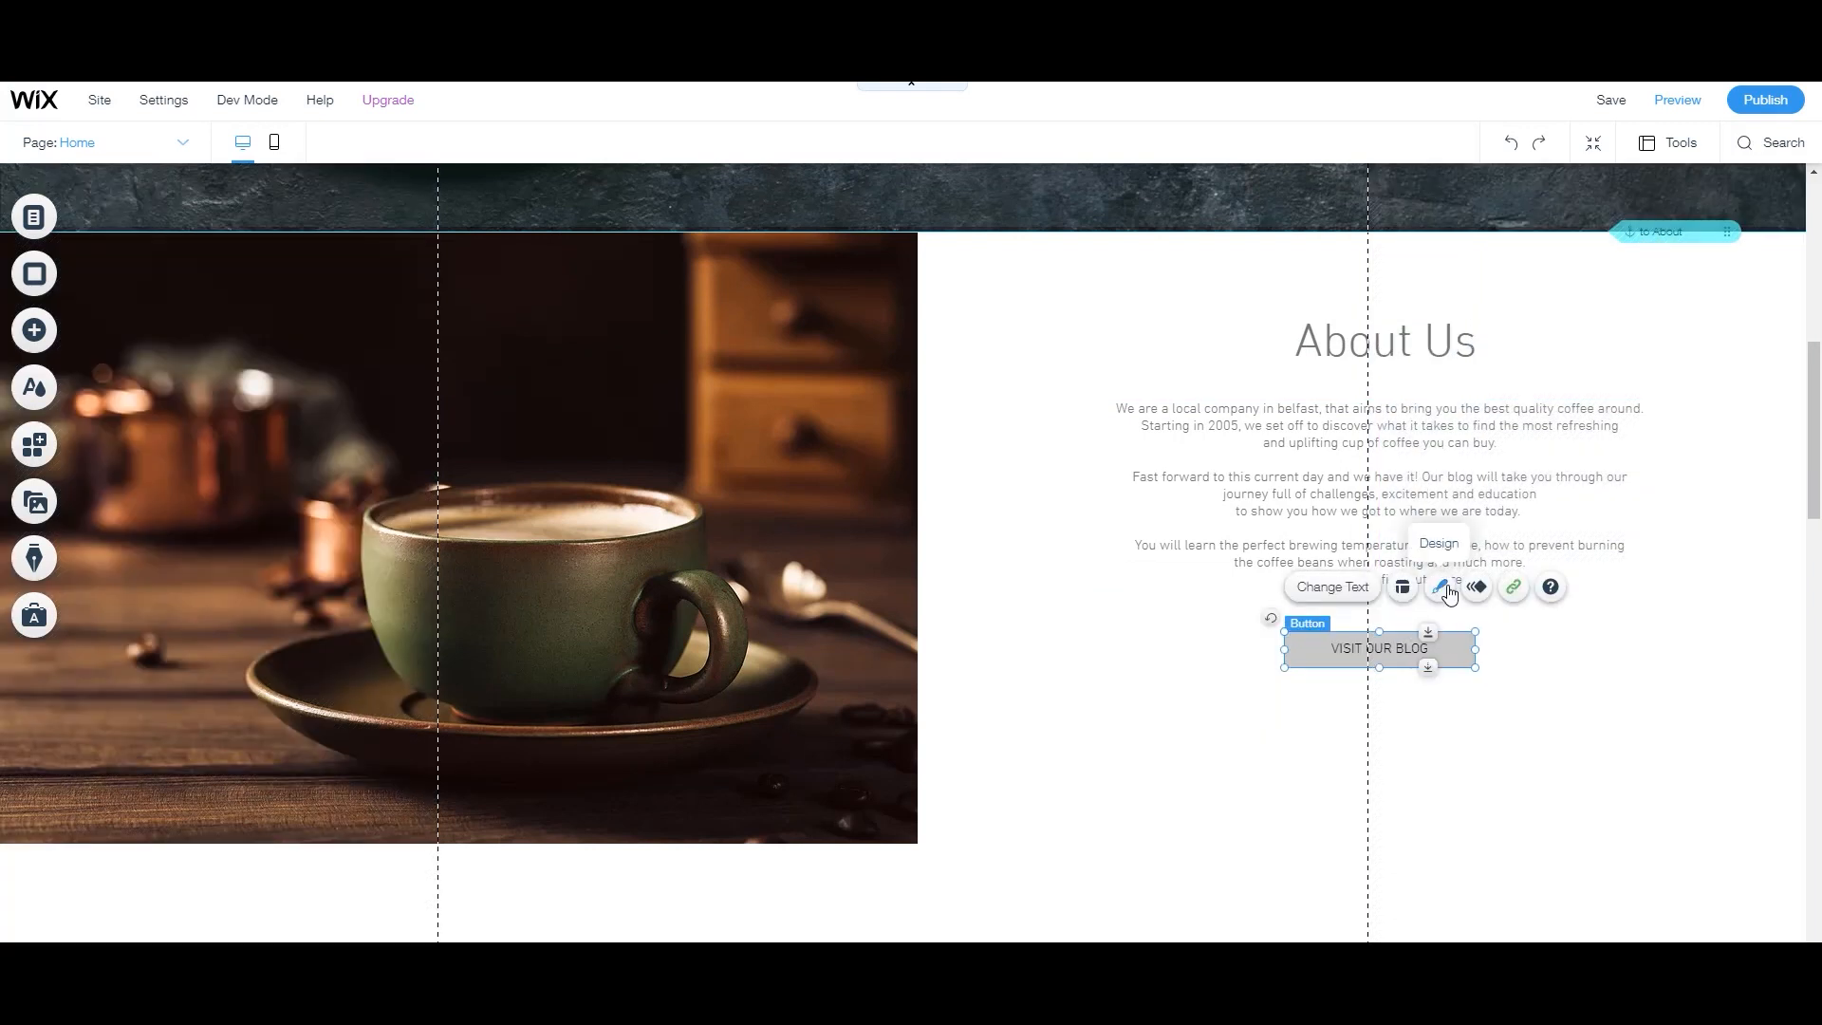
Recolour the VISIT OUR BLOG button text and set the About Us heading to Futura Light.
click(1439, 586)
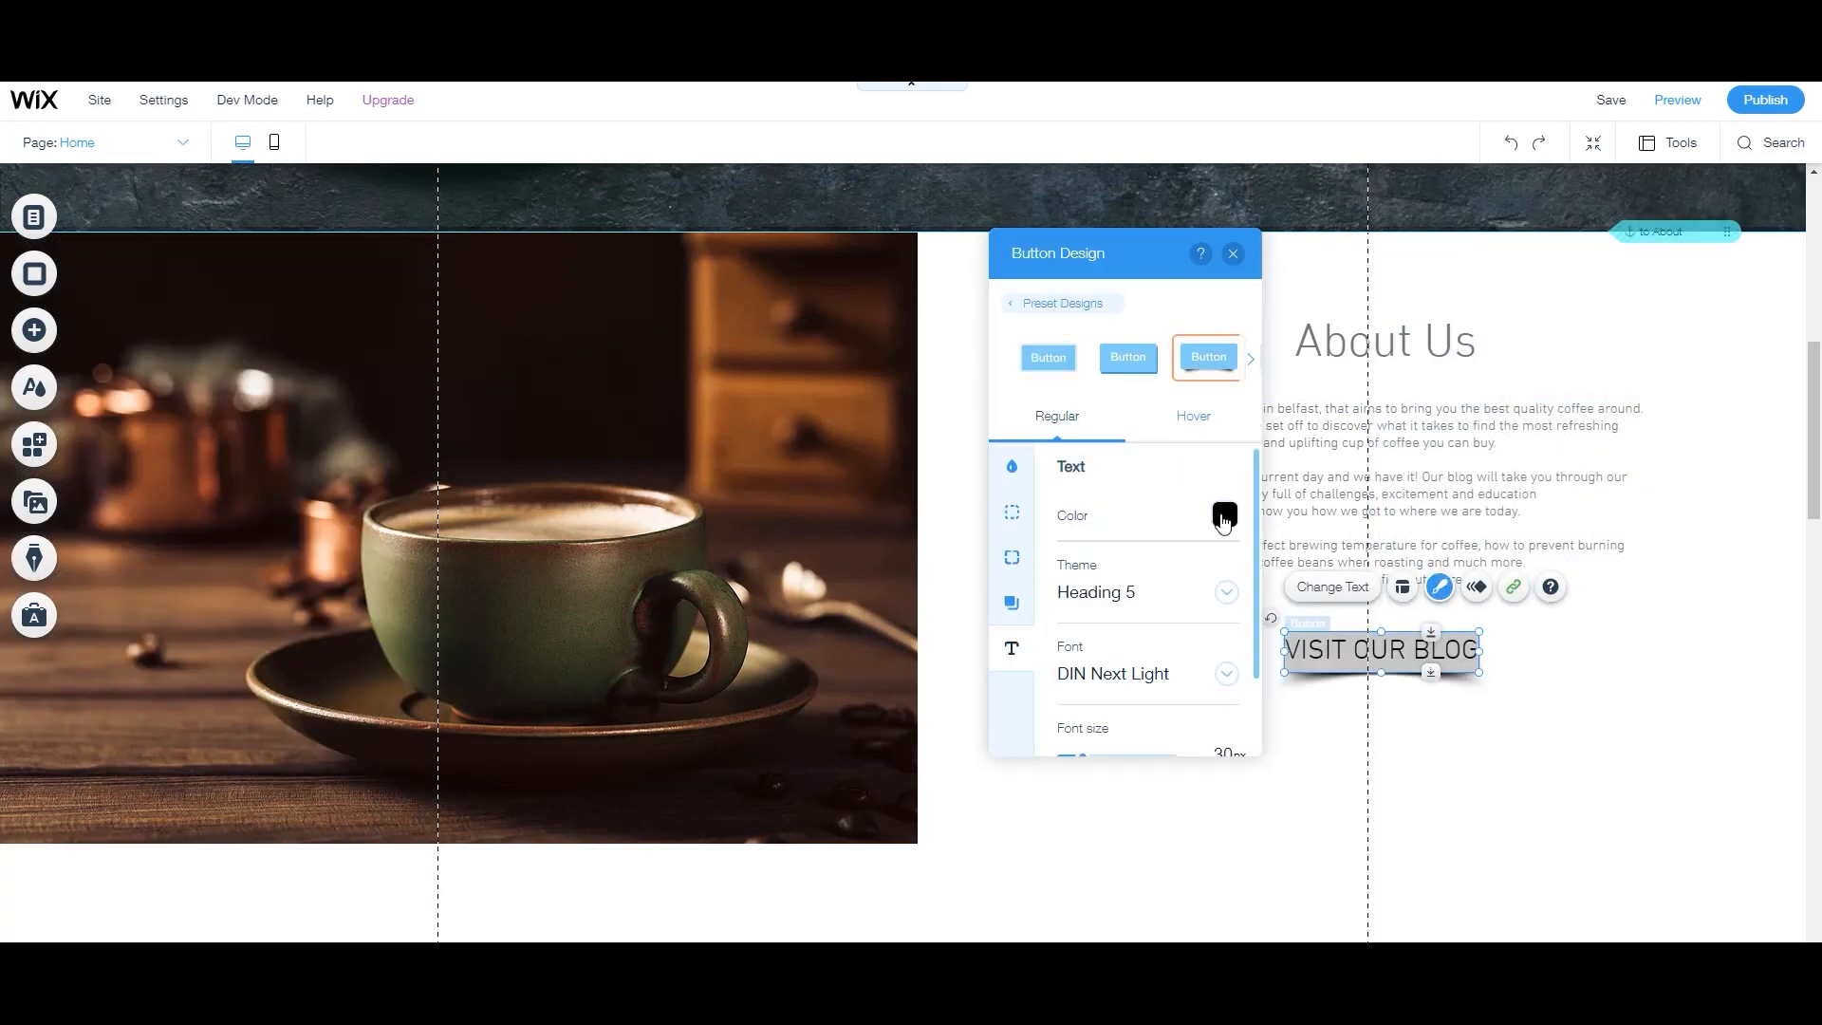
click(1010, 557)
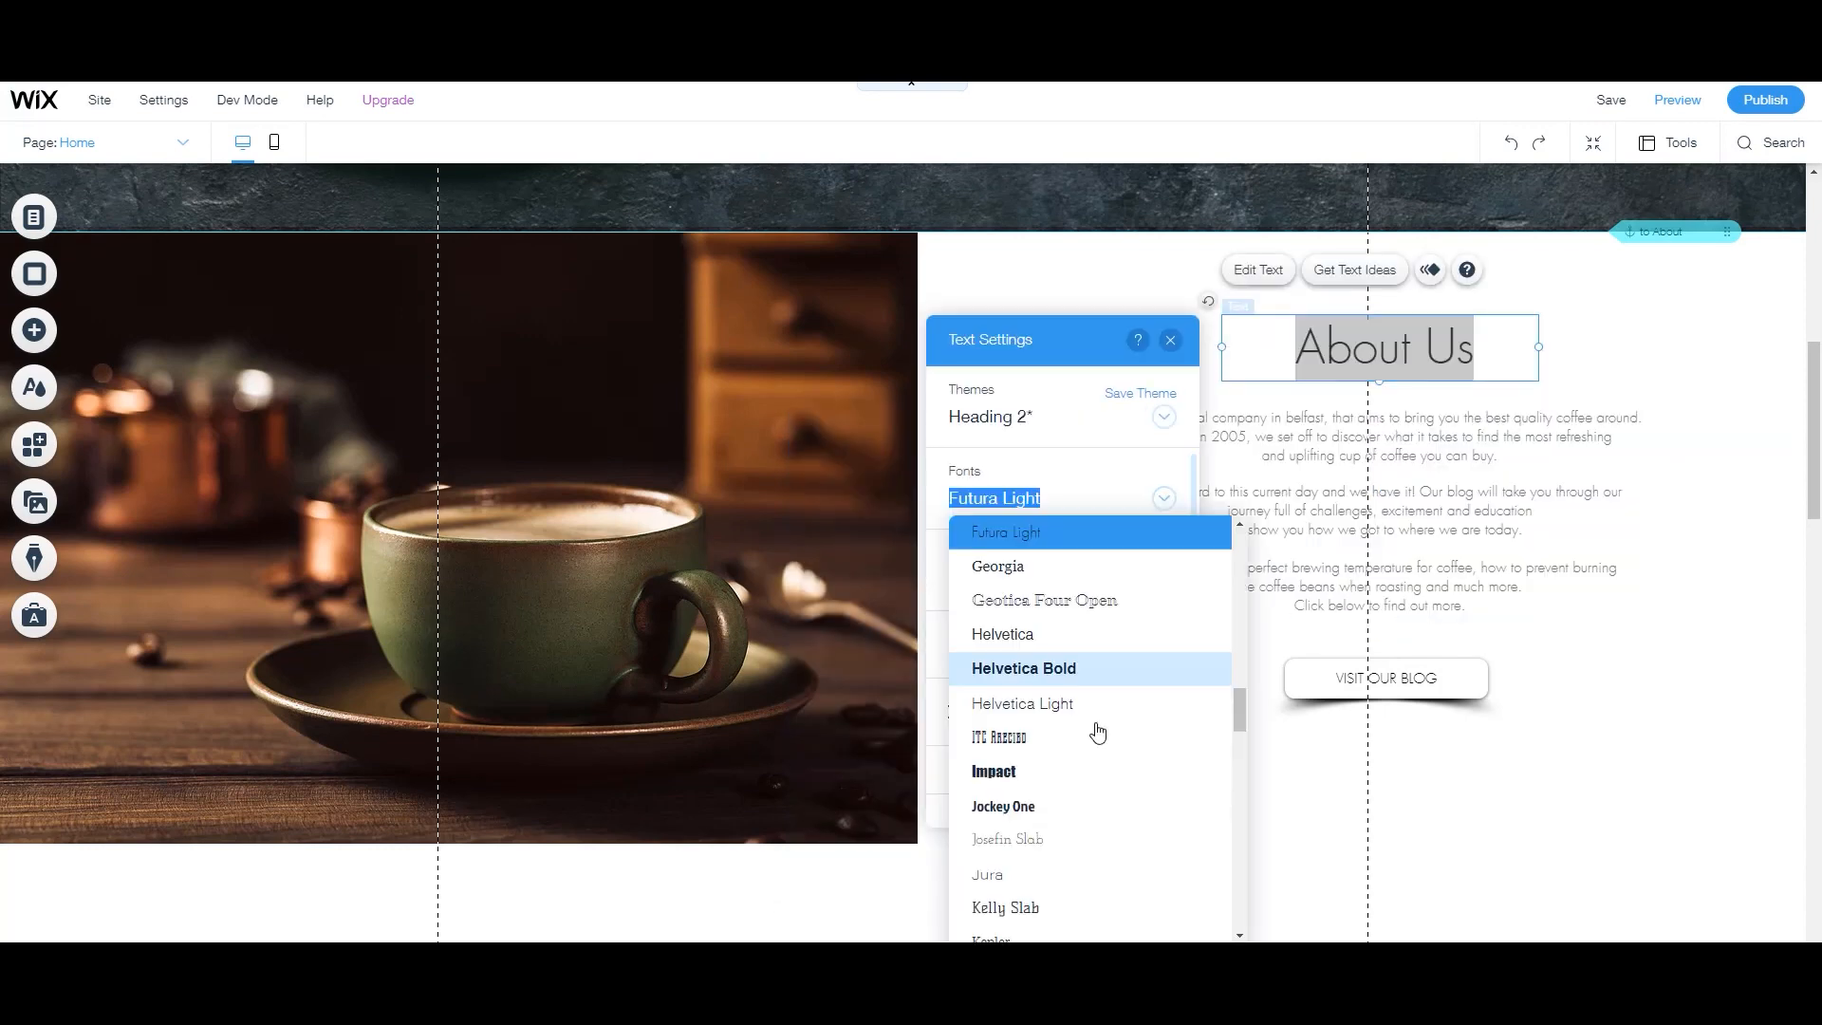
click(465, 523)
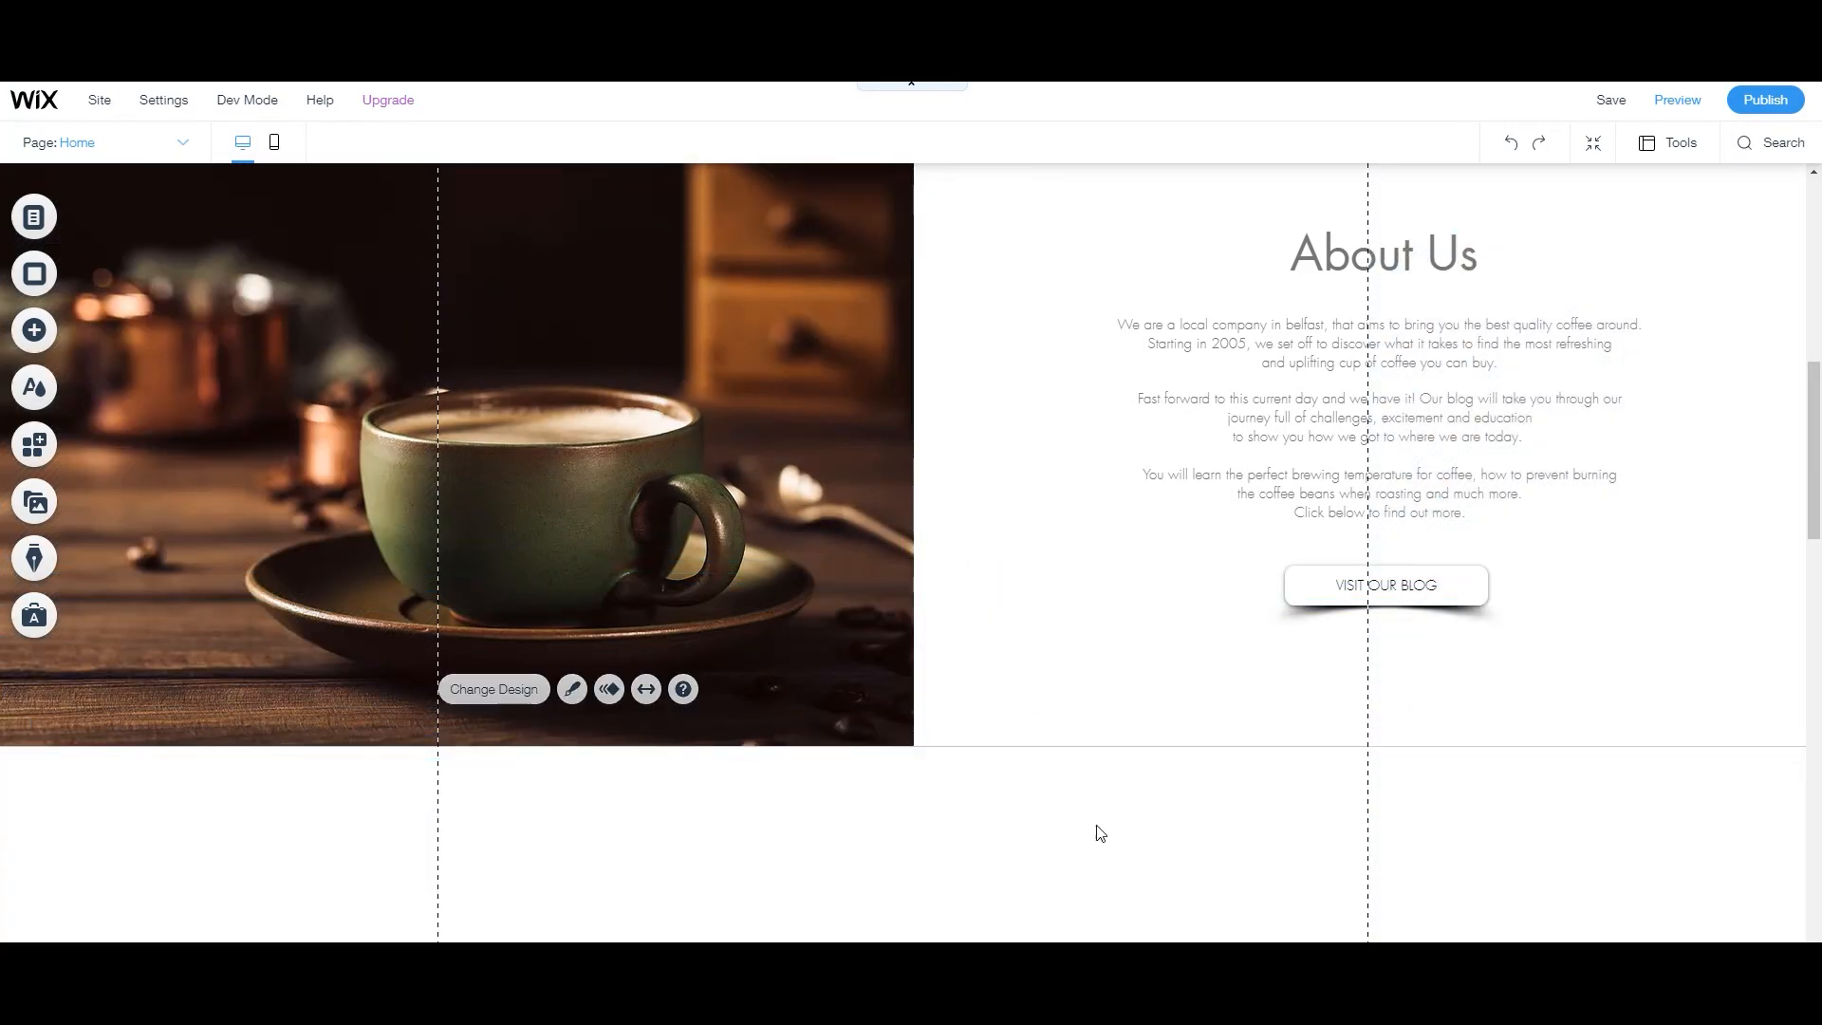
Crop the coffee-pouring photo in the Services section to a circle shape.
scroll(down, 3)
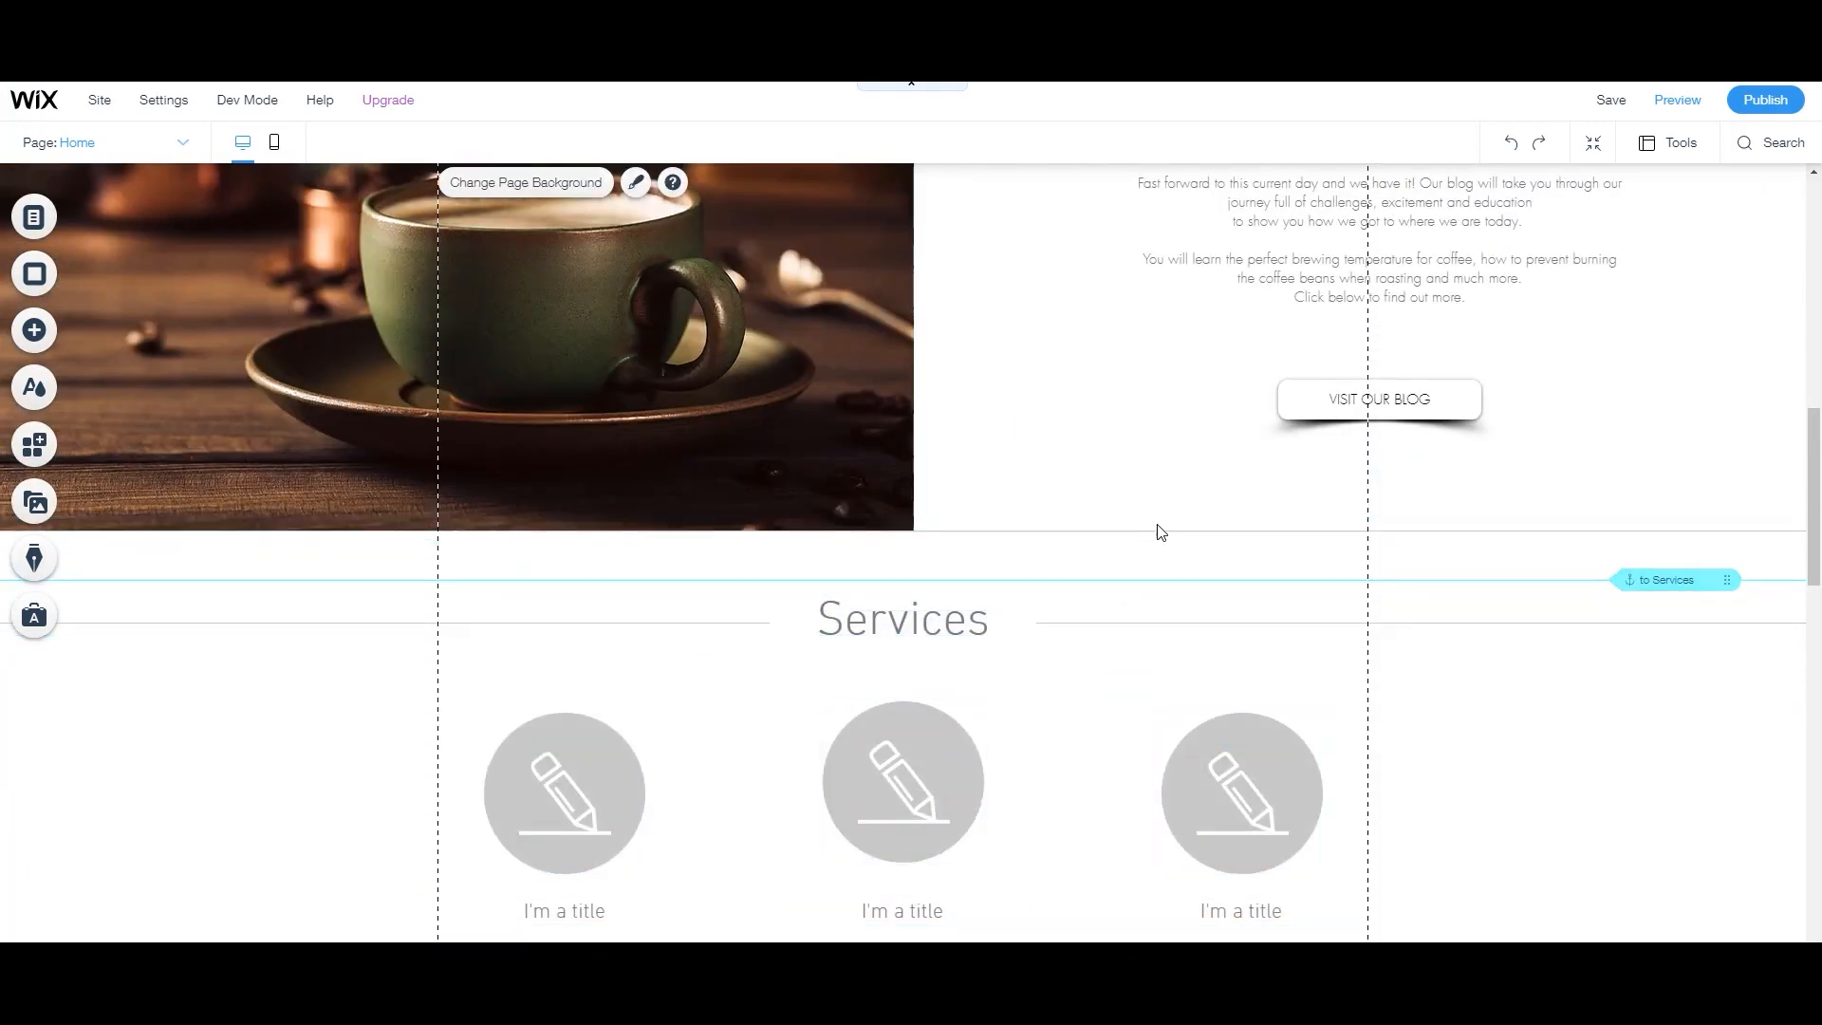
click(901, 619)
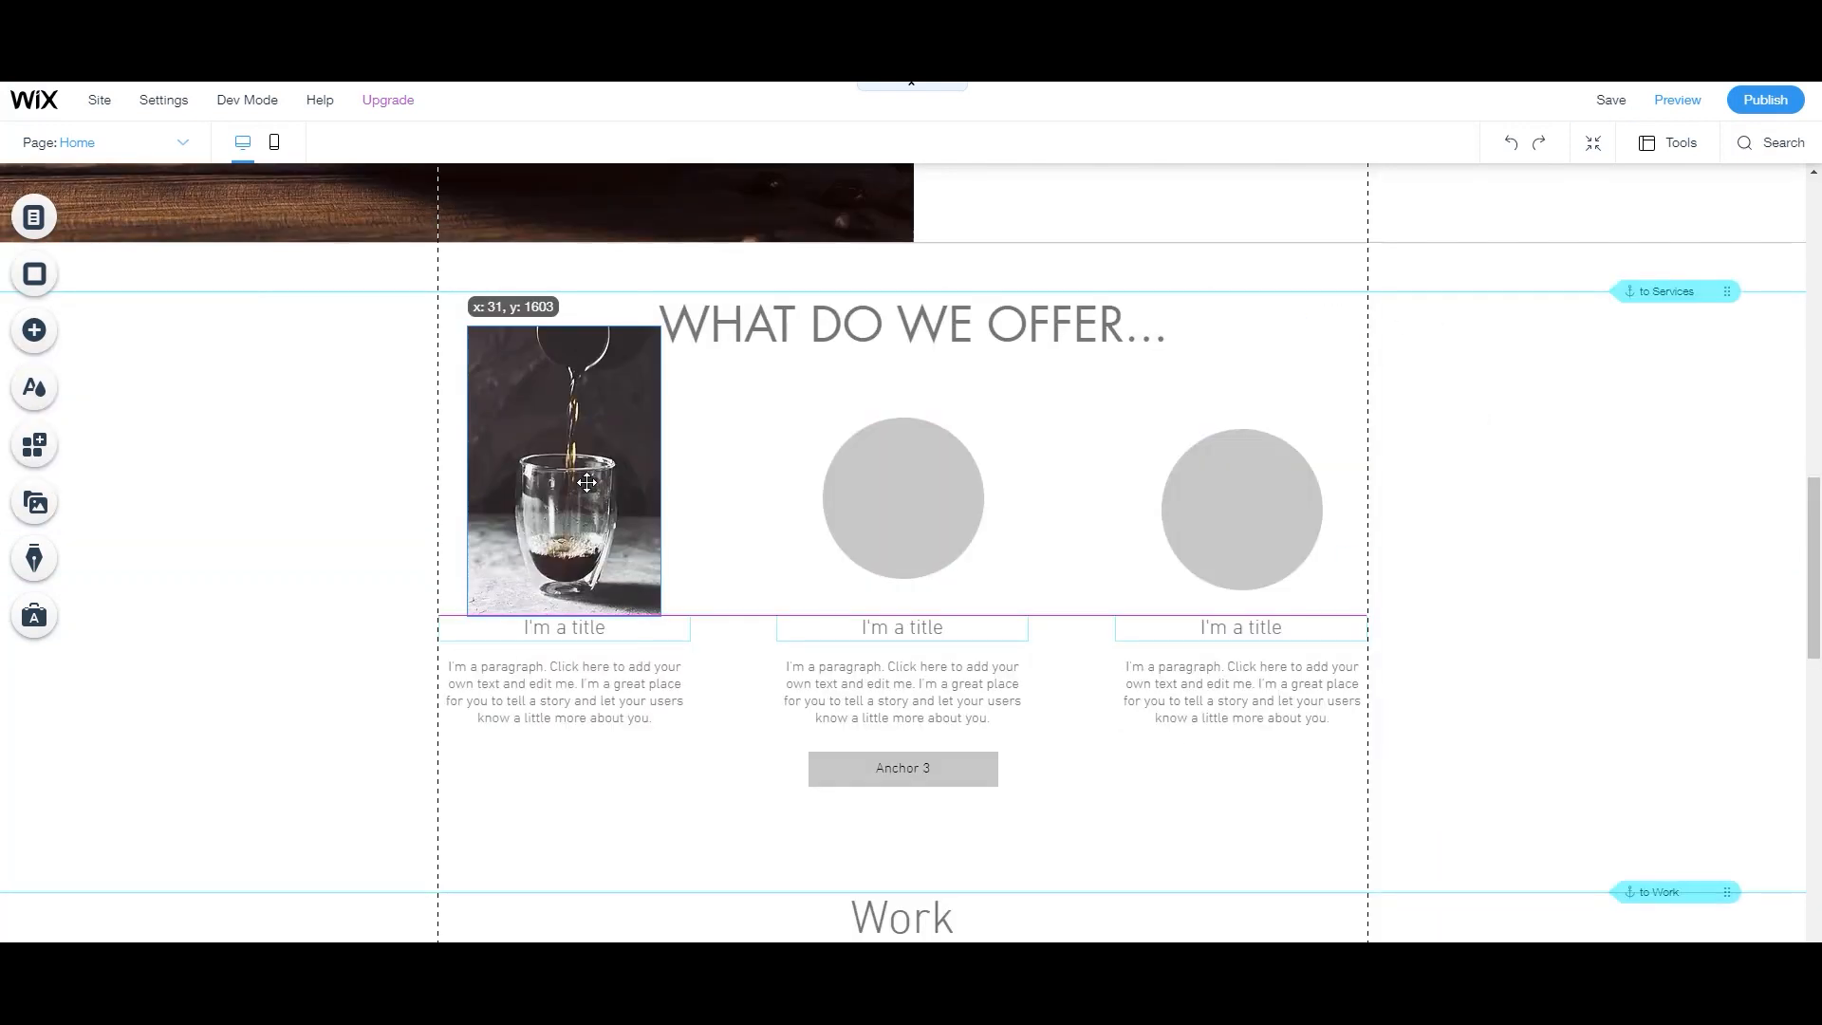
click(564, 476)
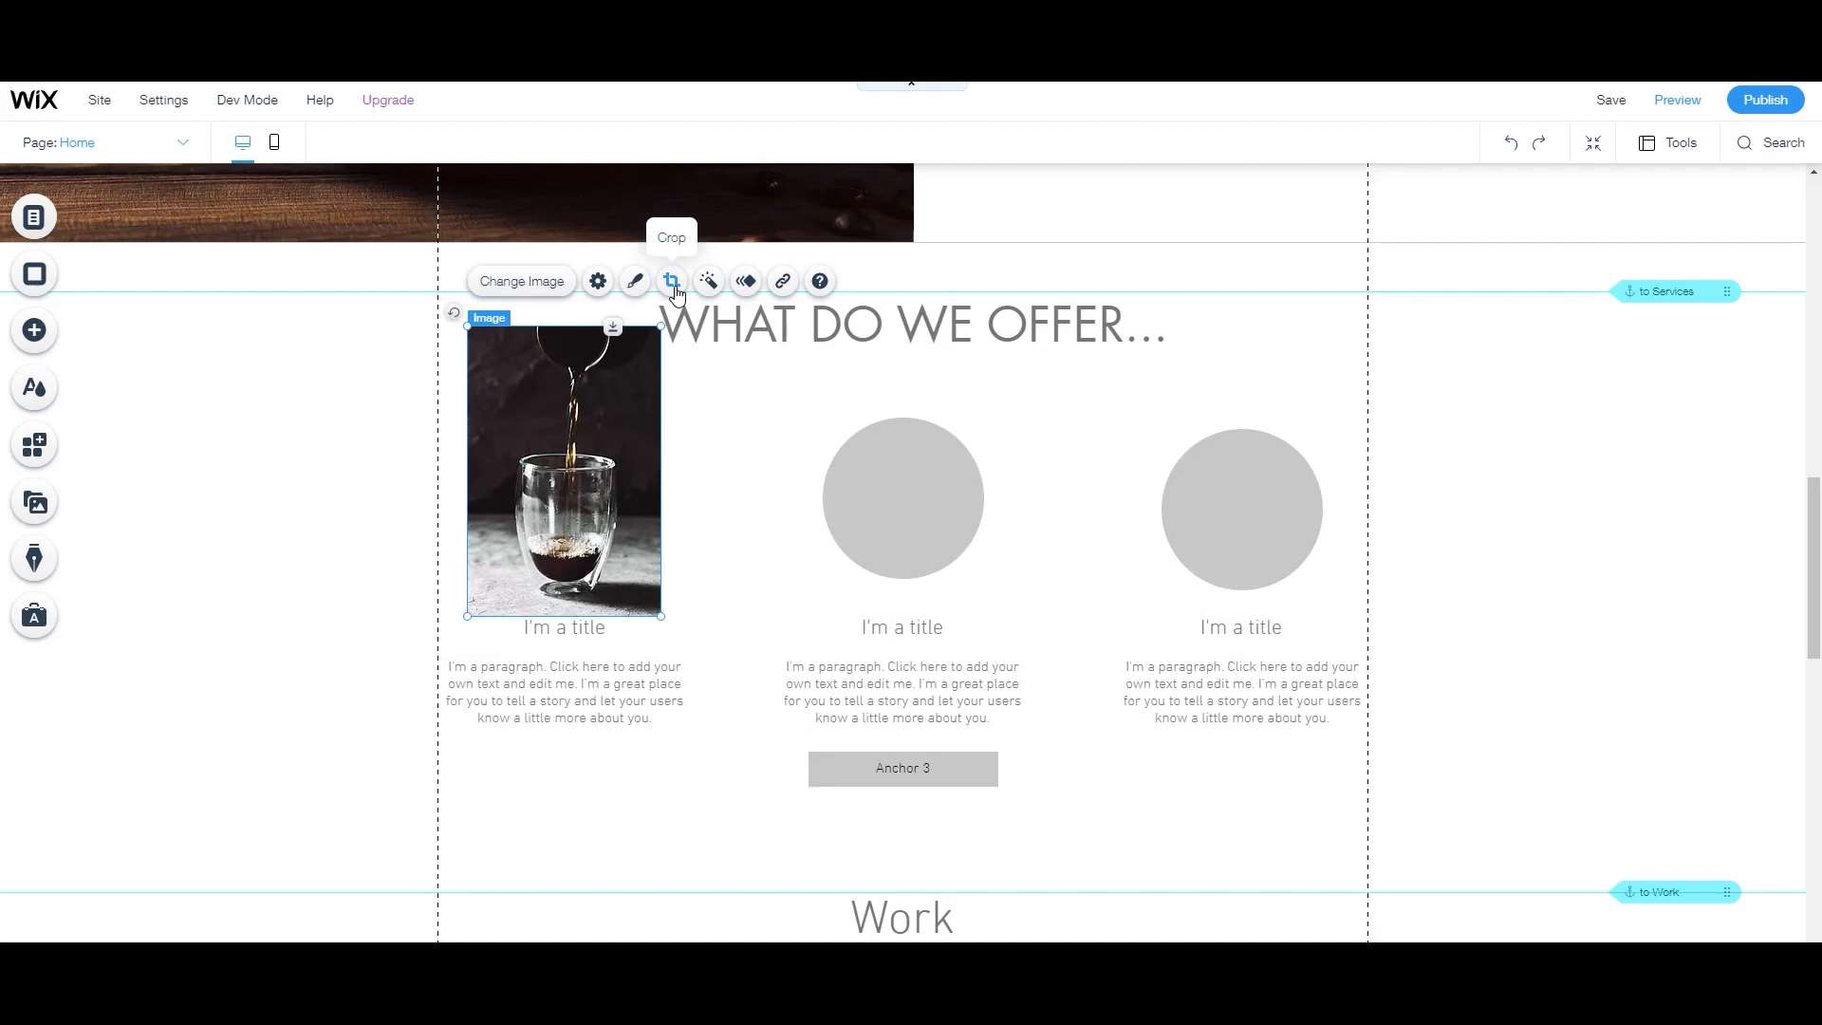
click(670, 281)
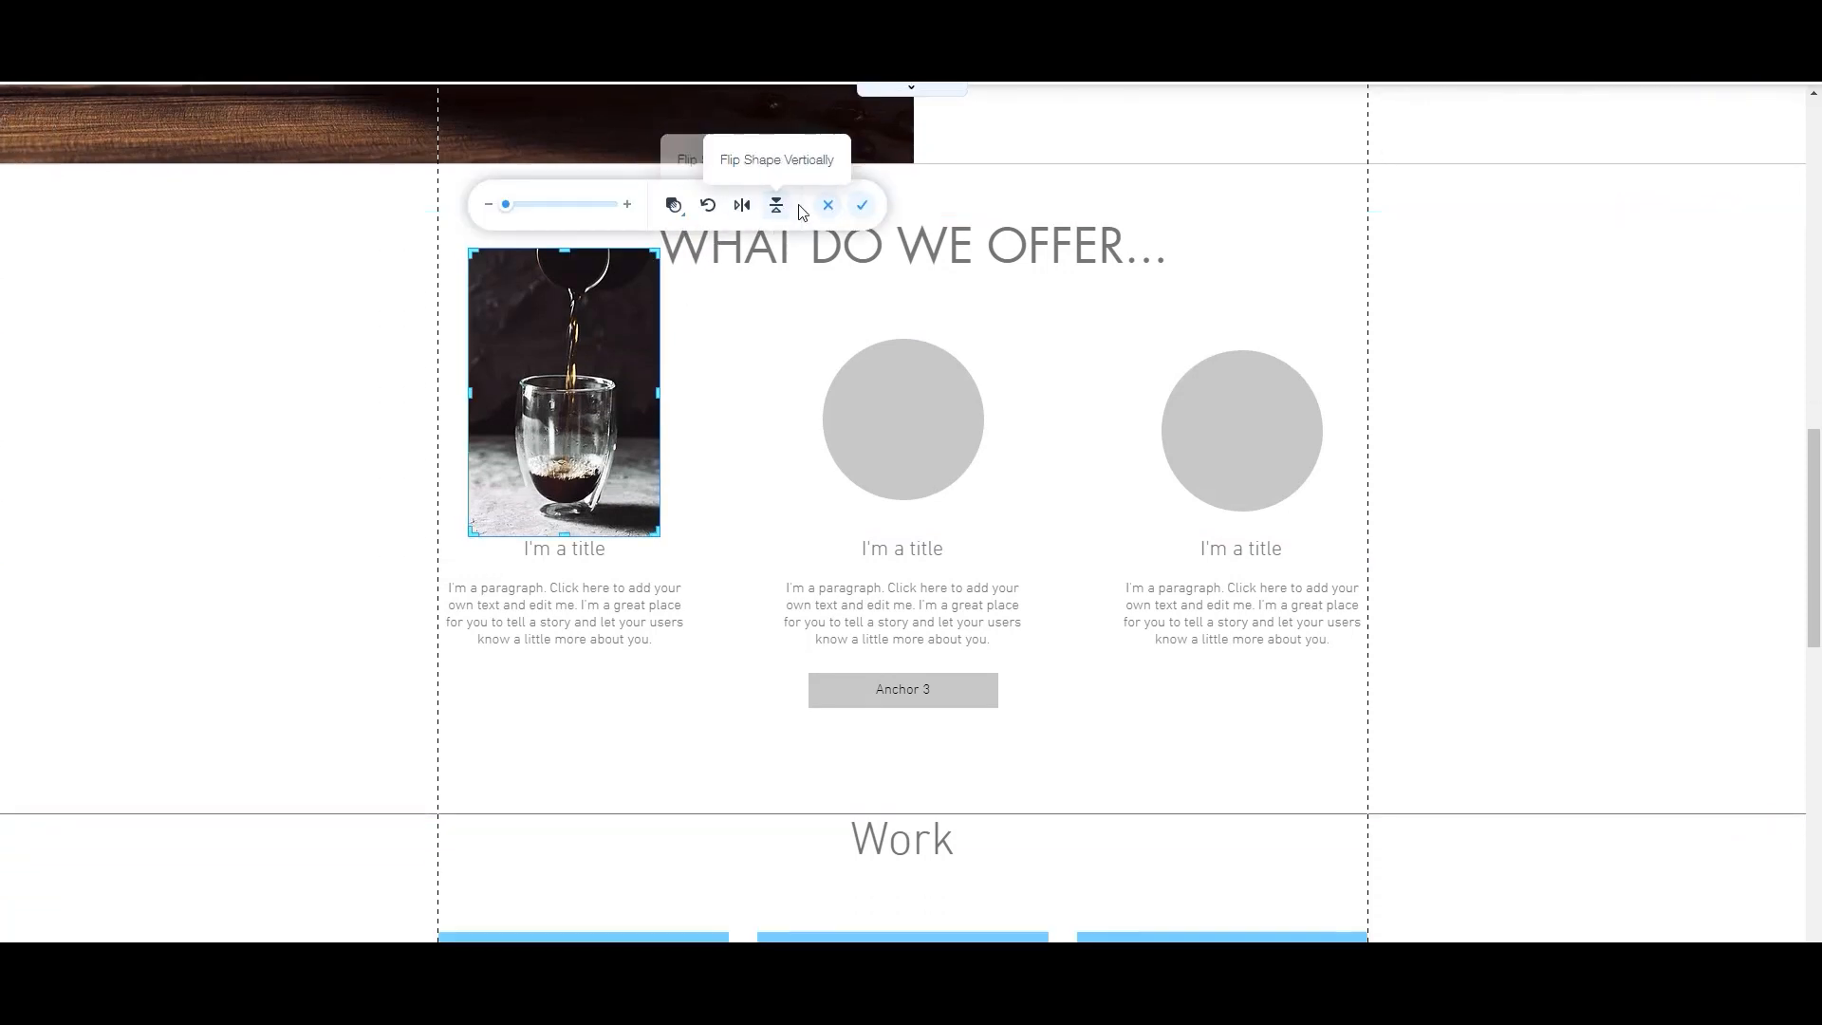
click(673, 206)
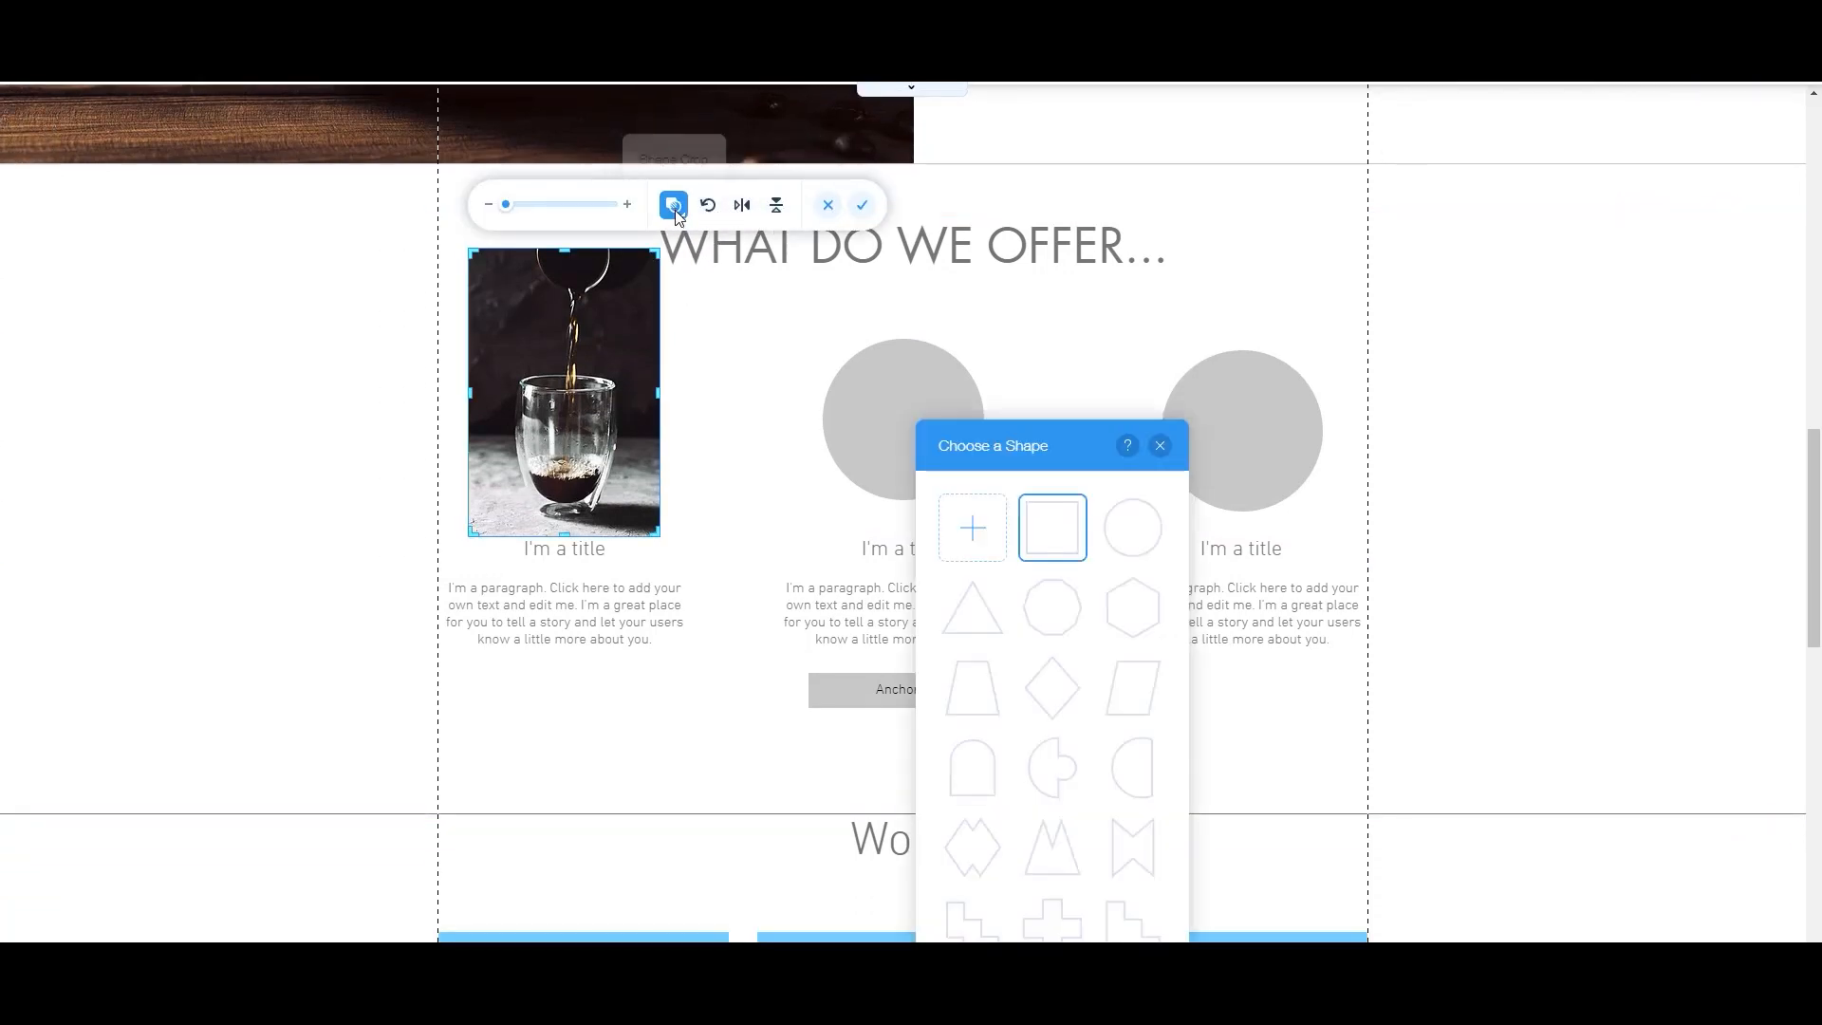
click(1130, 526)
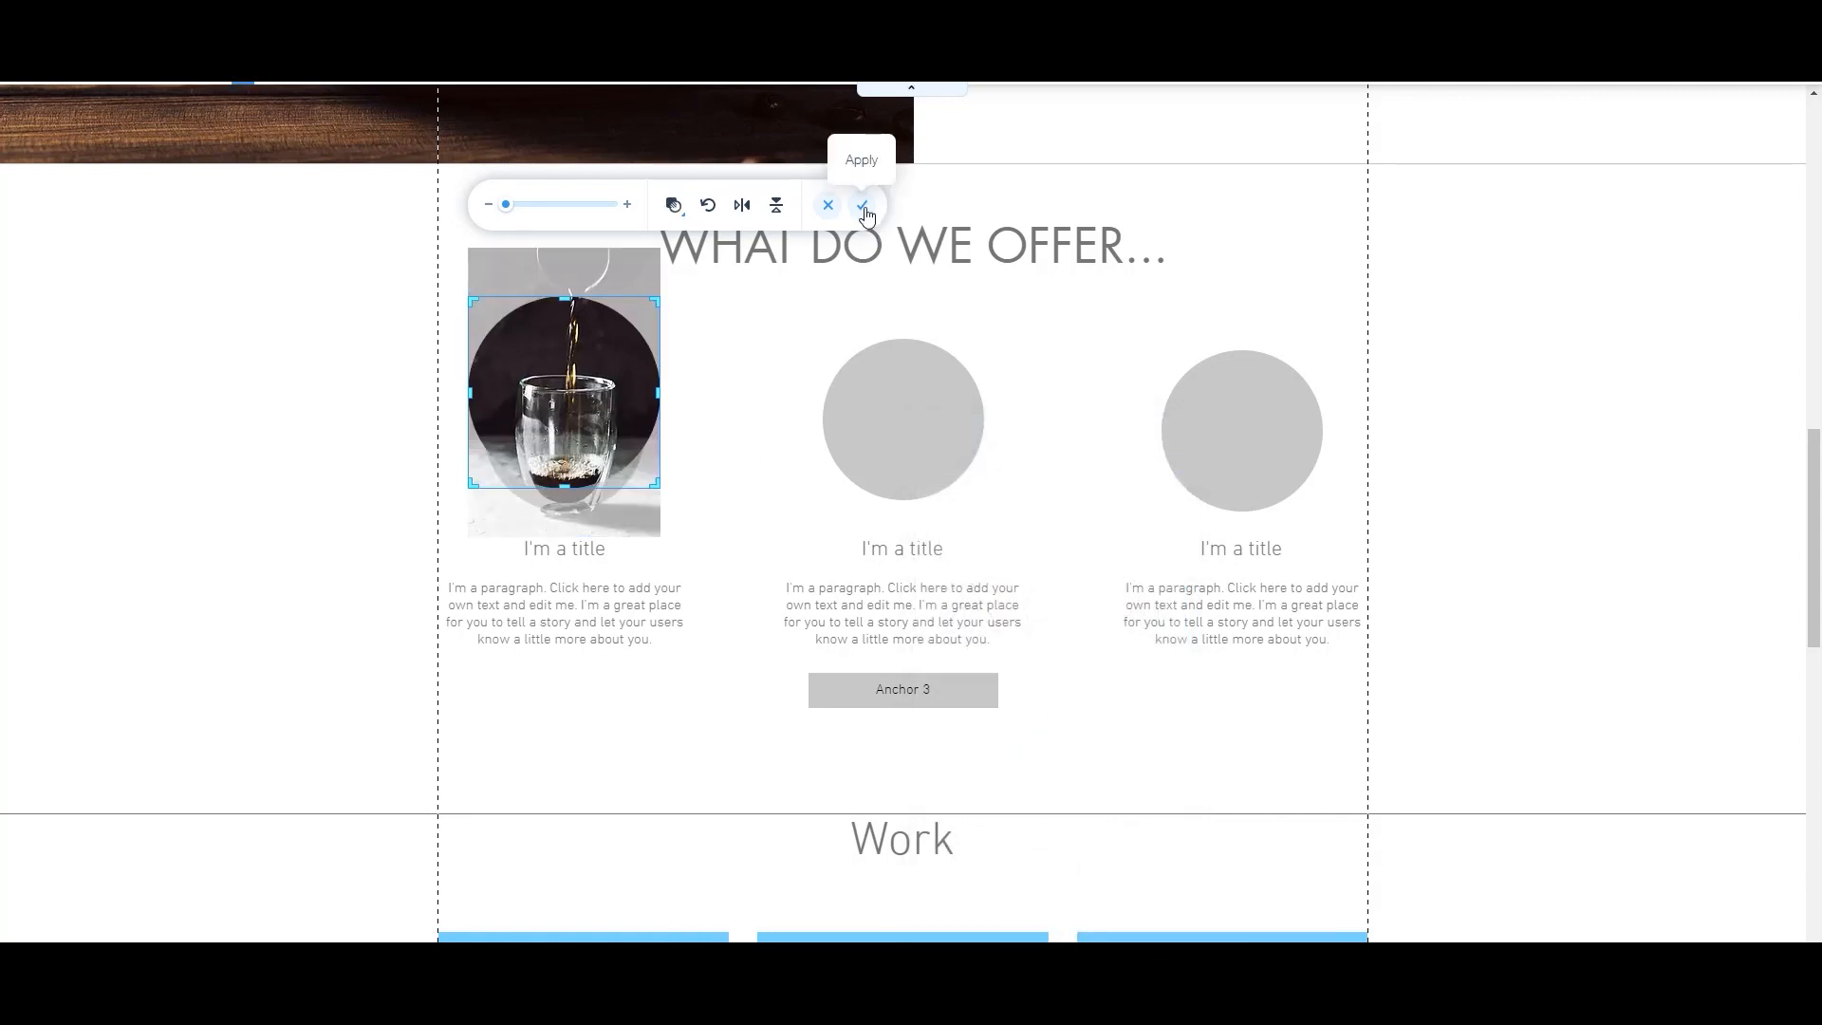
click(864, 205)
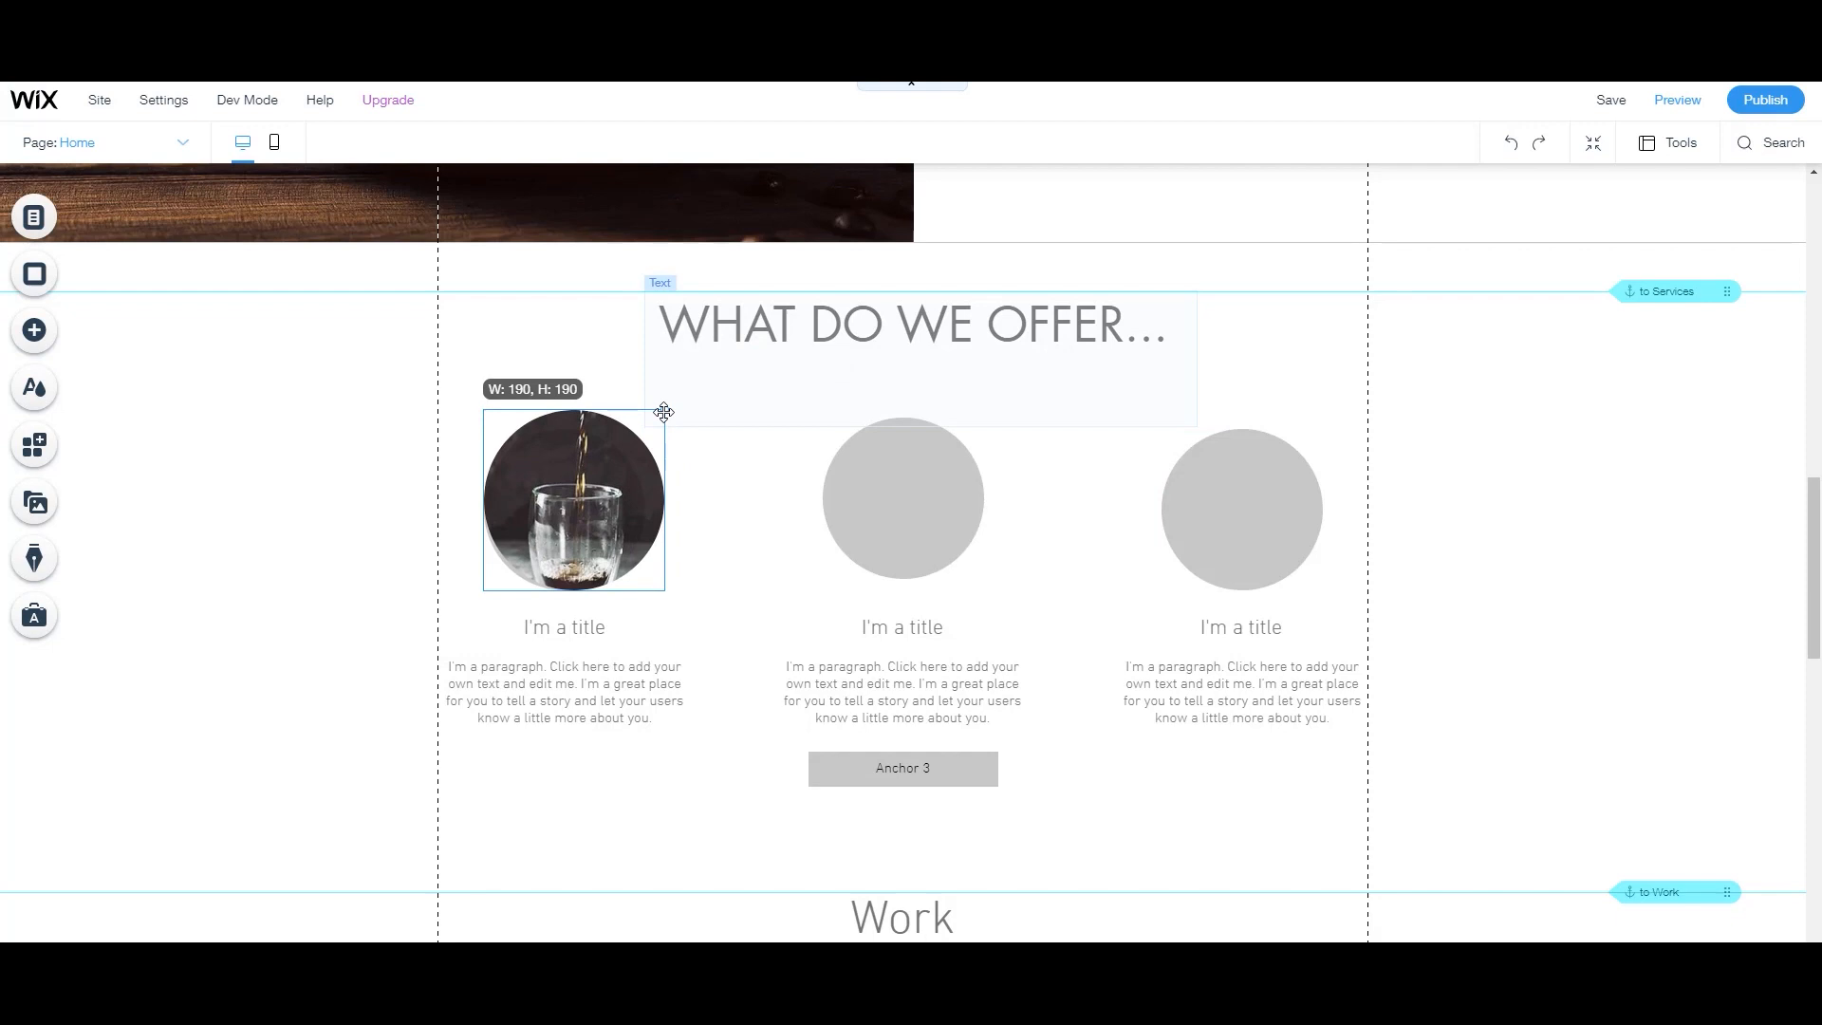
Resize the circular coffee photo to 170x170 and apply the Expand-In animation.
drag(664, 410, 654, 426)
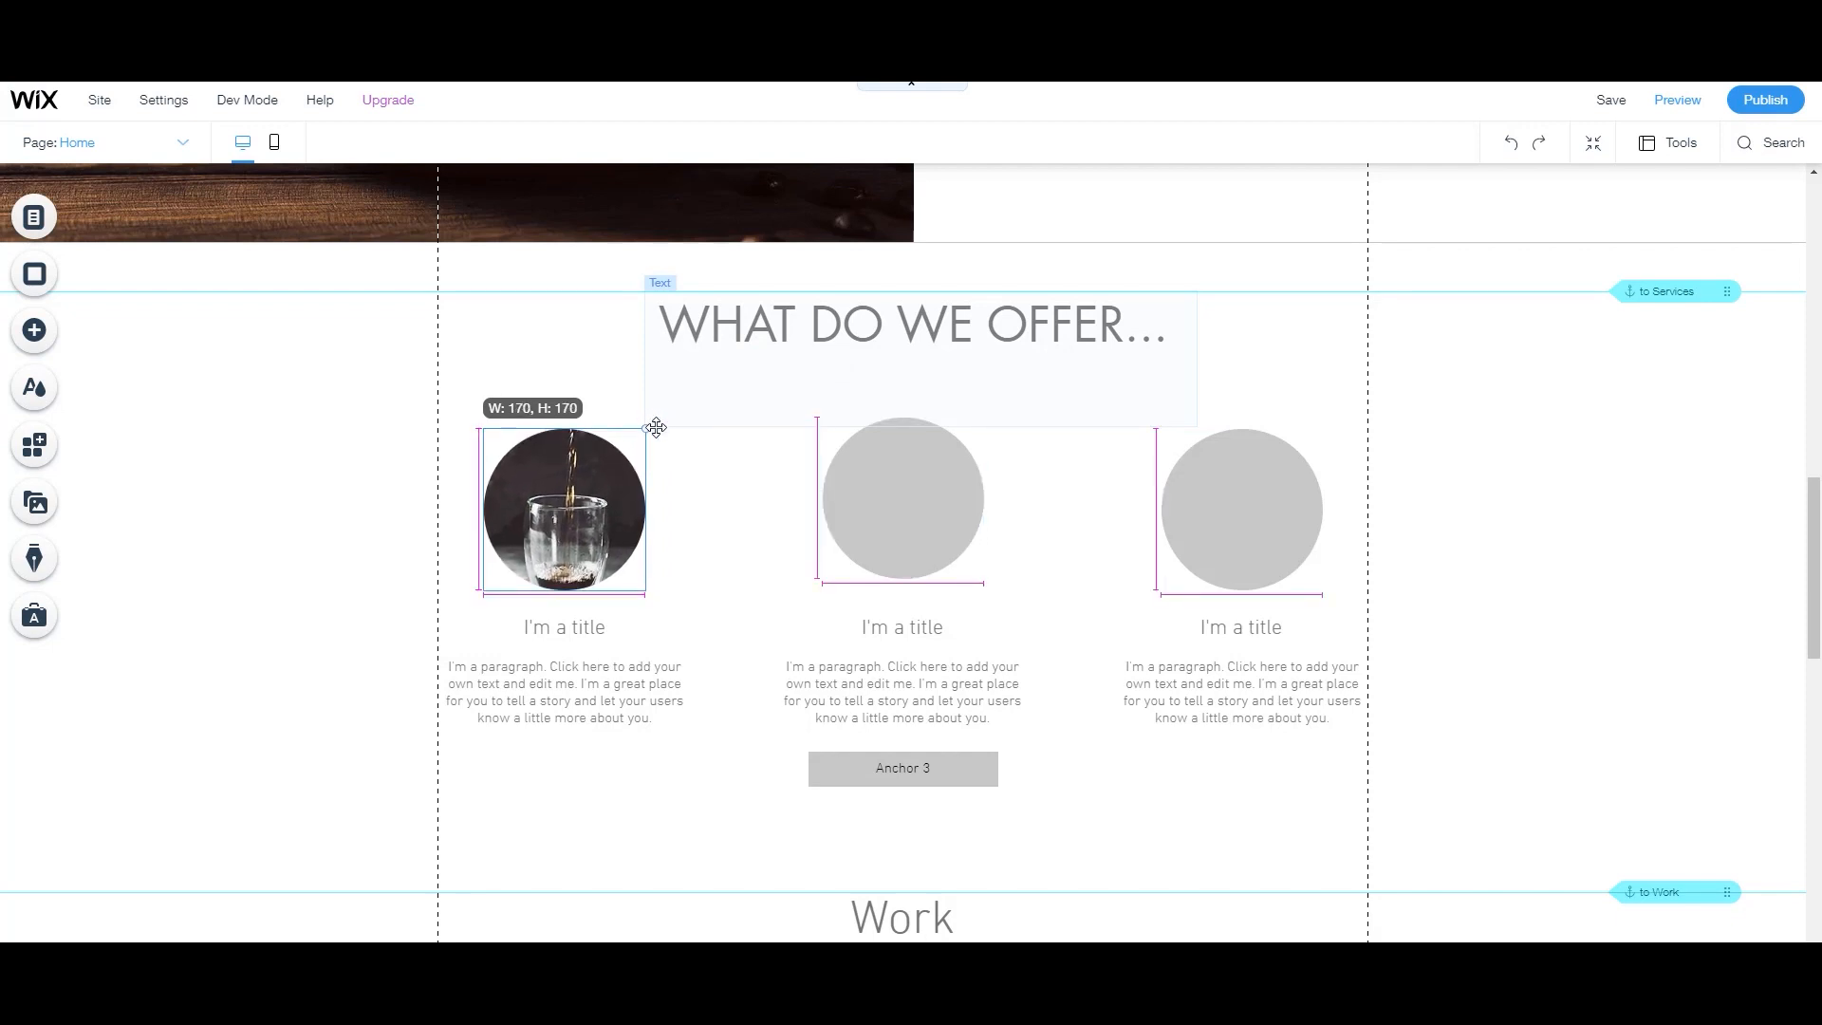
click(563, 509)
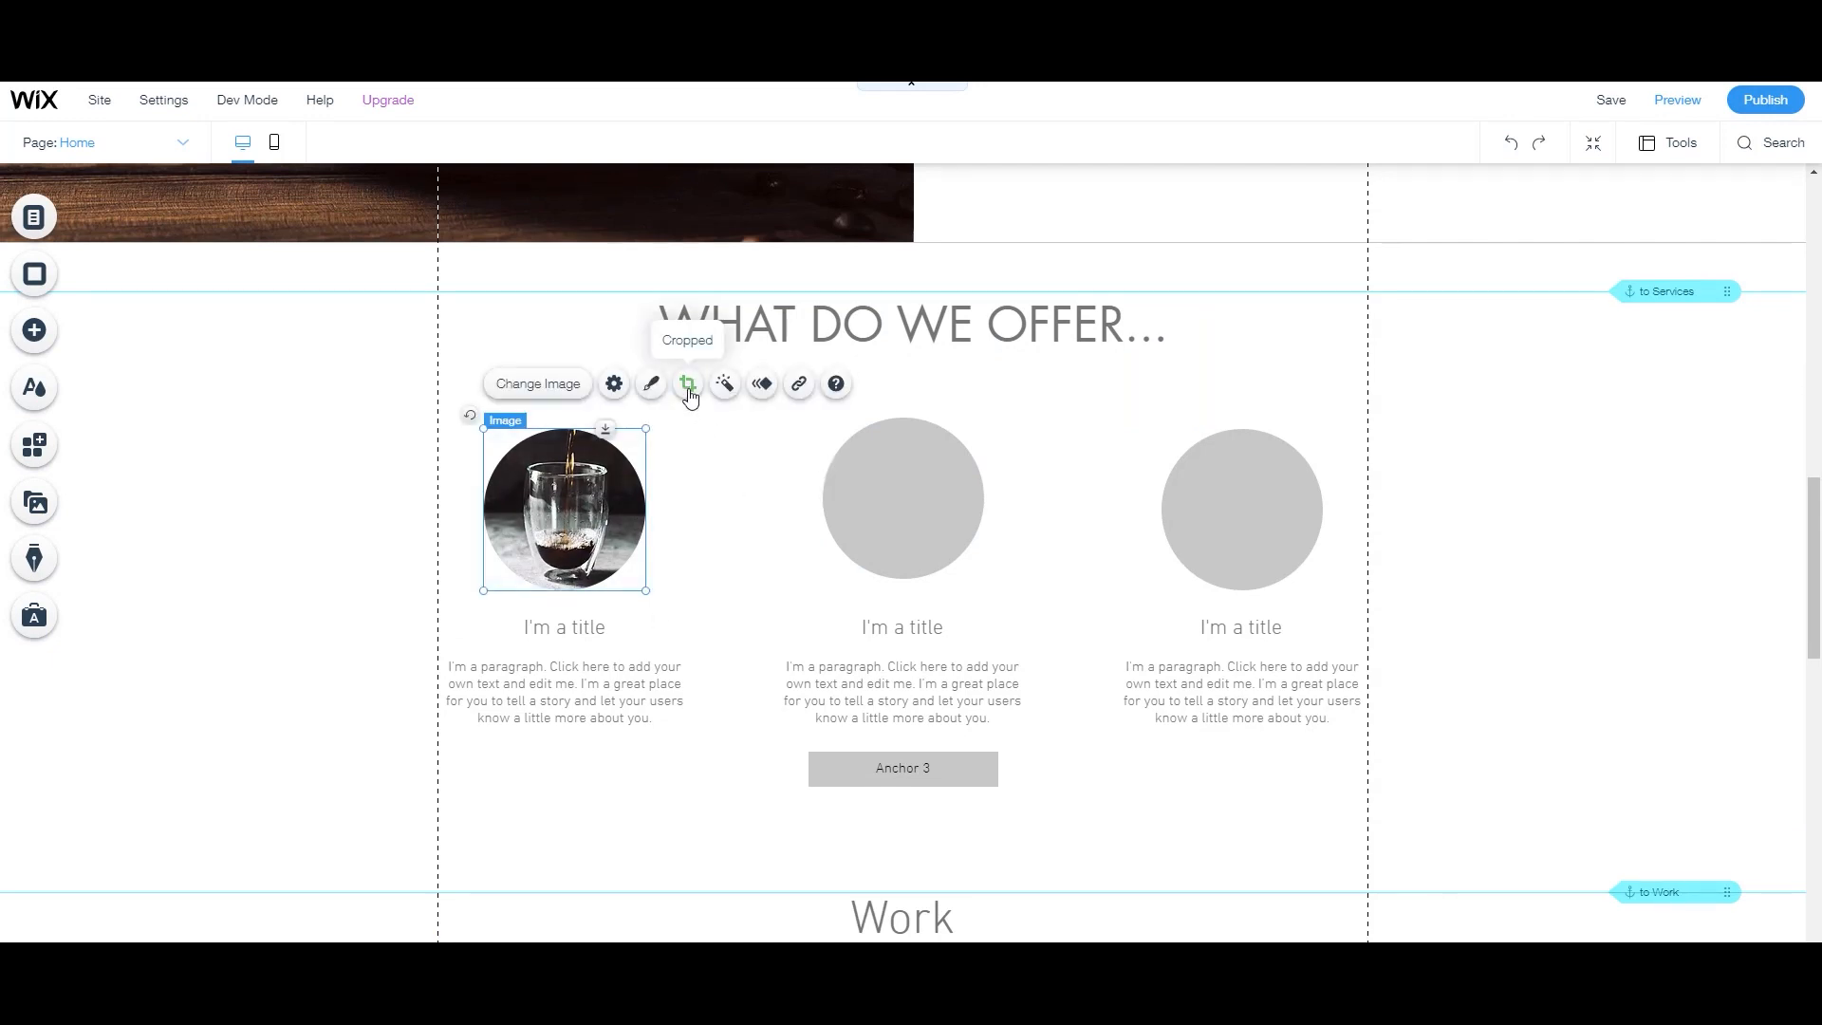
mouse_move(760, 383)
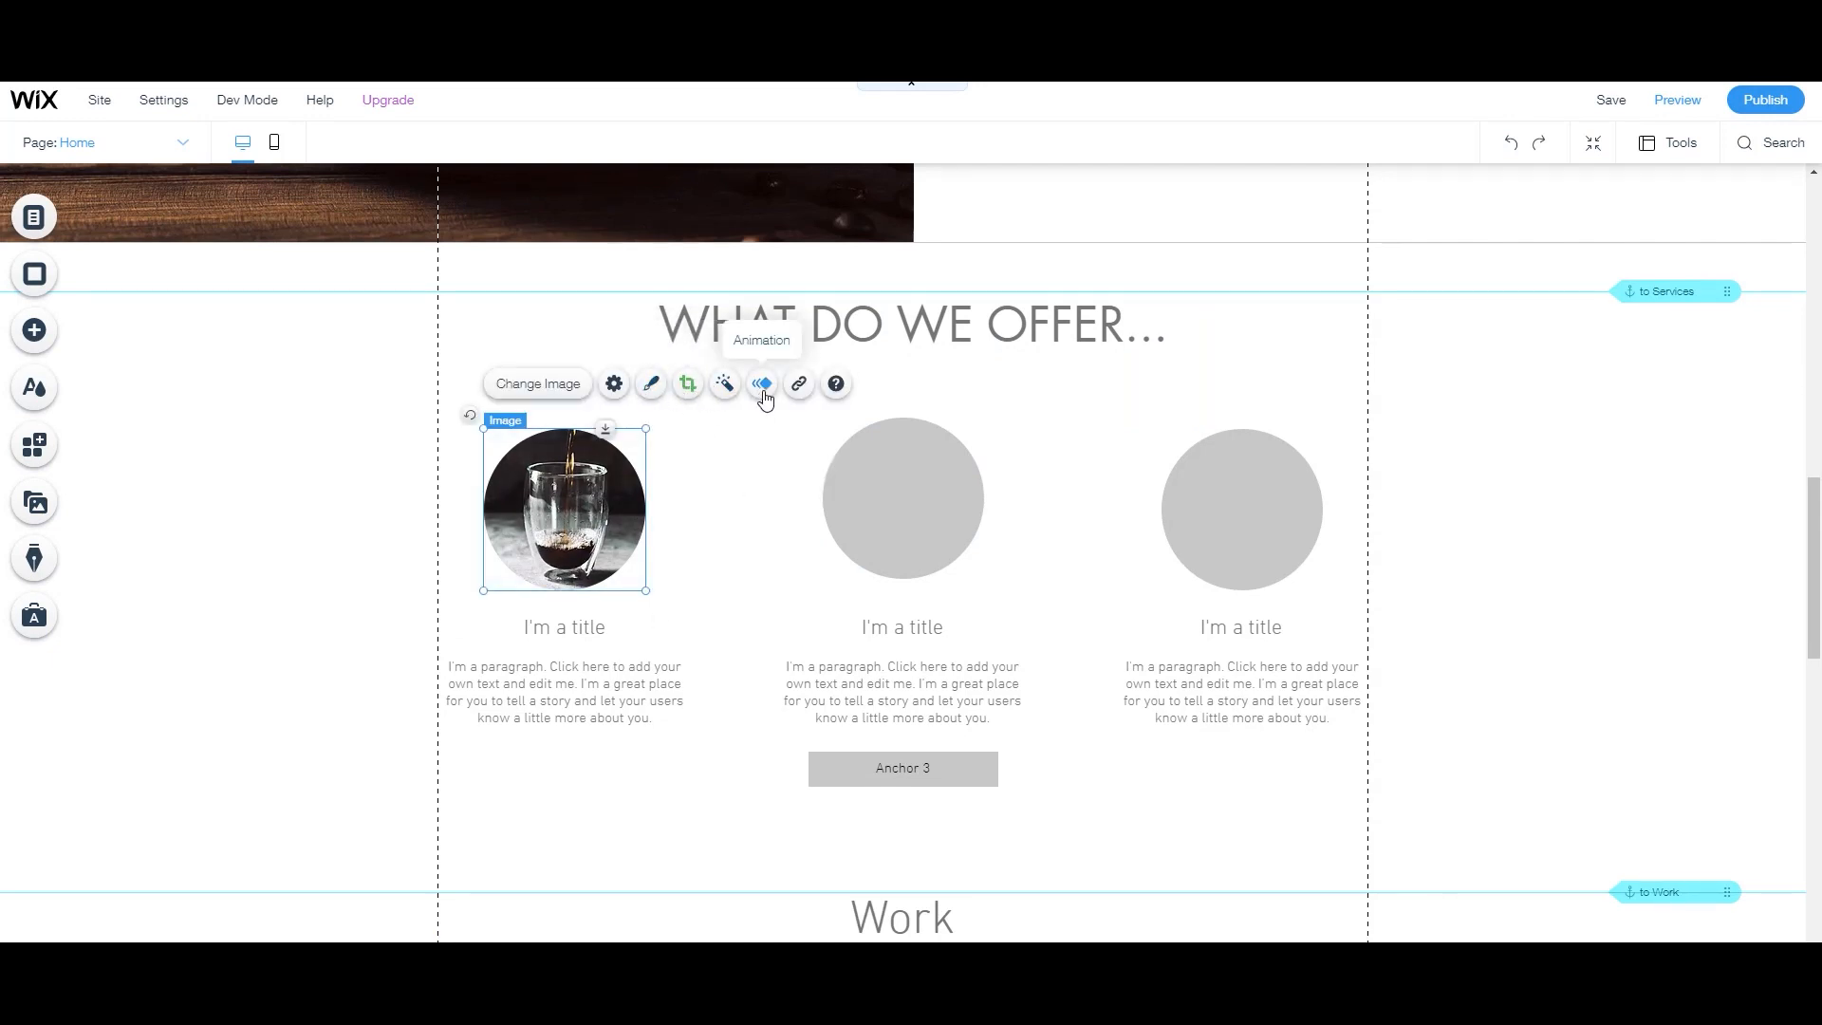
click(761, 383)
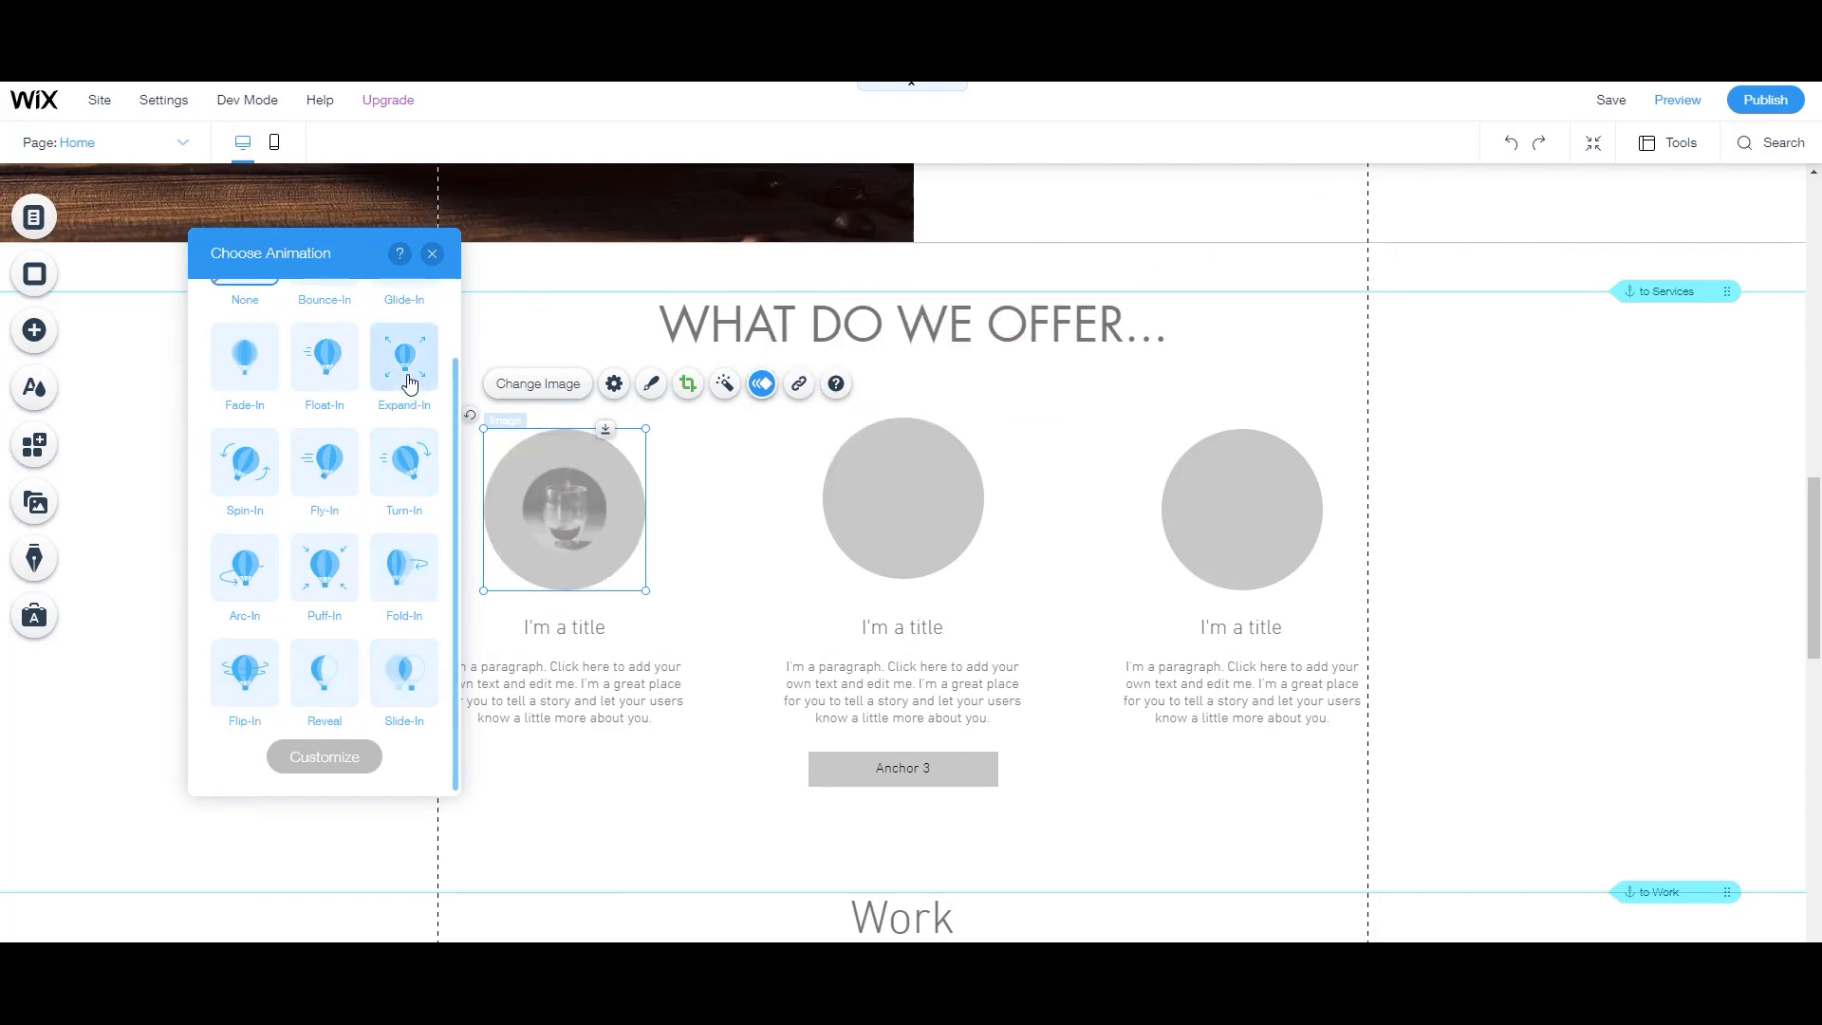
click(402, 357)
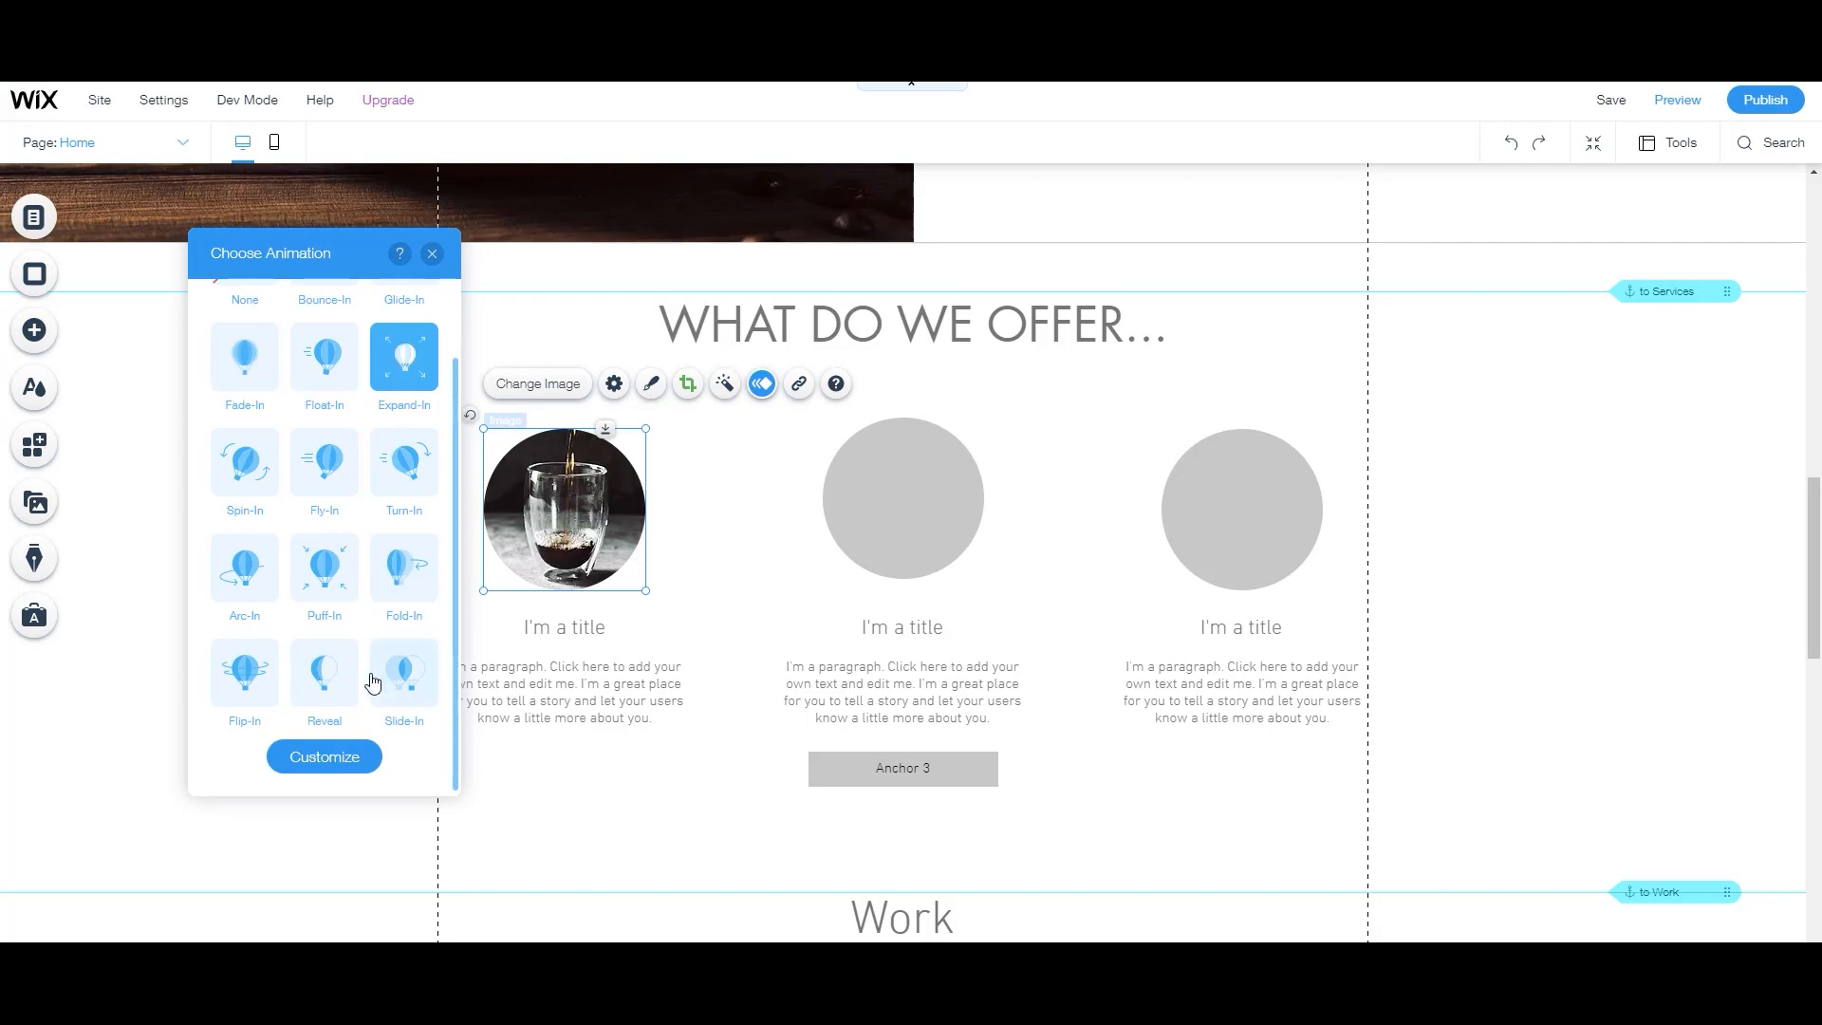
click(430, 253)
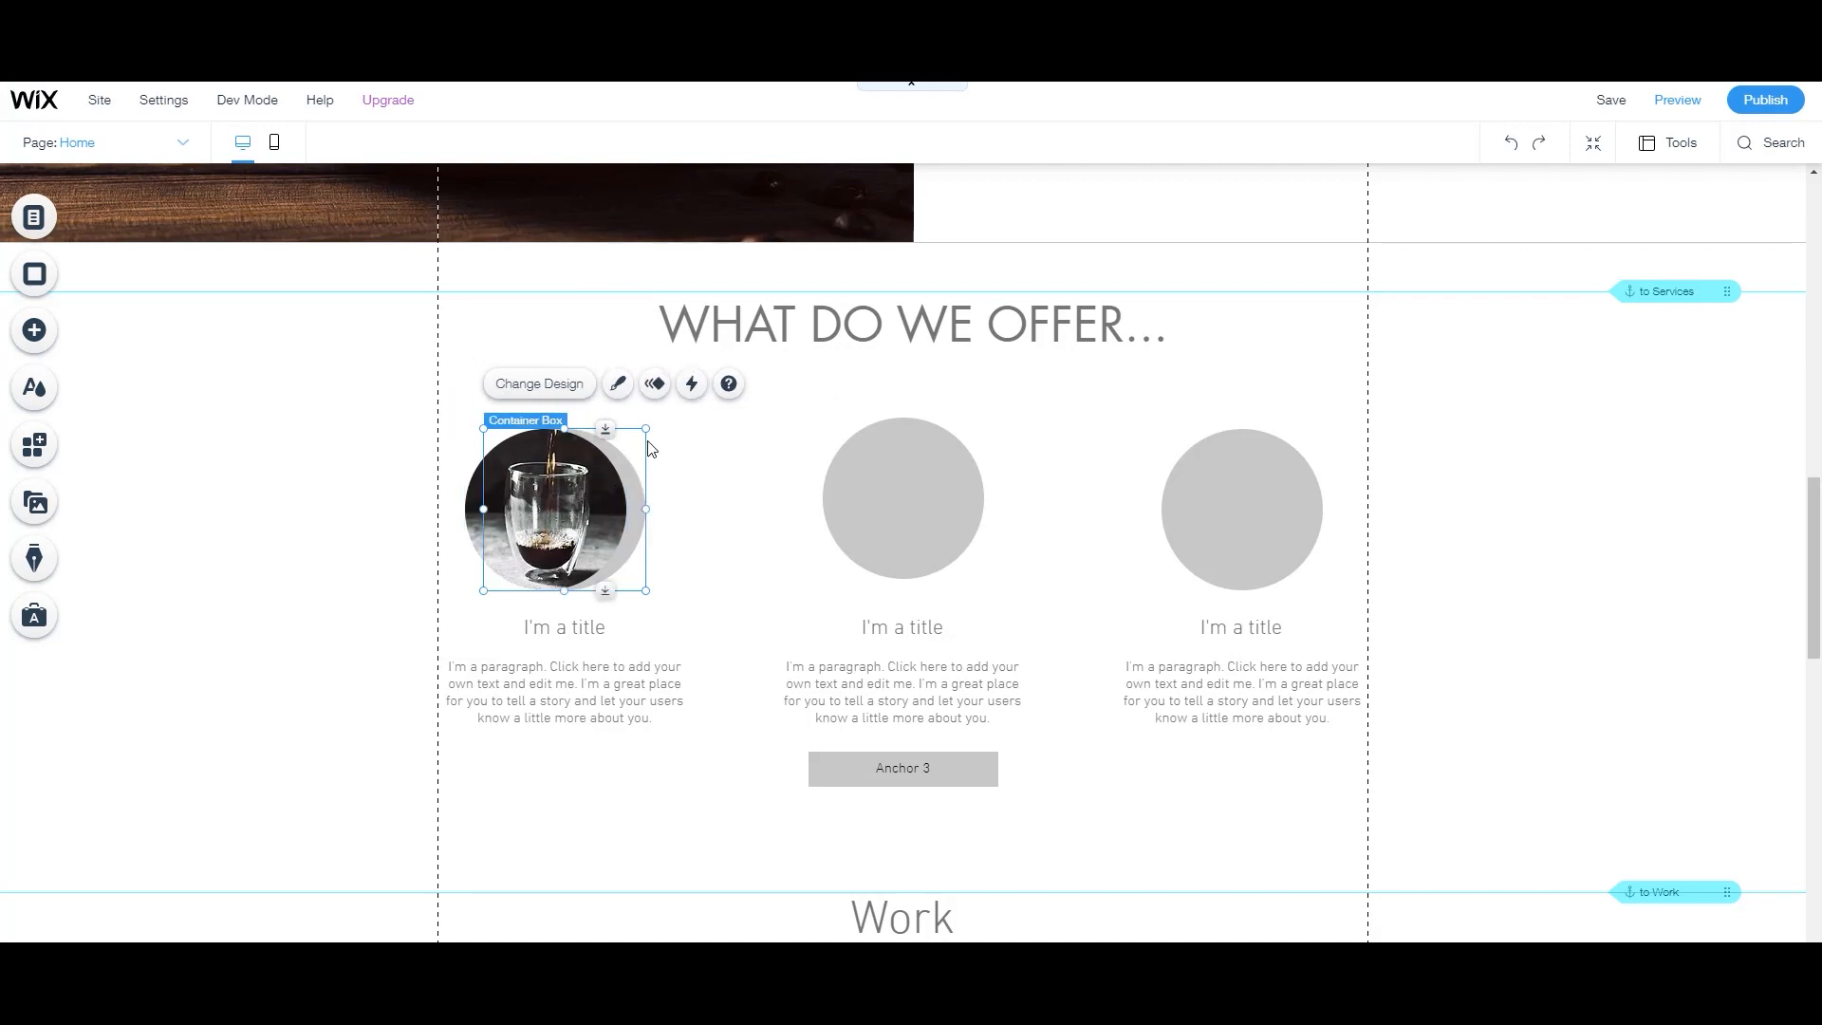
Set the middle offer box's fill to a breakfast photo, then open the gallery's Manage Media.
click(617, 383)
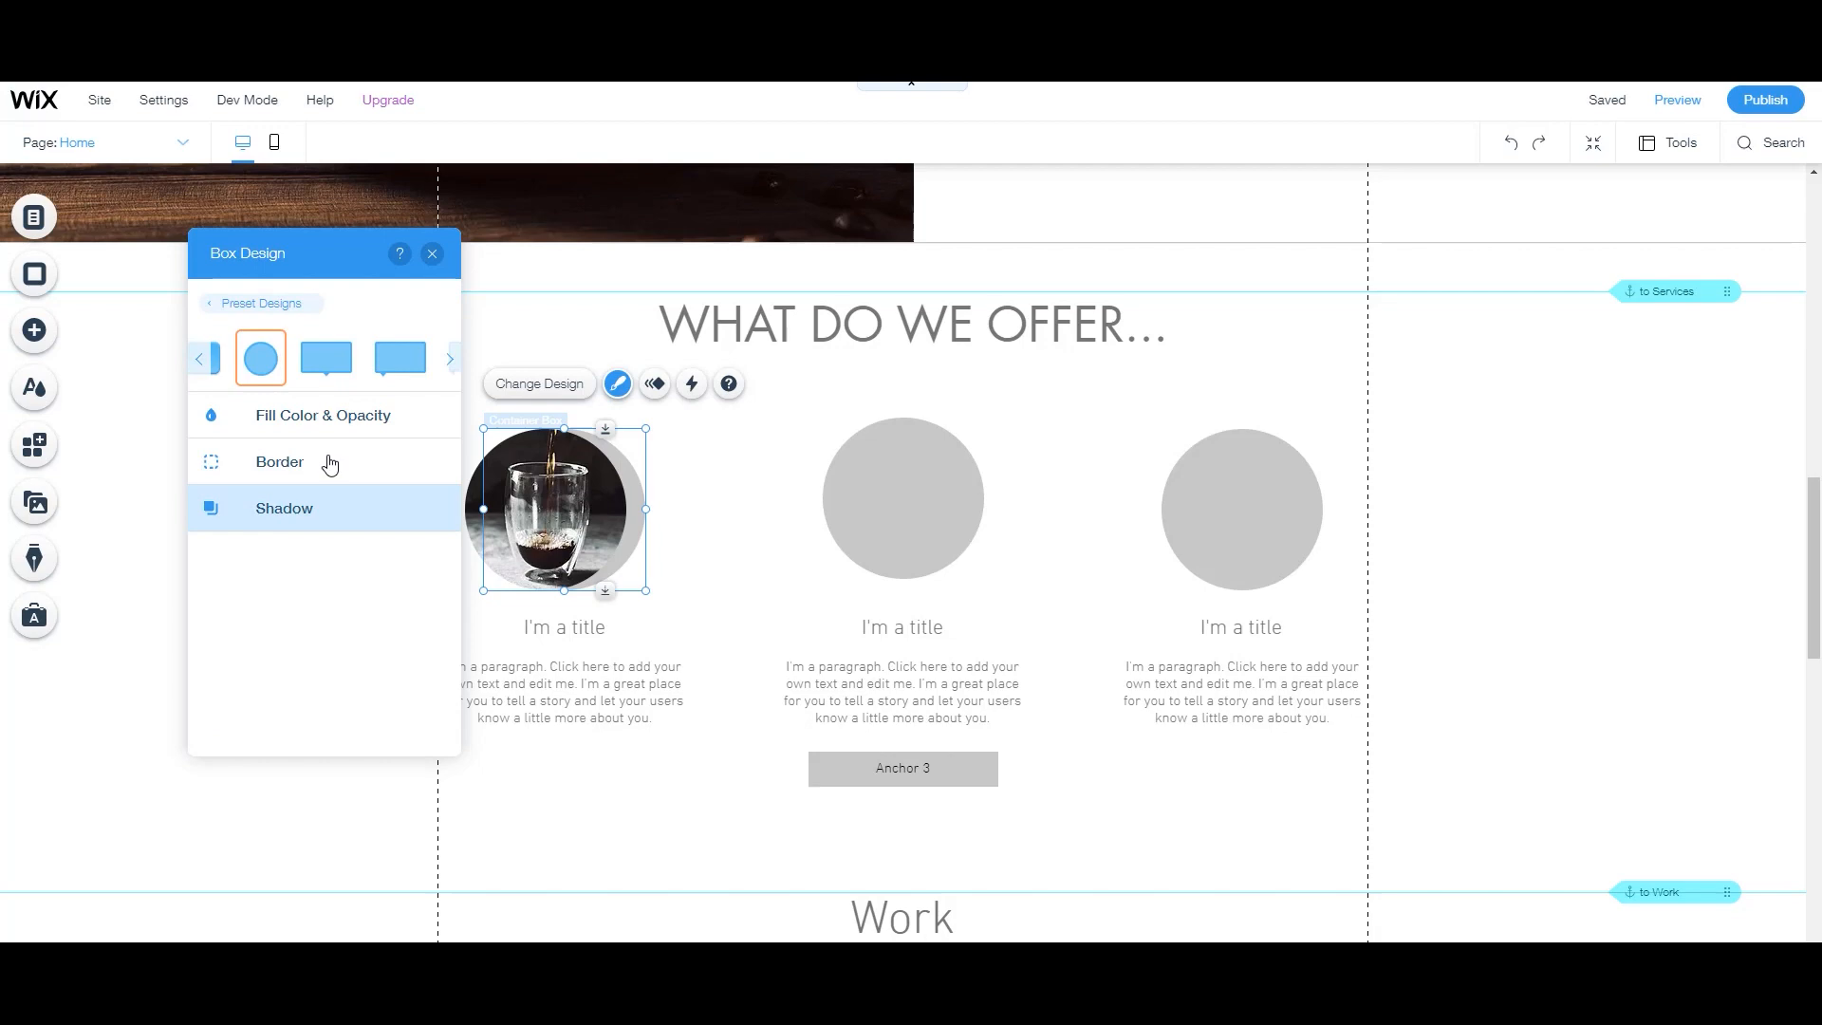
click(433, 253)
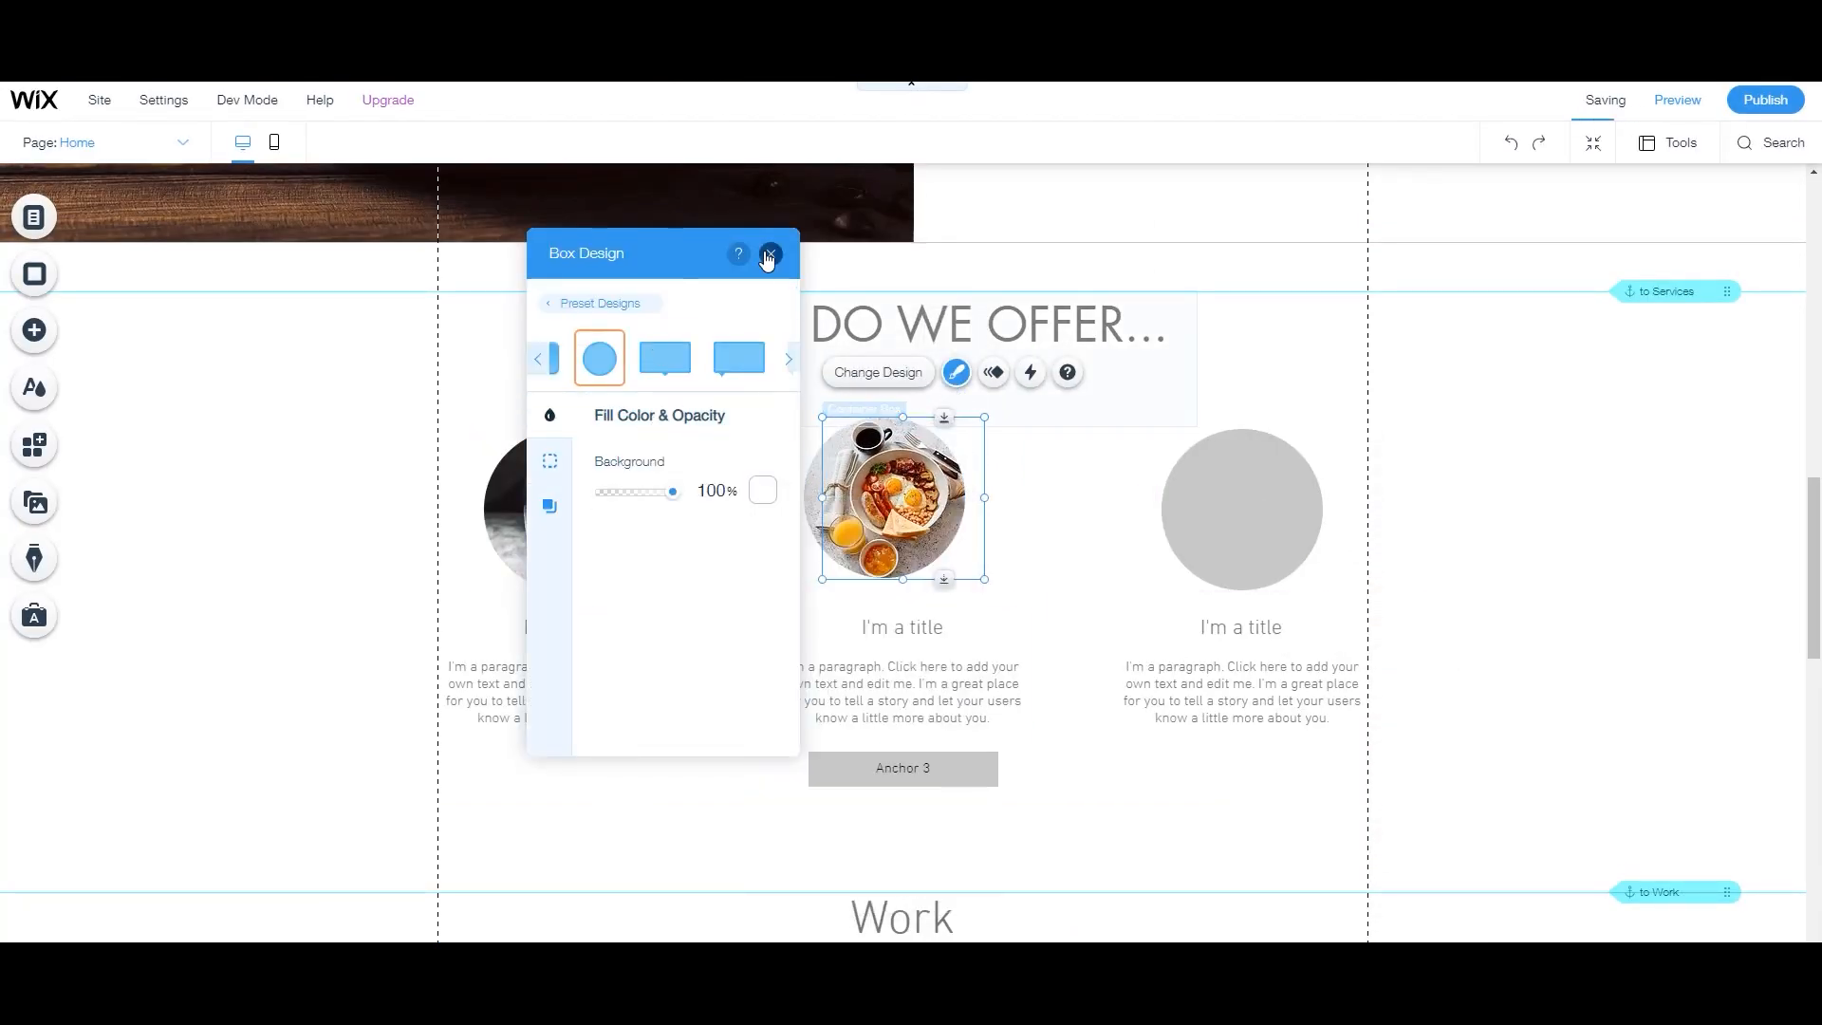
click(770, 254)
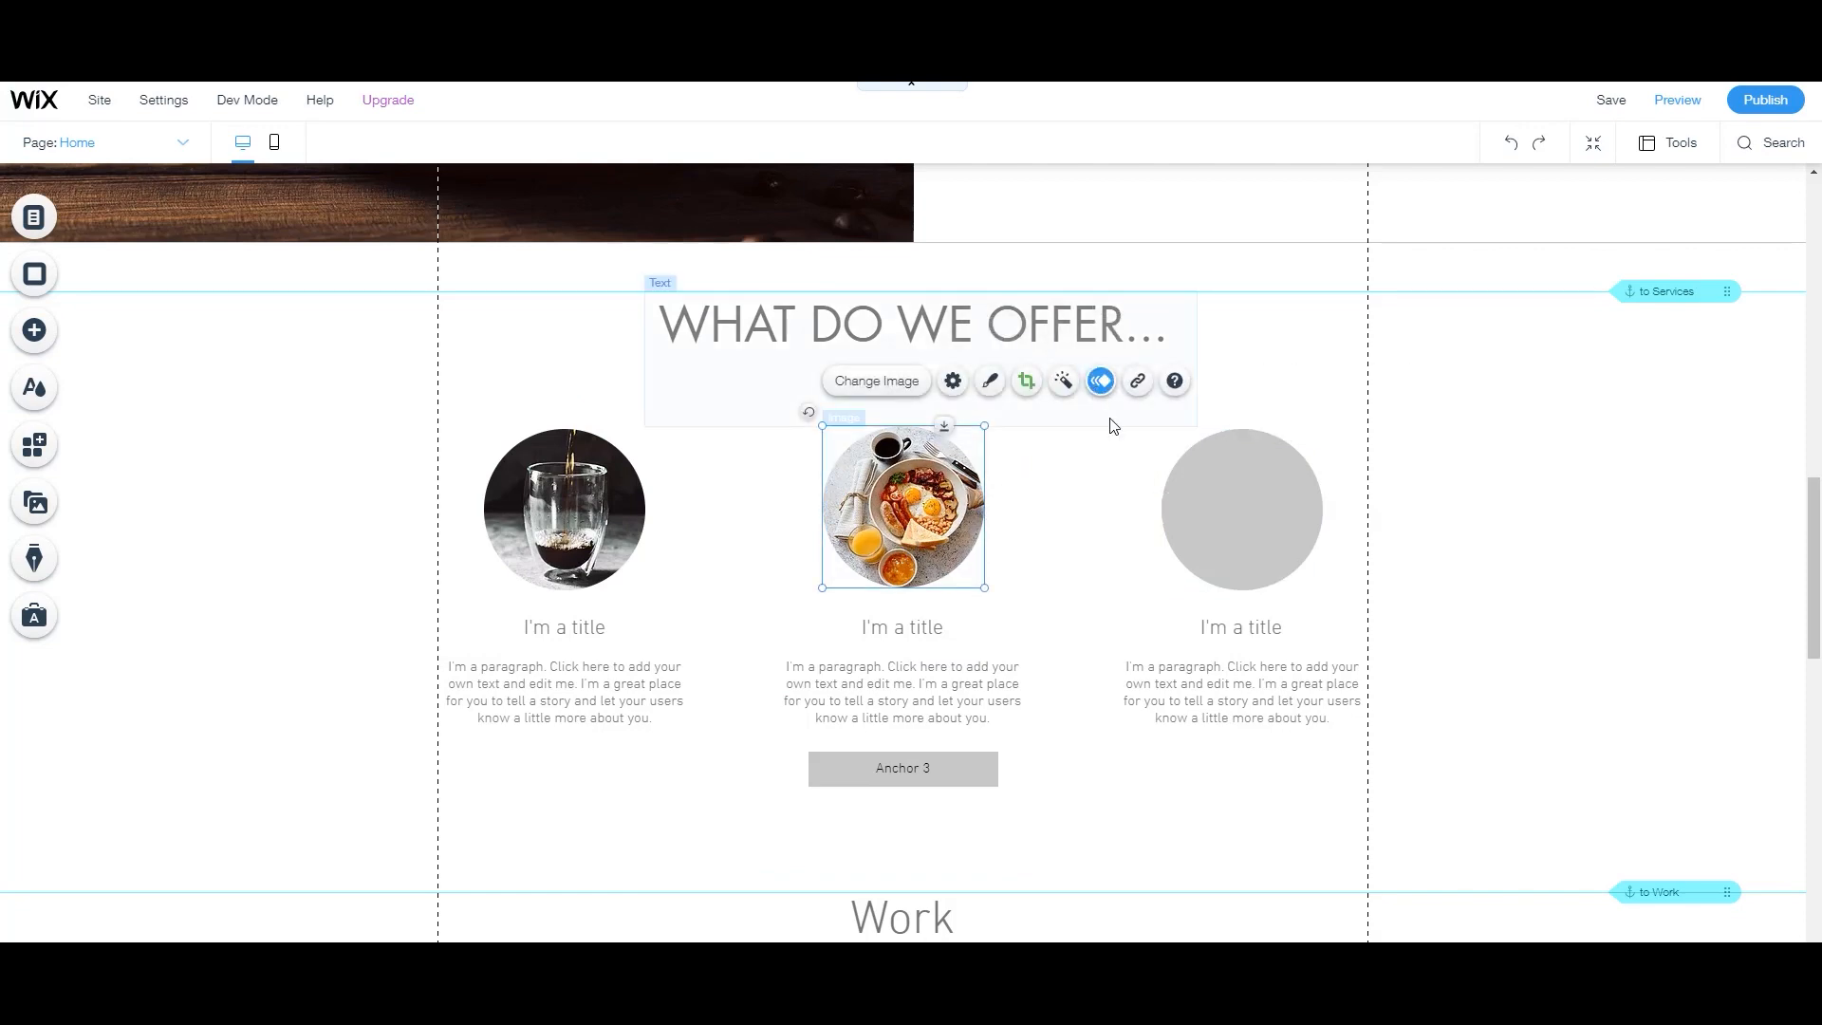
click(874, 380)
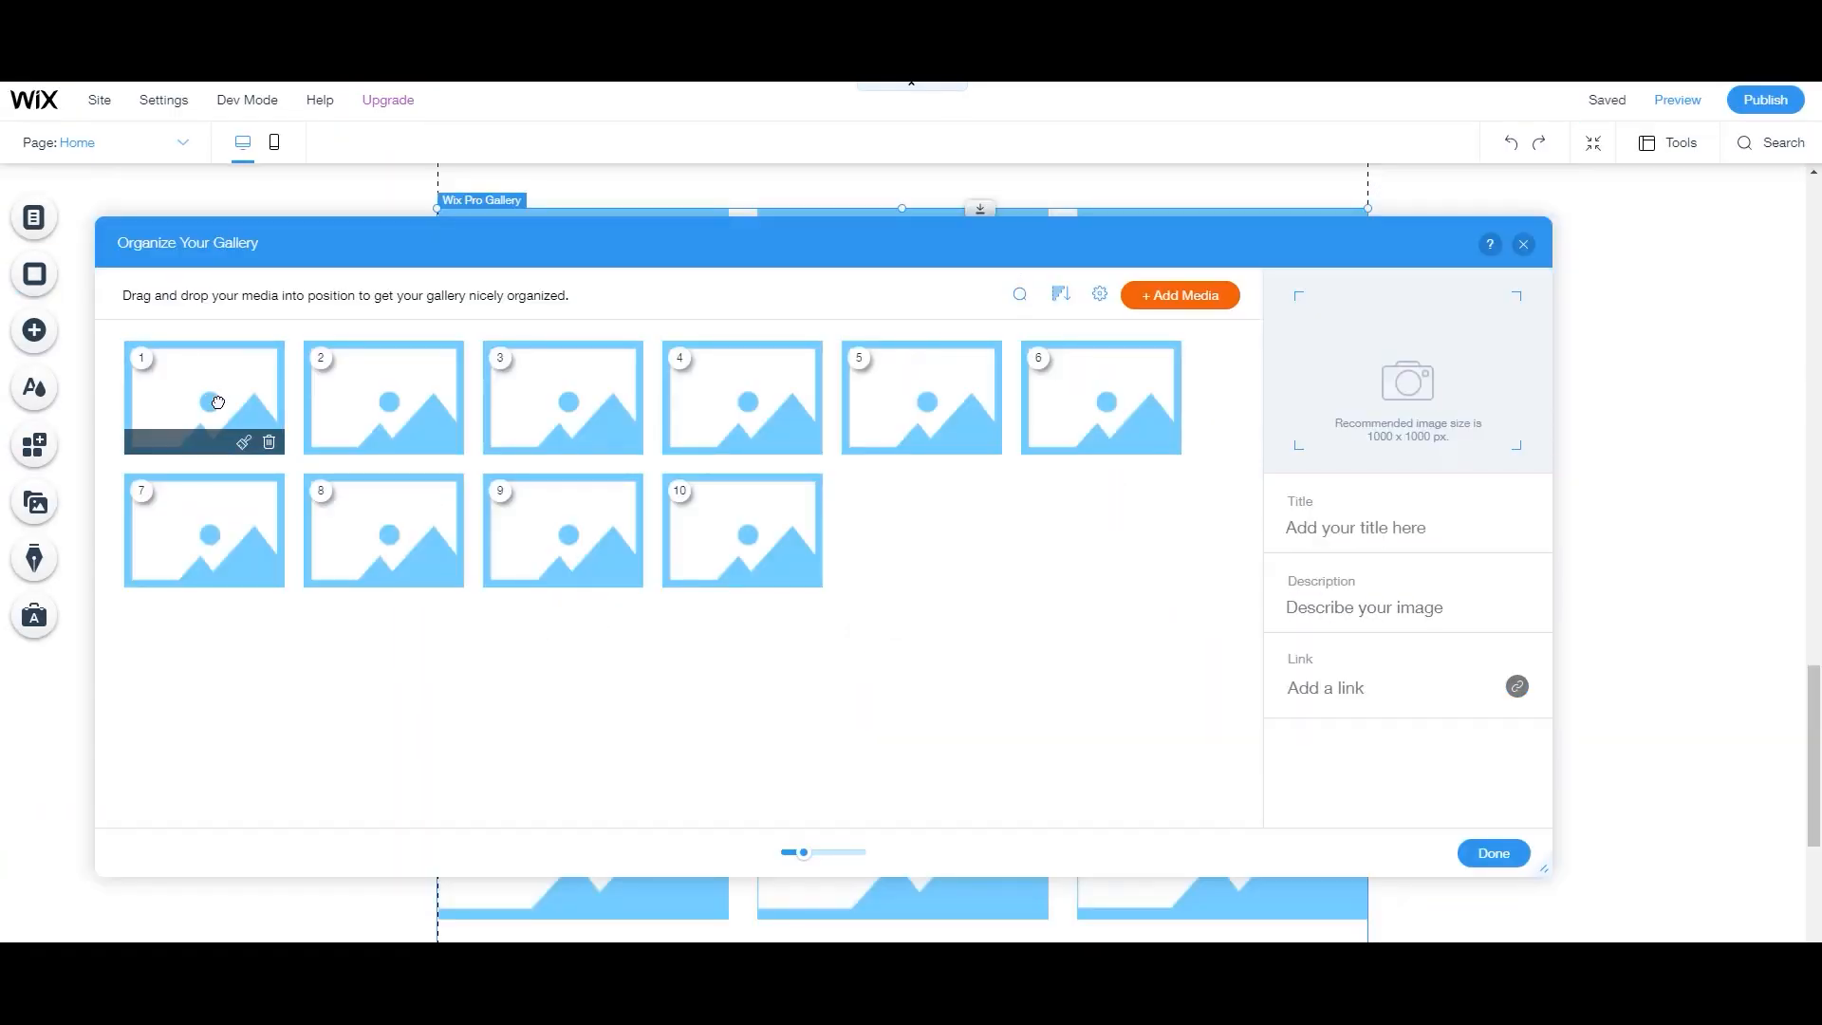
Replace the first two gallery placeholders with food photos from Site Files.
click(203, 398)
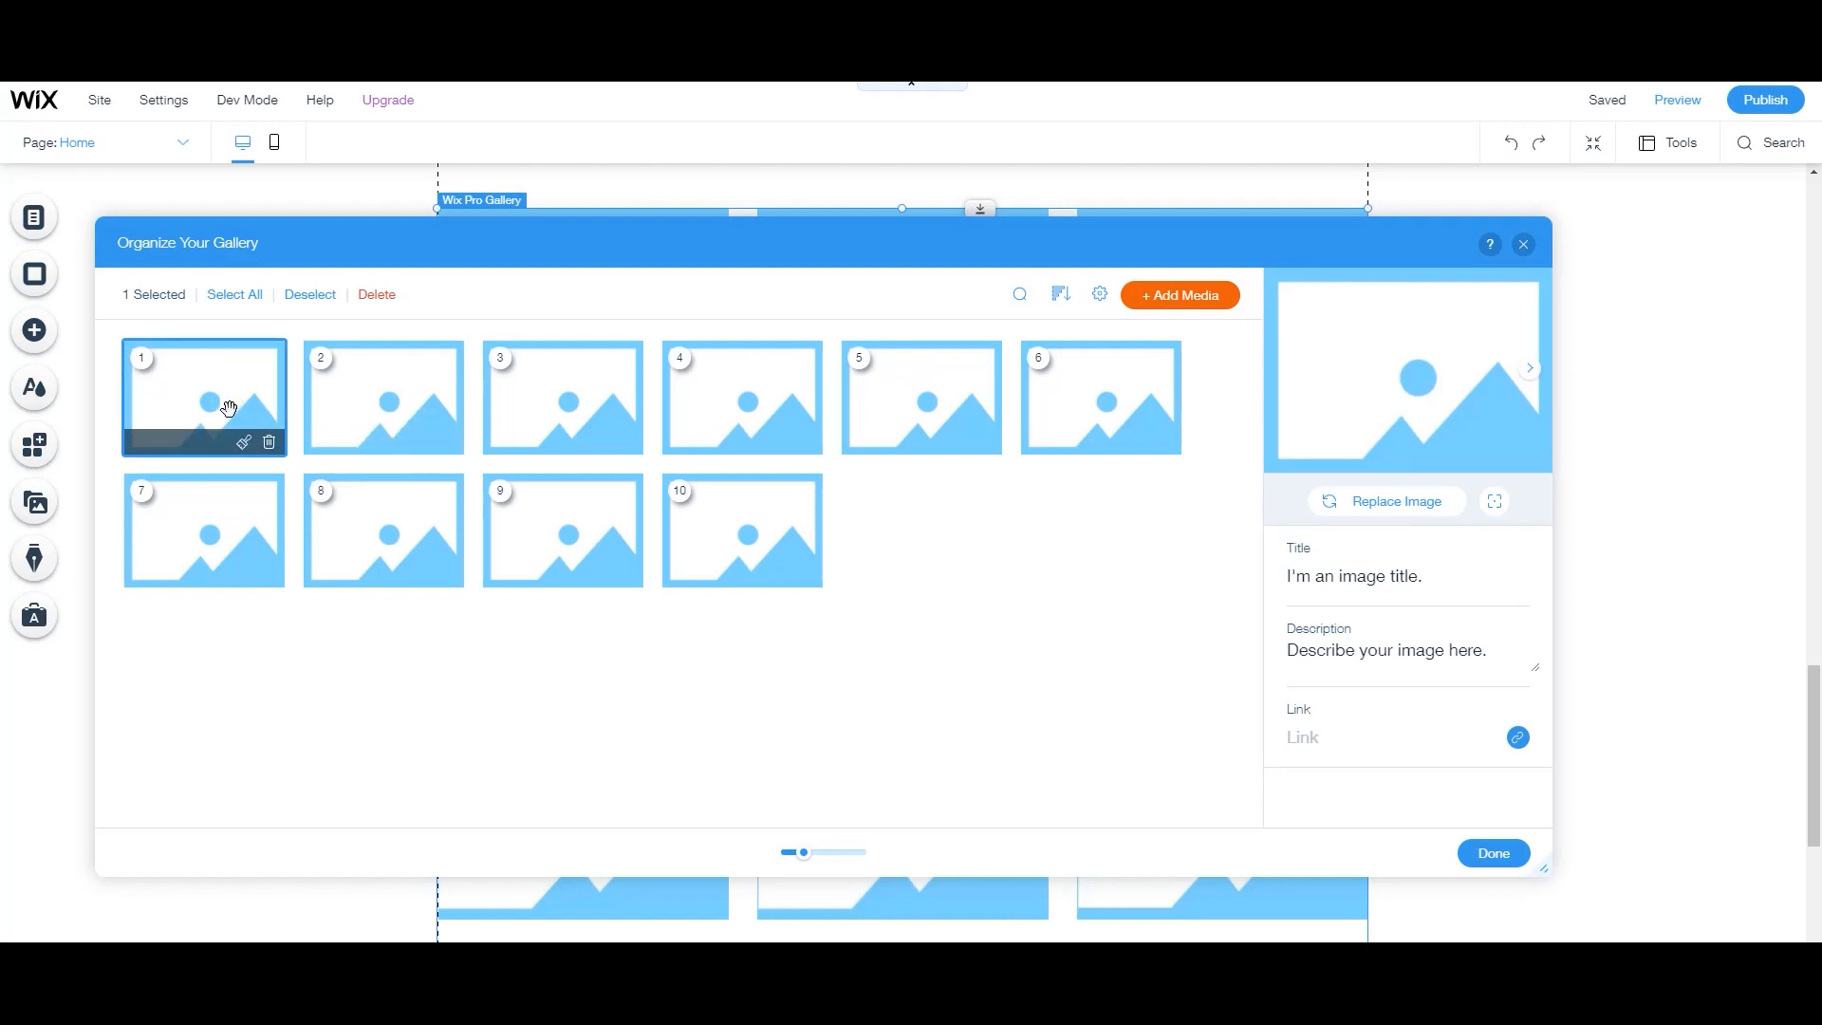
click(1397, 500)
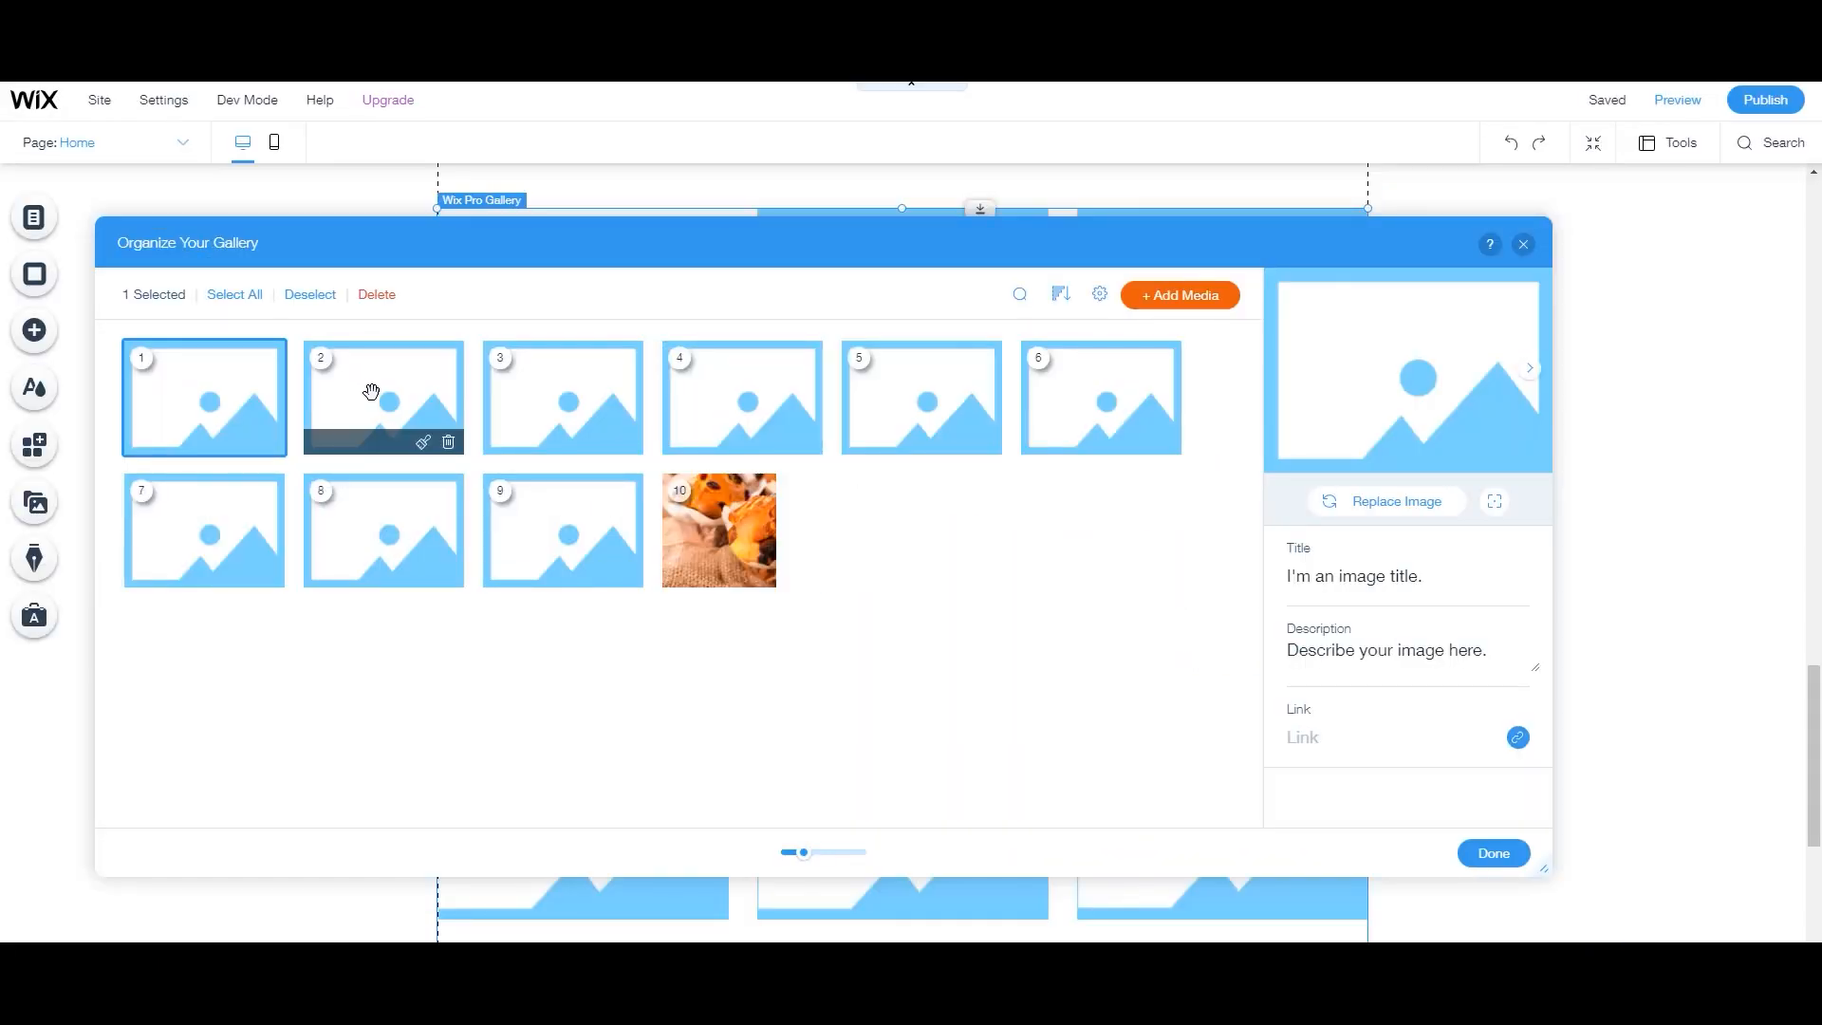
click(384, 397)
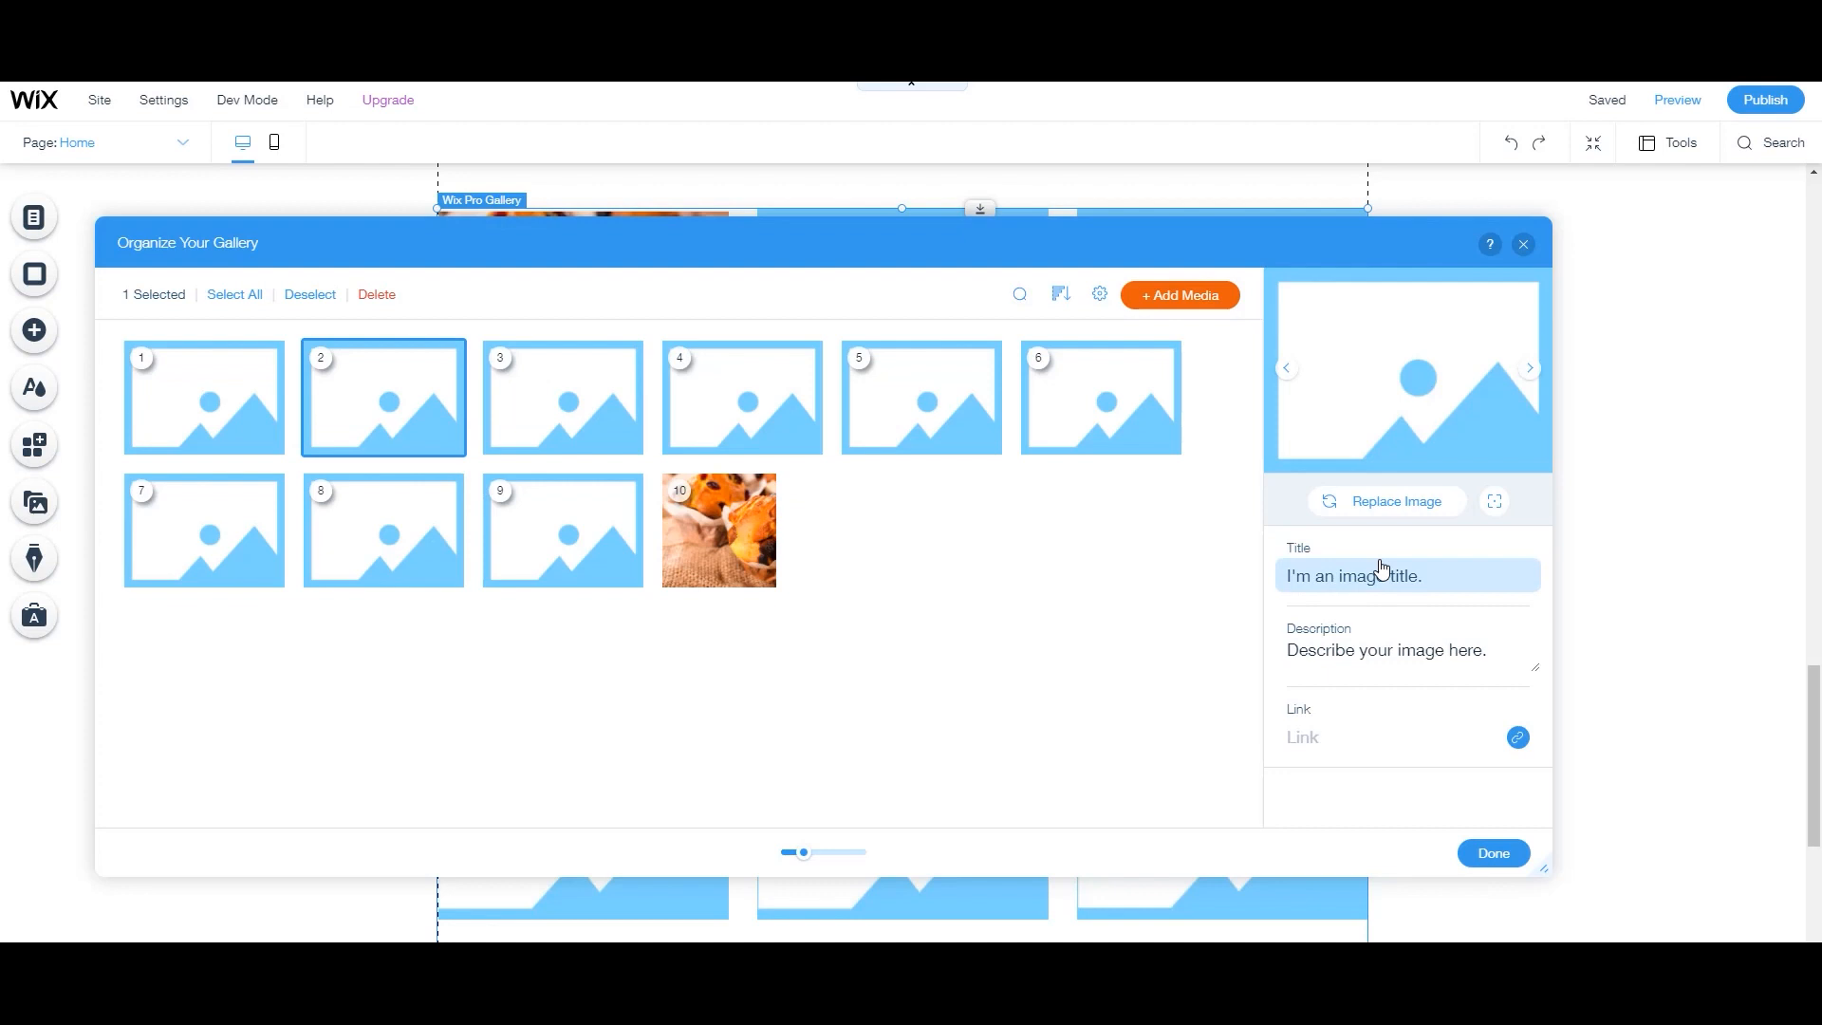
click(1398, 507)
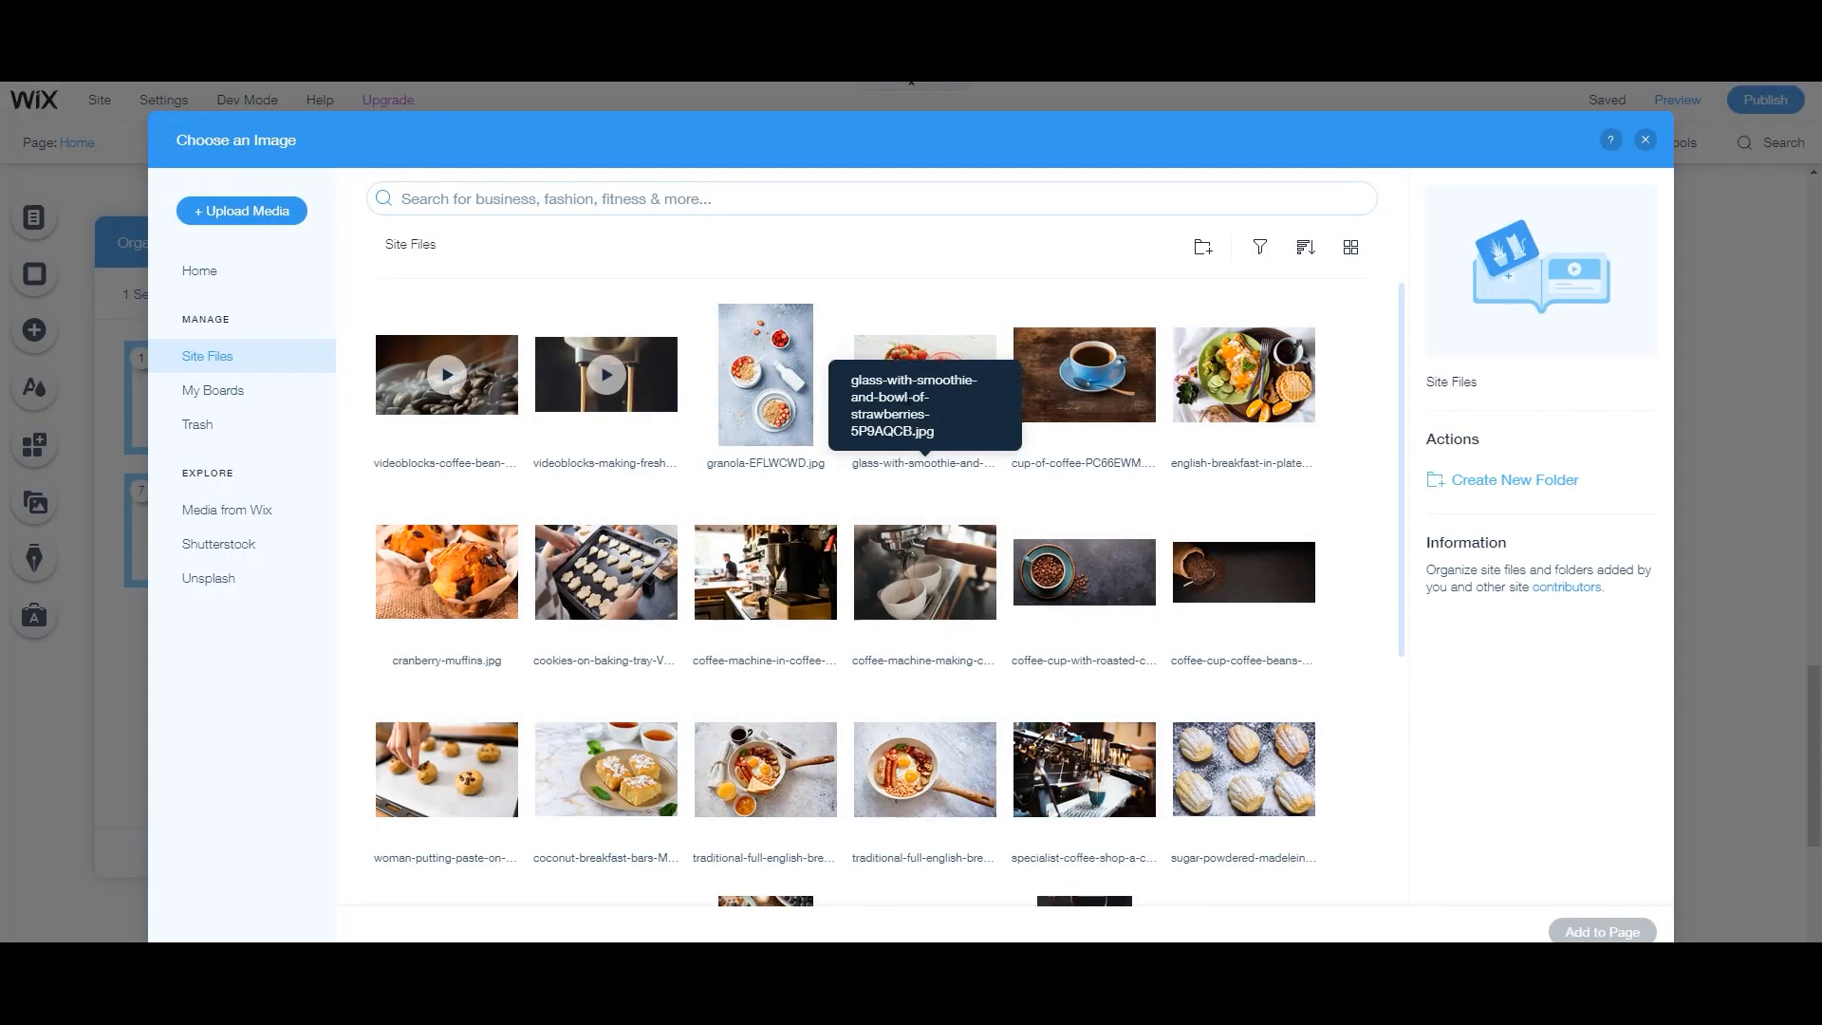
click(1242, 374)
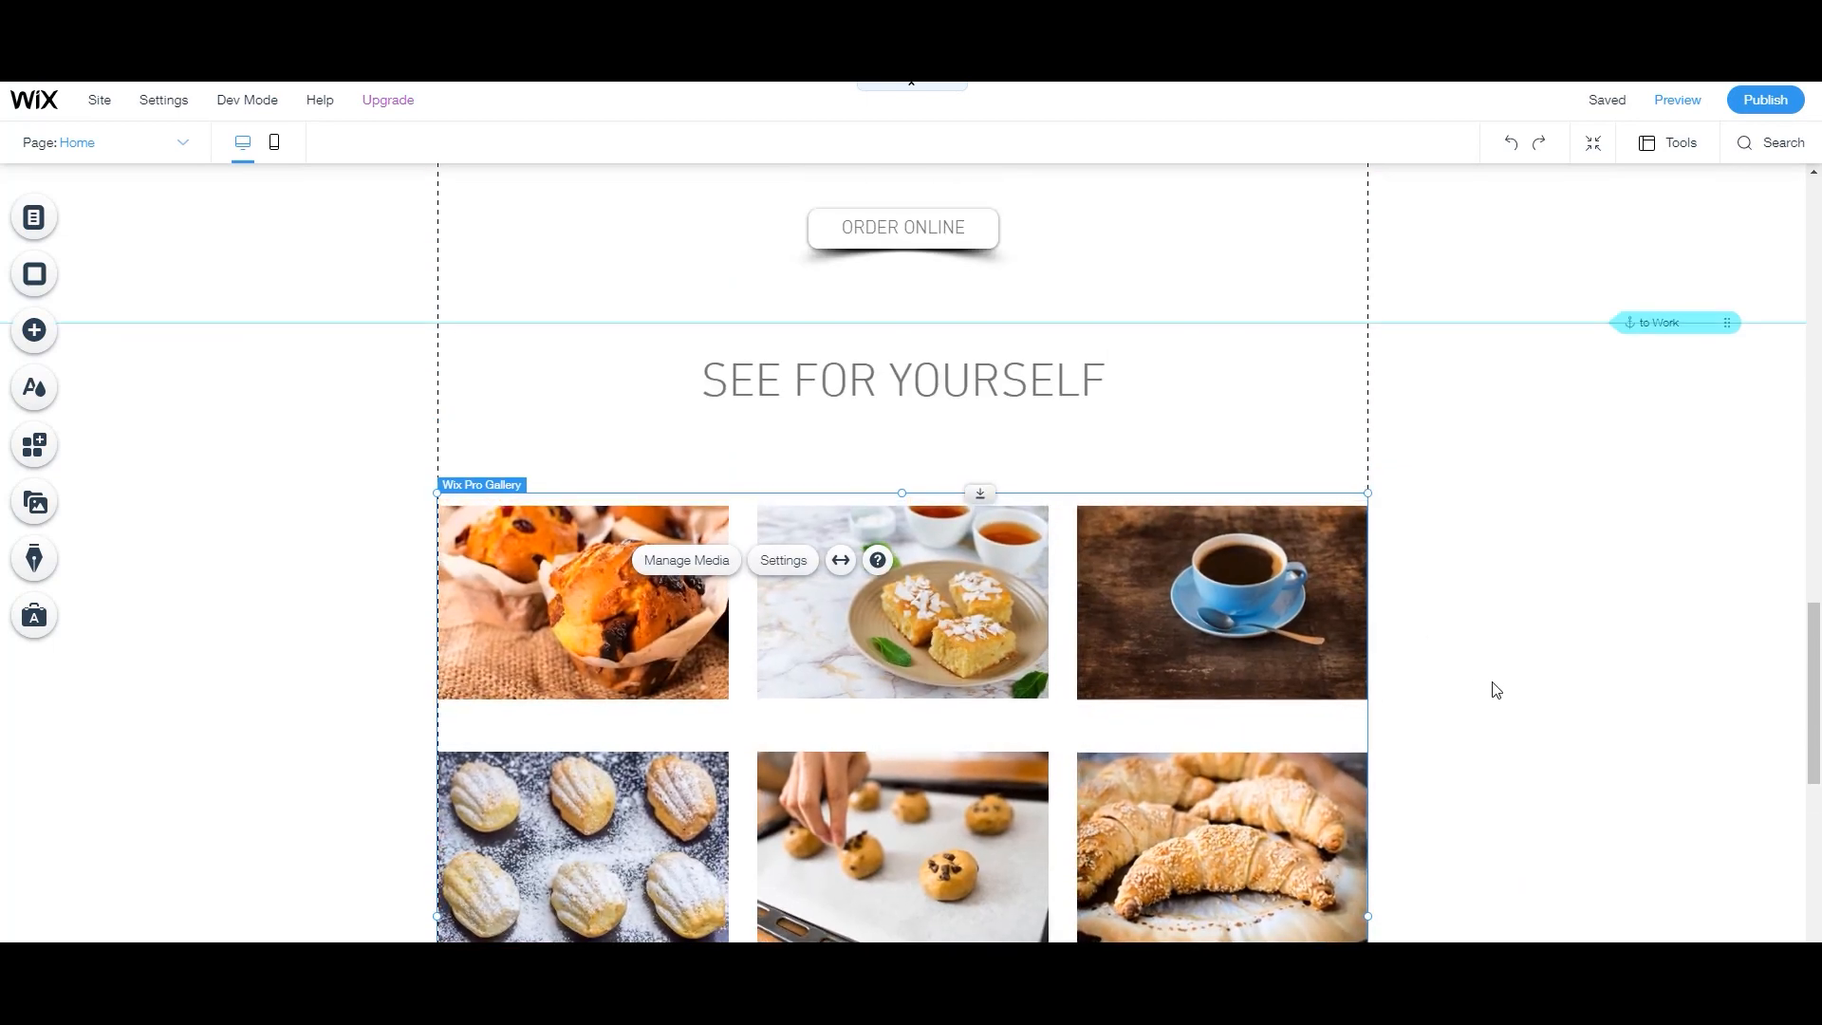
Scroll down and add an image to the page by uploading one from the computer.
scroll(down, 3)
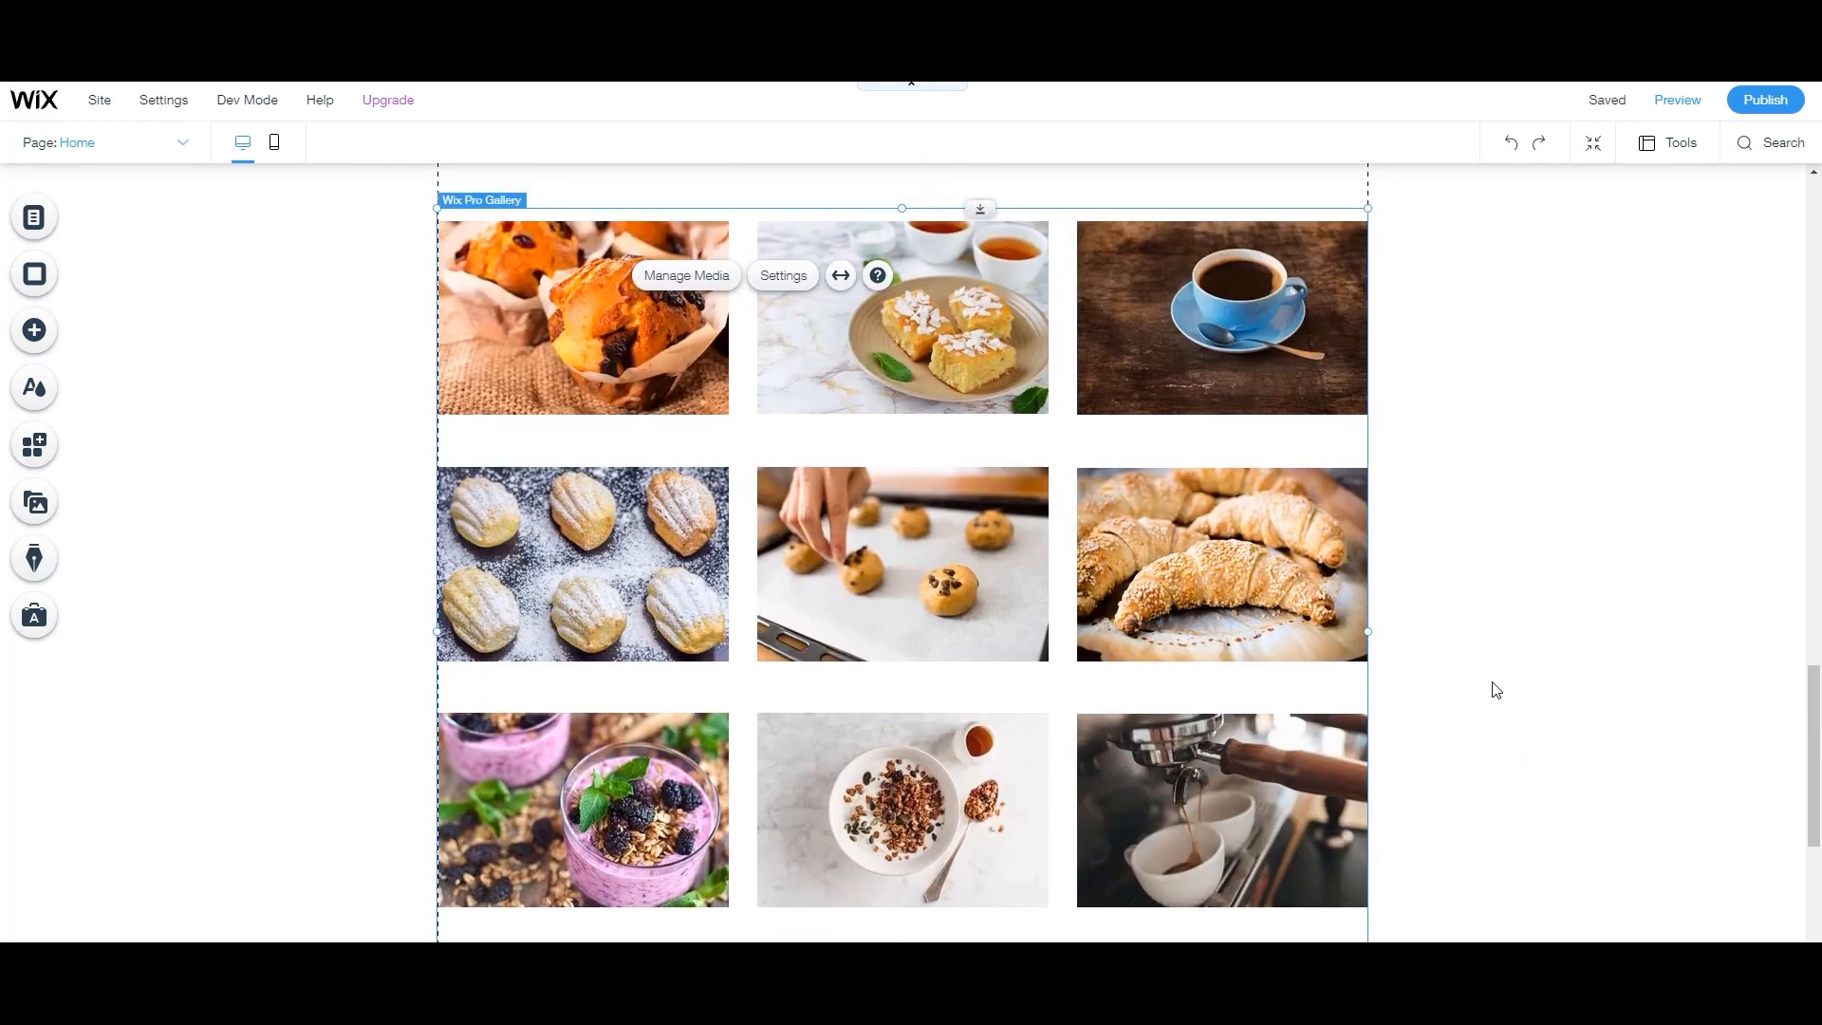
scroll(down, 3)
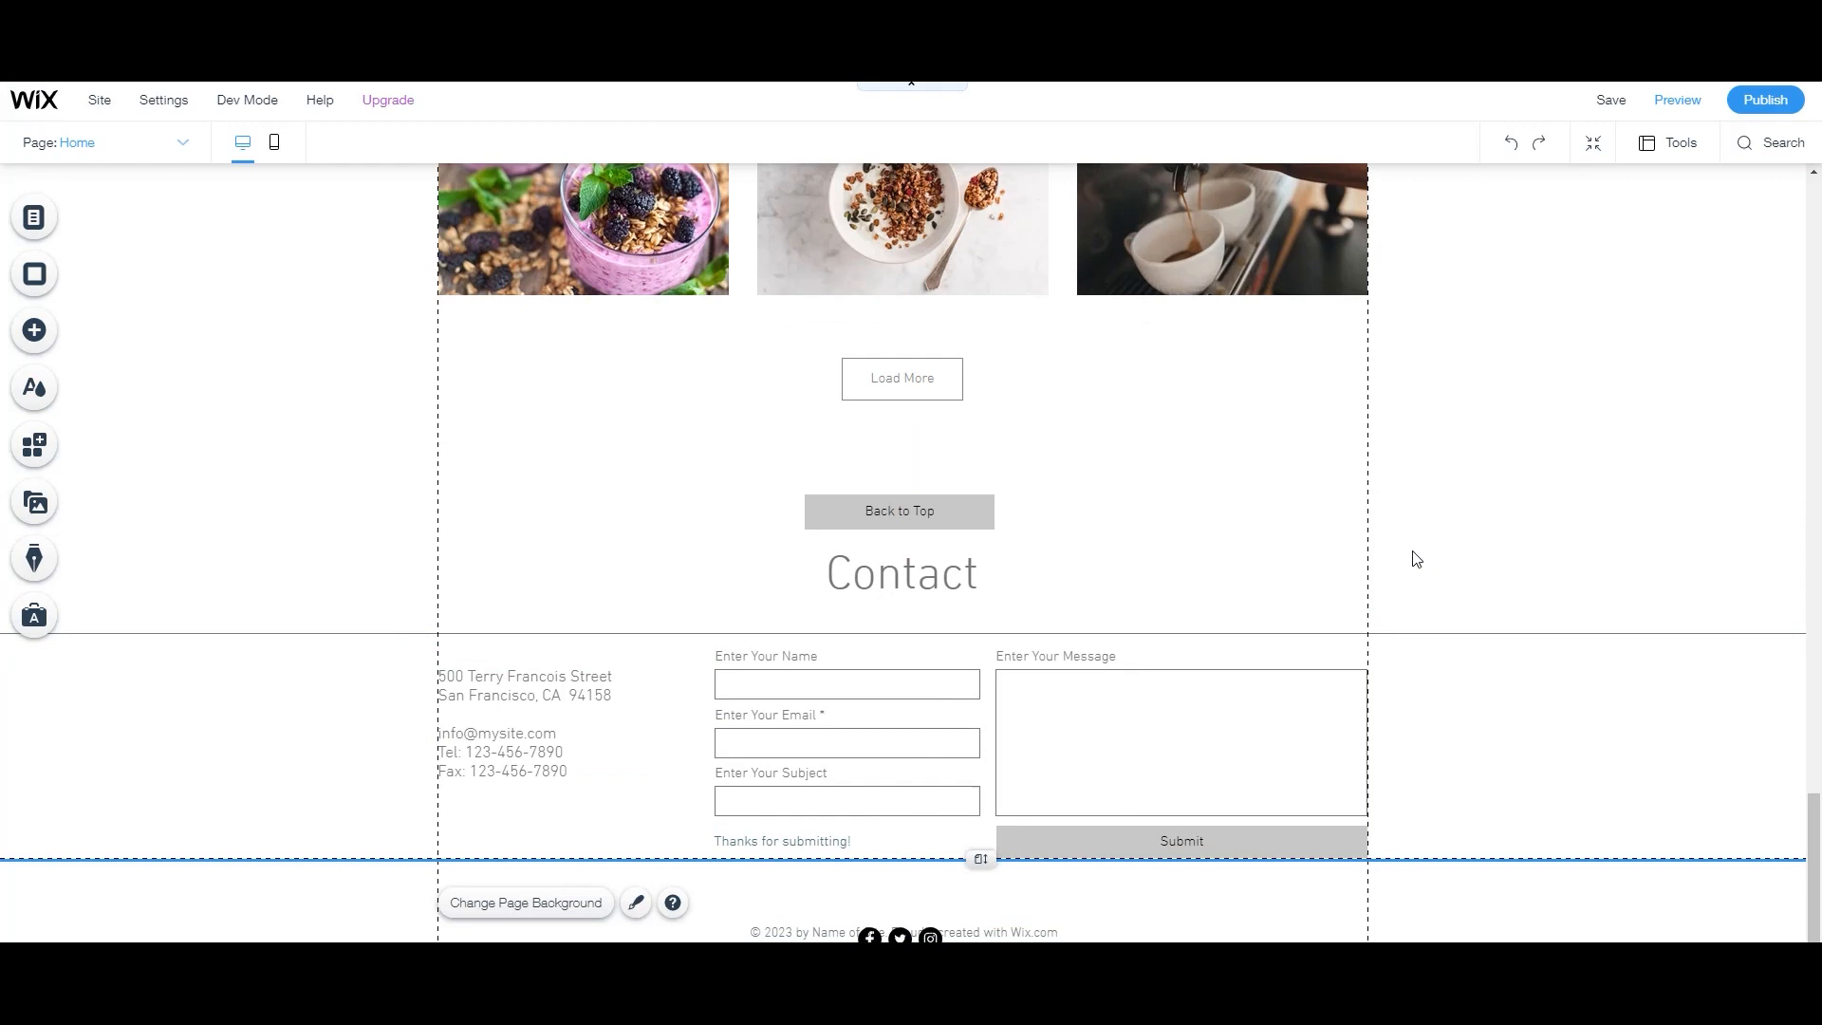
click(904, 932)
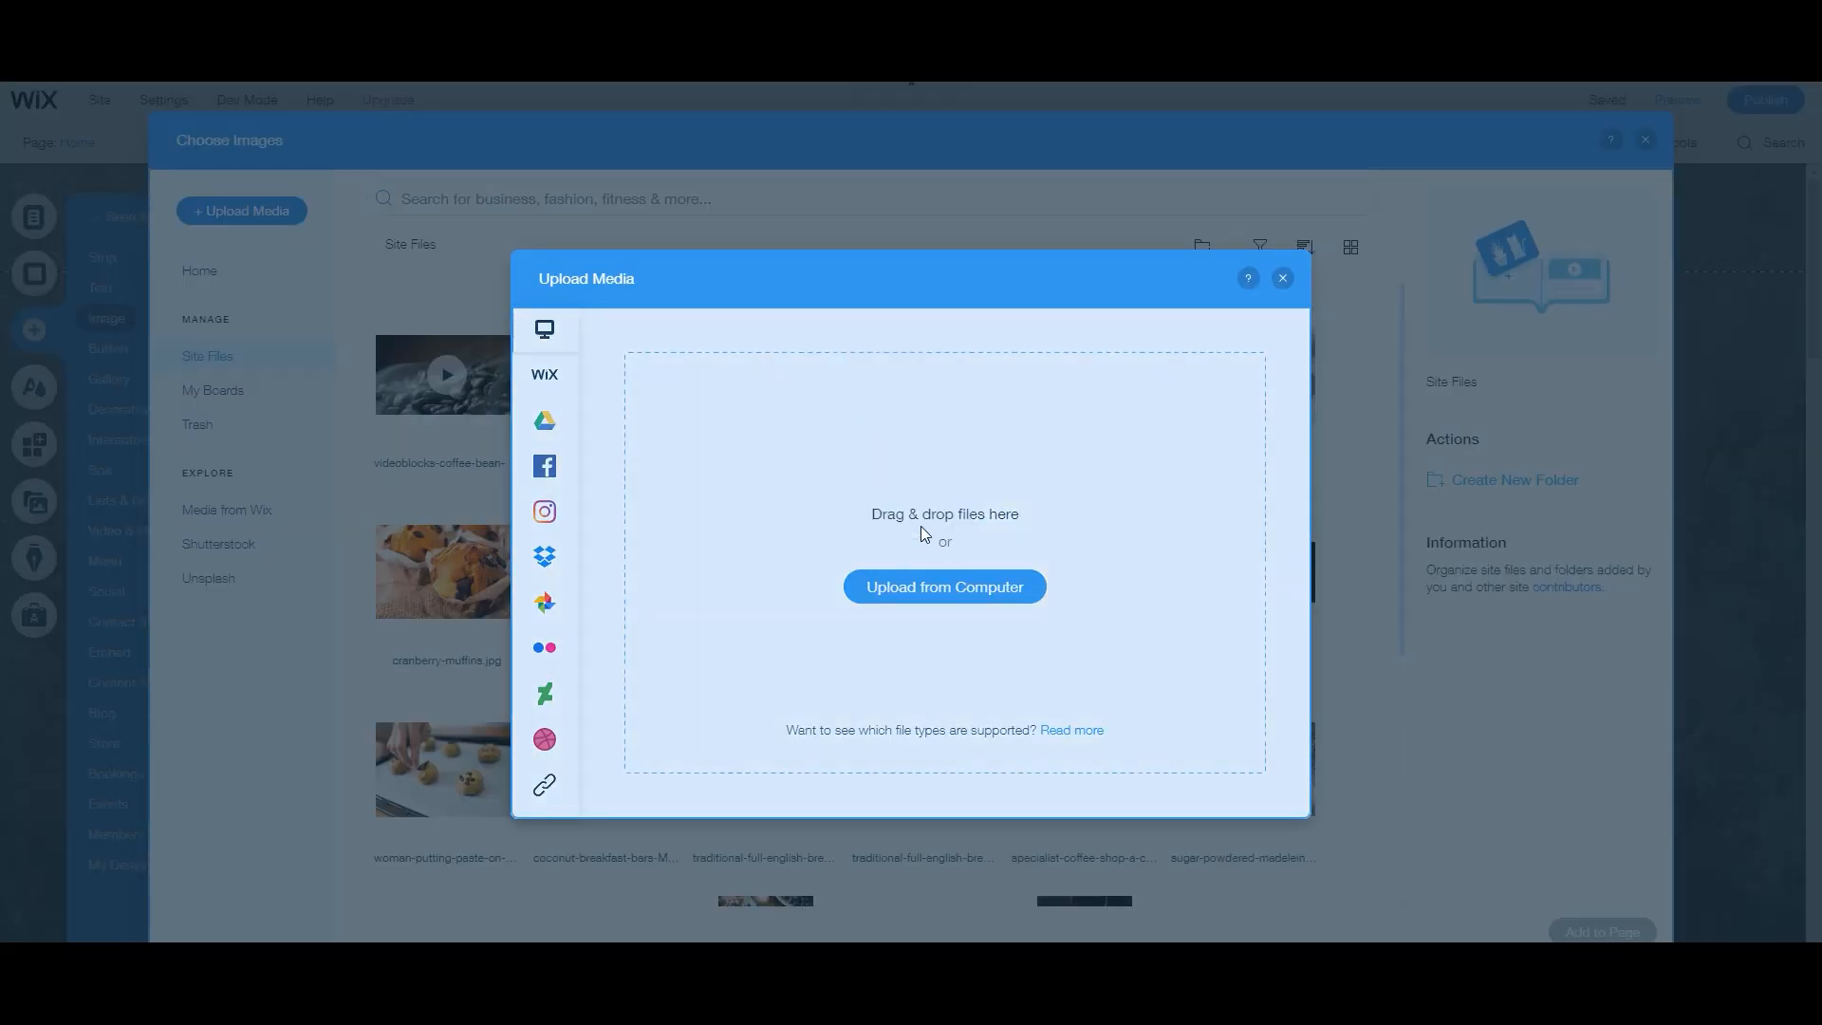
click(943, 586)
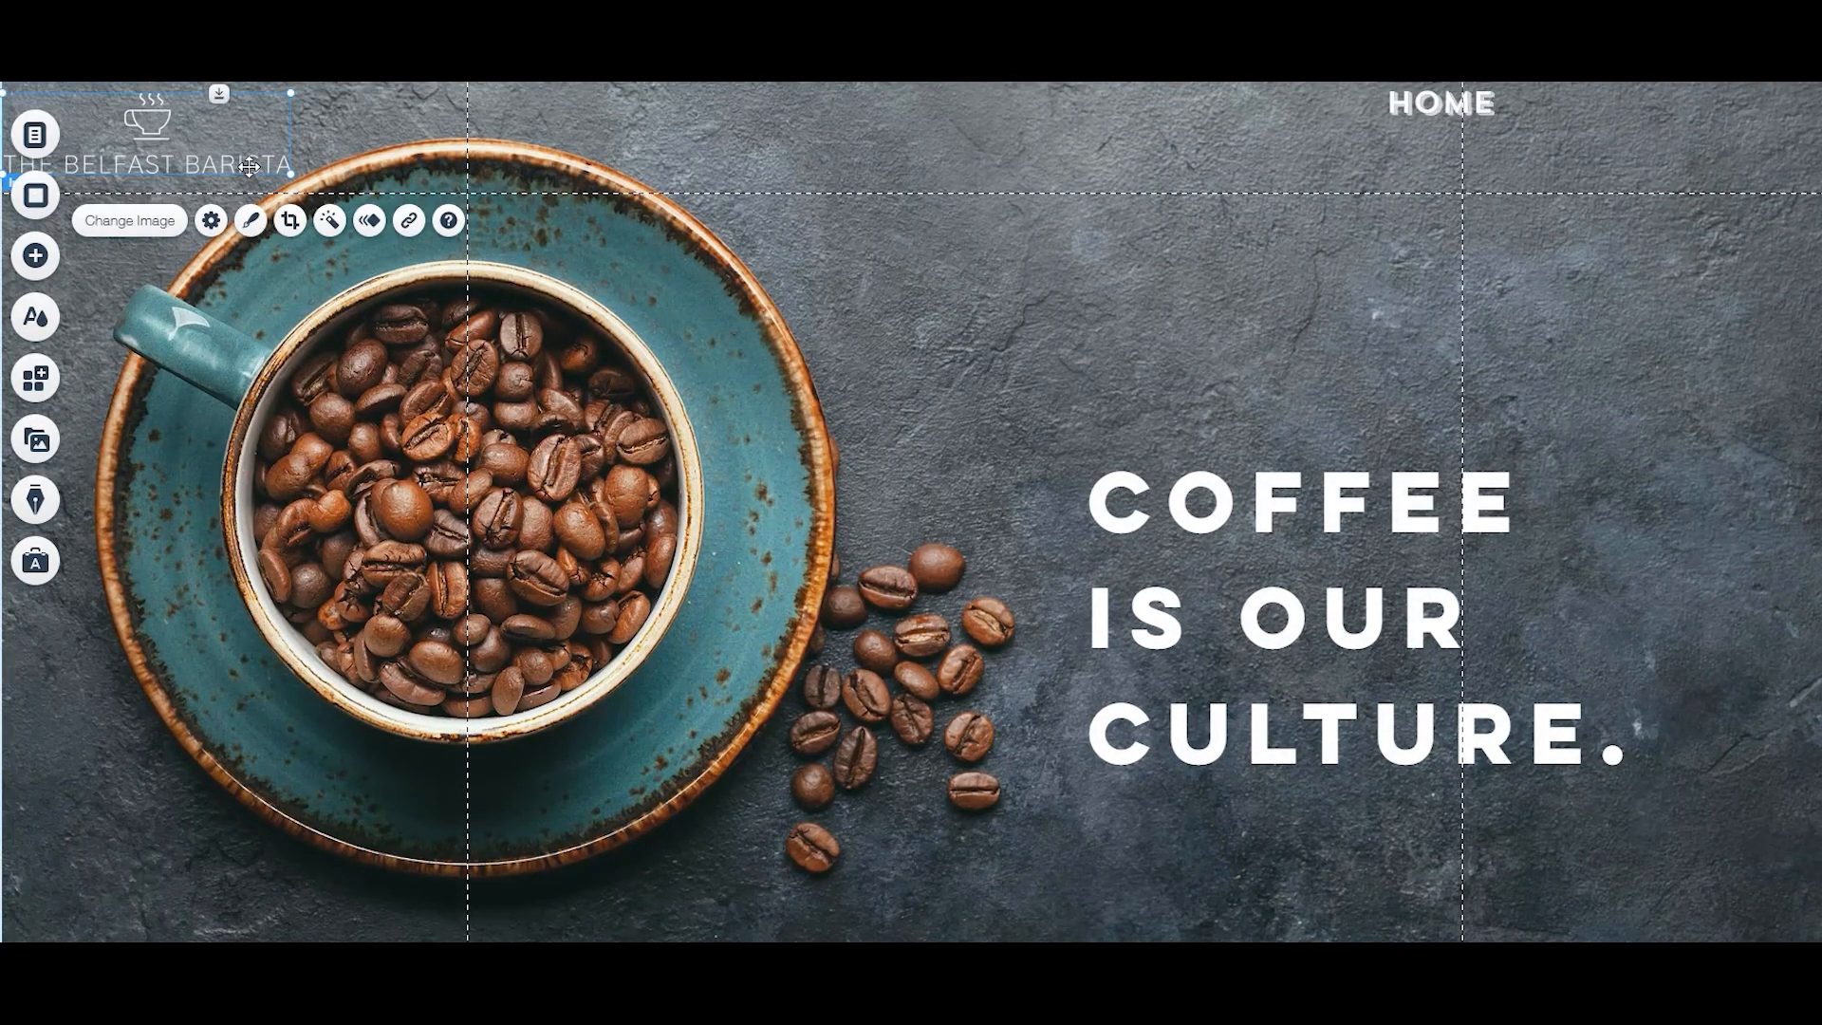
Scroll the preview from About Us through offers and gallery to the Contact footer.
scroll(down, 3)
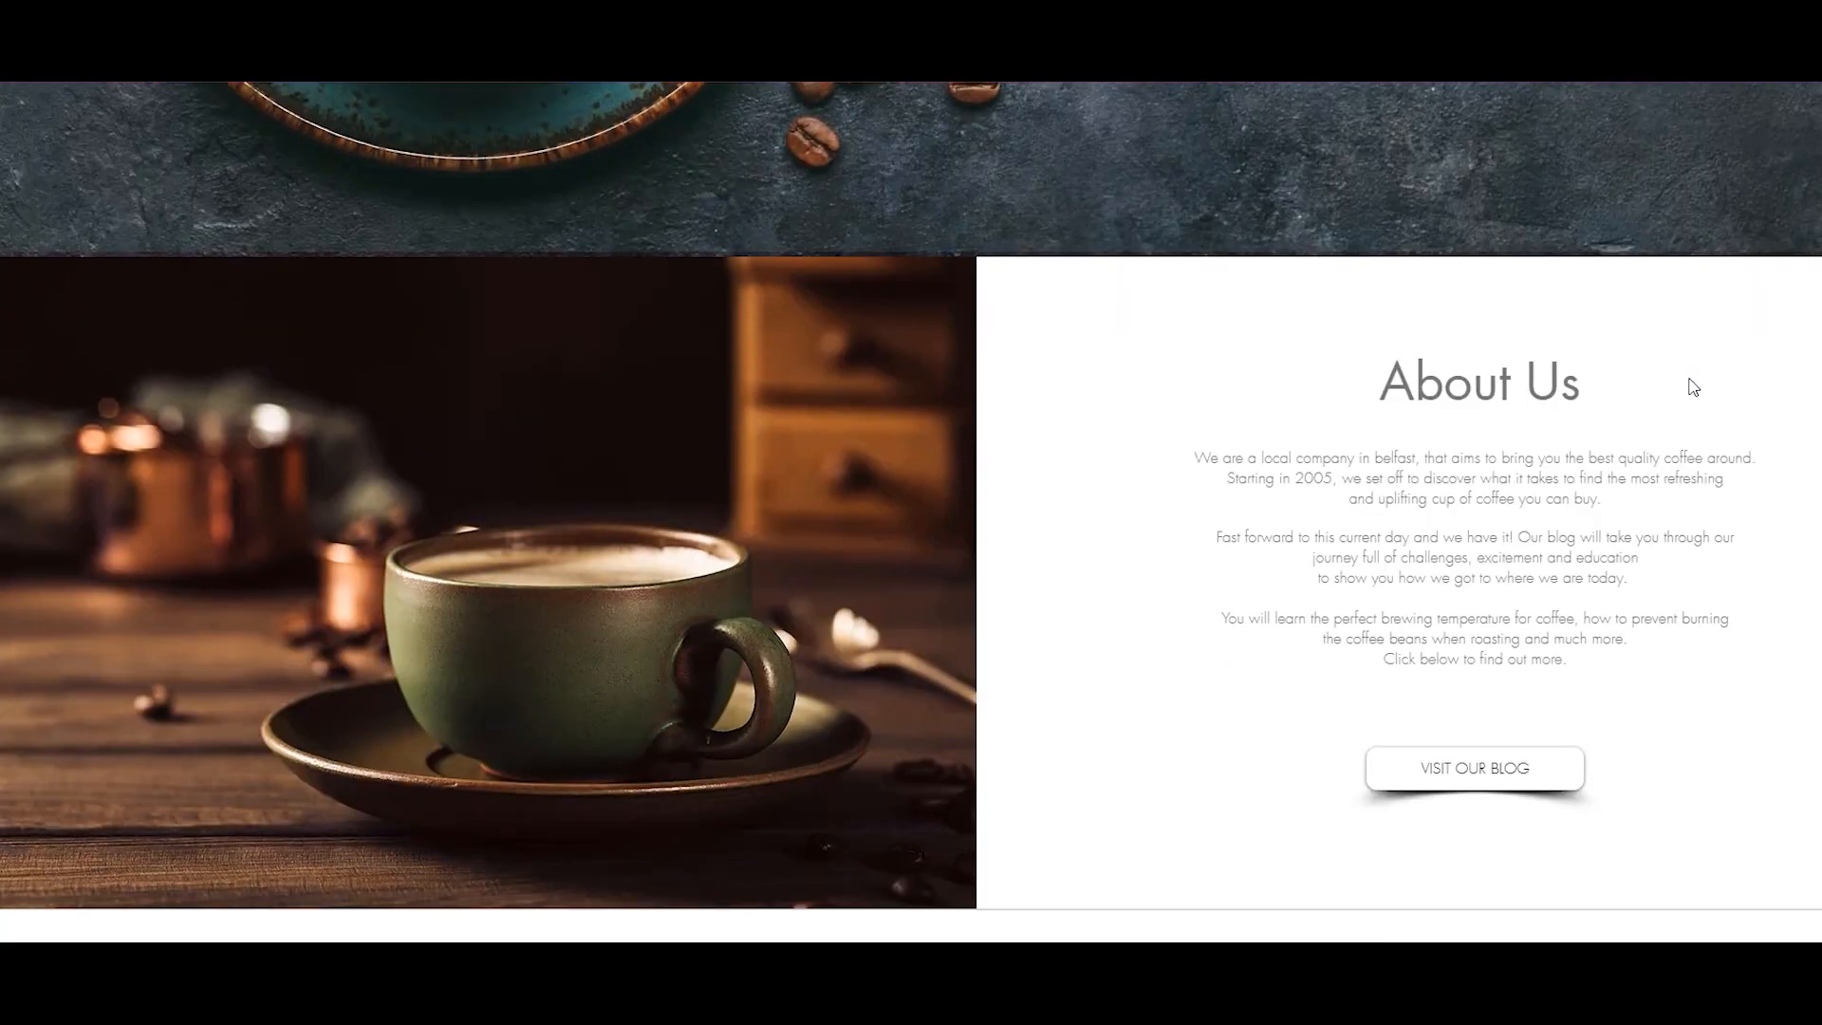
scroll(down, 3)
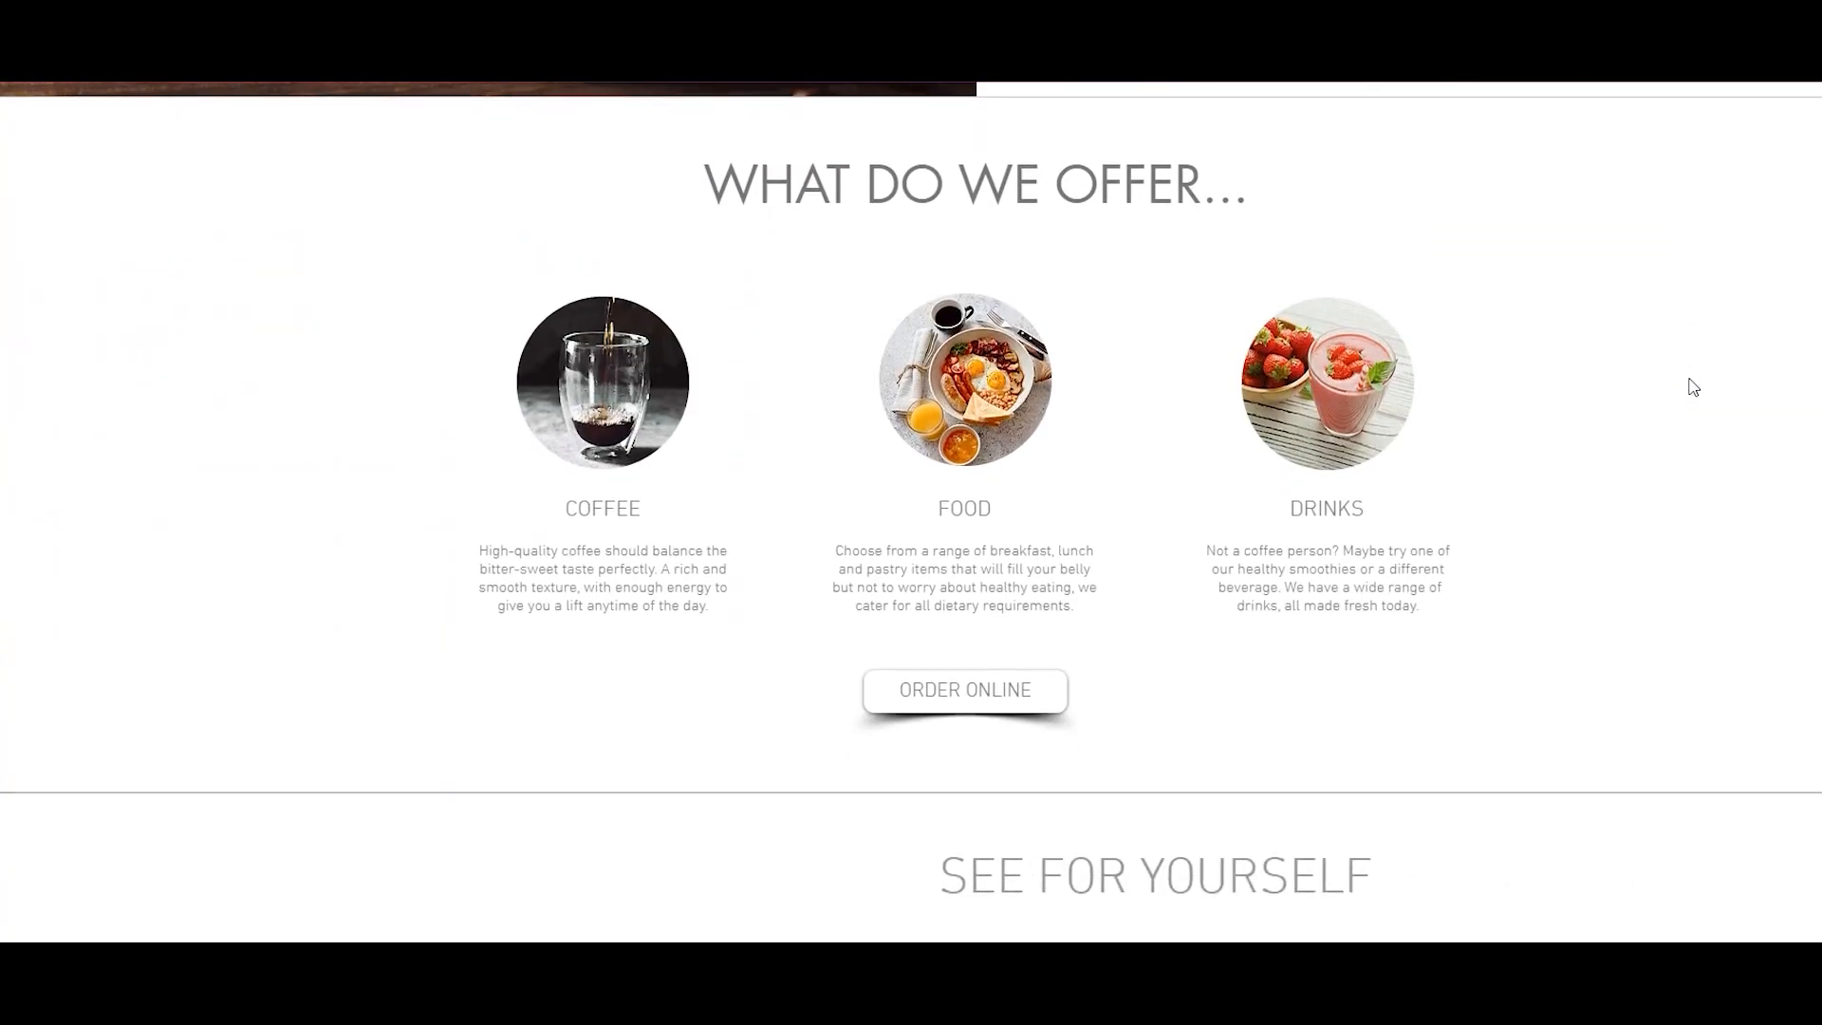
scroll(down, 3)
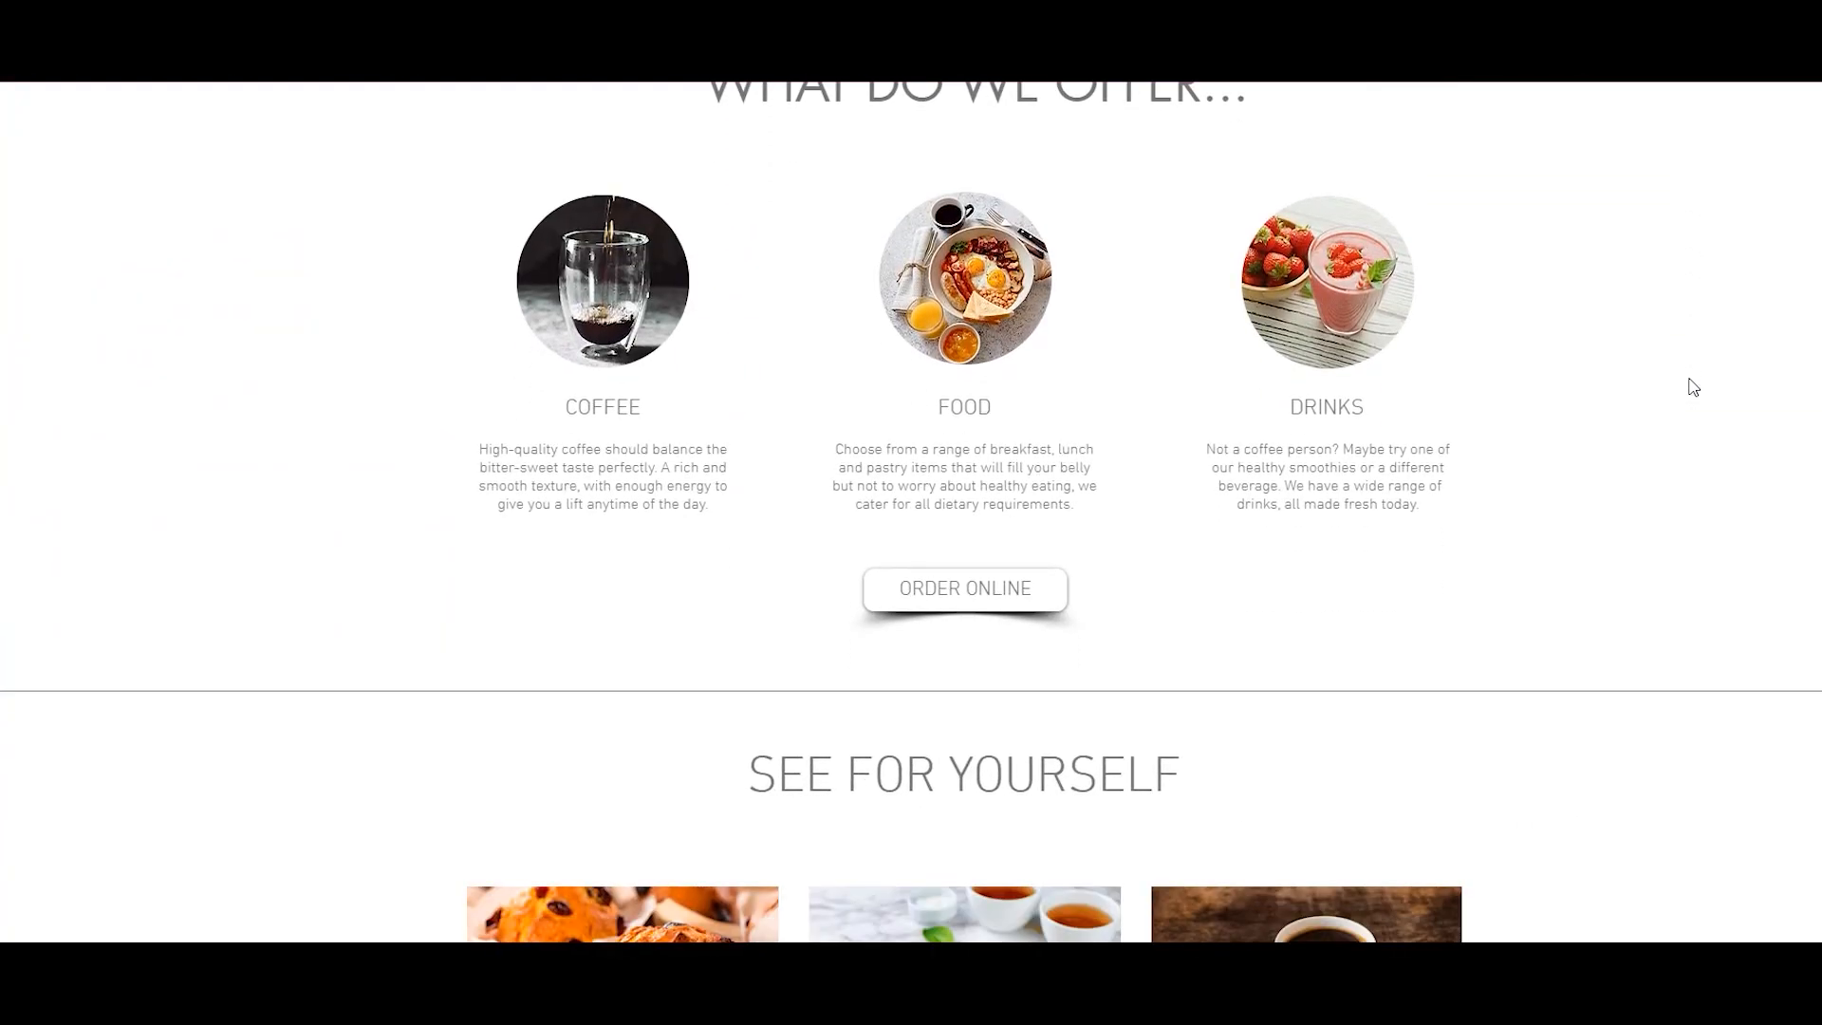
scroll(down, 3)
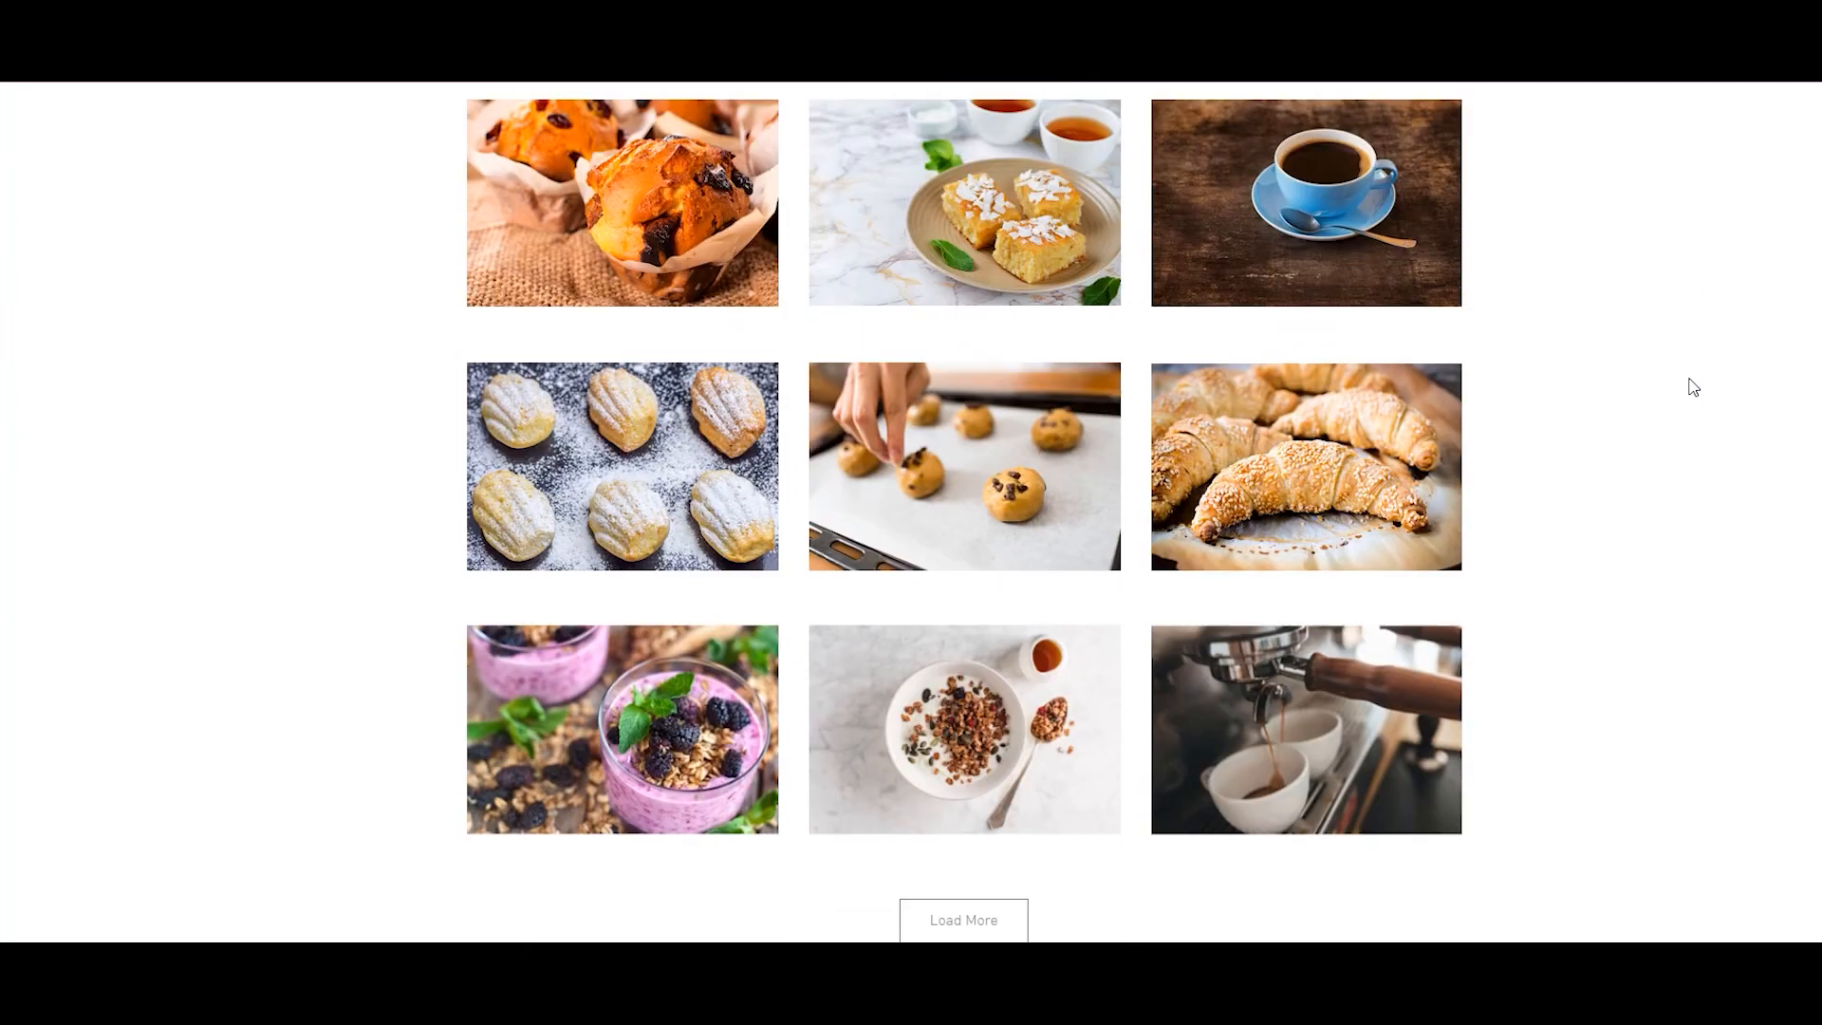
scroll(down, 3)
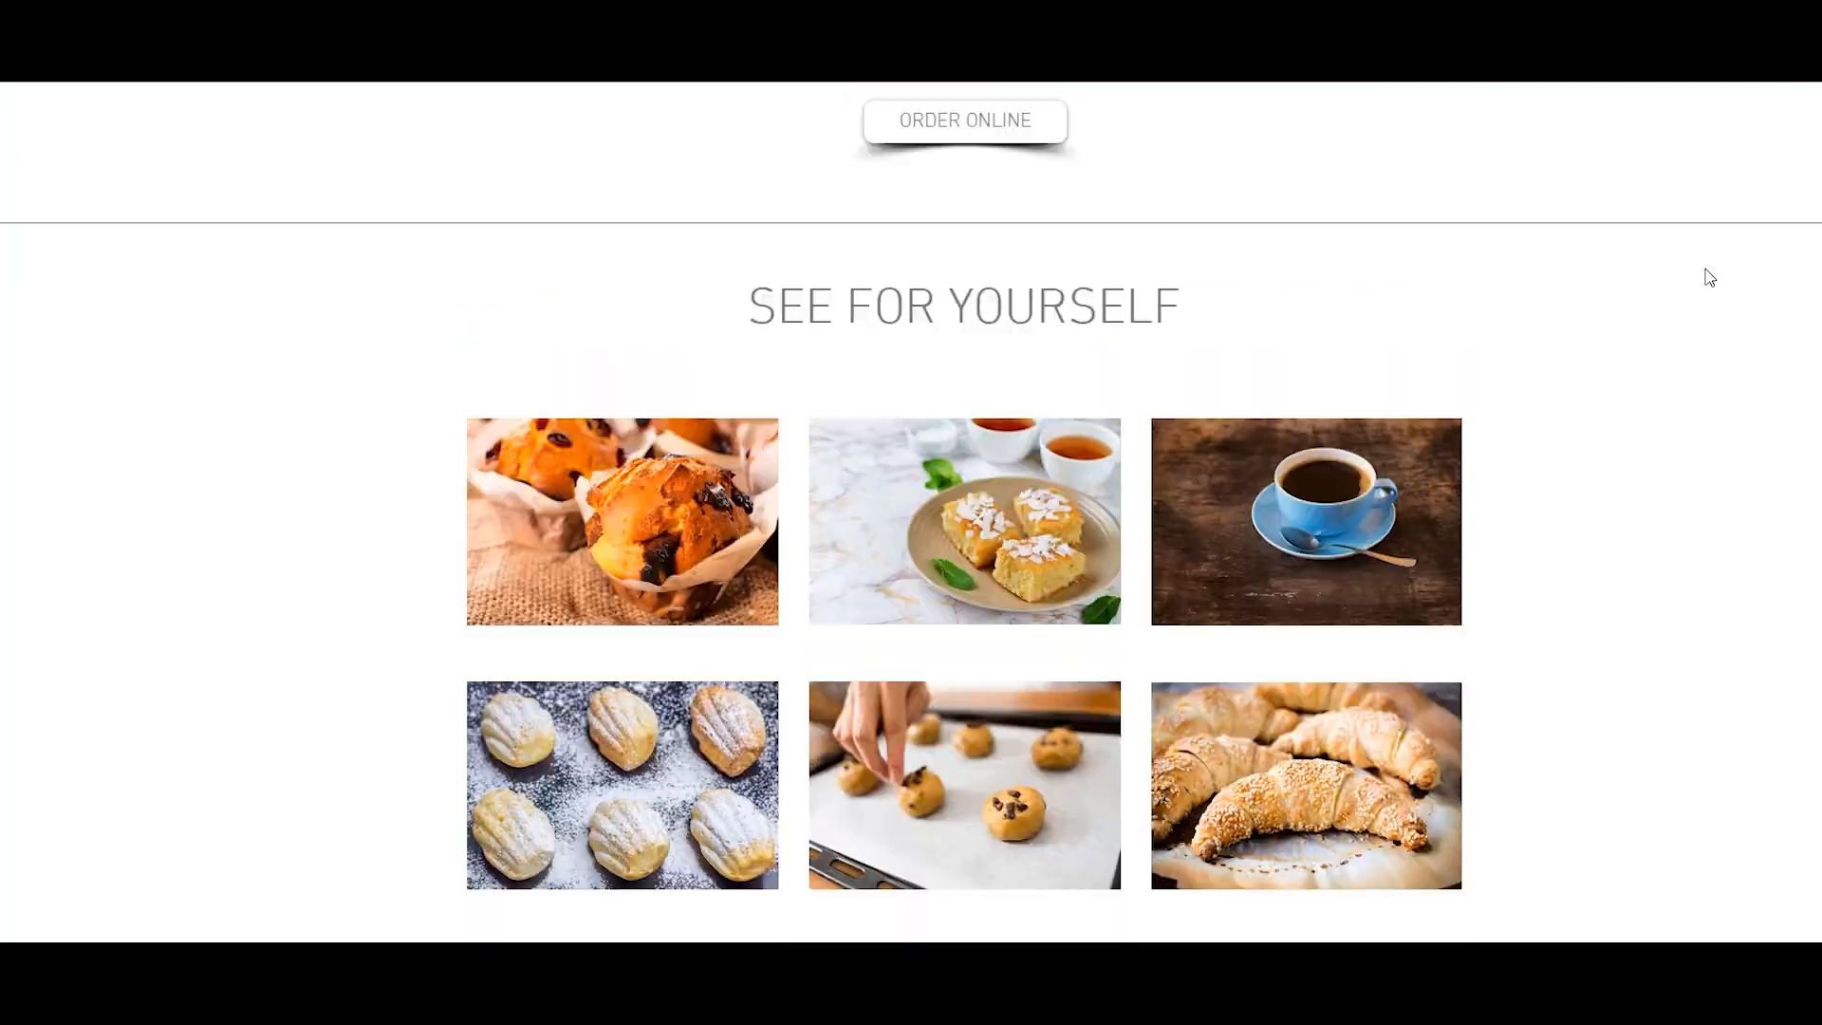
scroll(down, 3)
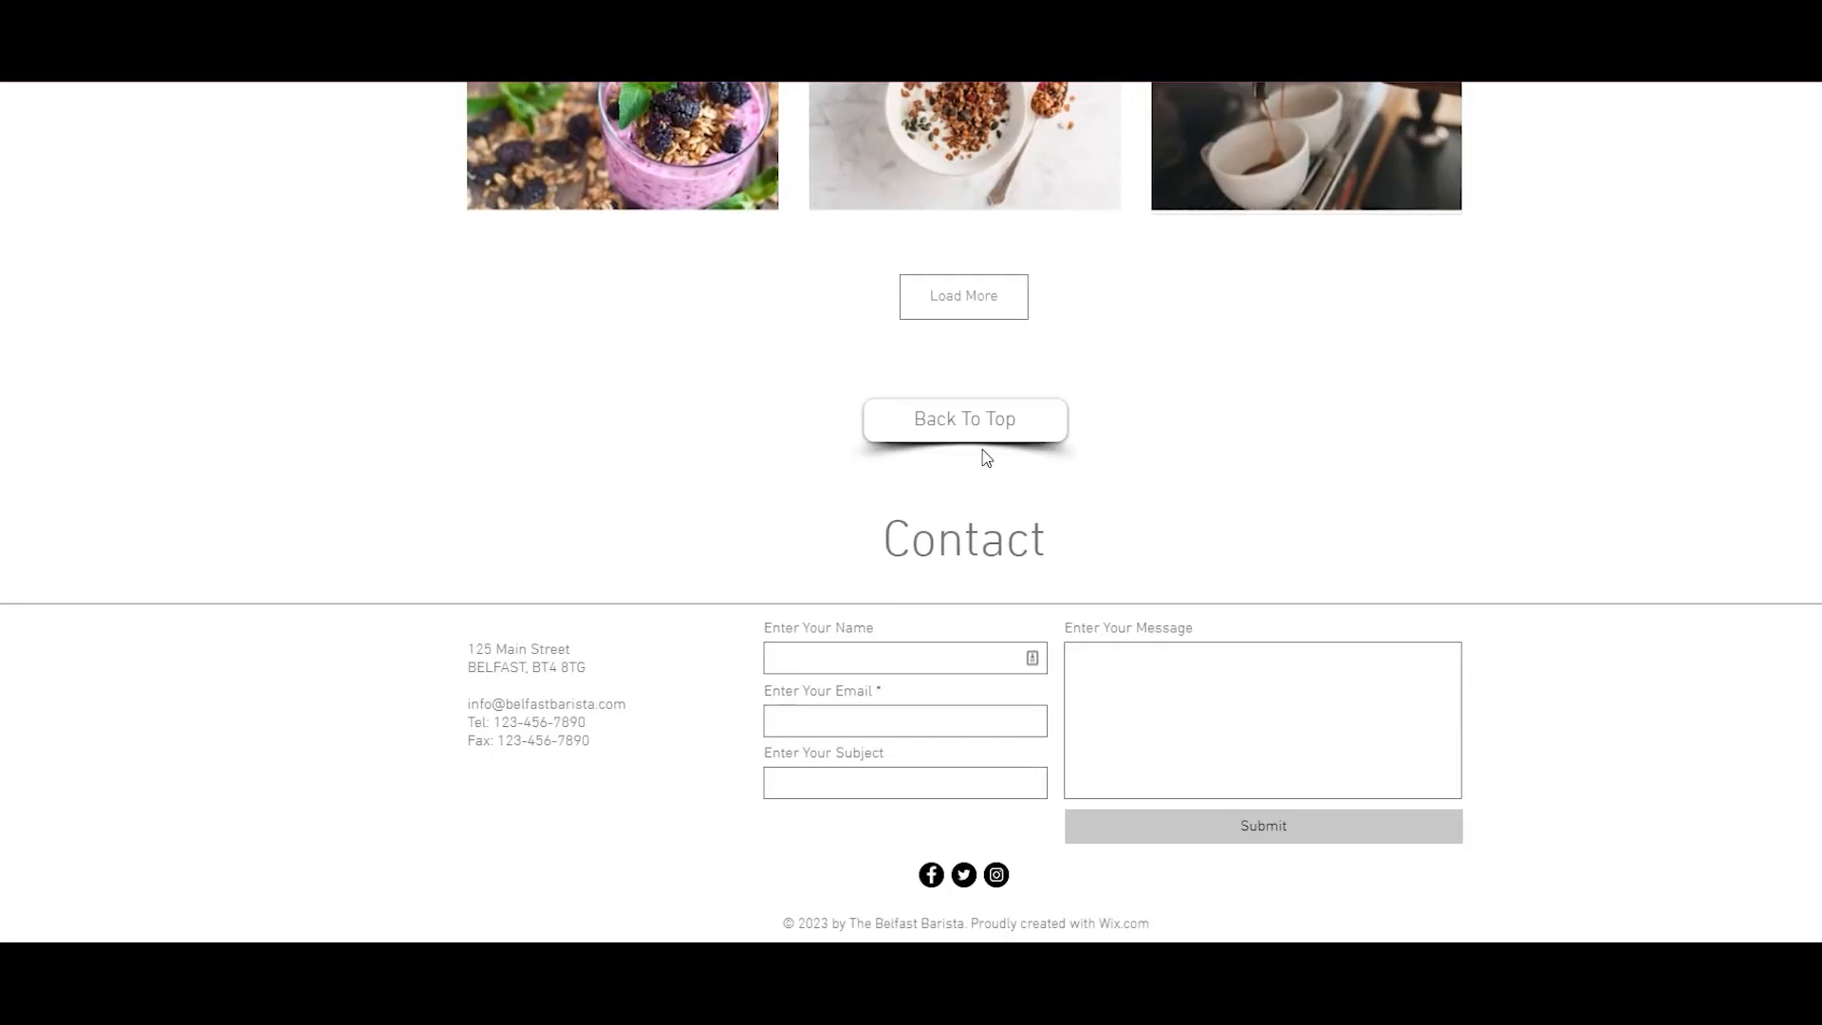